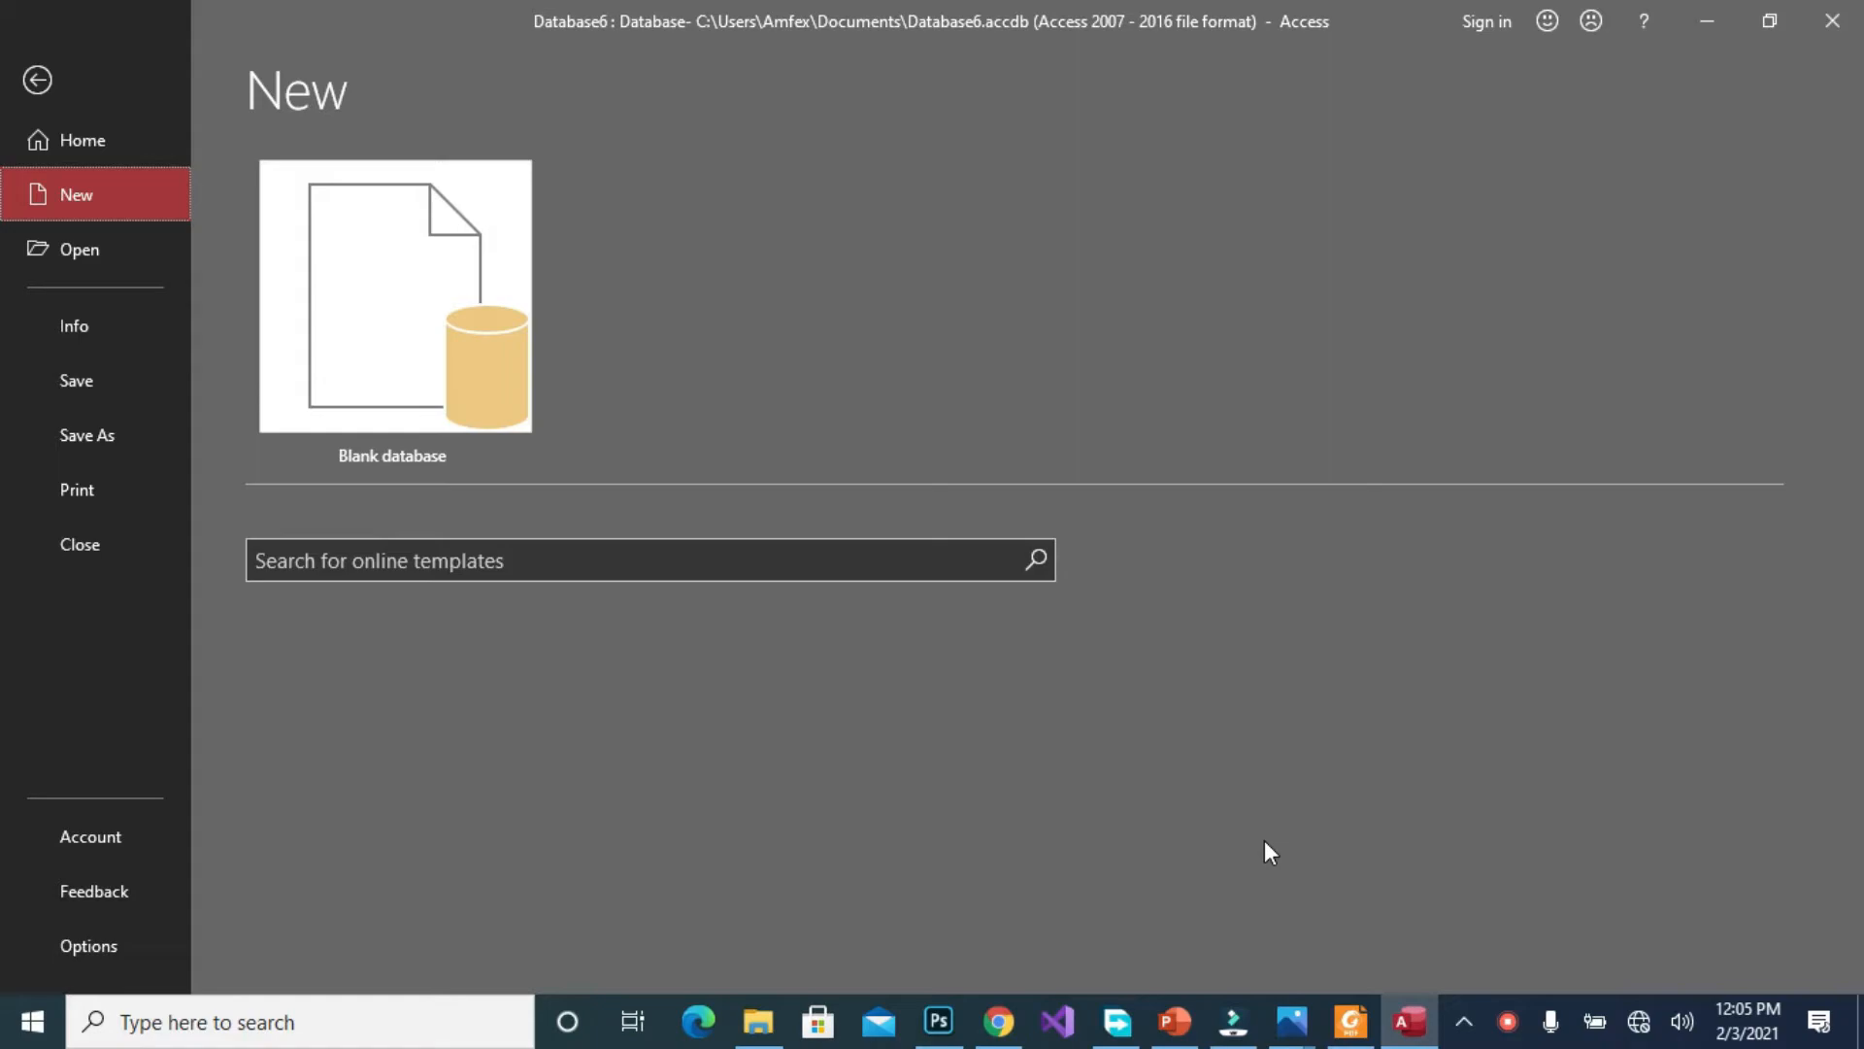
mouse_move(999, 752)
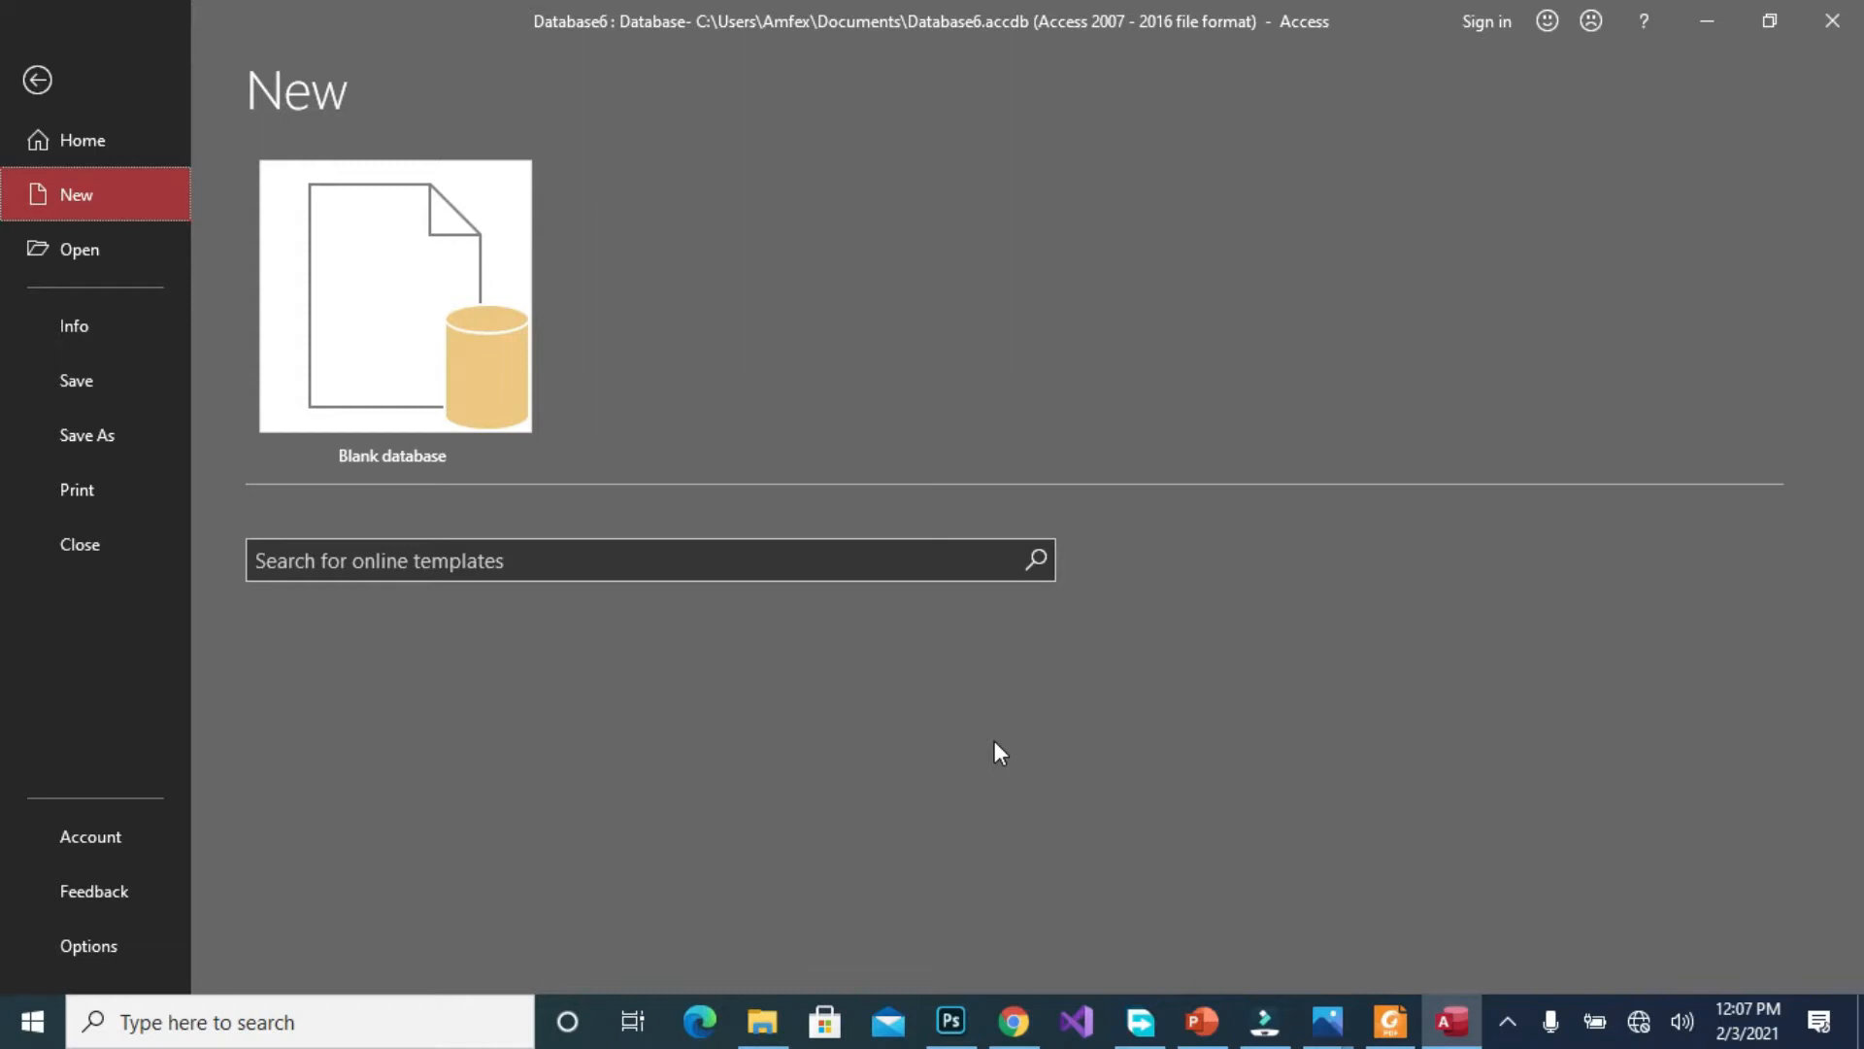
mouse_move(434, 297)
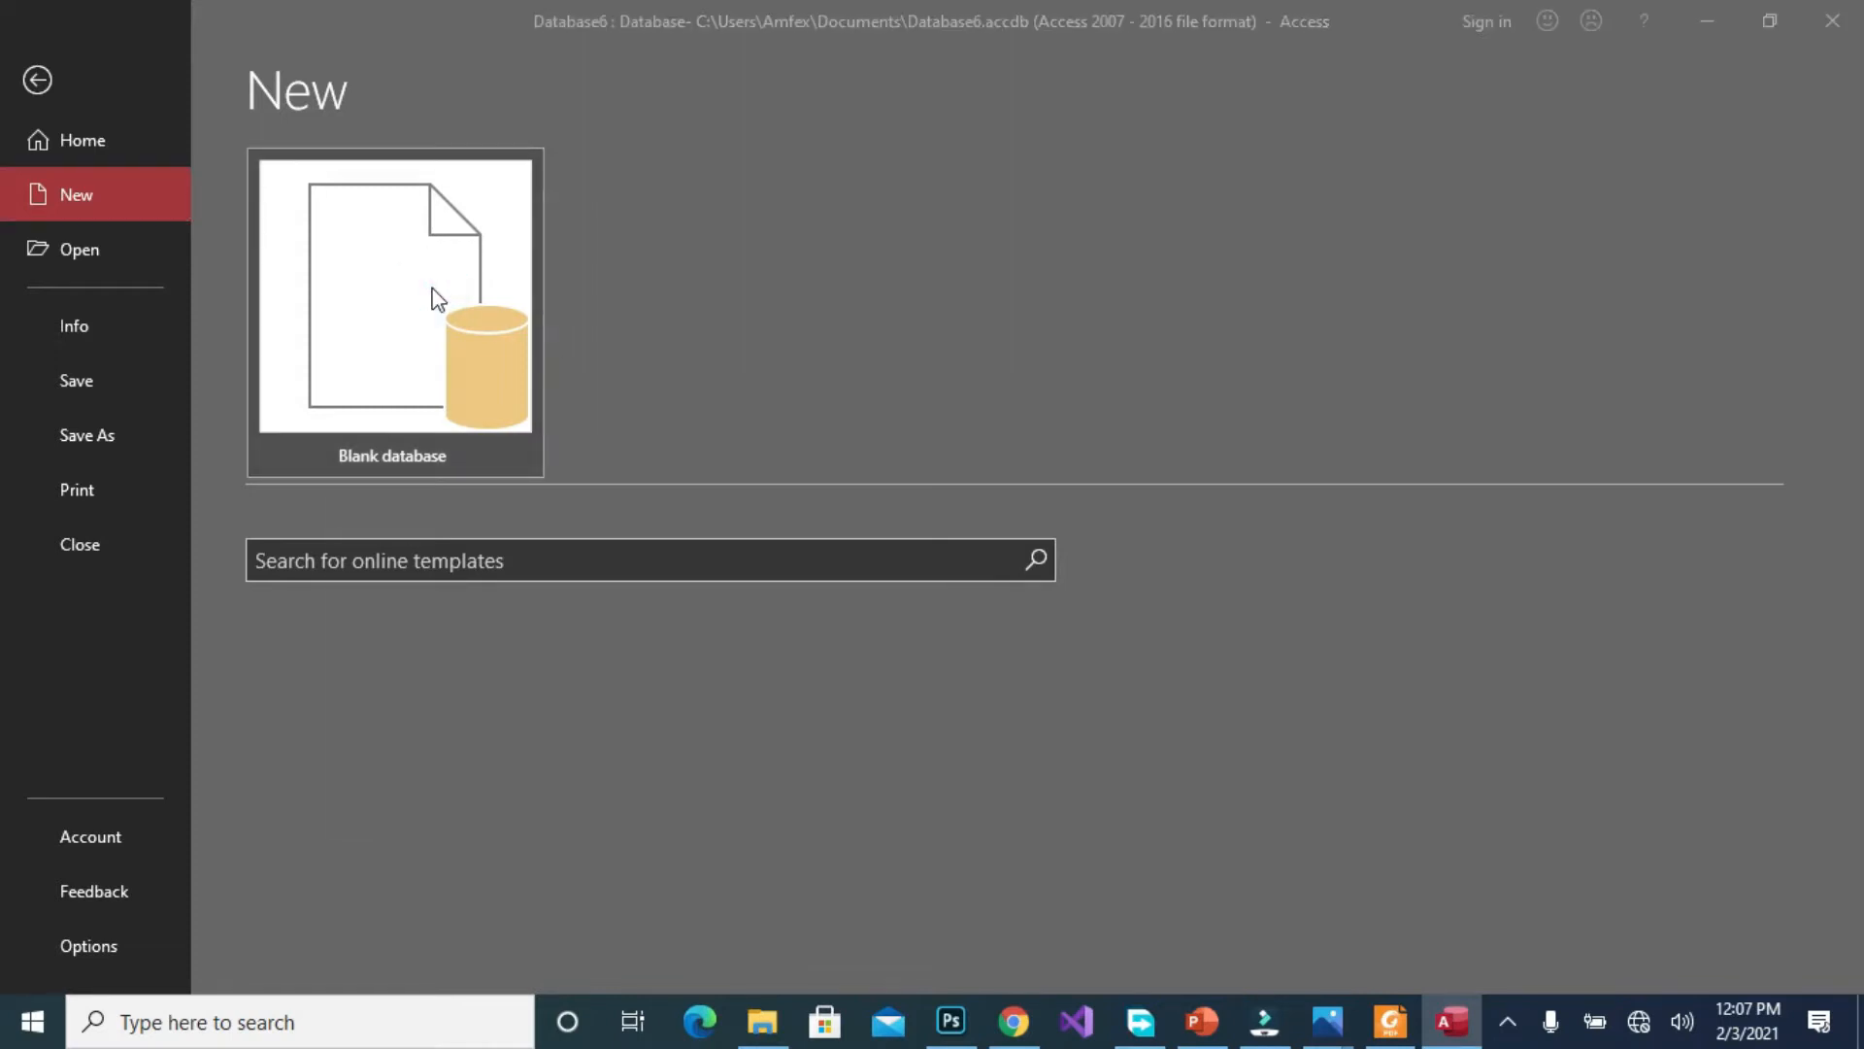
Create a blank database with the file name HAF
left_click(393, 296)
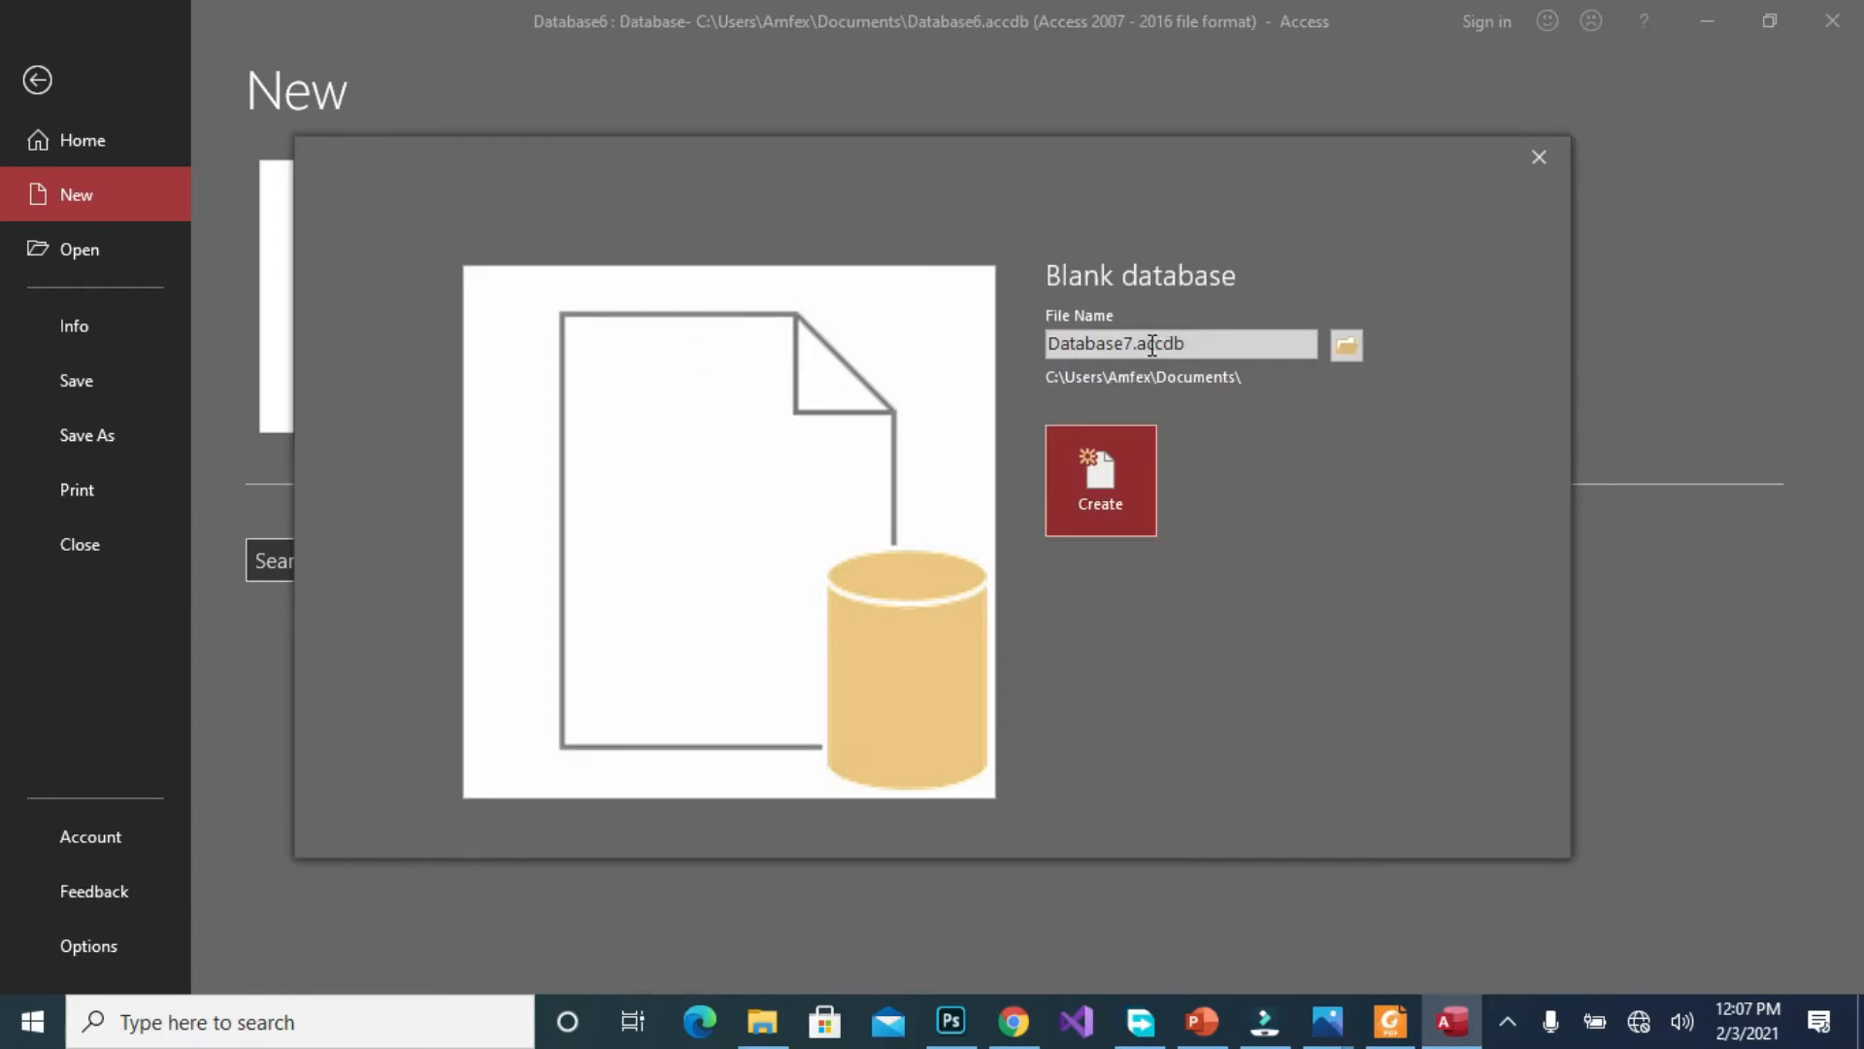
type("HAR.accdb")
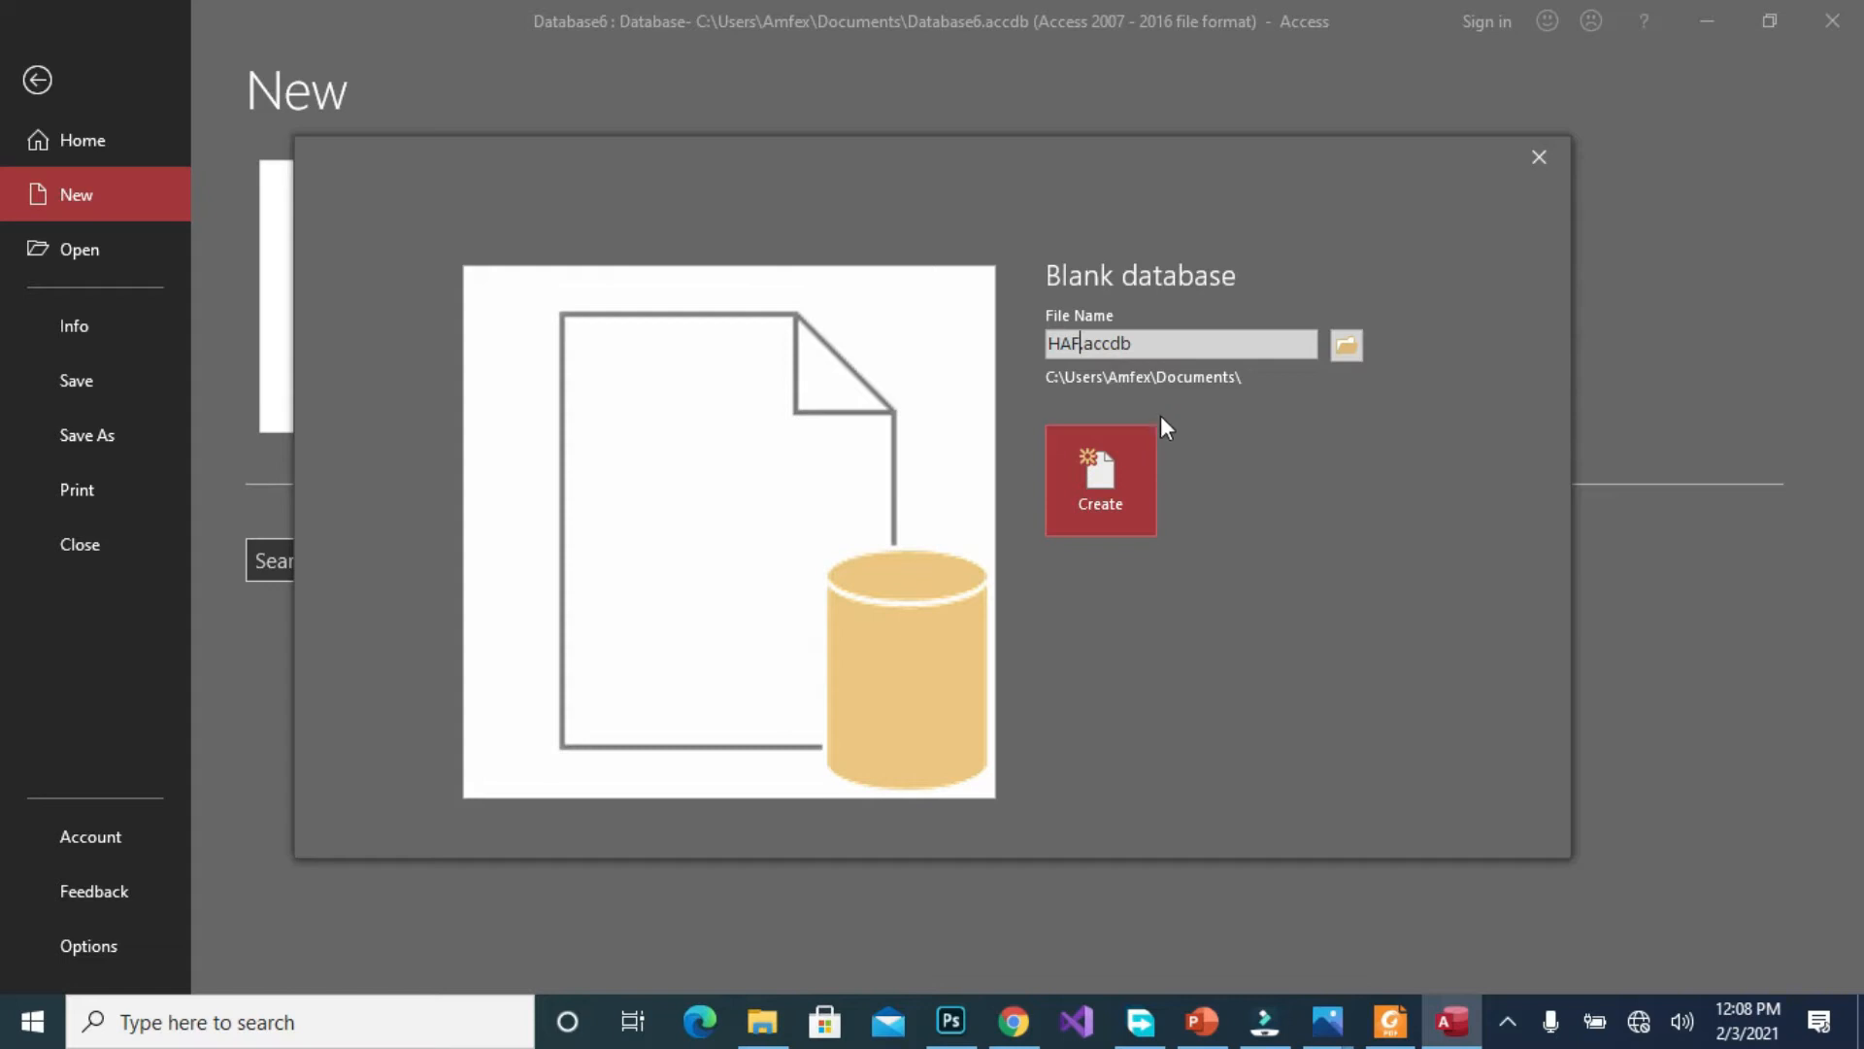
left_click(1097, 478)
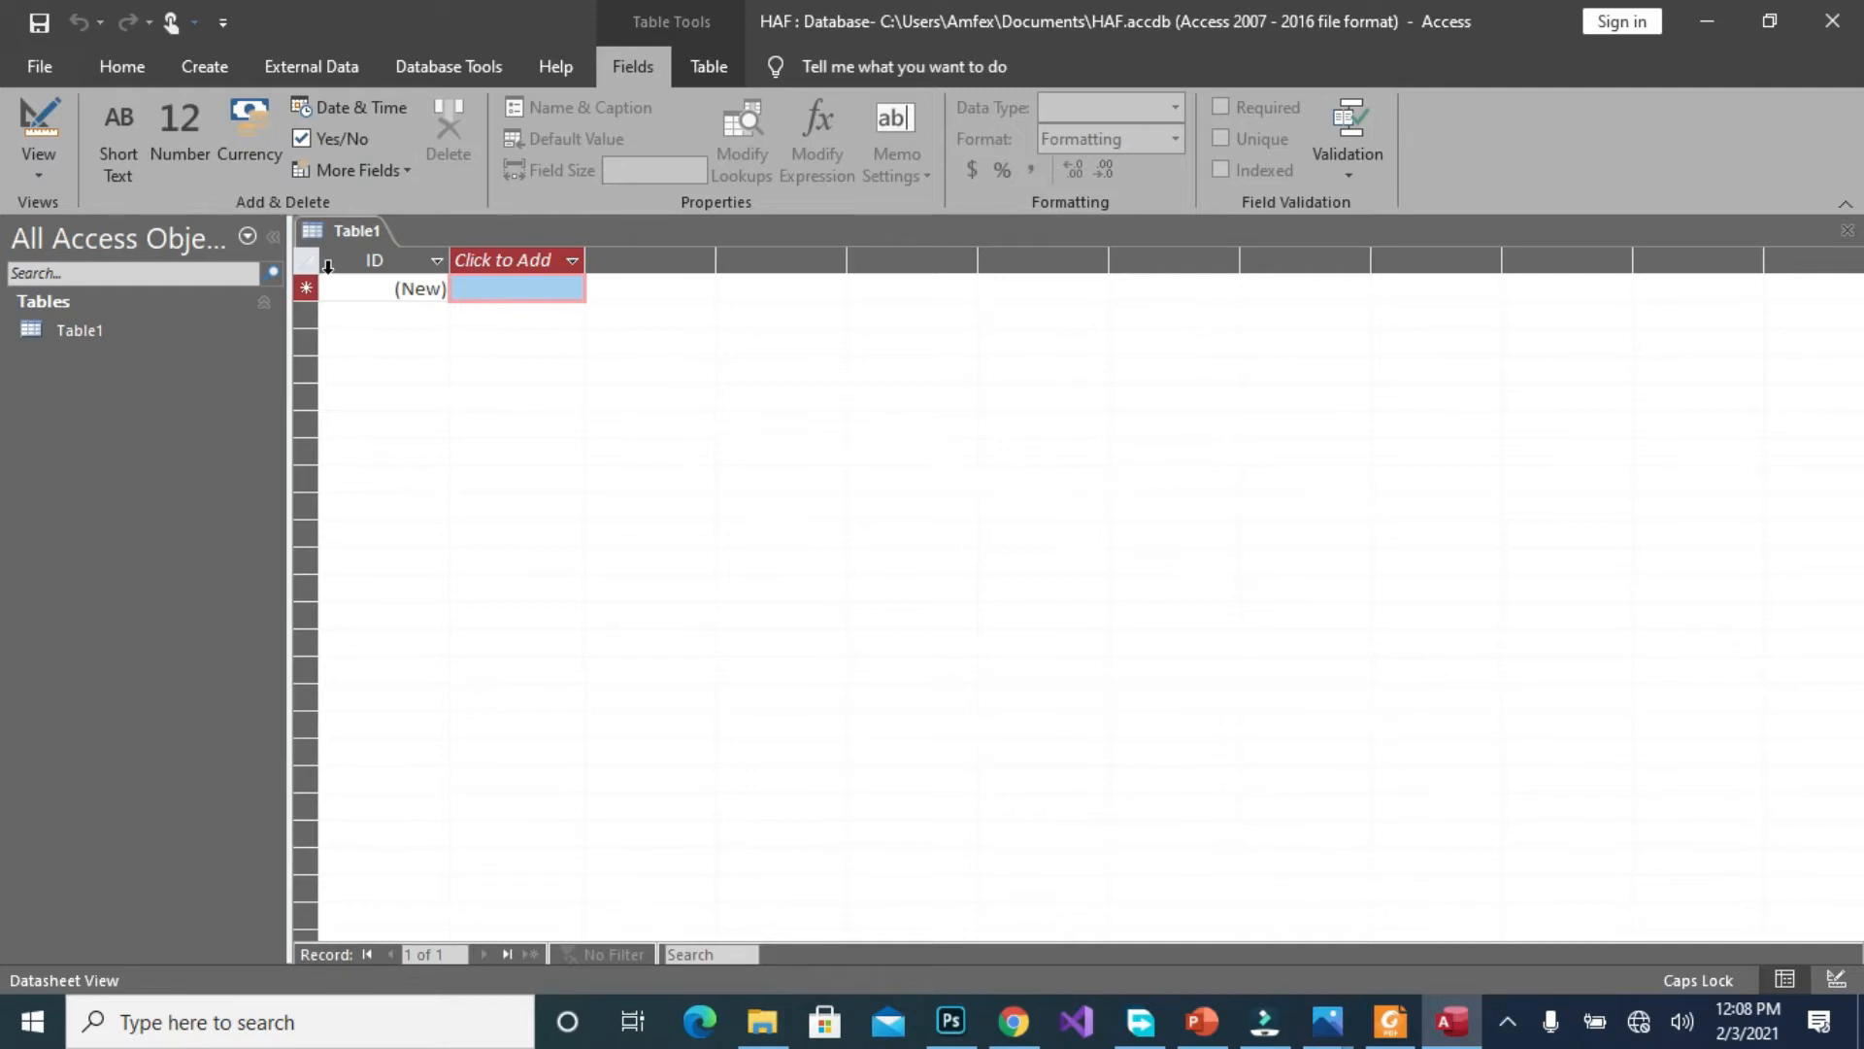
Switch Table1 to Design View, saving it as SALES PERSON
left_click(38, 125)
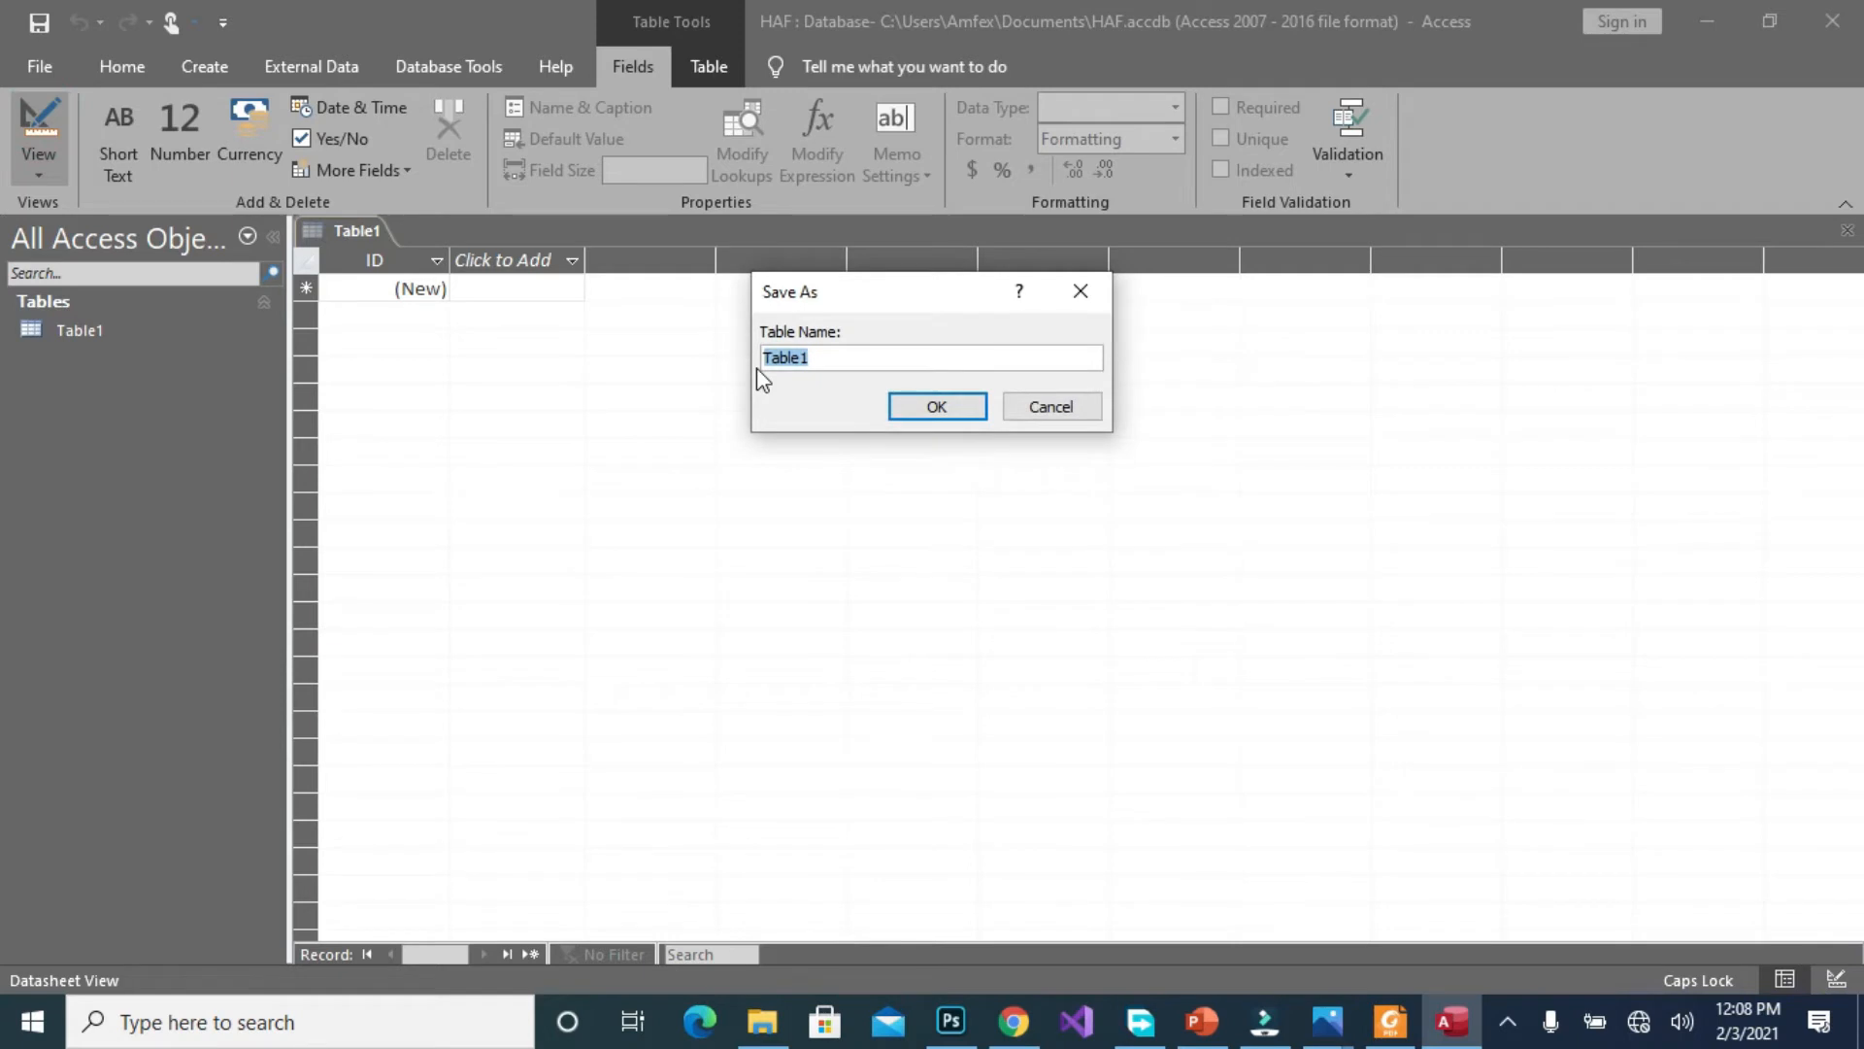
type("SALES PER")
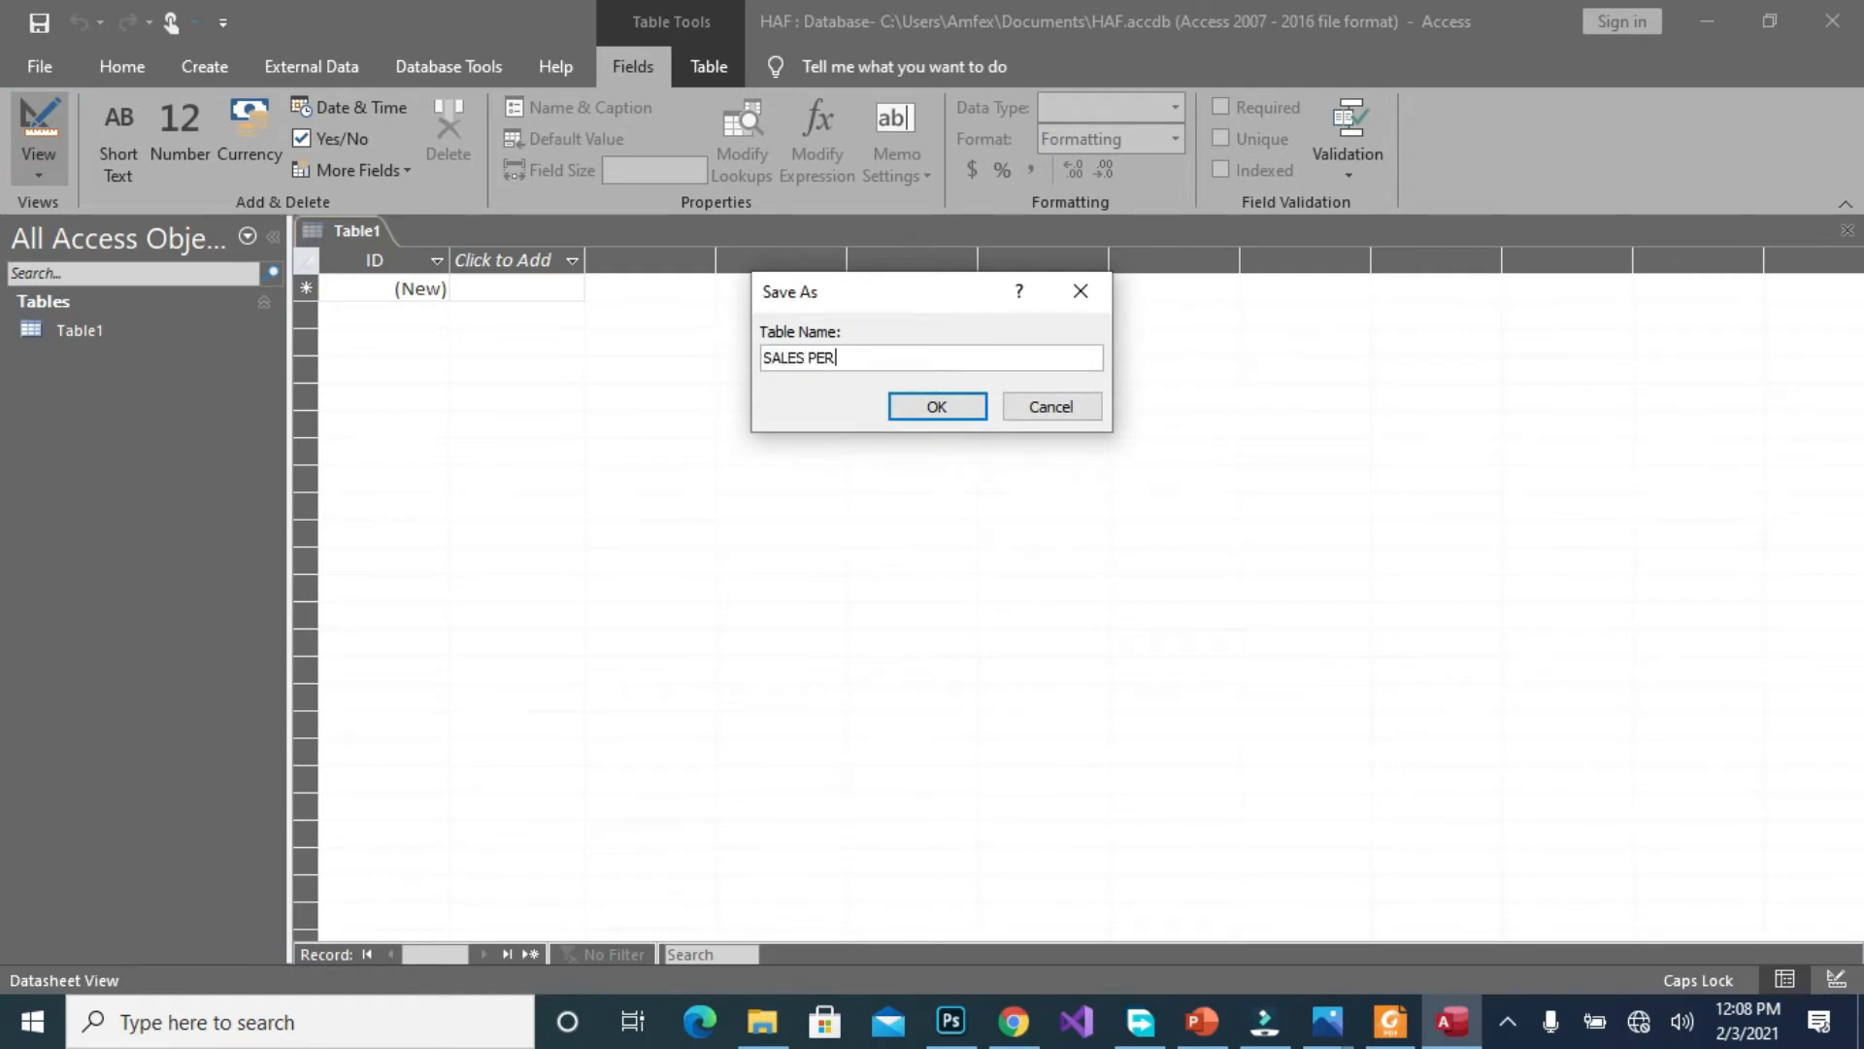
left_click(936, 406)
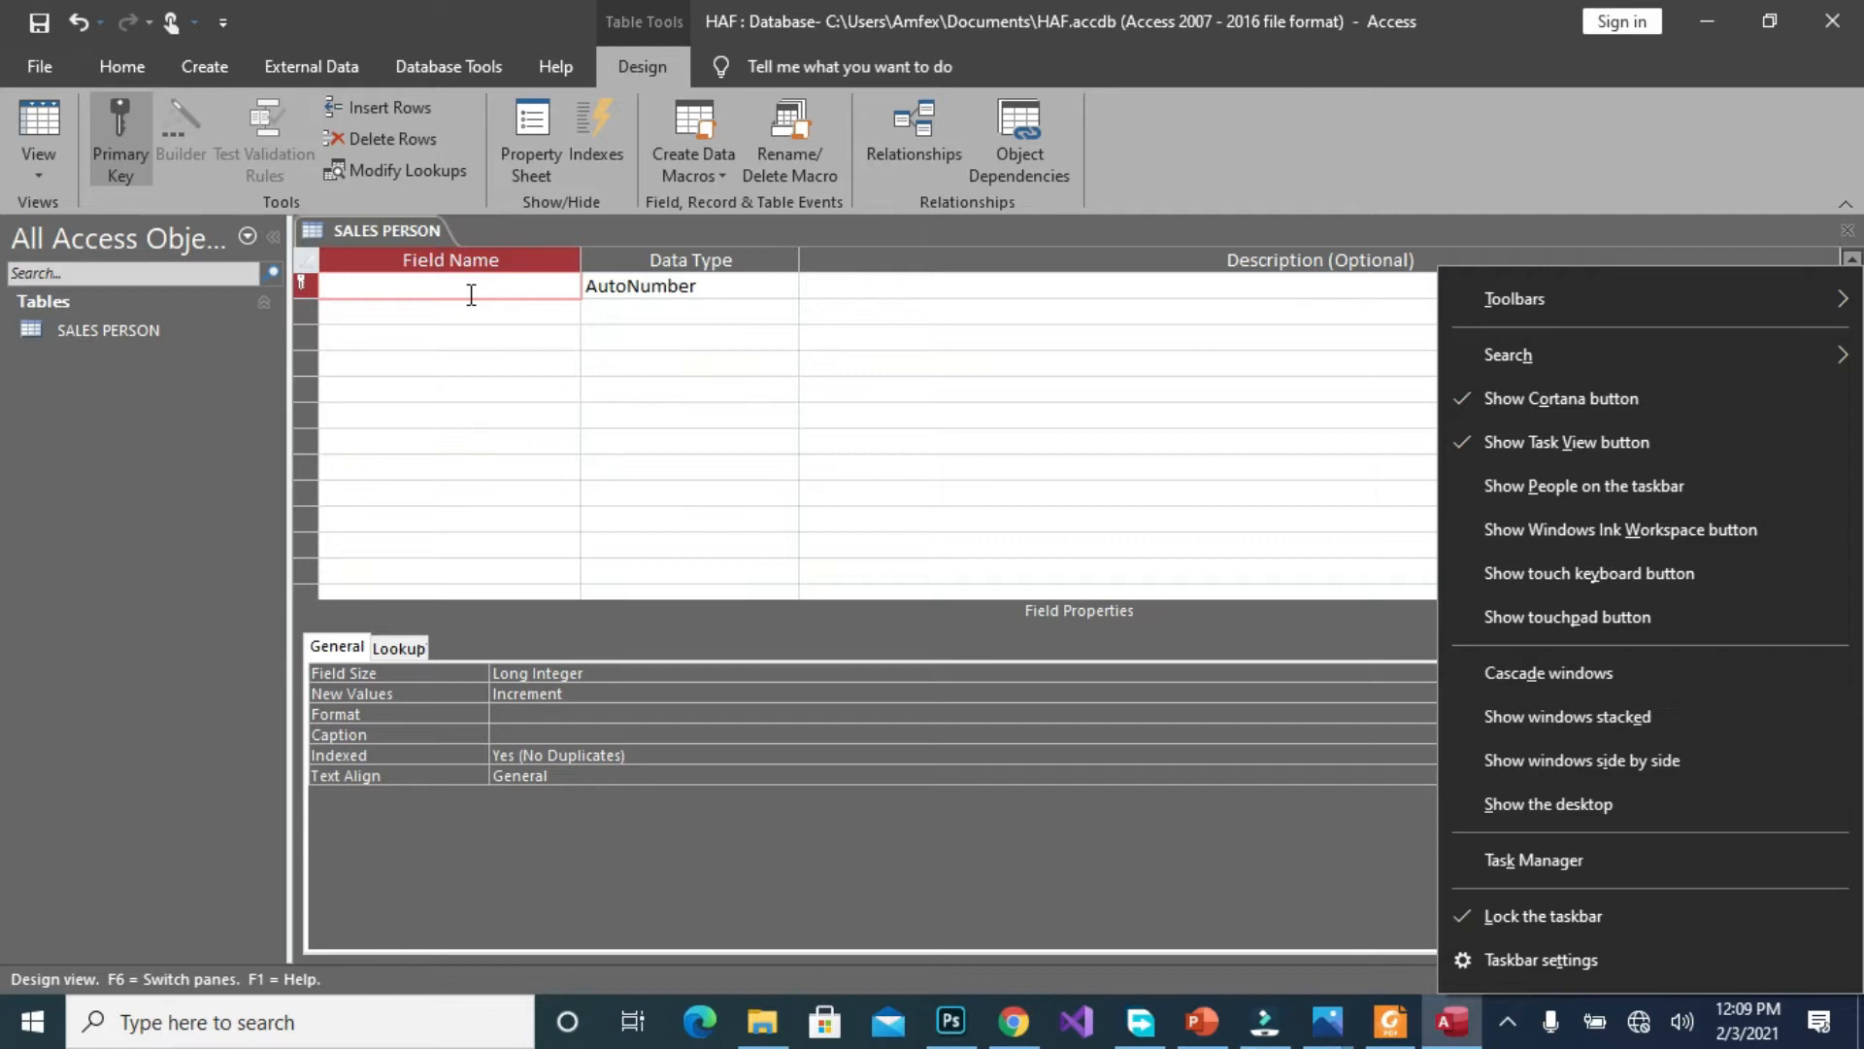
Name the first two fields SP_NUMBER and SP_NAME
left_click(449, 287)
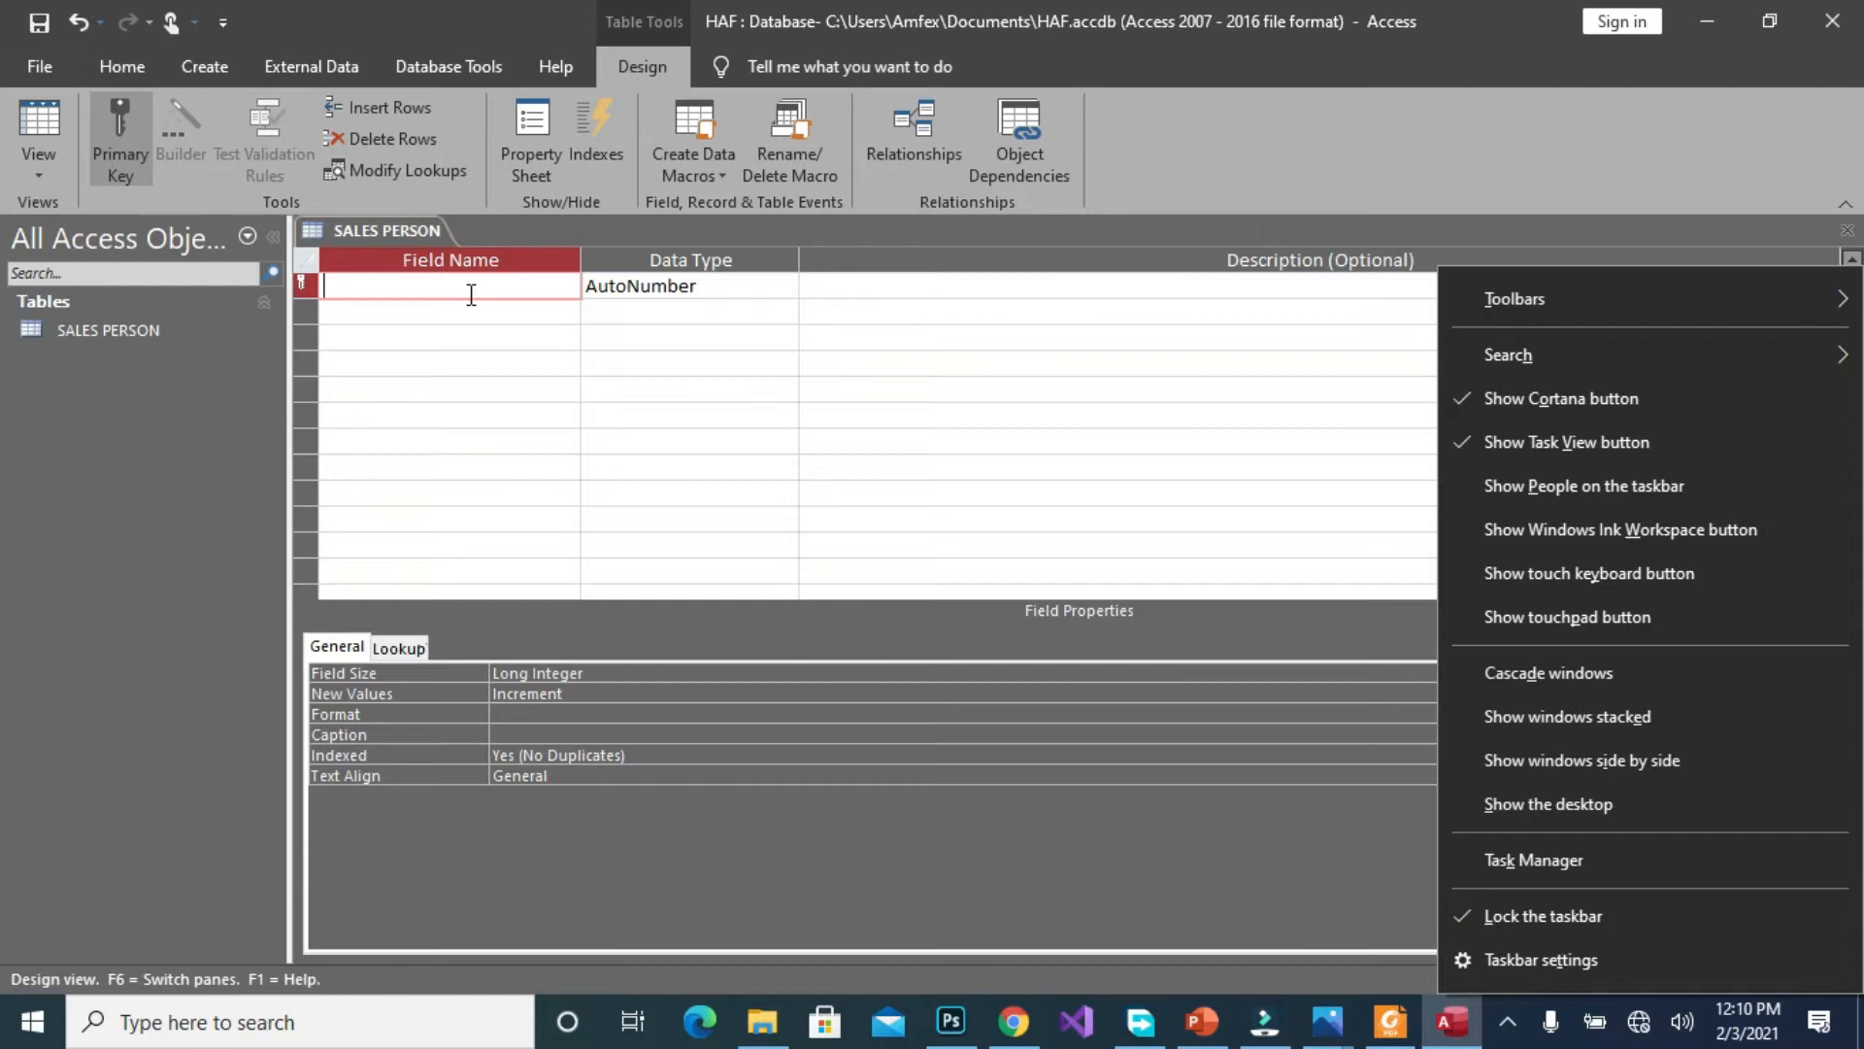
type("S")
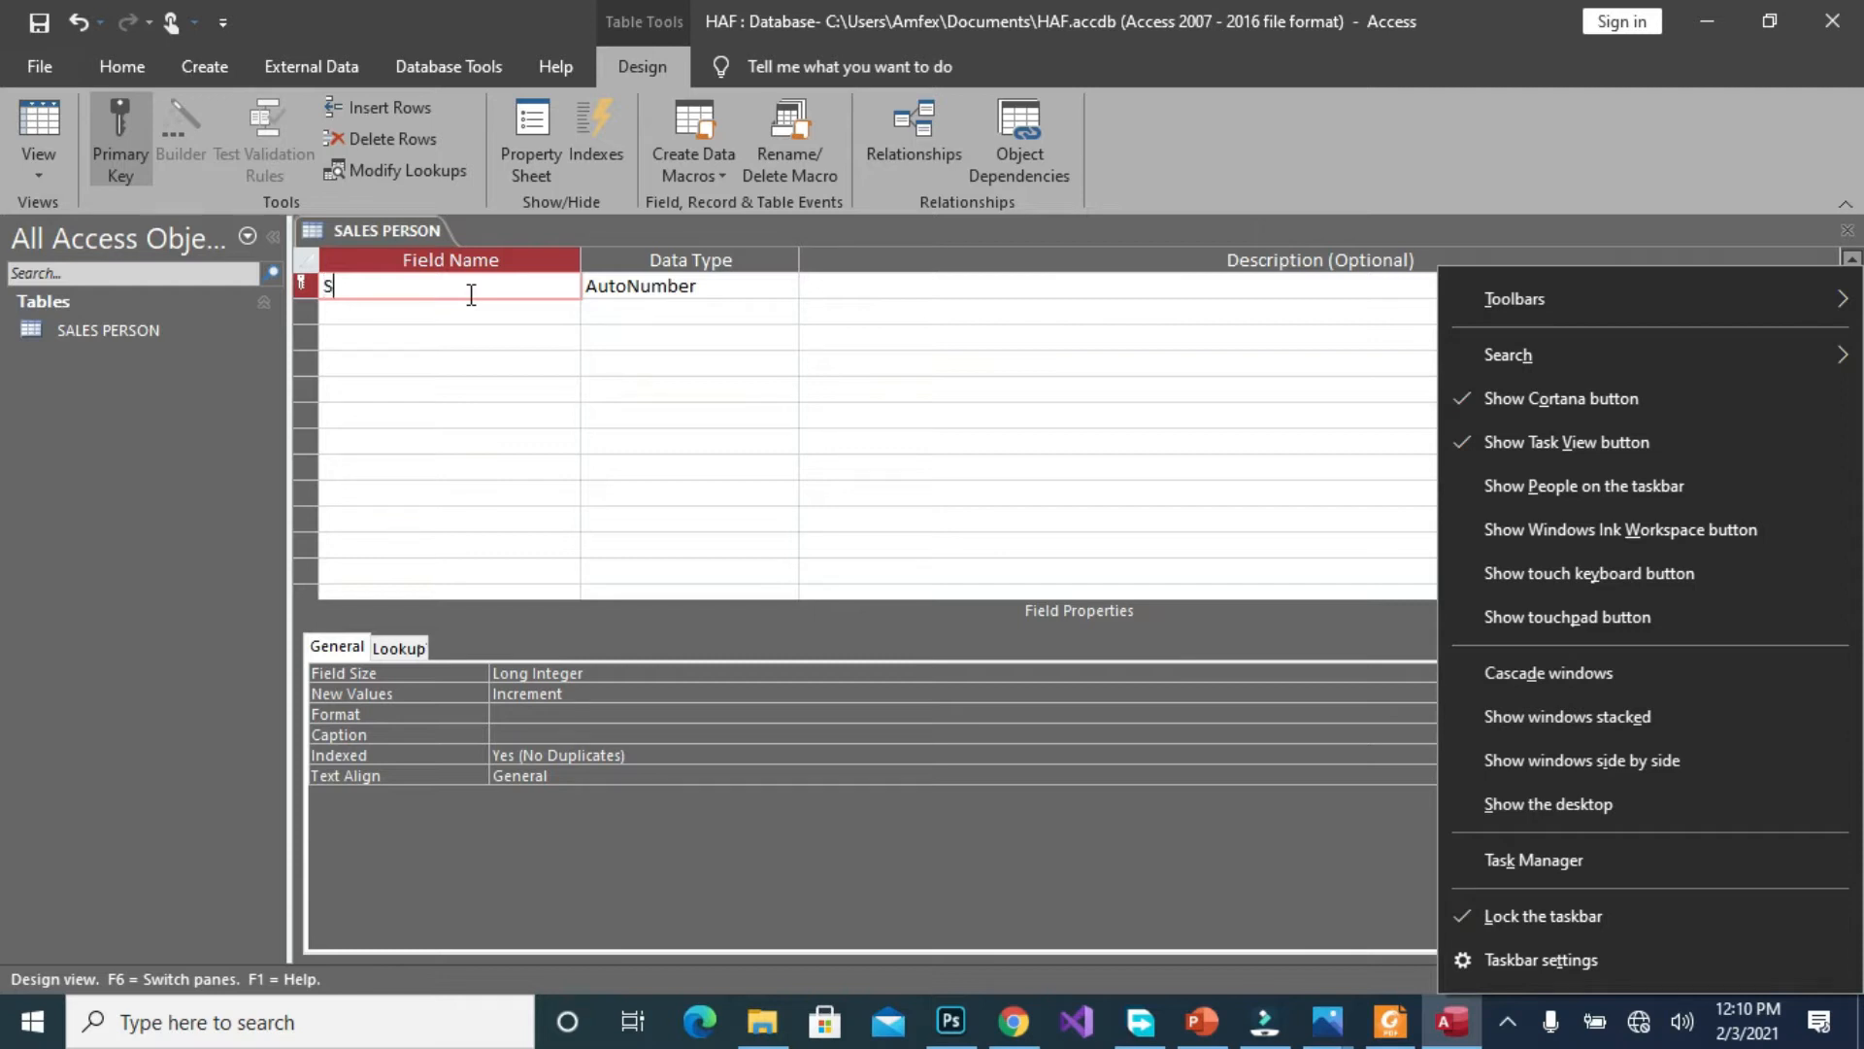
type("P")
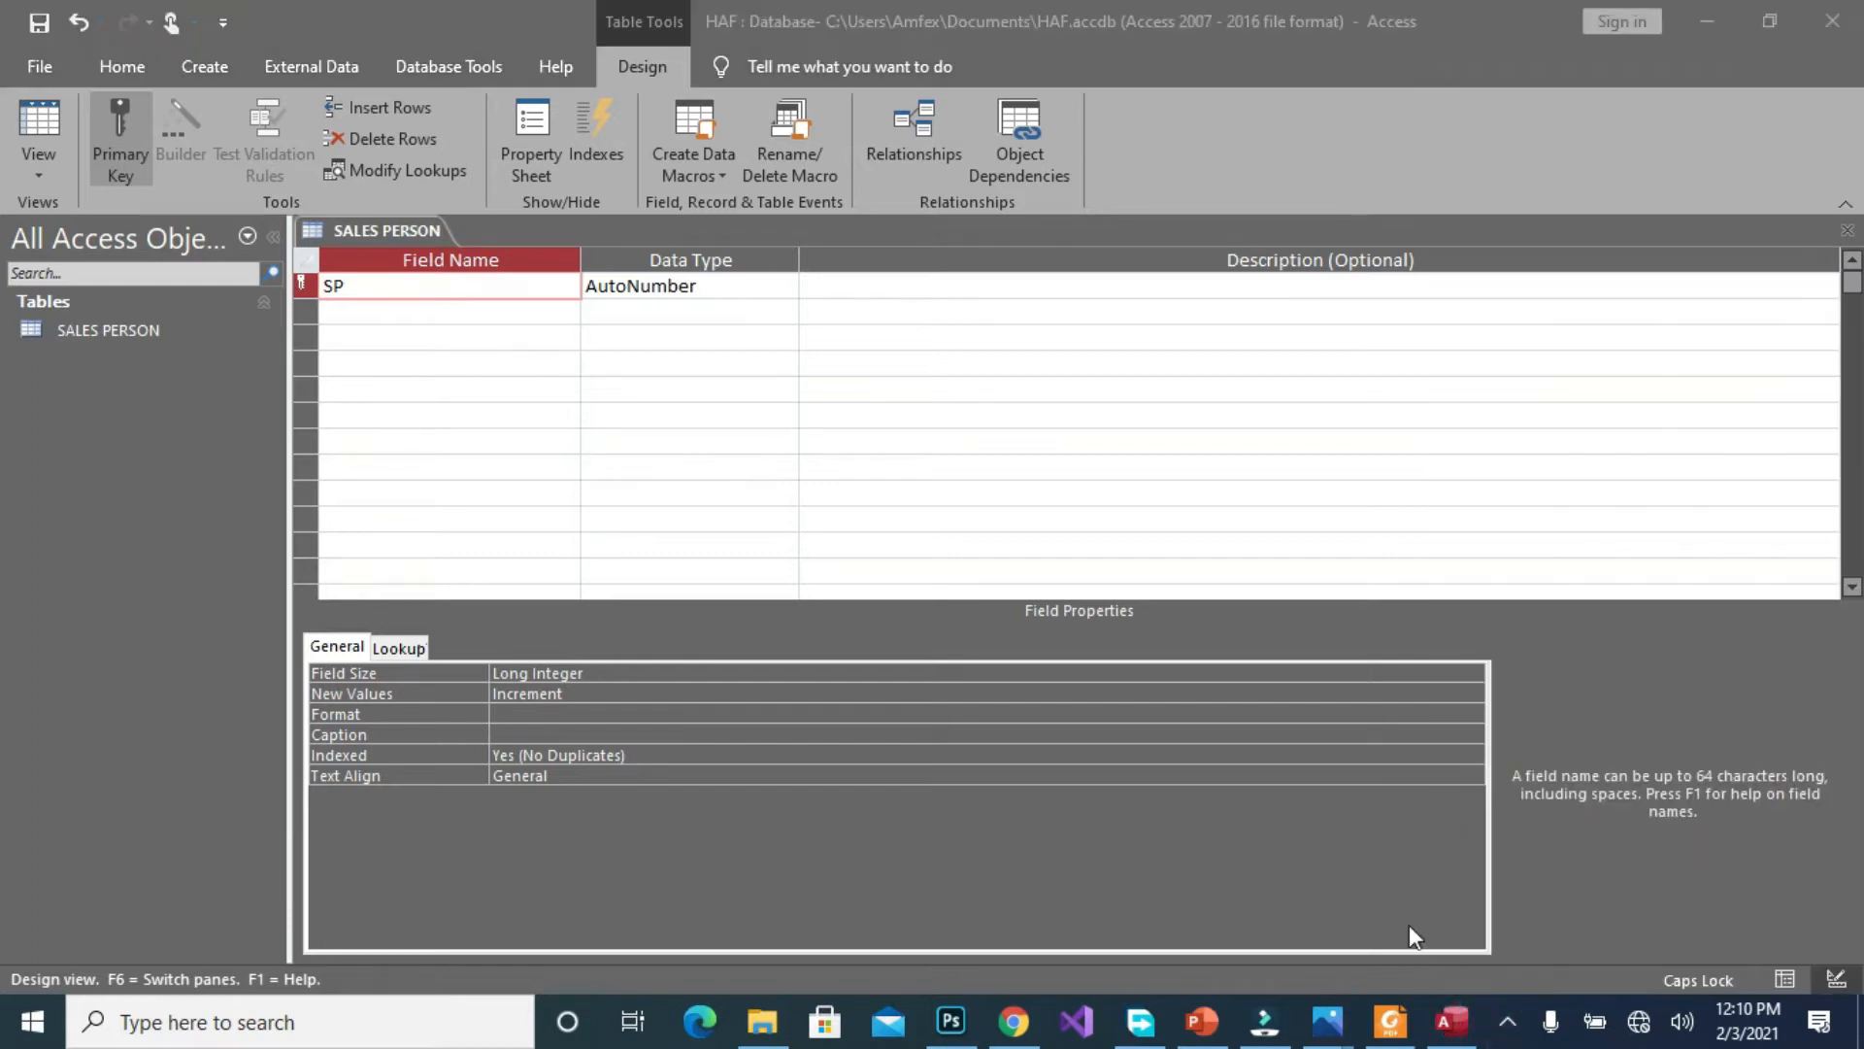
mouse_move(511, 296)
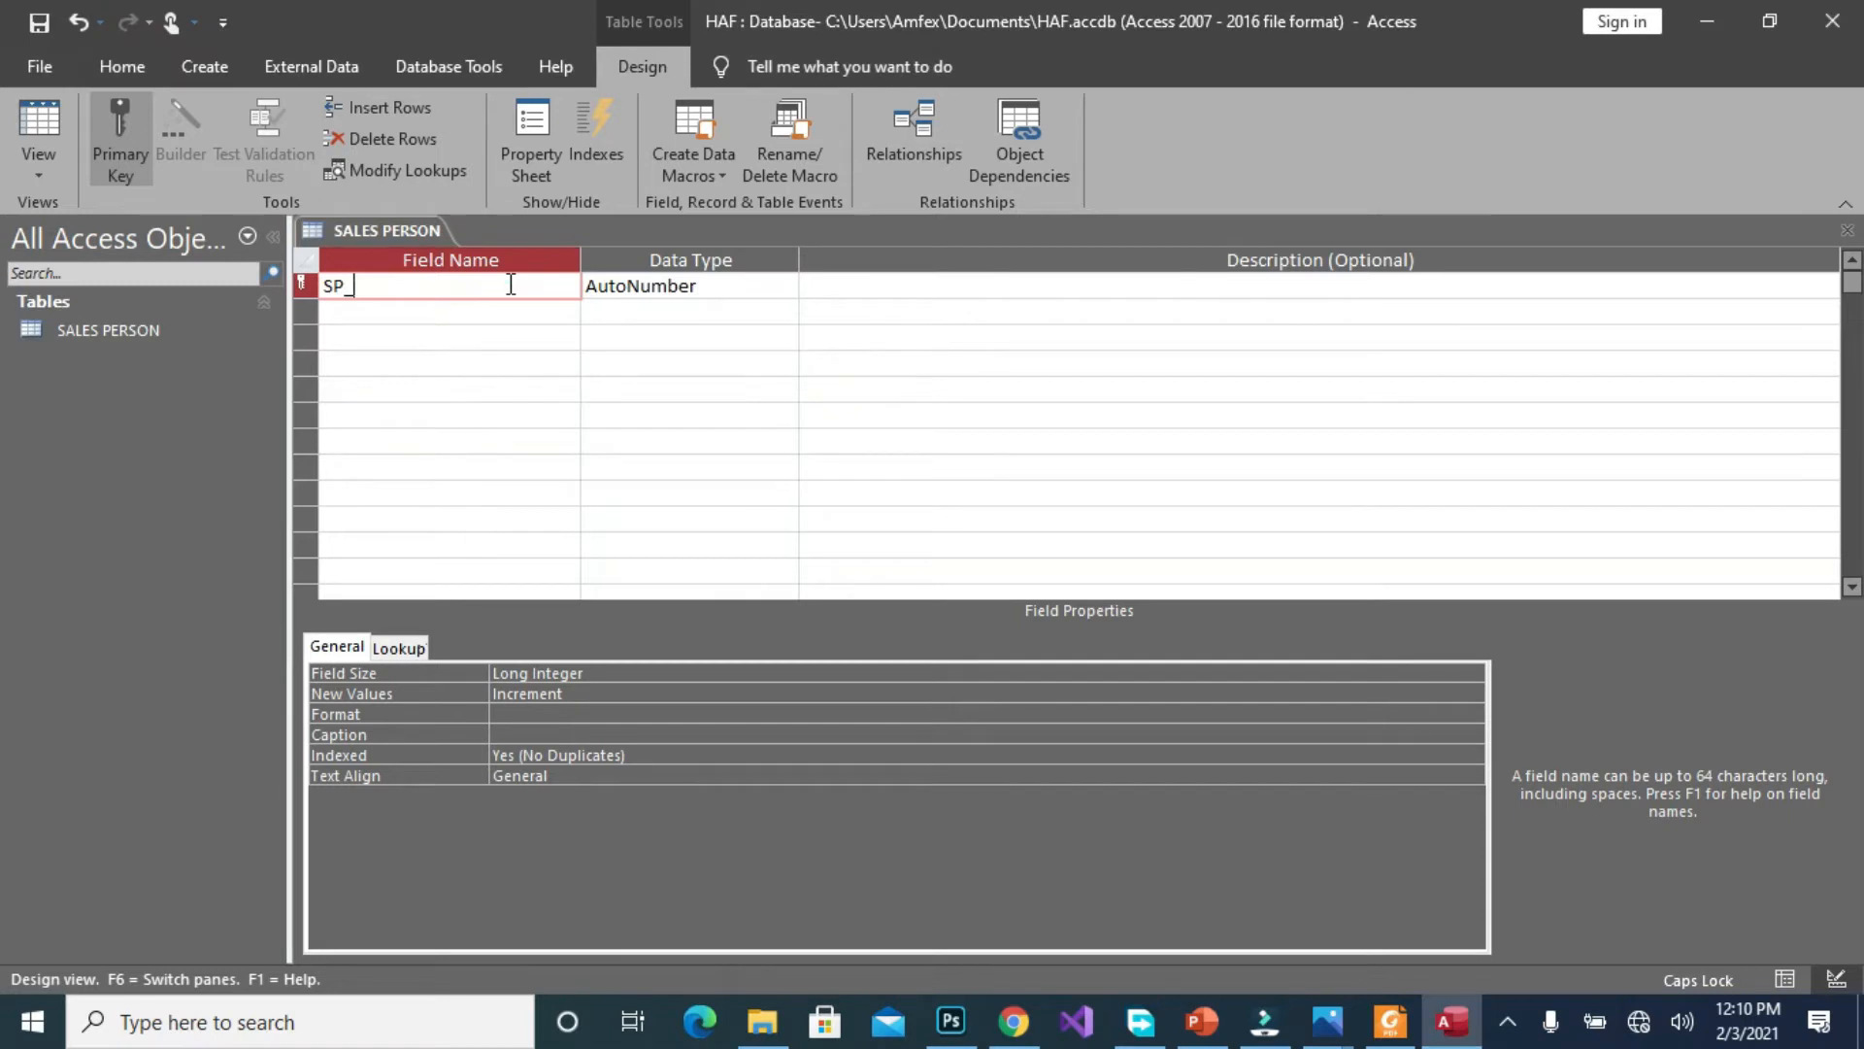
type("NUMBER")
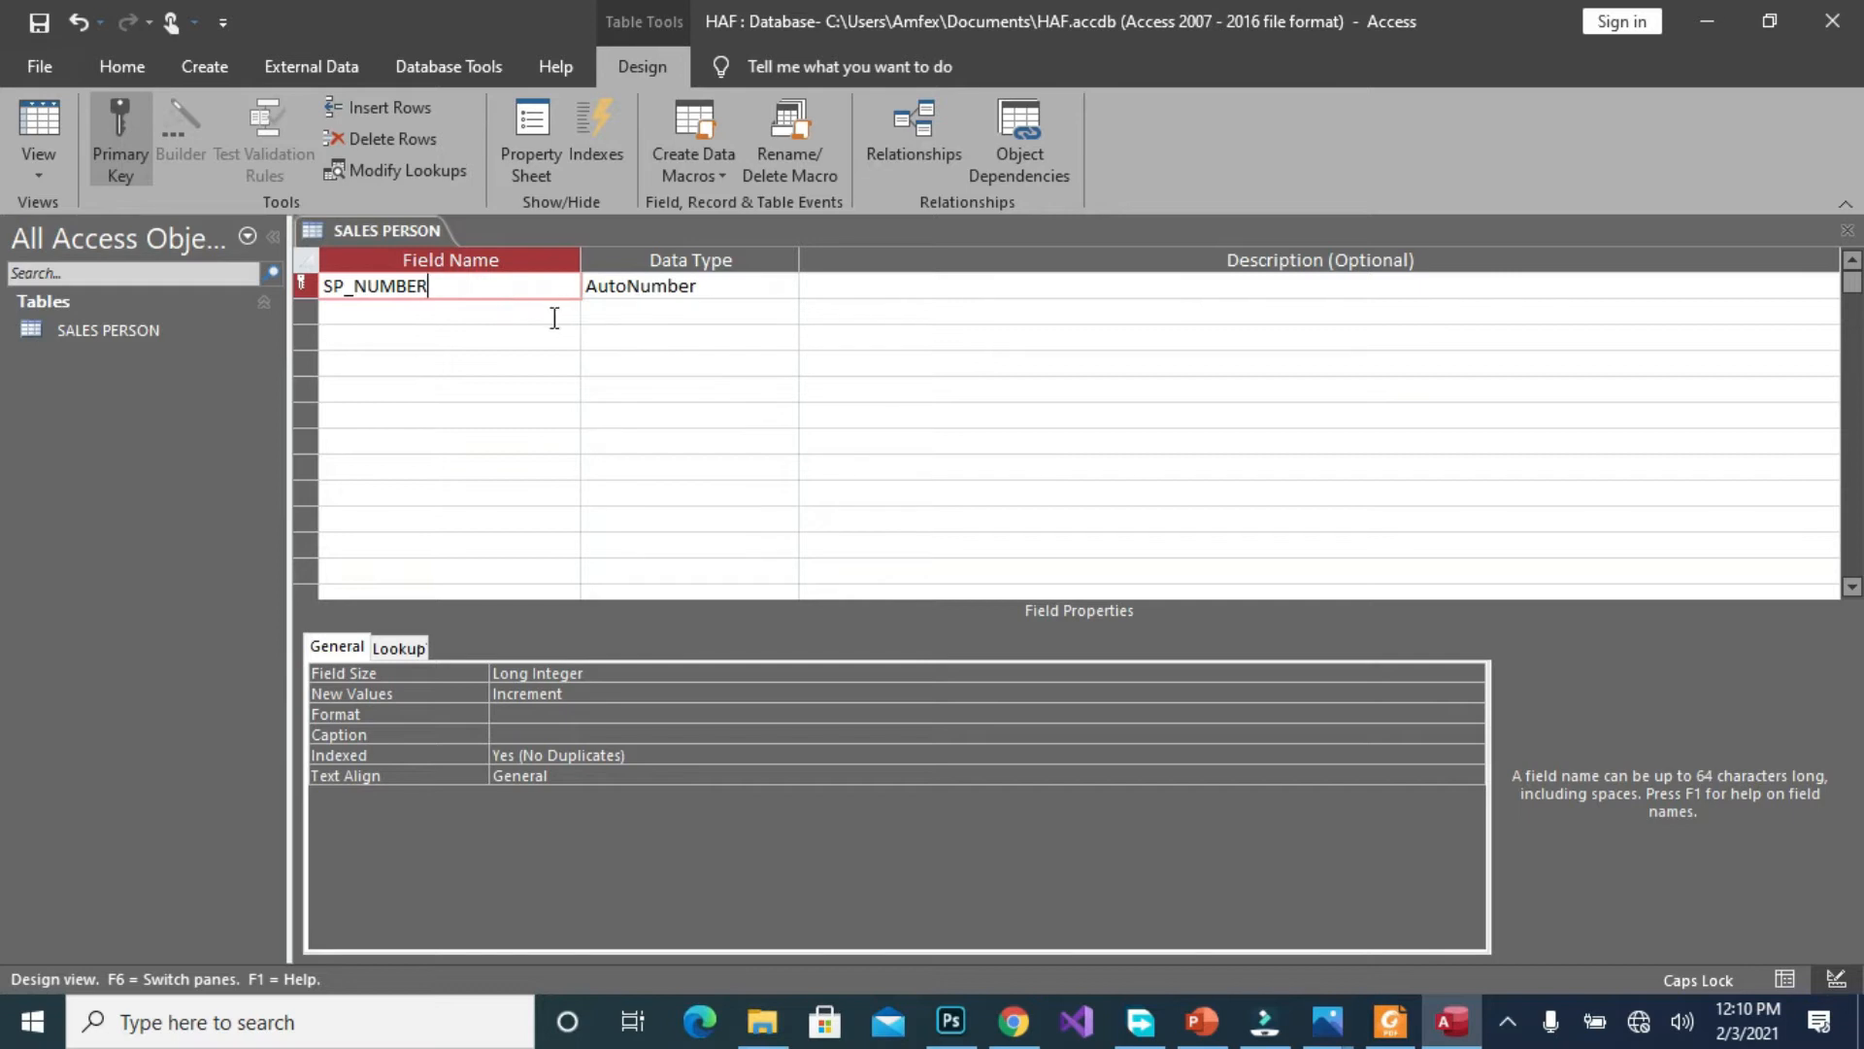
left_click(449, 313)
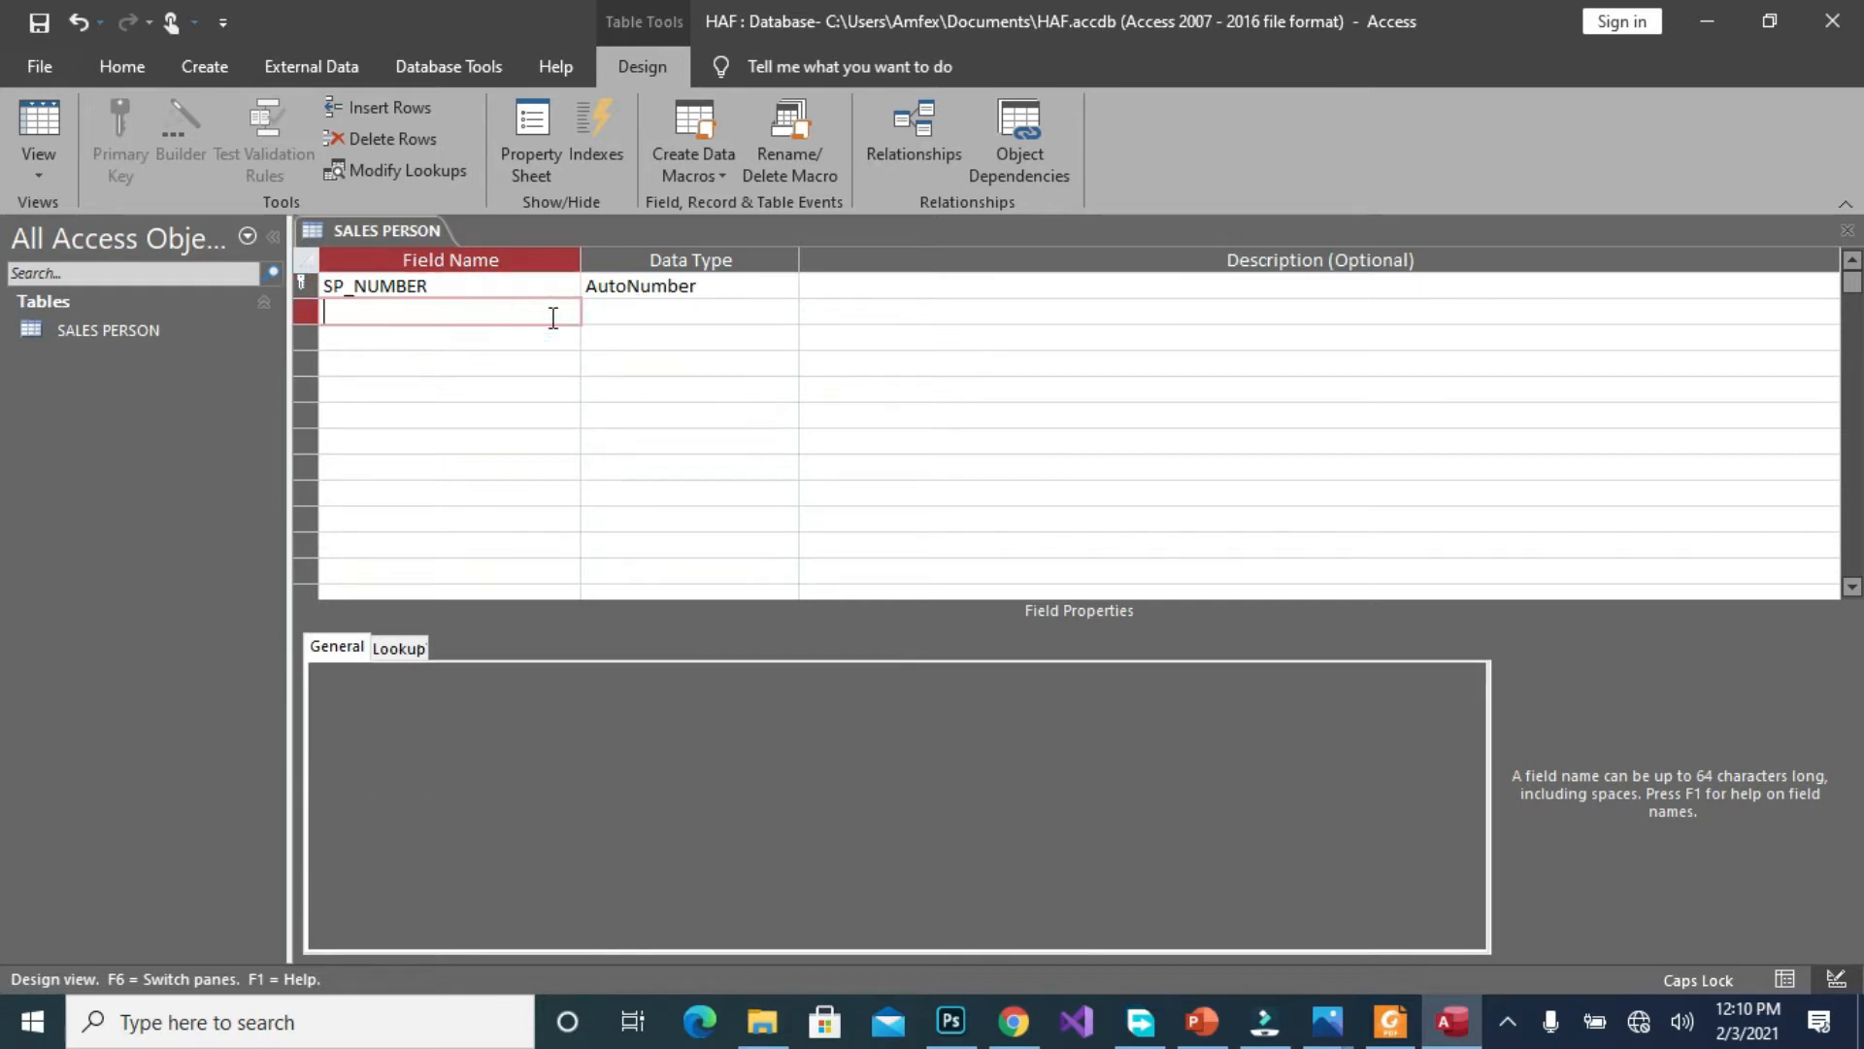
type("SP_")
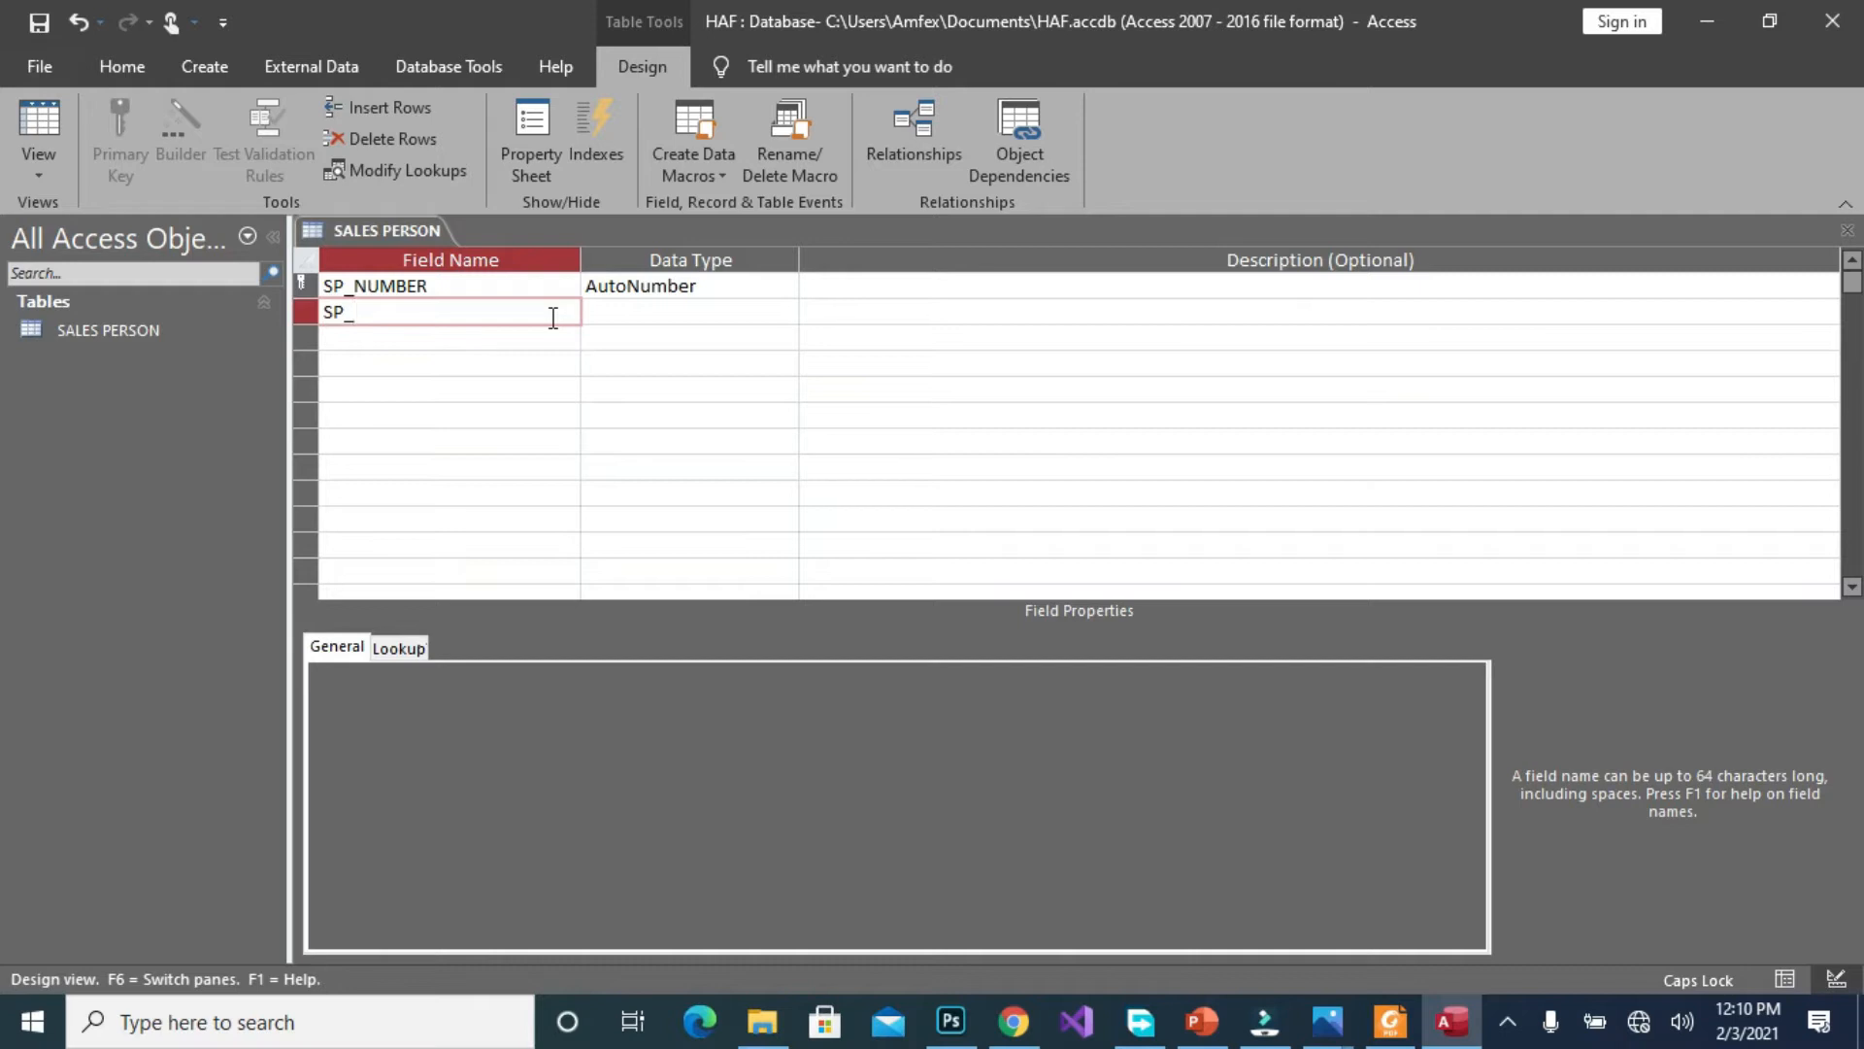
type("NAME")
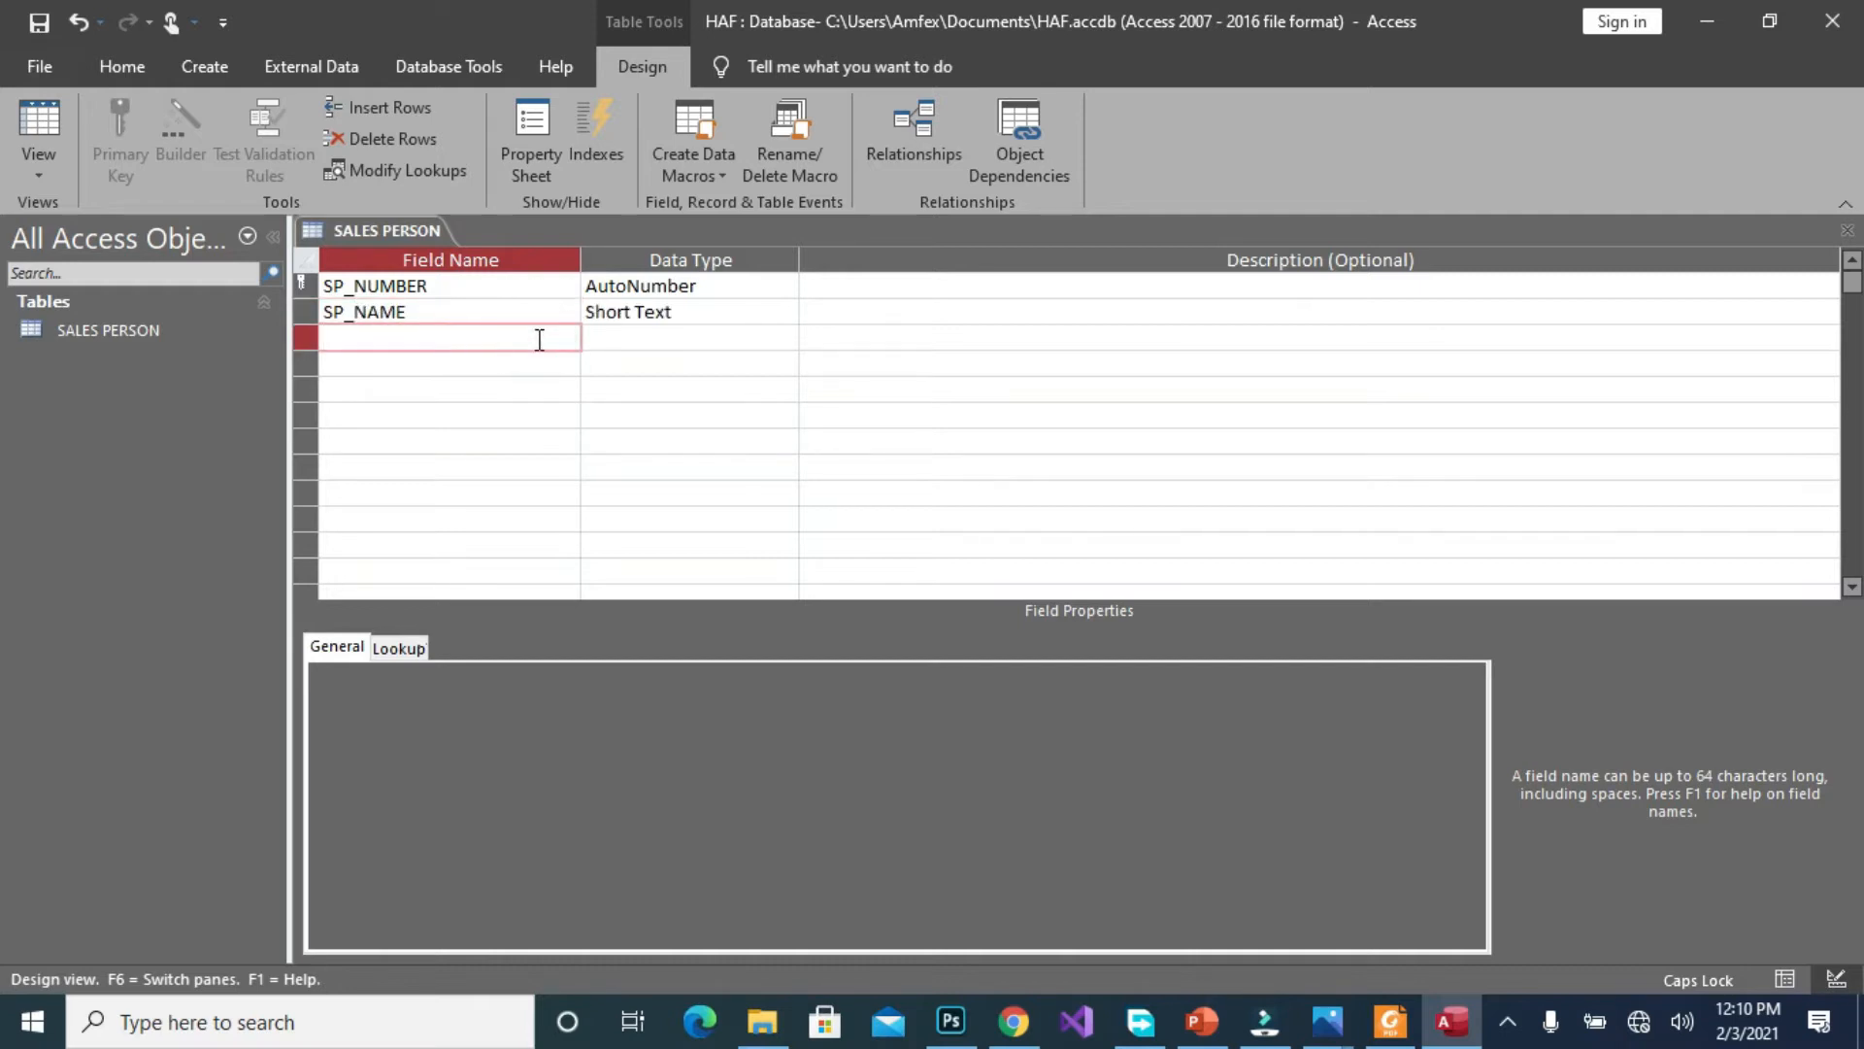
Add the SP_ADDRESS and COMMISSIONRATE fields
type("SP_")
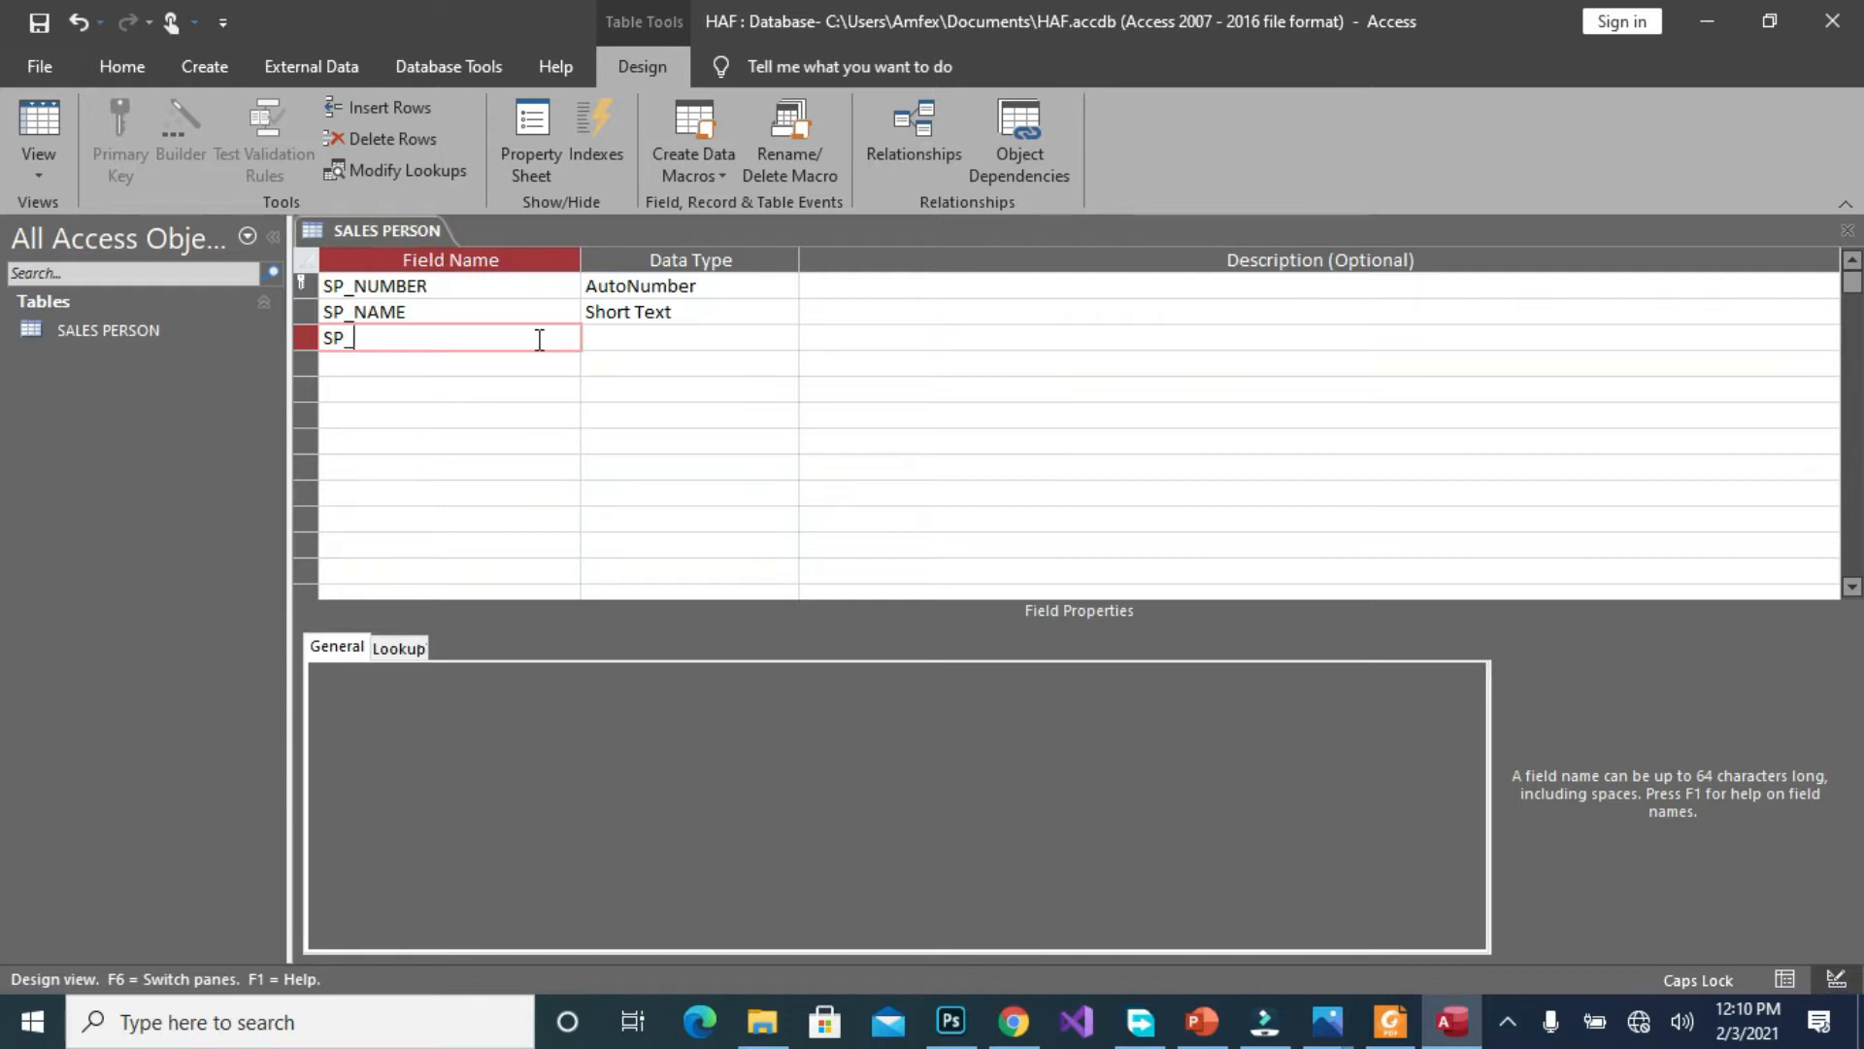
type("ADD")
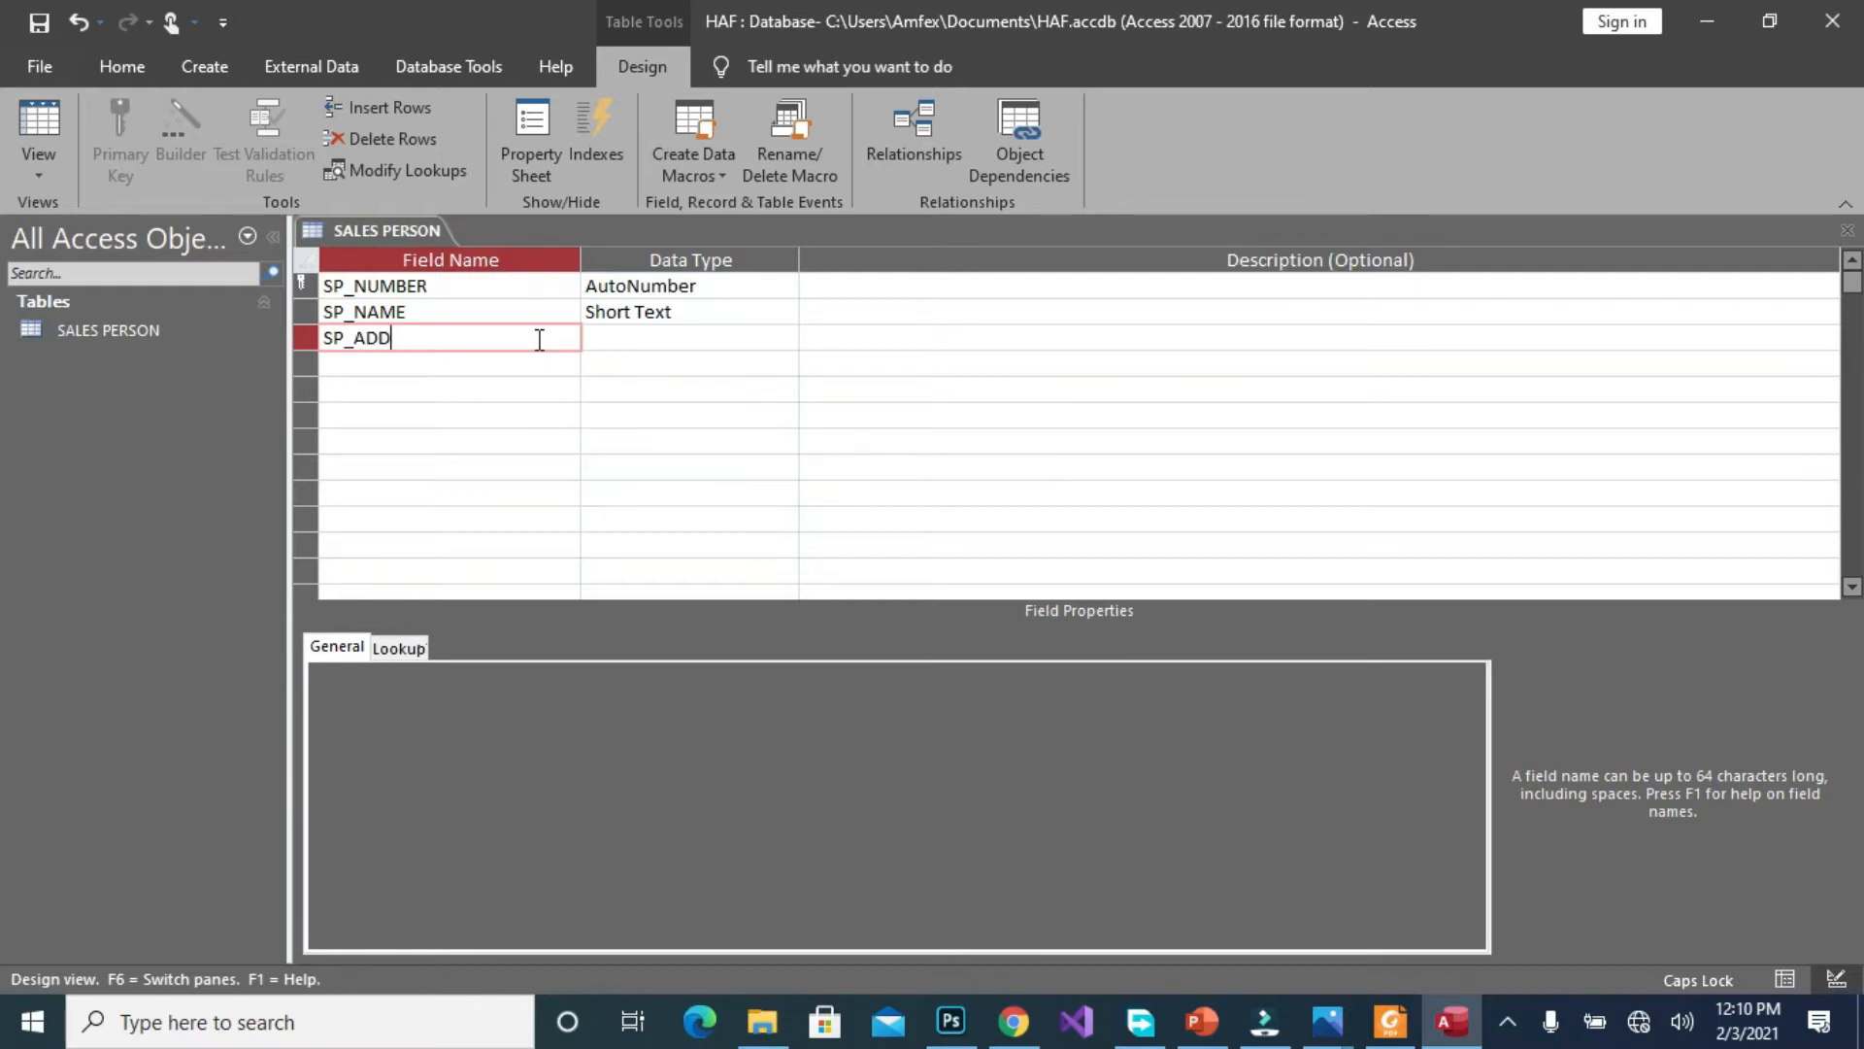
type("RESS")
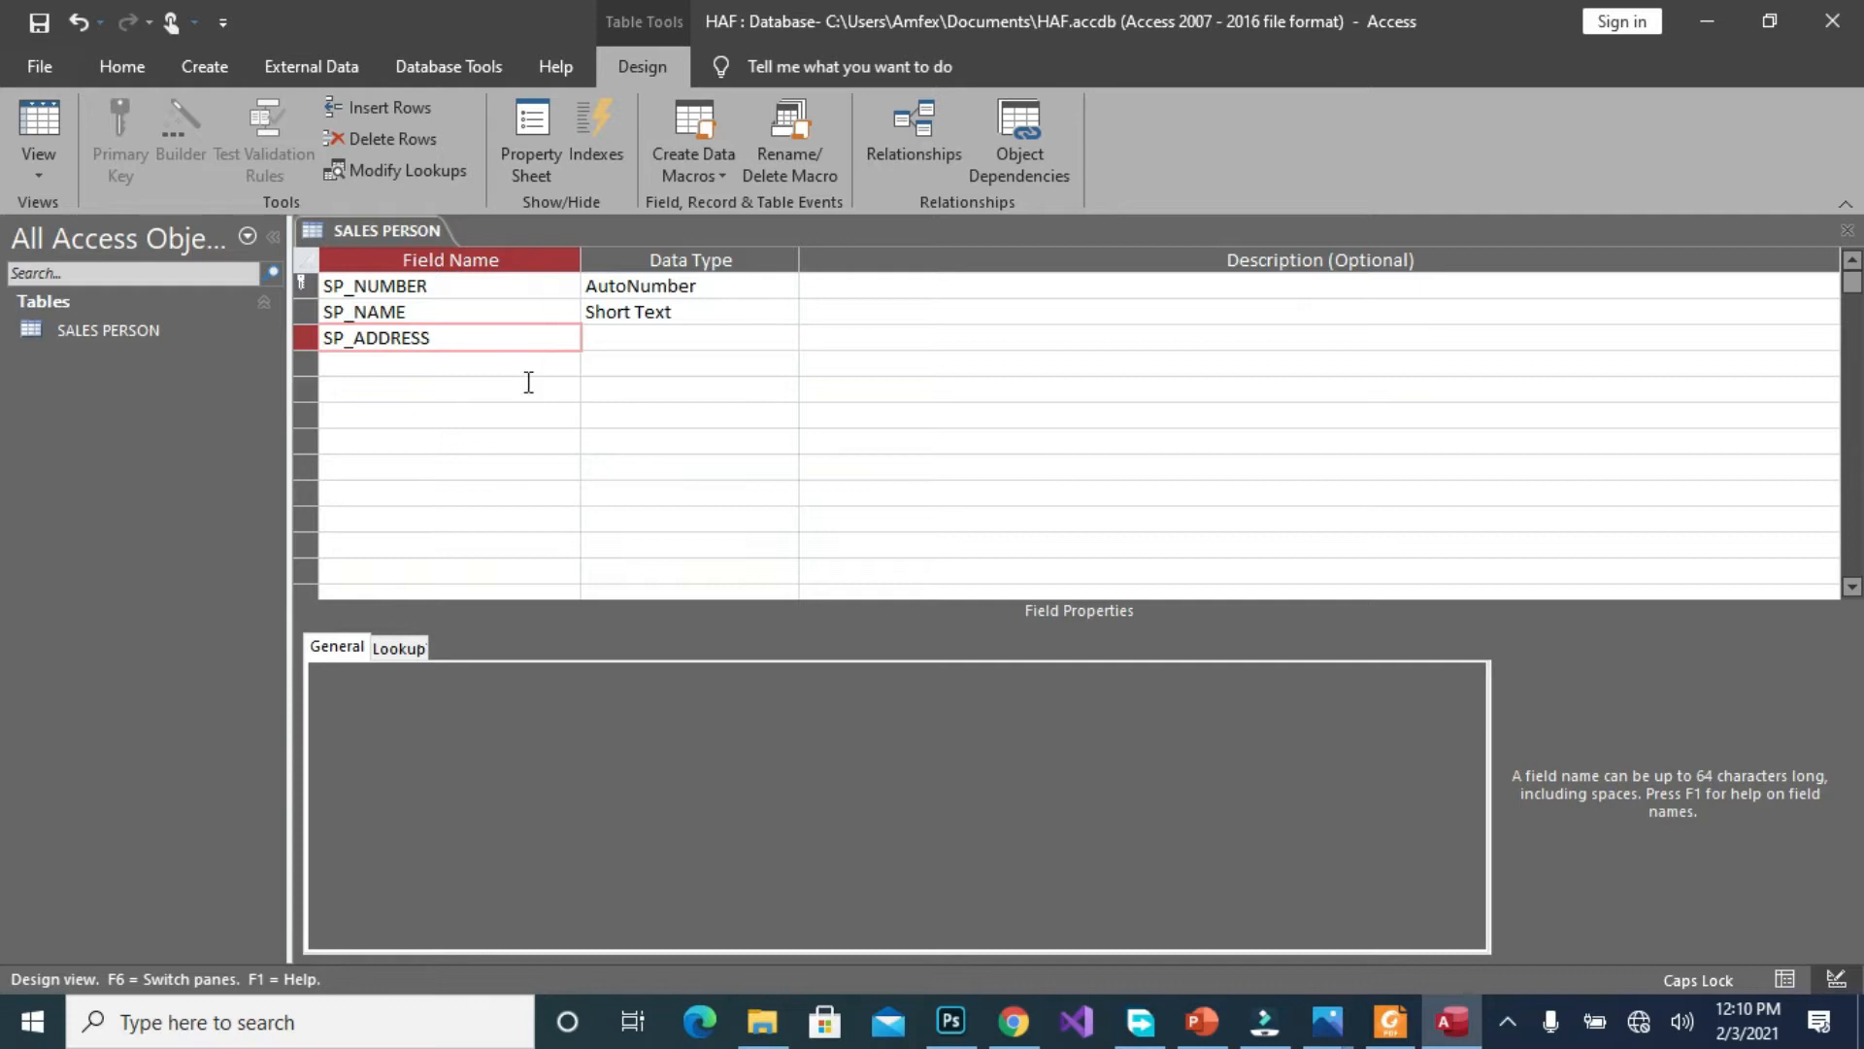
type("COMM")
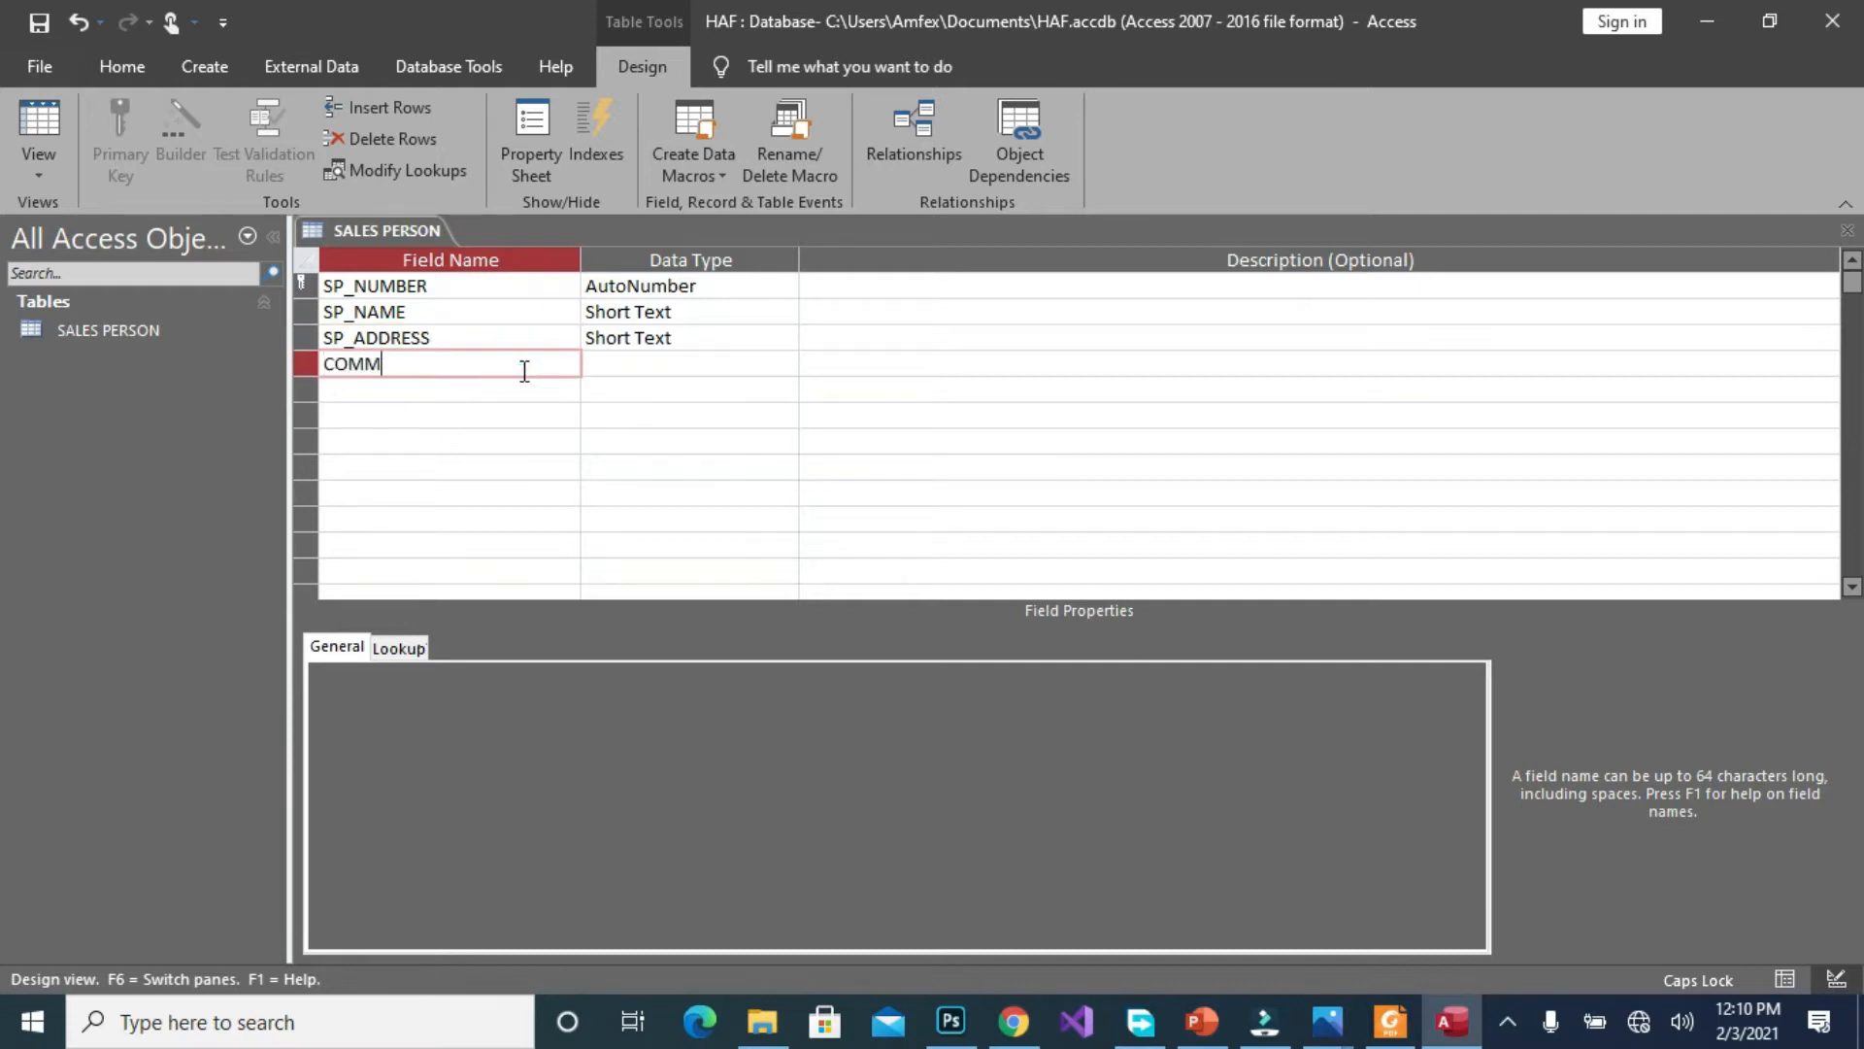
type("ISSION")
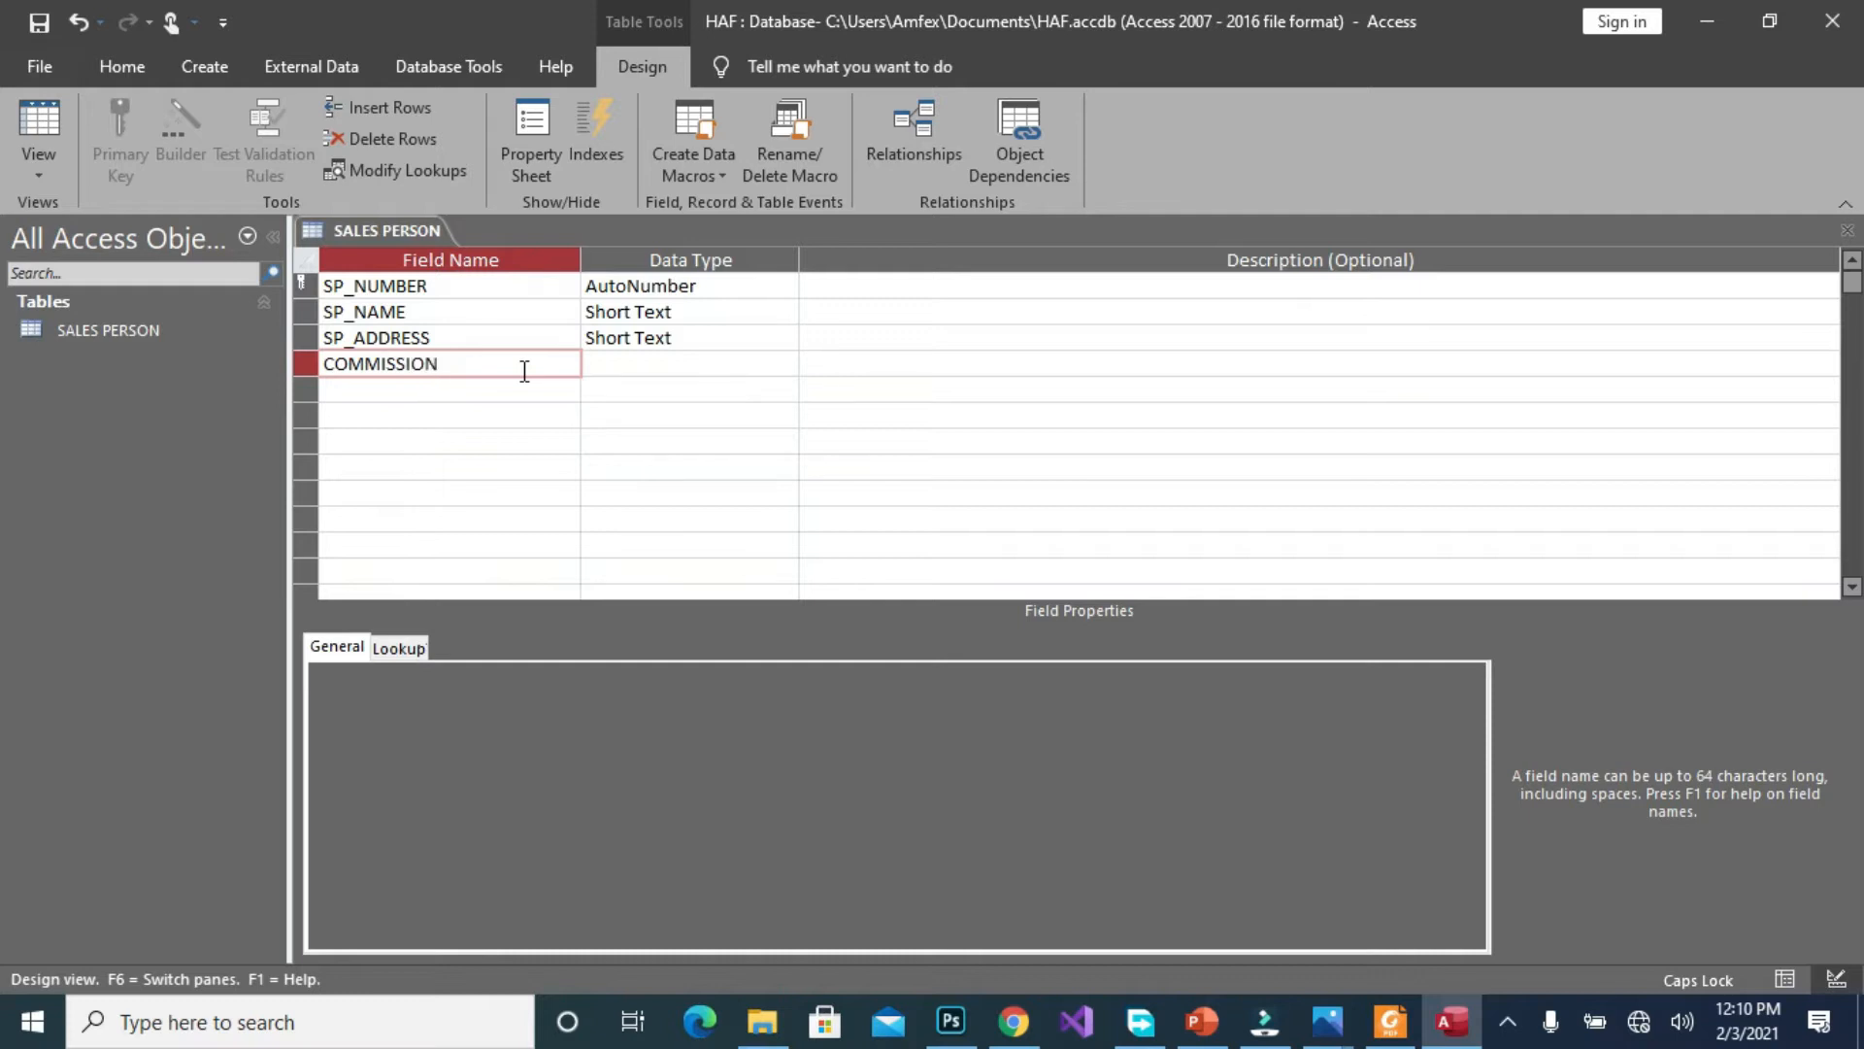
type("RATE")
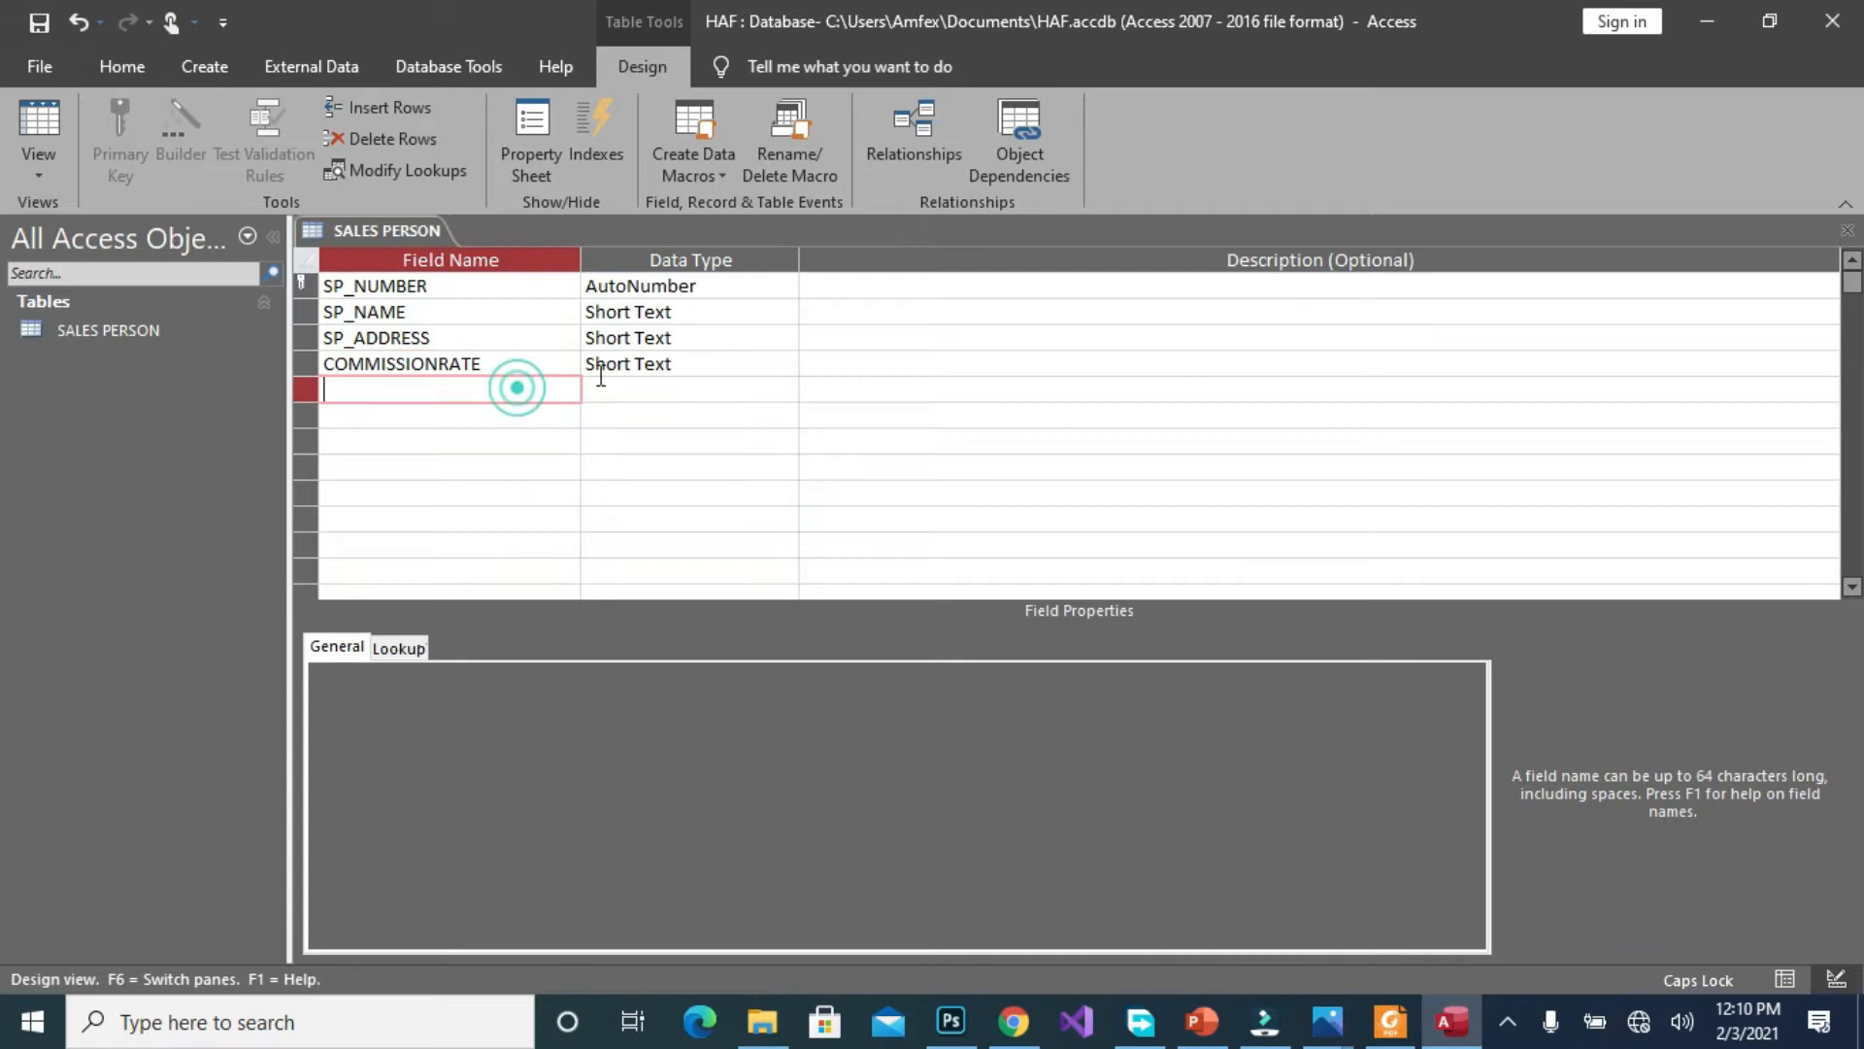
Set COMMISSIONRATE to Number and keep SP_NAME and SP_ADDRESS as Short Text
left_click(783, 364)
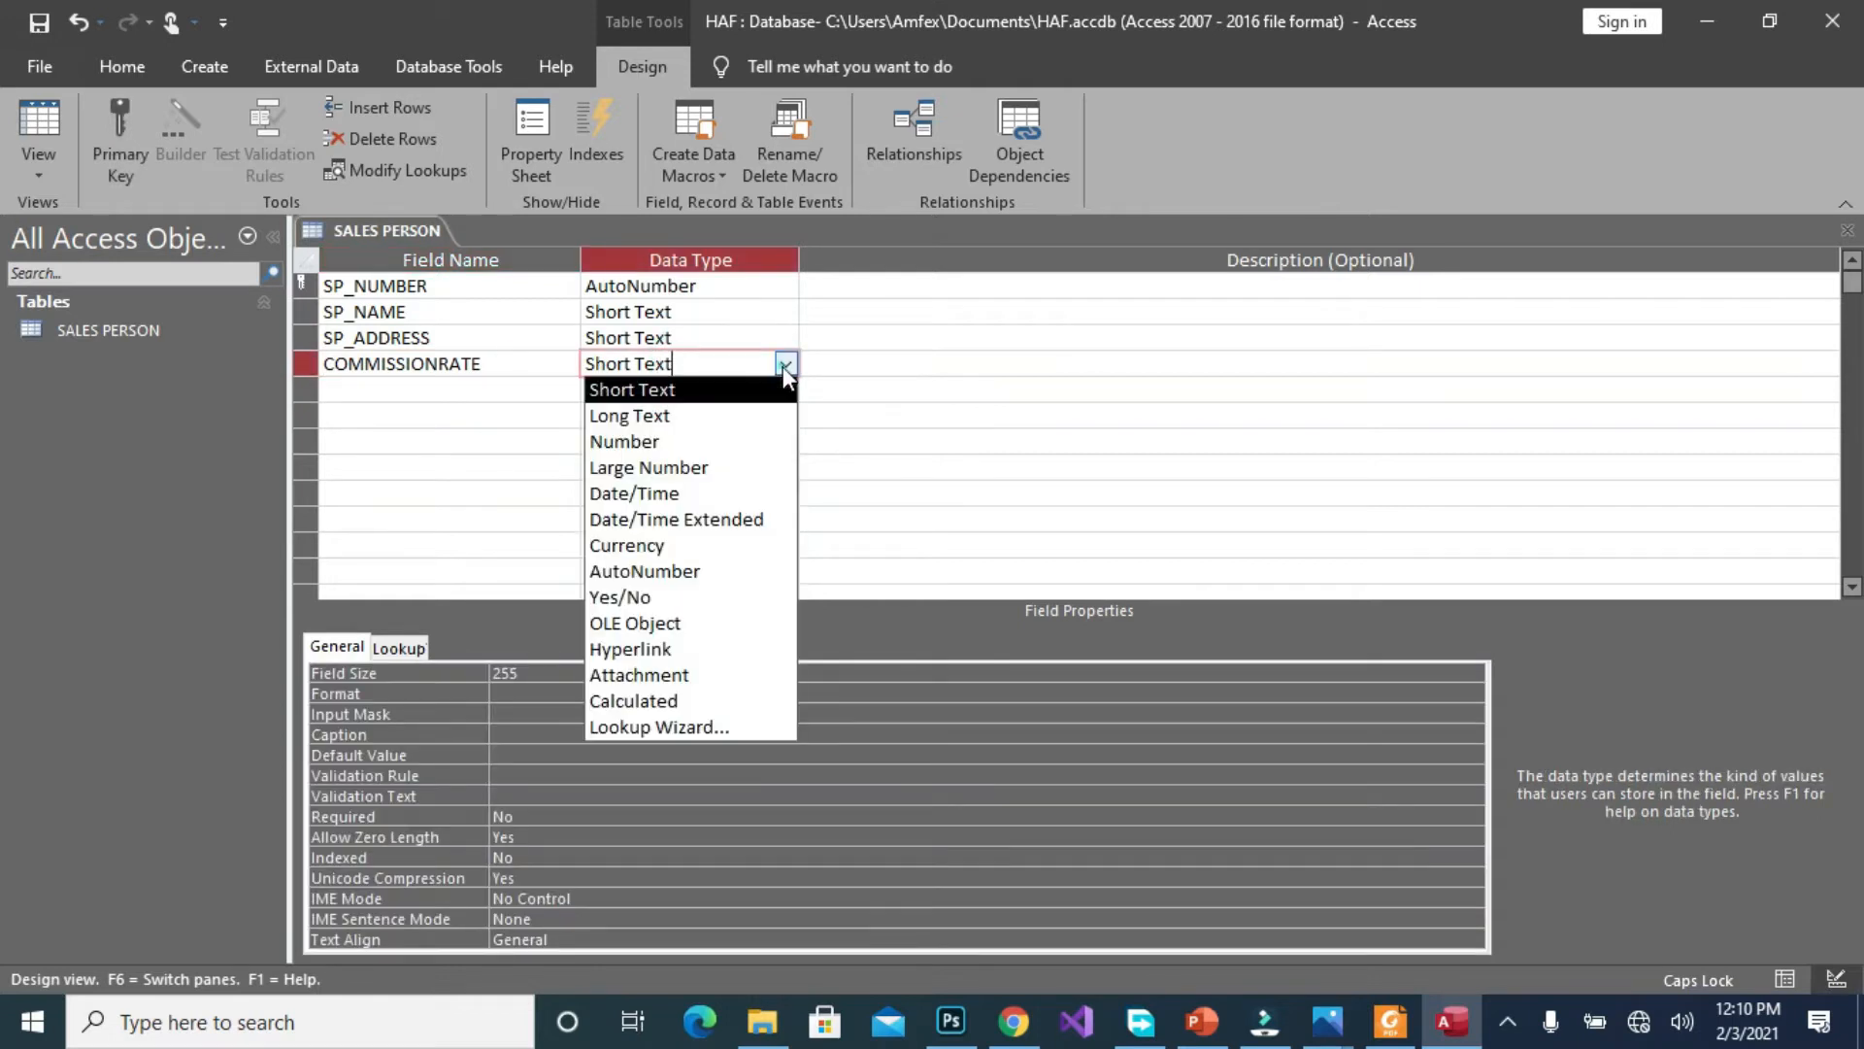
mouse_move(648, 466)
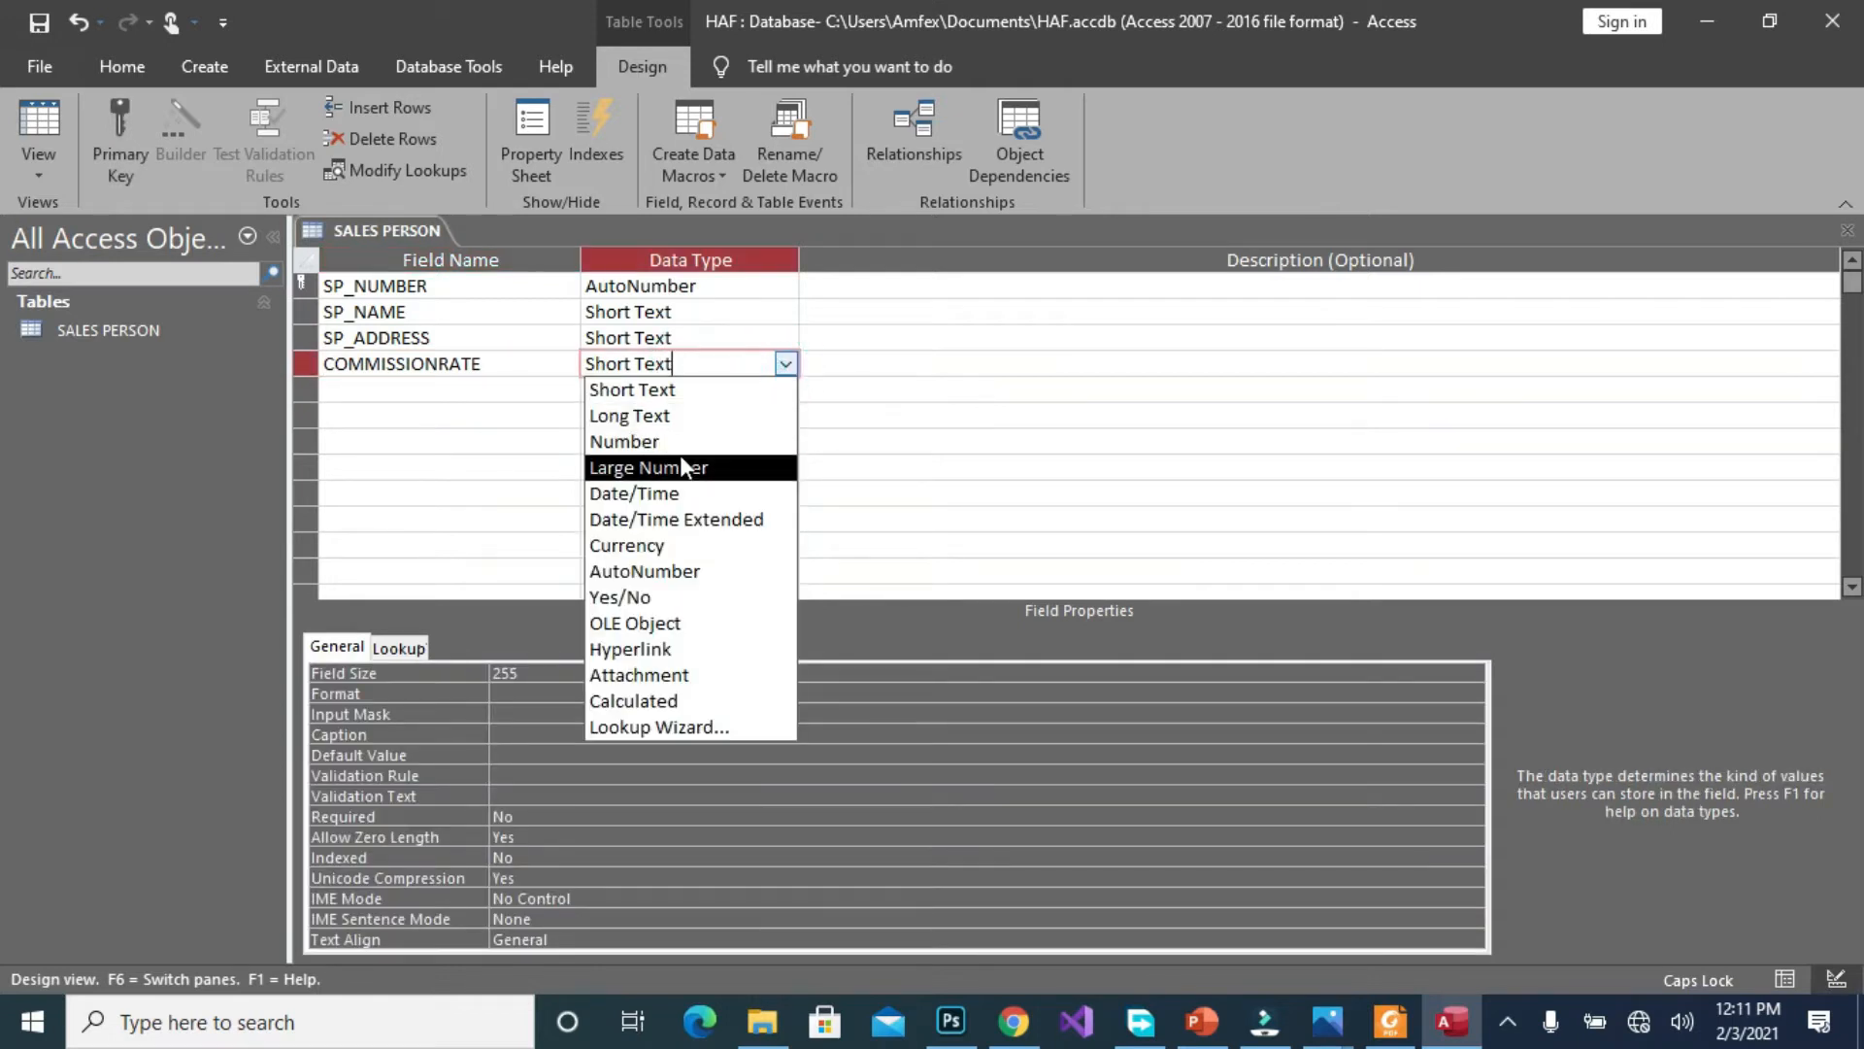
left_click(624, 440)
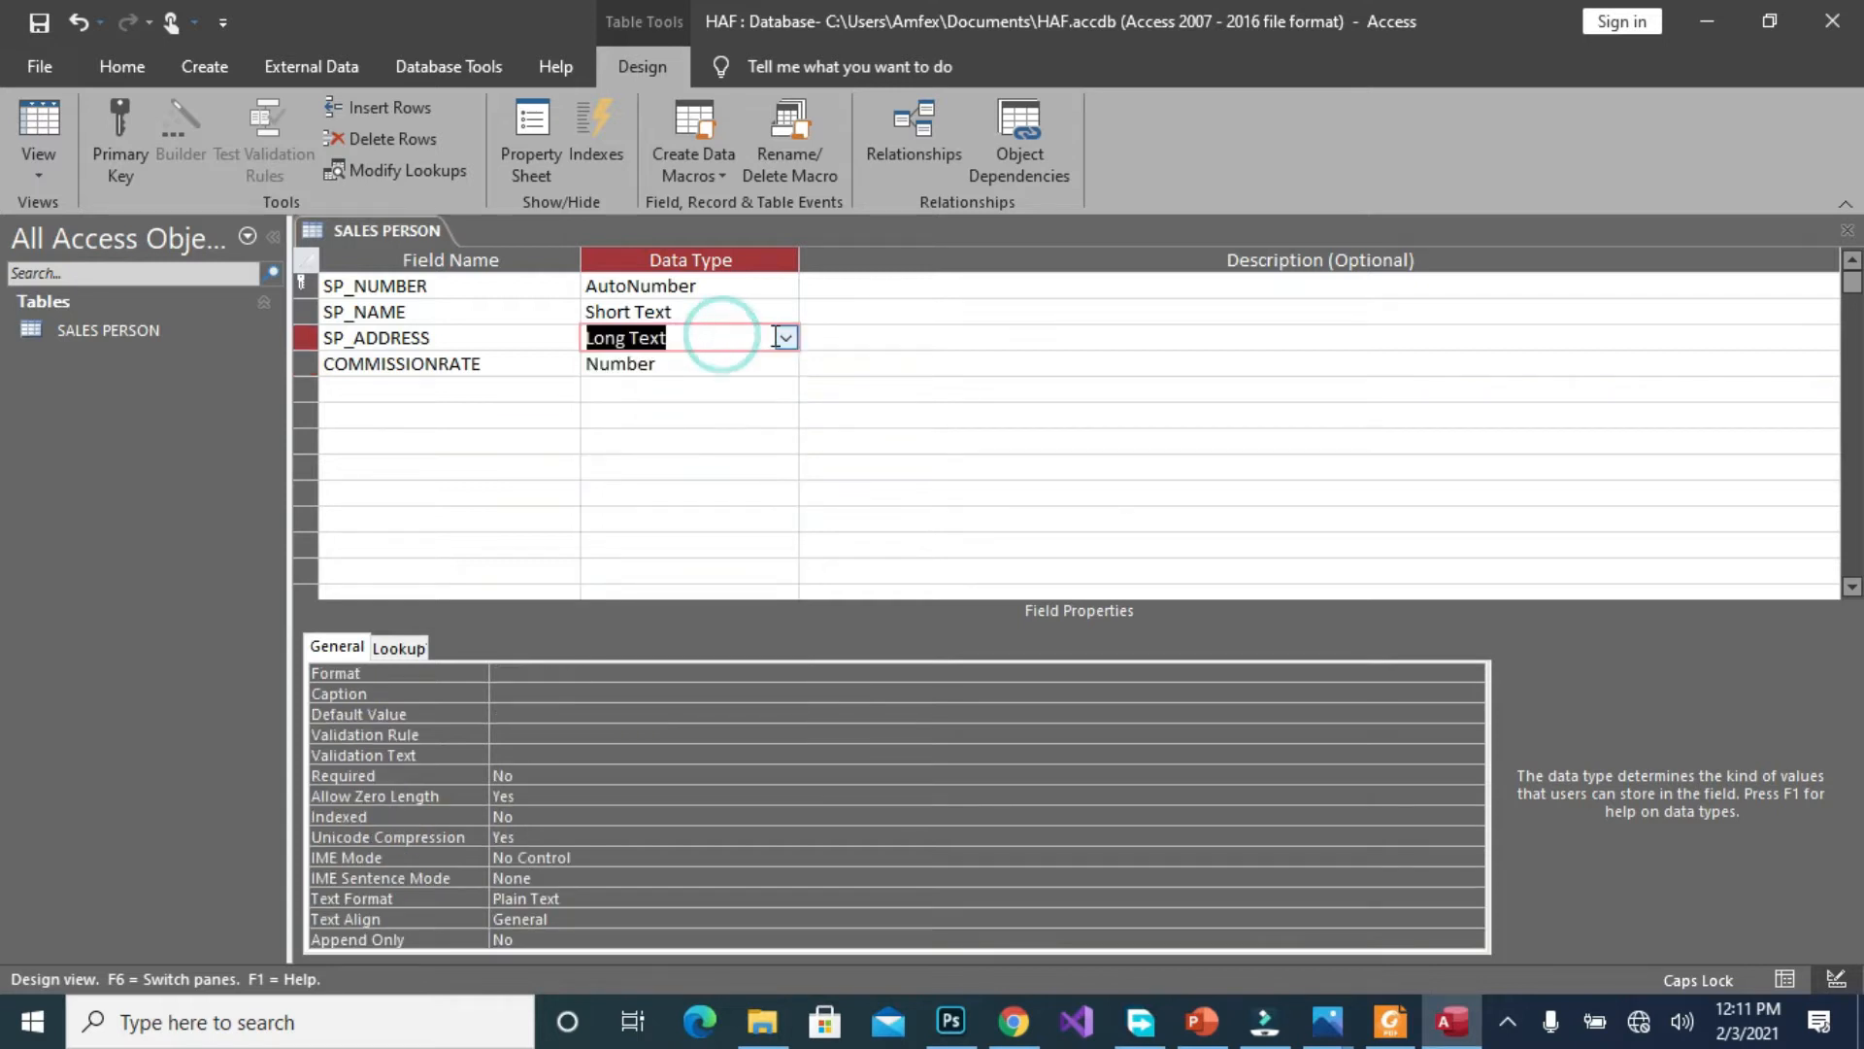
left_click(783, 338)
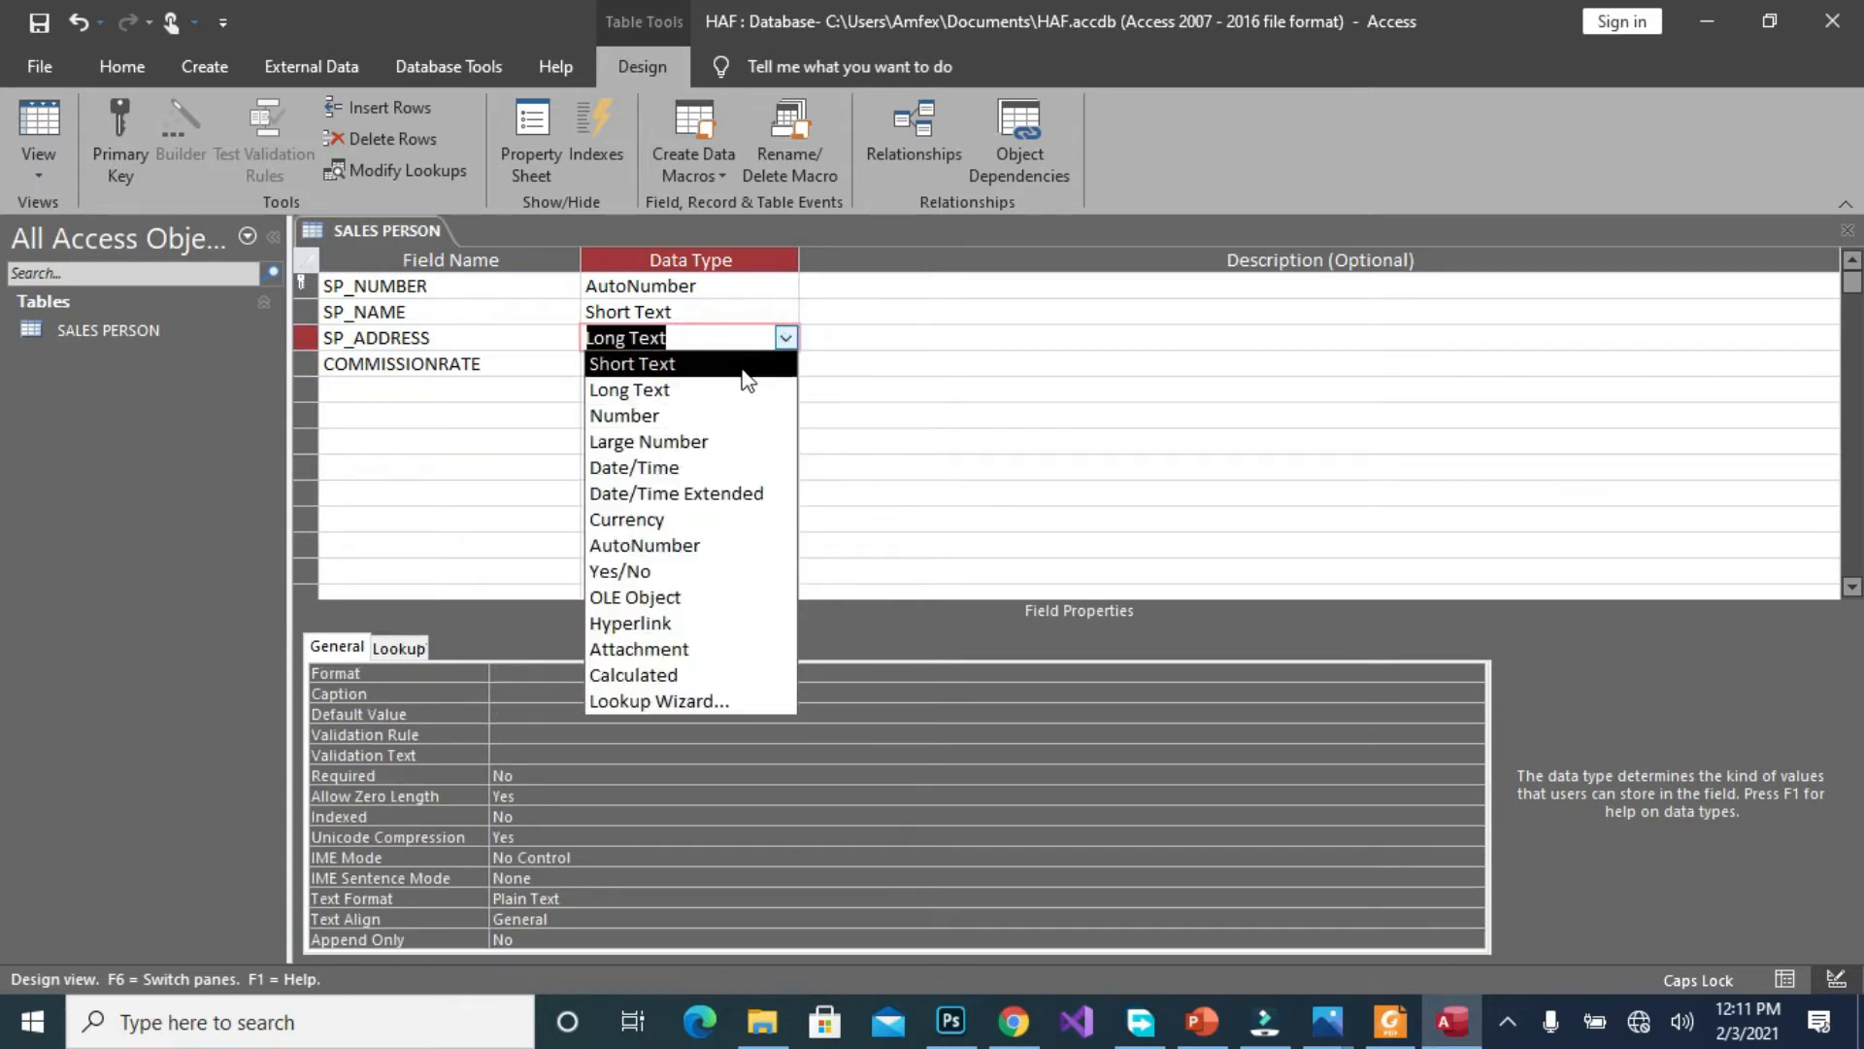
mouse_move(640, 369)
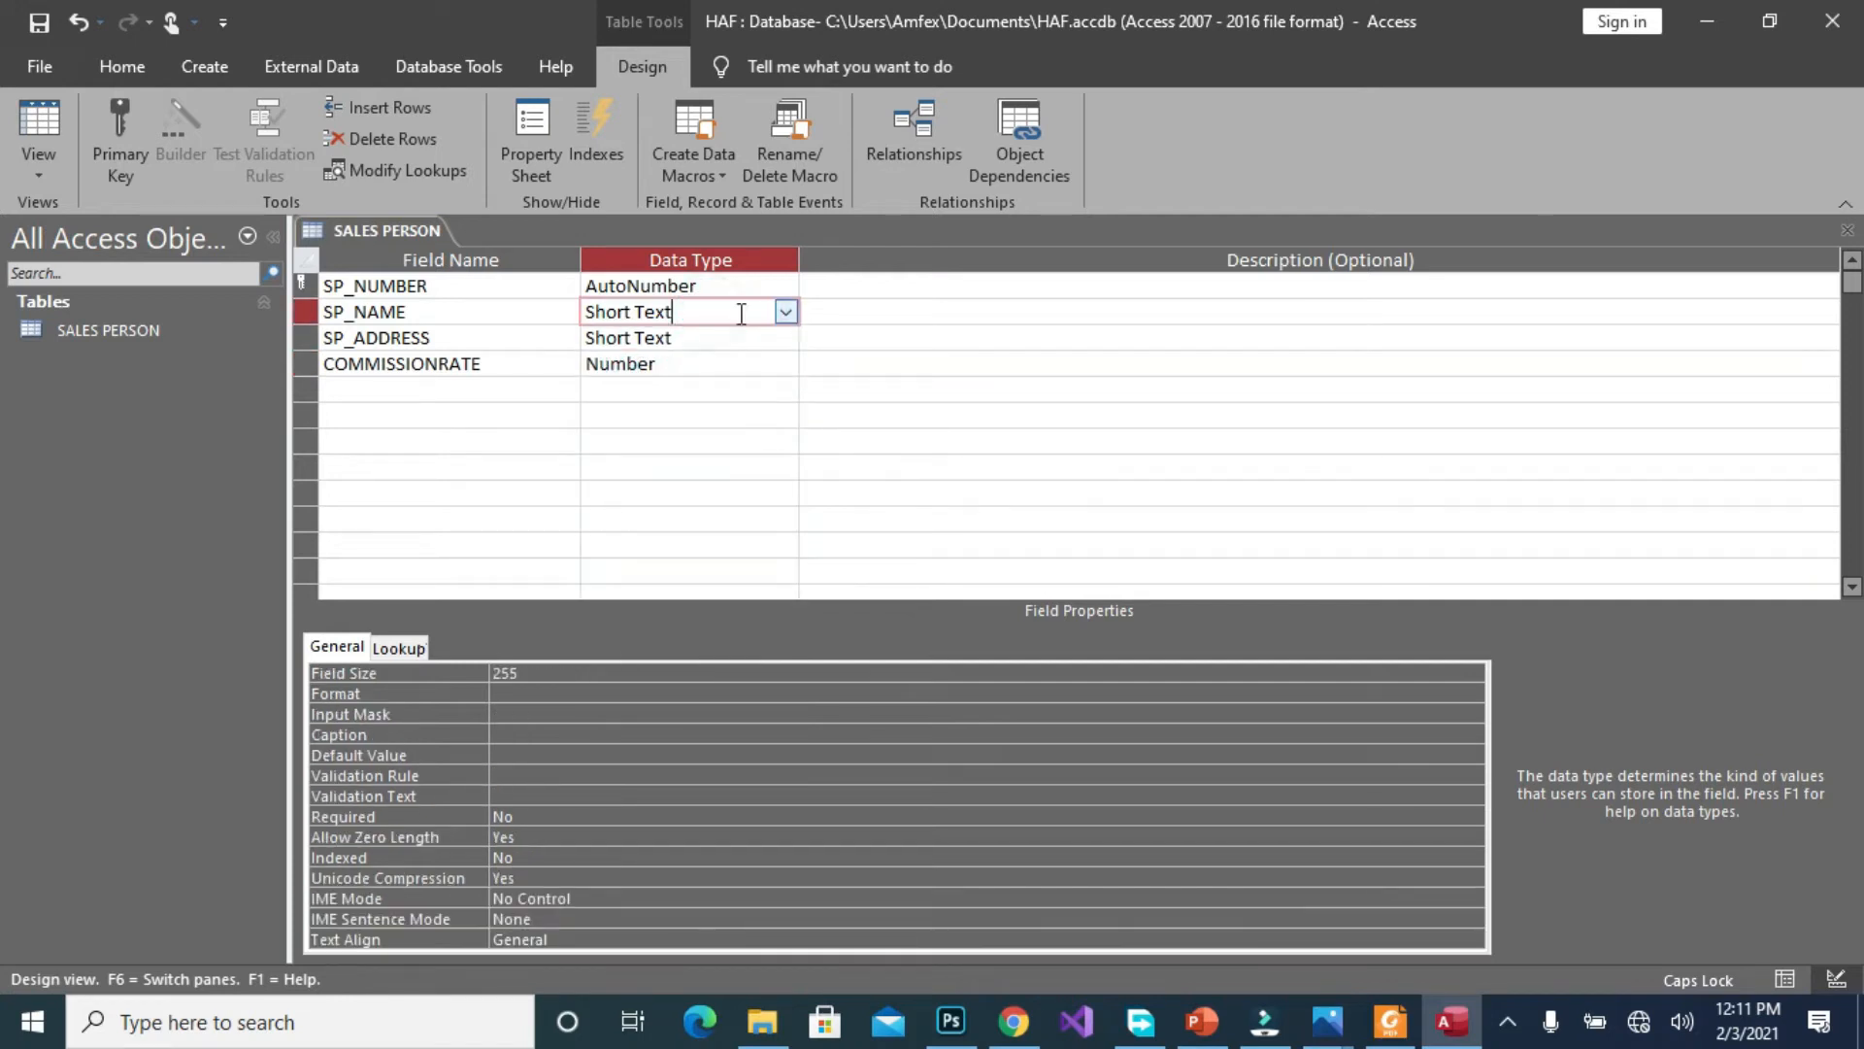
left_click(784, 311)
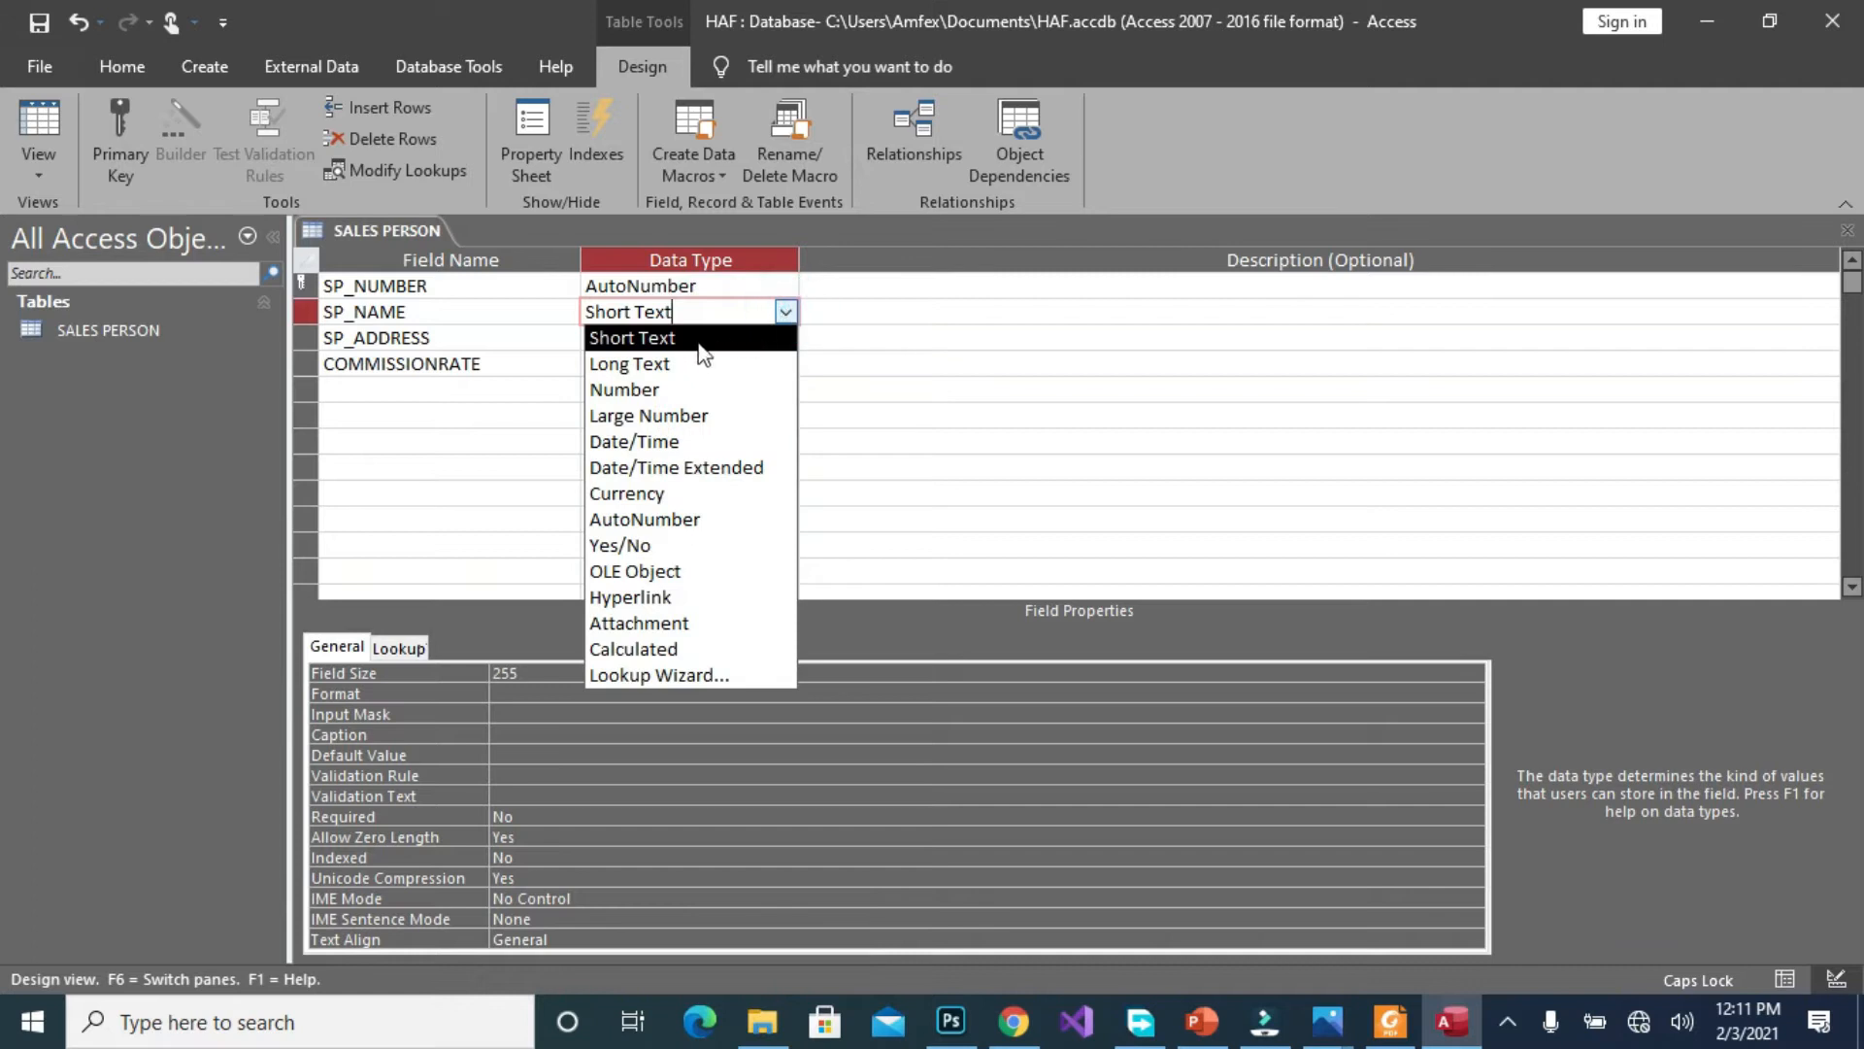
left_click(629, 364)
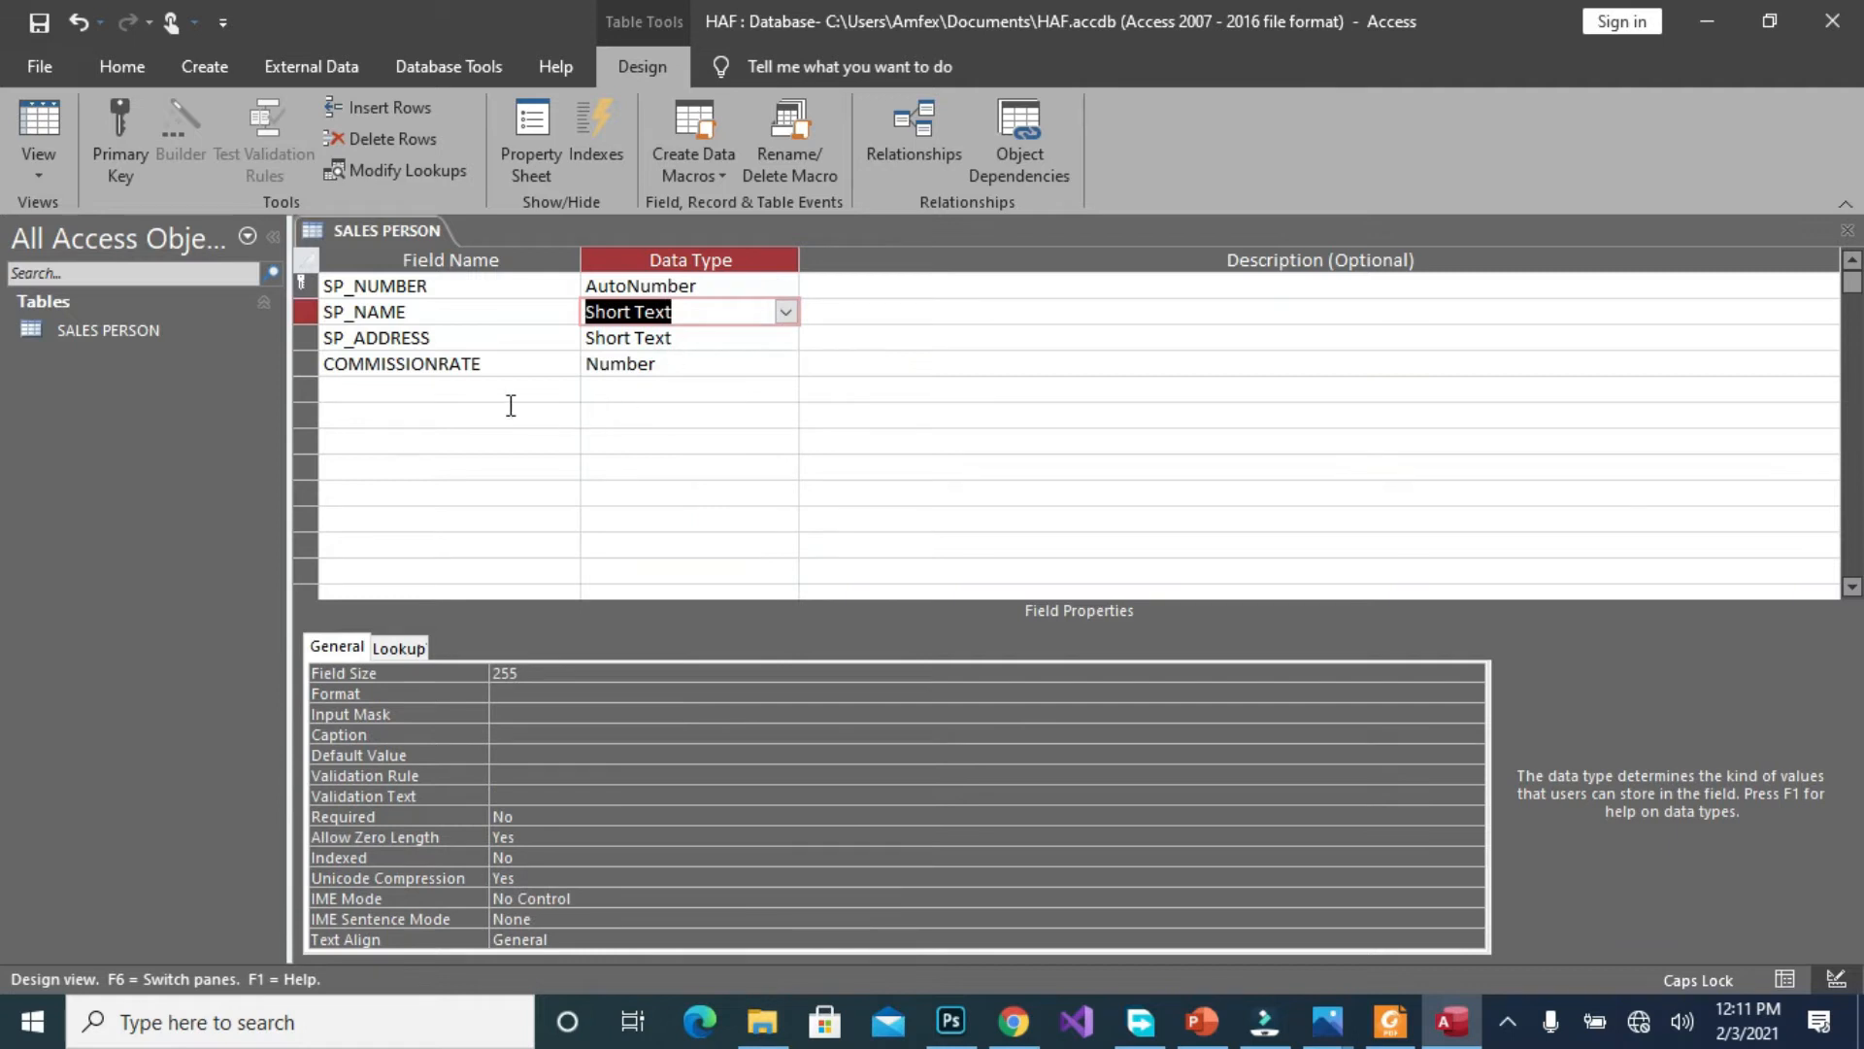
left_click(450, 389)
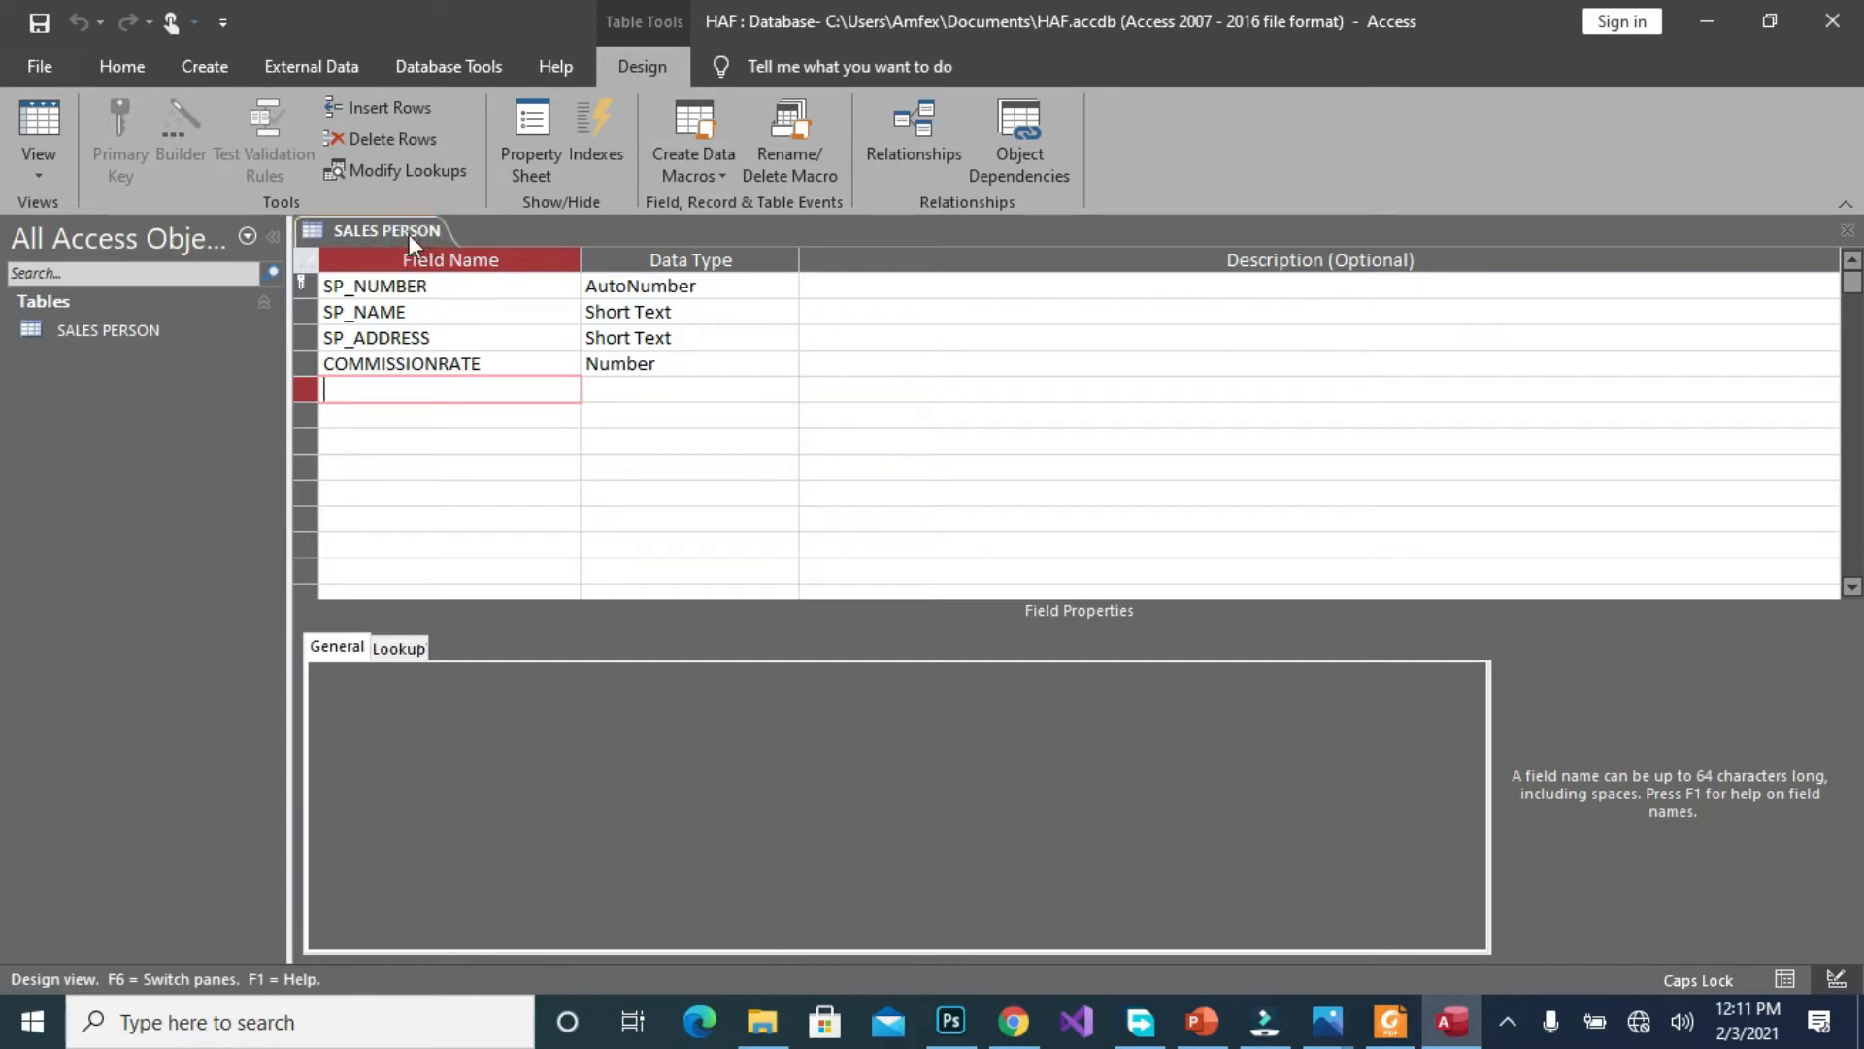
Return SALES PERSON to Design View and bring up its tab context menu
right_click(388, 231)
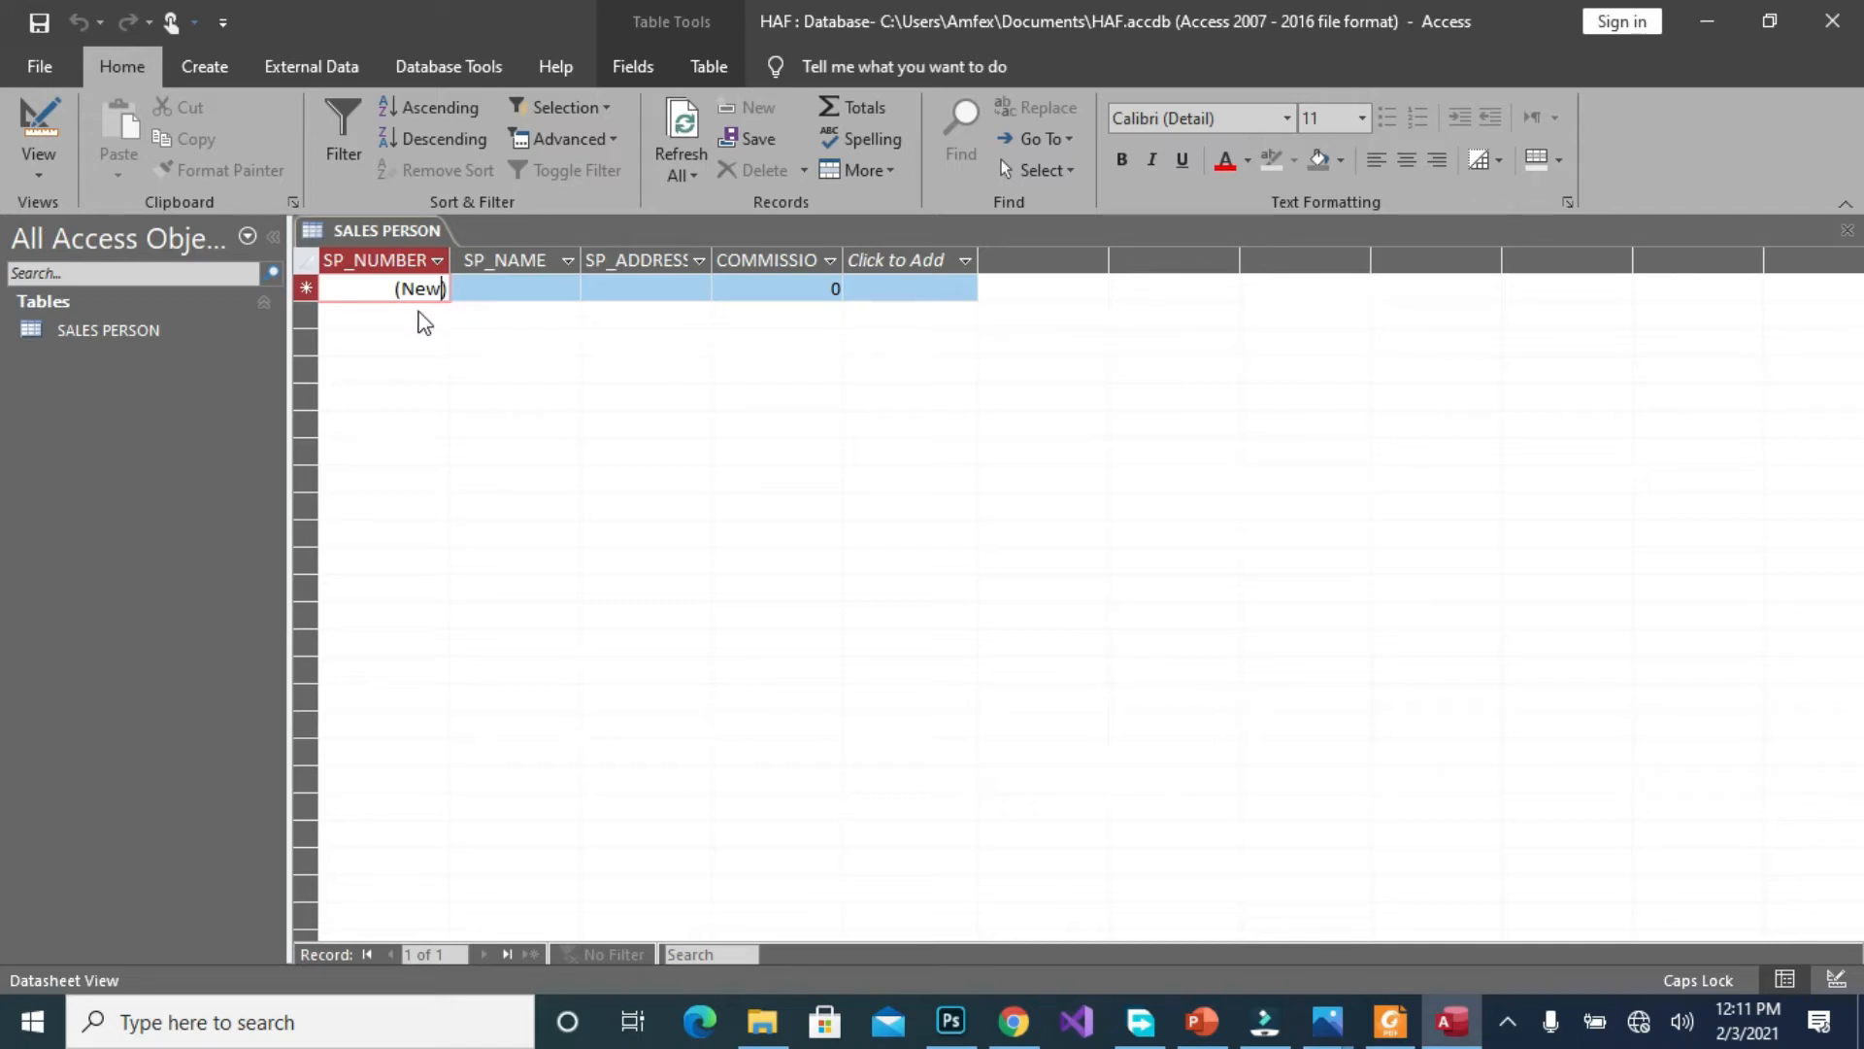
mouse_move(369, 345)
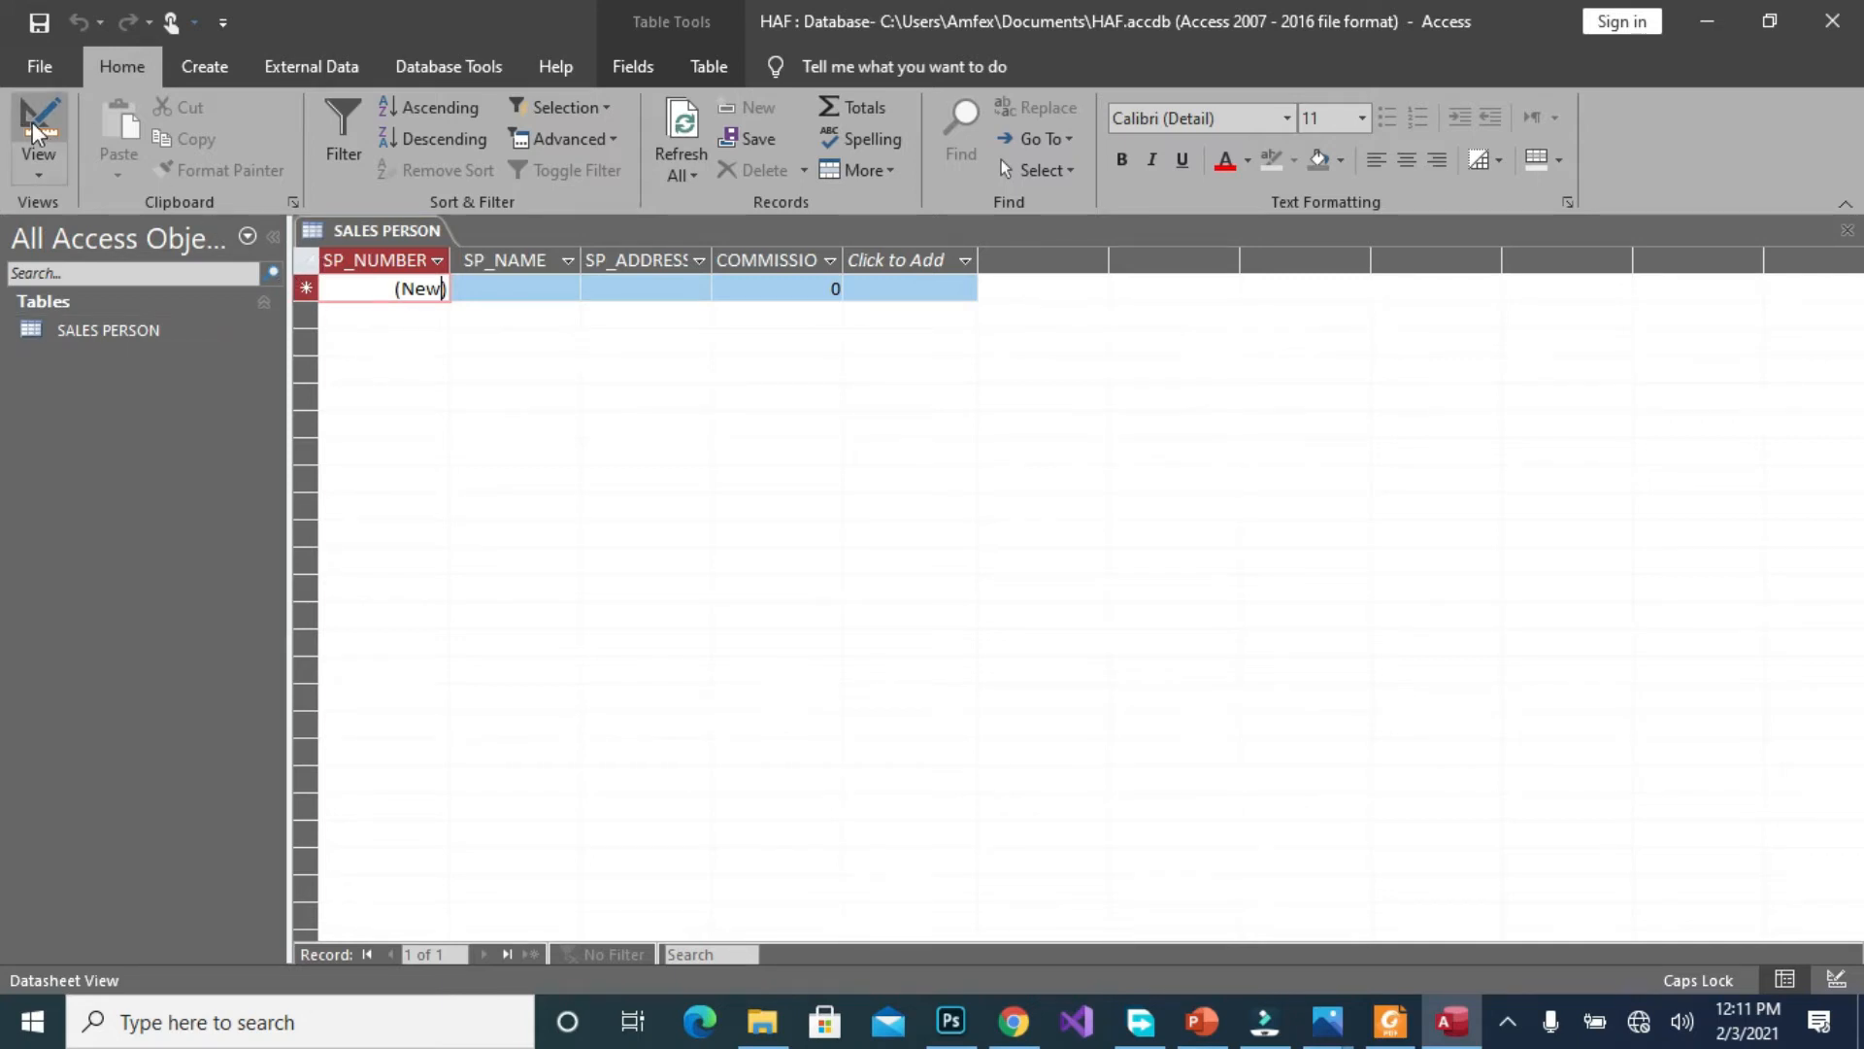
left_click(37, 131)
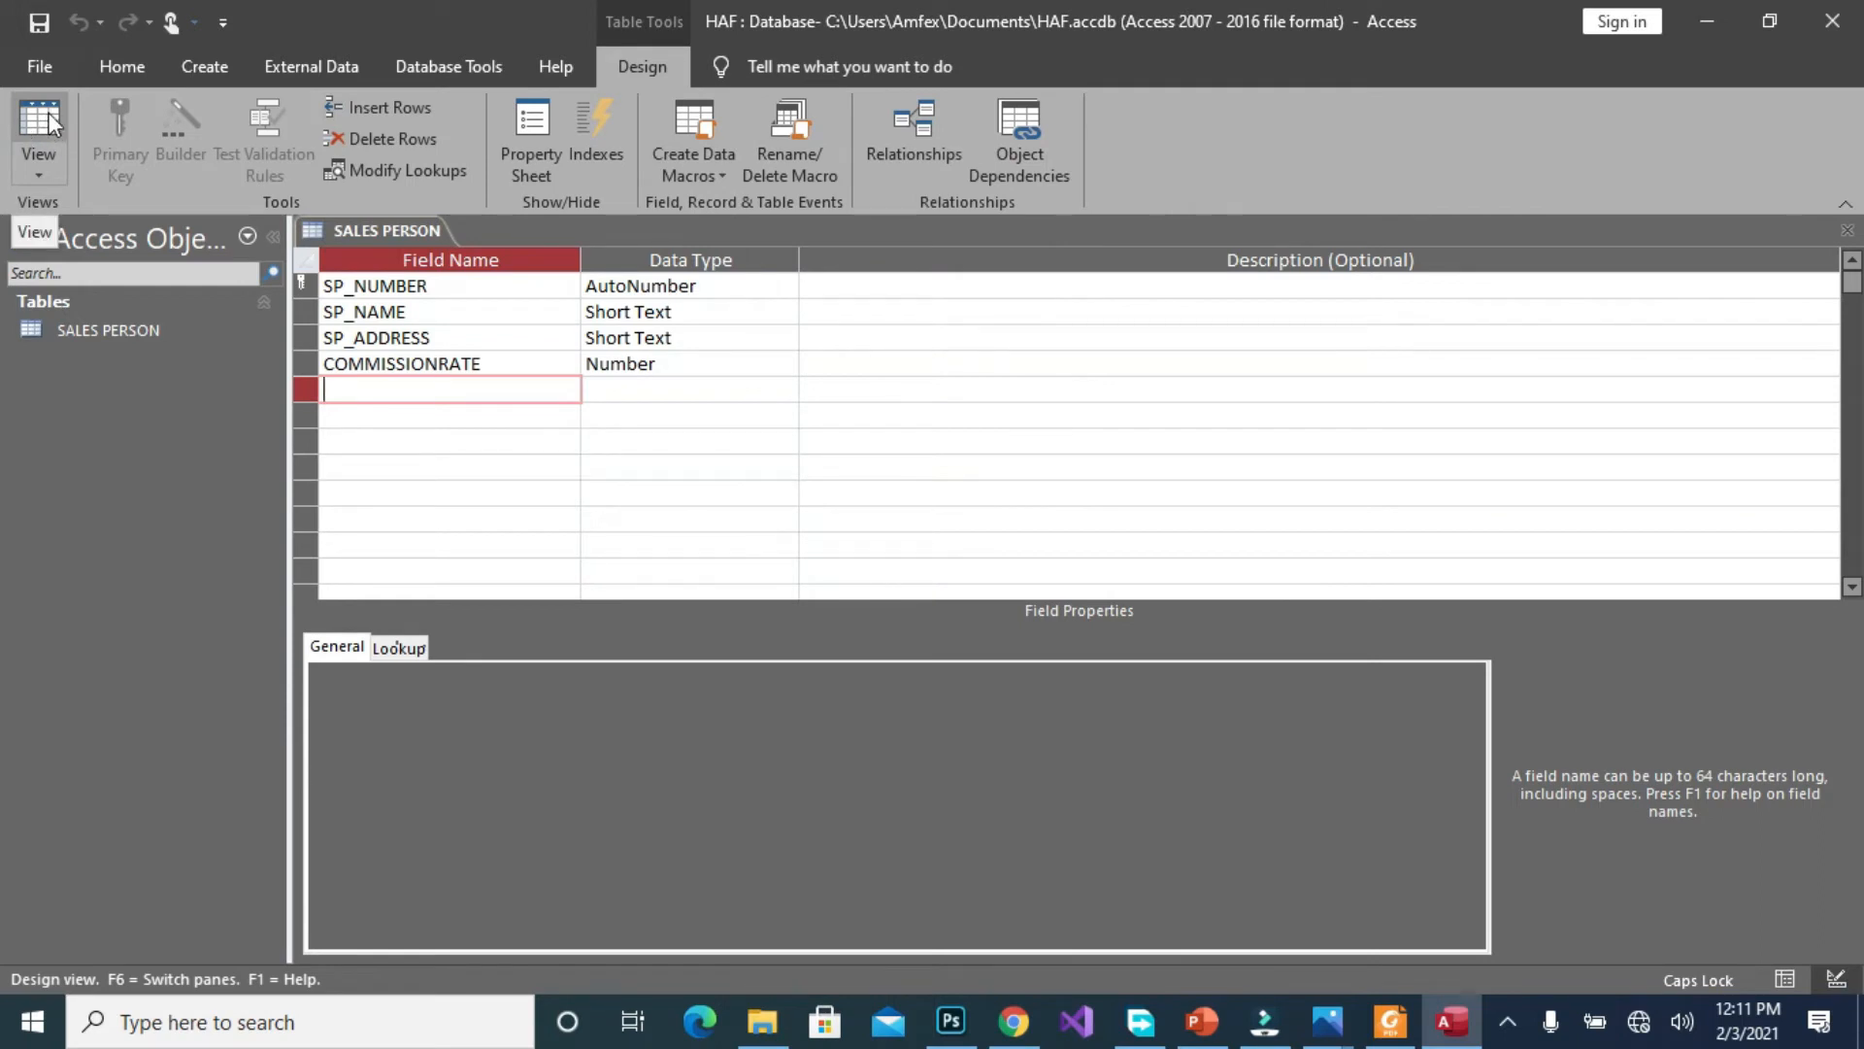
right_click(387, 231)
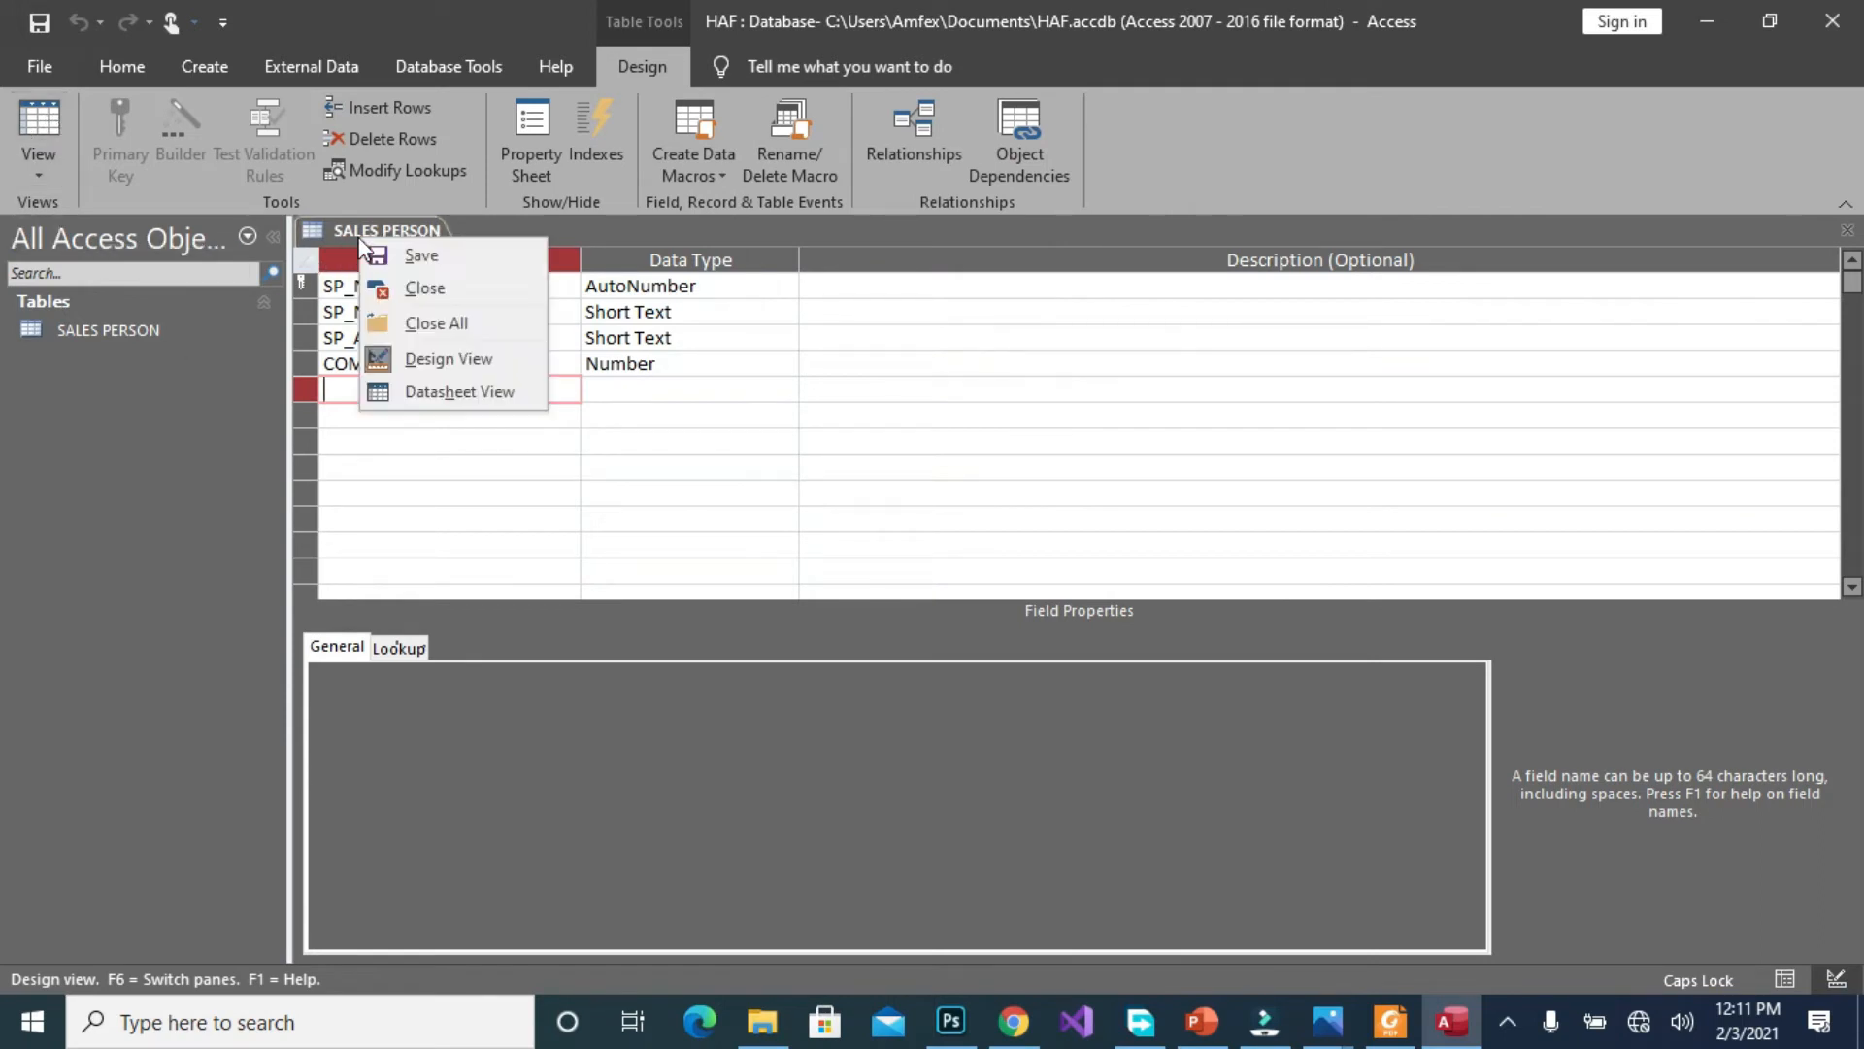
mouse_move(425, 287)
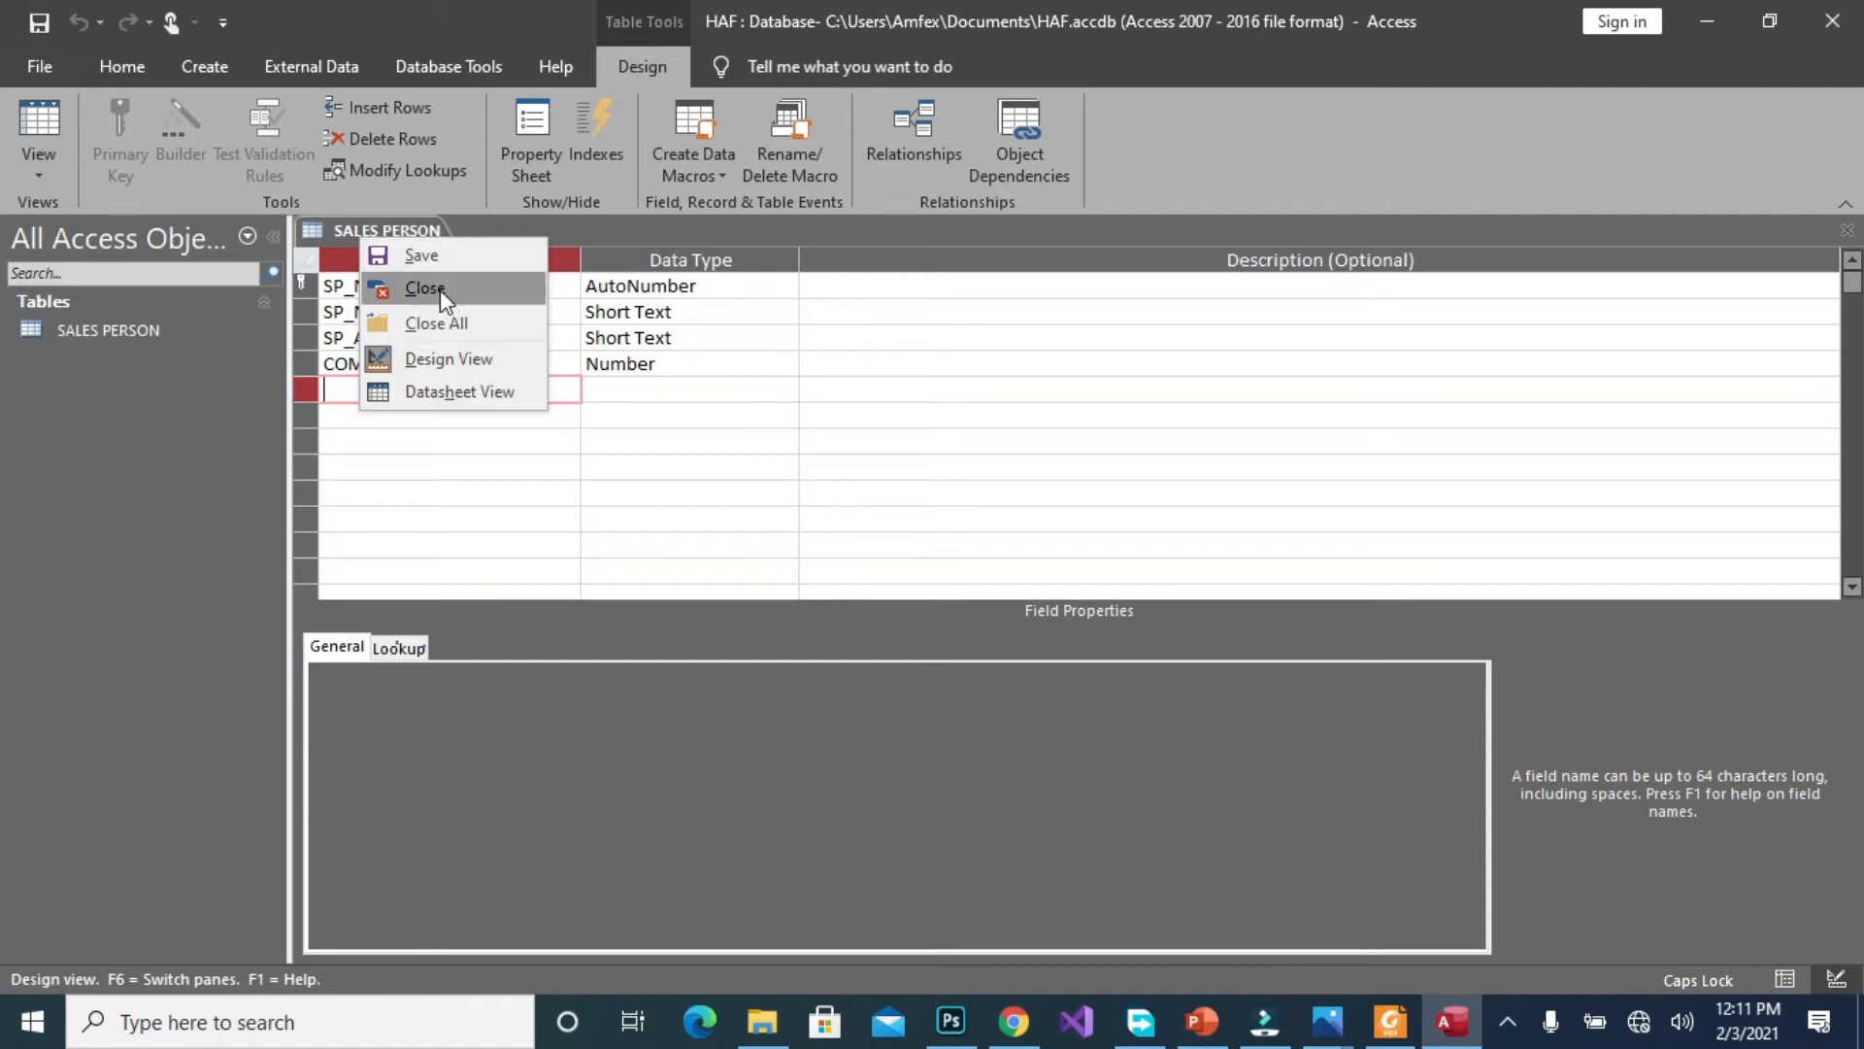
Close SALES PERSON and start a new blank table in Table Design
left_click(425, 288)
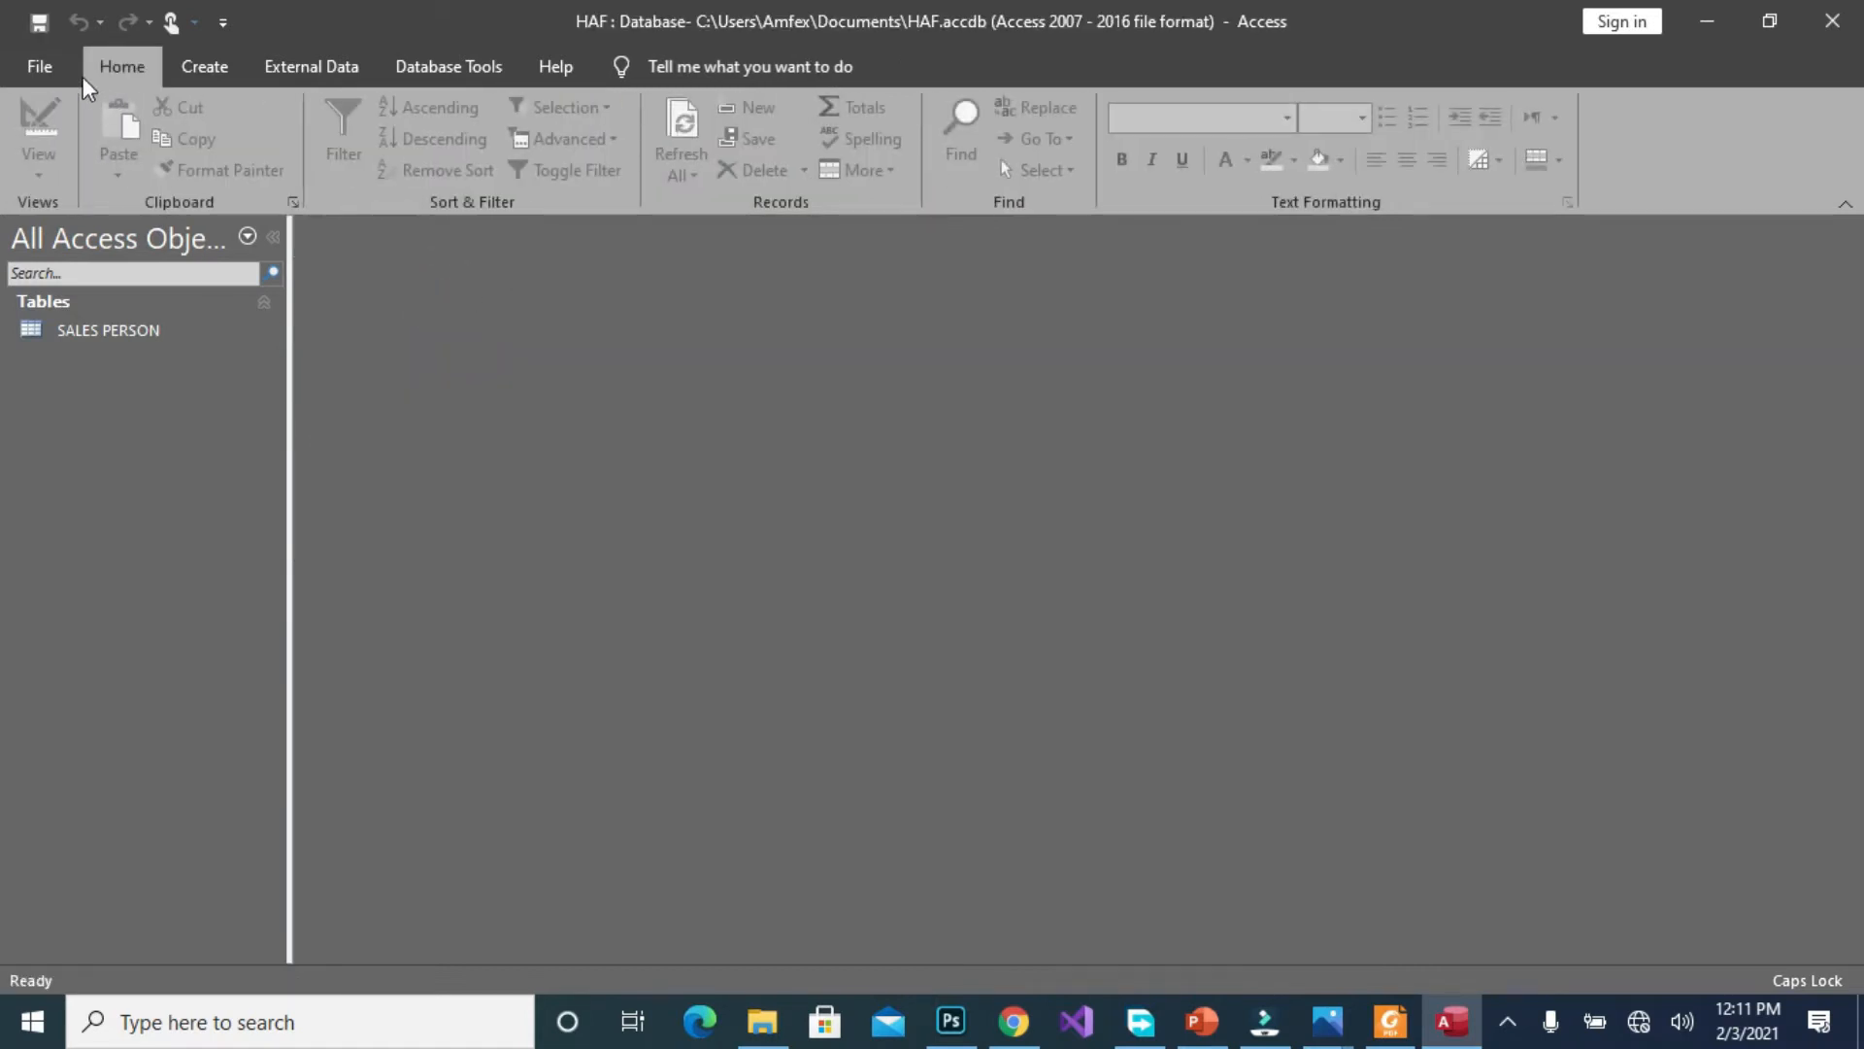
left_click(203, 67)
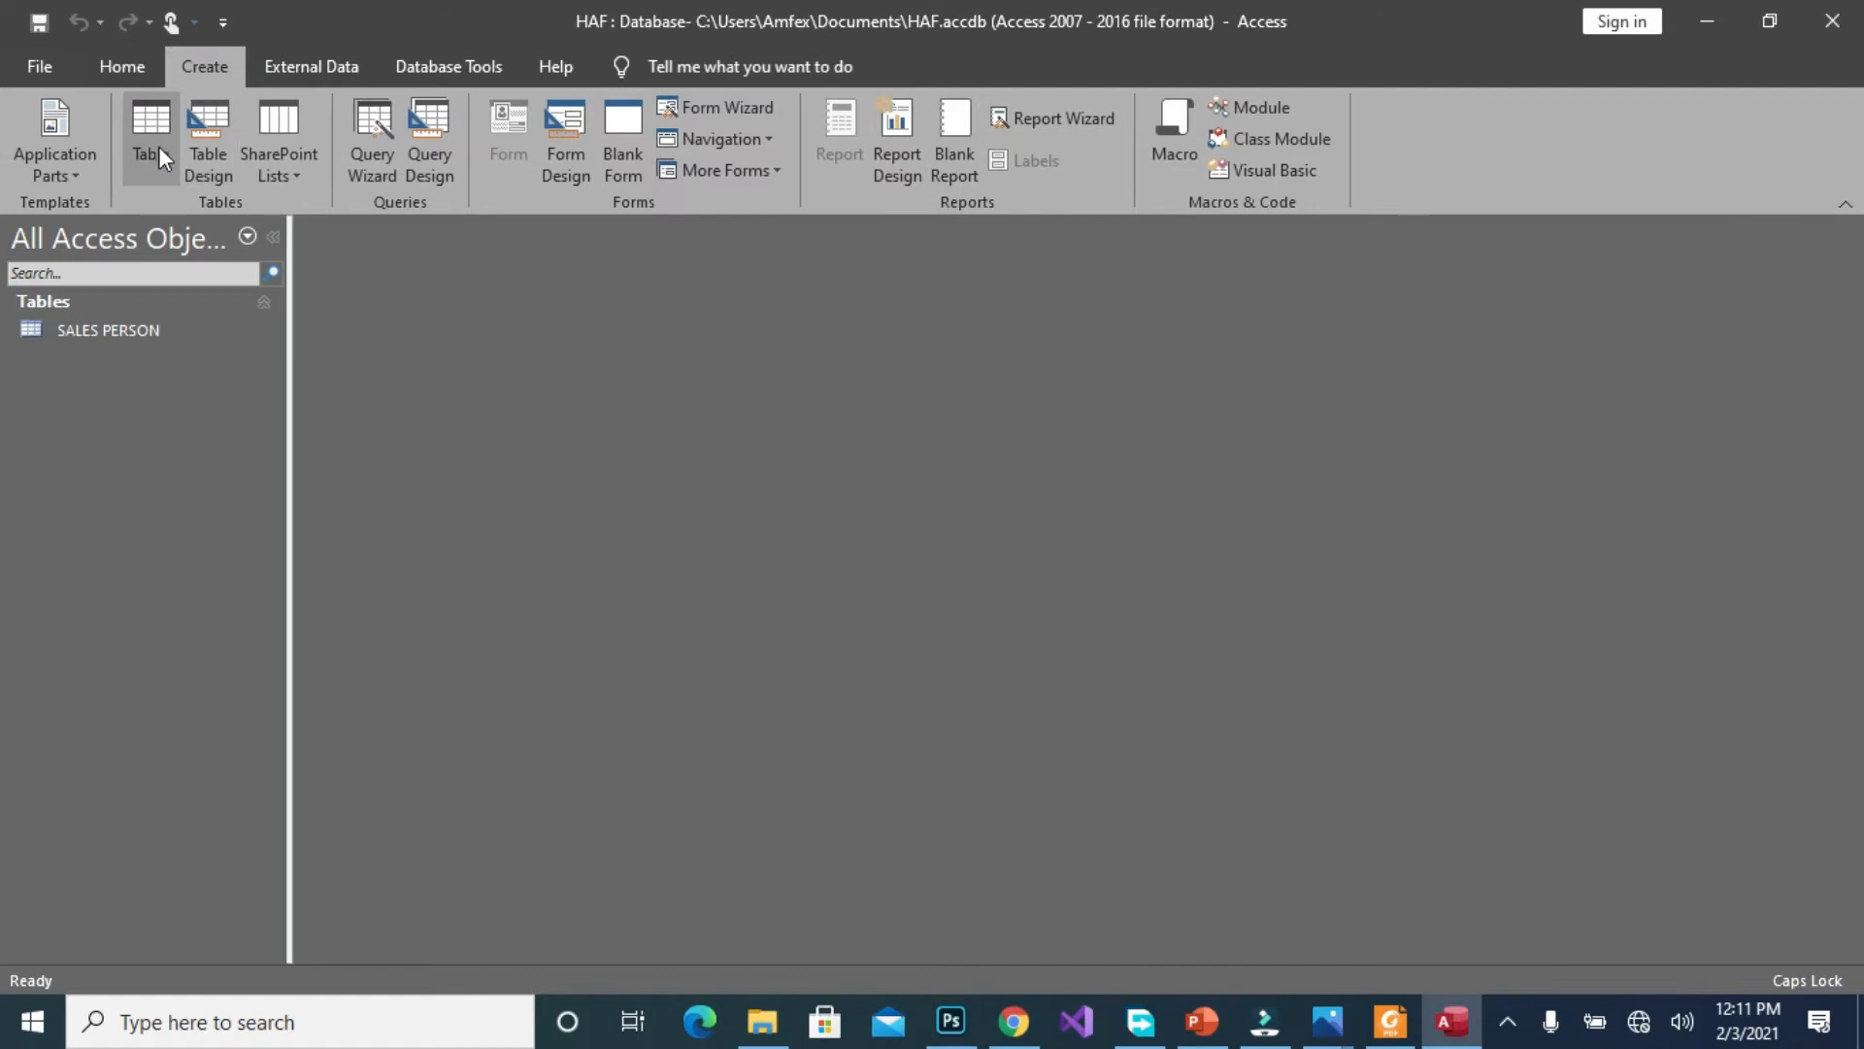
mouse_move(211, 137)
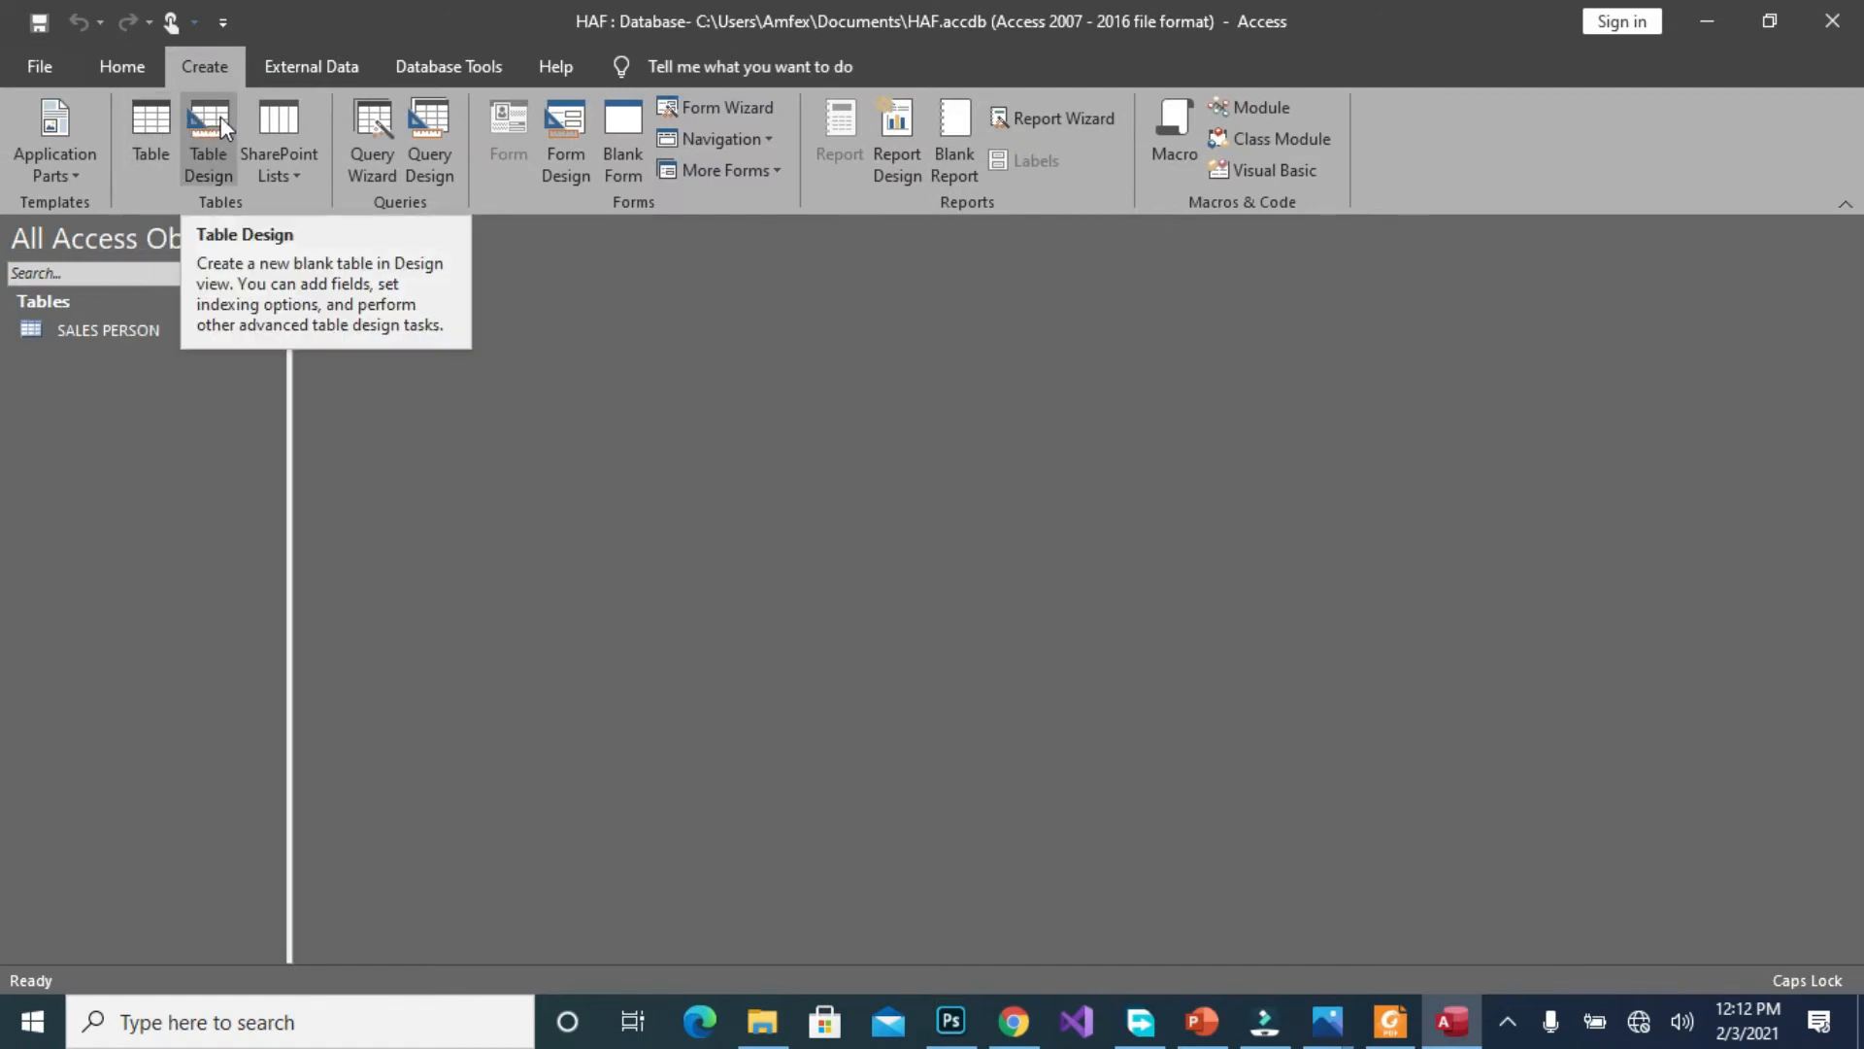
left_click(207, 140)
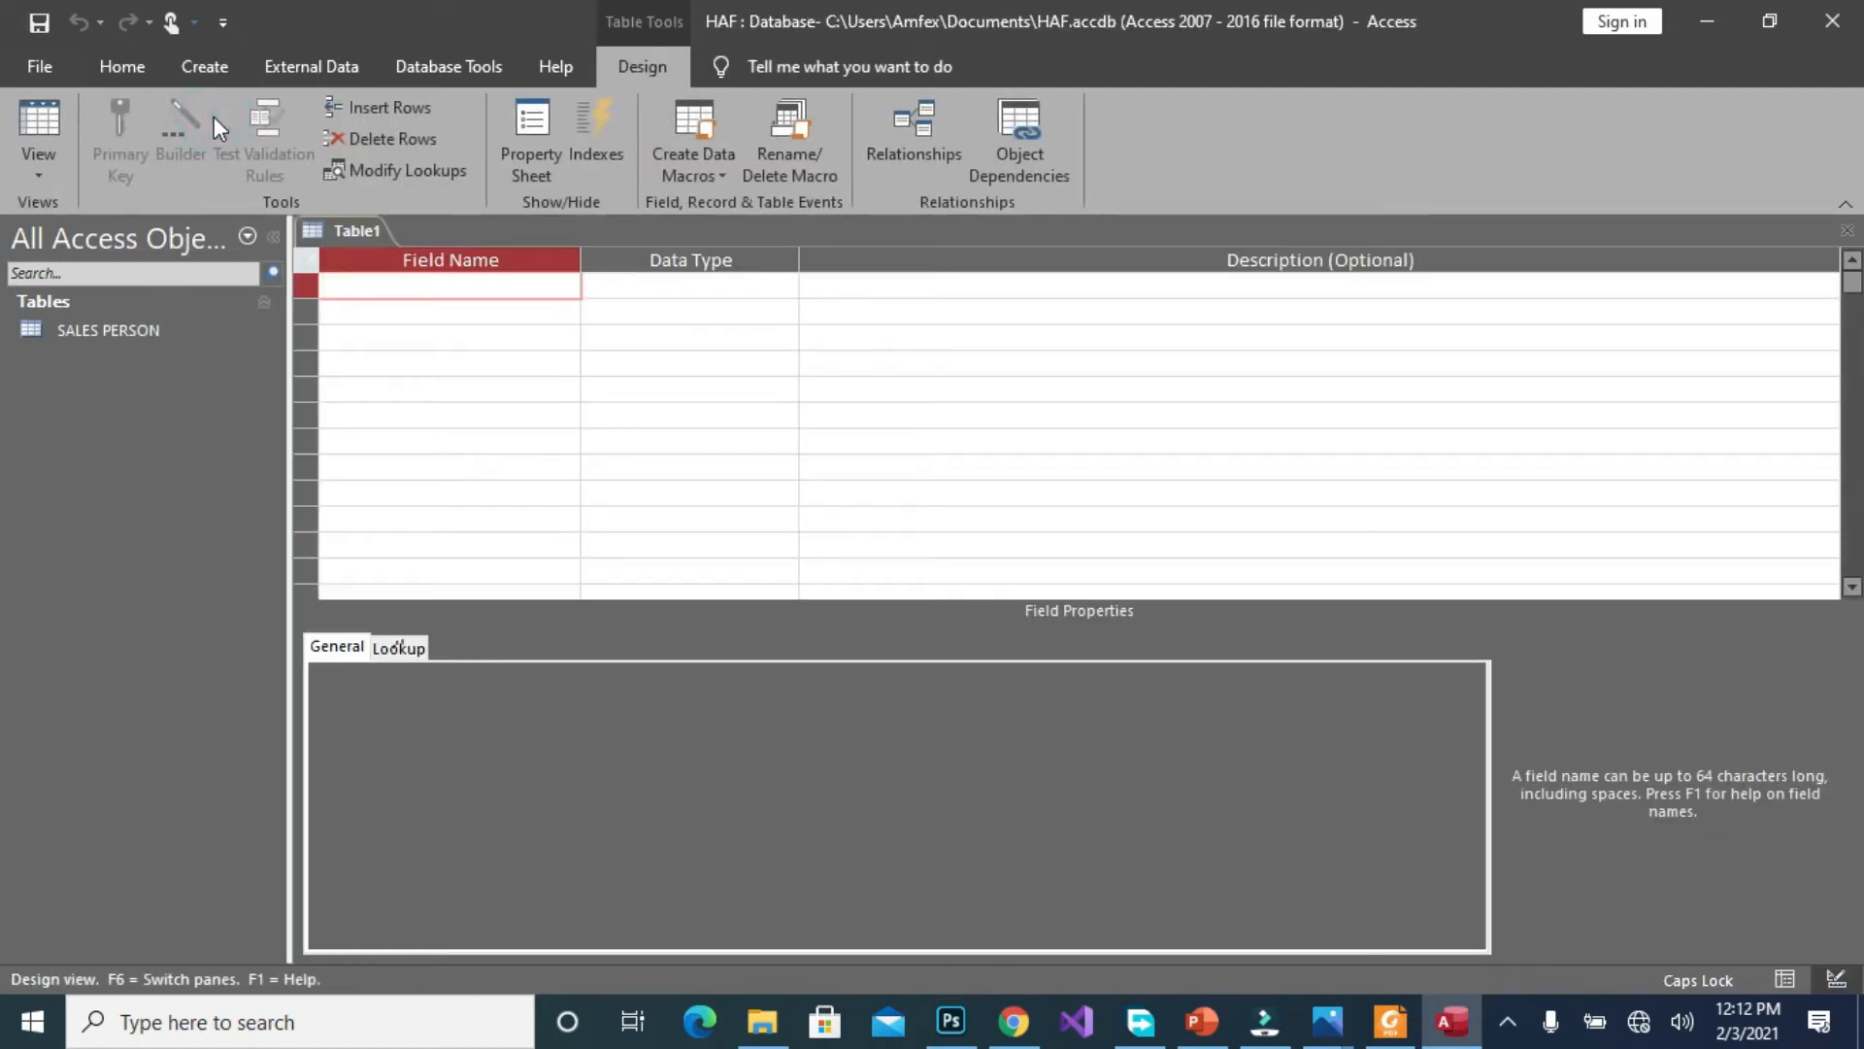
mouse_move(264, 131)
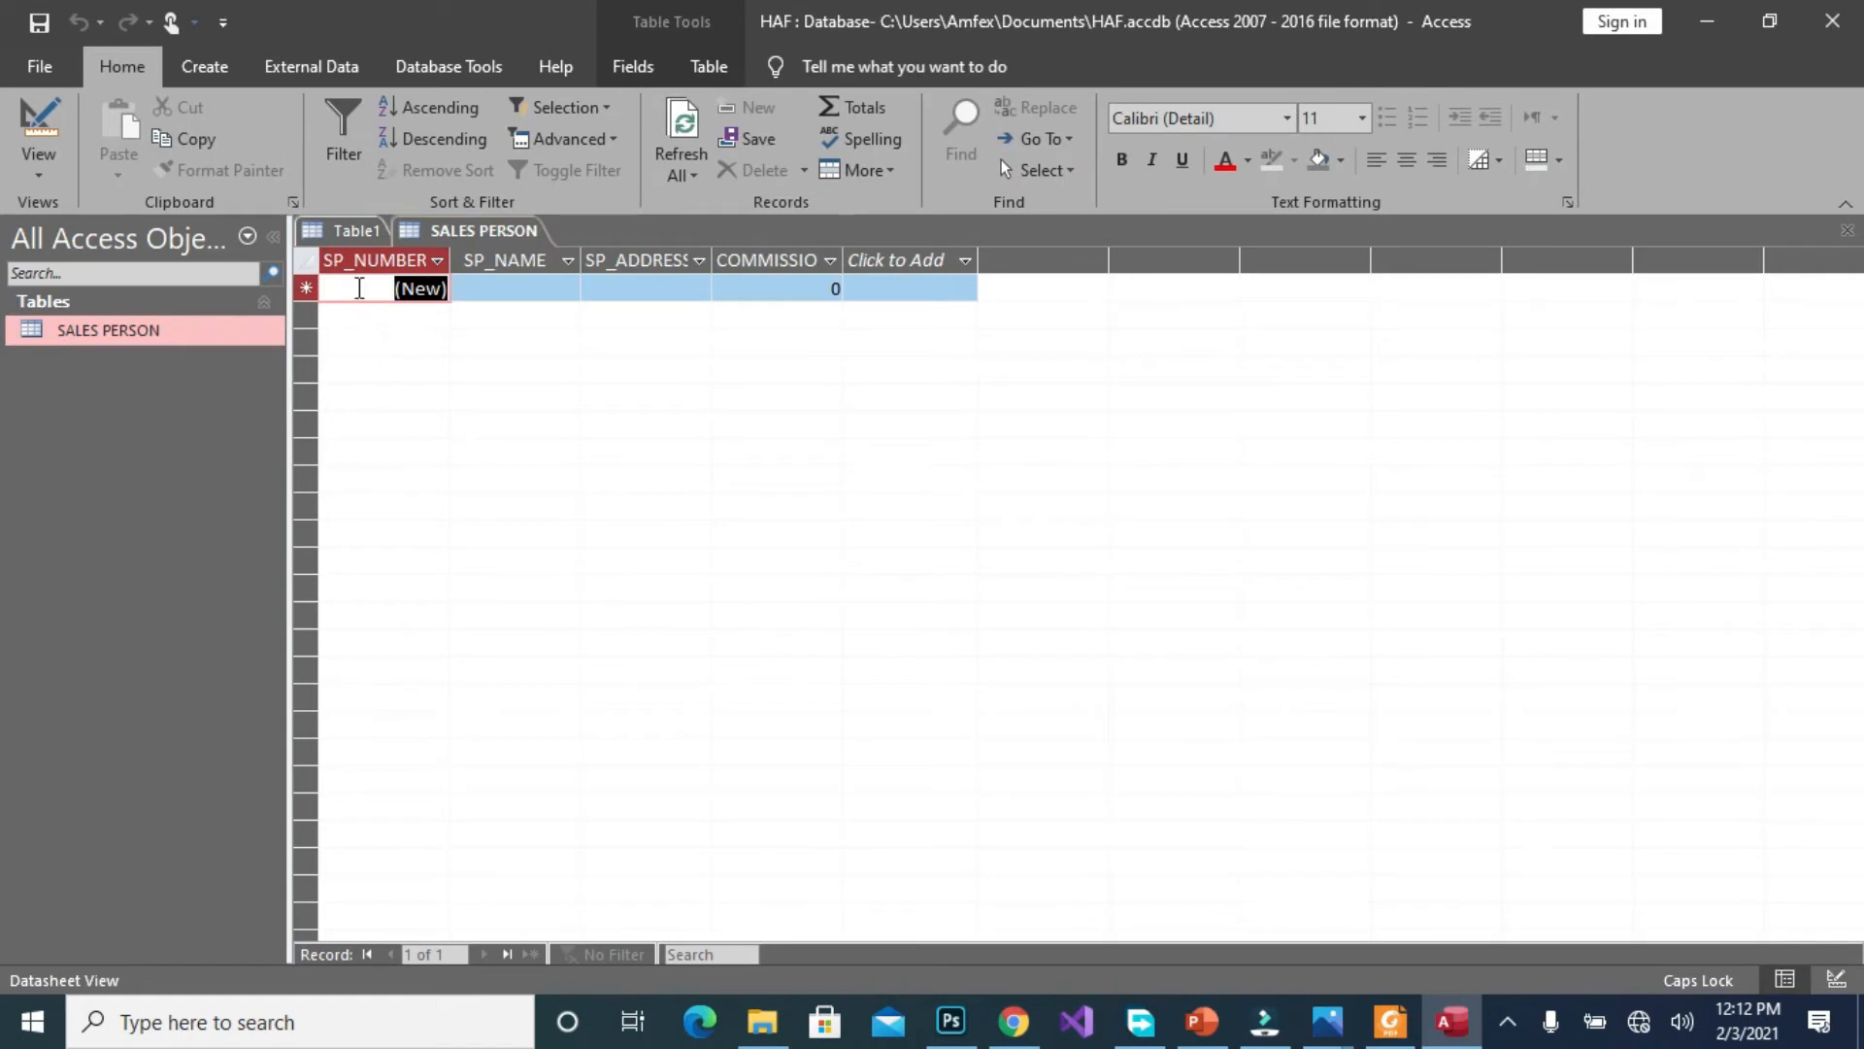
Look over the SP_NUMBER and SP_NAME cells in the SALES PERSON datasheet
left_click(644, 287)
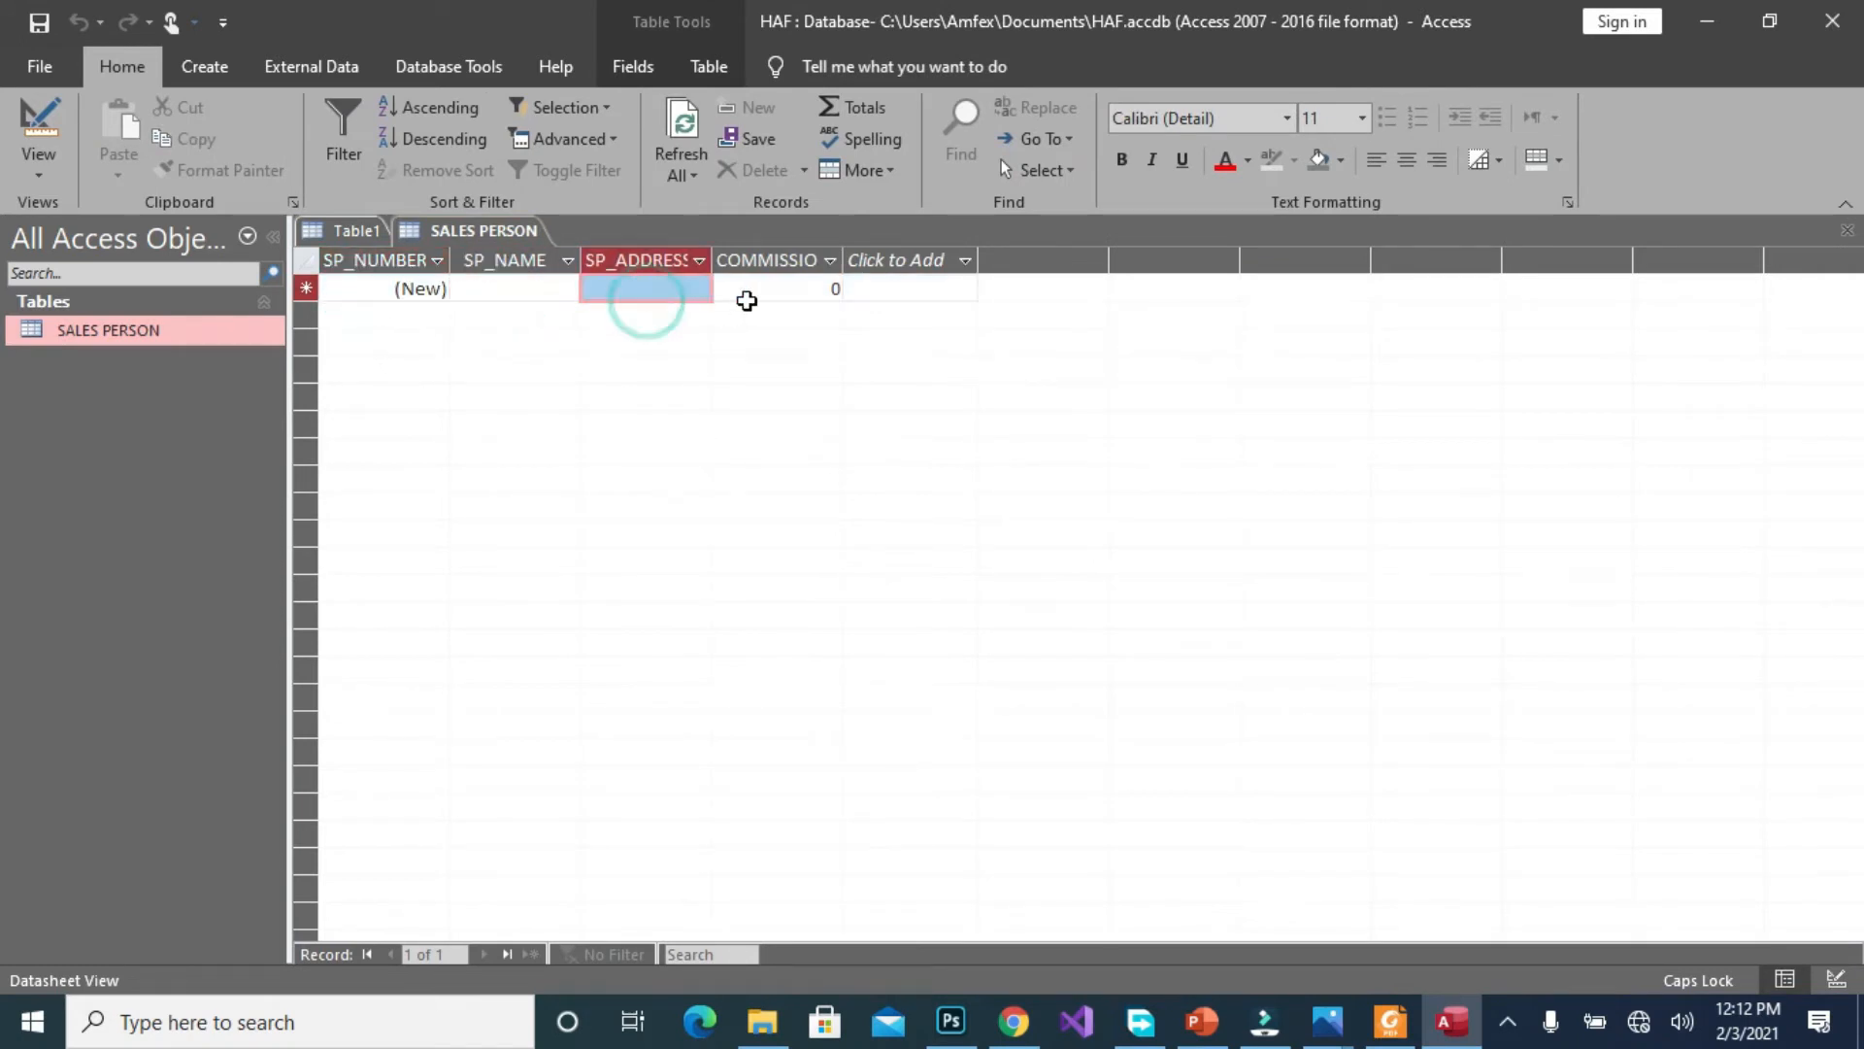
left_click(514, 287)
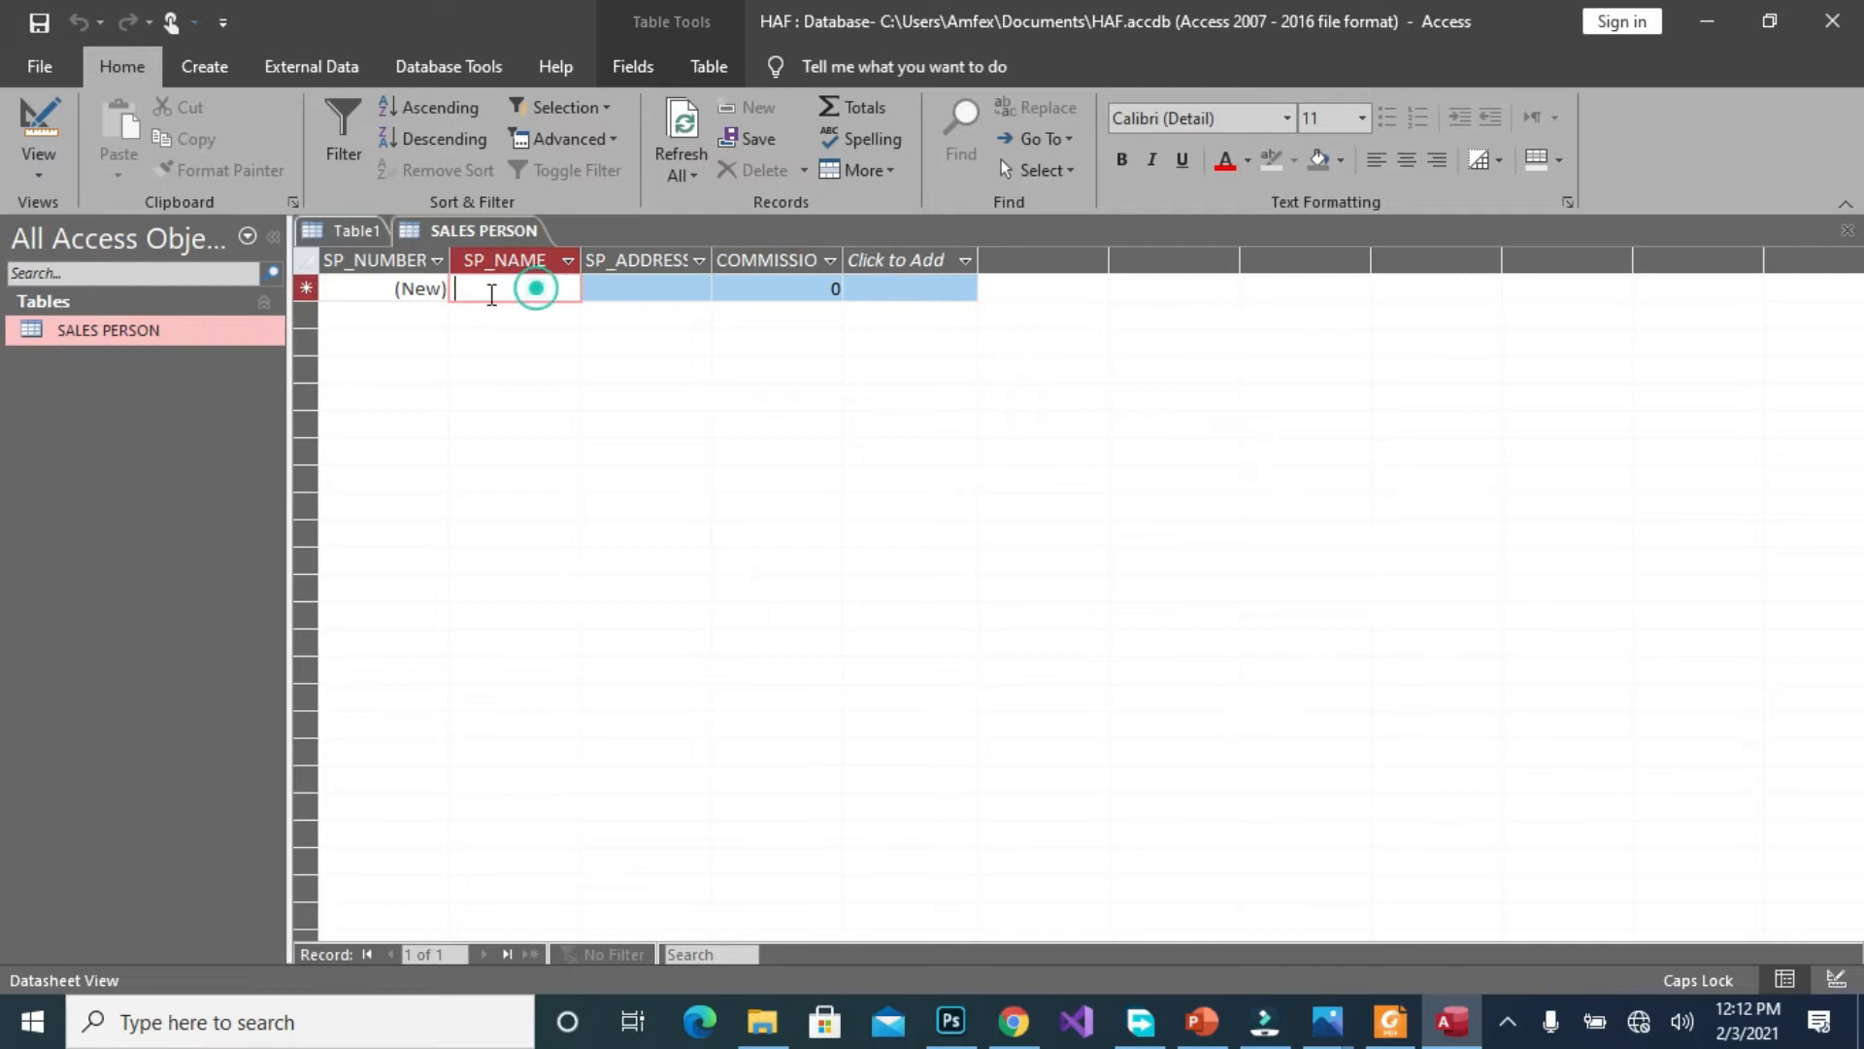
left_click(419, 287)
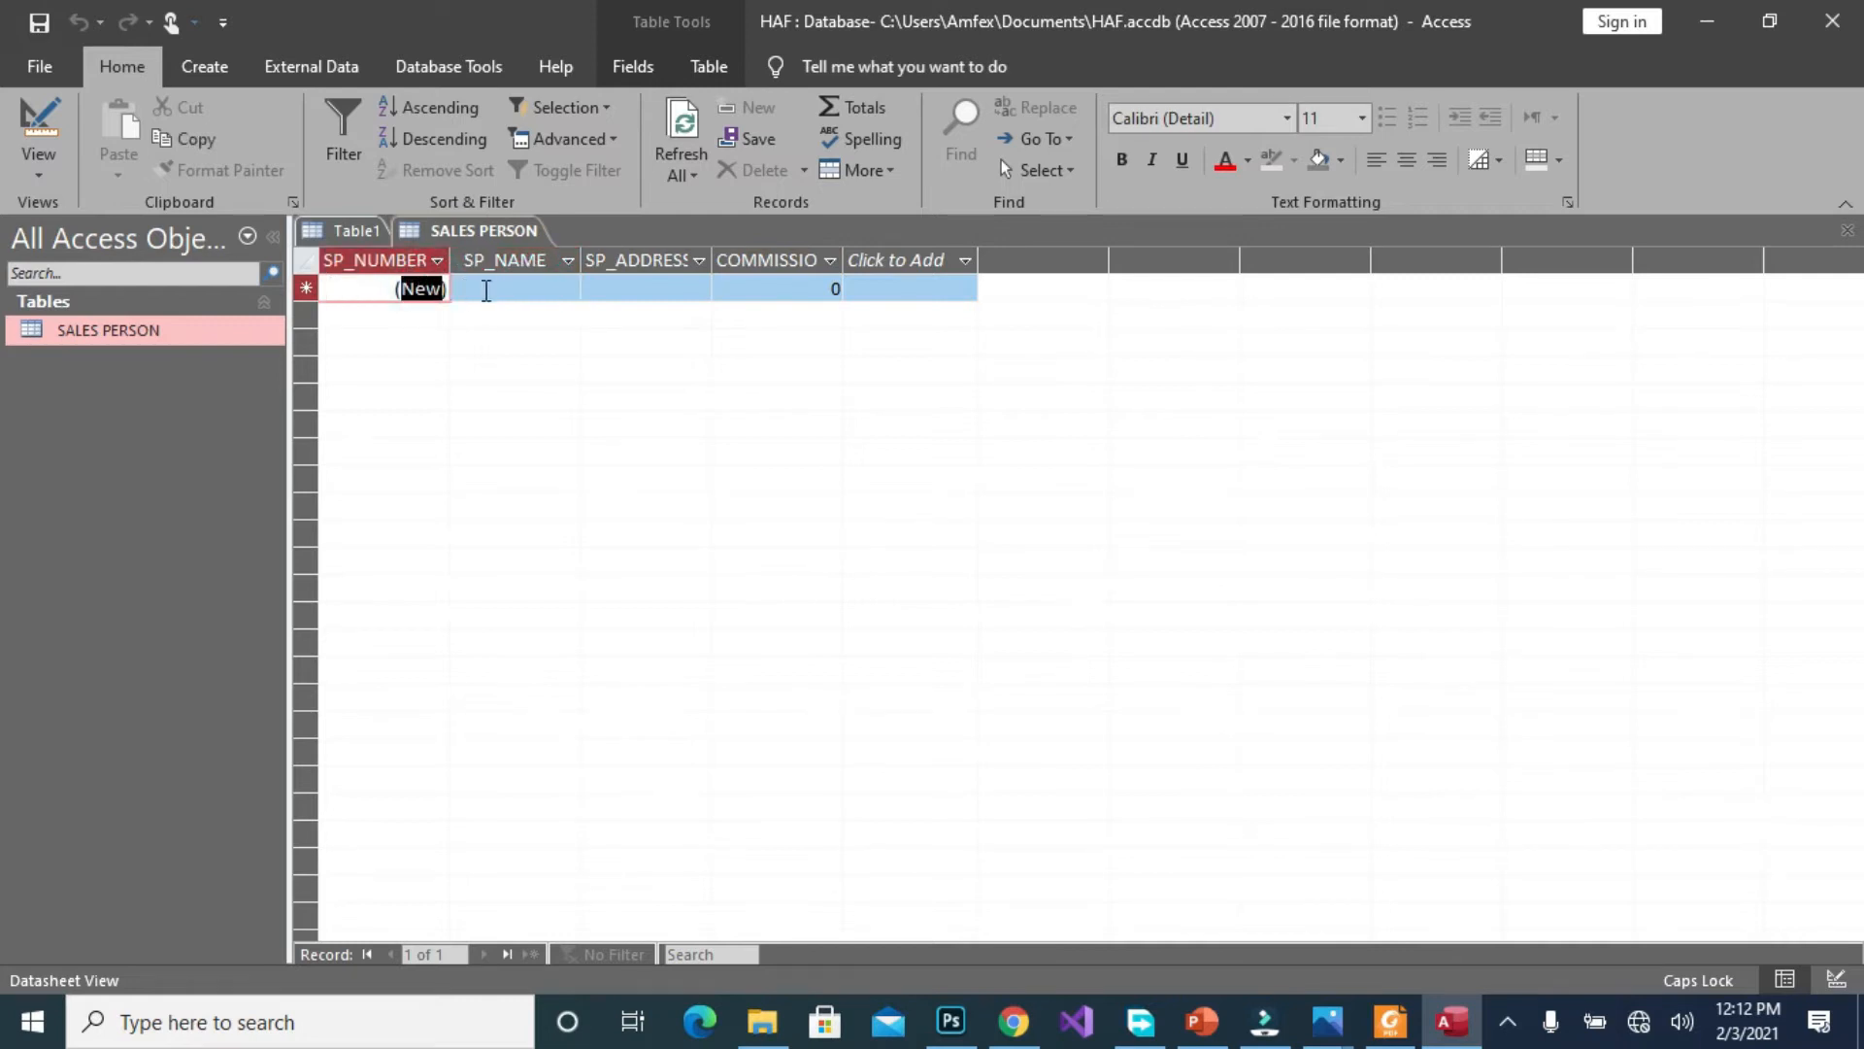
left_click(515, 287)
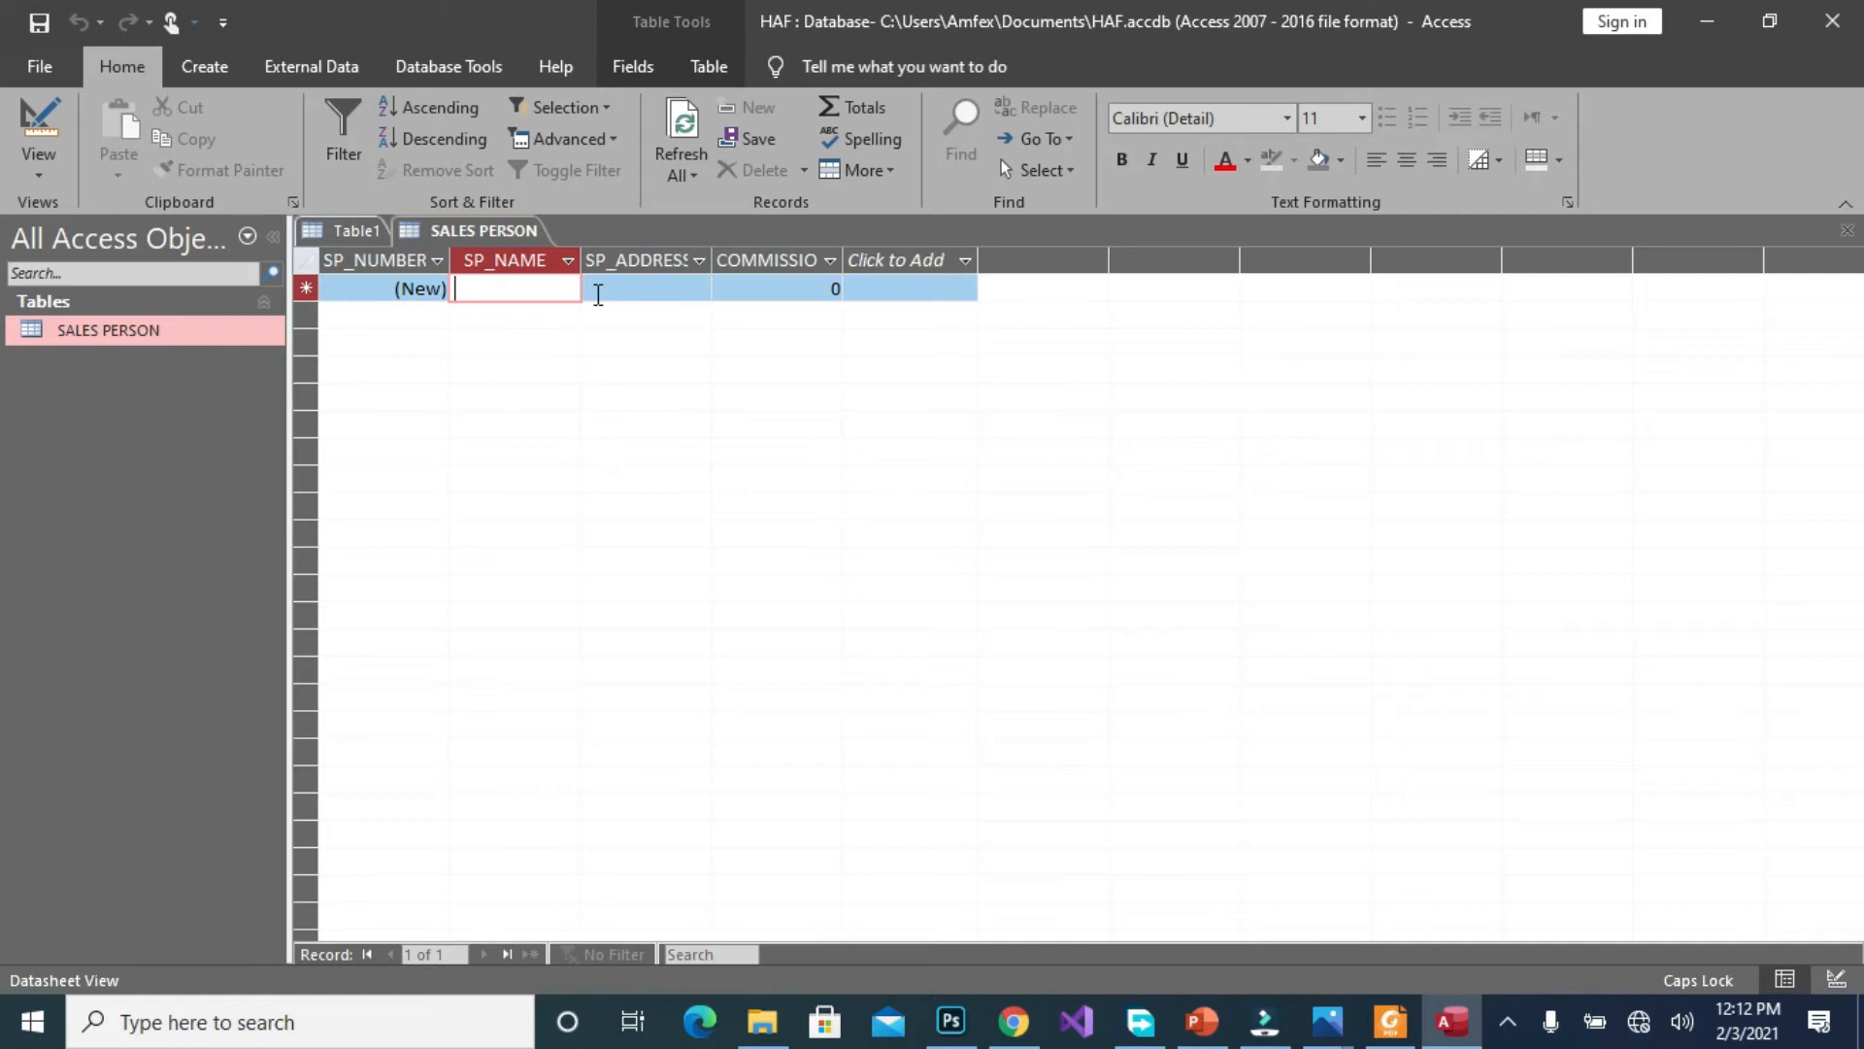
Start another blank table, Table2, in Table Design
left_click(202, 65)
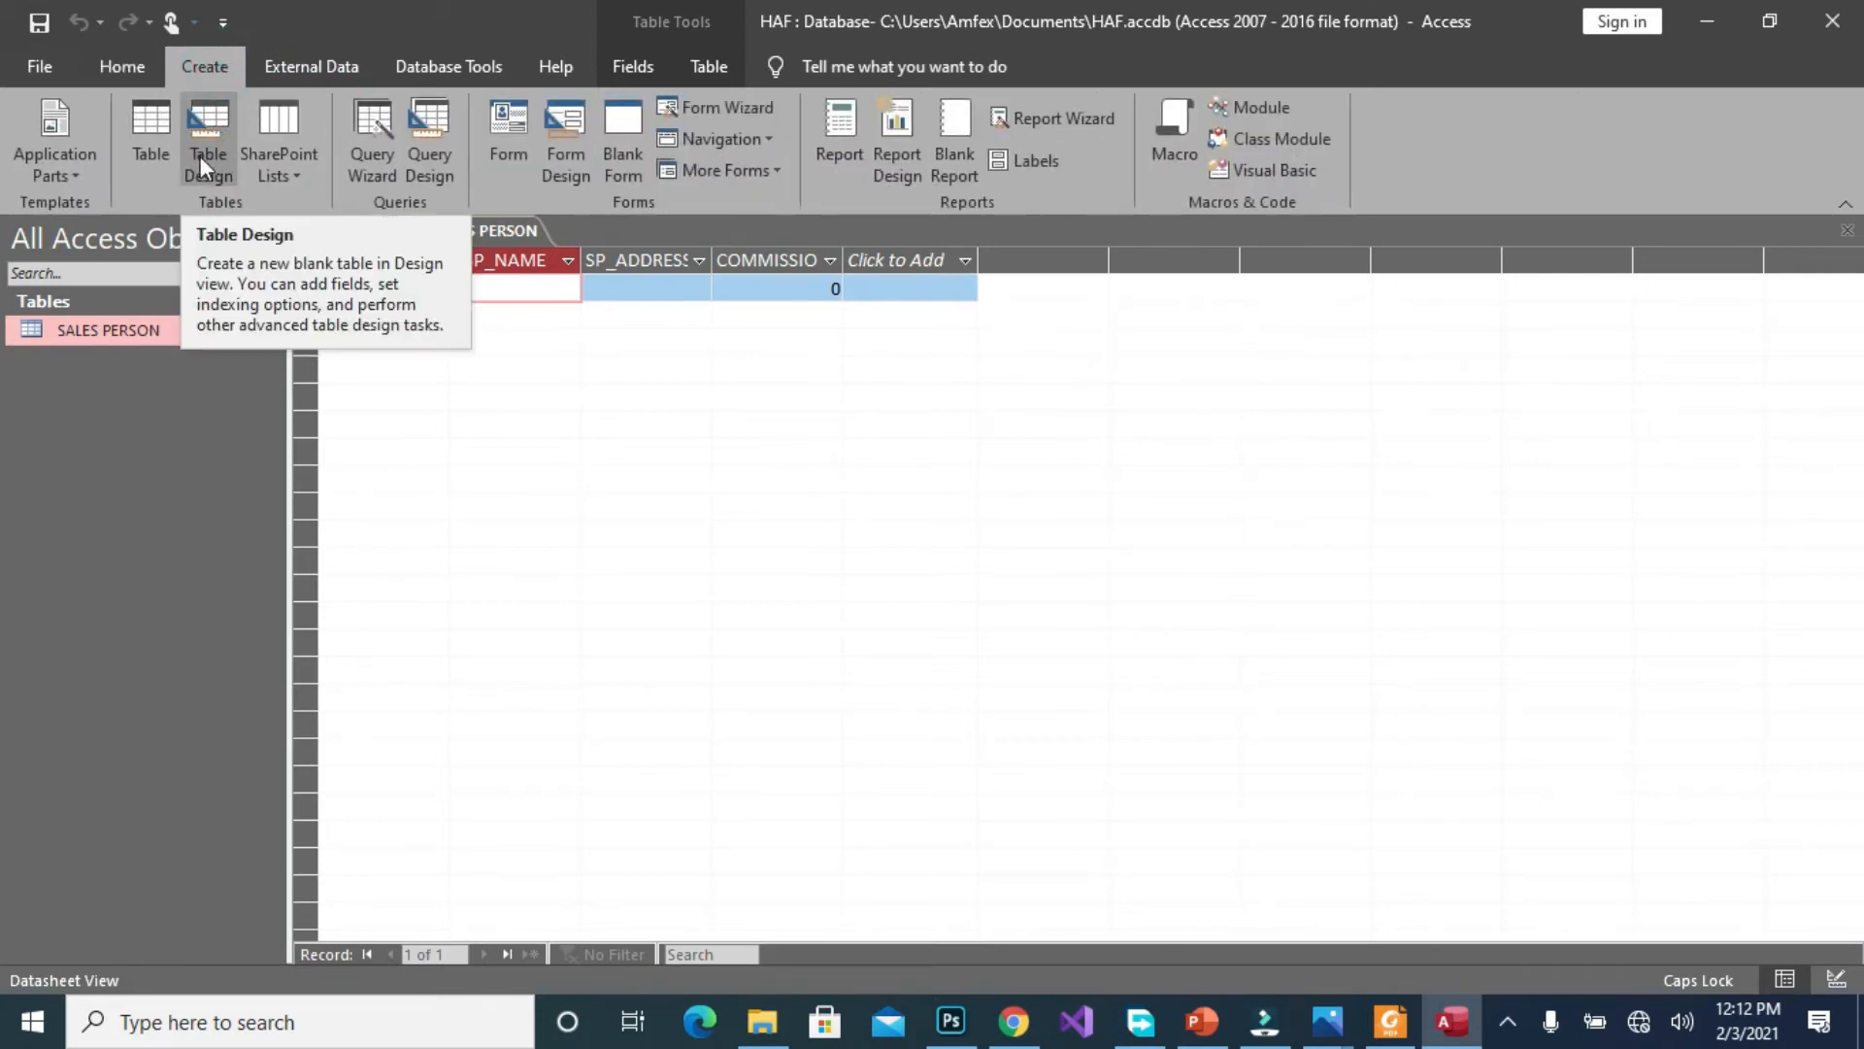
left_click(208, 142)
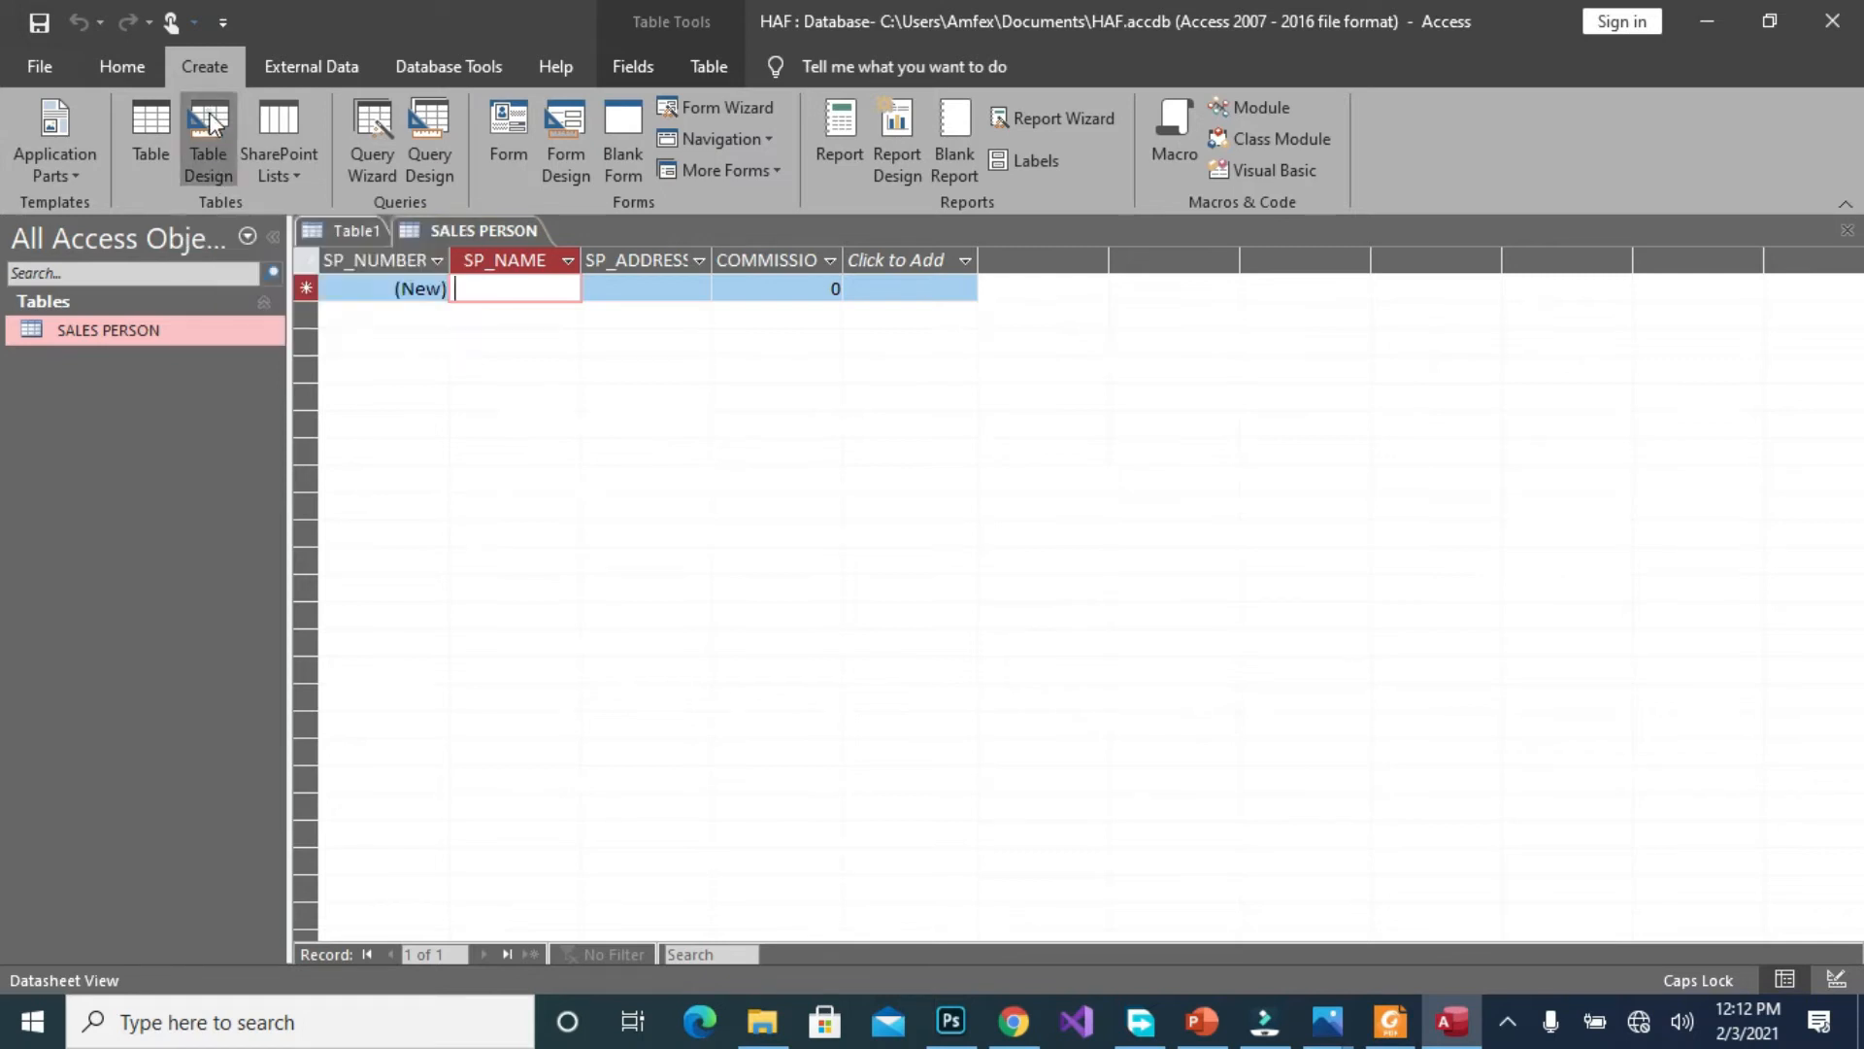
left_click(207, 139)
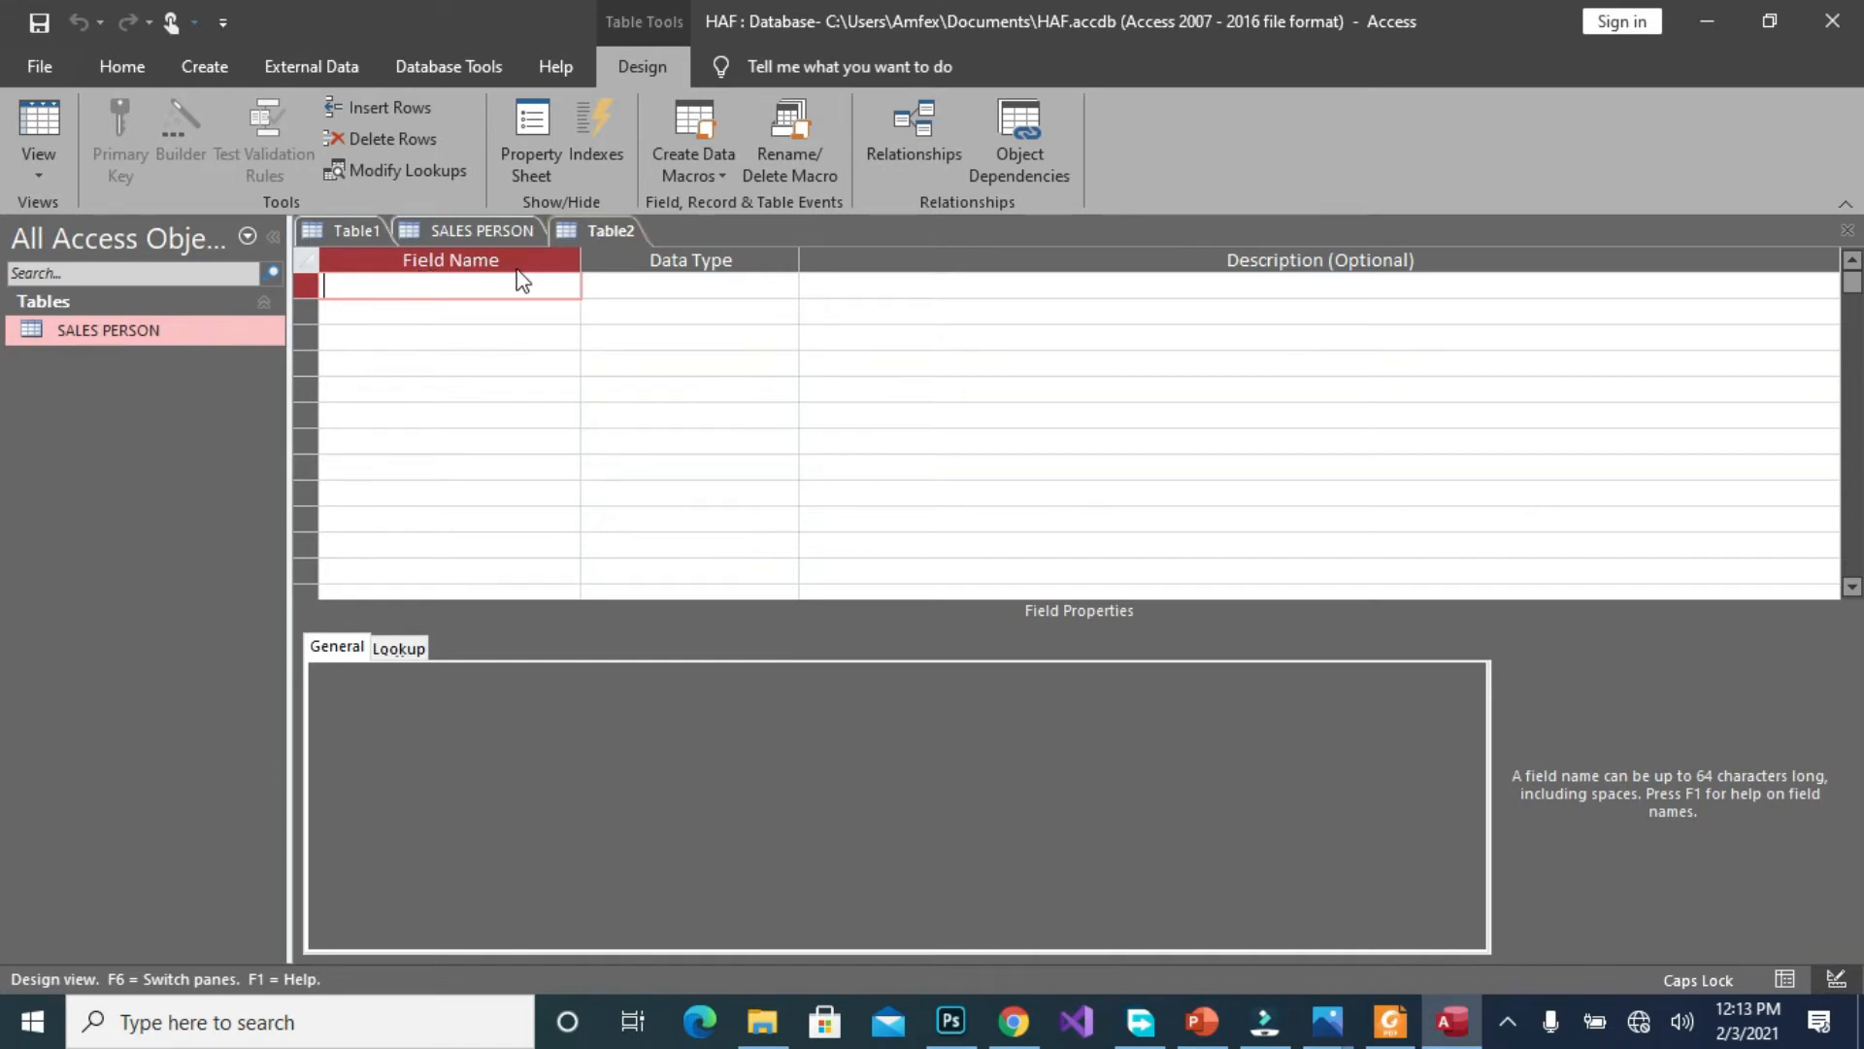
Enter ORDER_NUMBER as Table2's first field
type("ORDER")
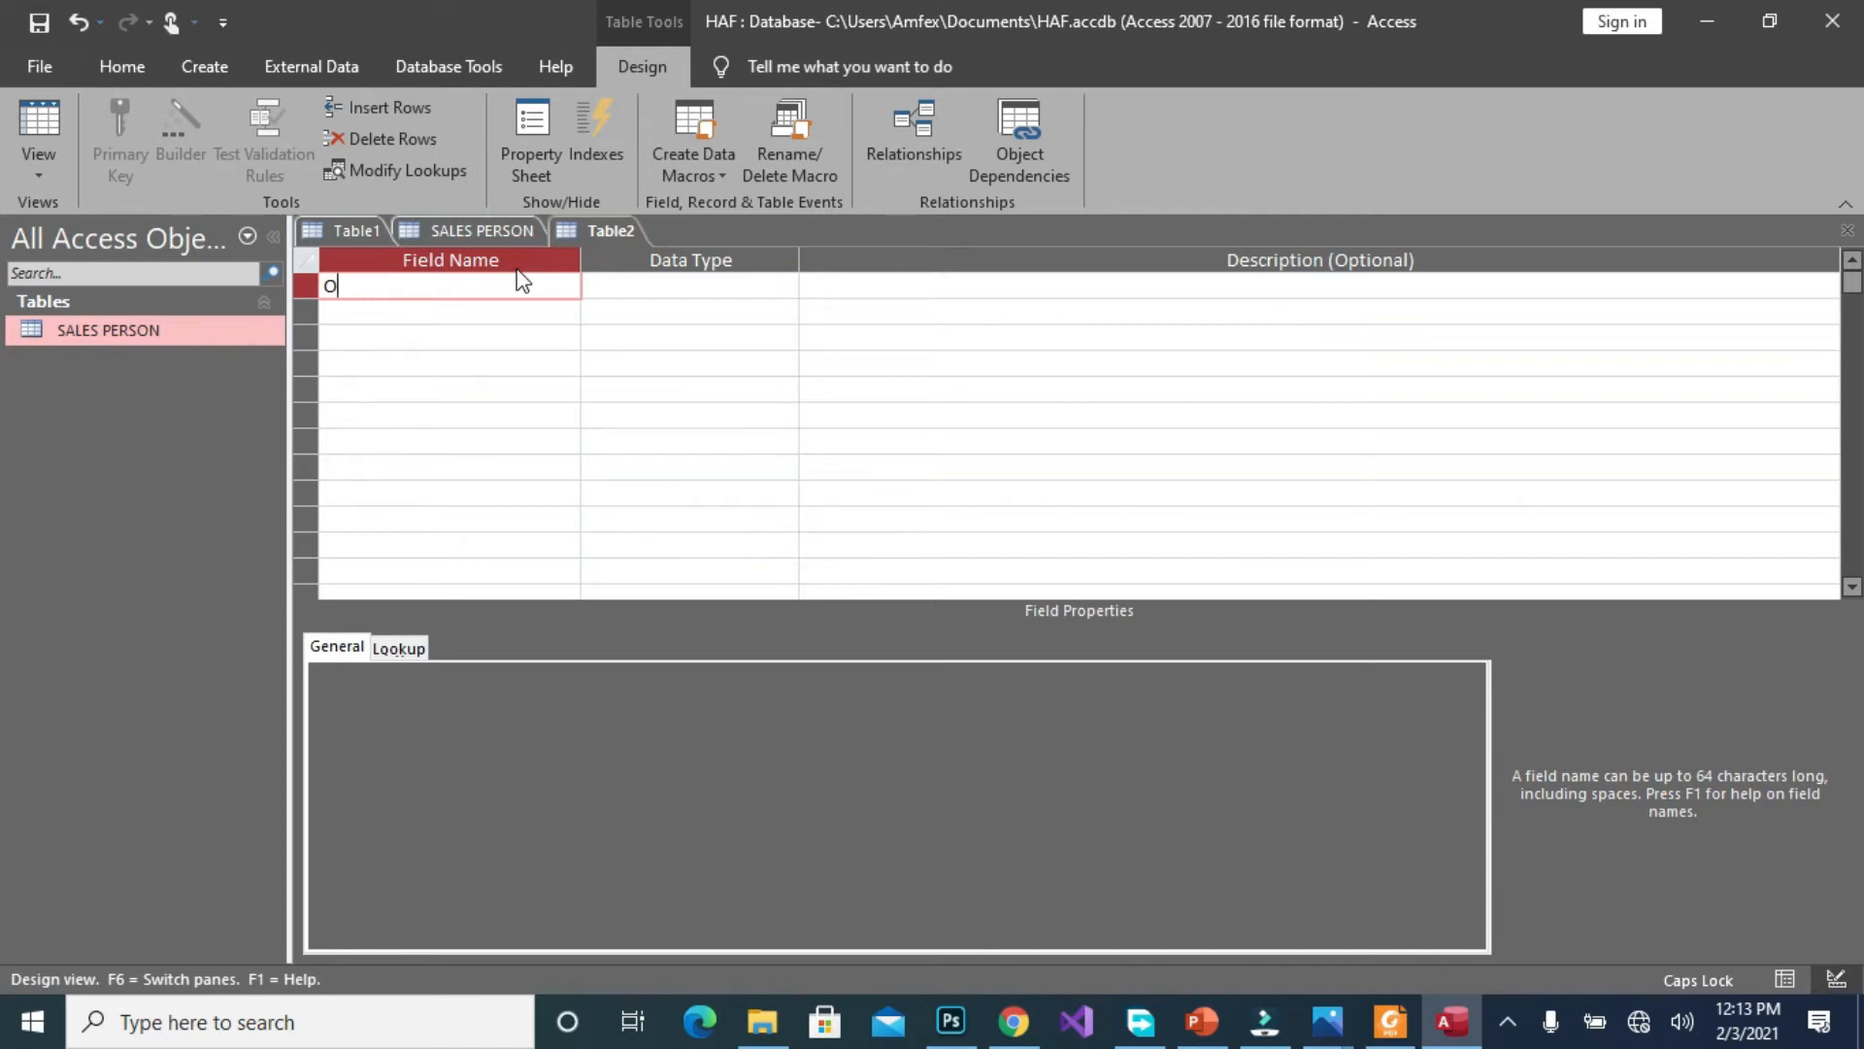
type("R")
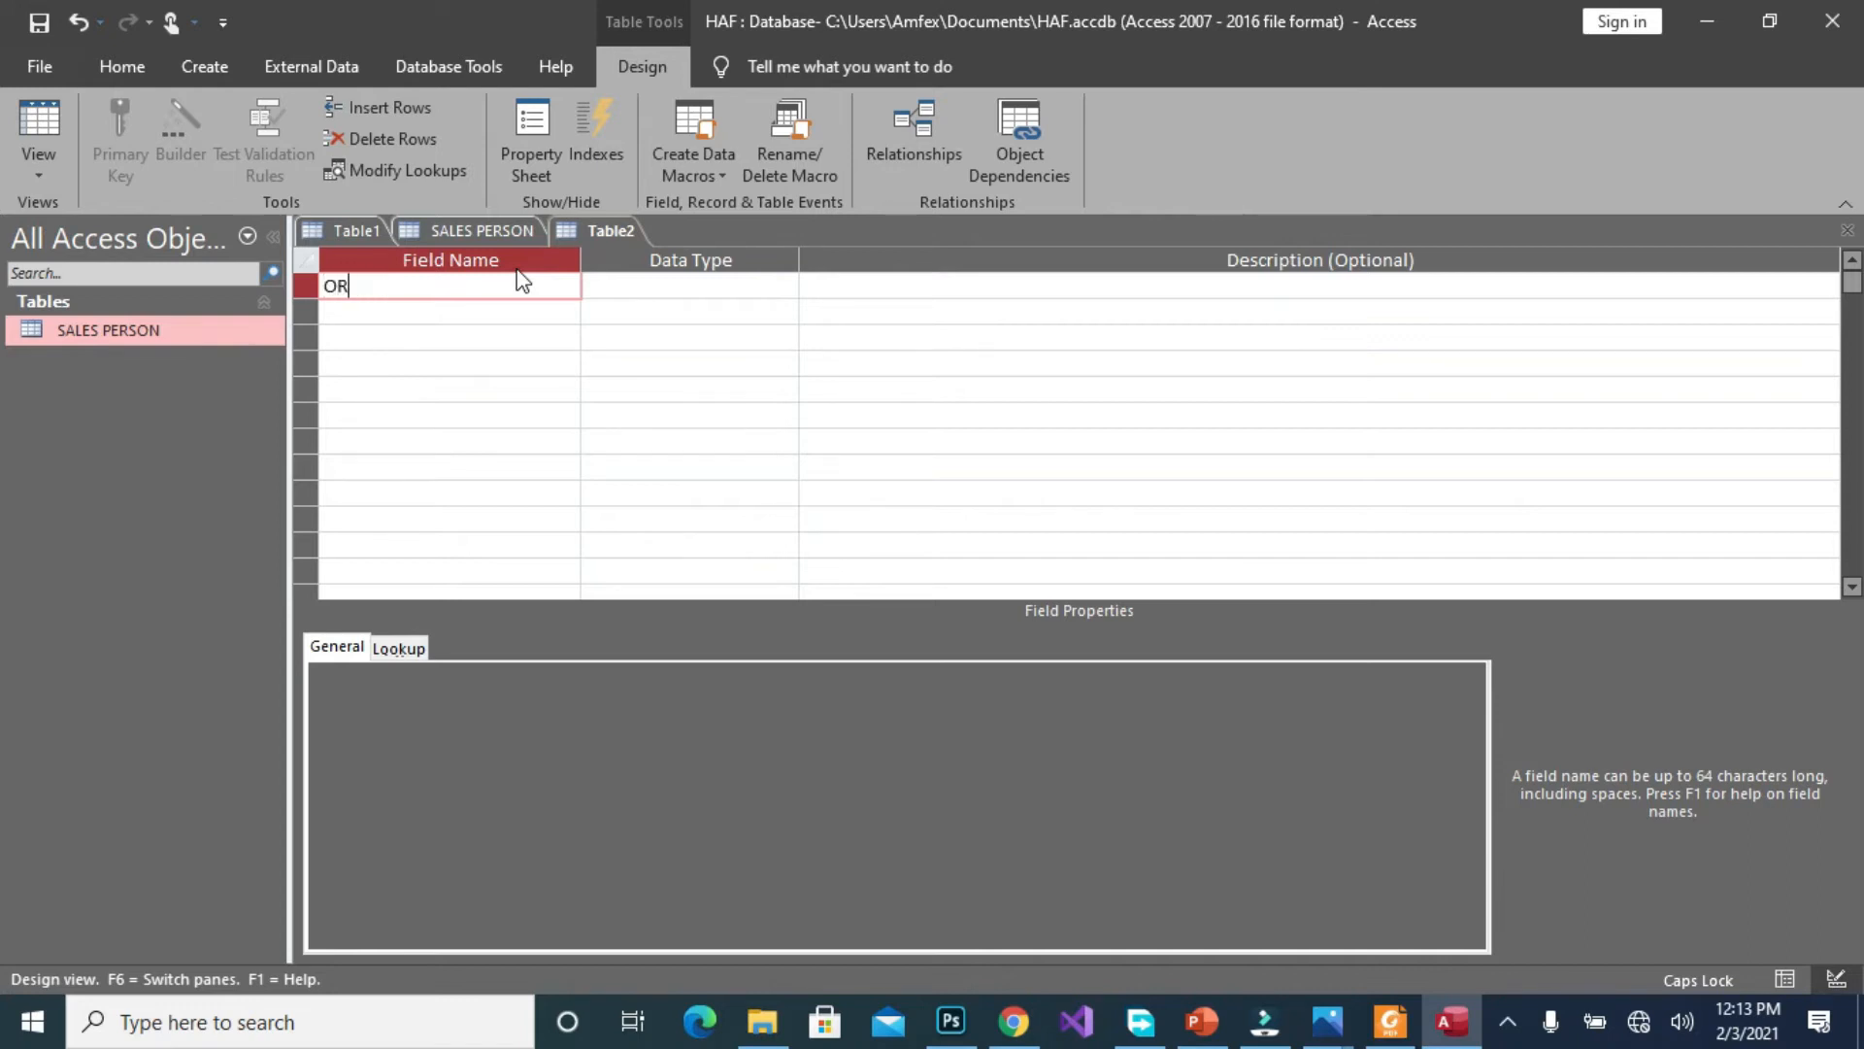
type("DER")
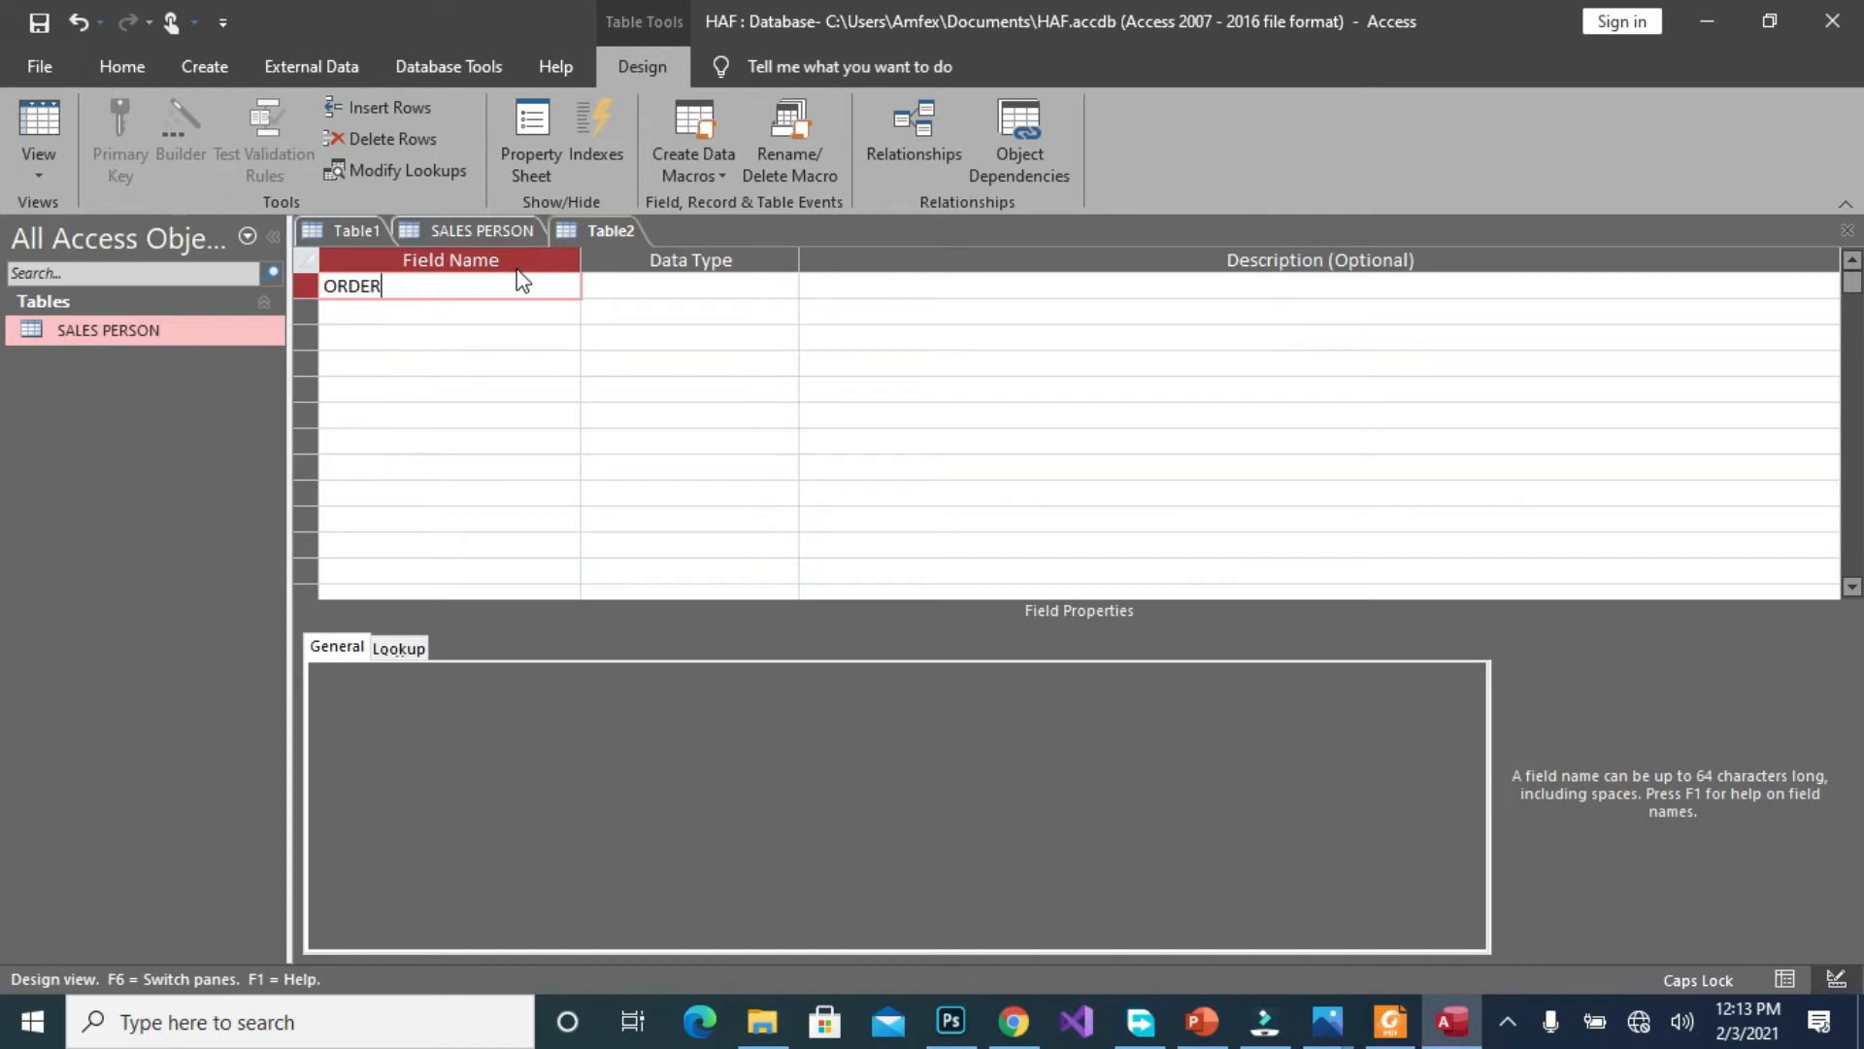
type("_")
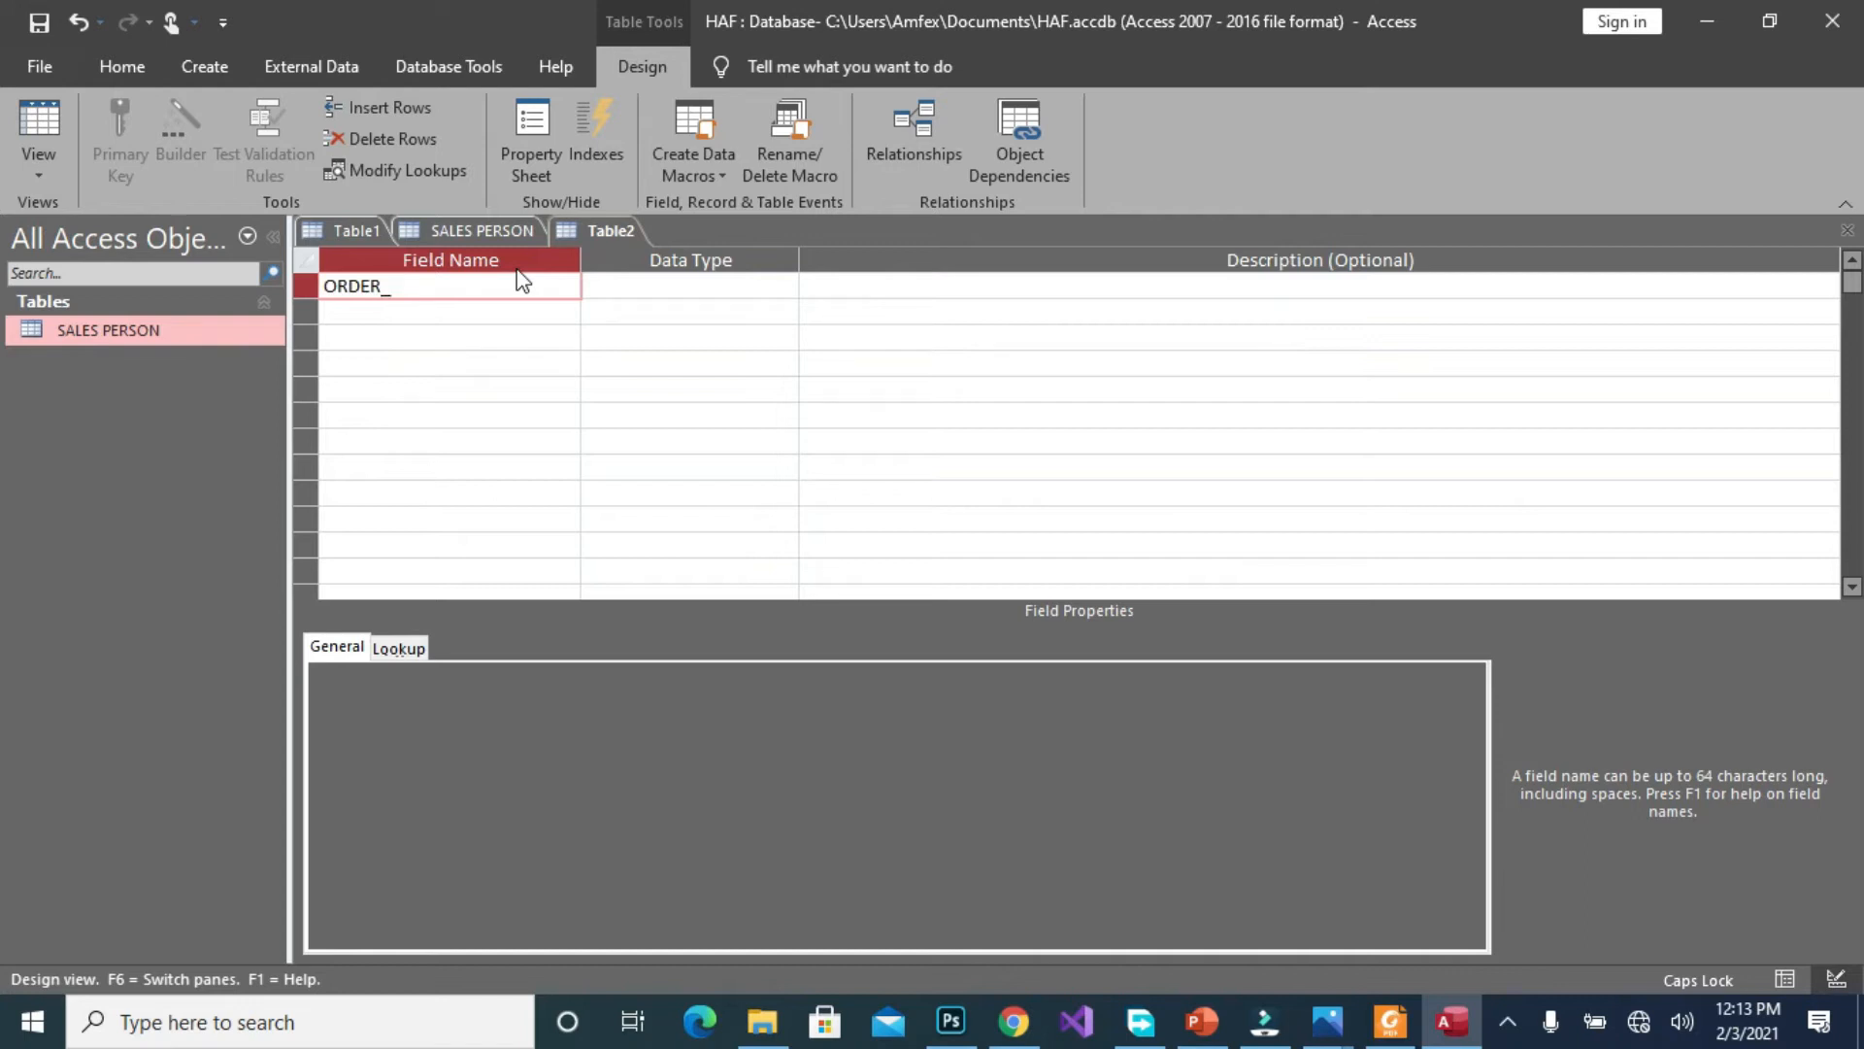
type("NUMBER")
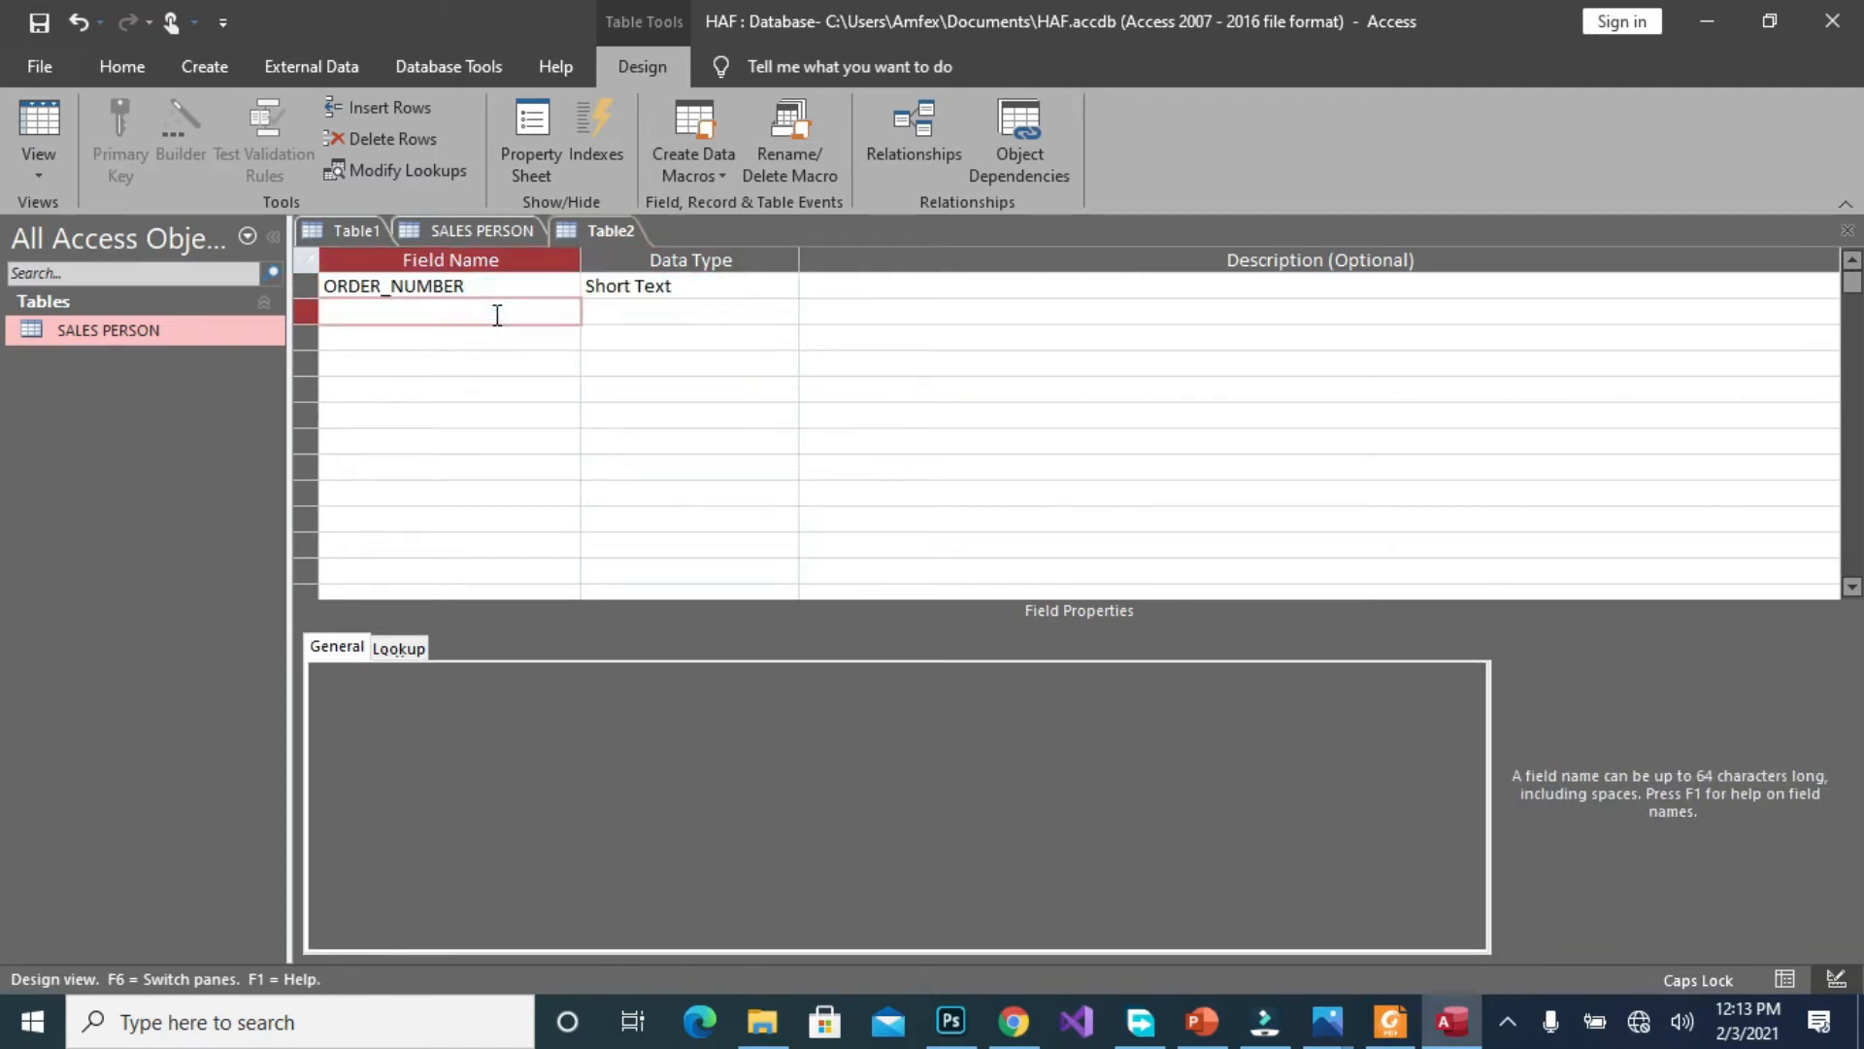
Add the ORDER_DATE and CUSTOMER_NUMBER fields as Short Text
type("OR")
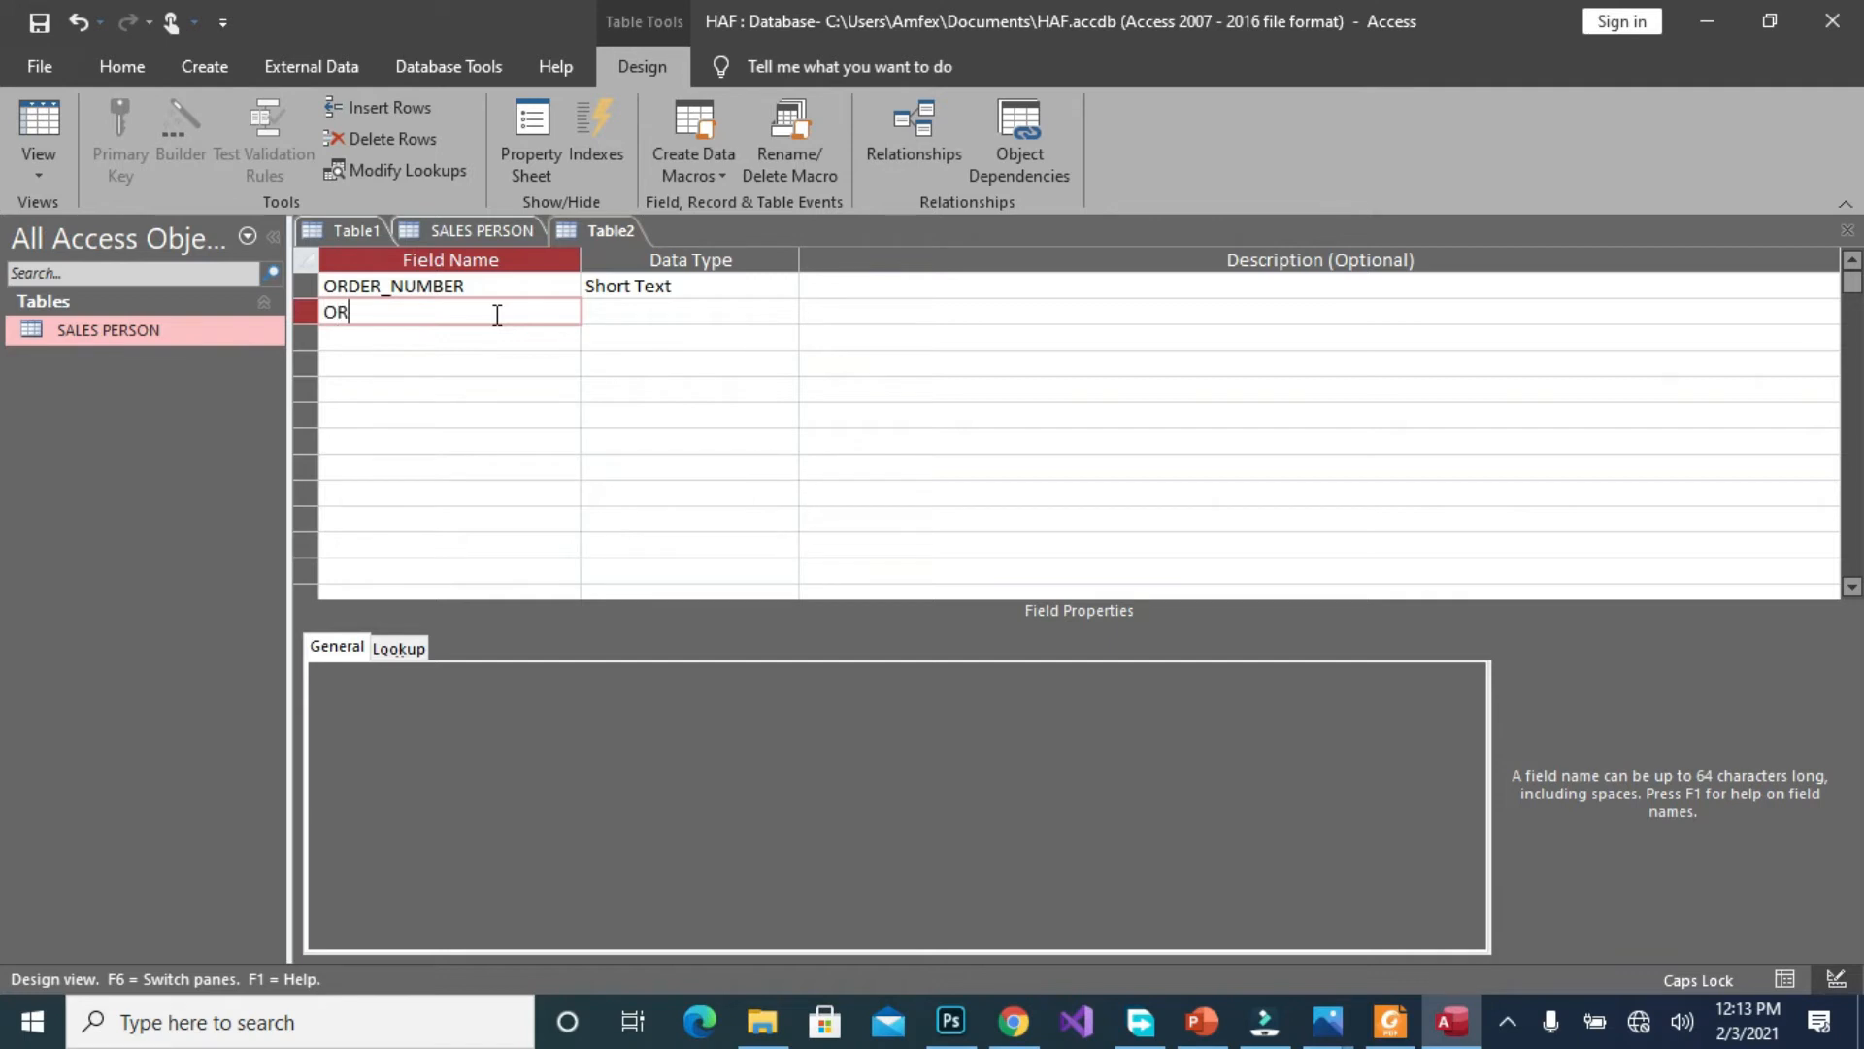
type("DER_")
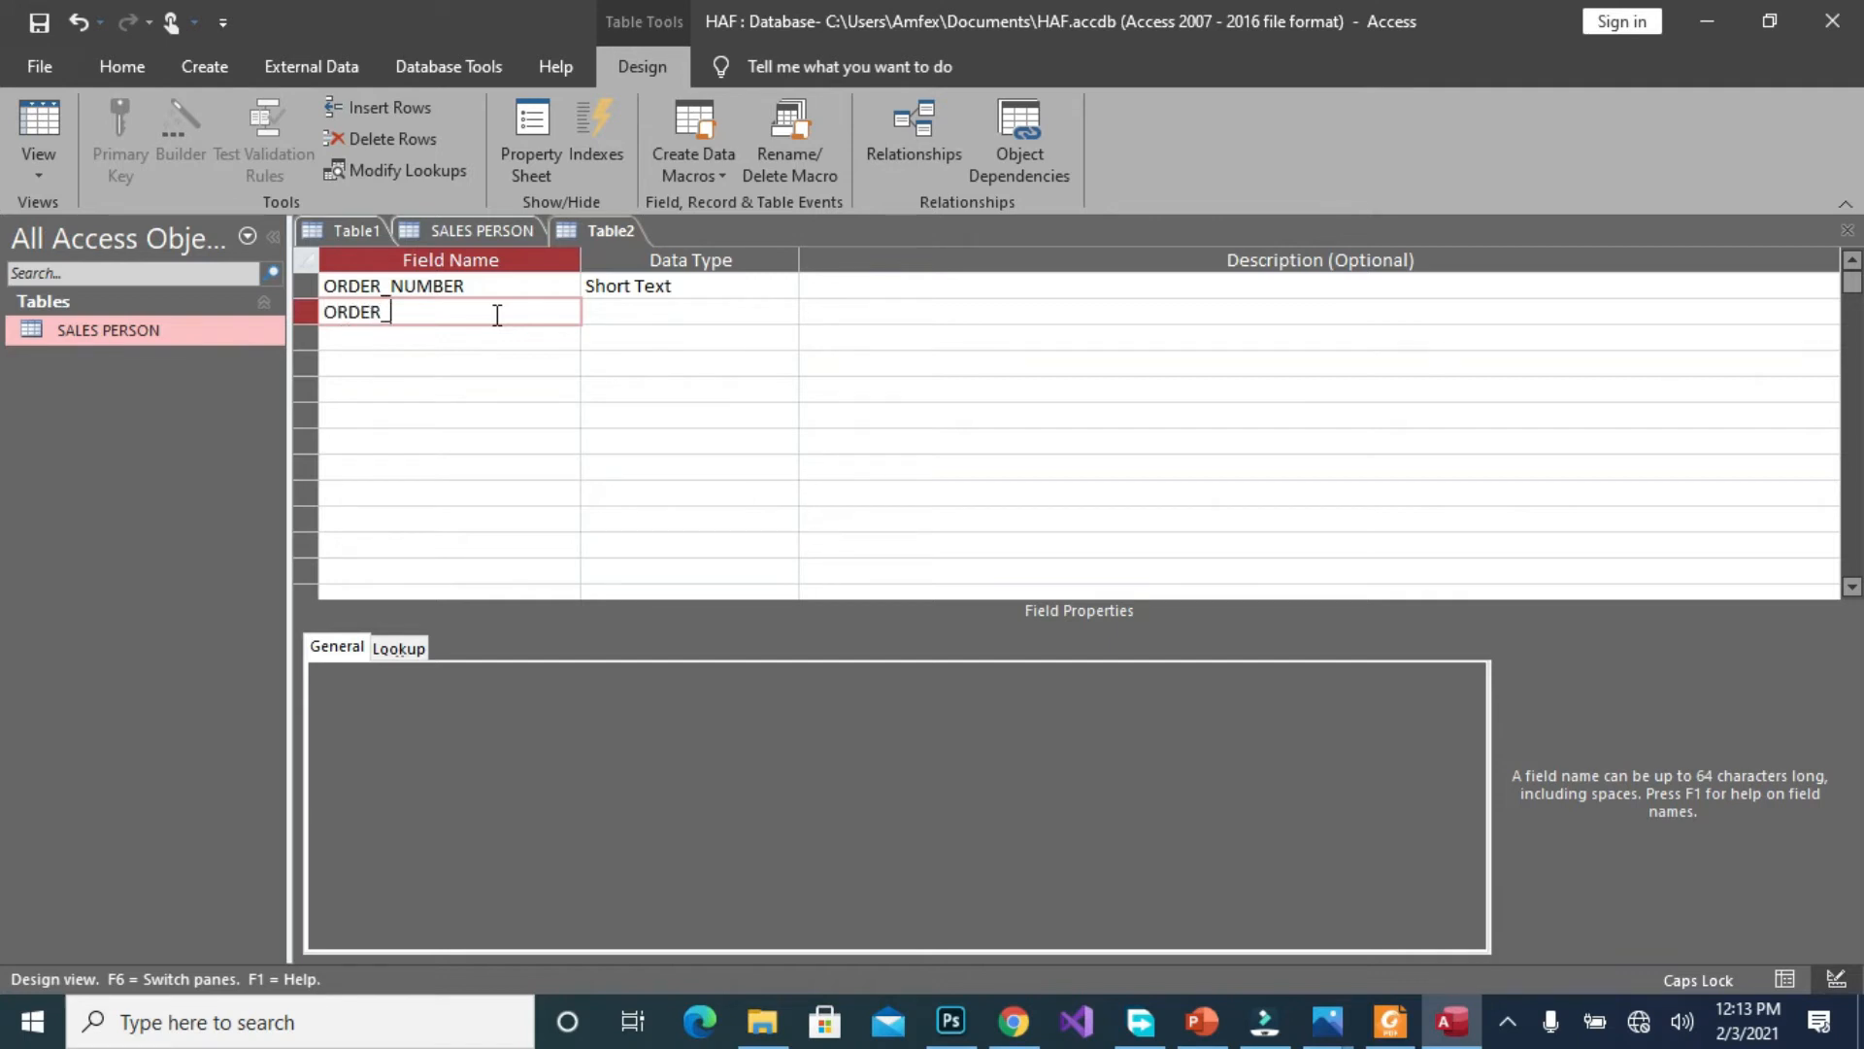
type("DATE")
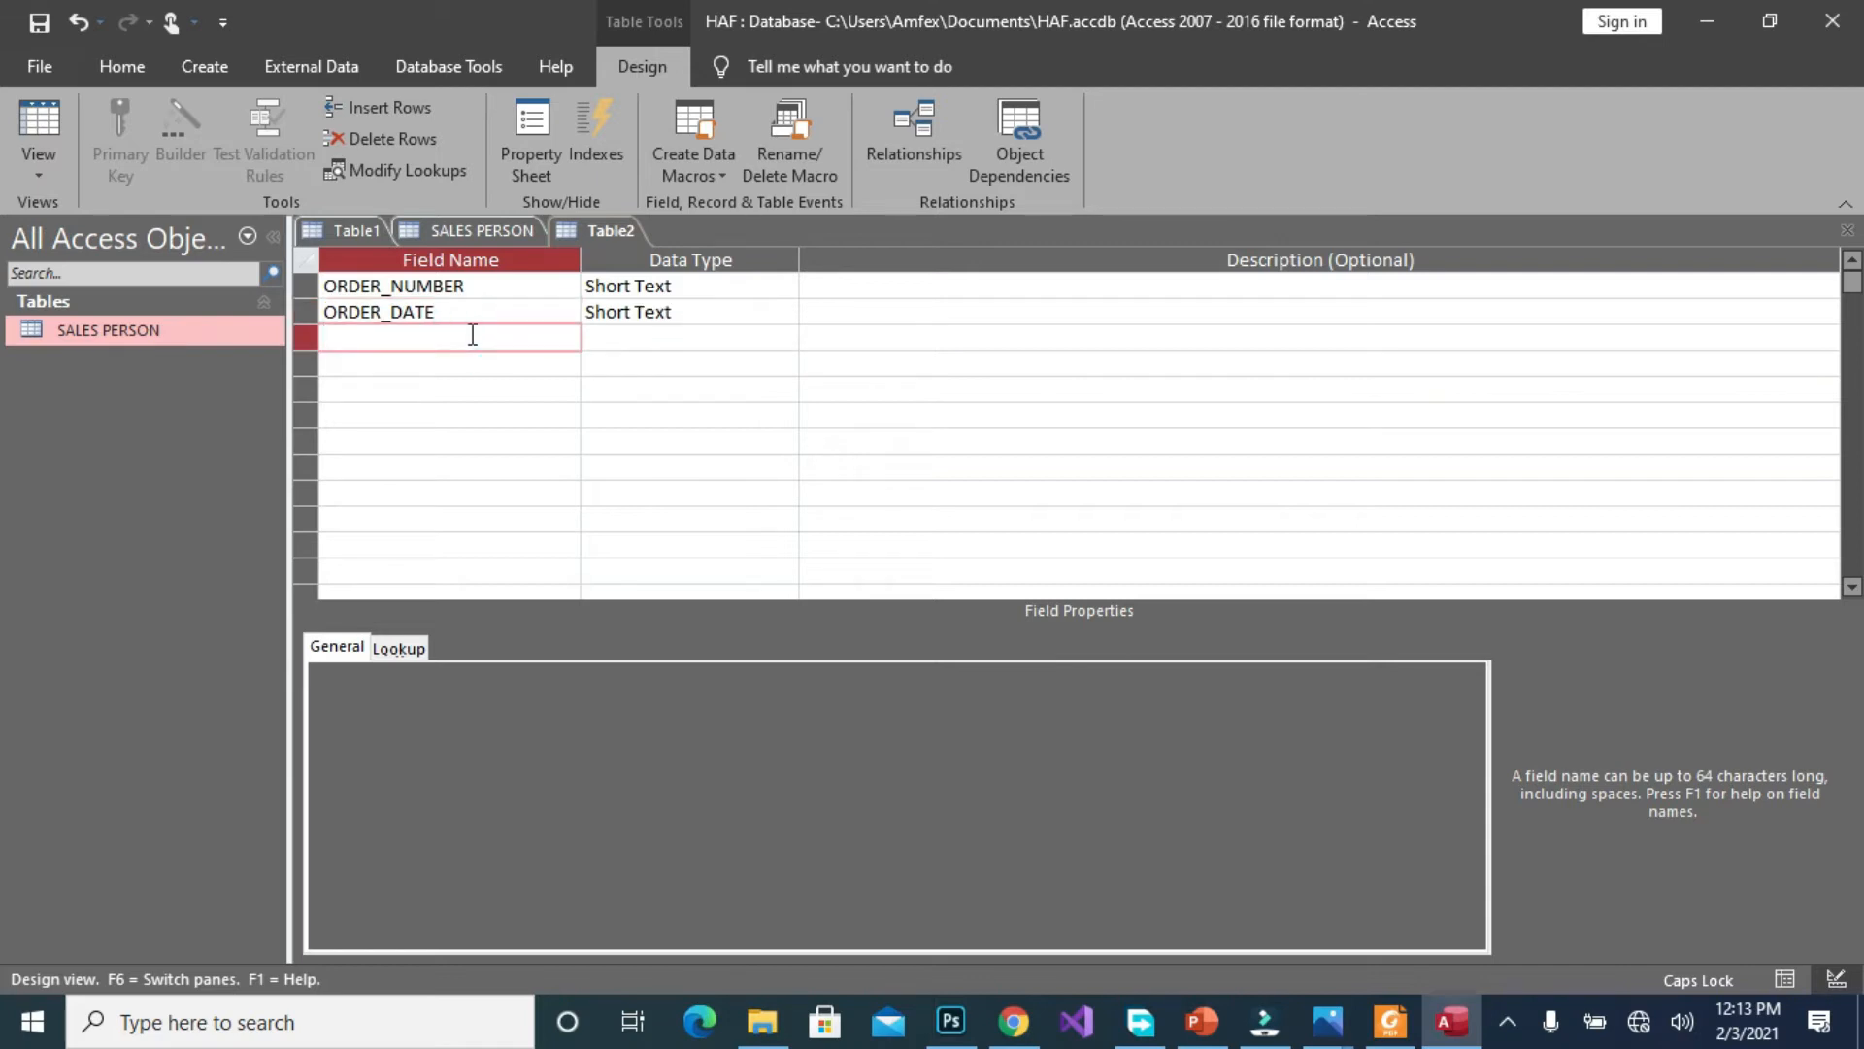
type("C")
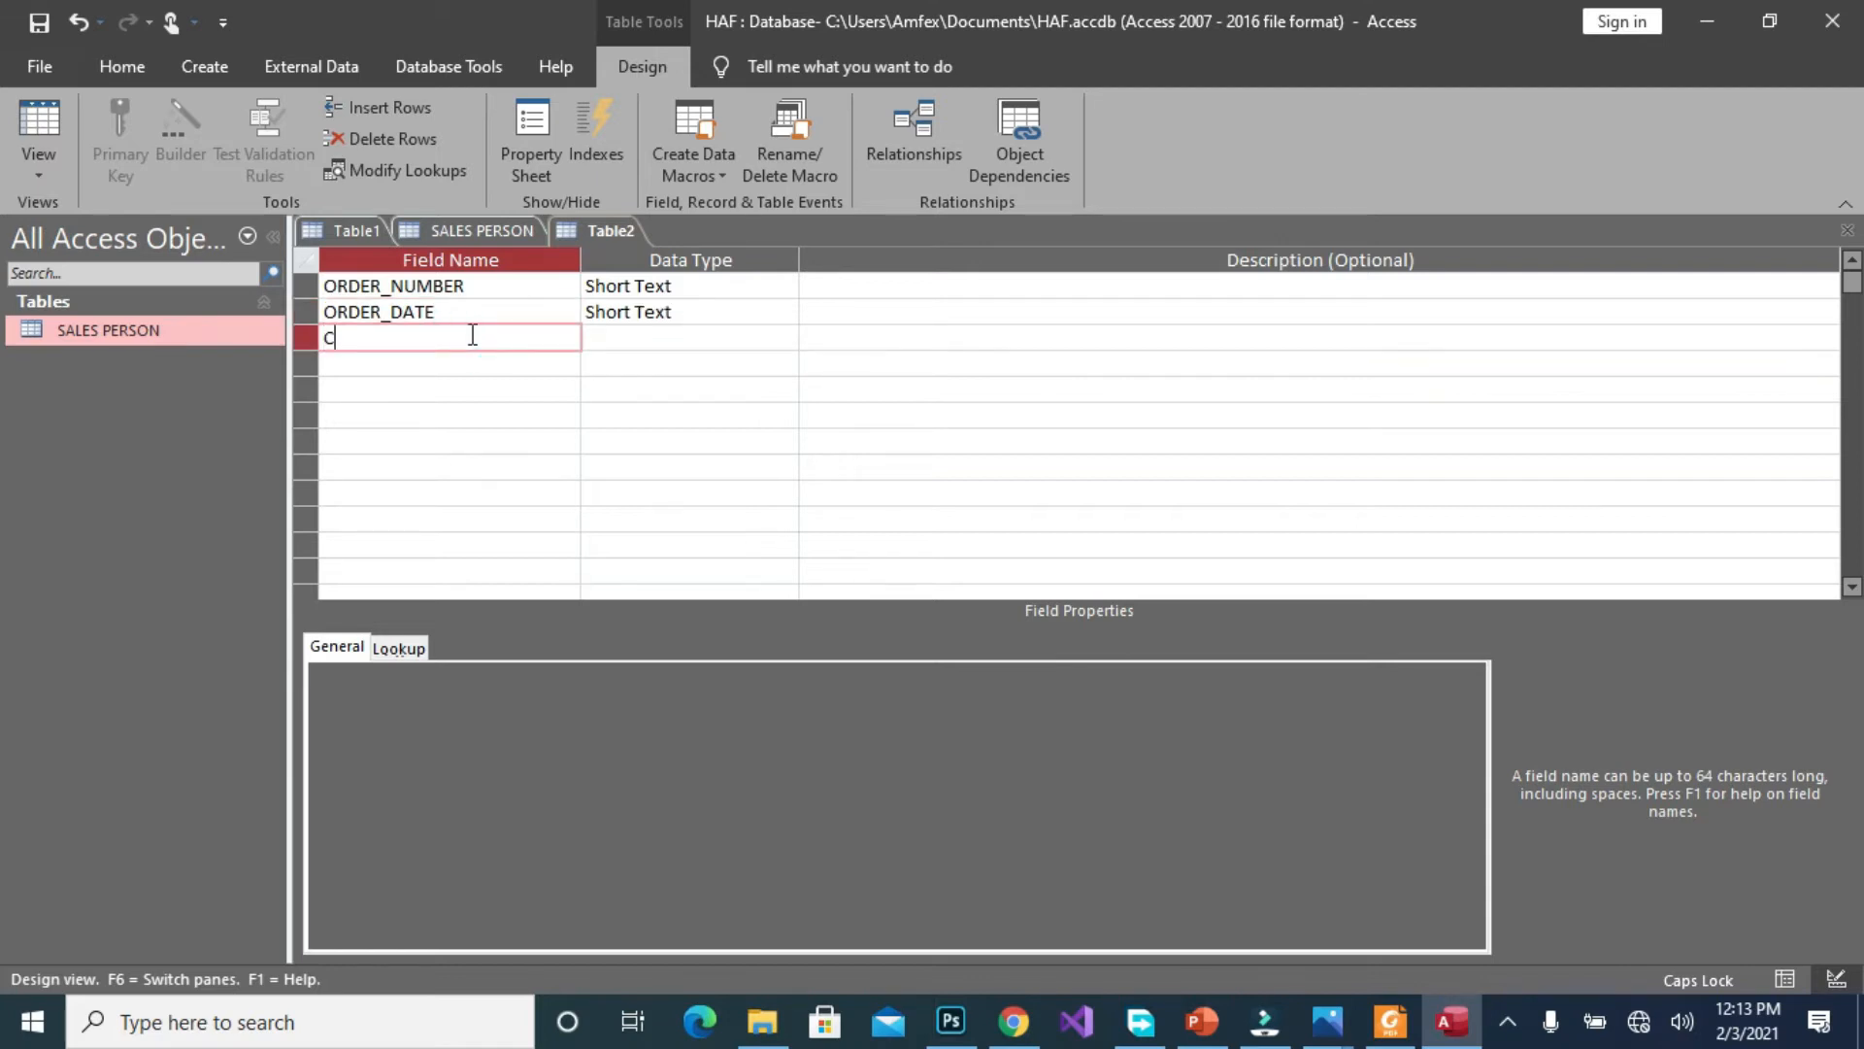
type("UST")
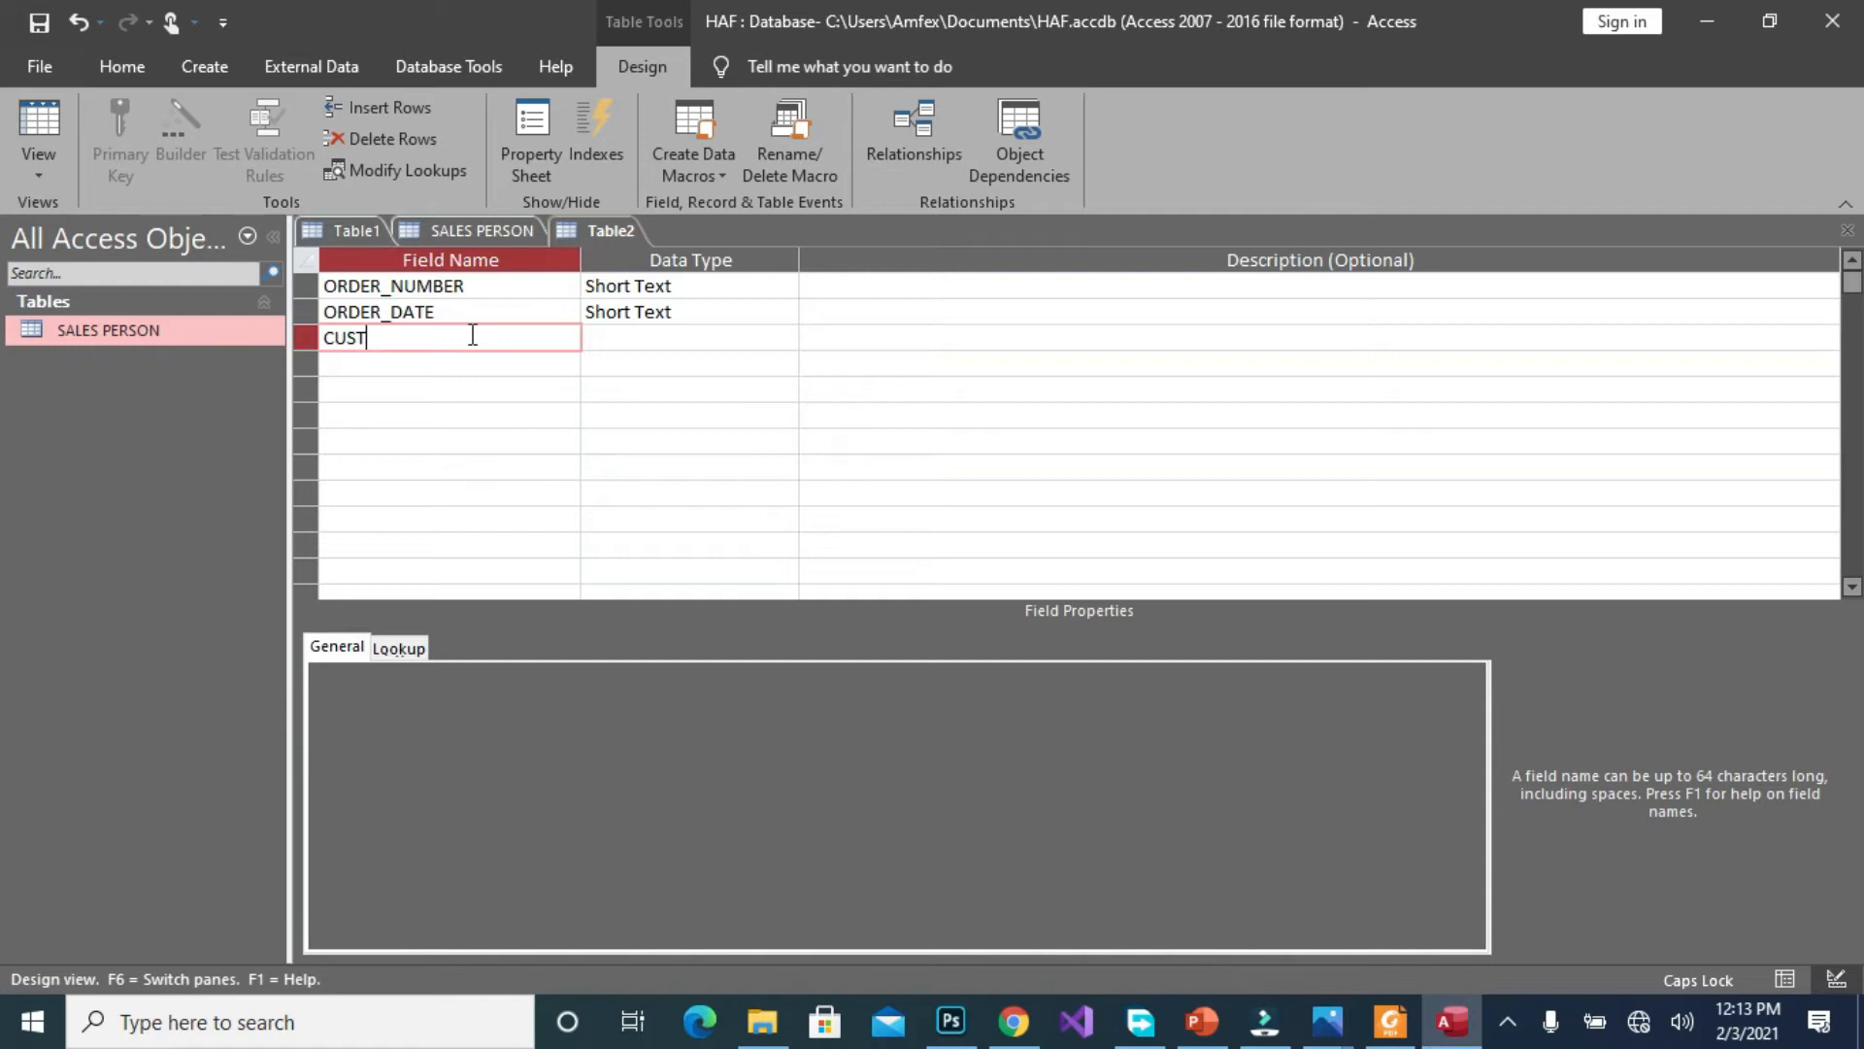
type("OMER")
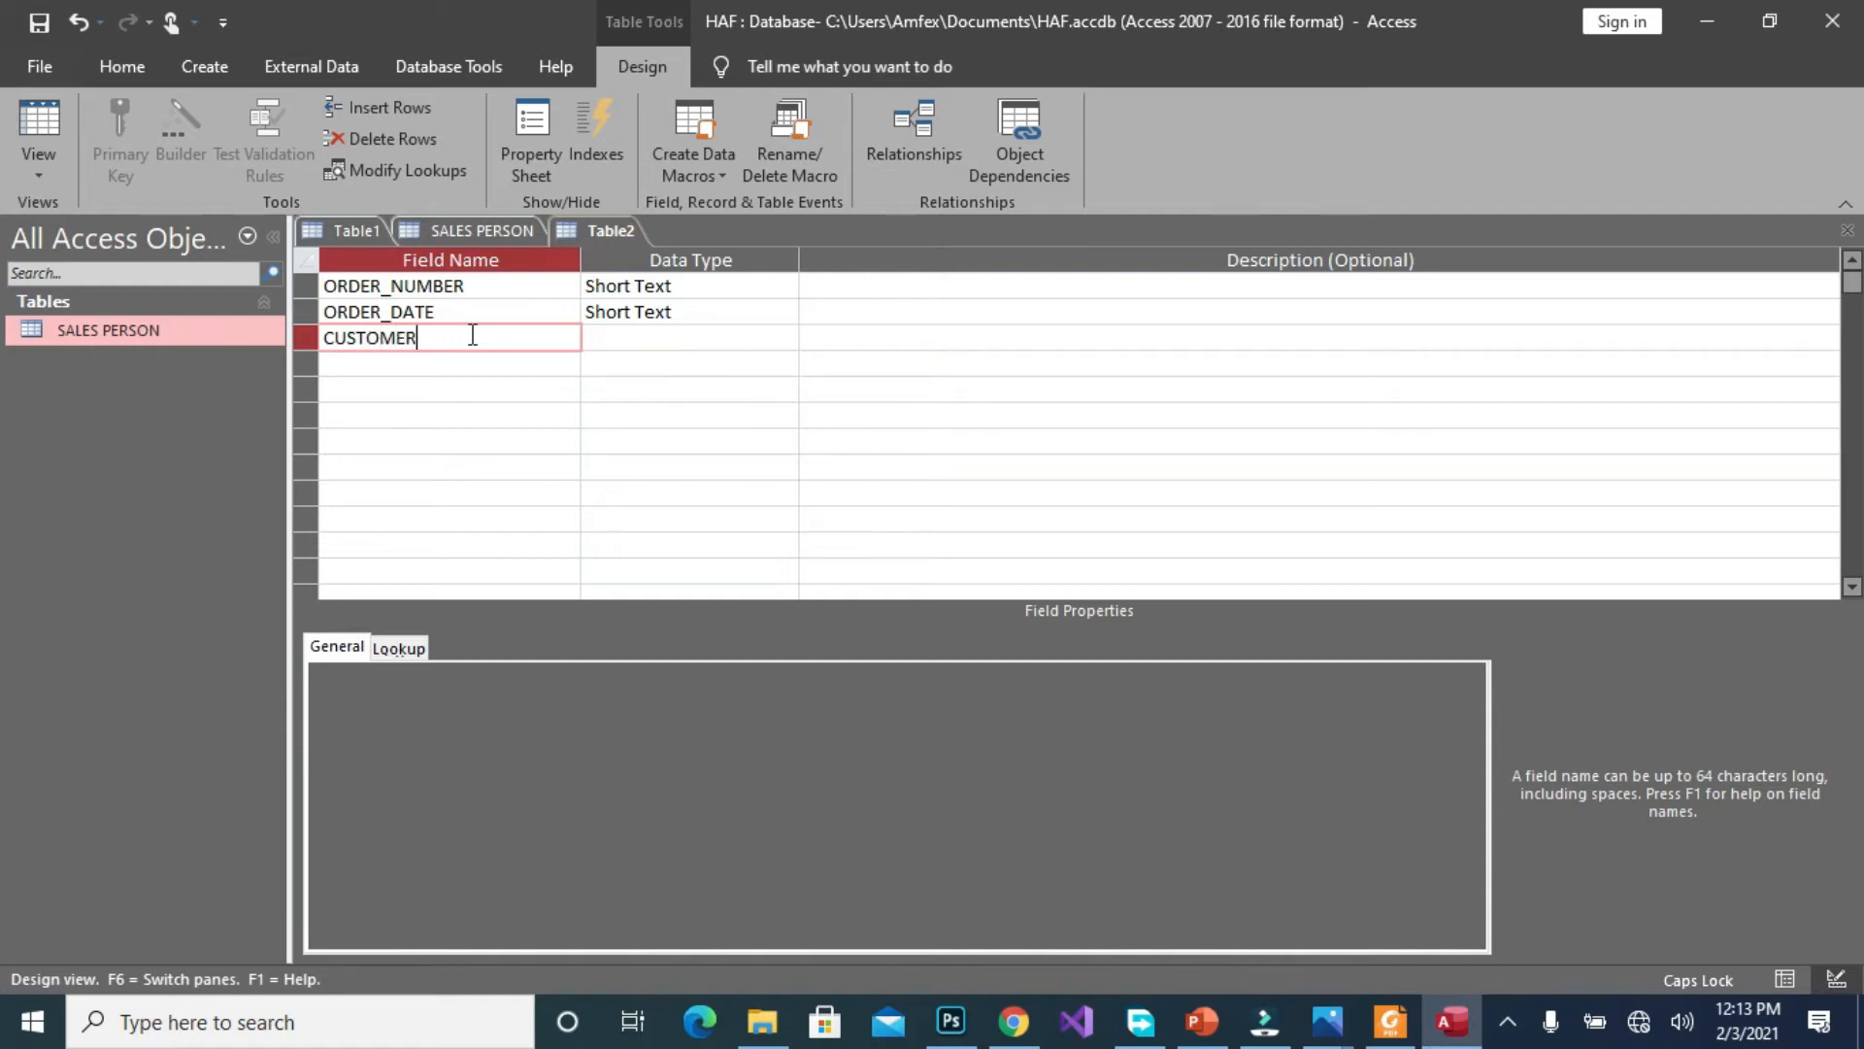
type("_N")
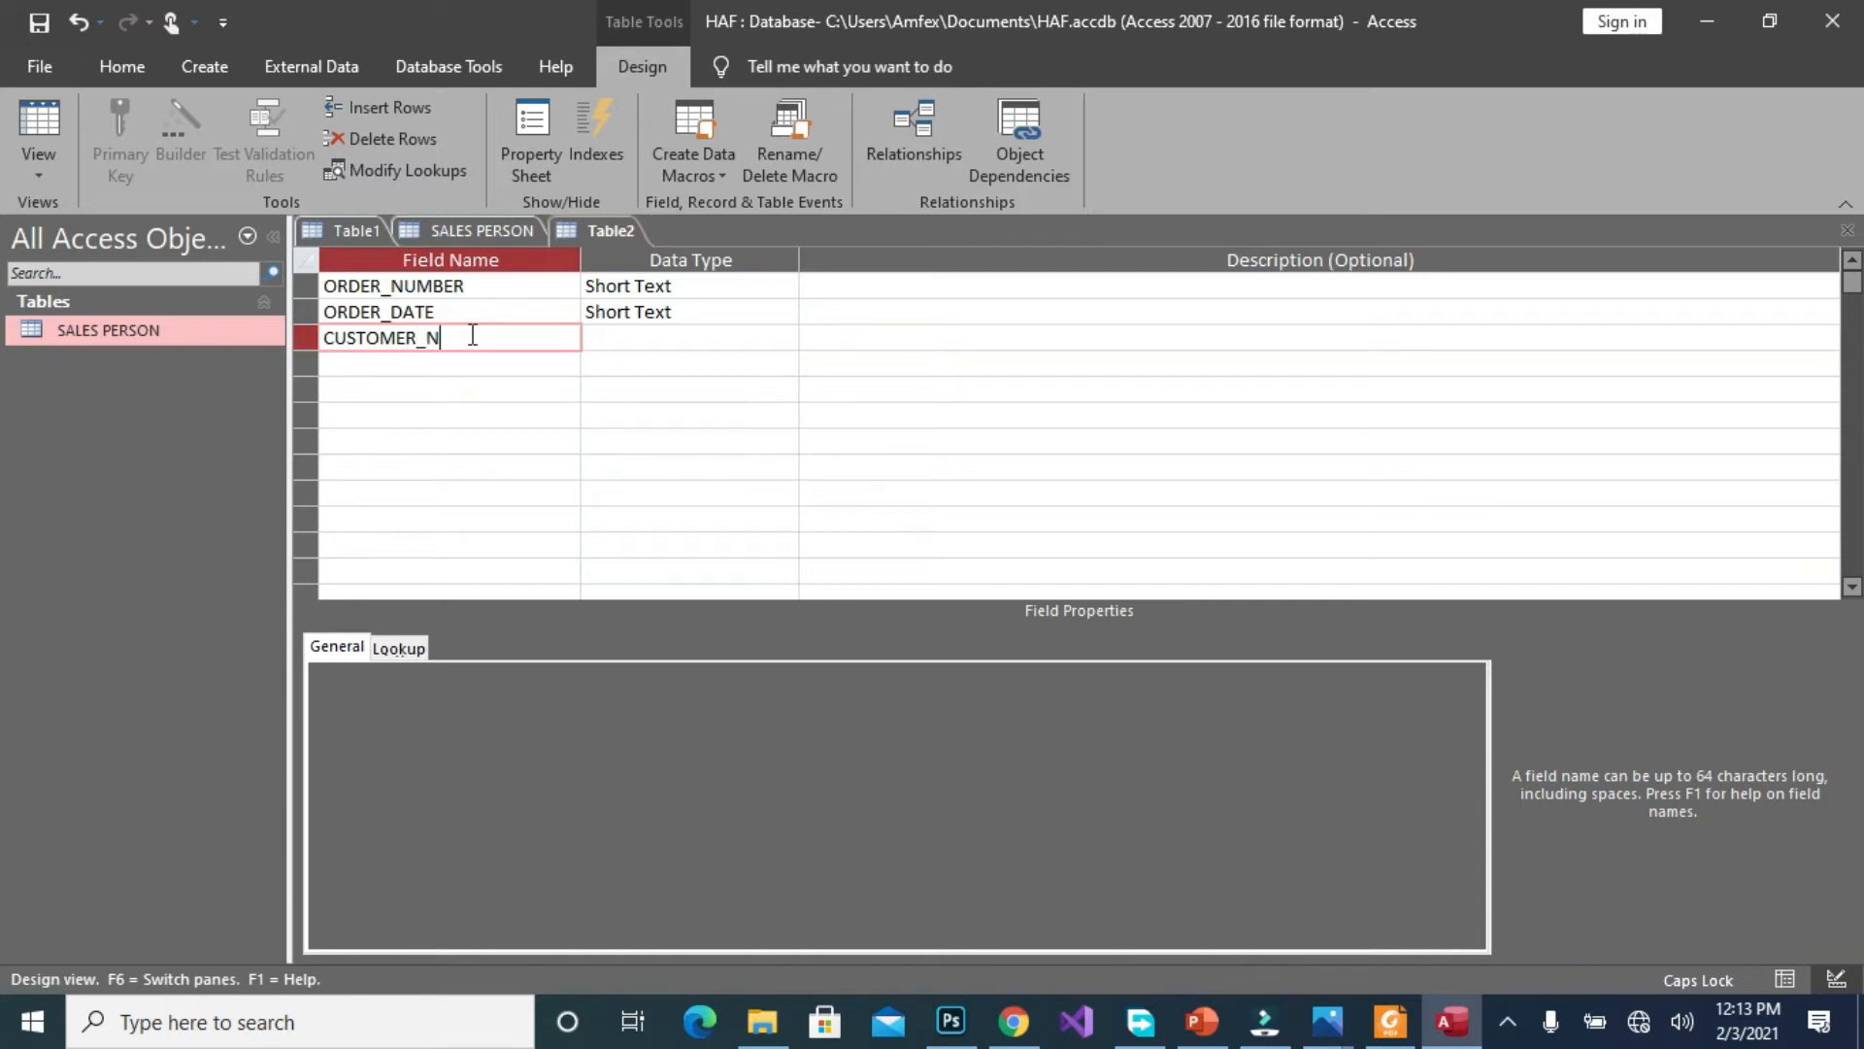
type("UMBER")
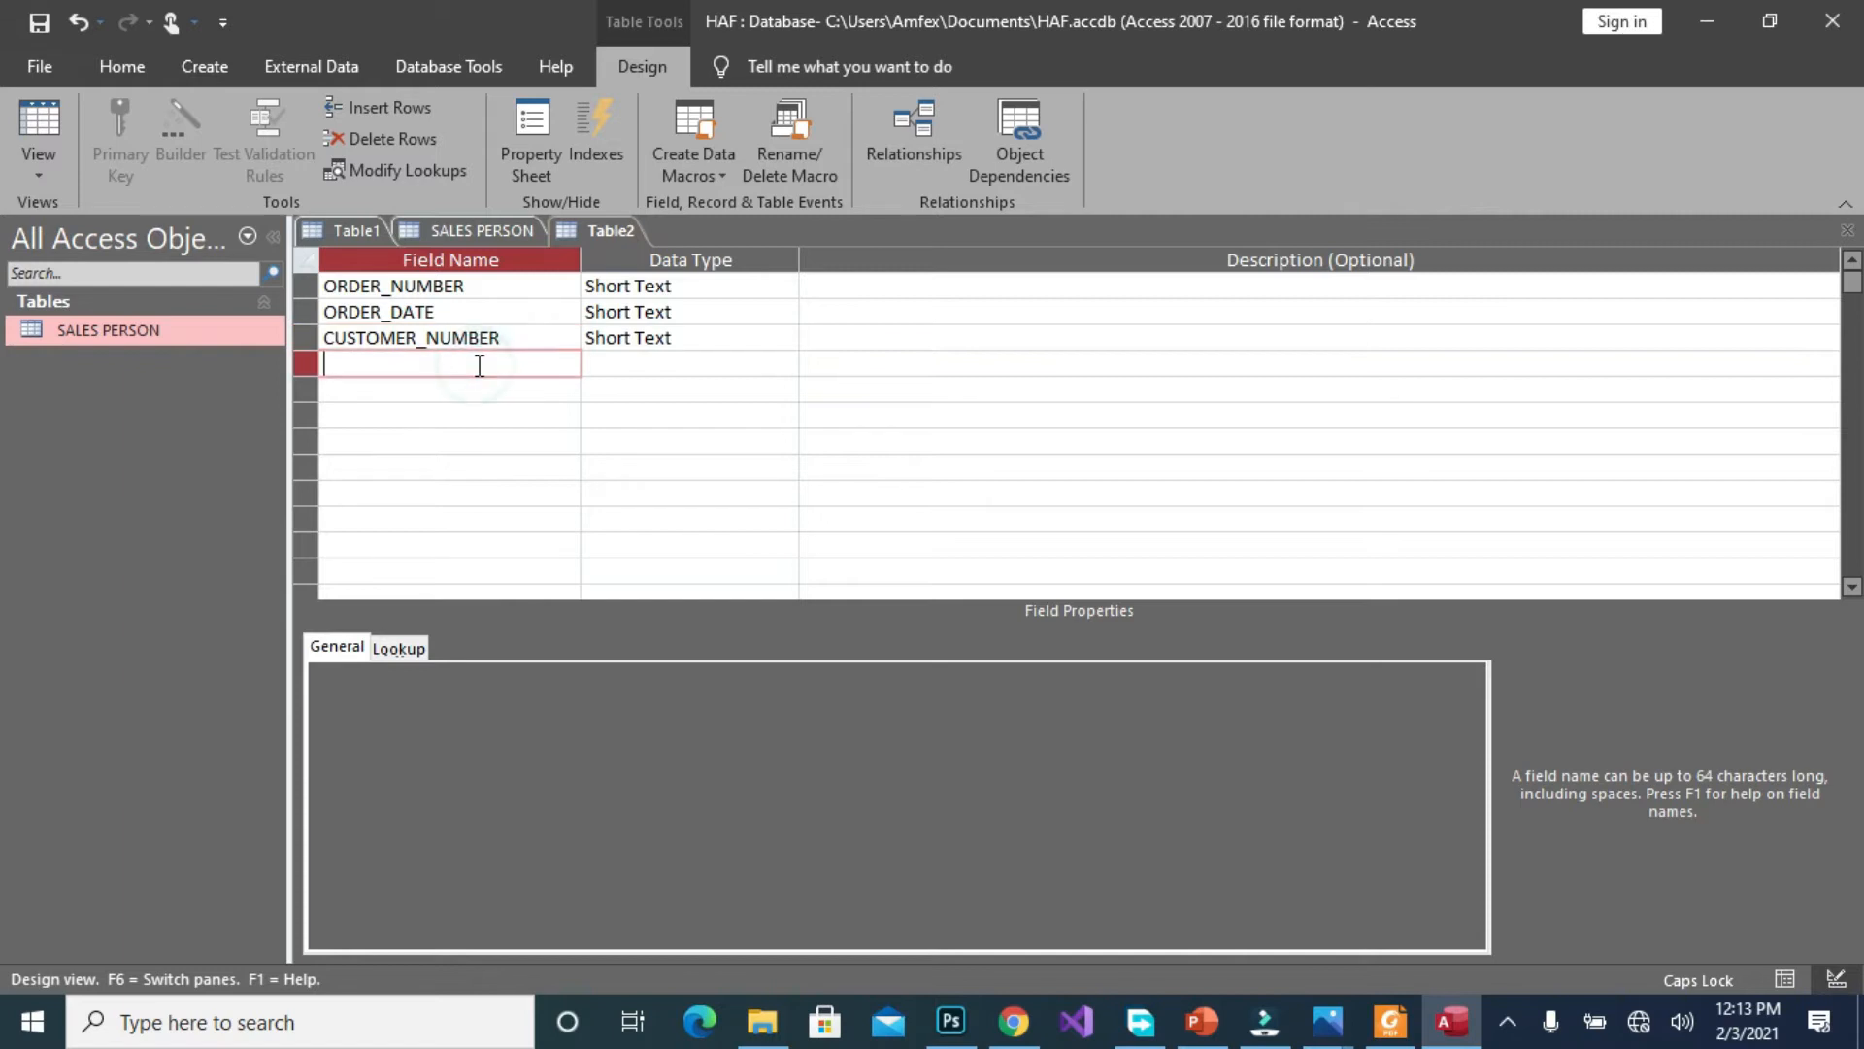
Make ORDER_NUMBER the primary key and show SALES PERSON in Design View
left_click(304, 285)
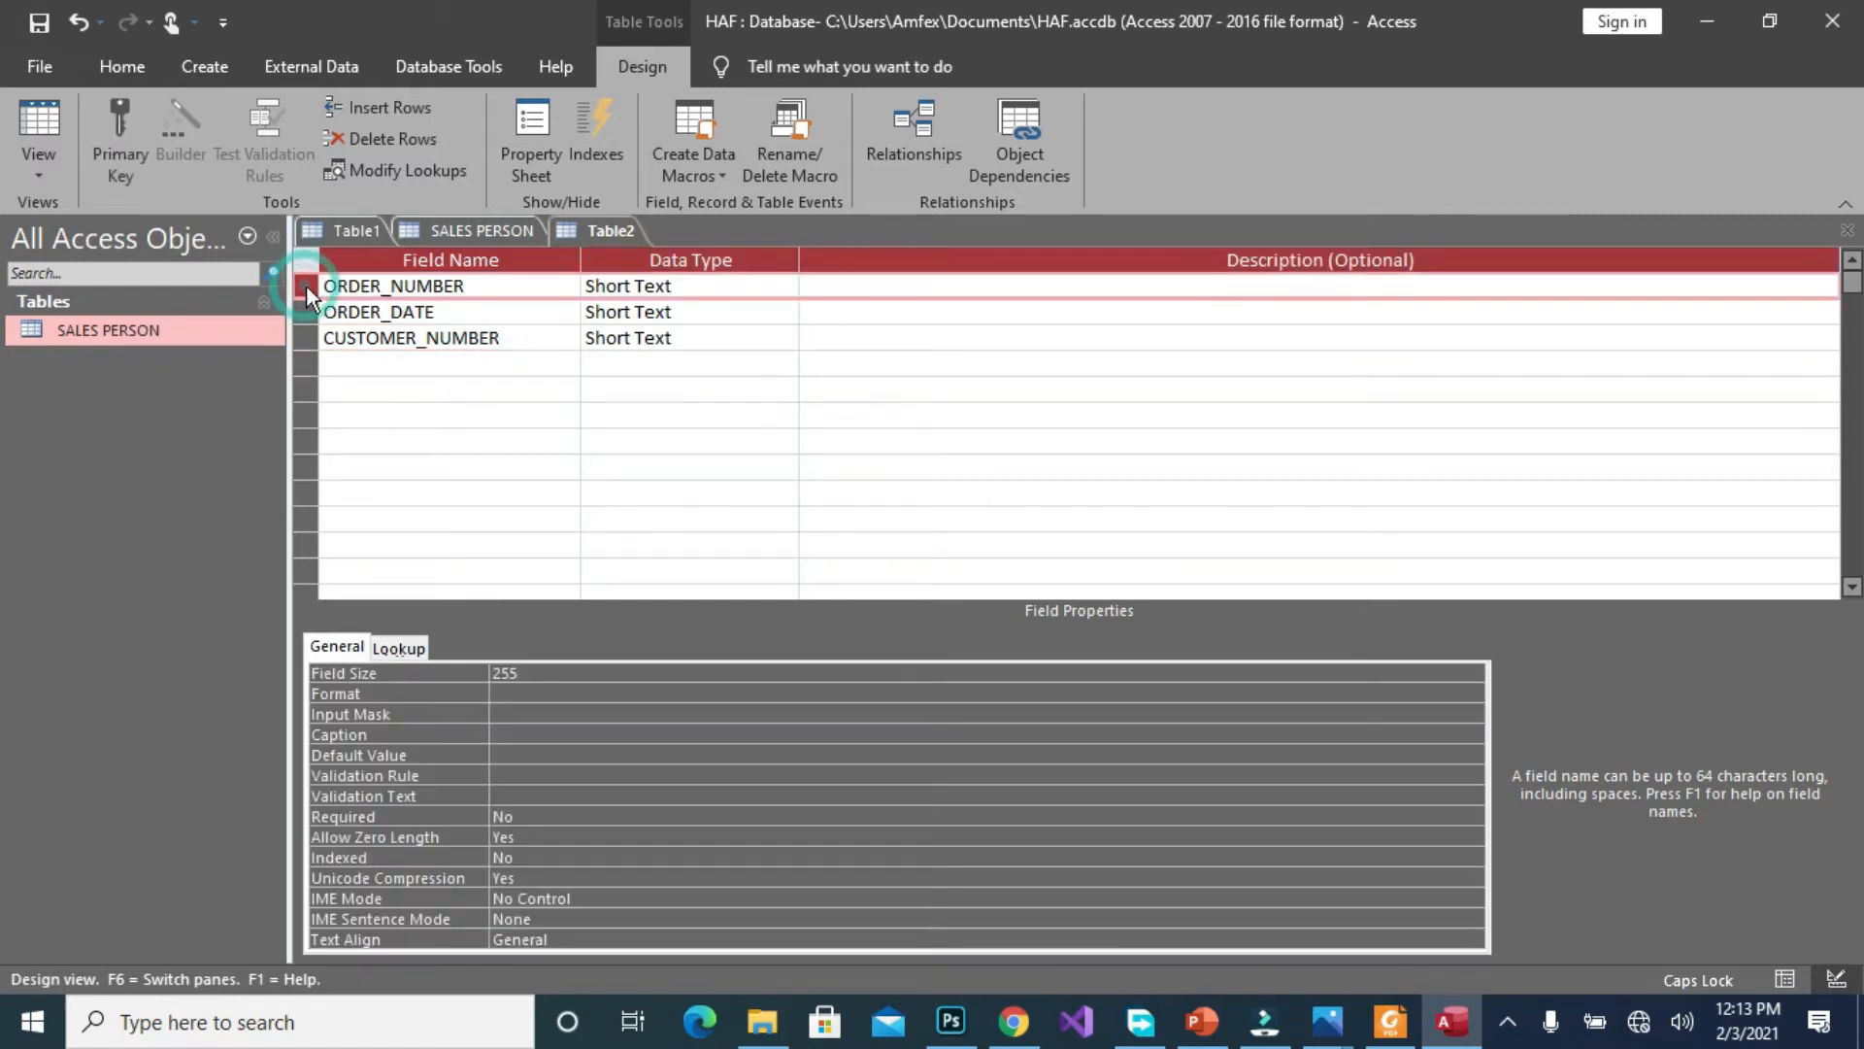
right_click(303, 286)
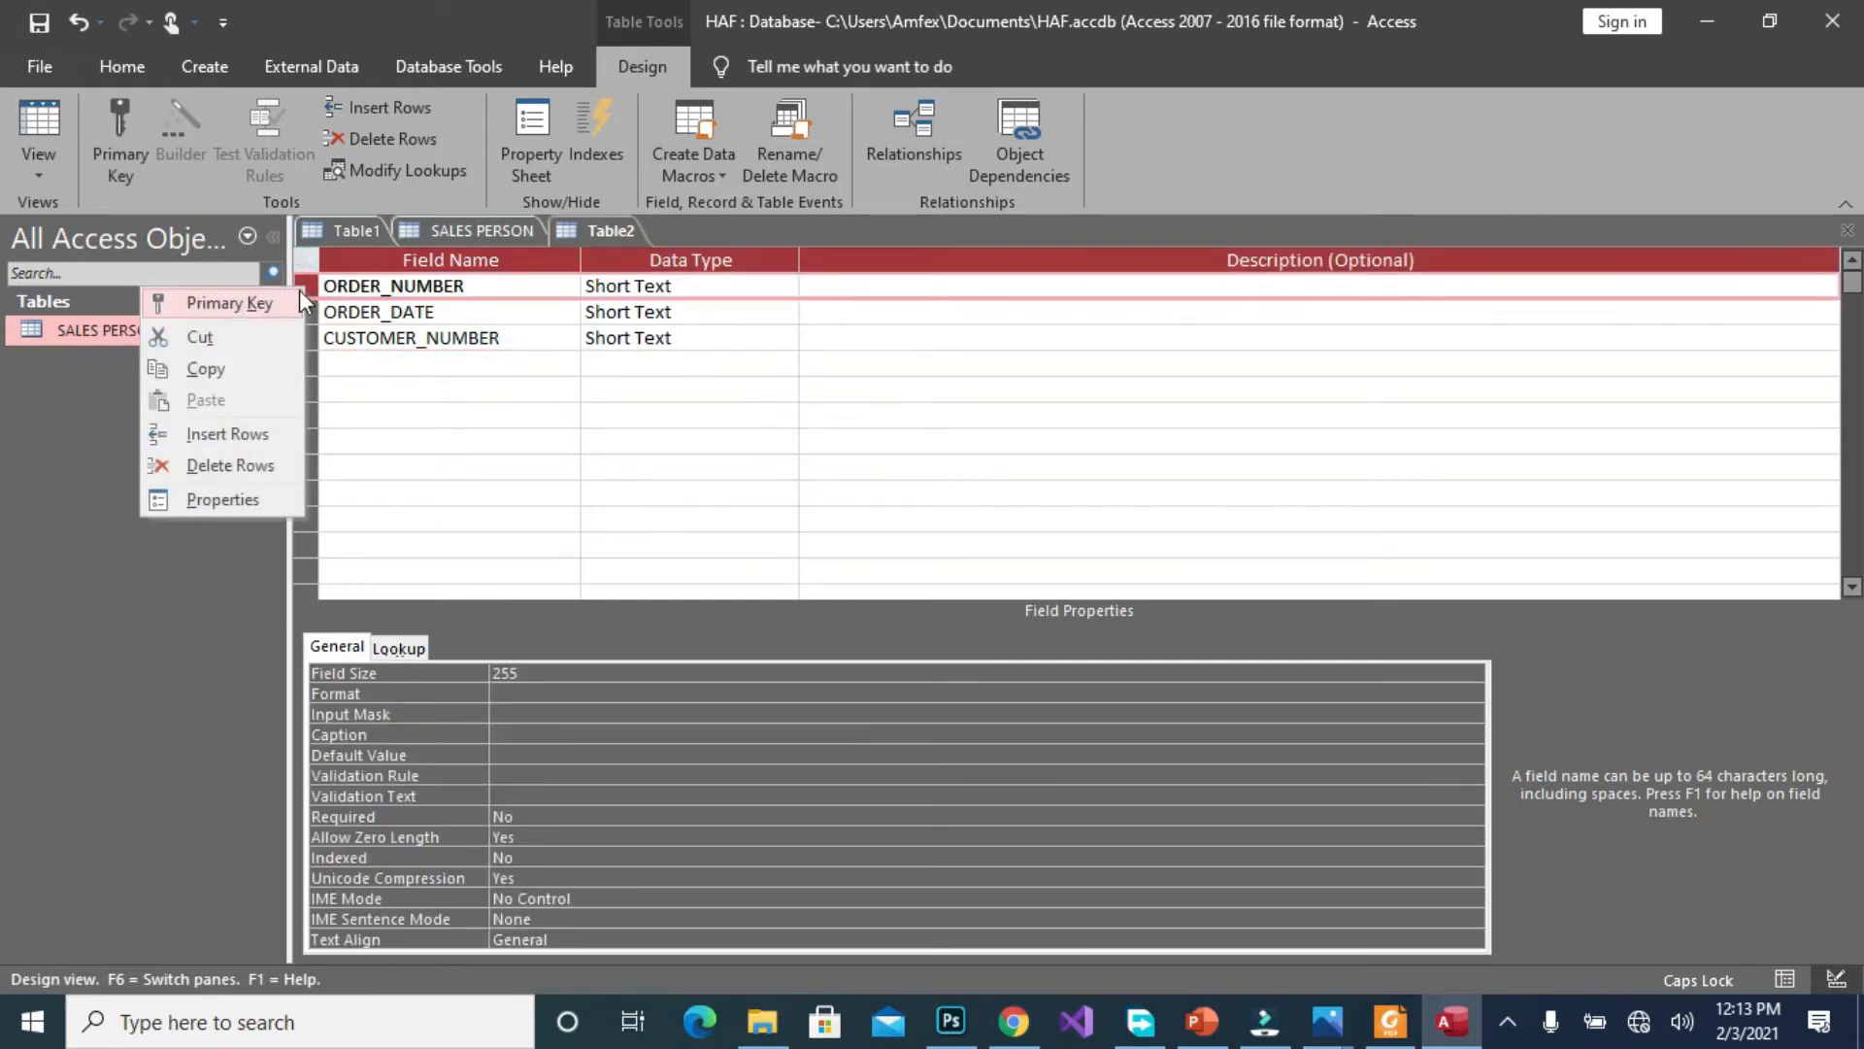
mouse_move(238, 303)
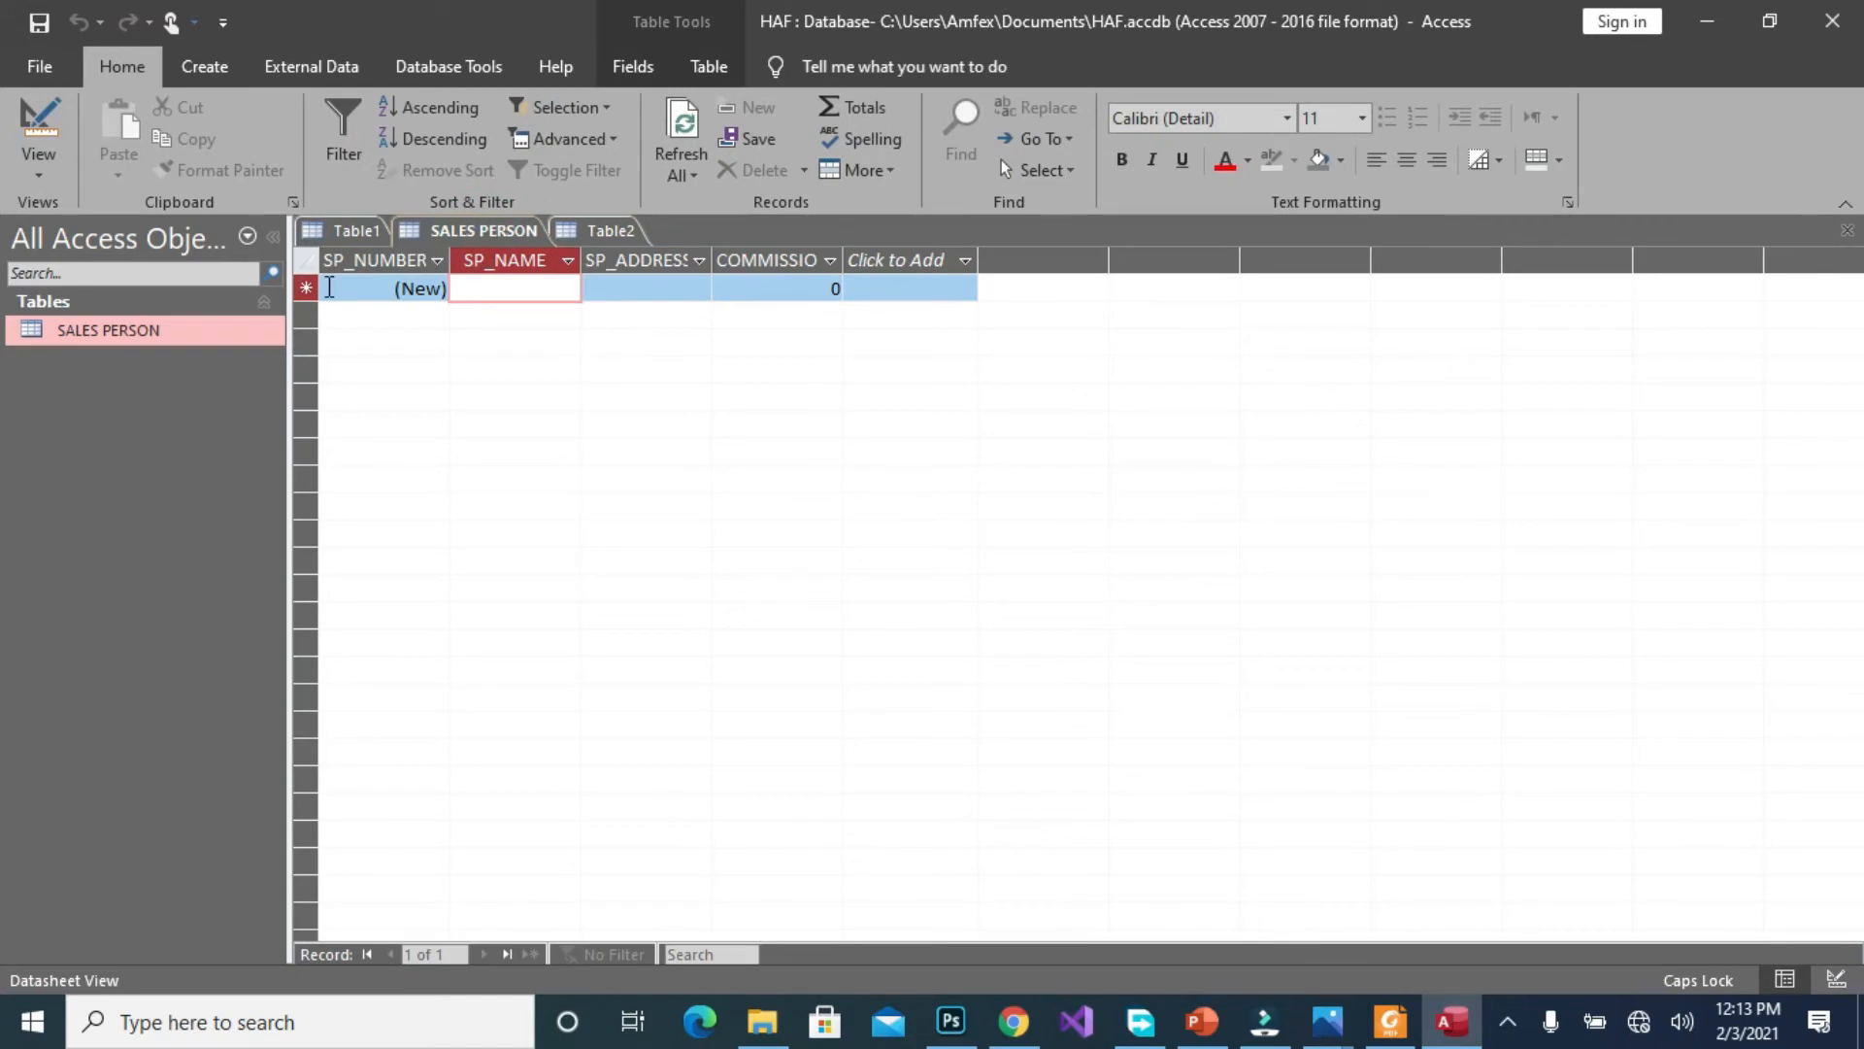
right_click(482, 229)
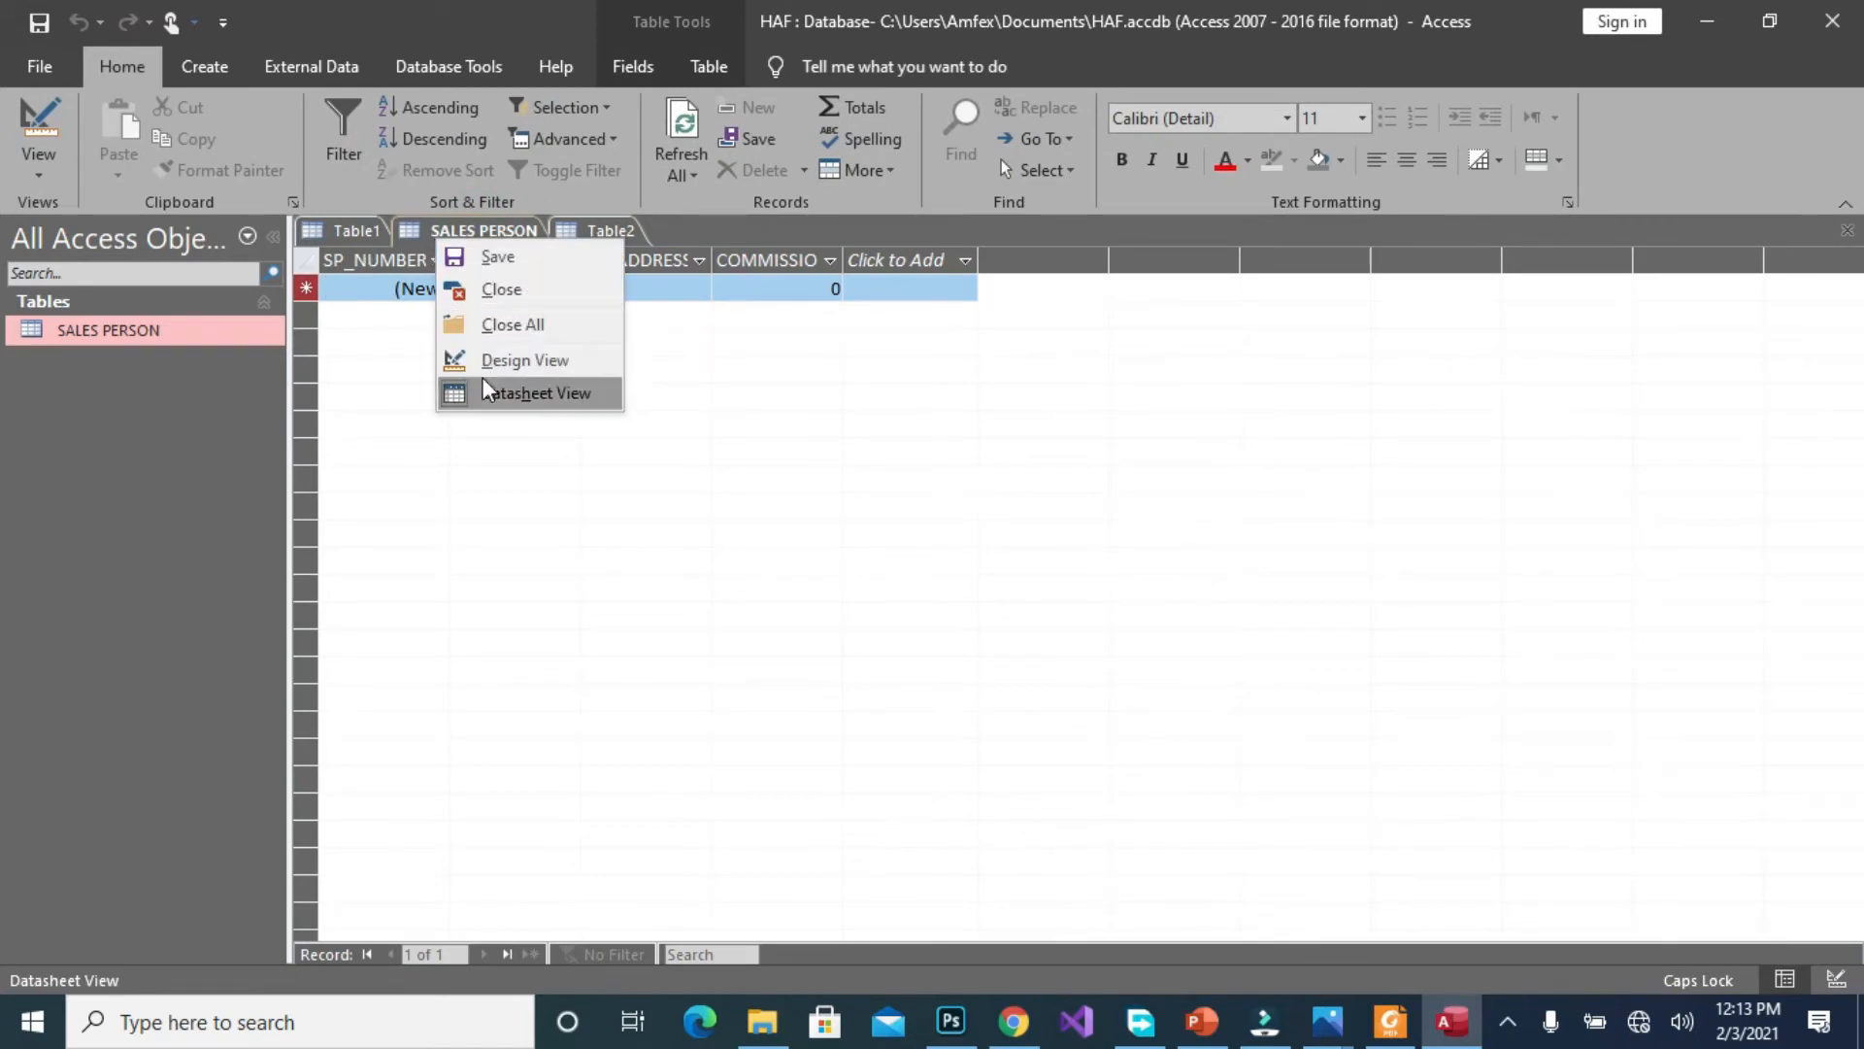
left_click(524, 359)
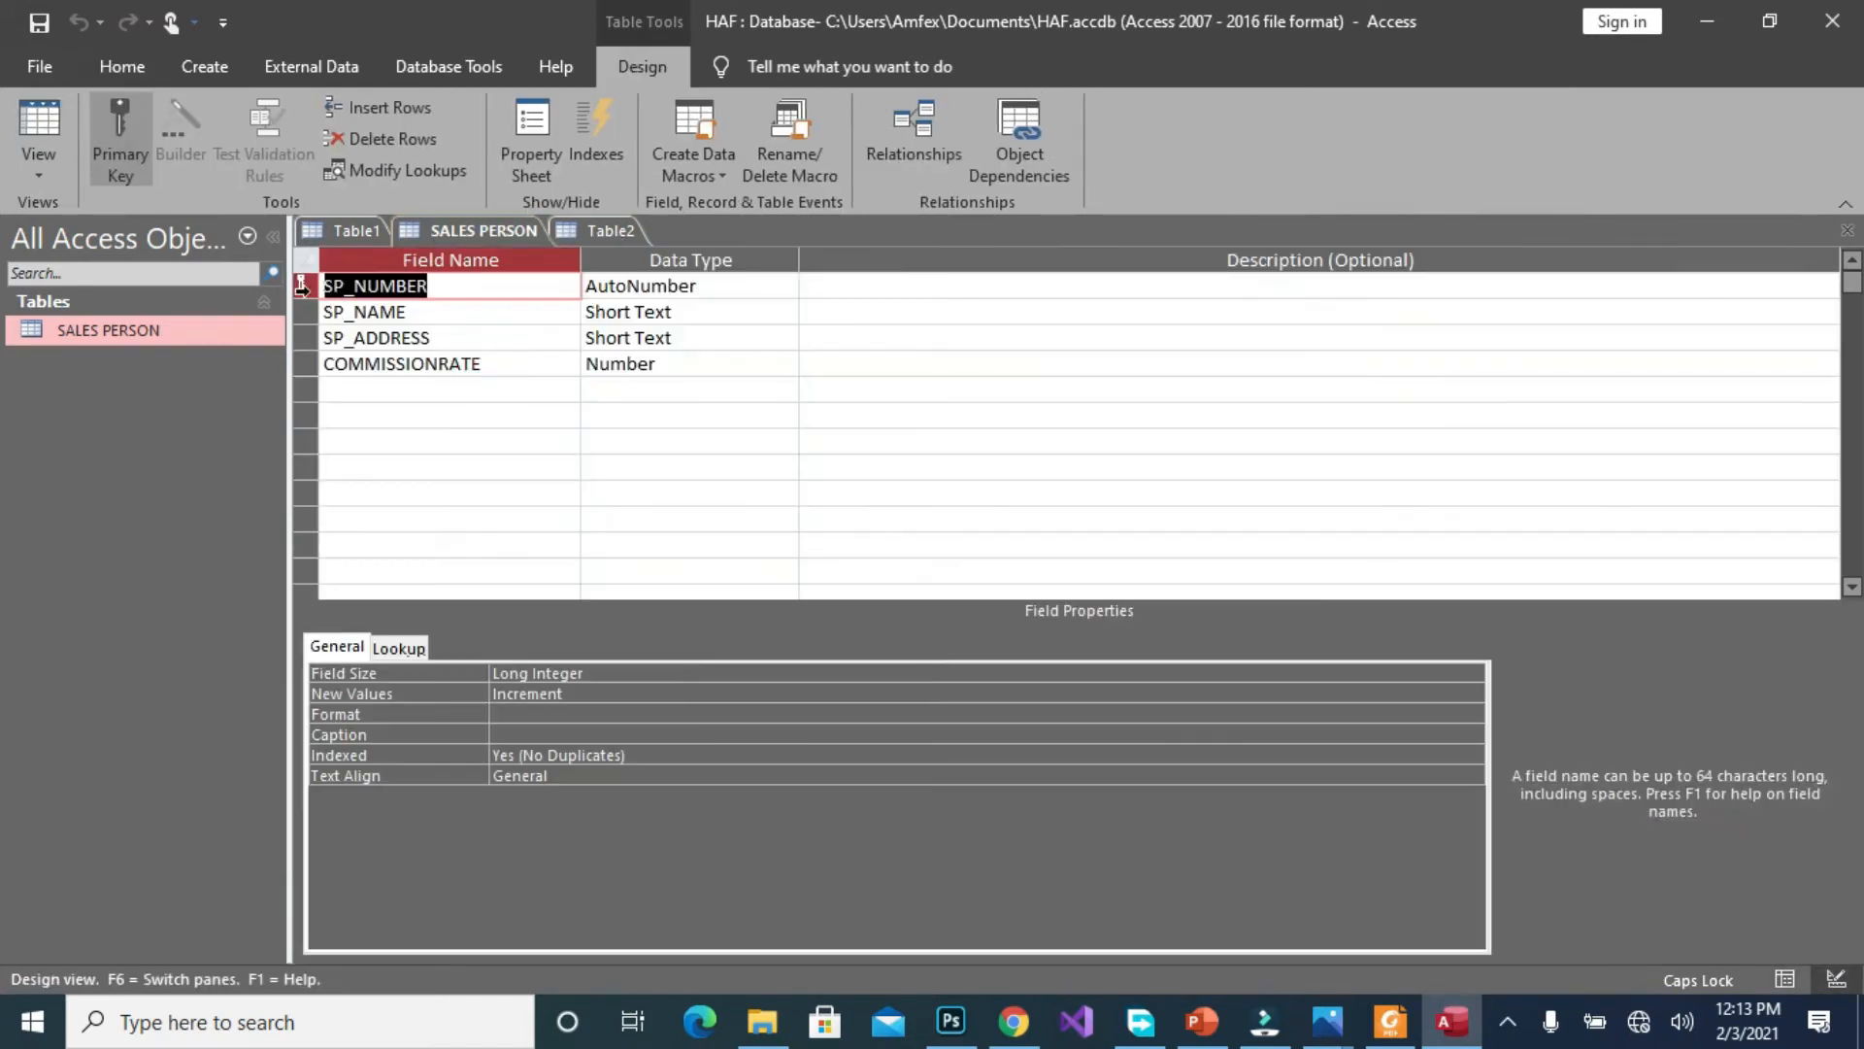
Close the empty Table1 and start saving the Table2 design
right_click(301, 285)
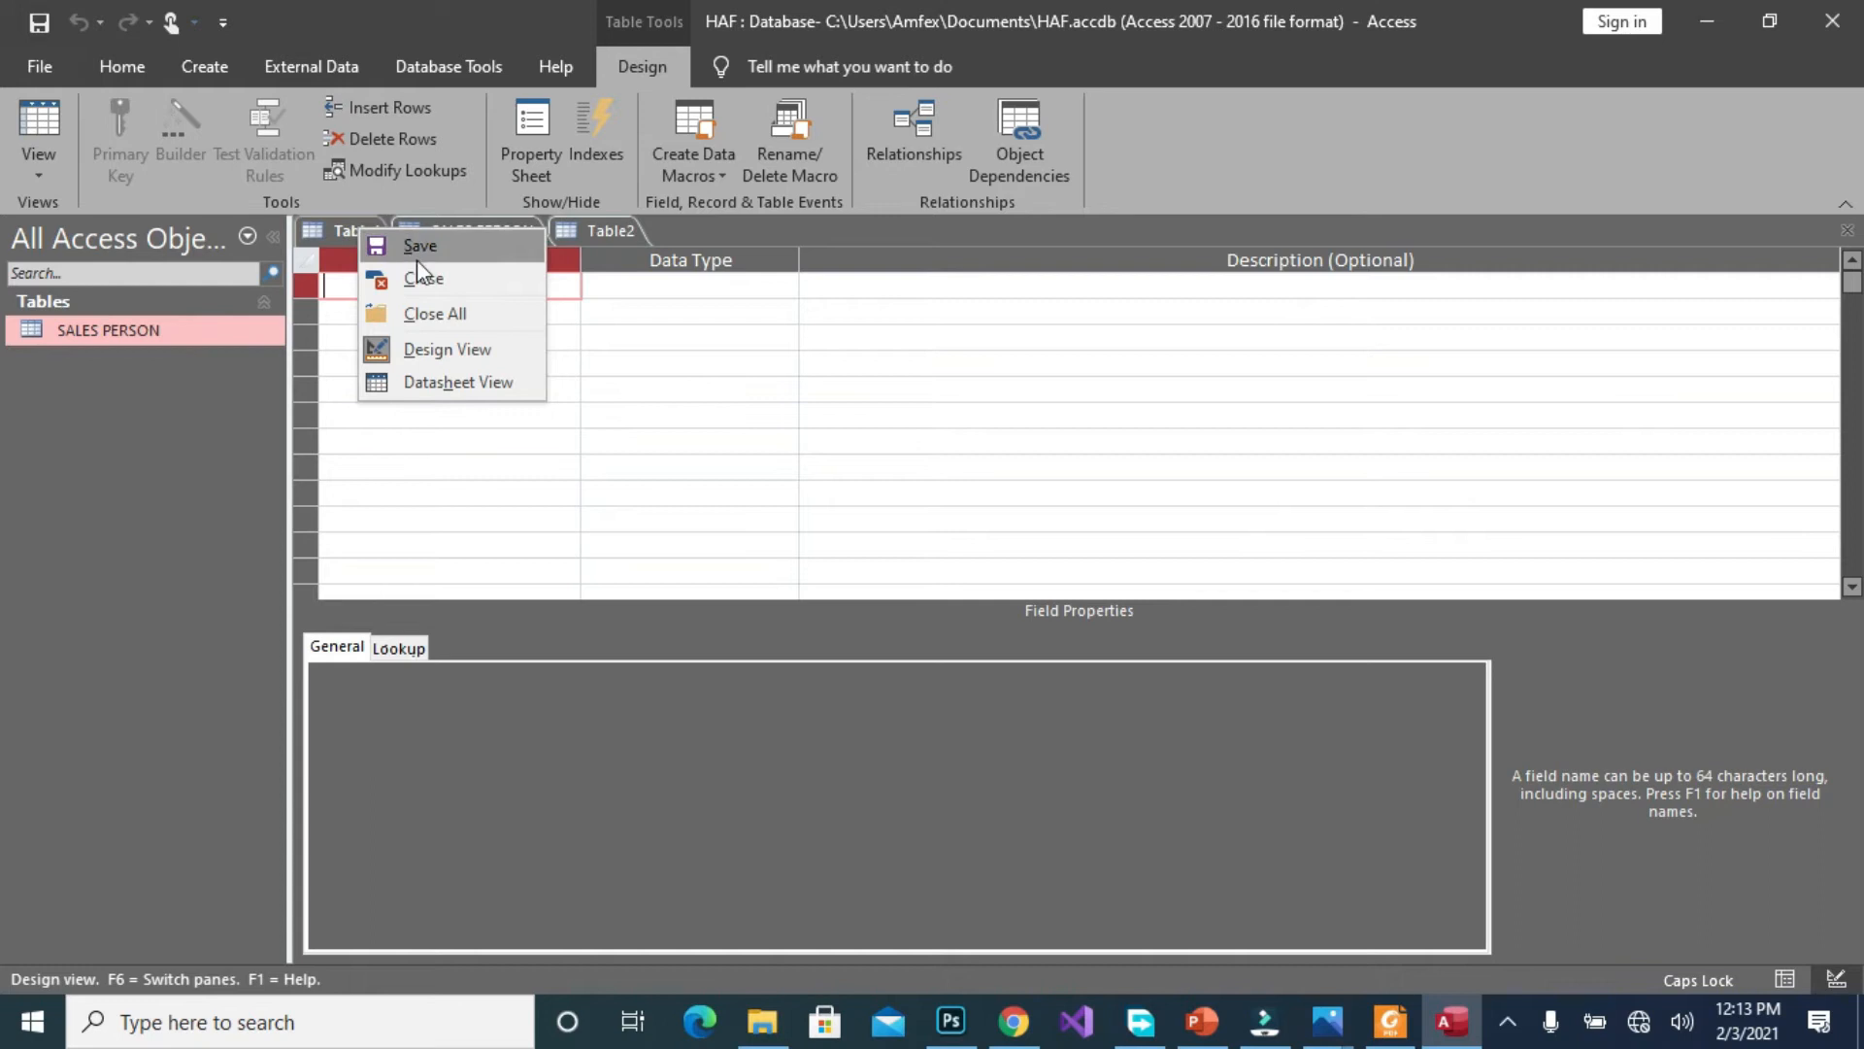
left_click(419, 246)
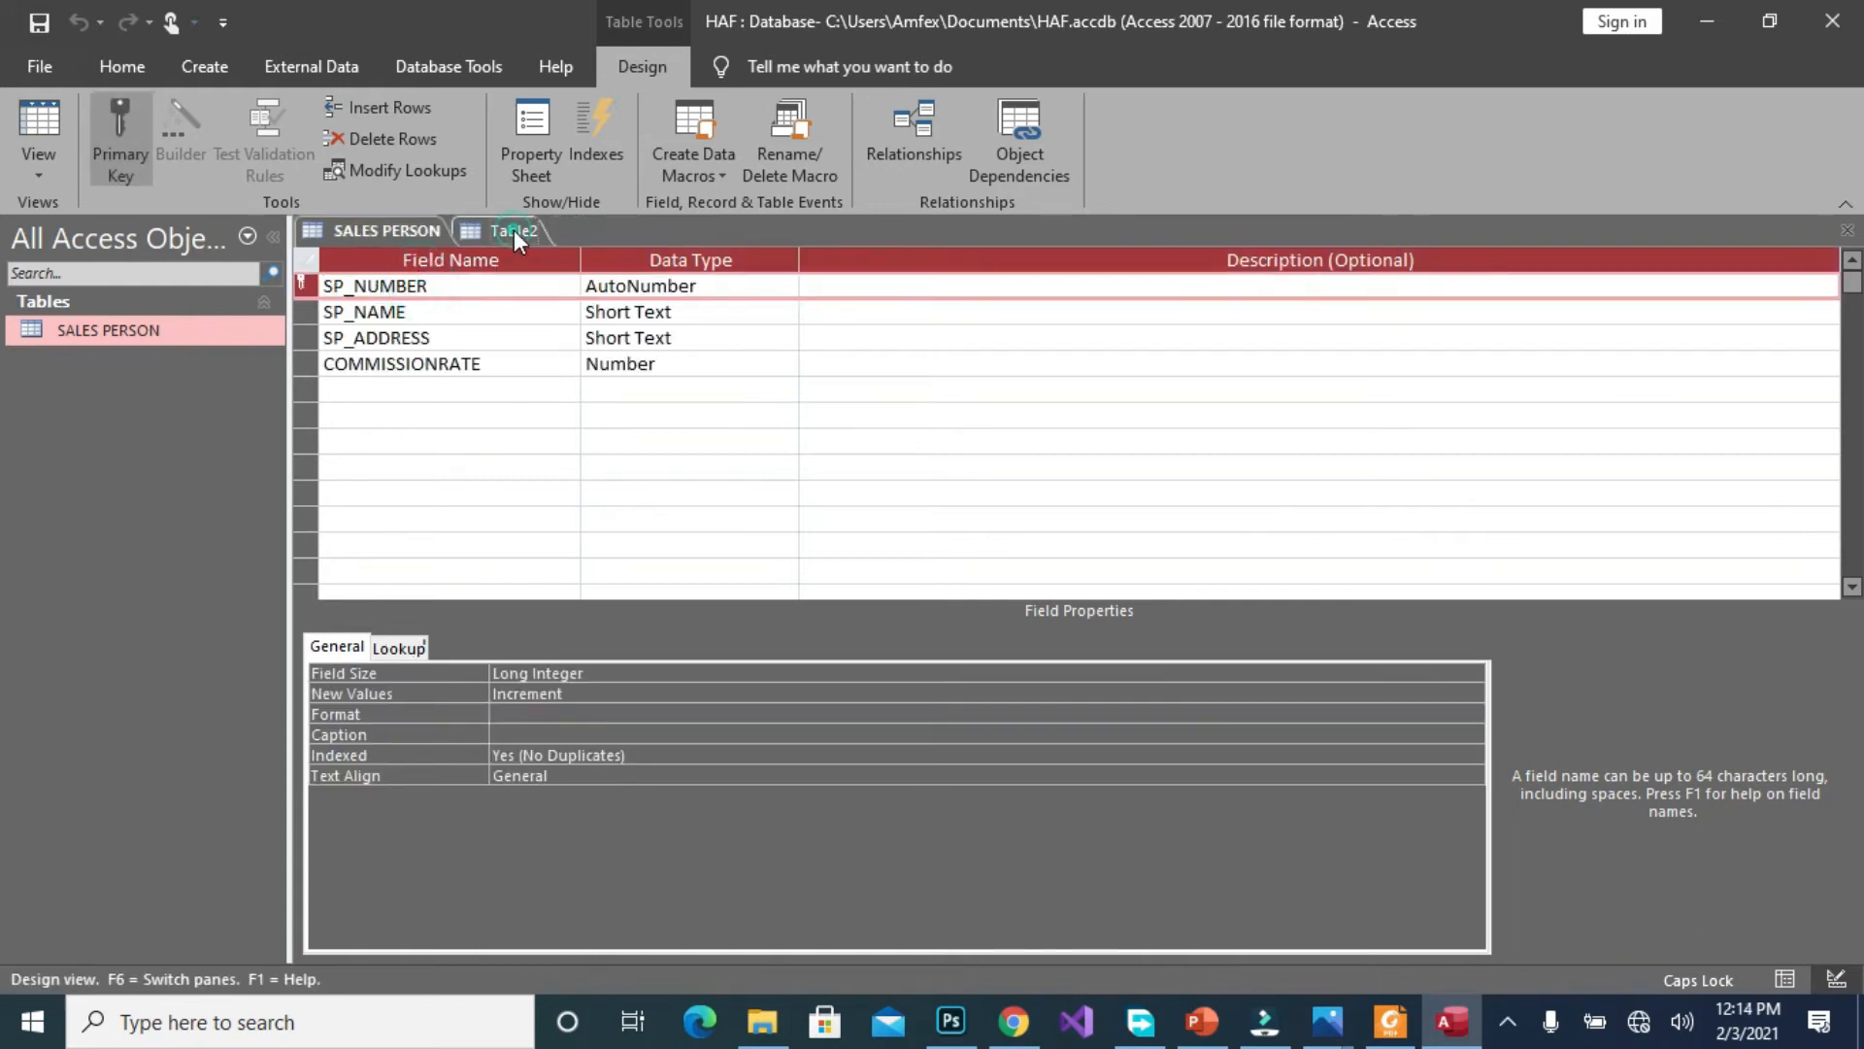
left_click(514, 232)
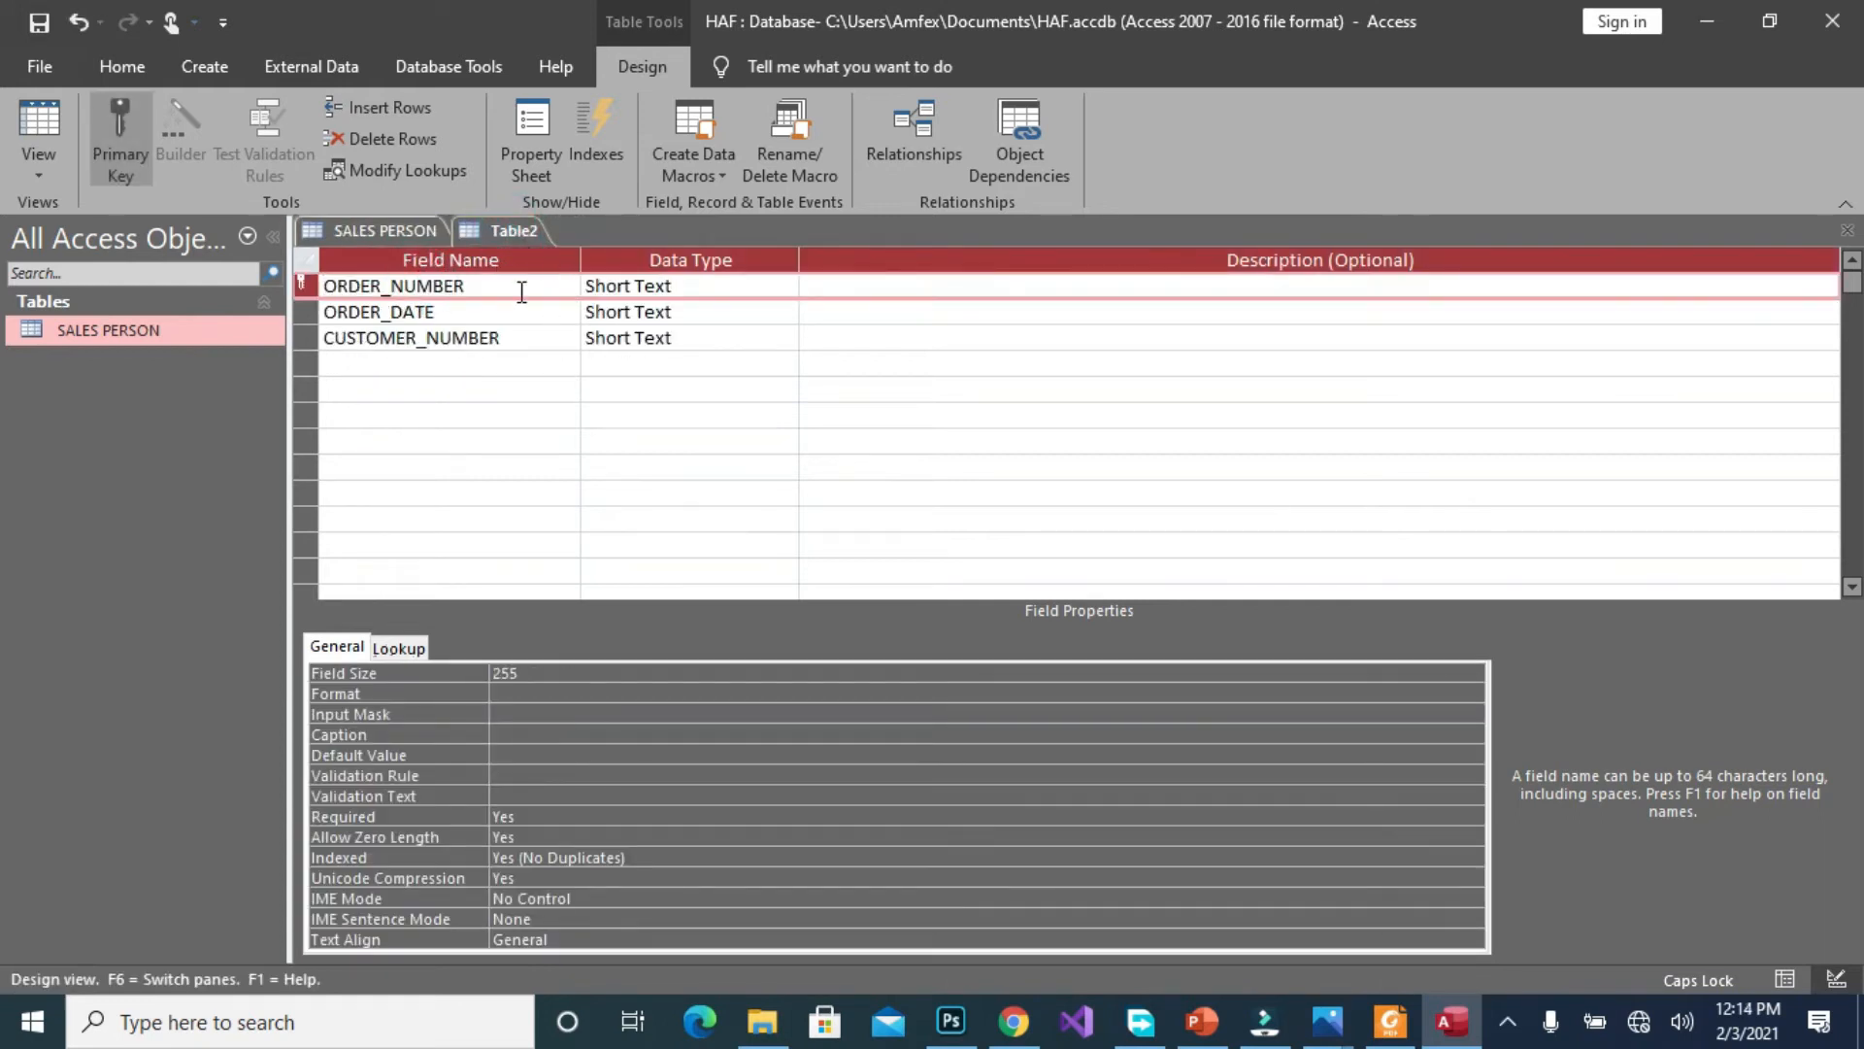
left_click(559, 259)
type("O")
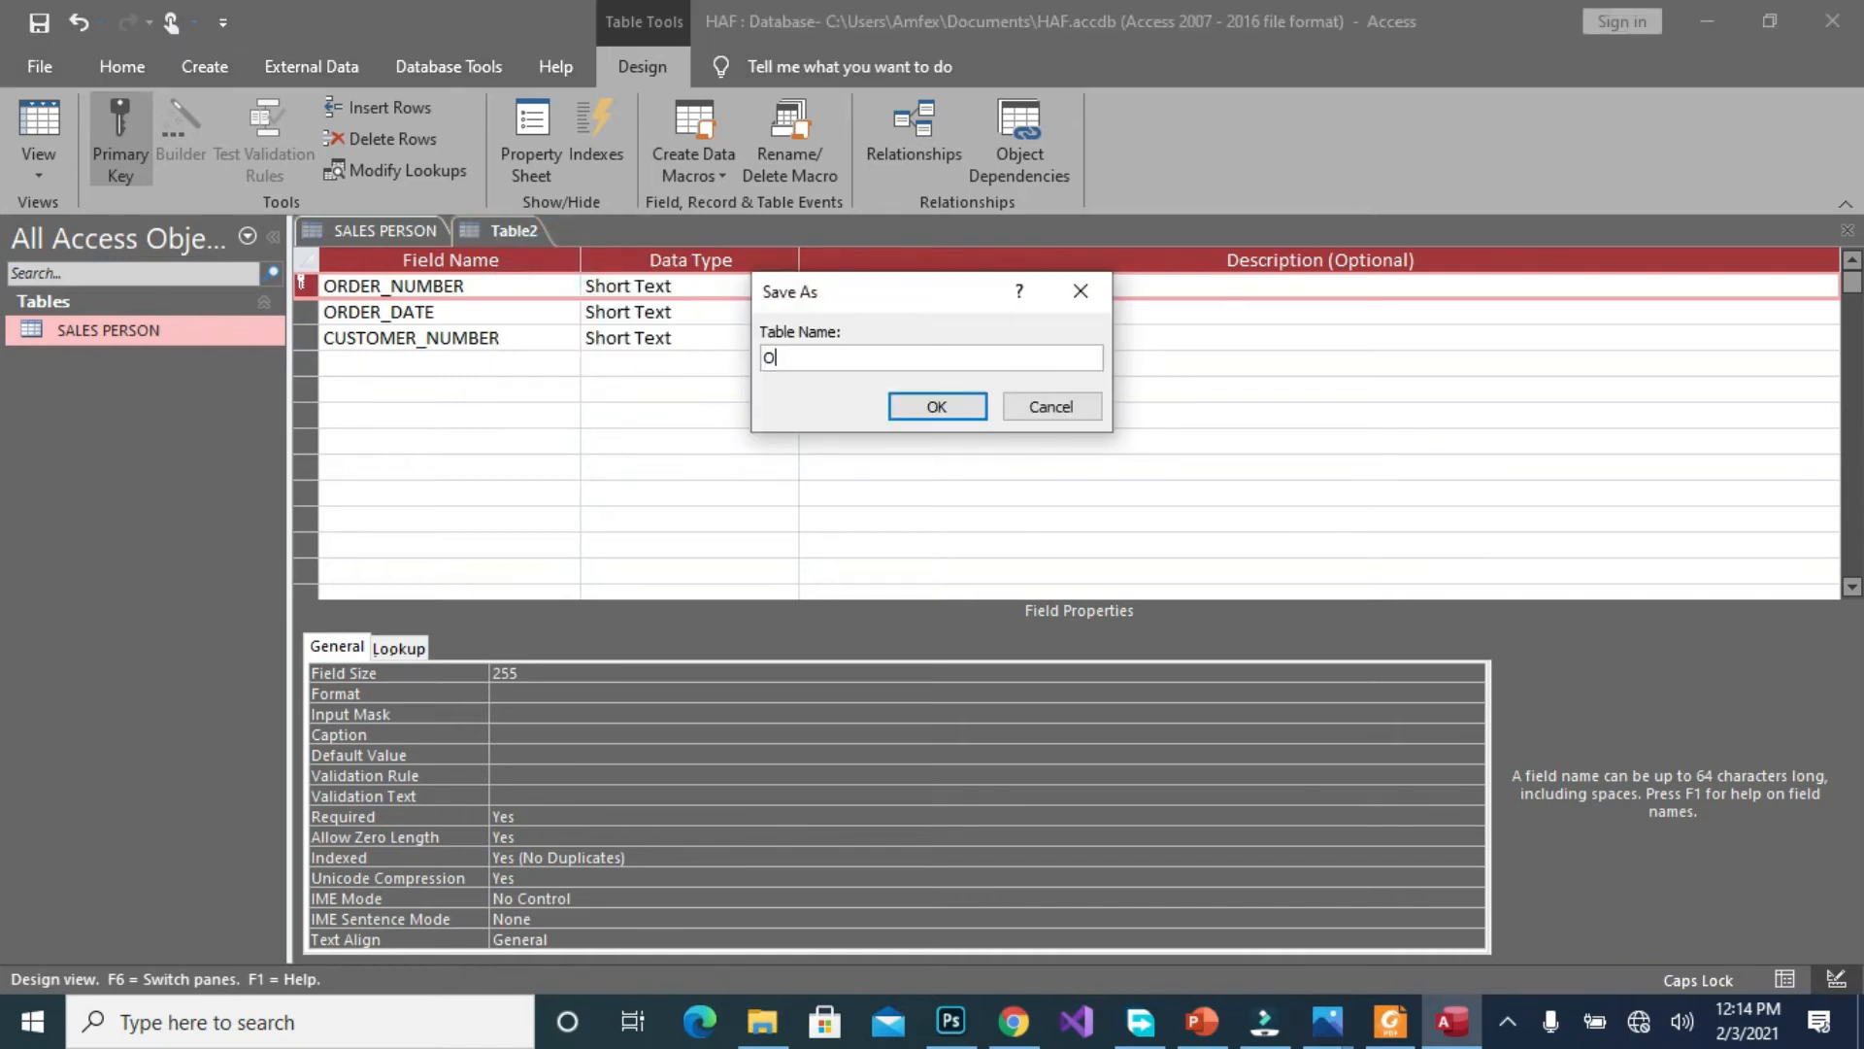
Enter the table name ORDERS, fixing a typo, and confirm the save
type("DERS")
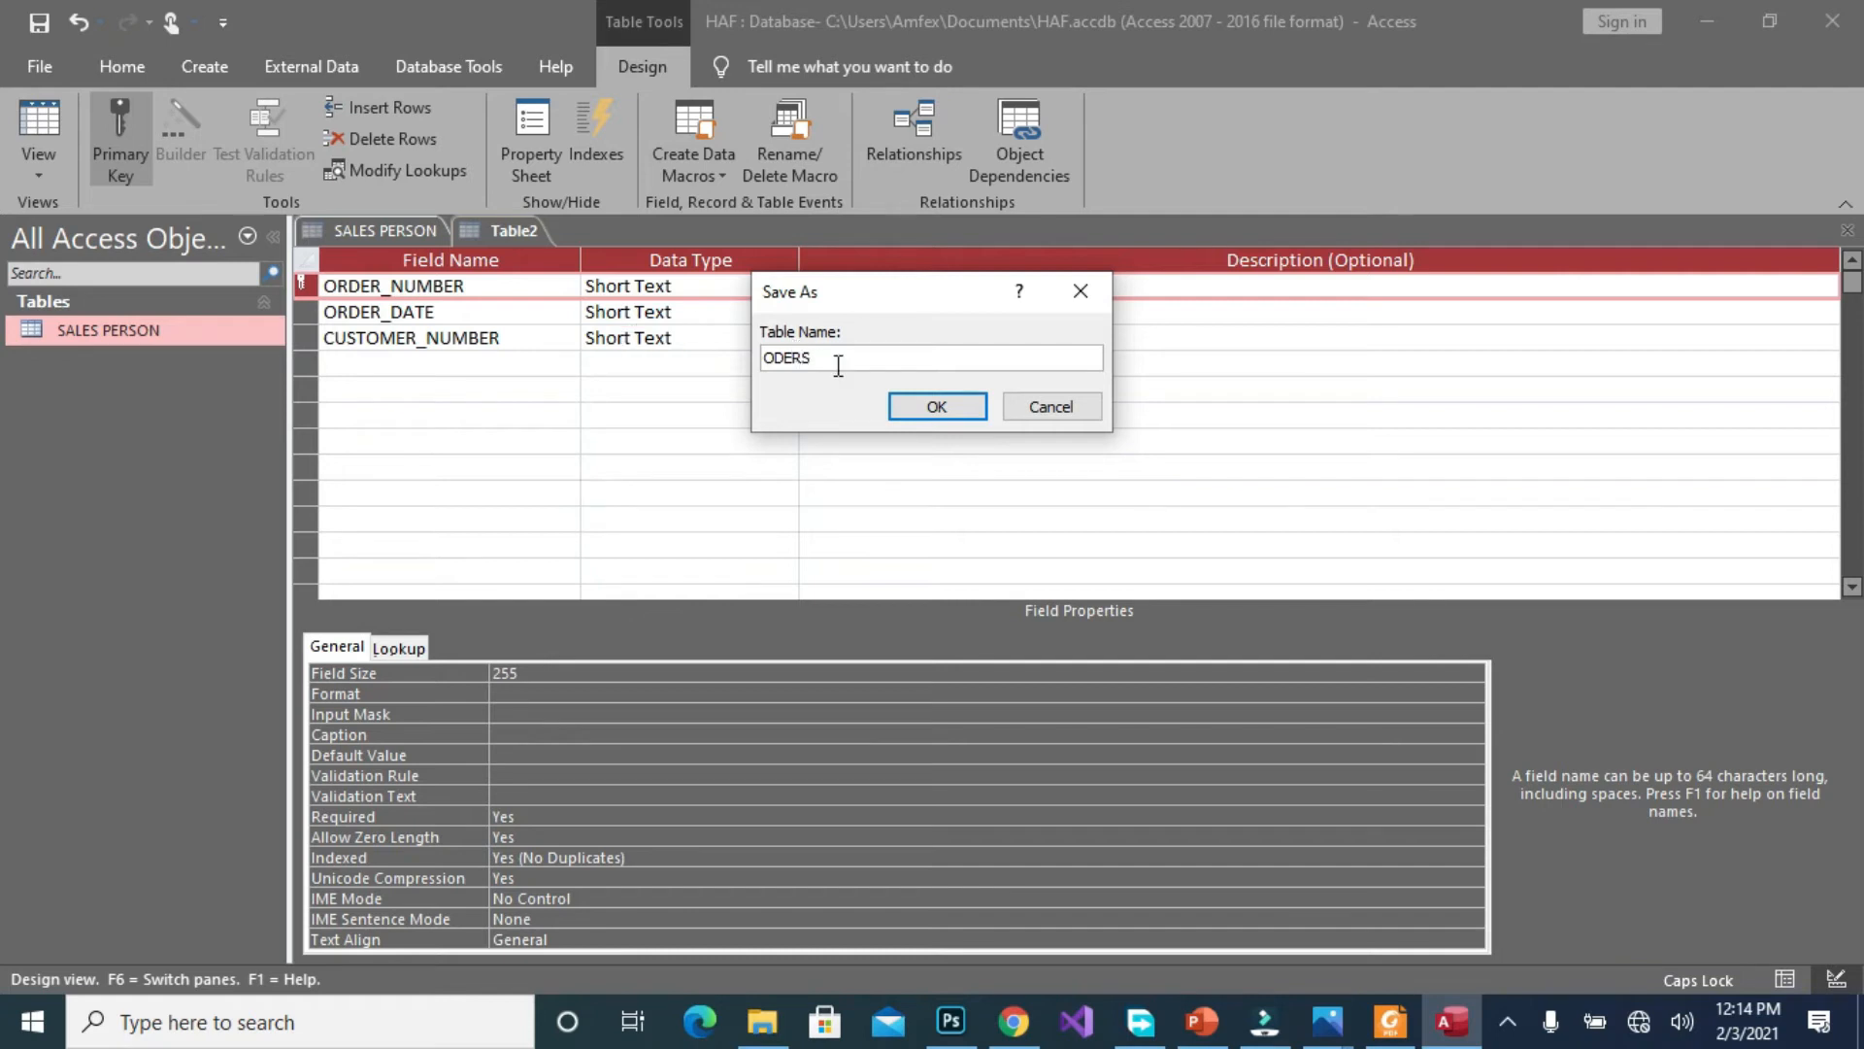
key("BackSpace")
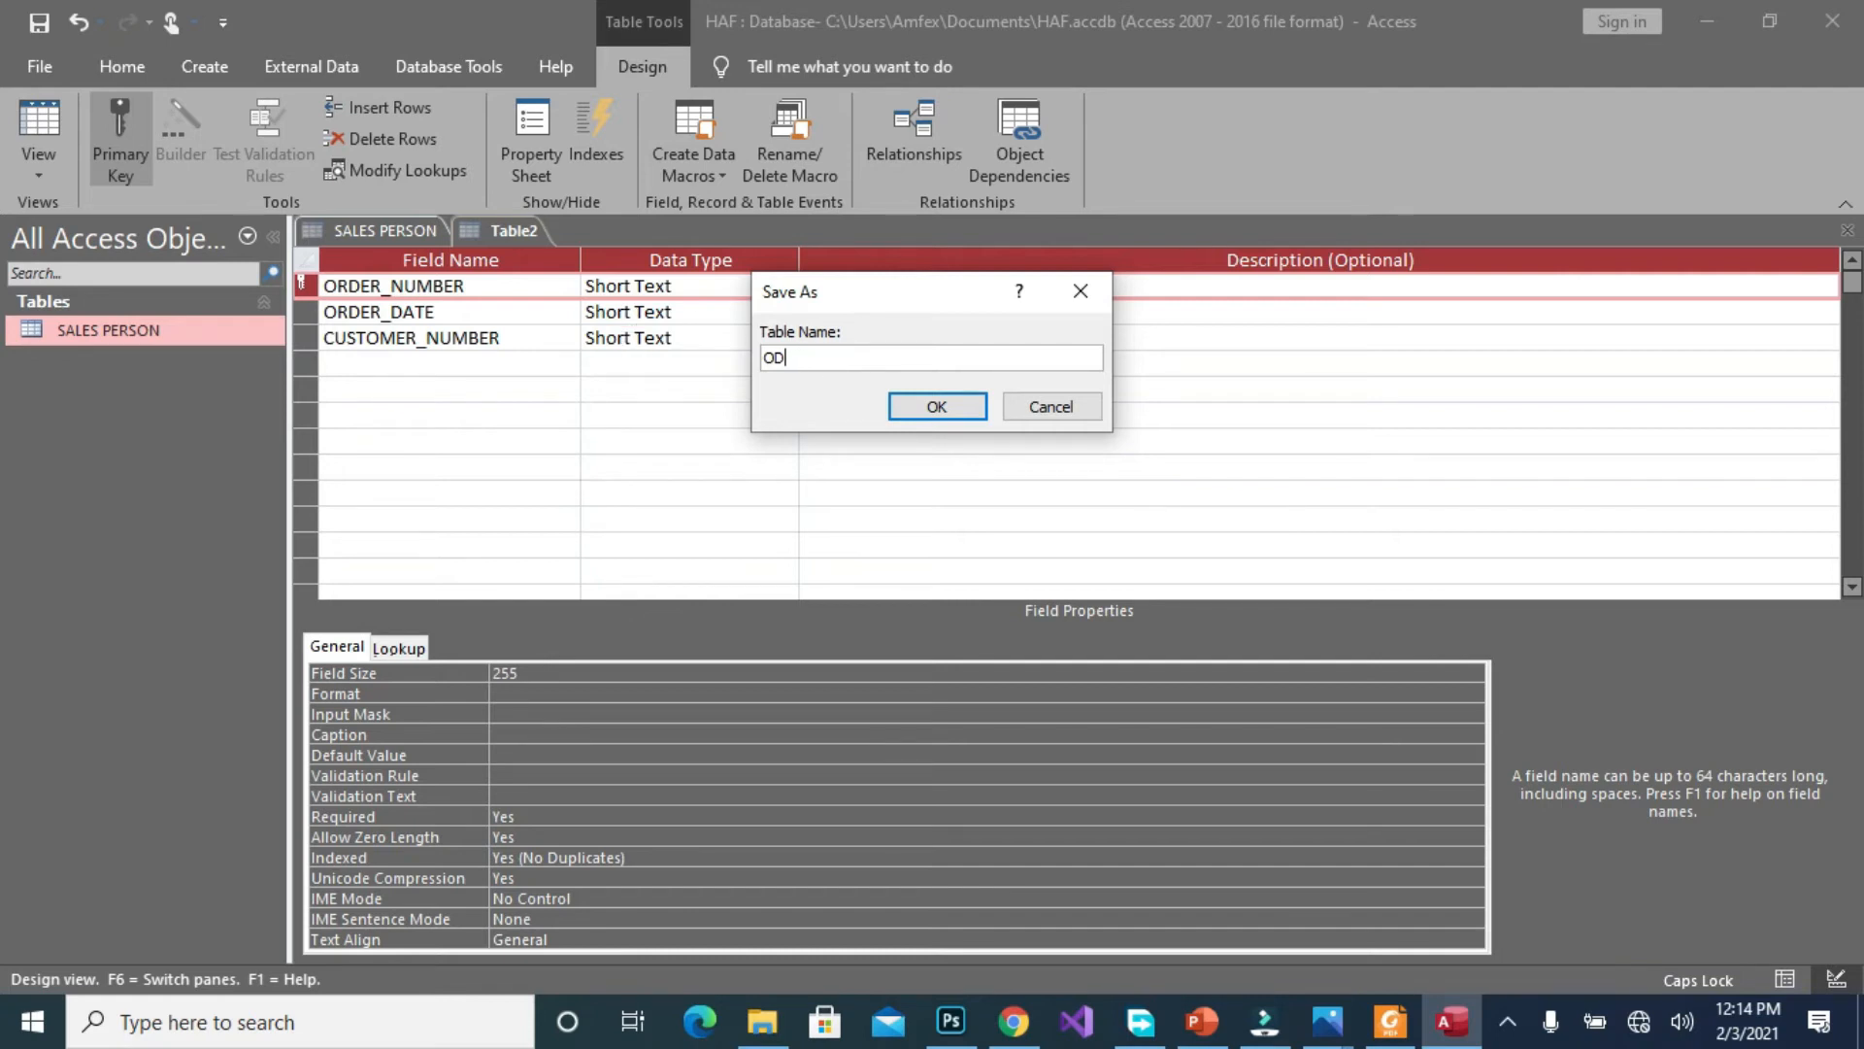
type("RDERS")
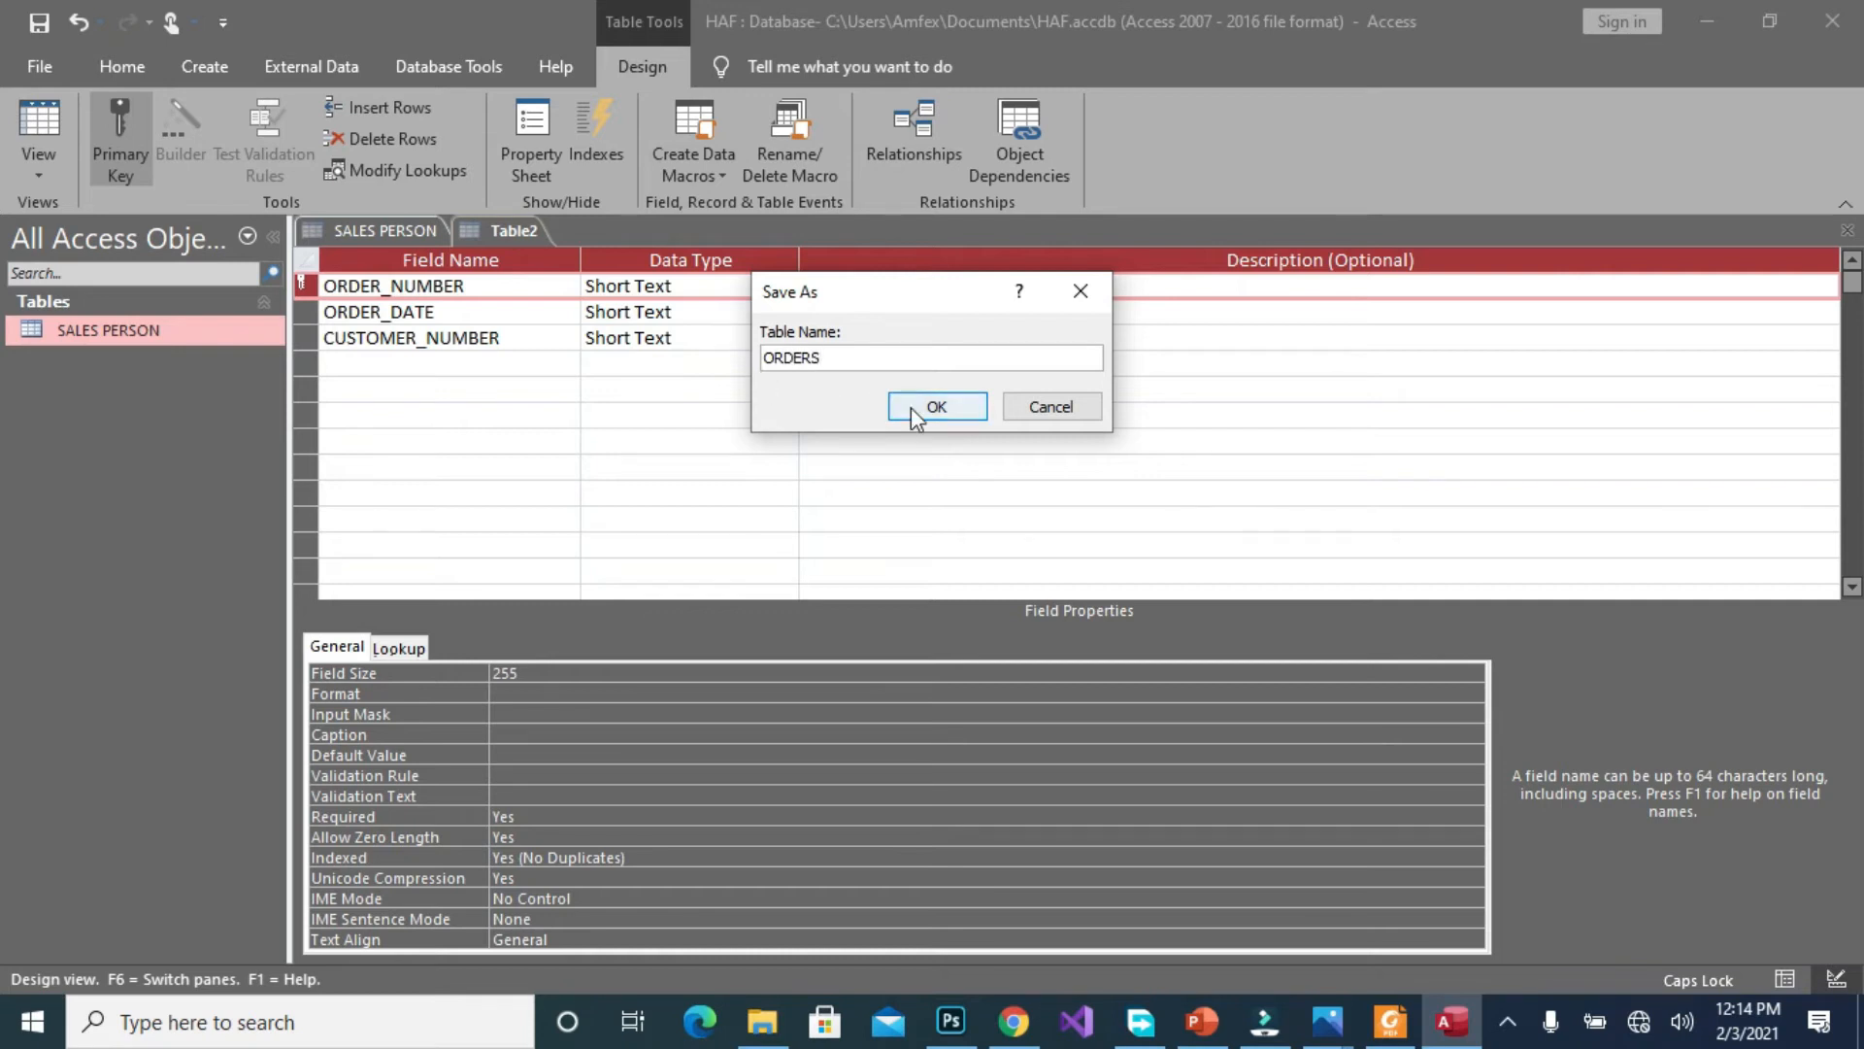
left_click(936, 406)
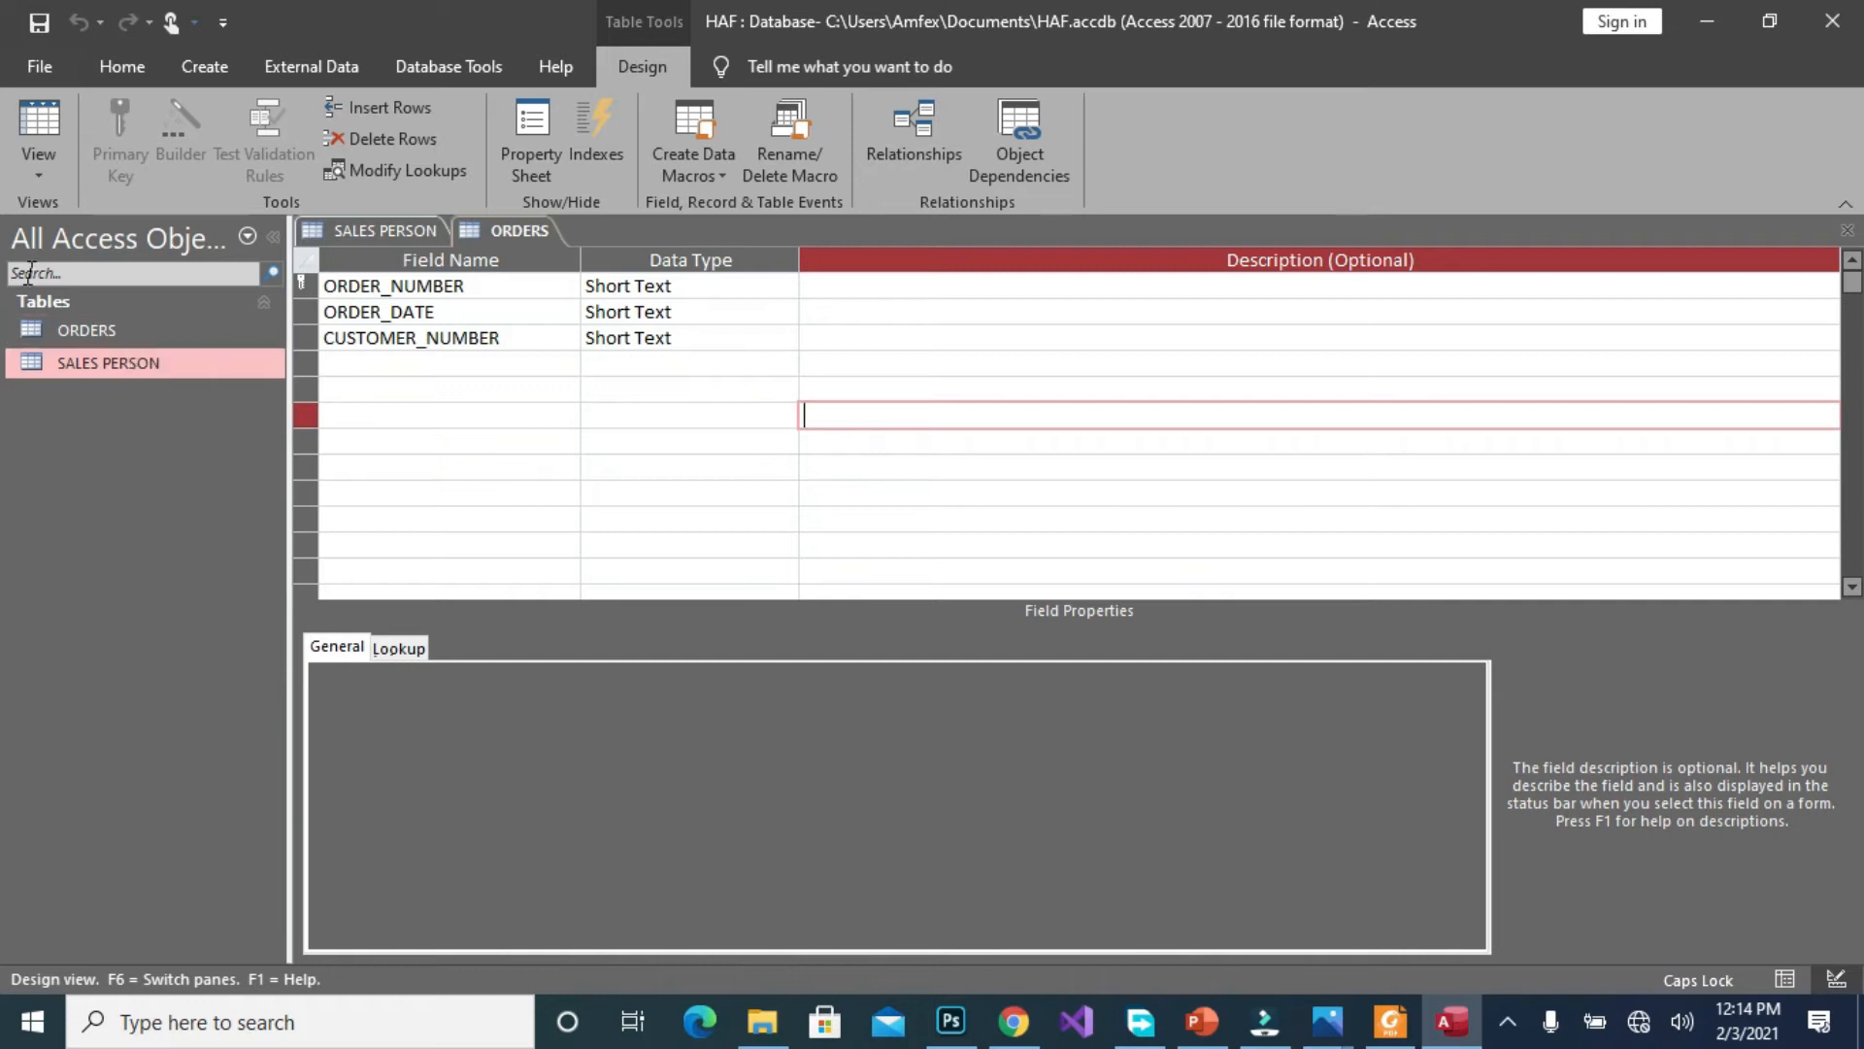
mouse_move(30, 559)
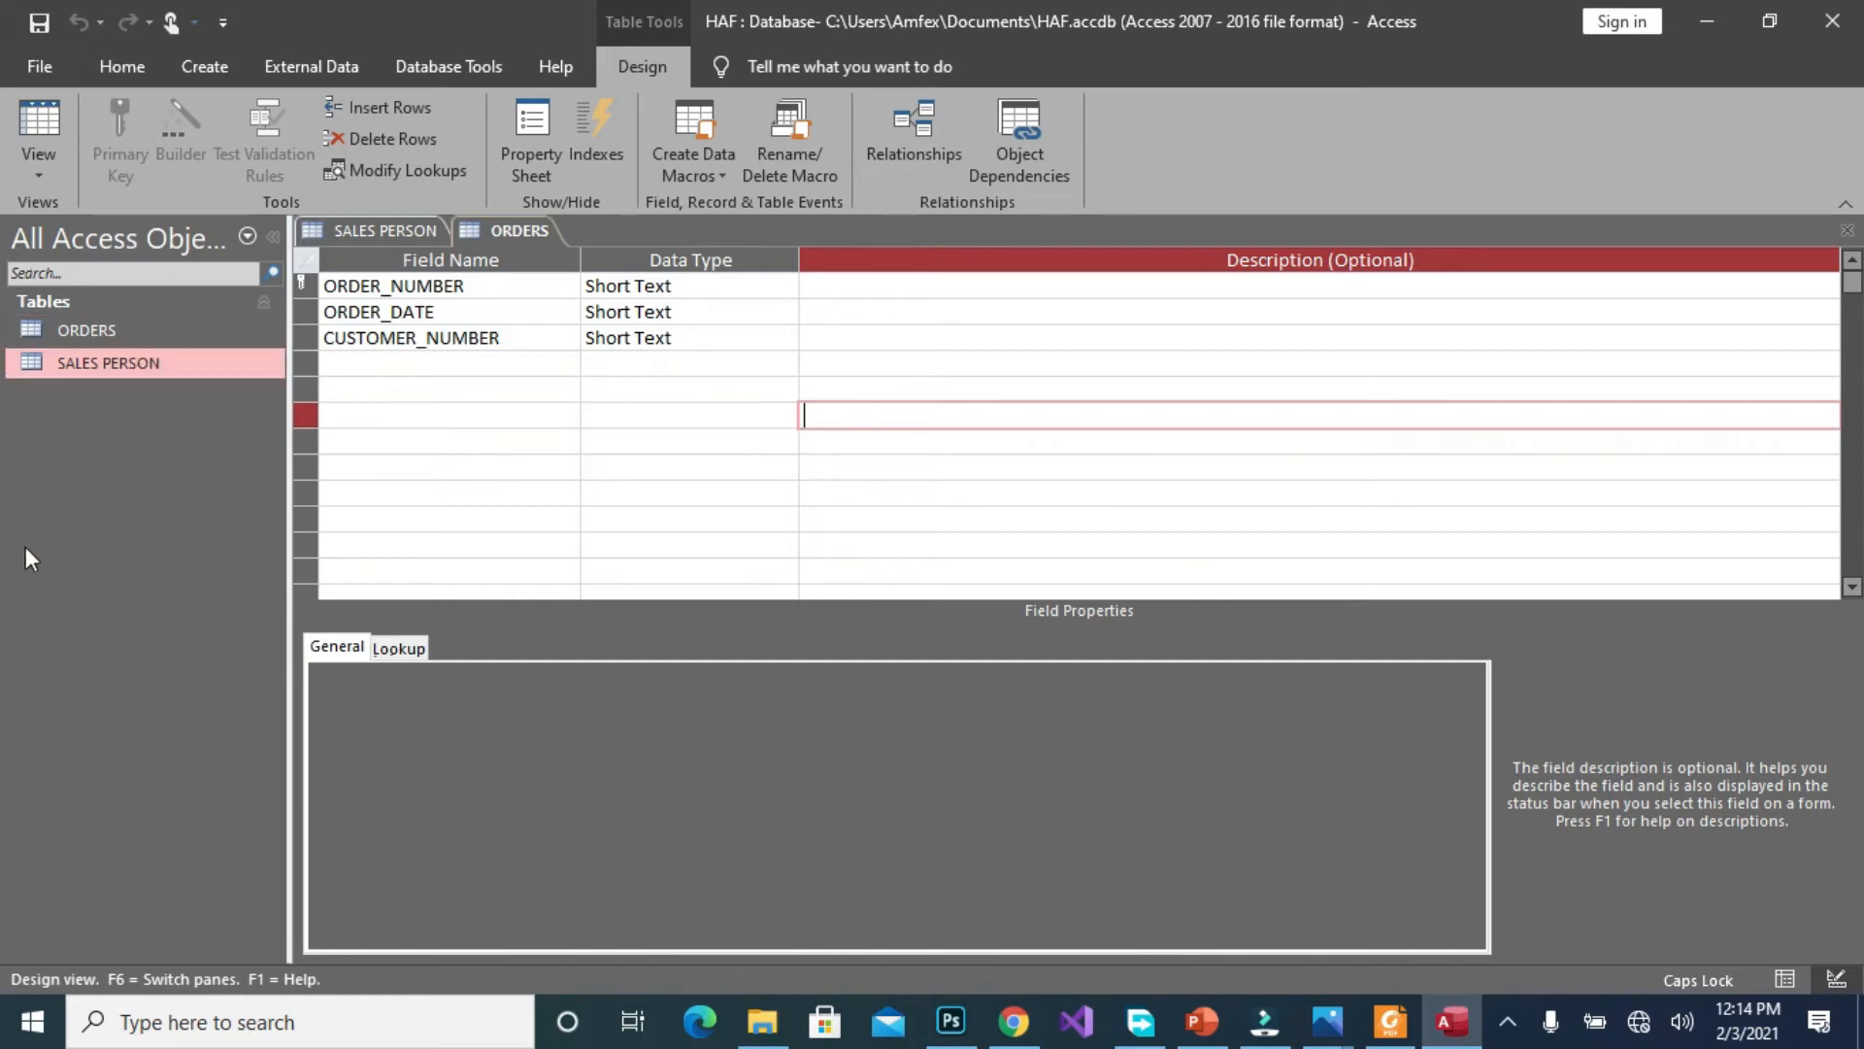
Switch the ORDERS table to Datasheet View and place the cursor in its first record
left_click(107, 362)
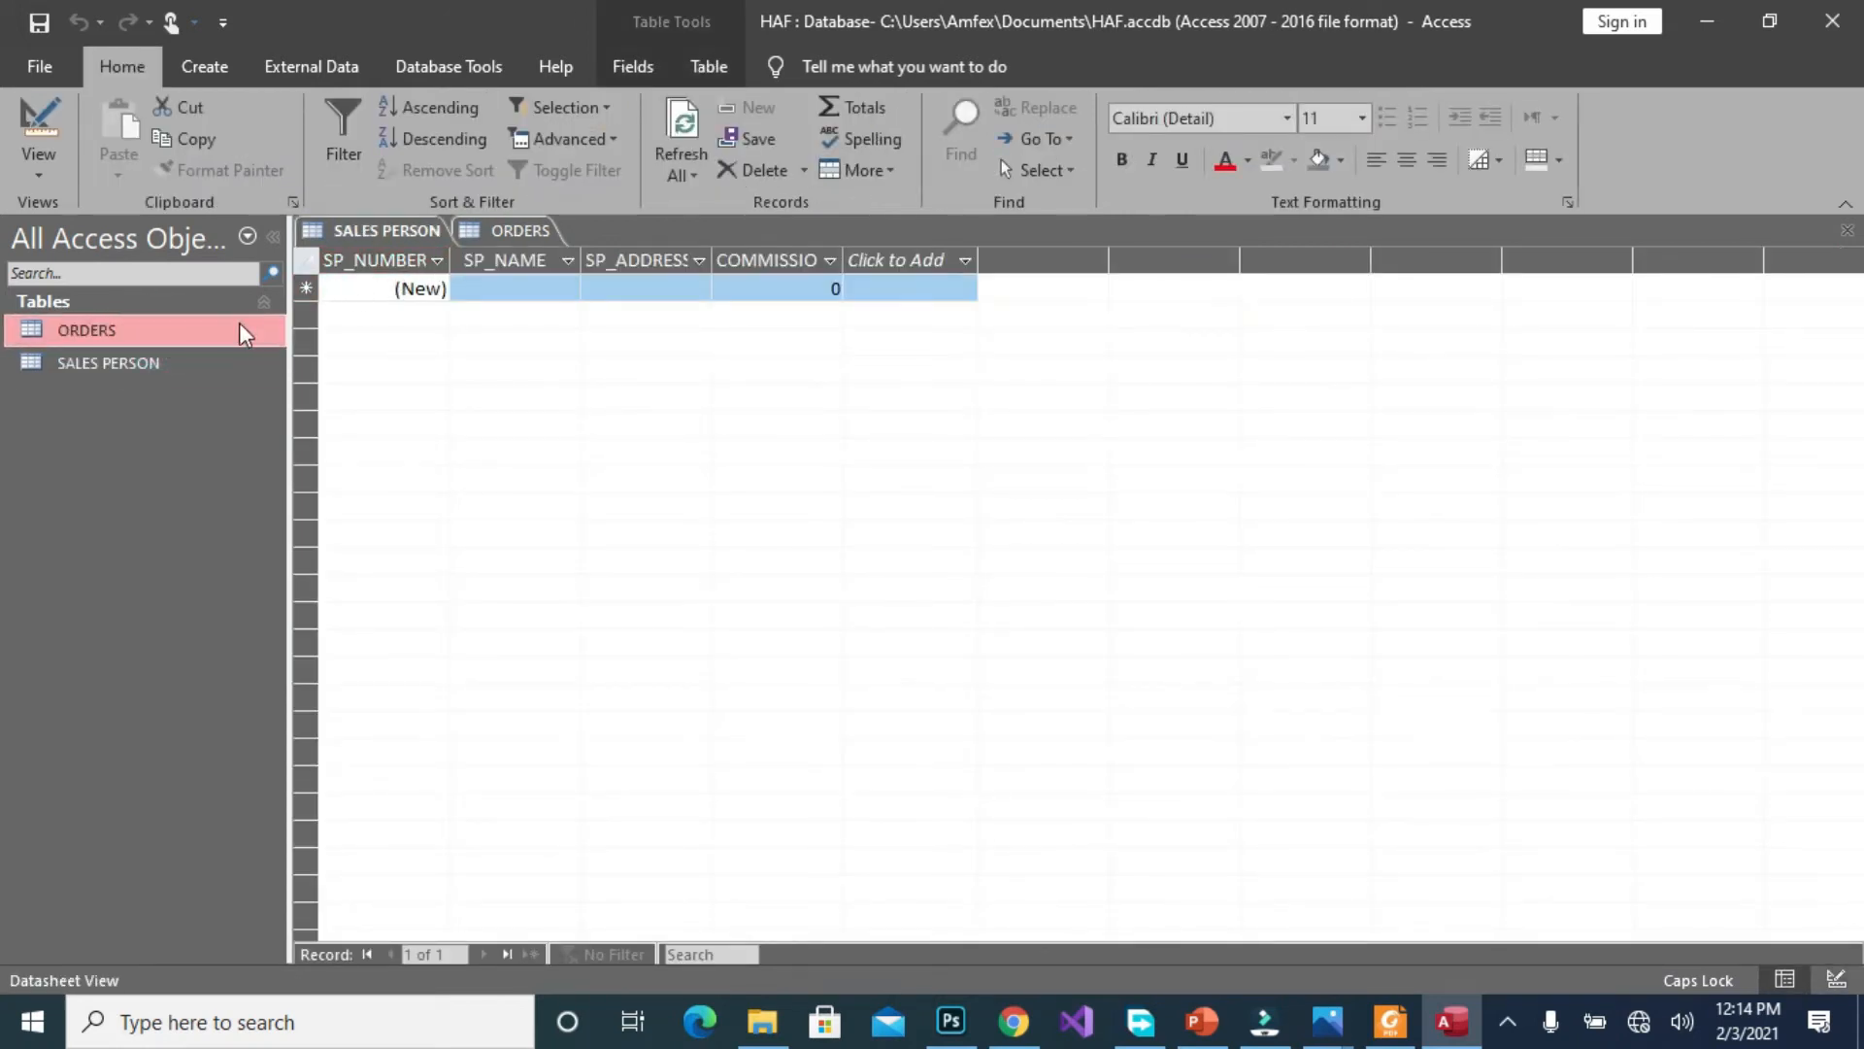
right_click(85, 329)
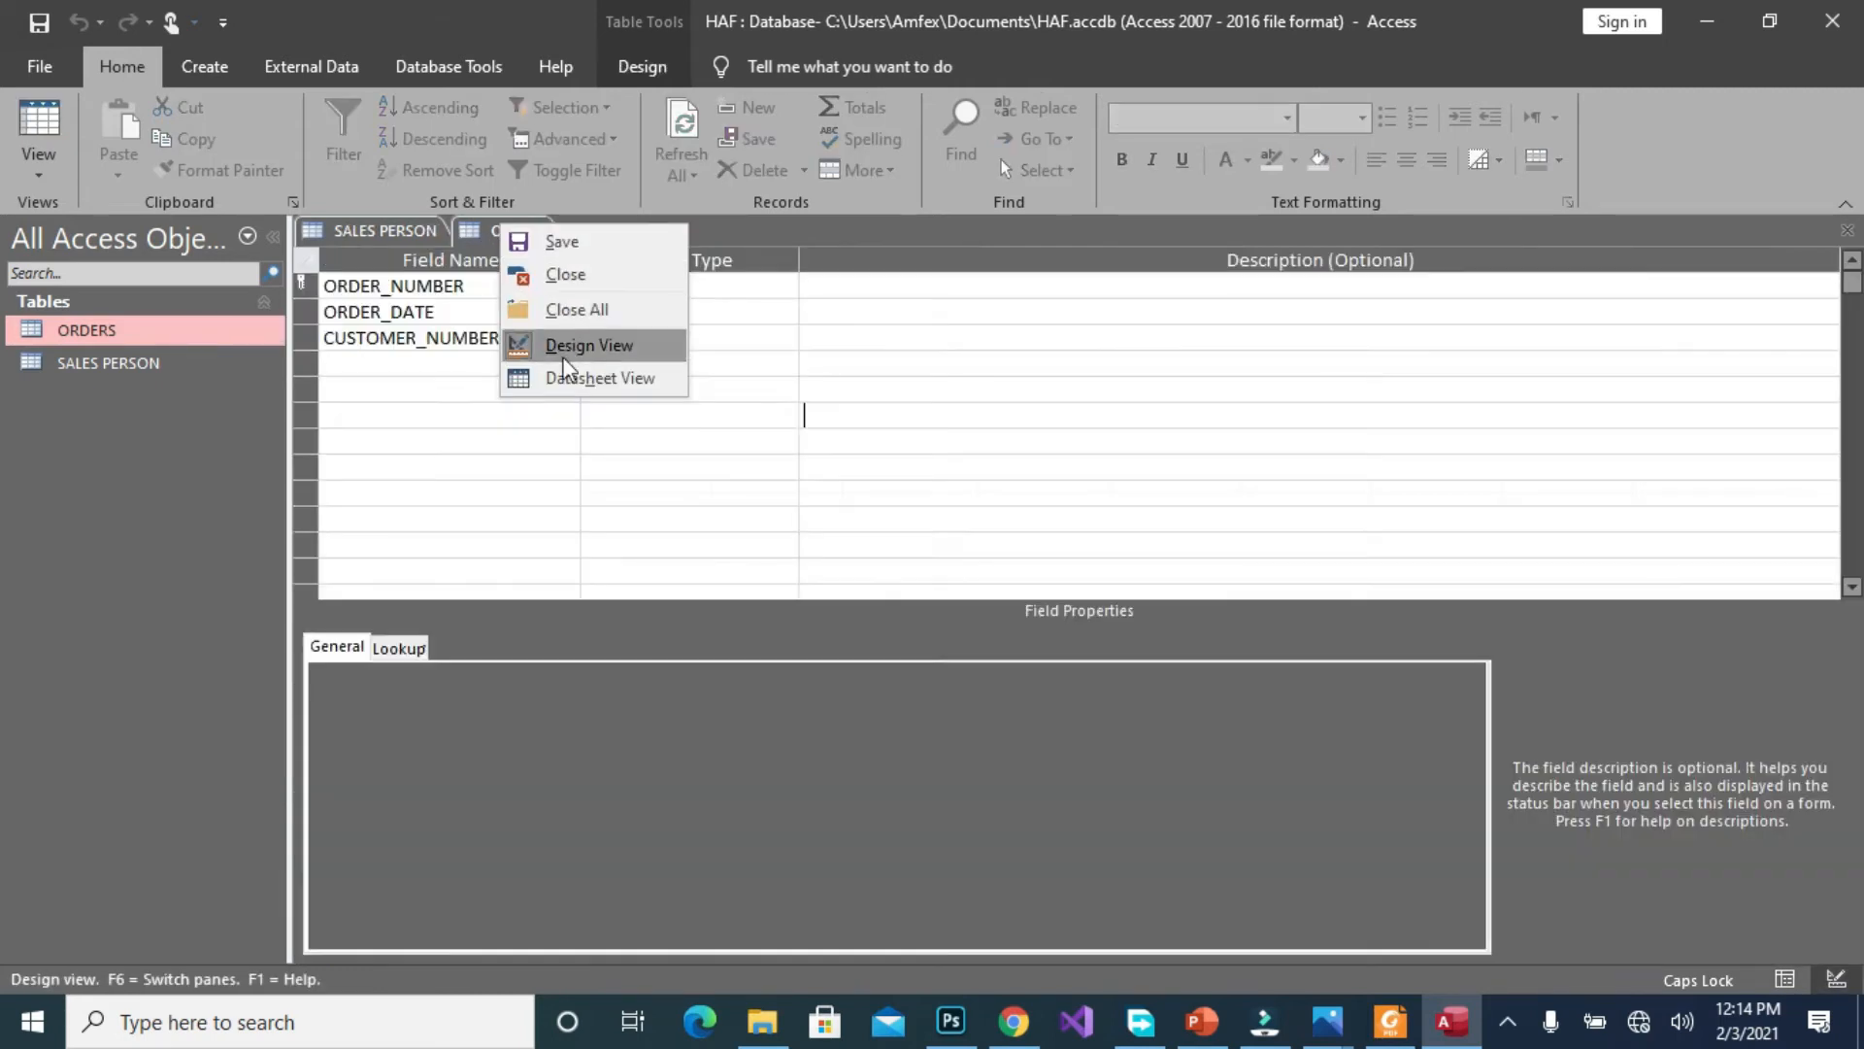
left_click(601, 378)
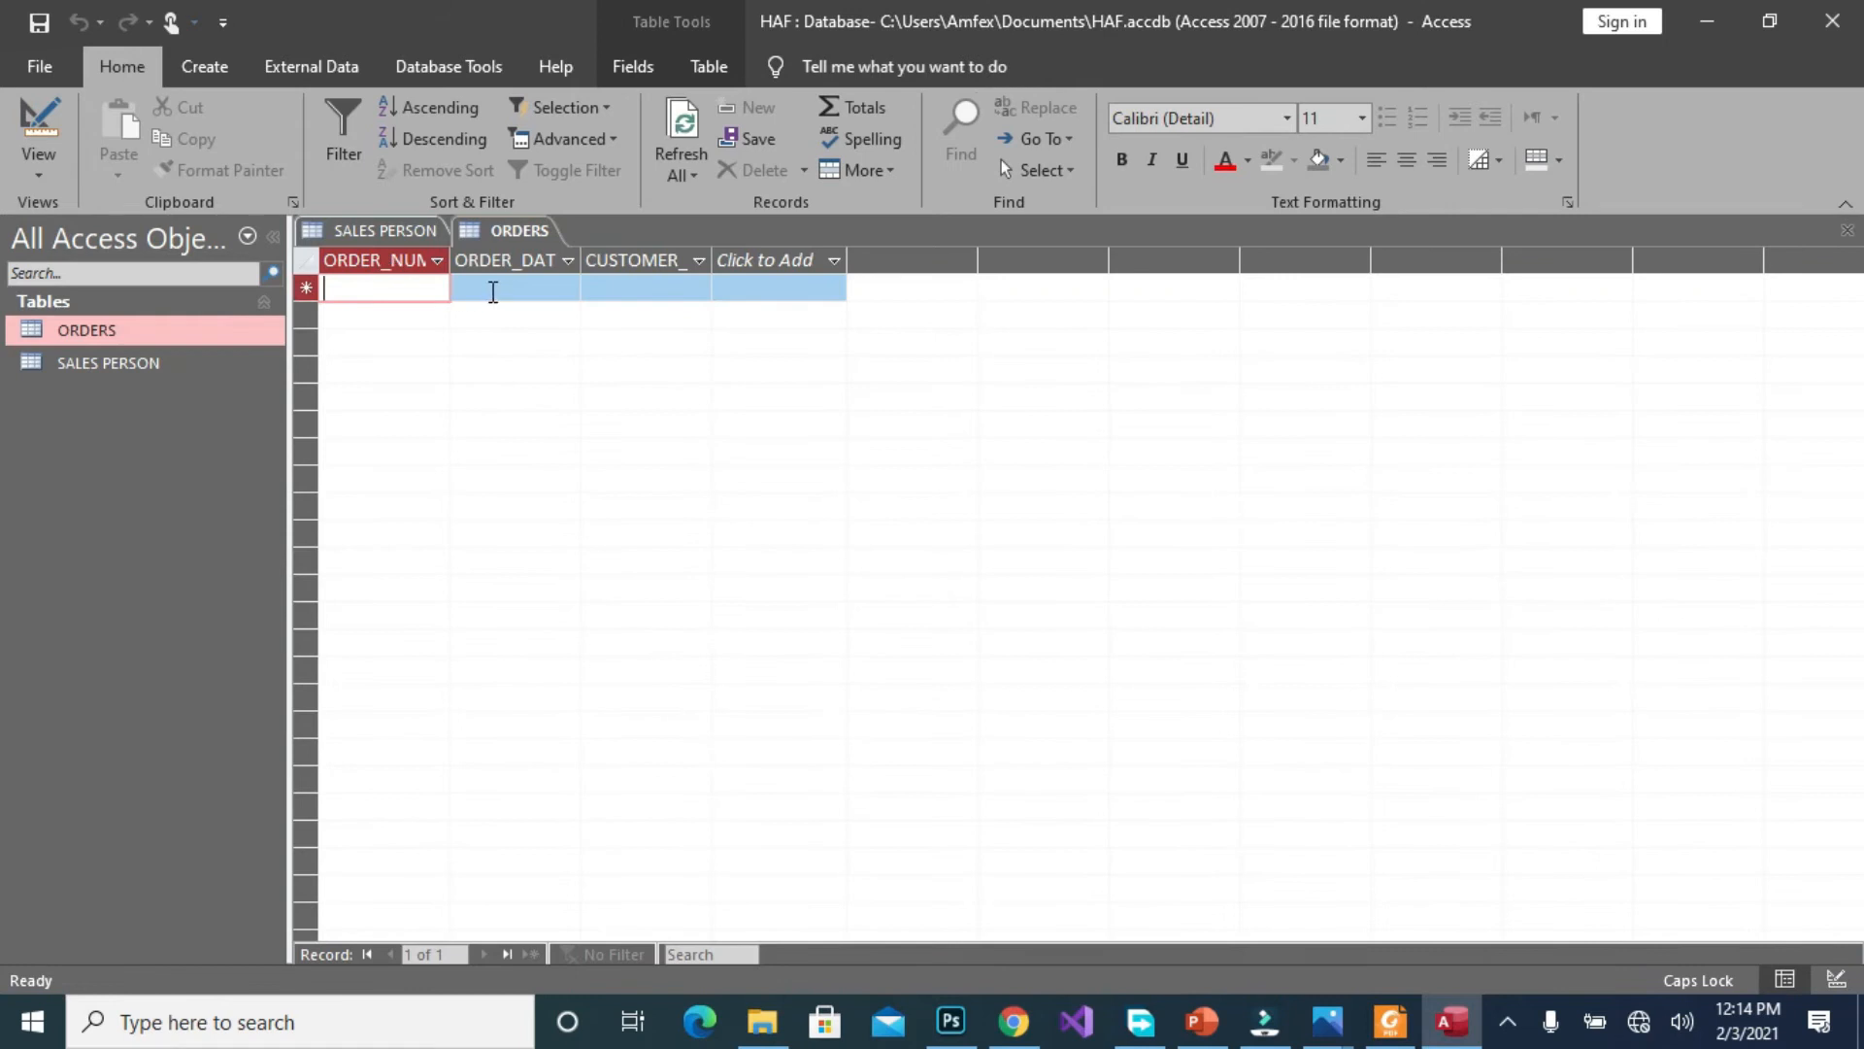
left_click(779, 287)
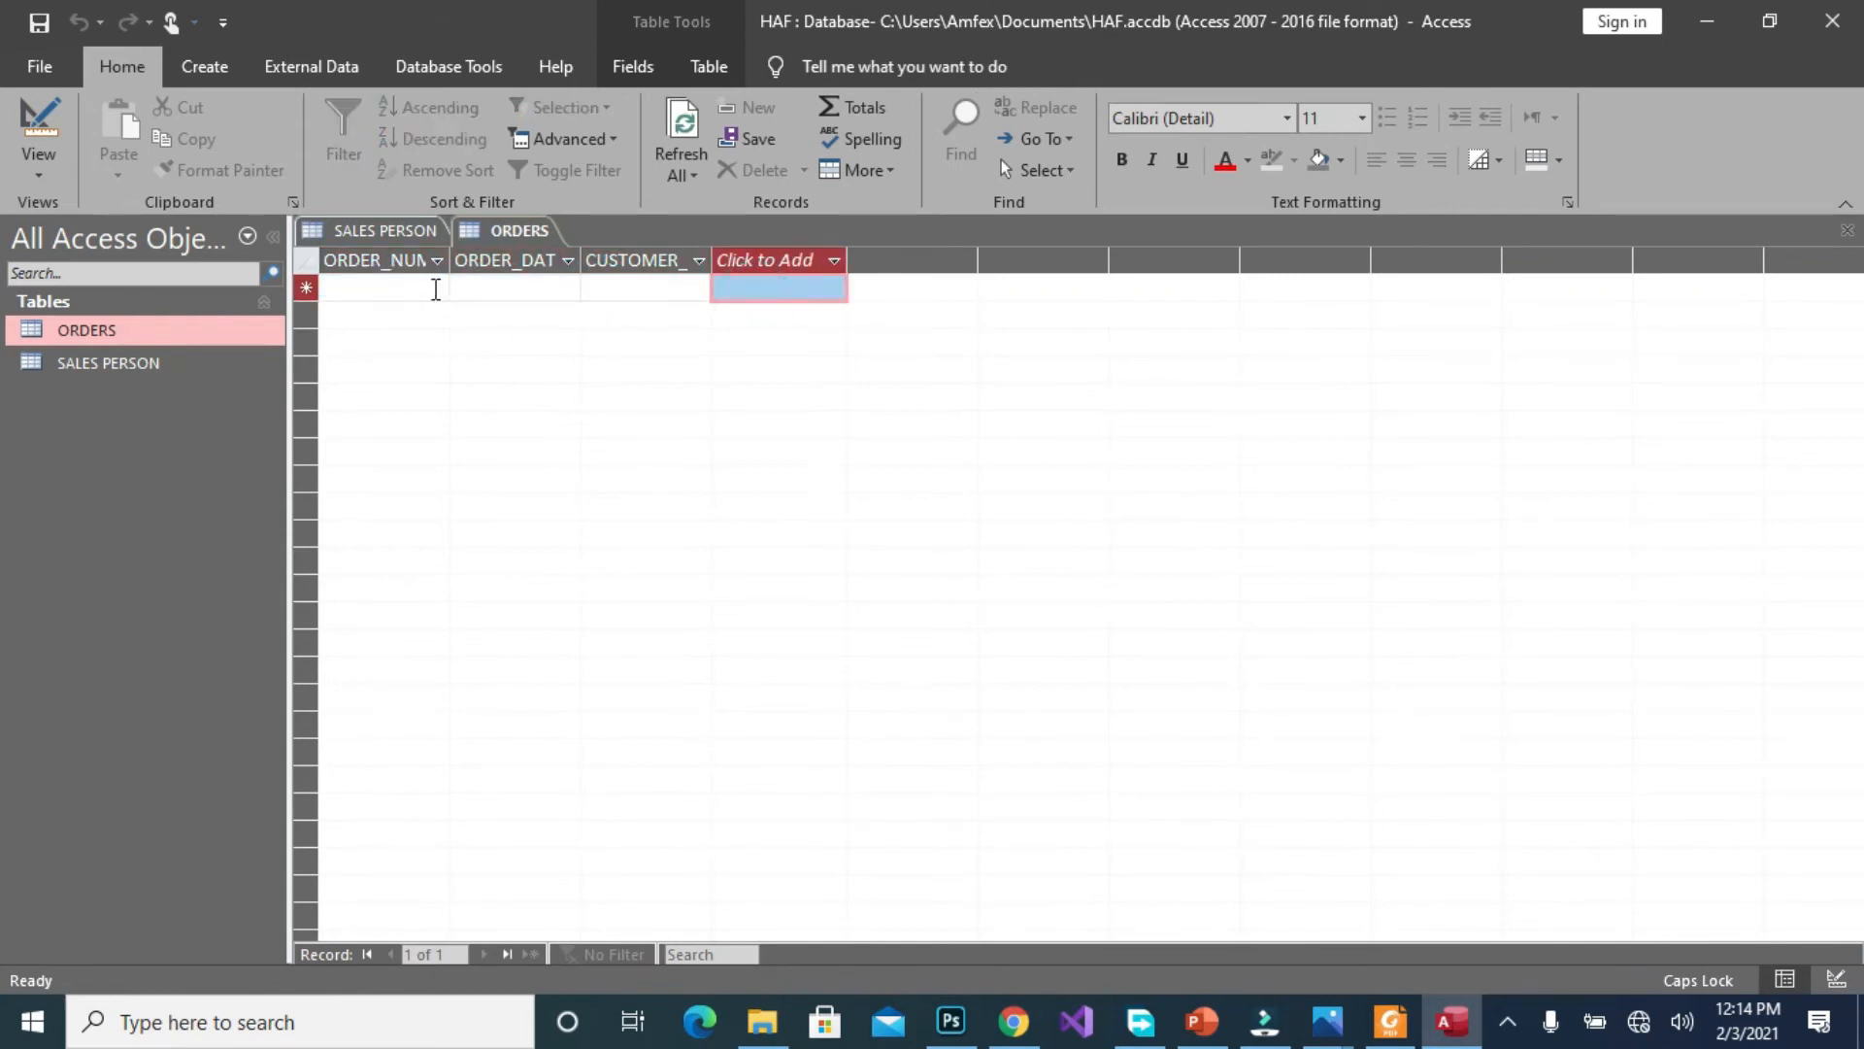
left_click(203, 67)
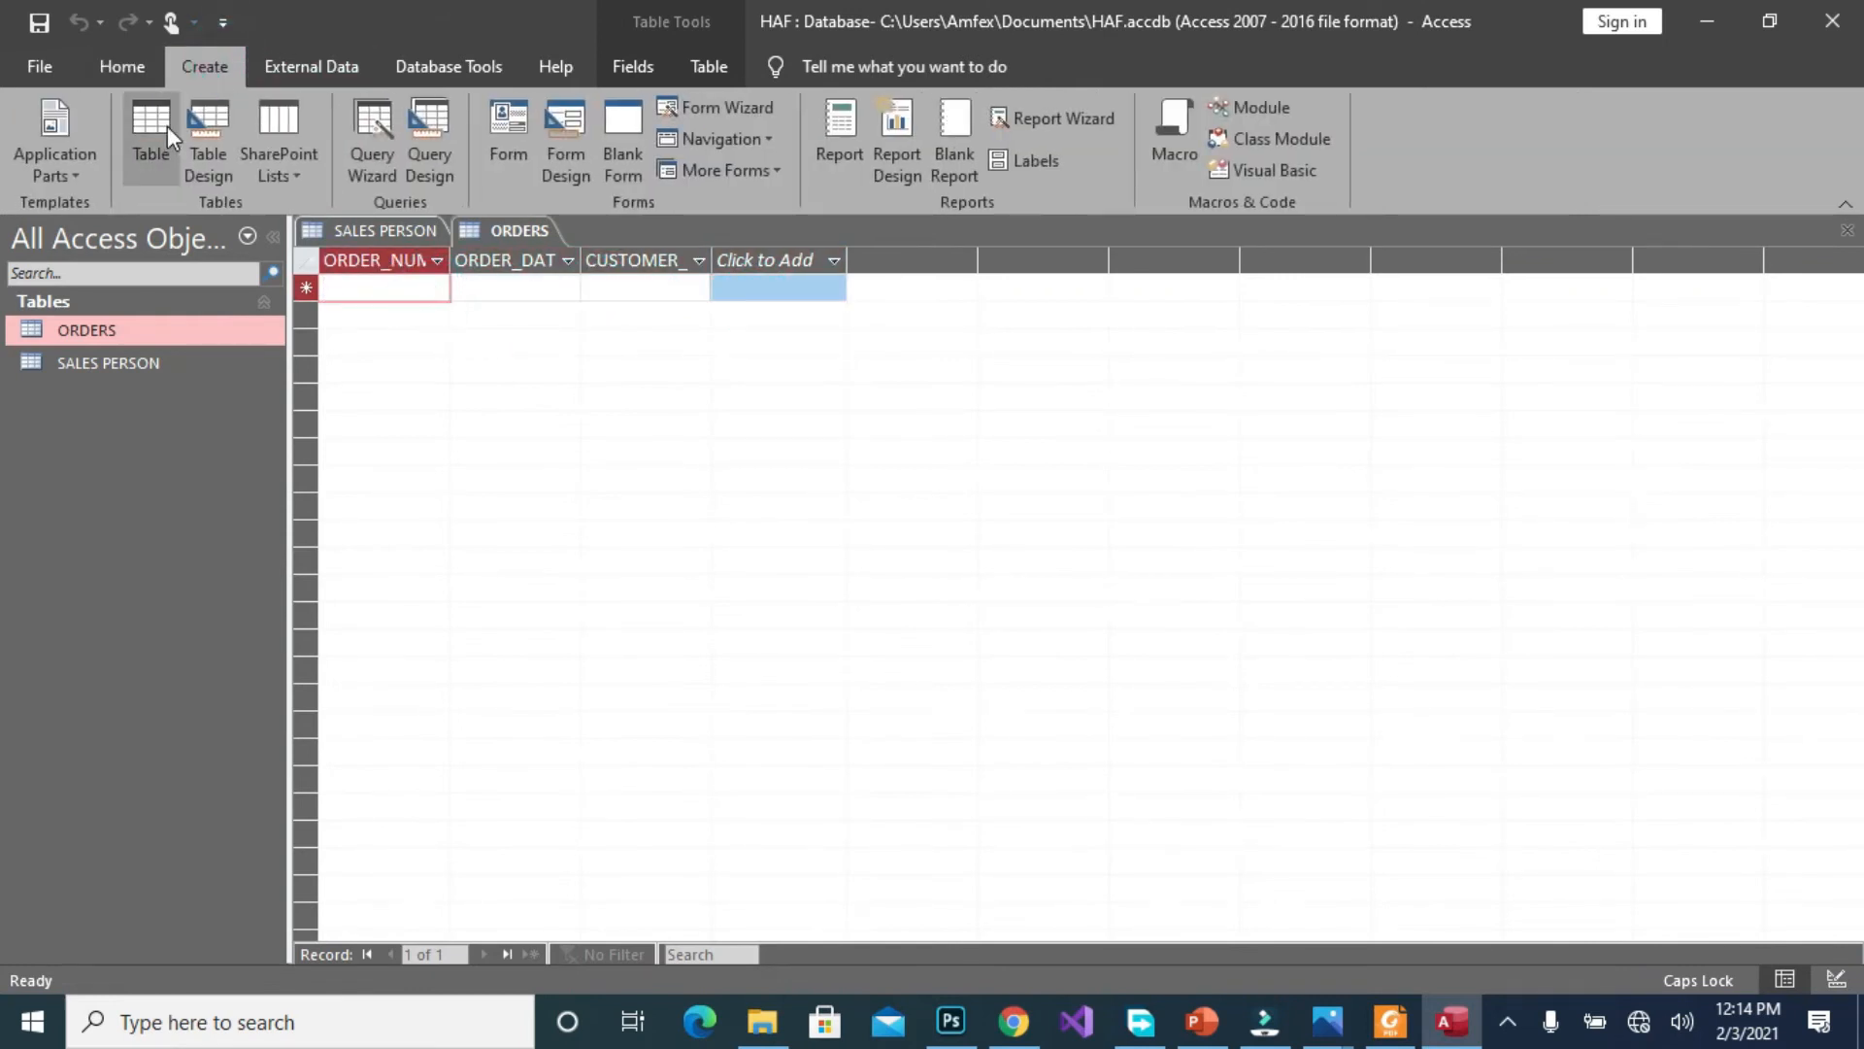
Start a new table with fields CUSTOMER_NUMBER, CUSTOMER_NAME and CUSTOMER_ADDRESS
left_click(207, 139)
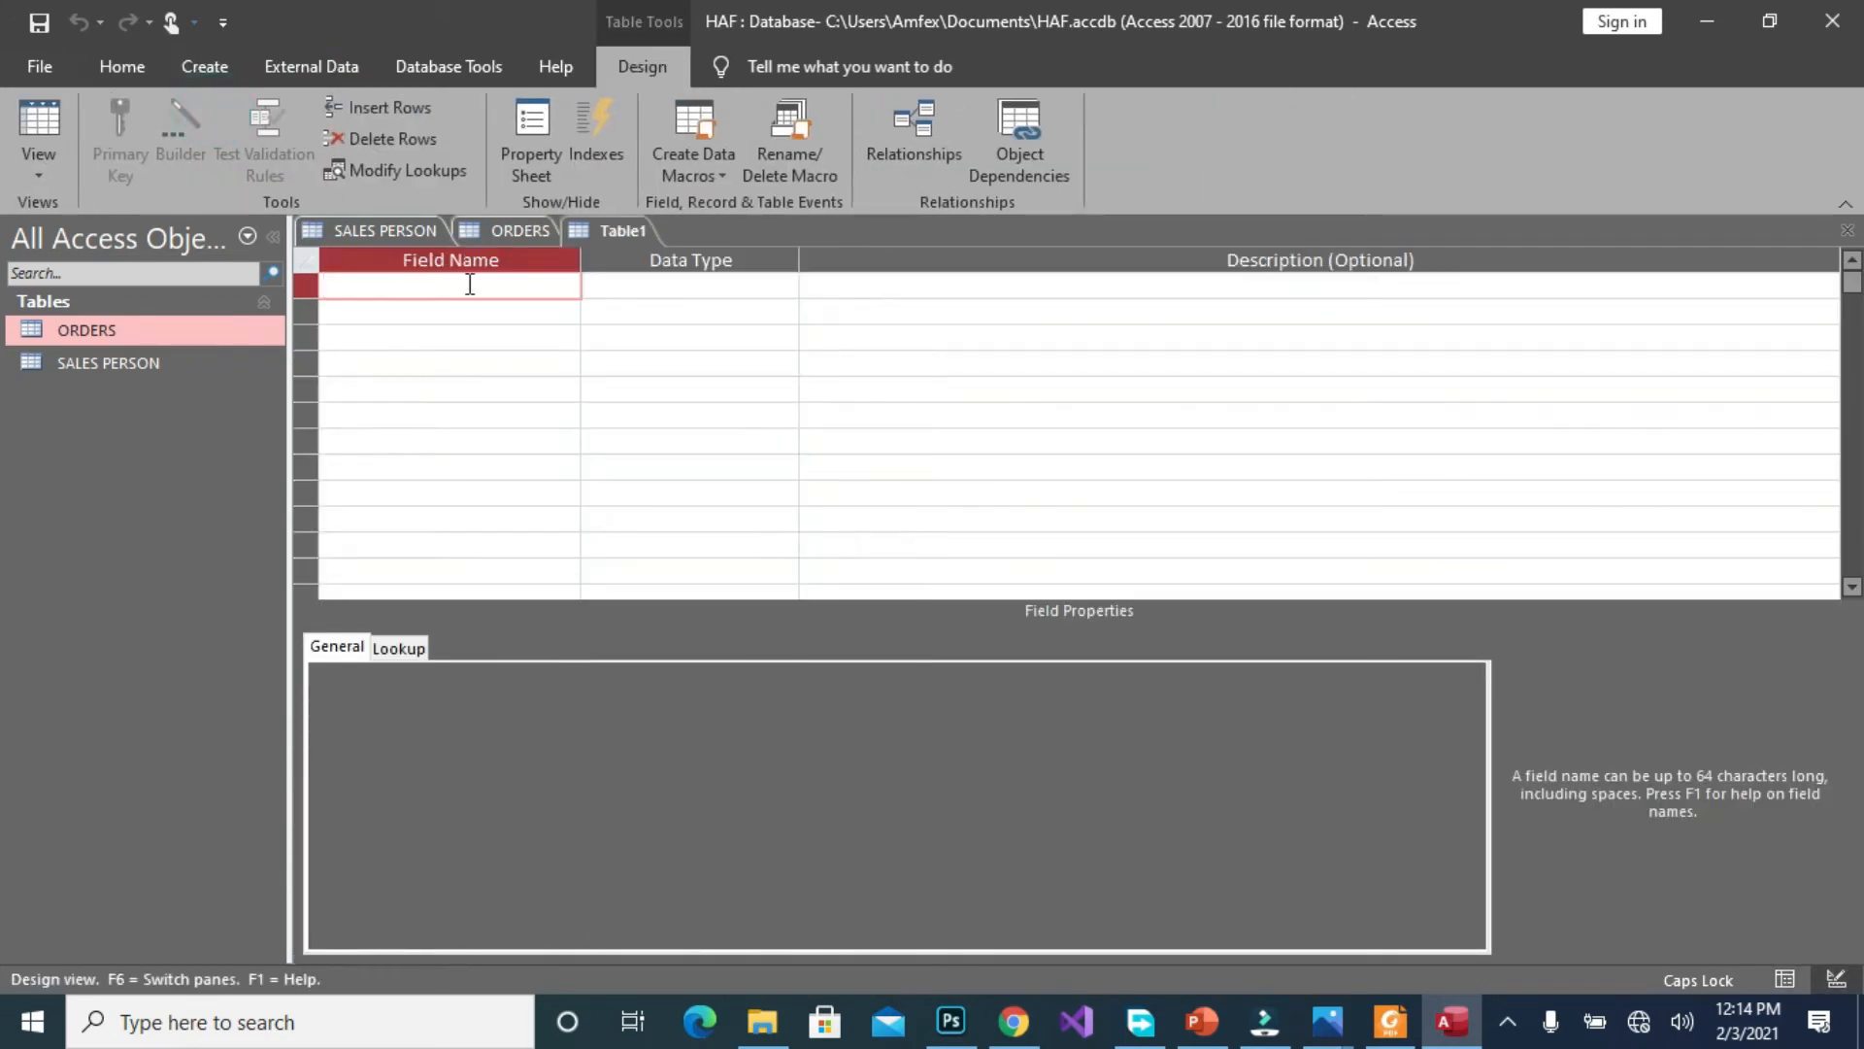
type("CU")
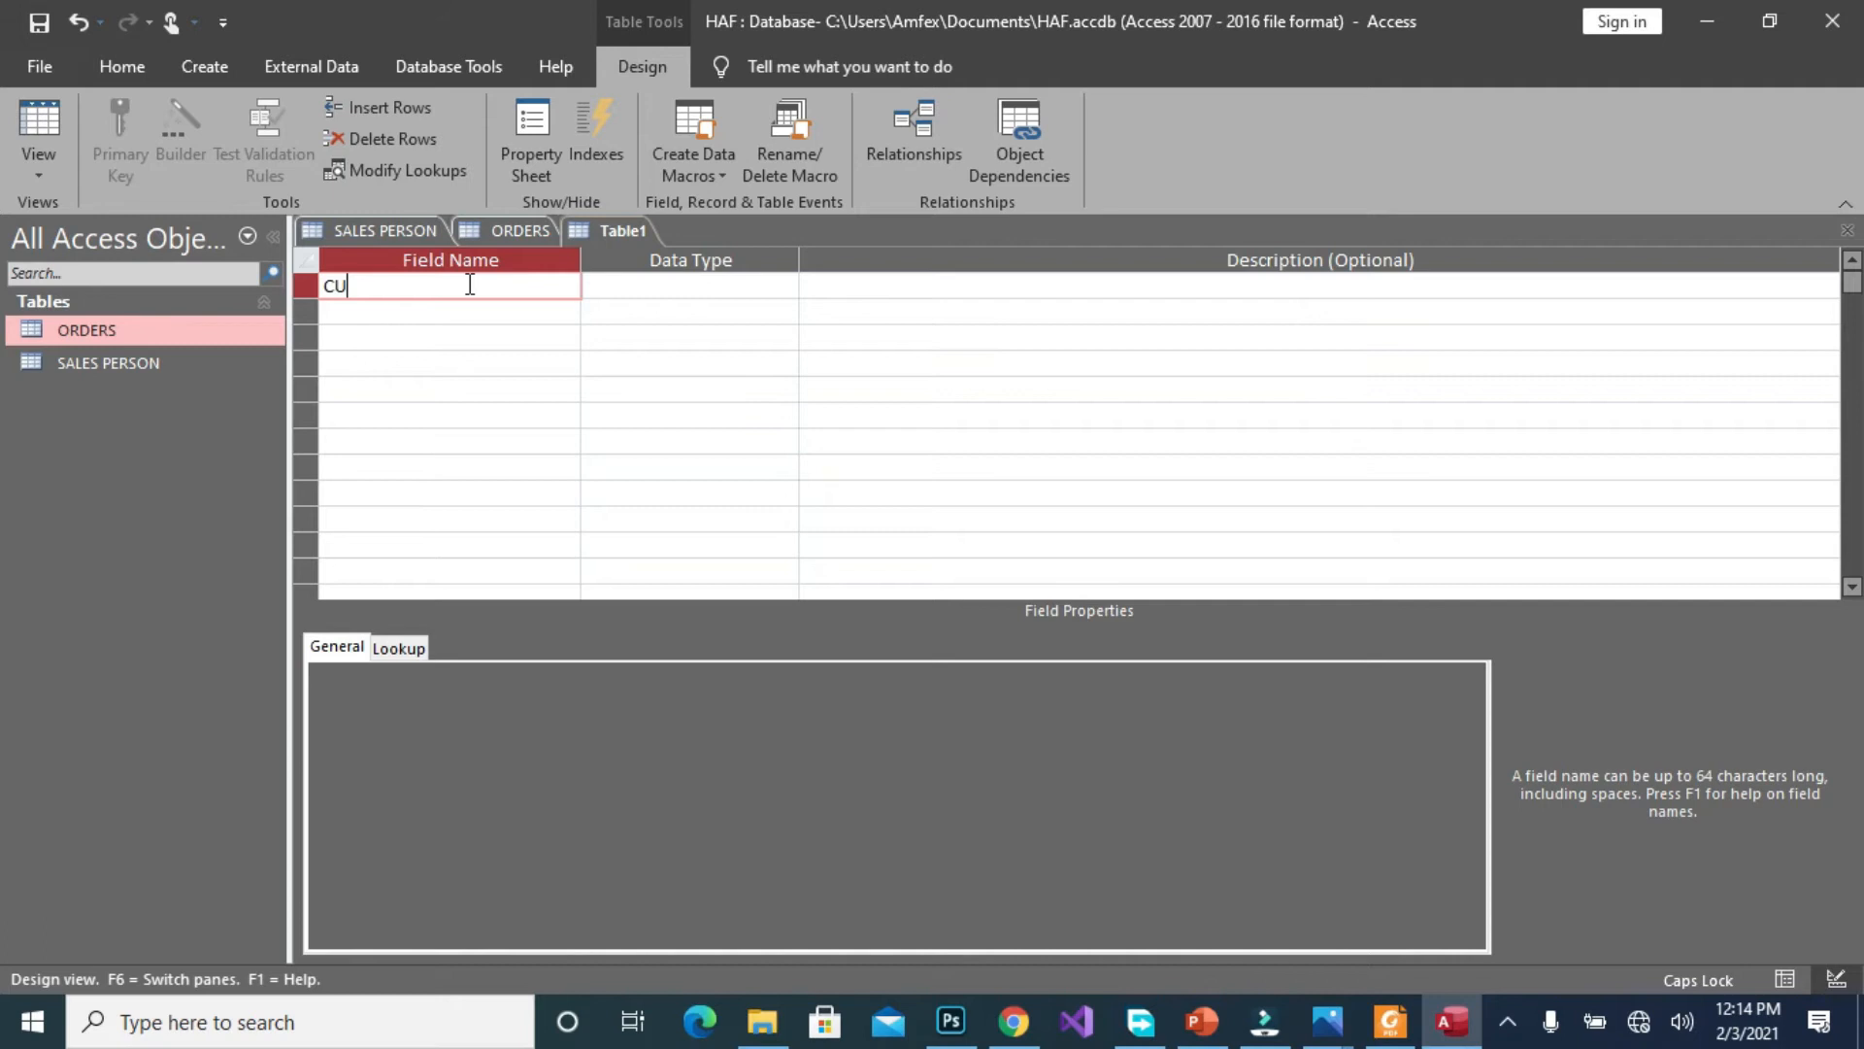
type("STOM")
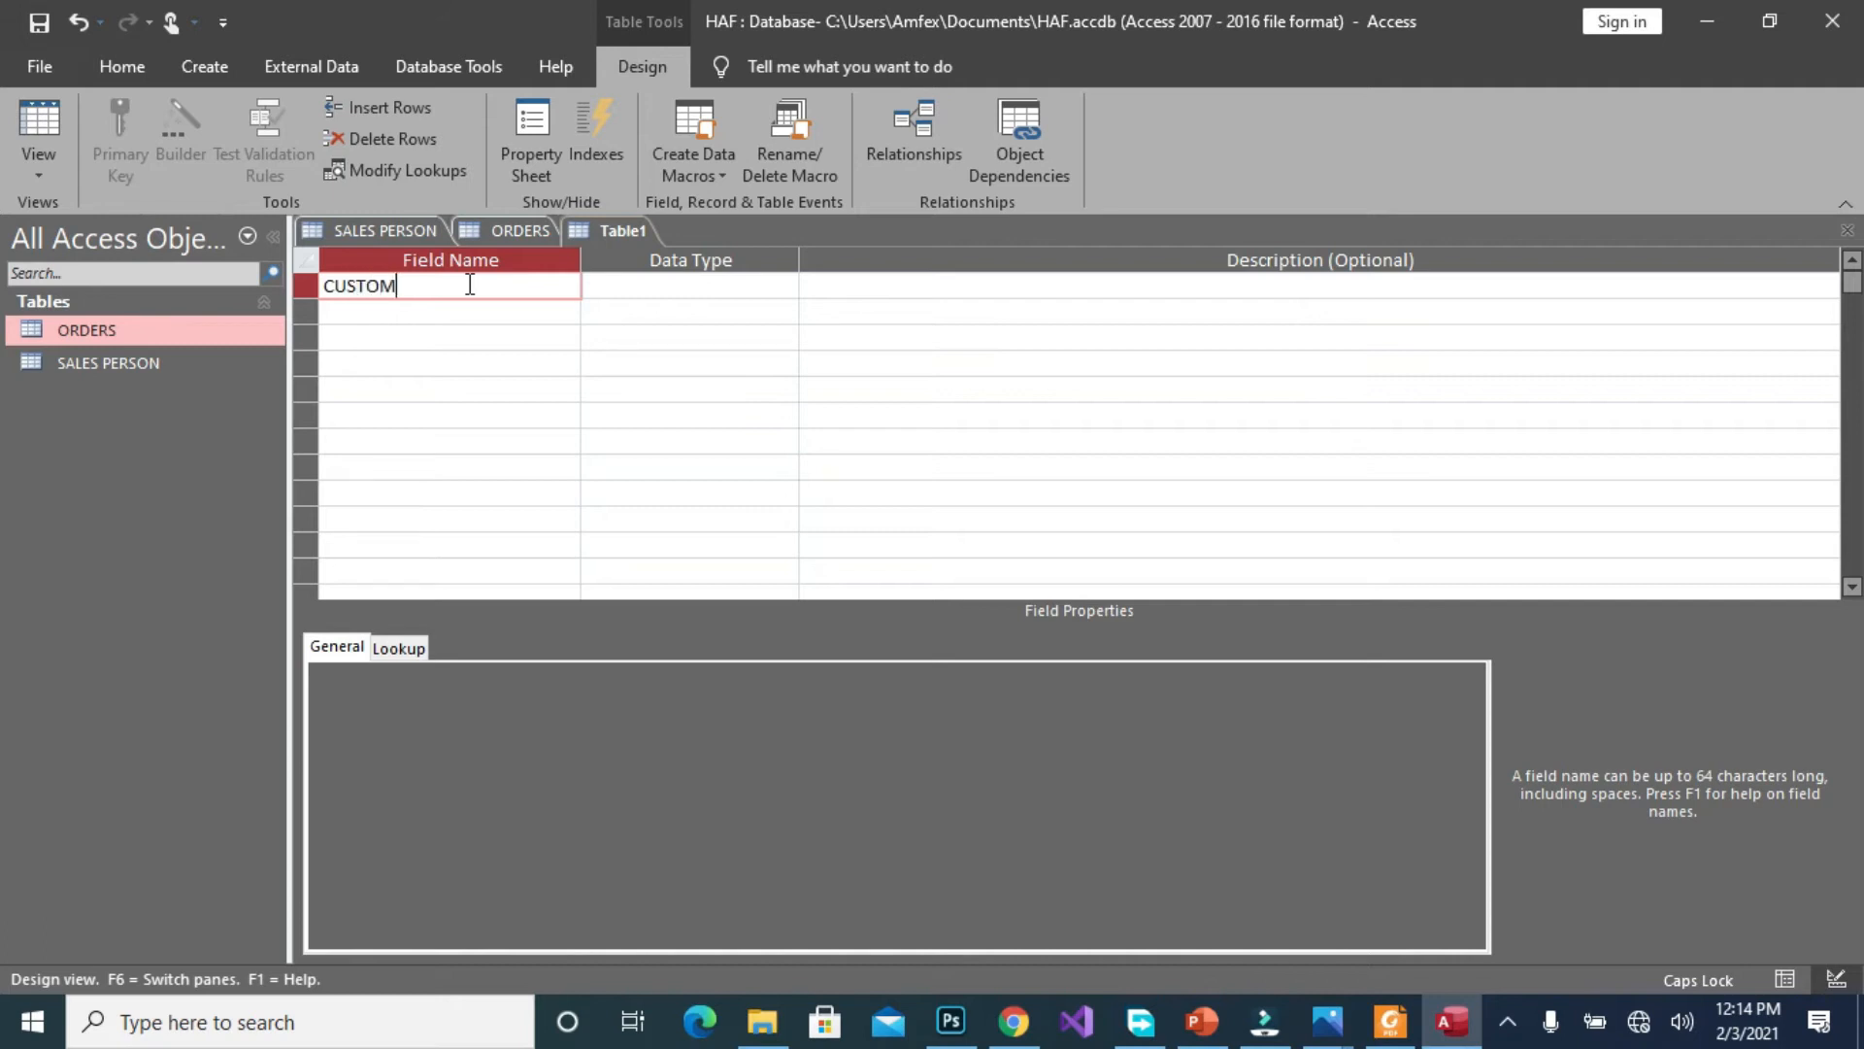
type("ER_NU")
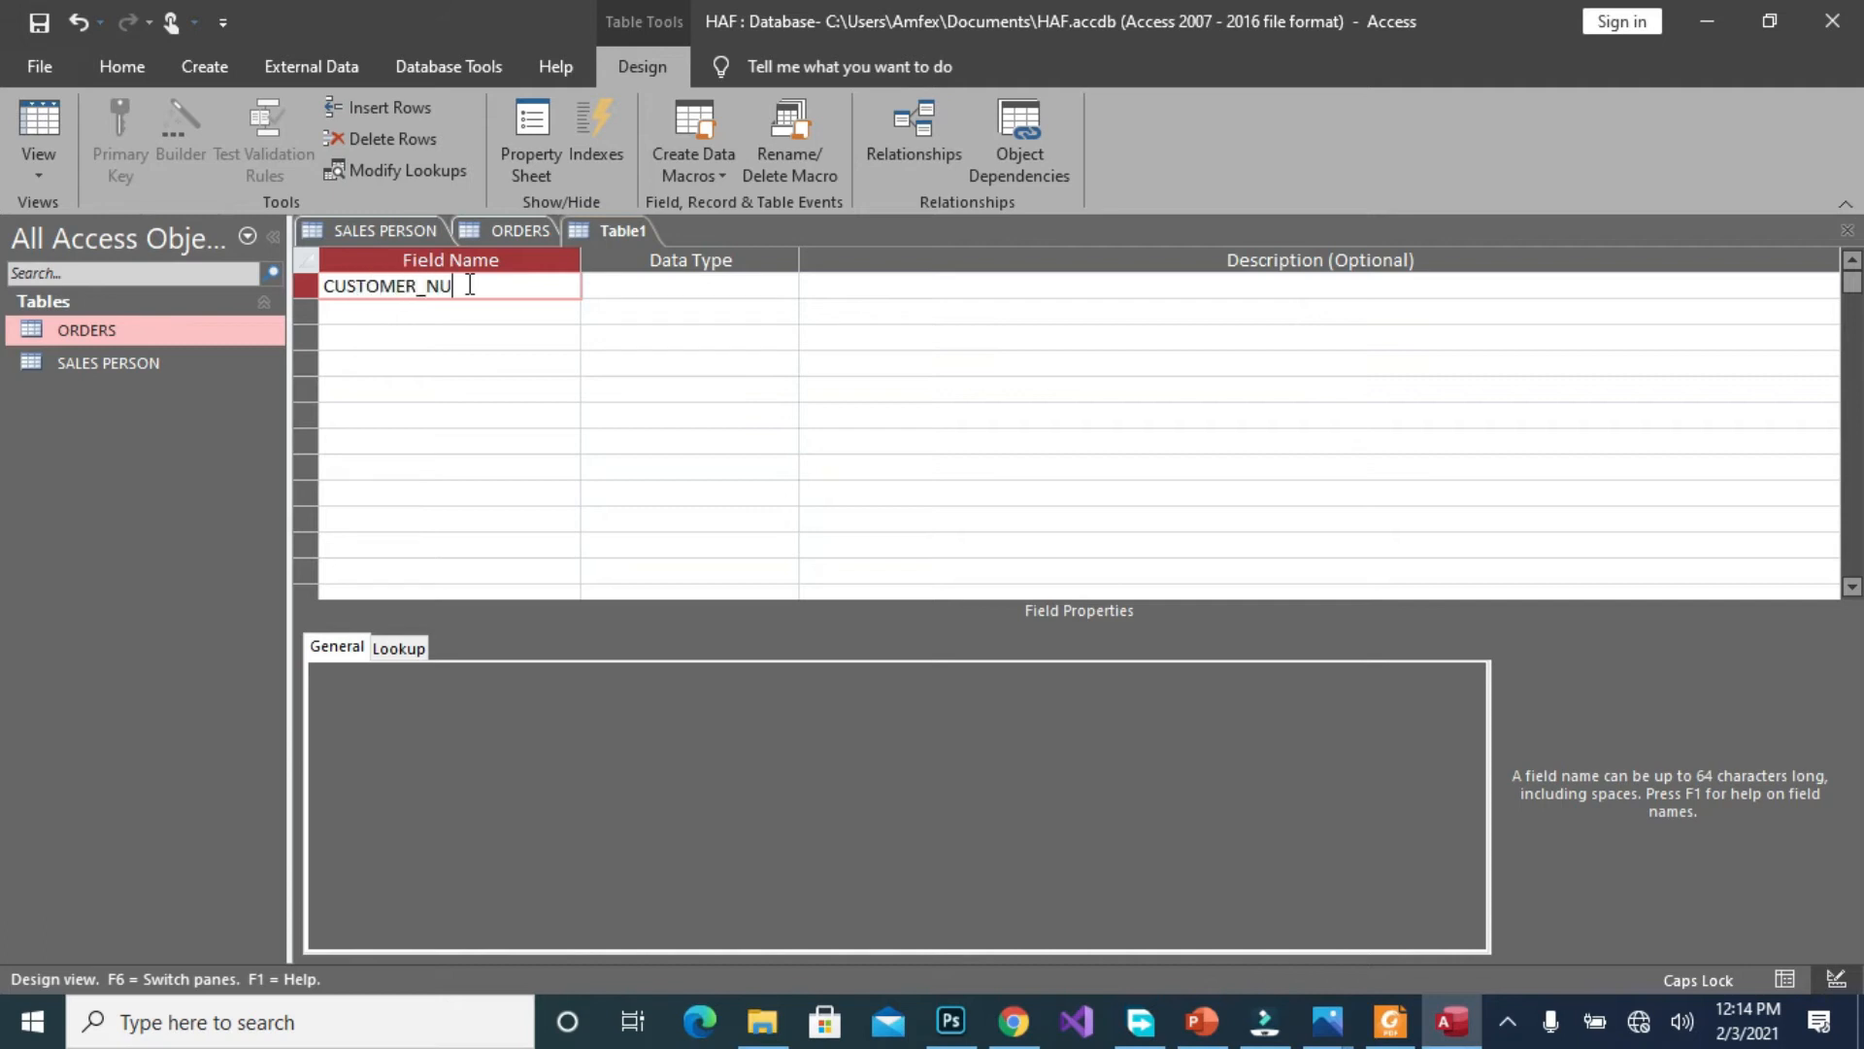
type("MBER")
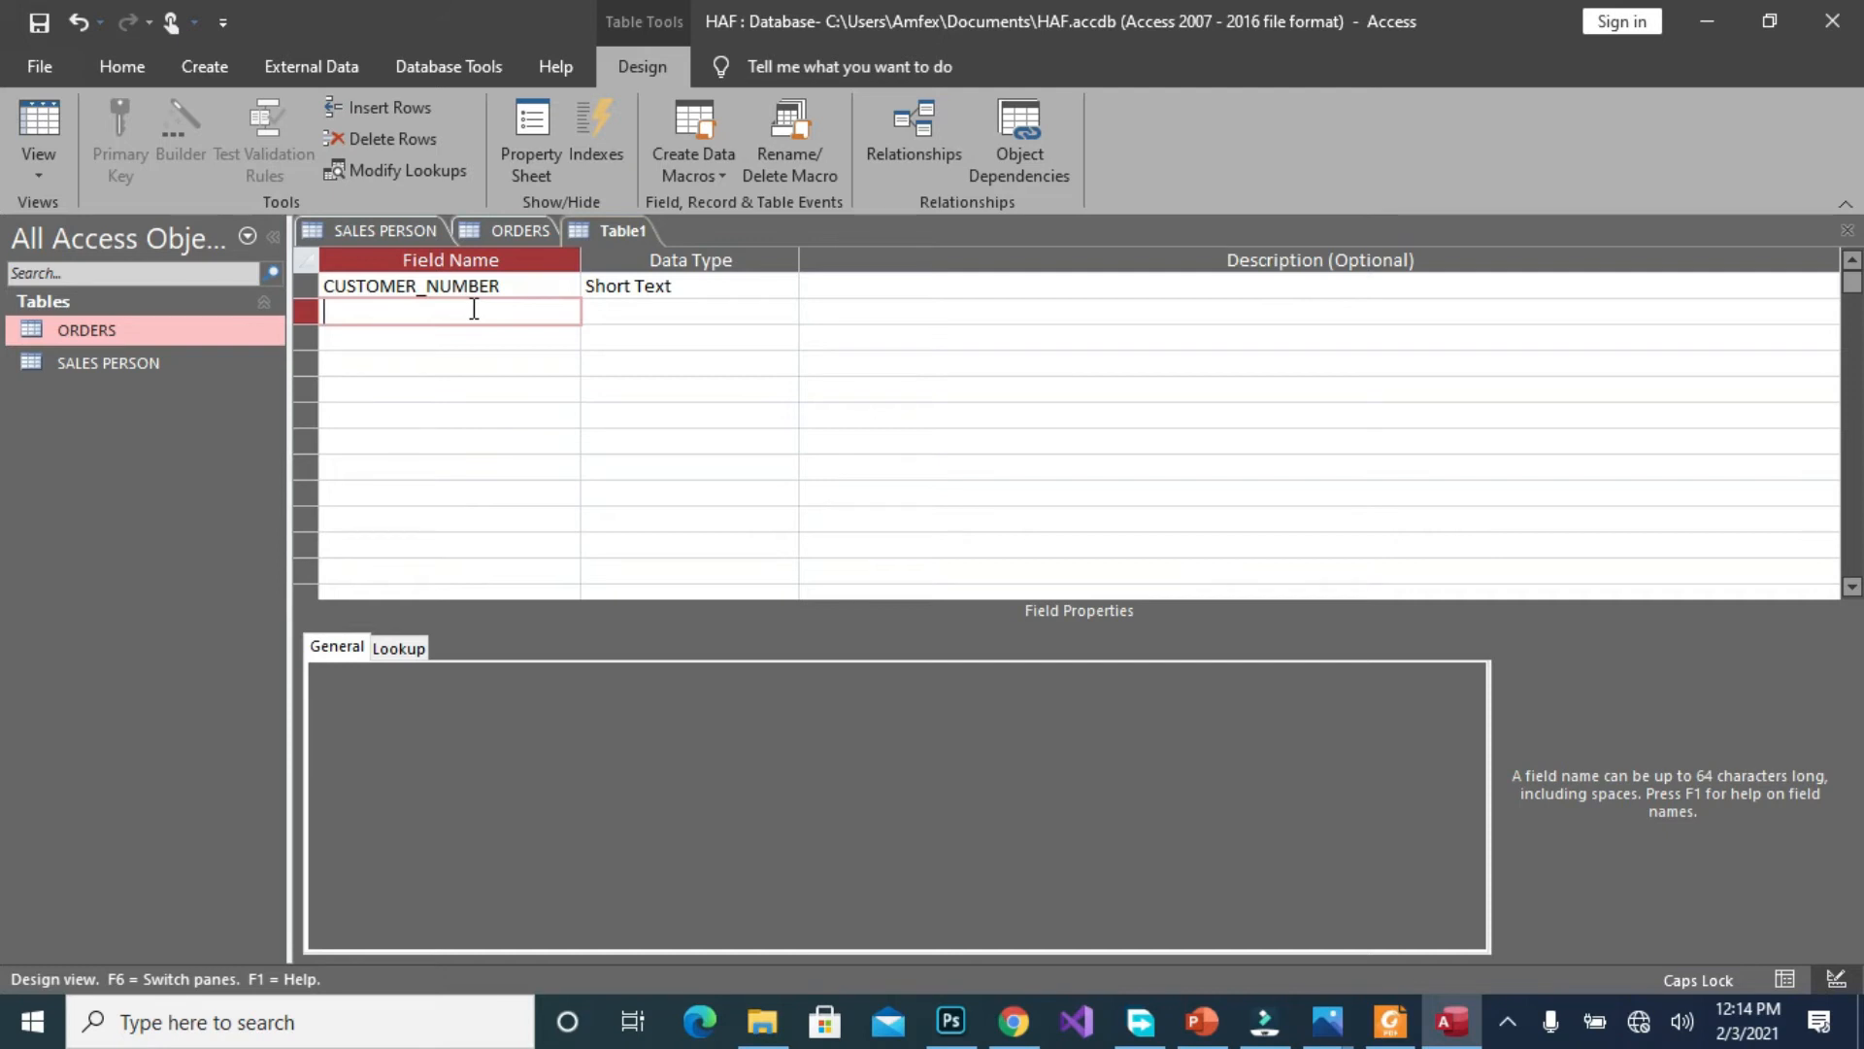
type("CUSTOMER")
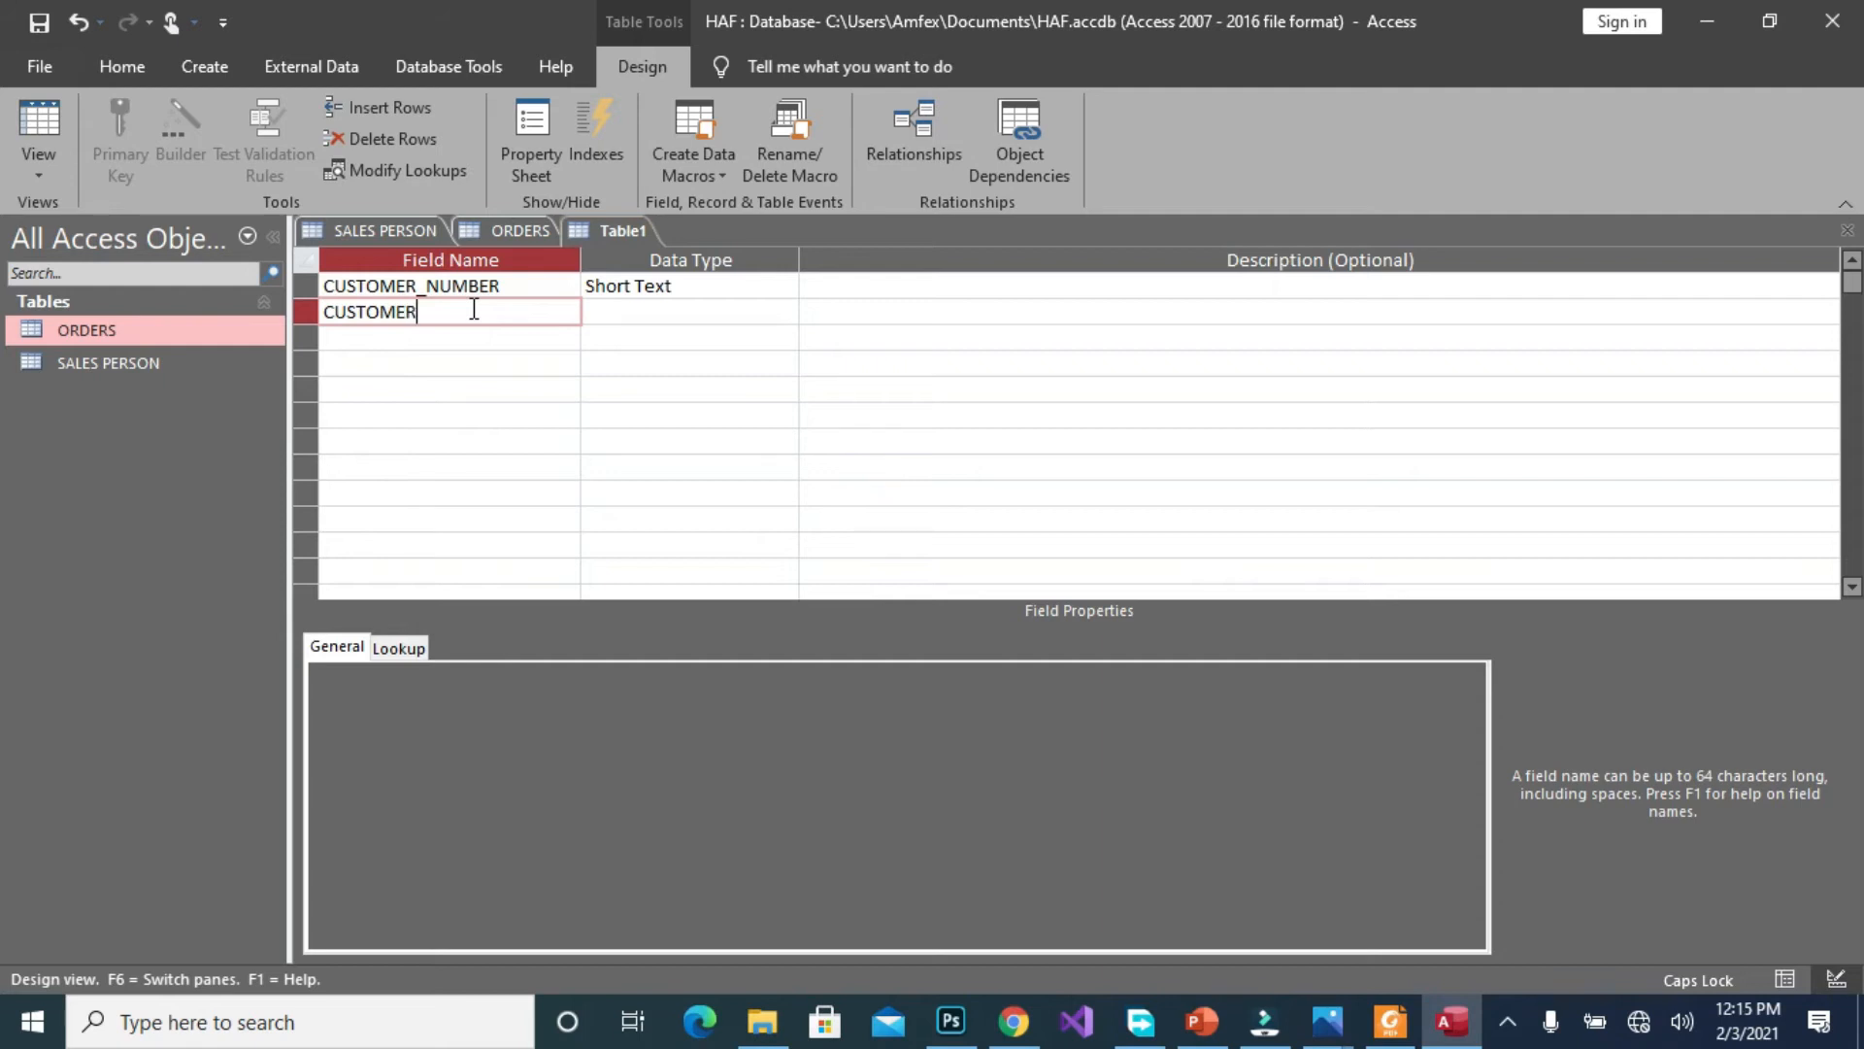
type("_NAME")
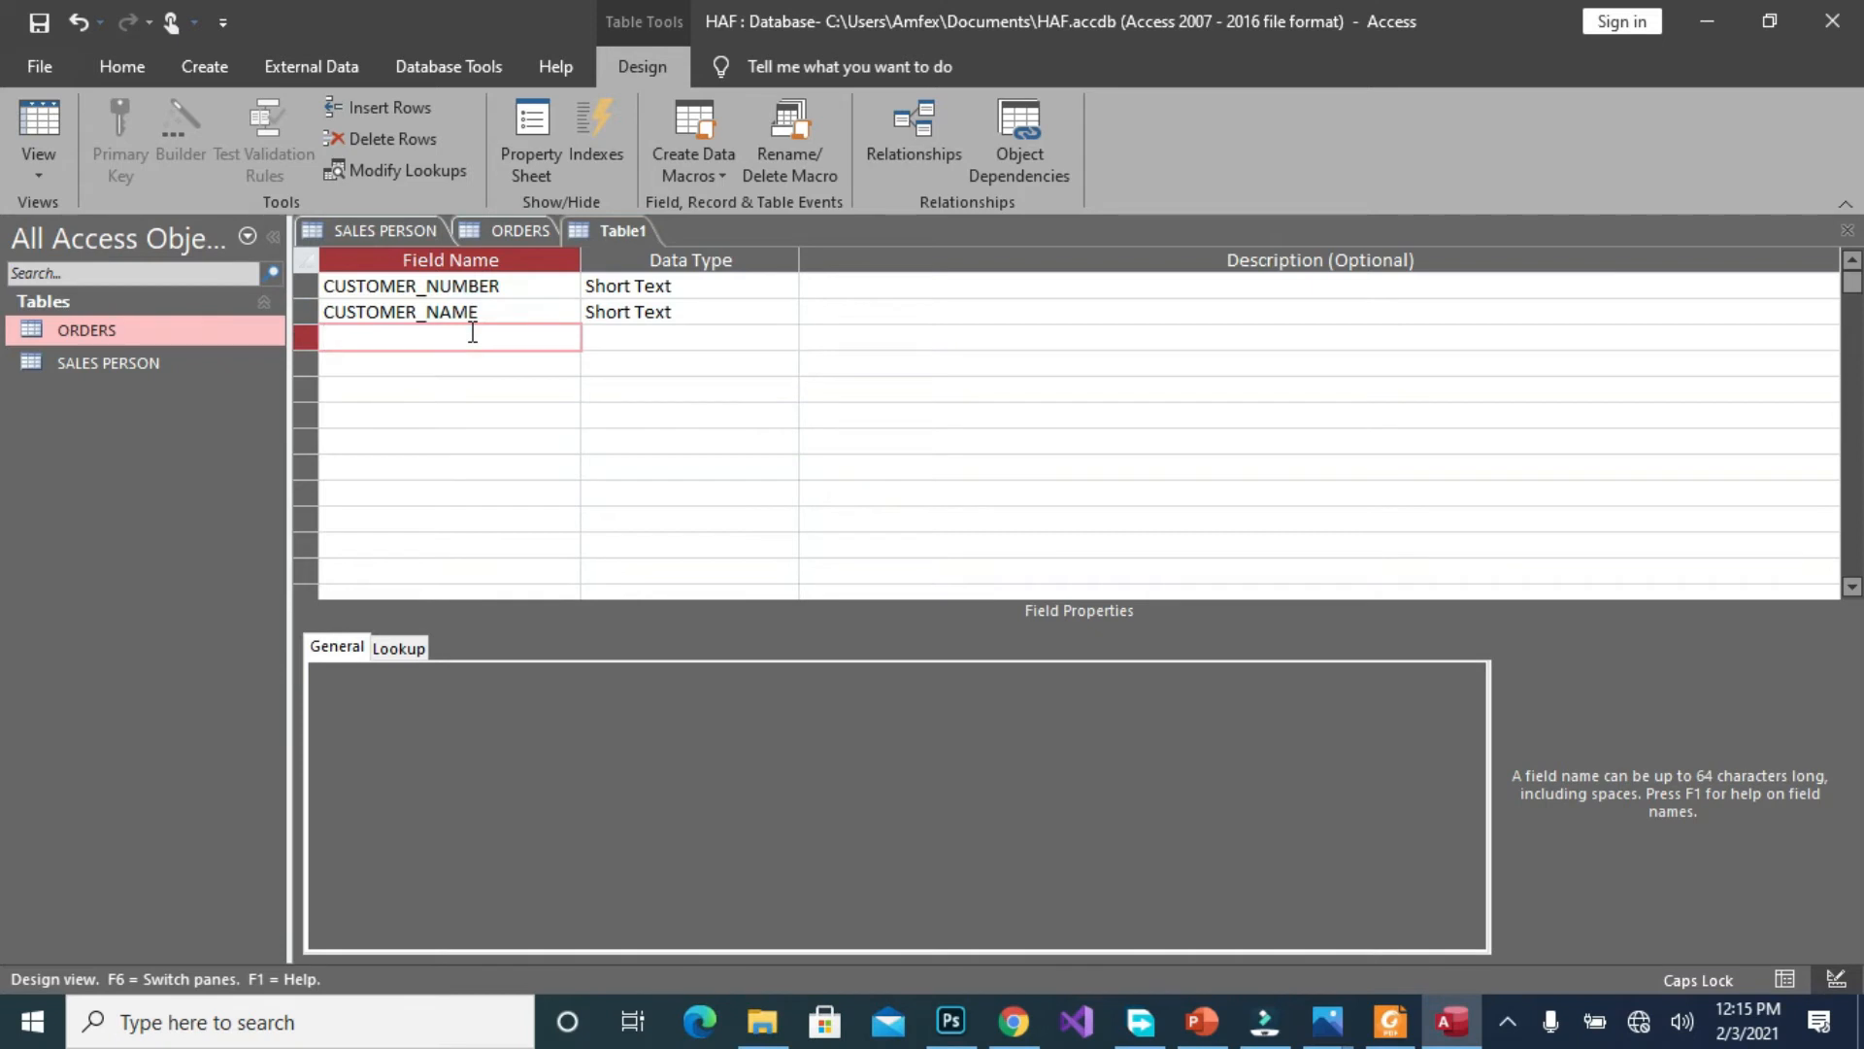
type("C")
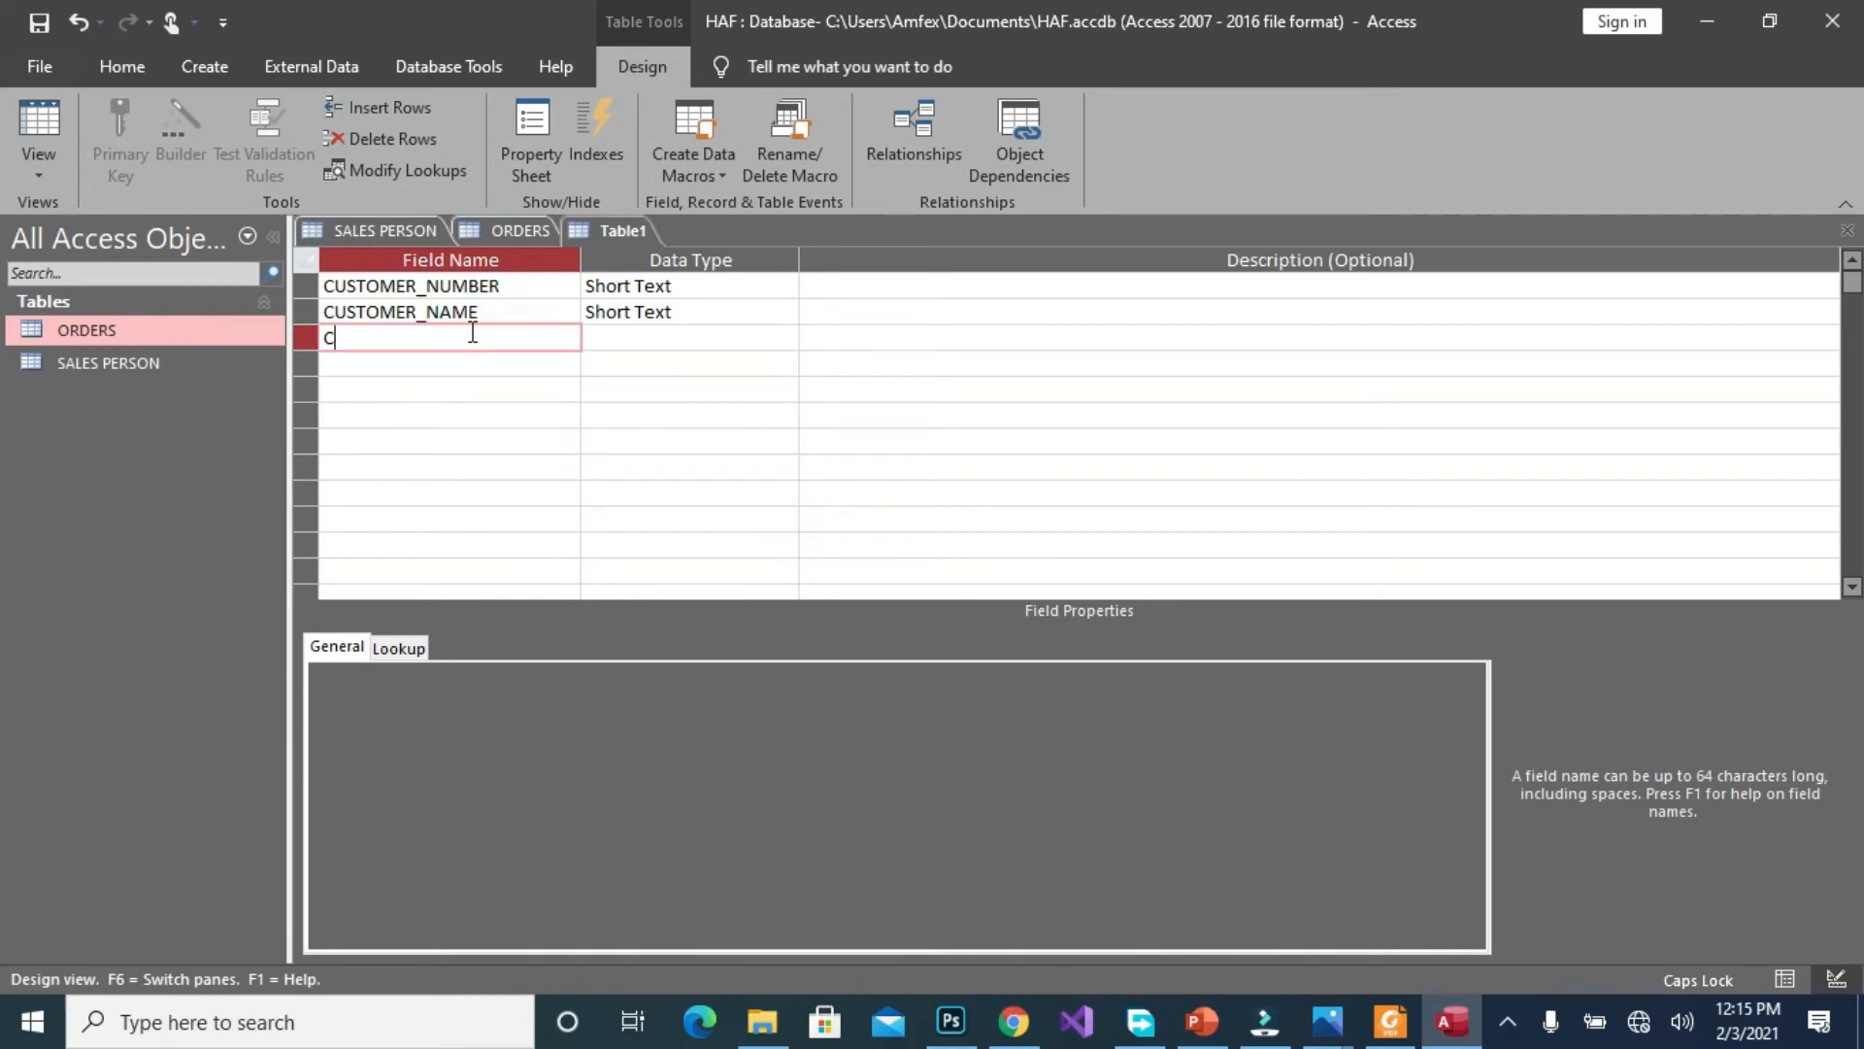
type("USTOME")
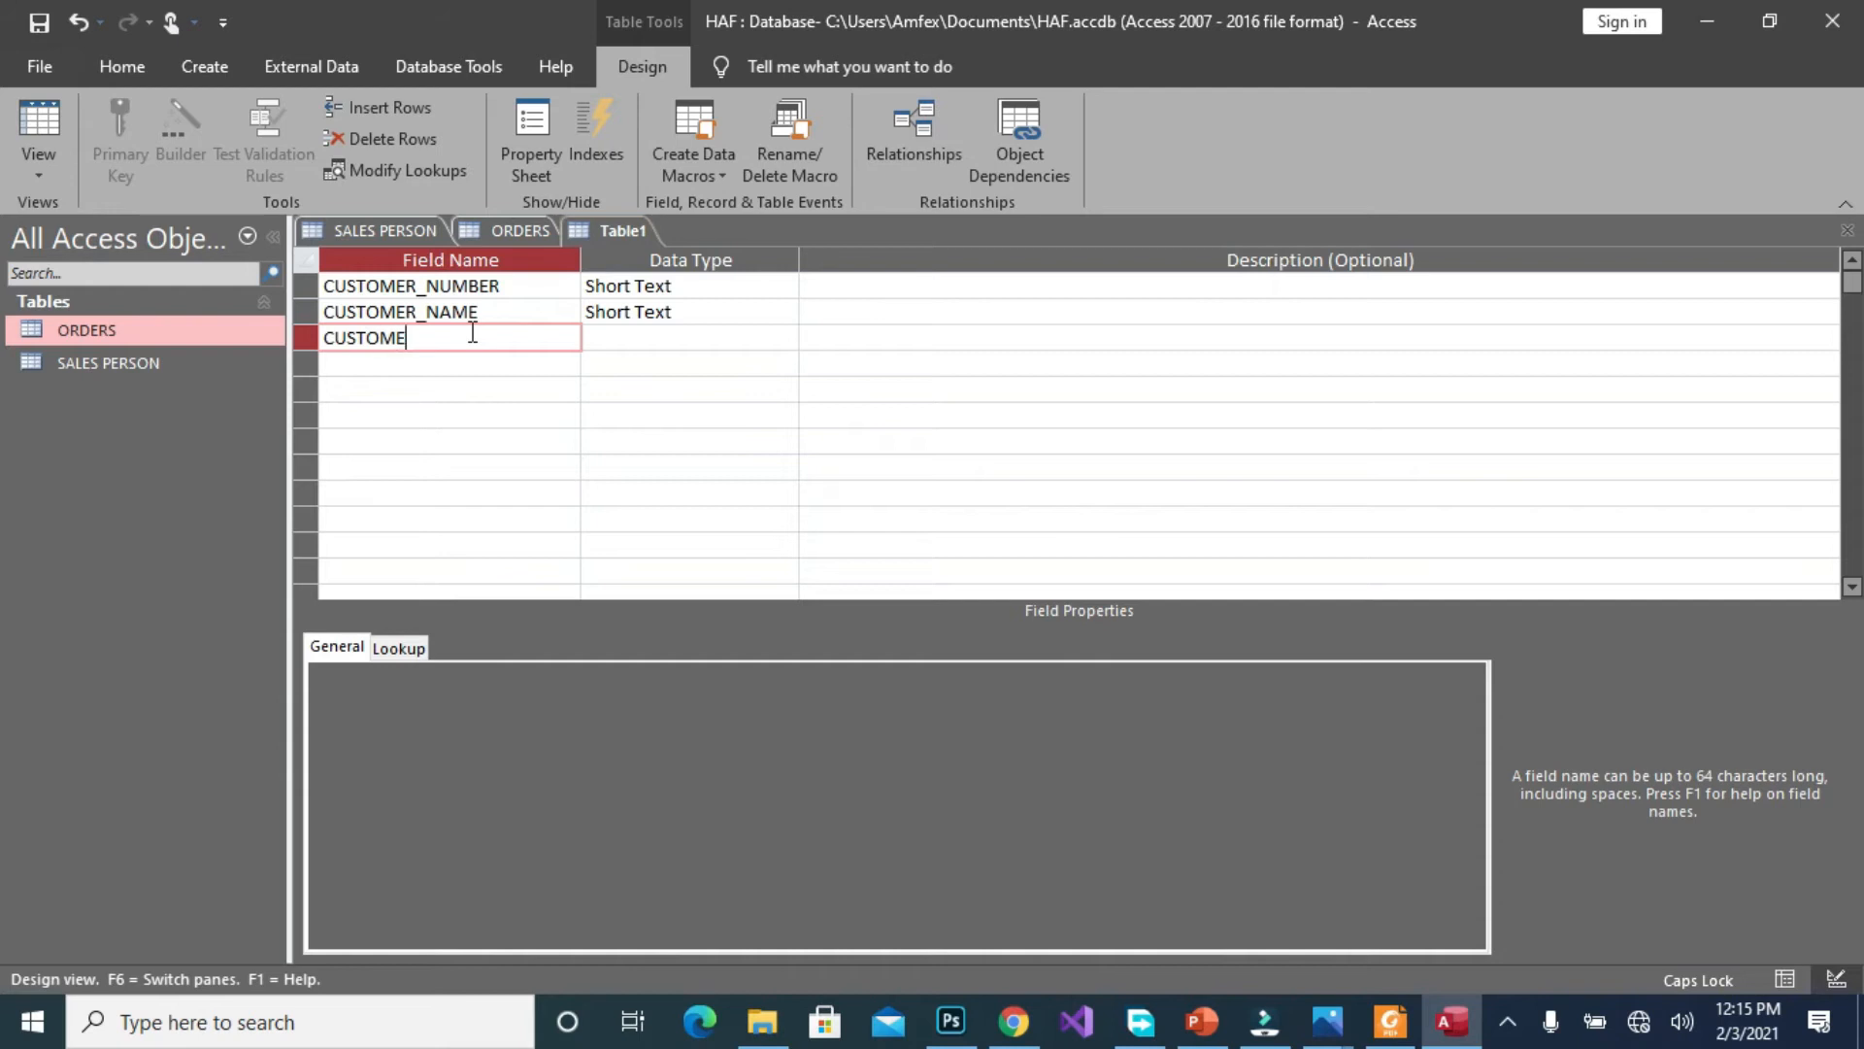
type("R_ADD")
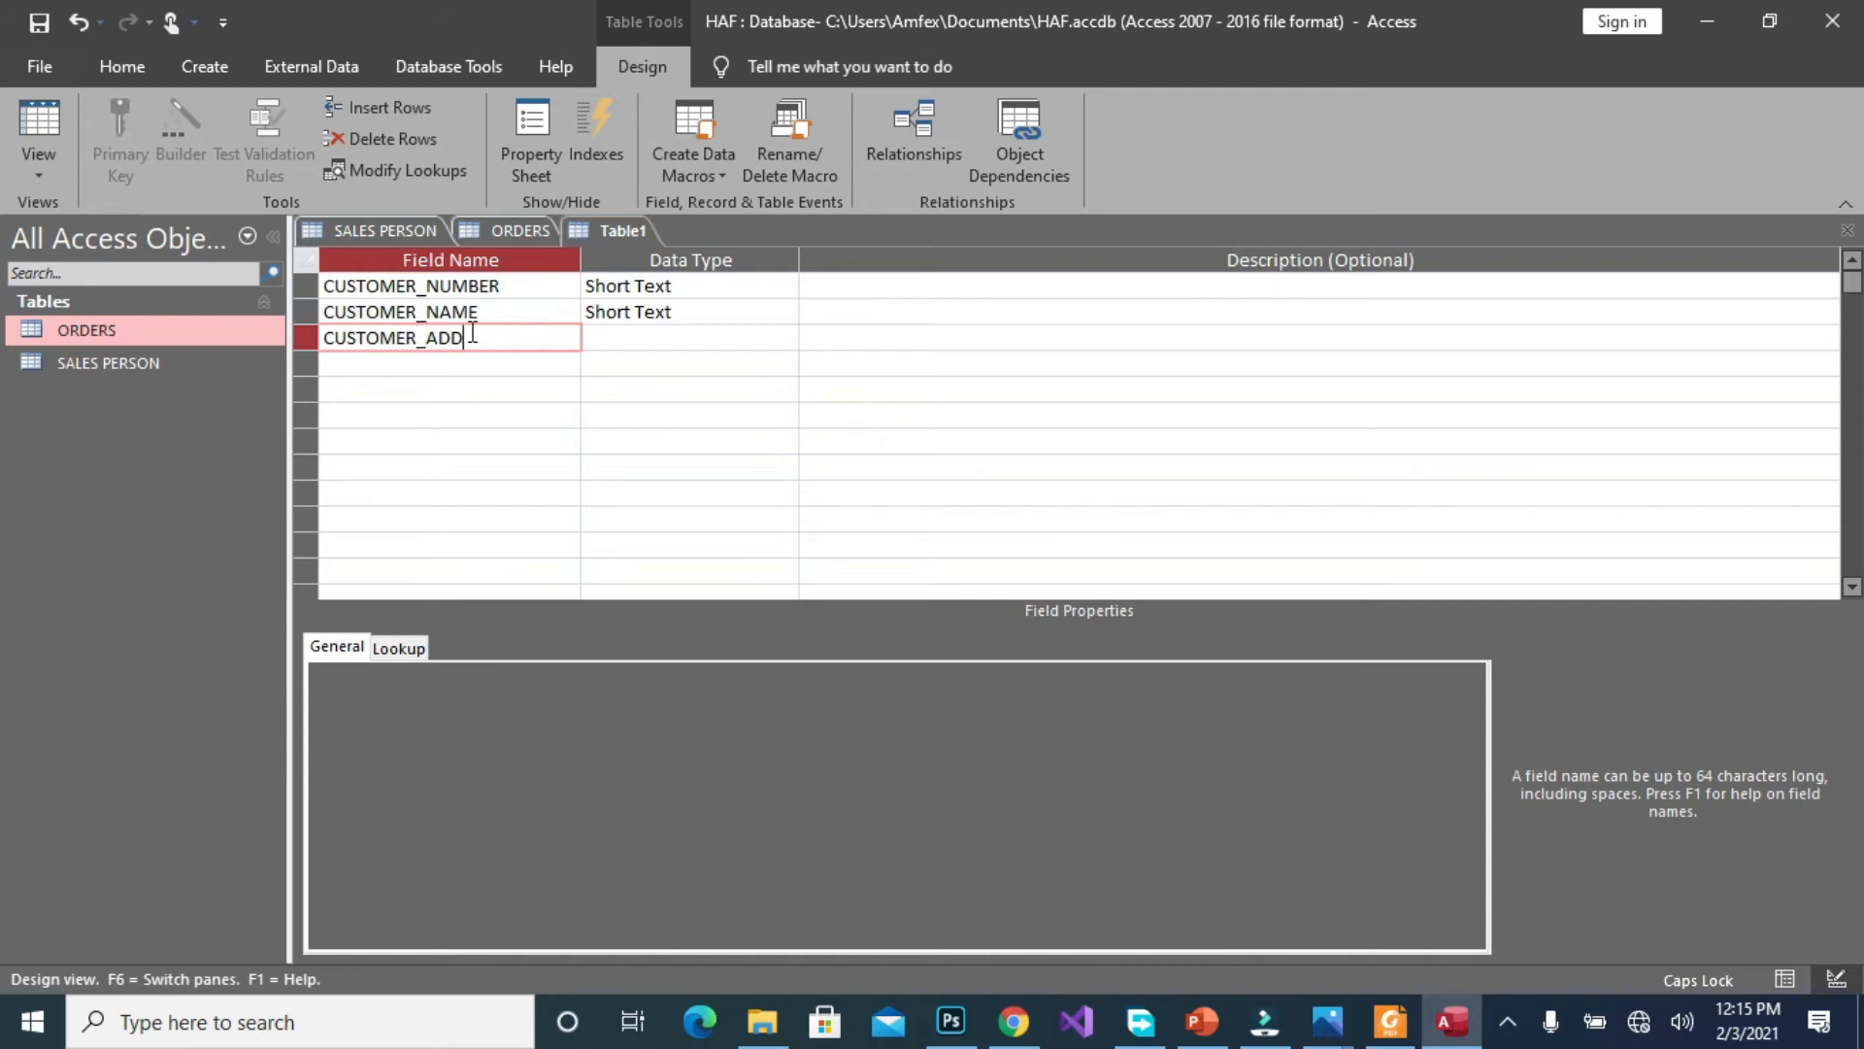
type("RESS")
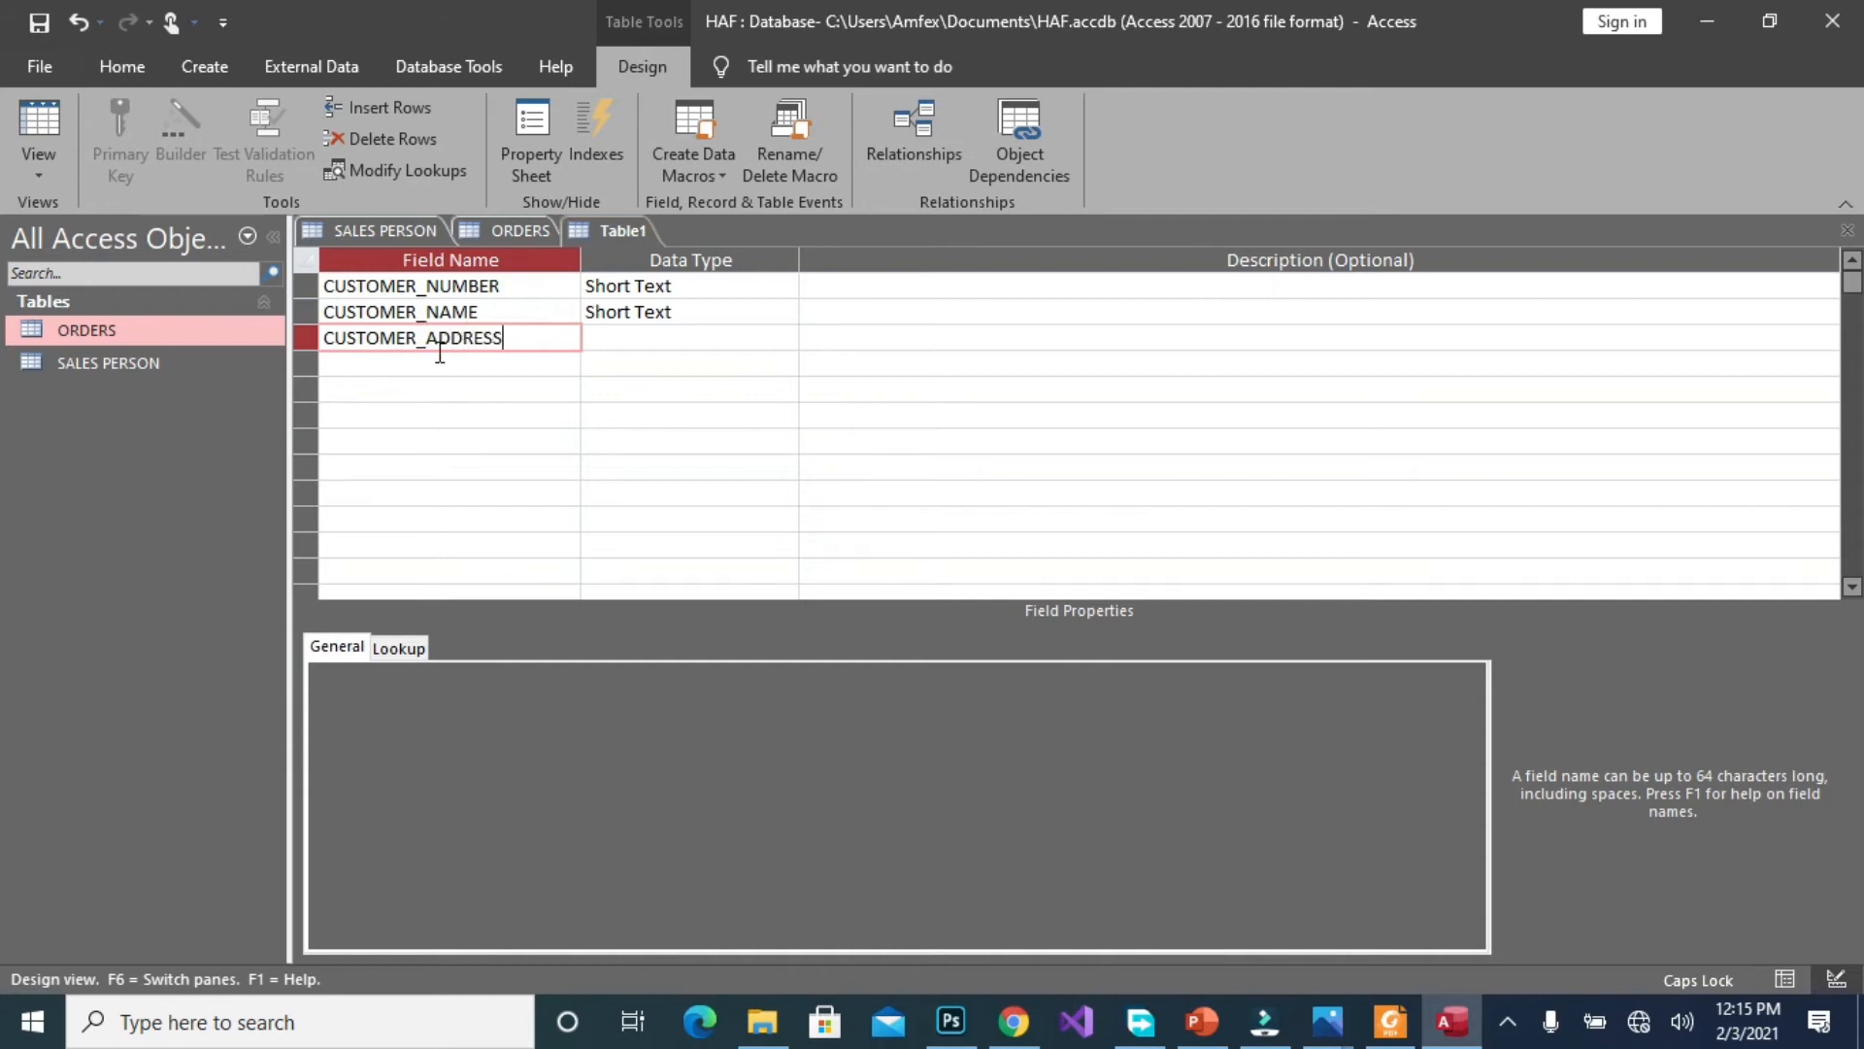
Add the BALANCE, CREDIT_LIMIT and SP_NUMBER fields, fixing a typo in CREDIT_LIMIT
type("BALANCE")
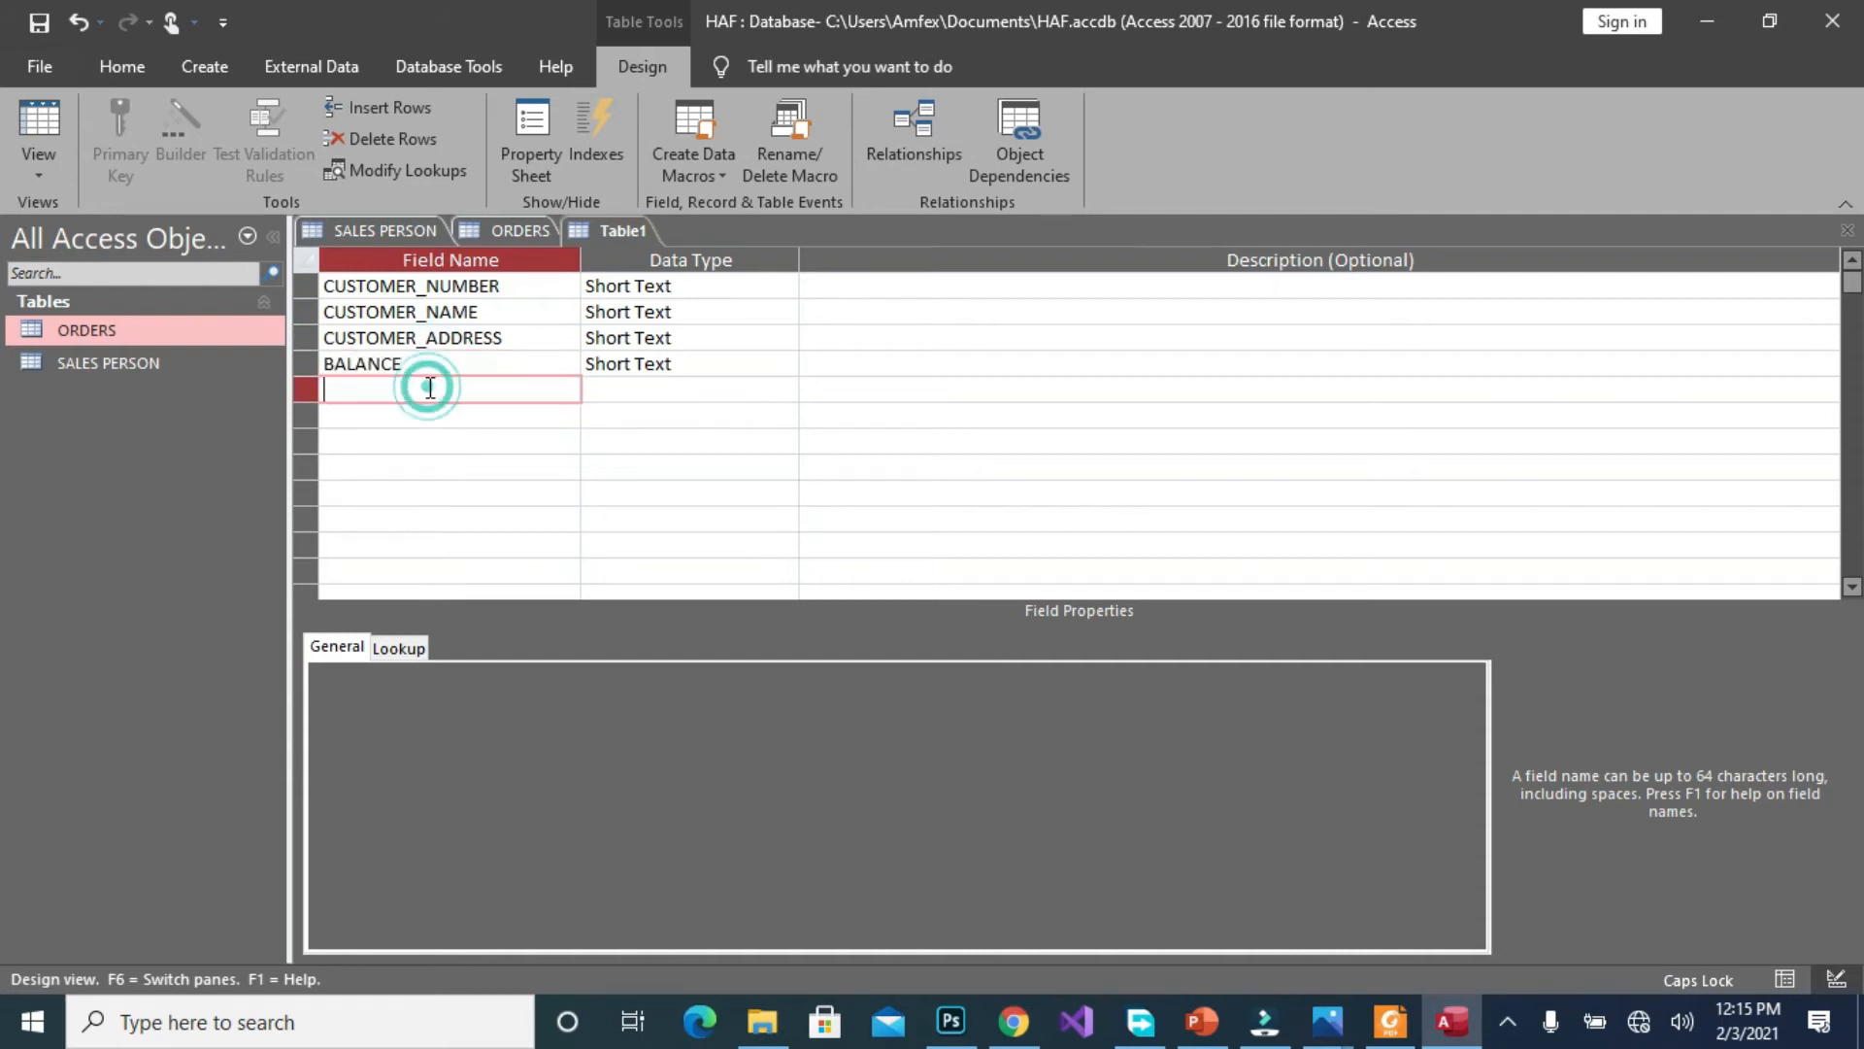
type("CRED")
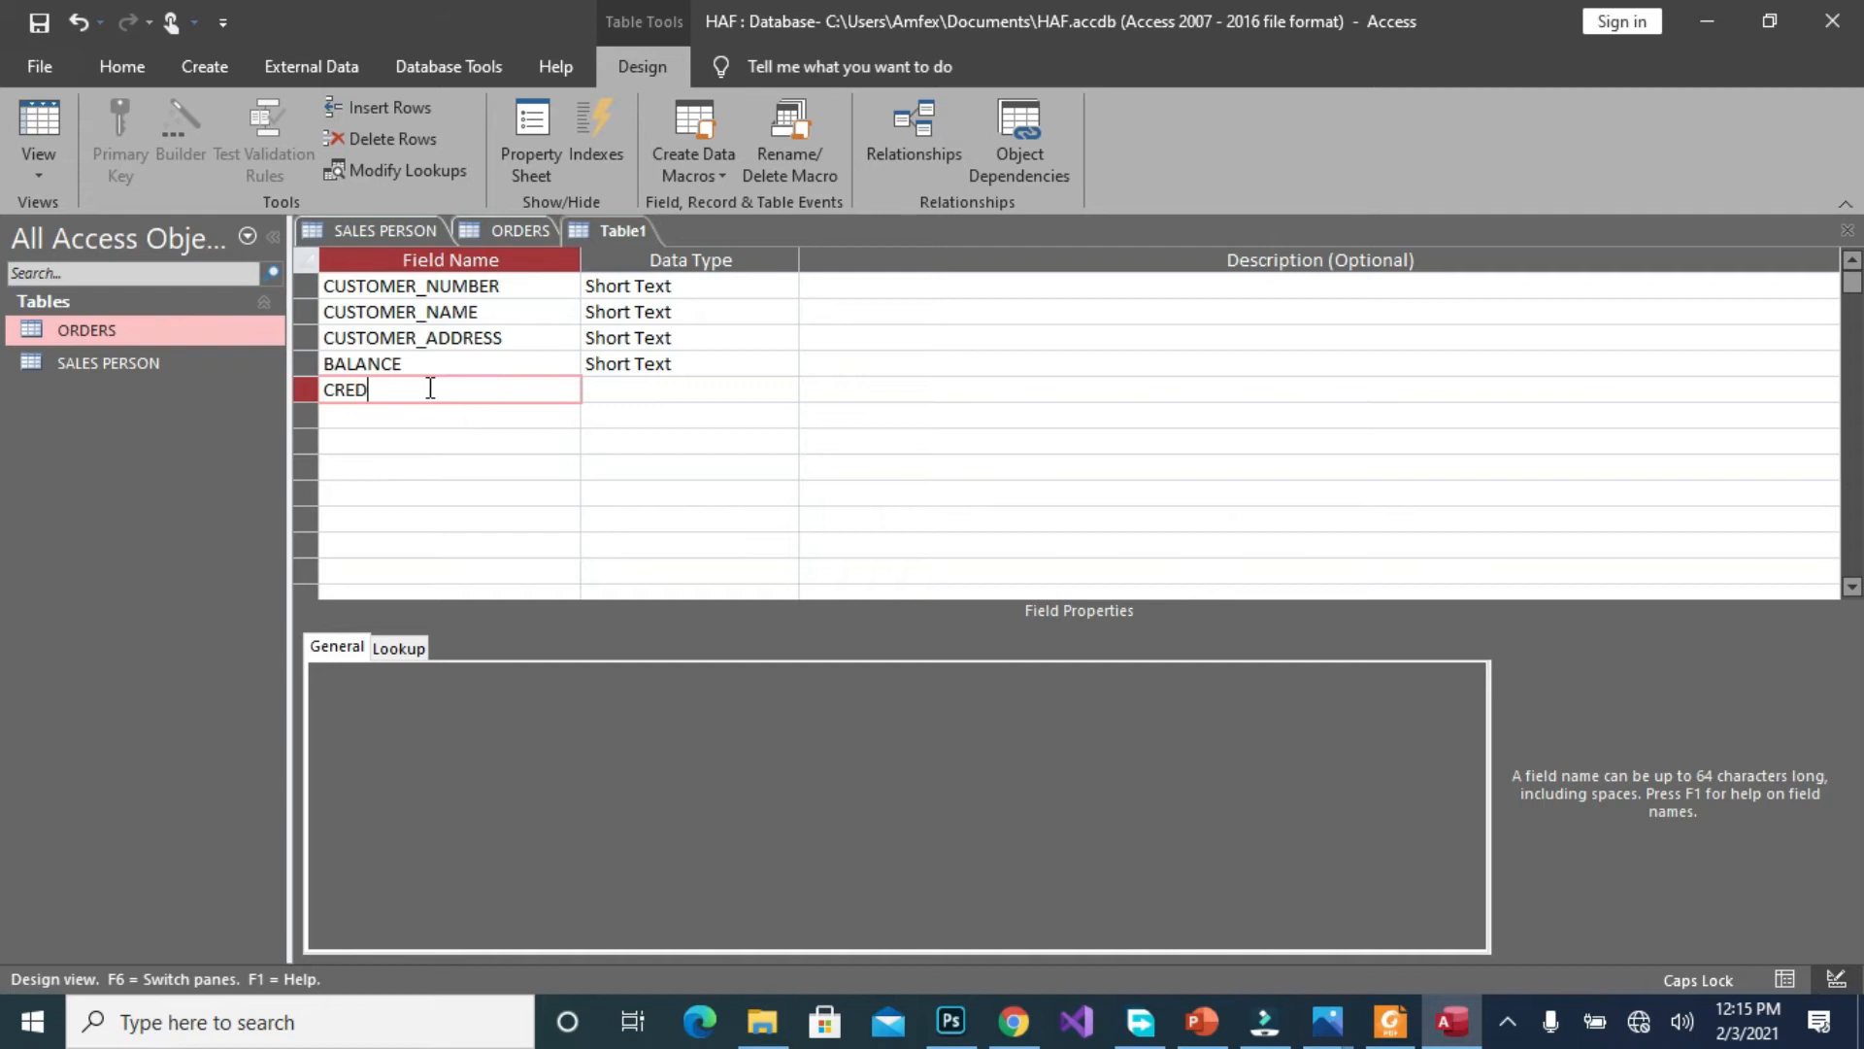
type("IT")
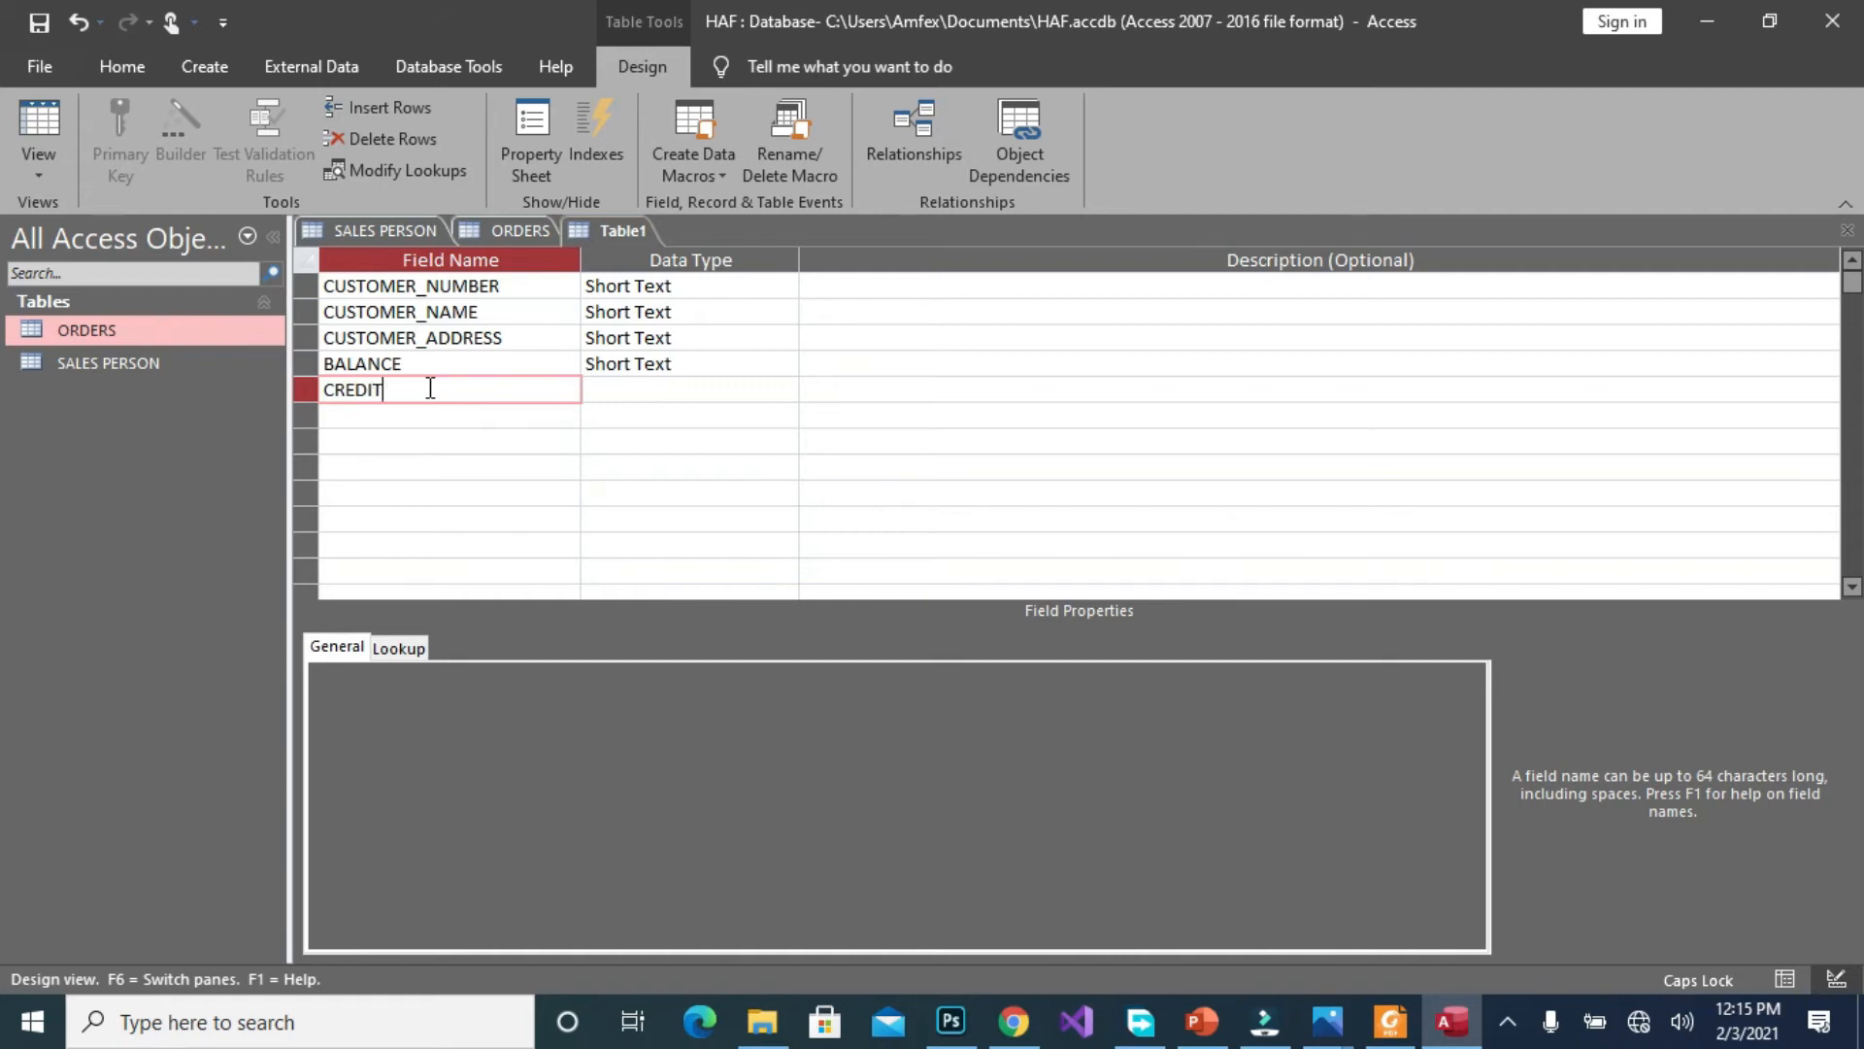
type("_LI")
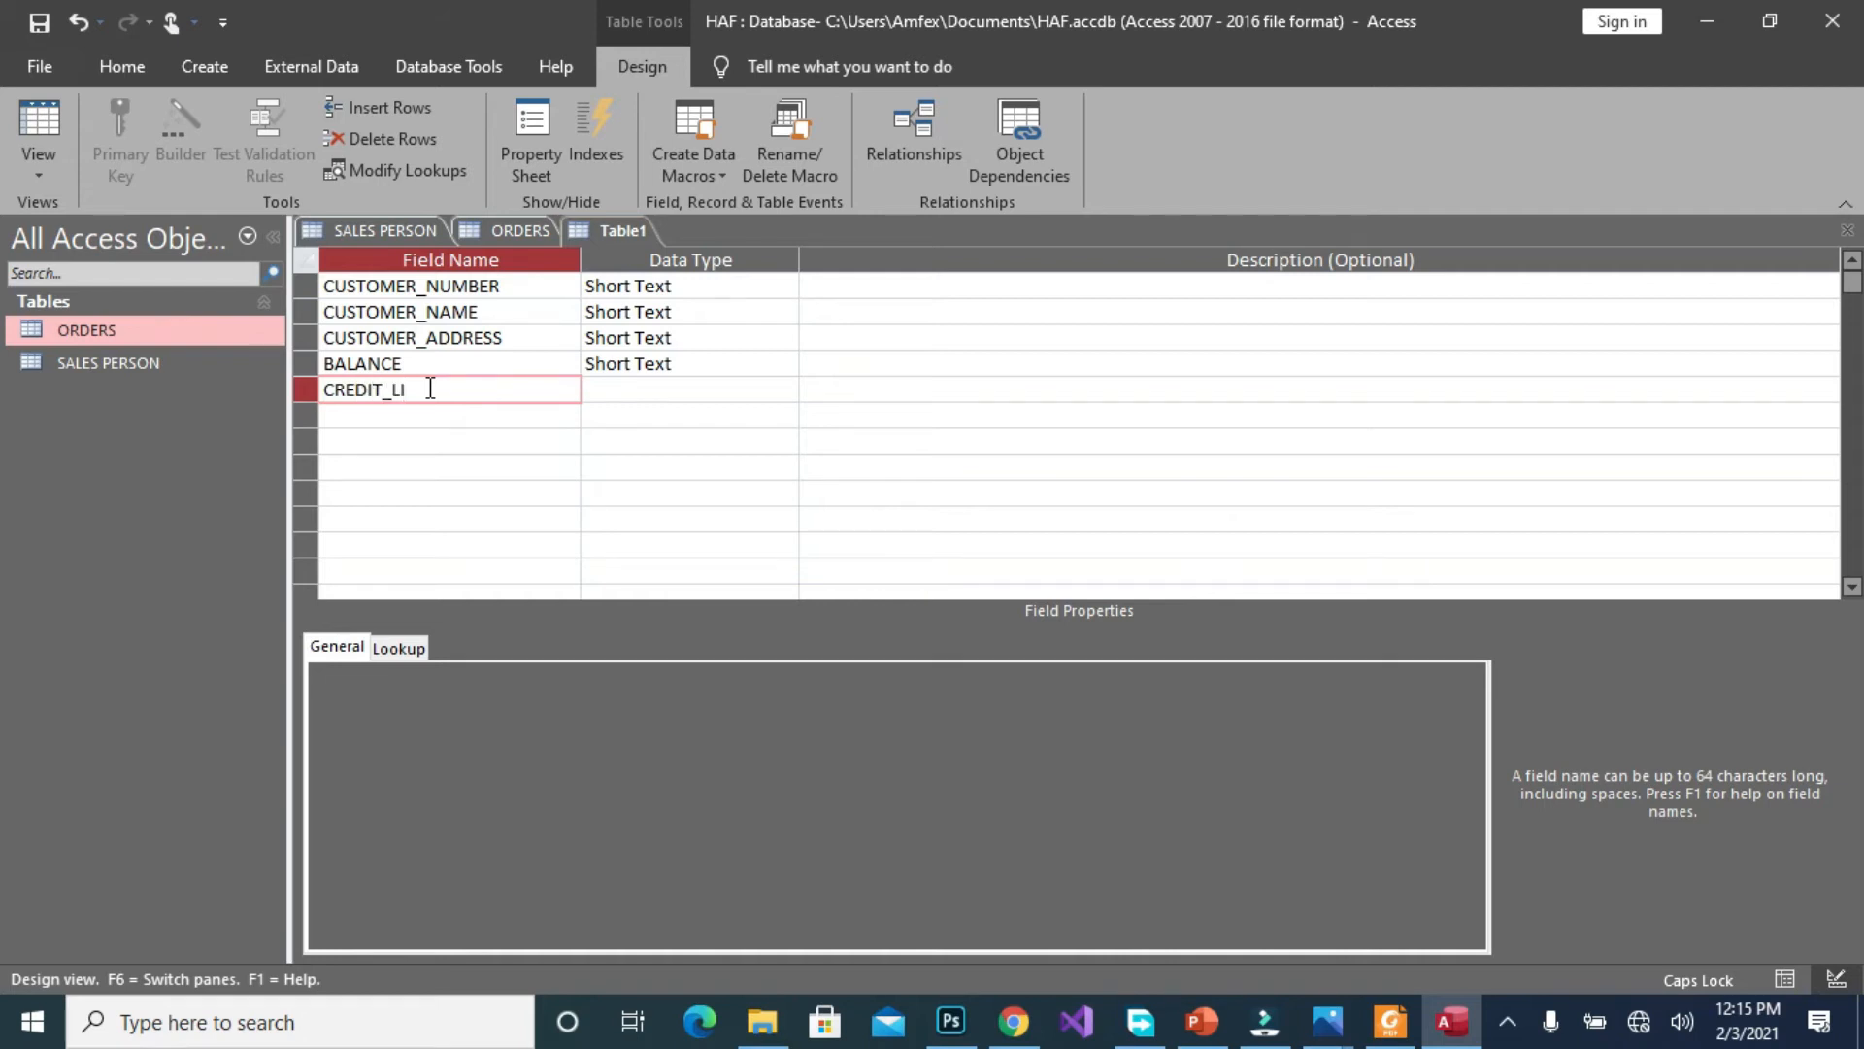
key("BackSpace")
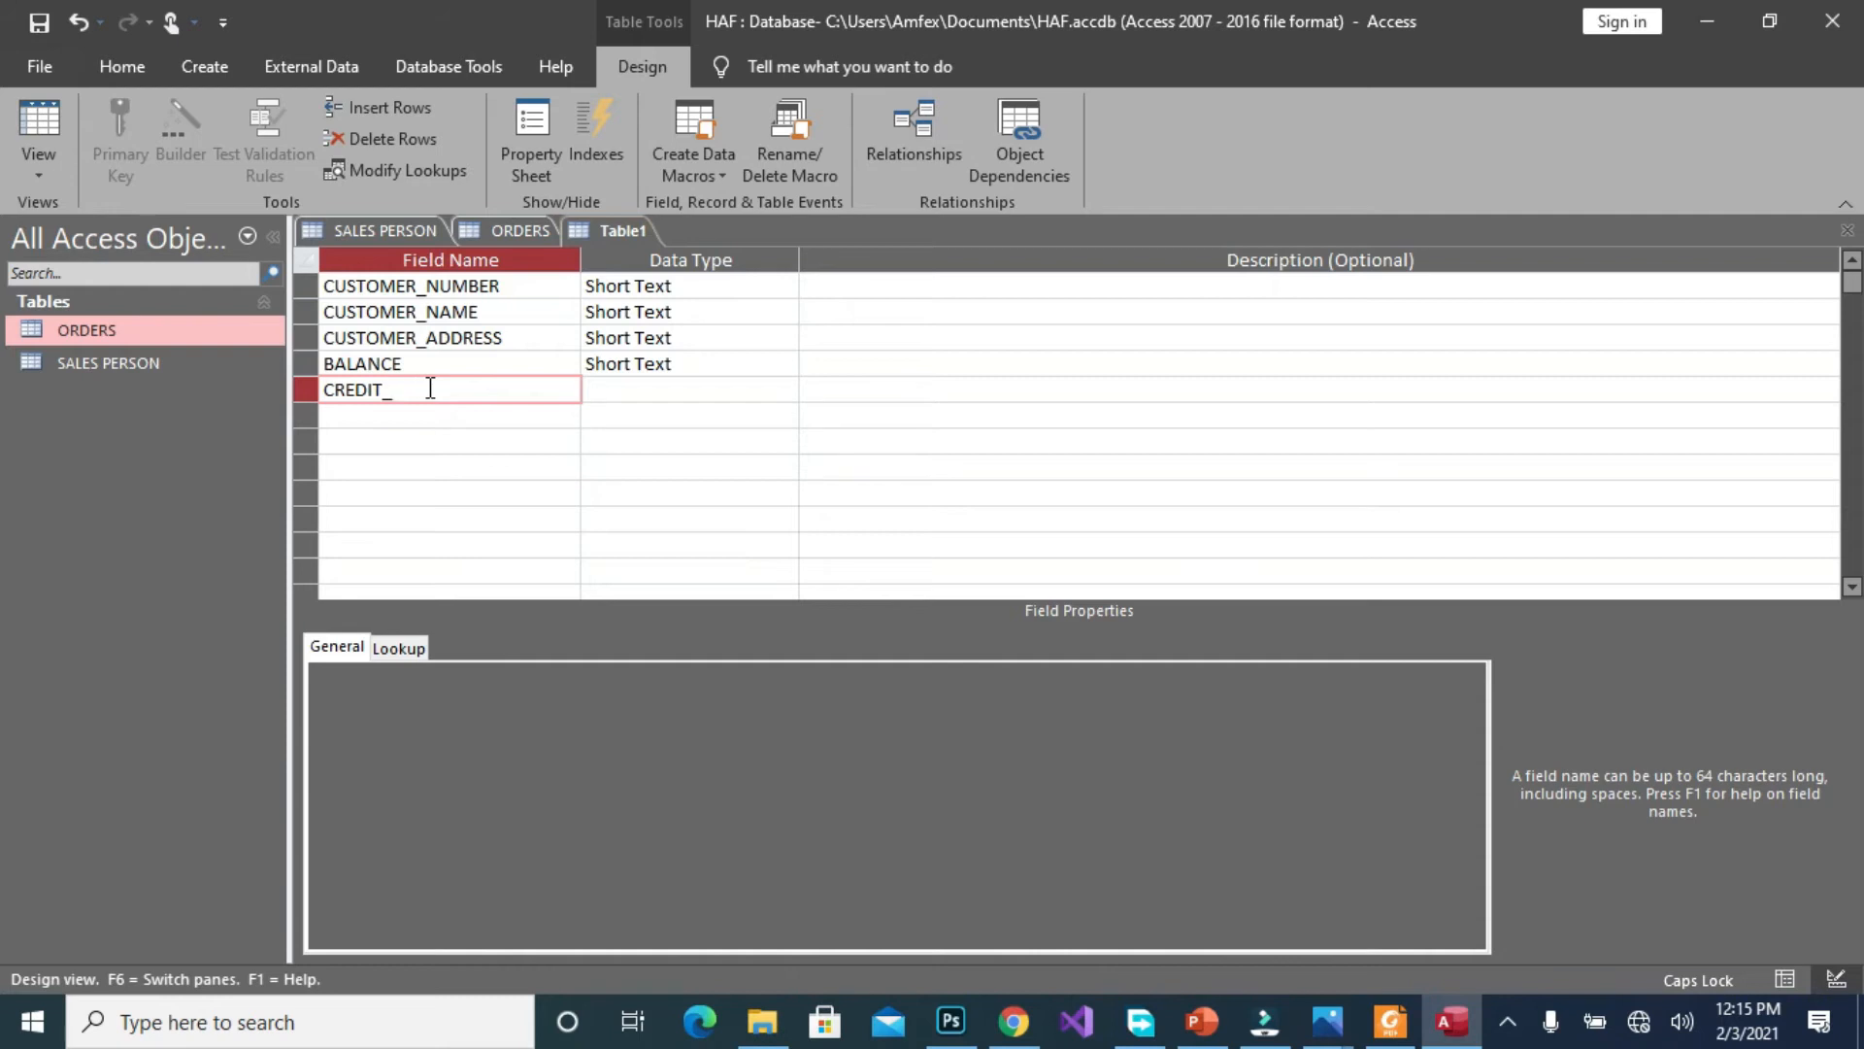
type("LIMIT")
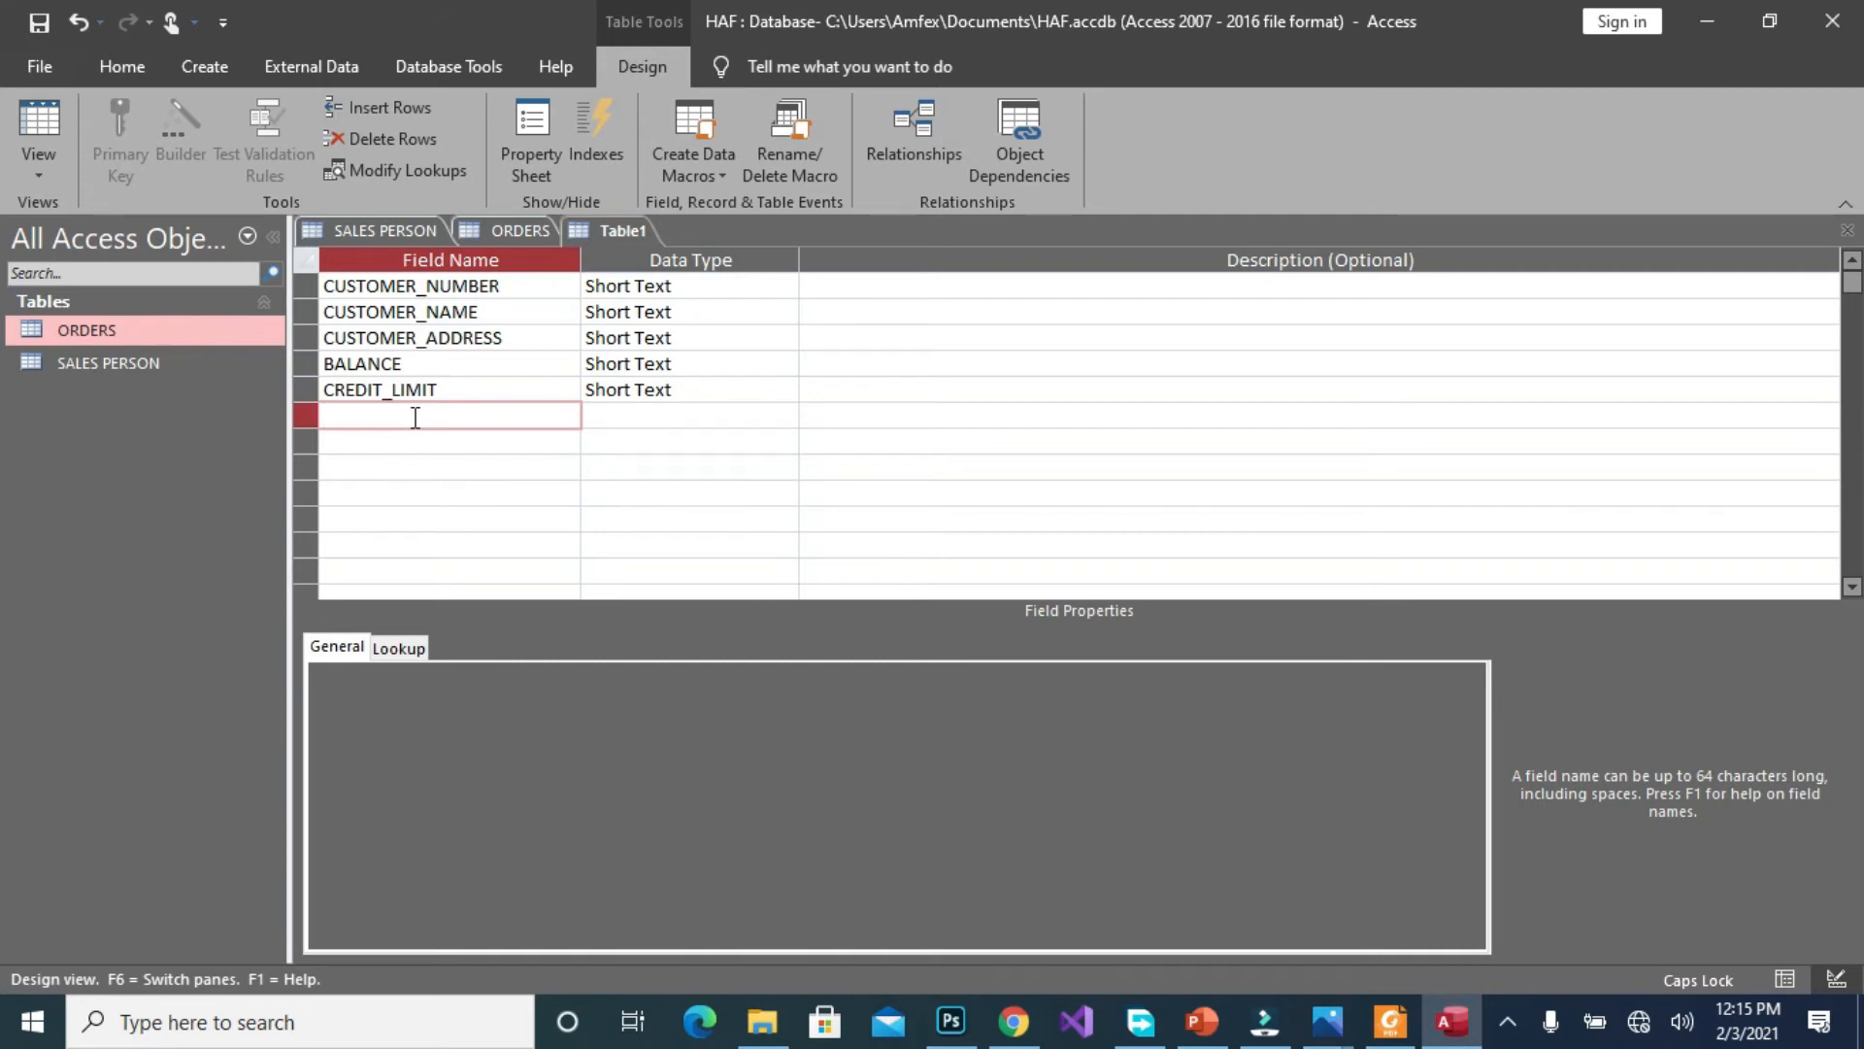
type("SP")
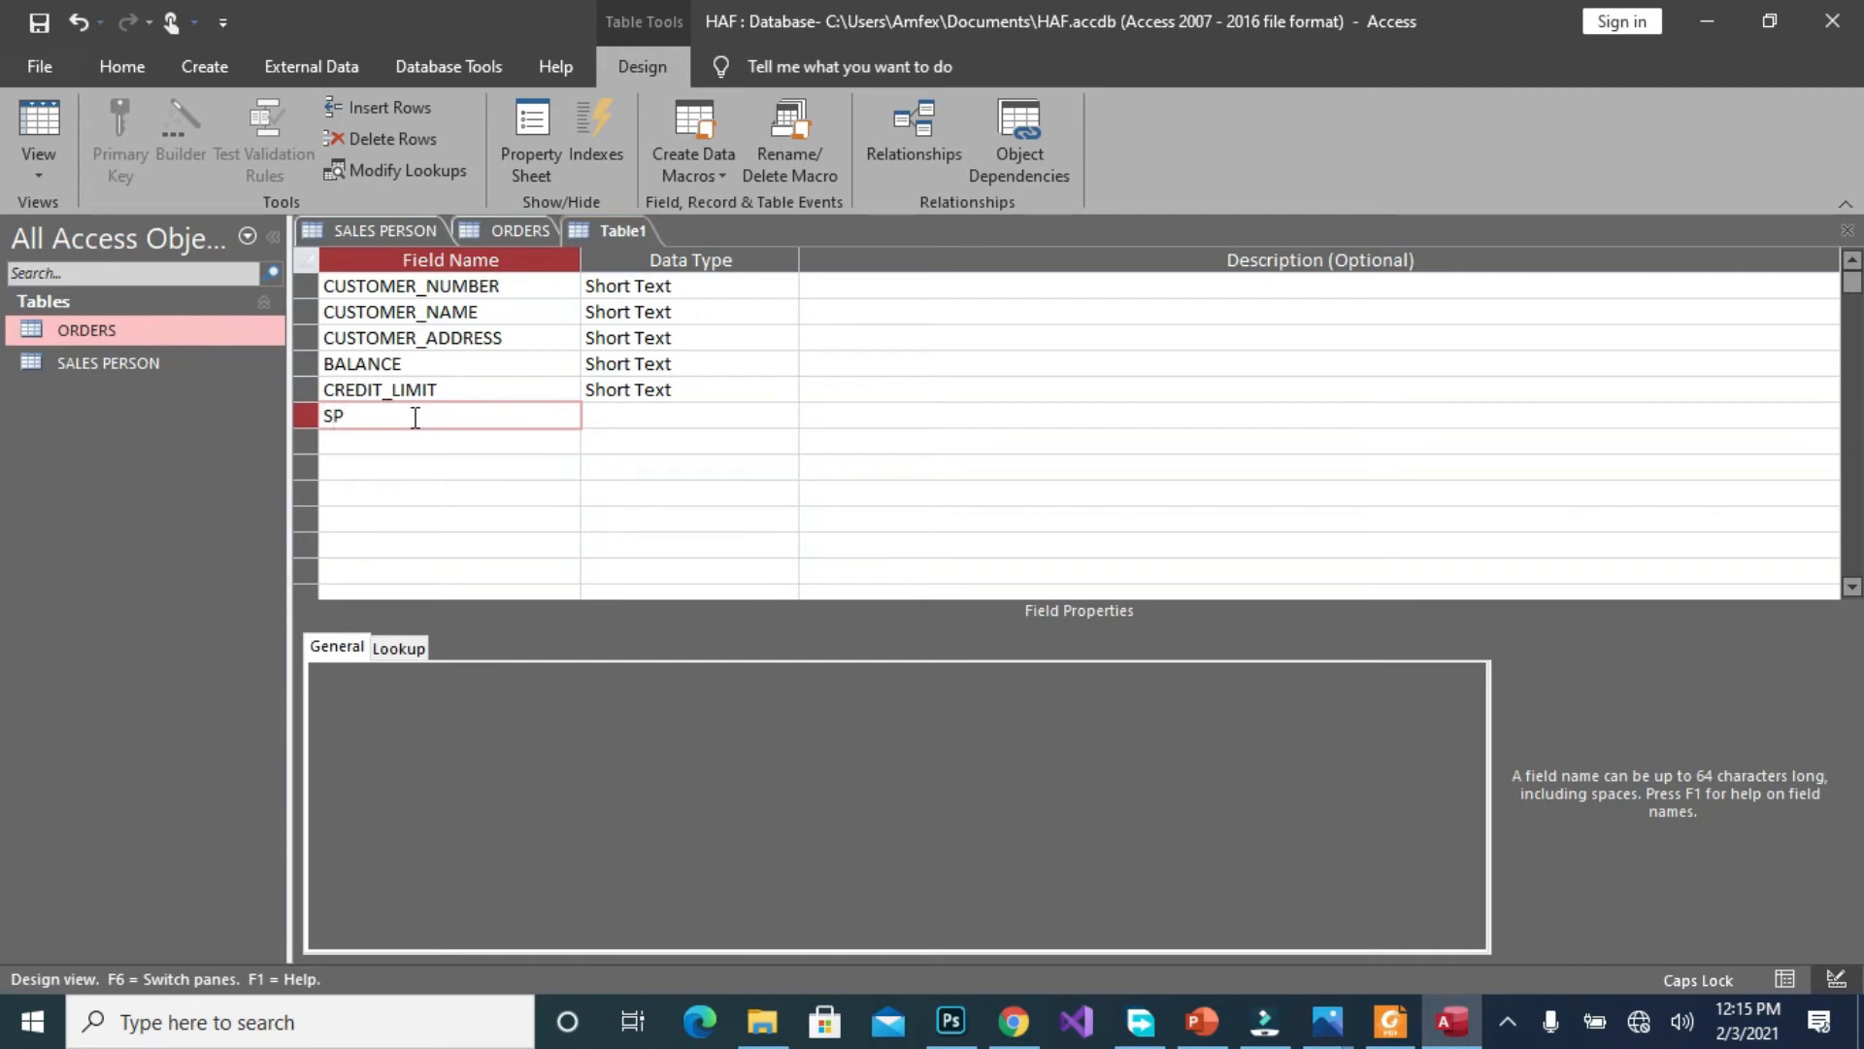
type("_NUM")
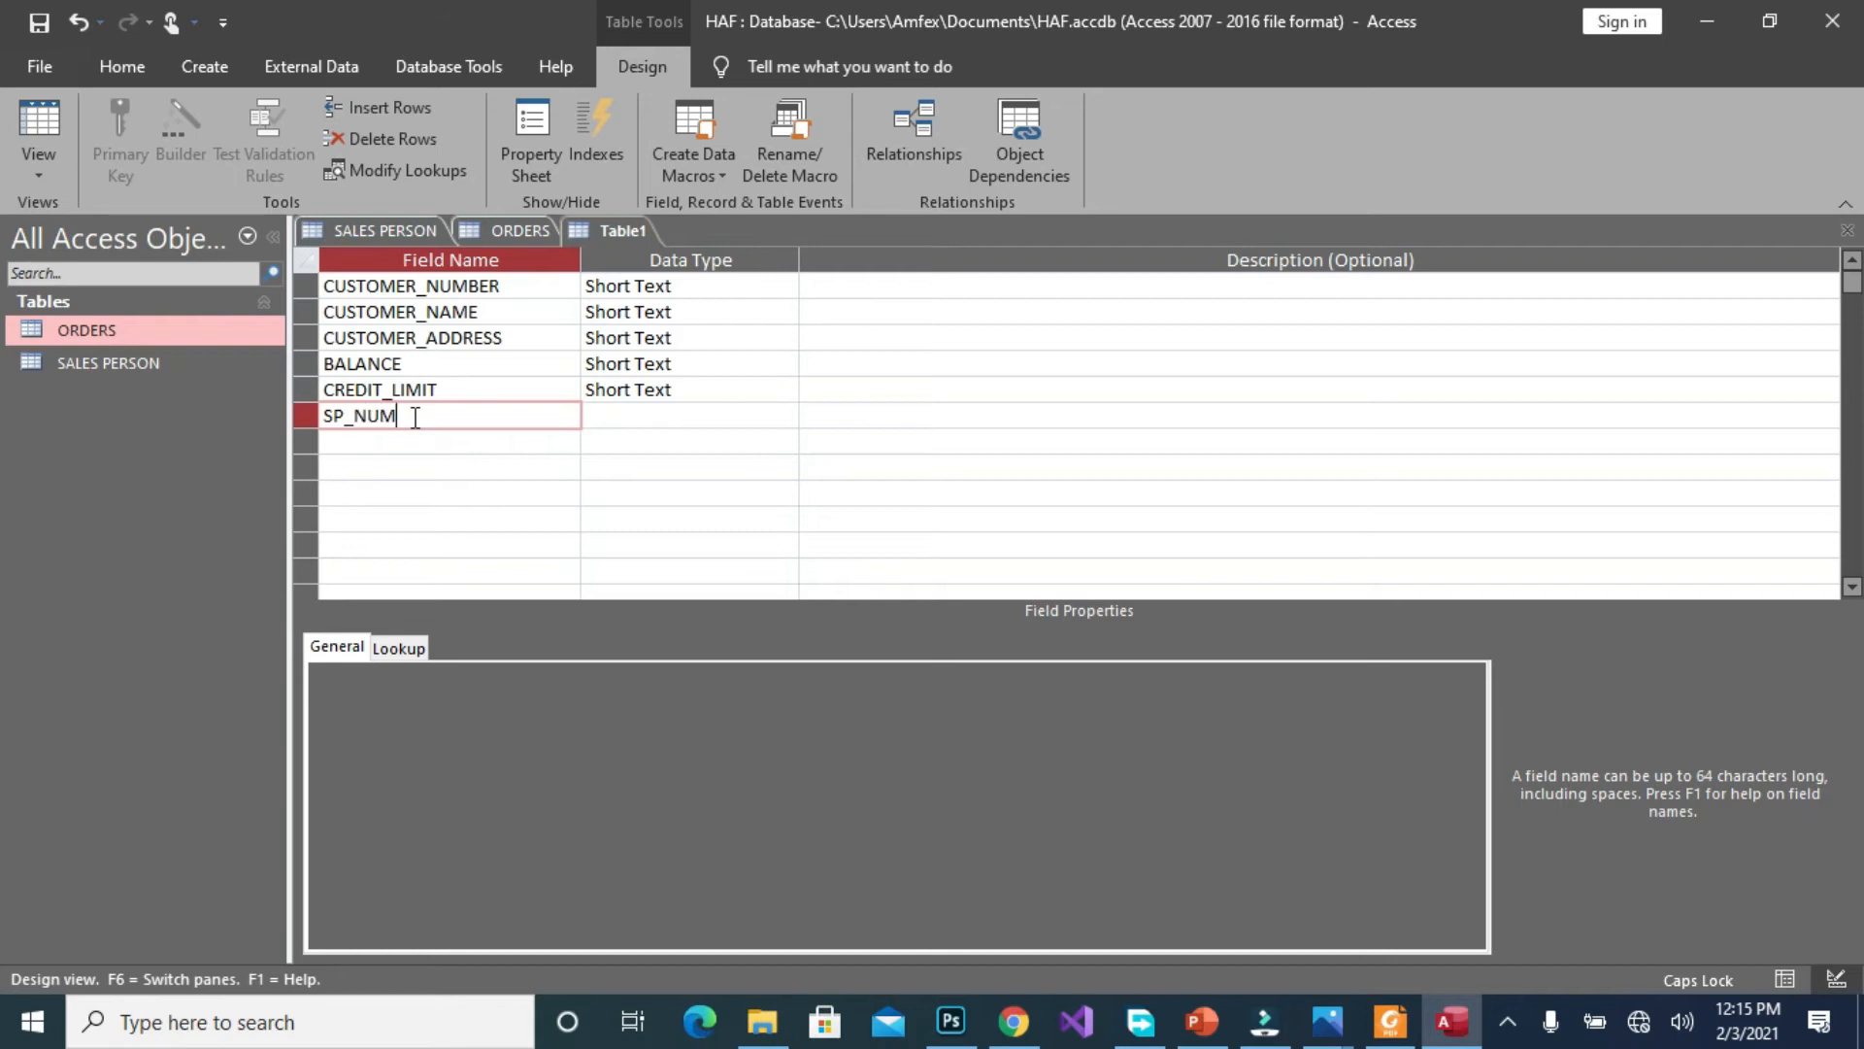
type("BER")
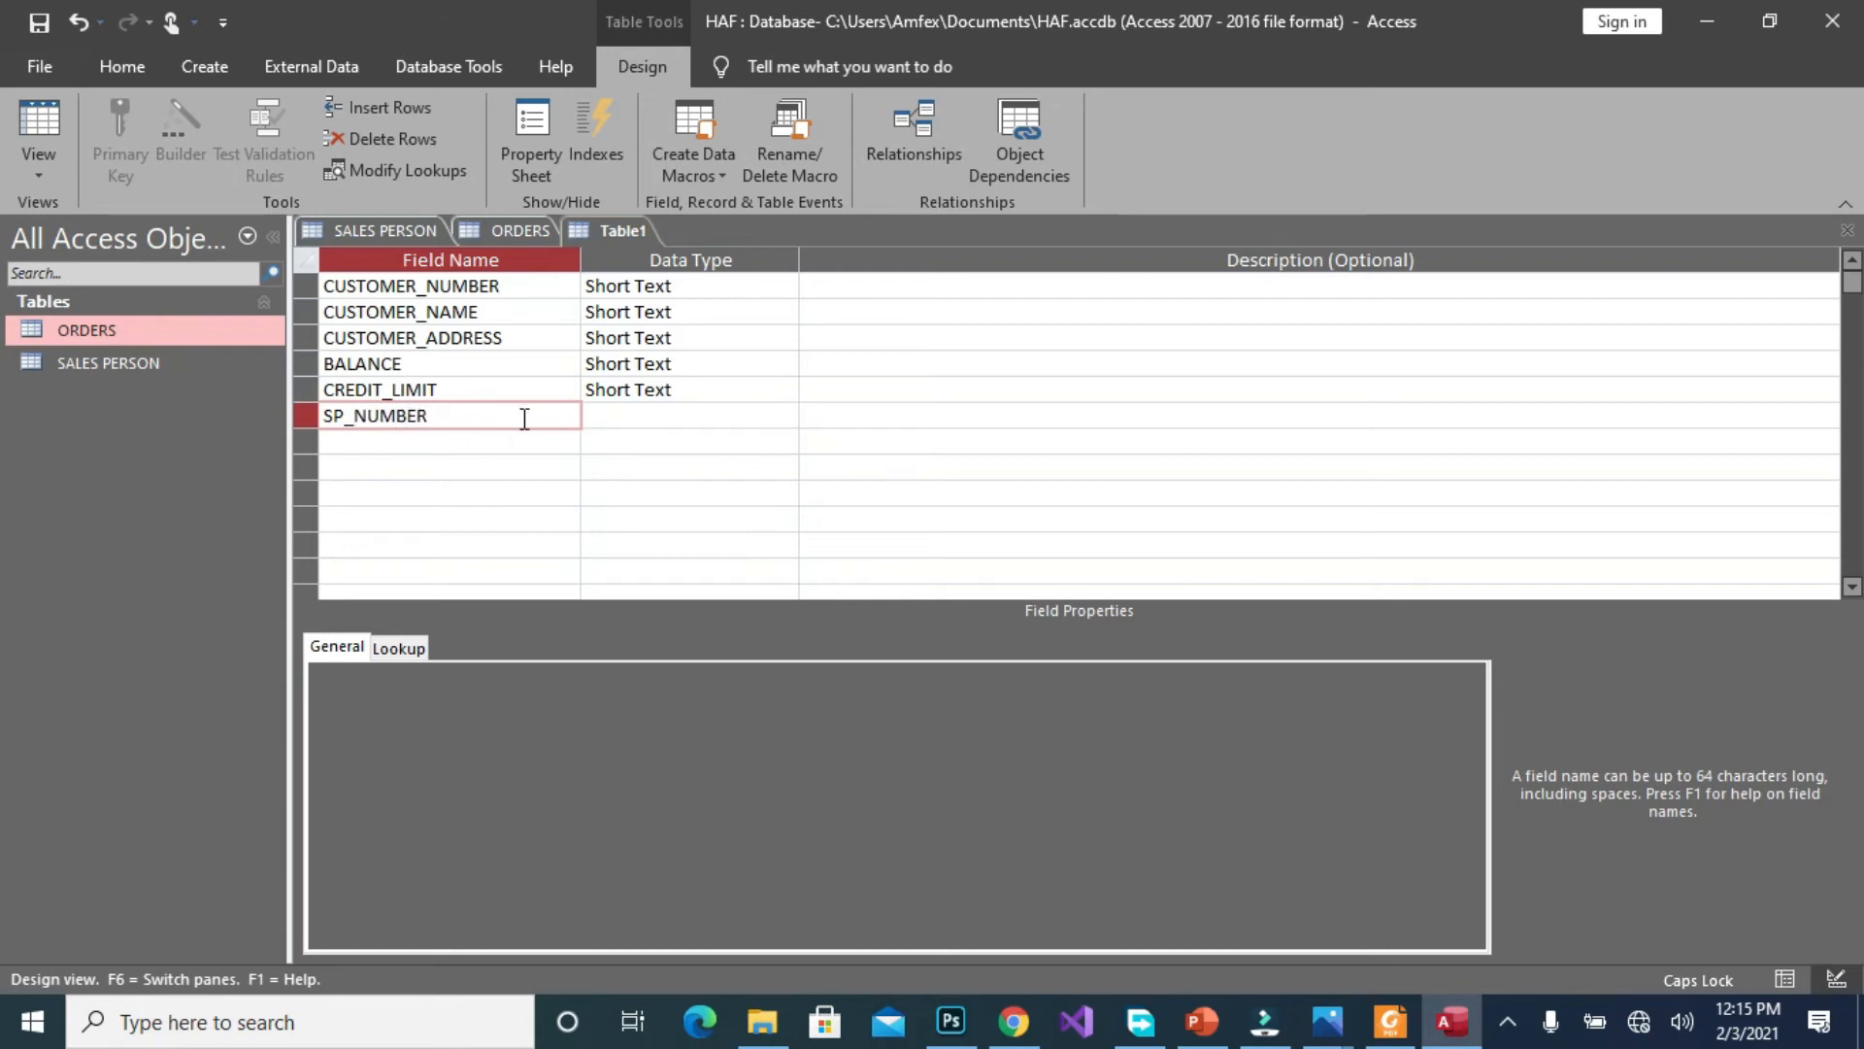
Set SP_NUMBER and CREDIT_LIMIT to Number and CUSTOMER_NUMBER to AutoNumber
left_click(678, 415)
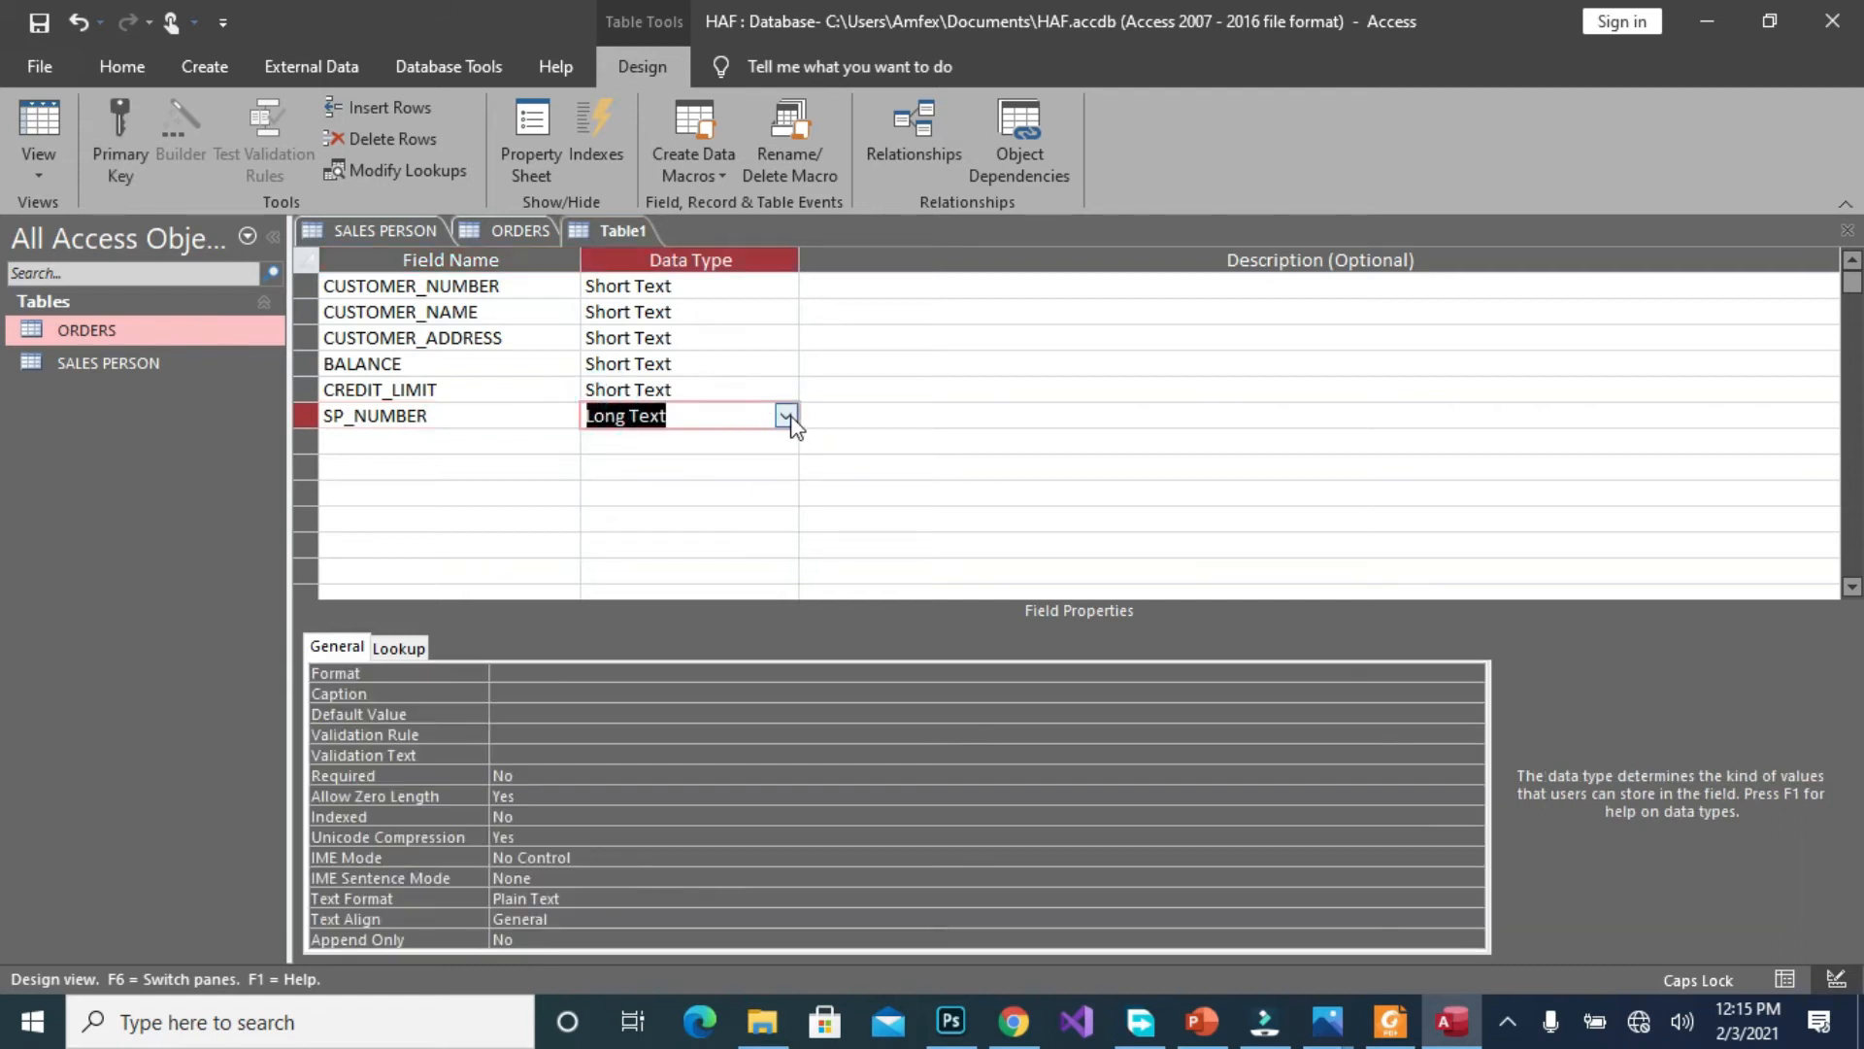
left_click(784, 414)
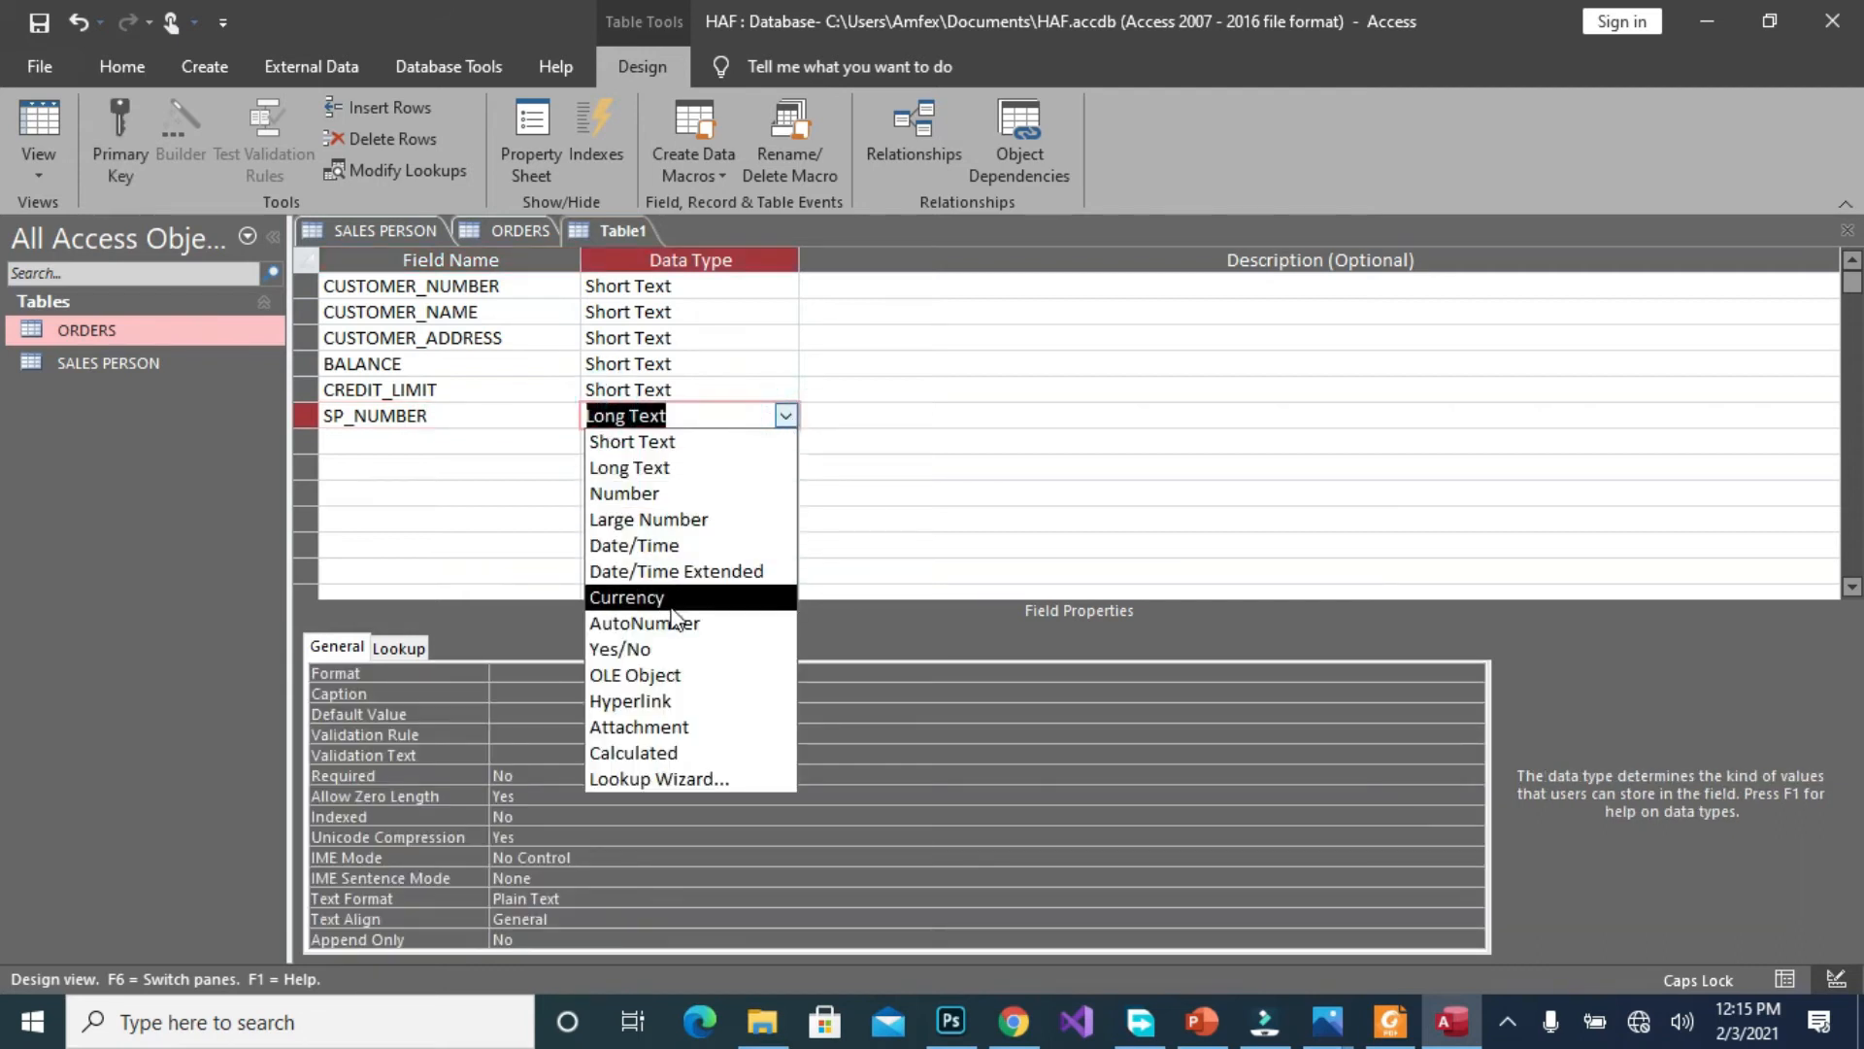
left_click(645, 623)
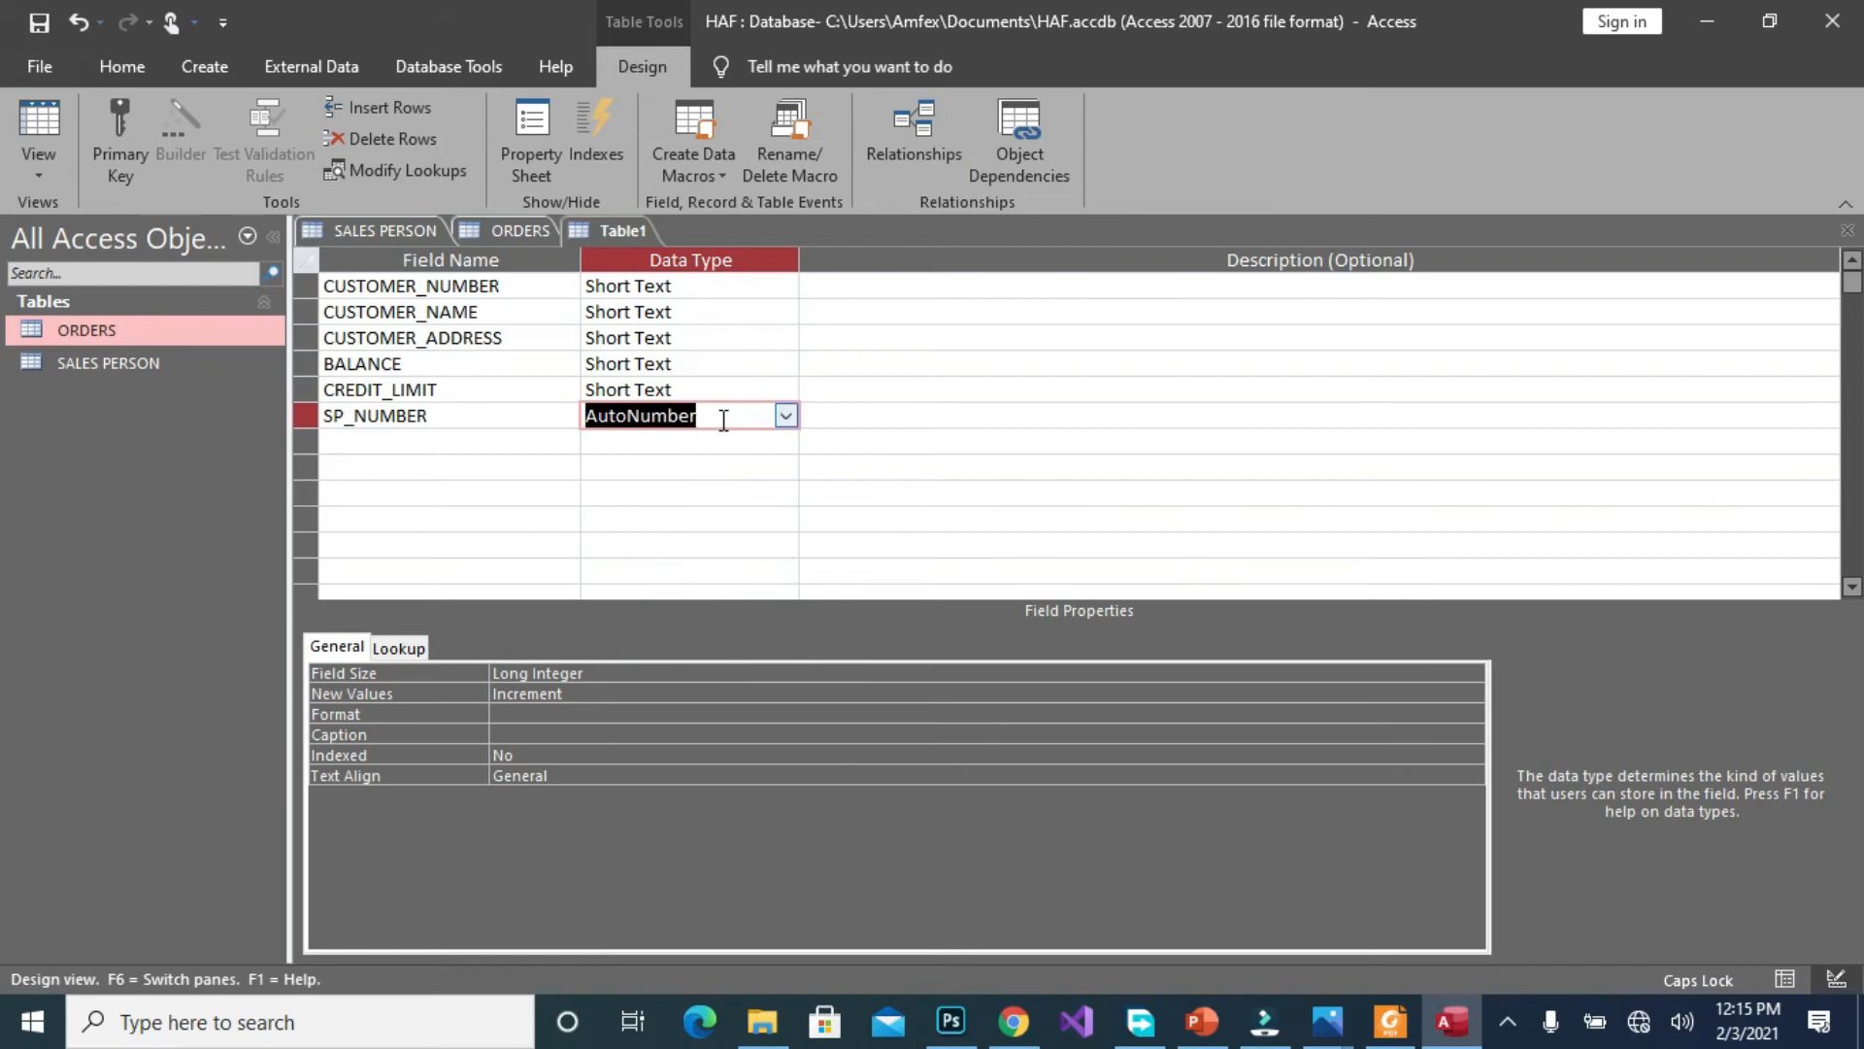
left_click(784, 416)
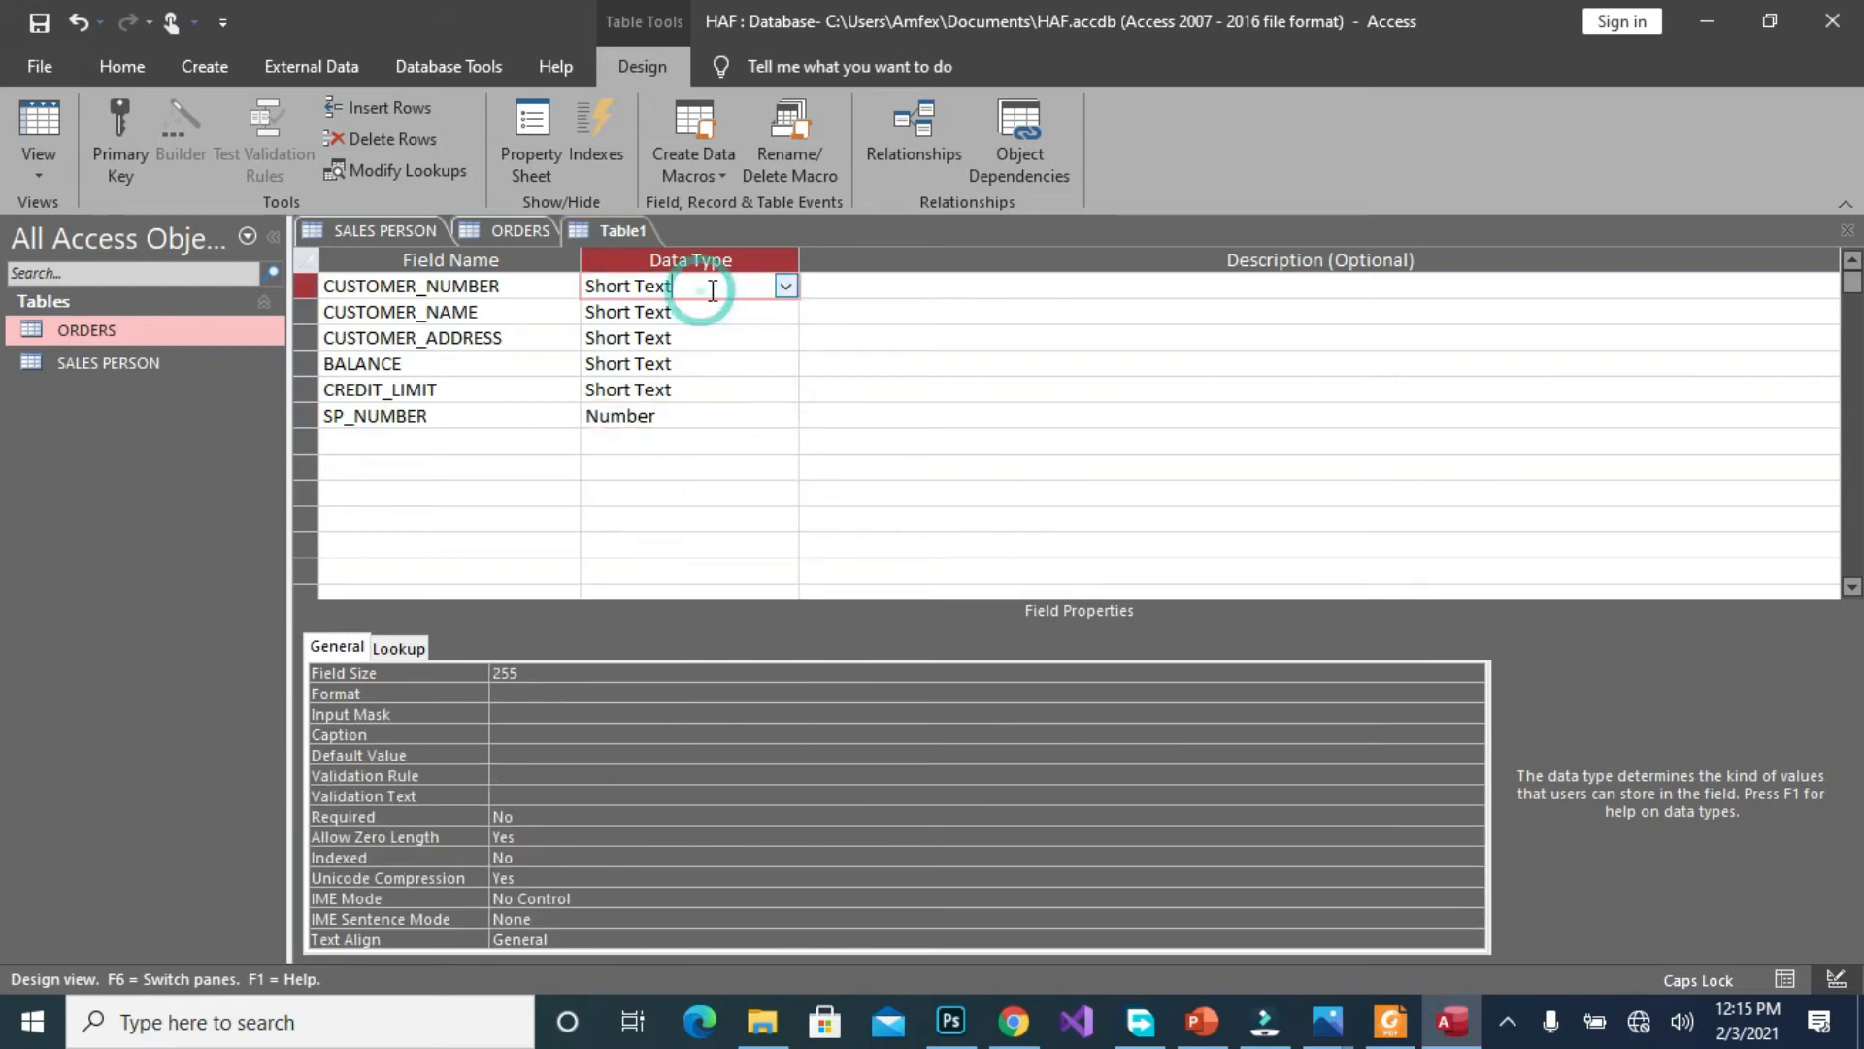
left_click(784, 286)
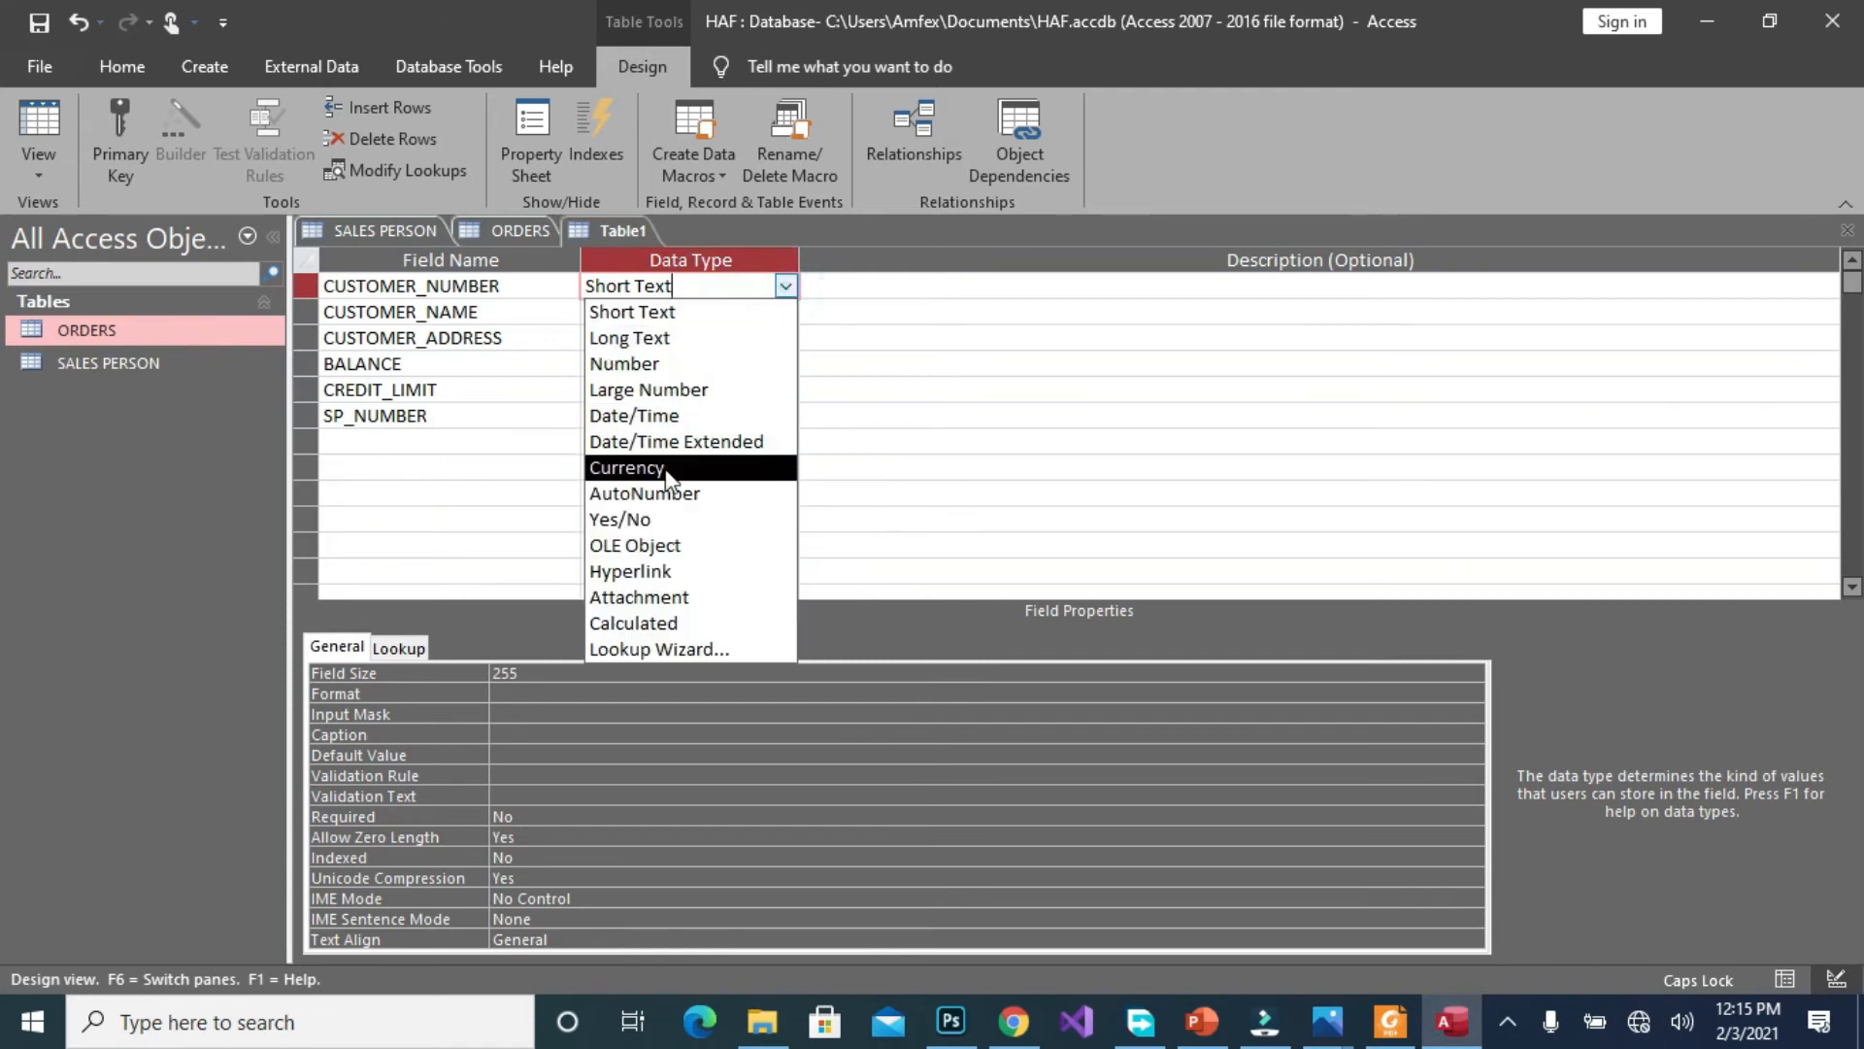
left_click(643, 493)
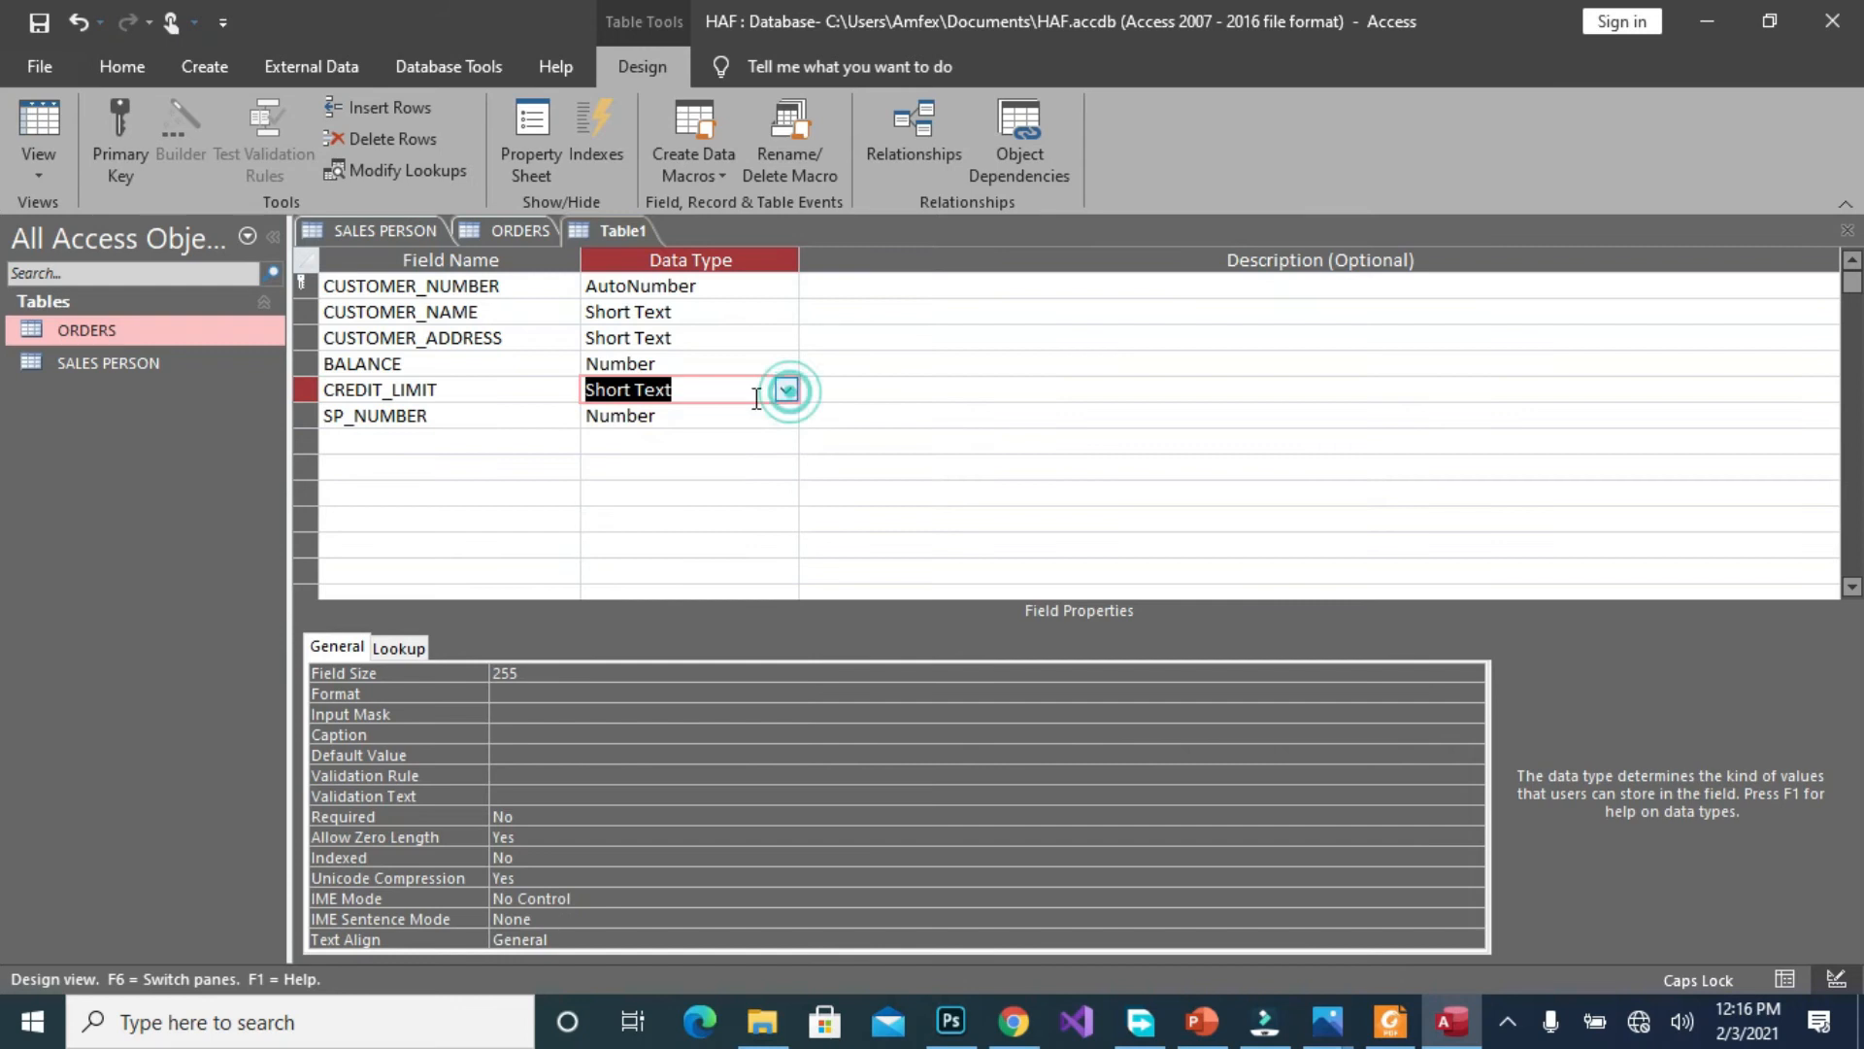
left_click(784, 389)
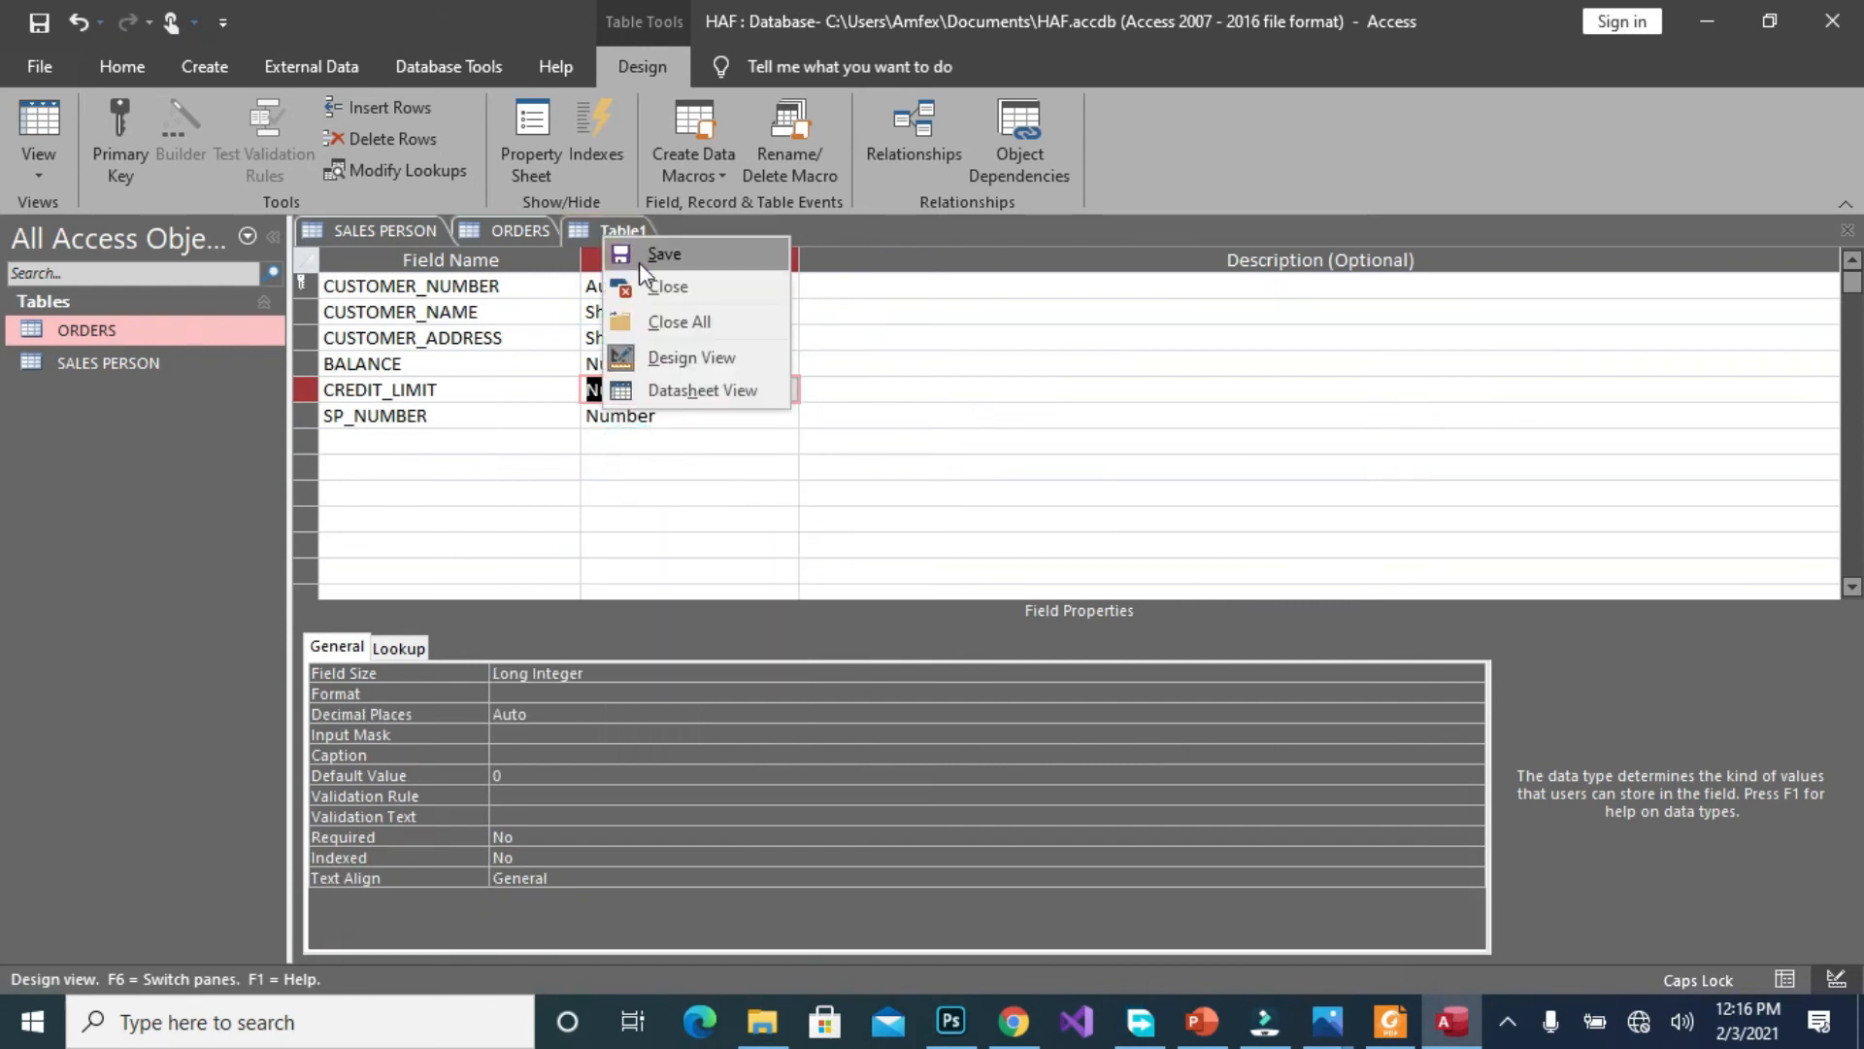
Save the new table under the name CUSTOMER
left_click(663, 254)
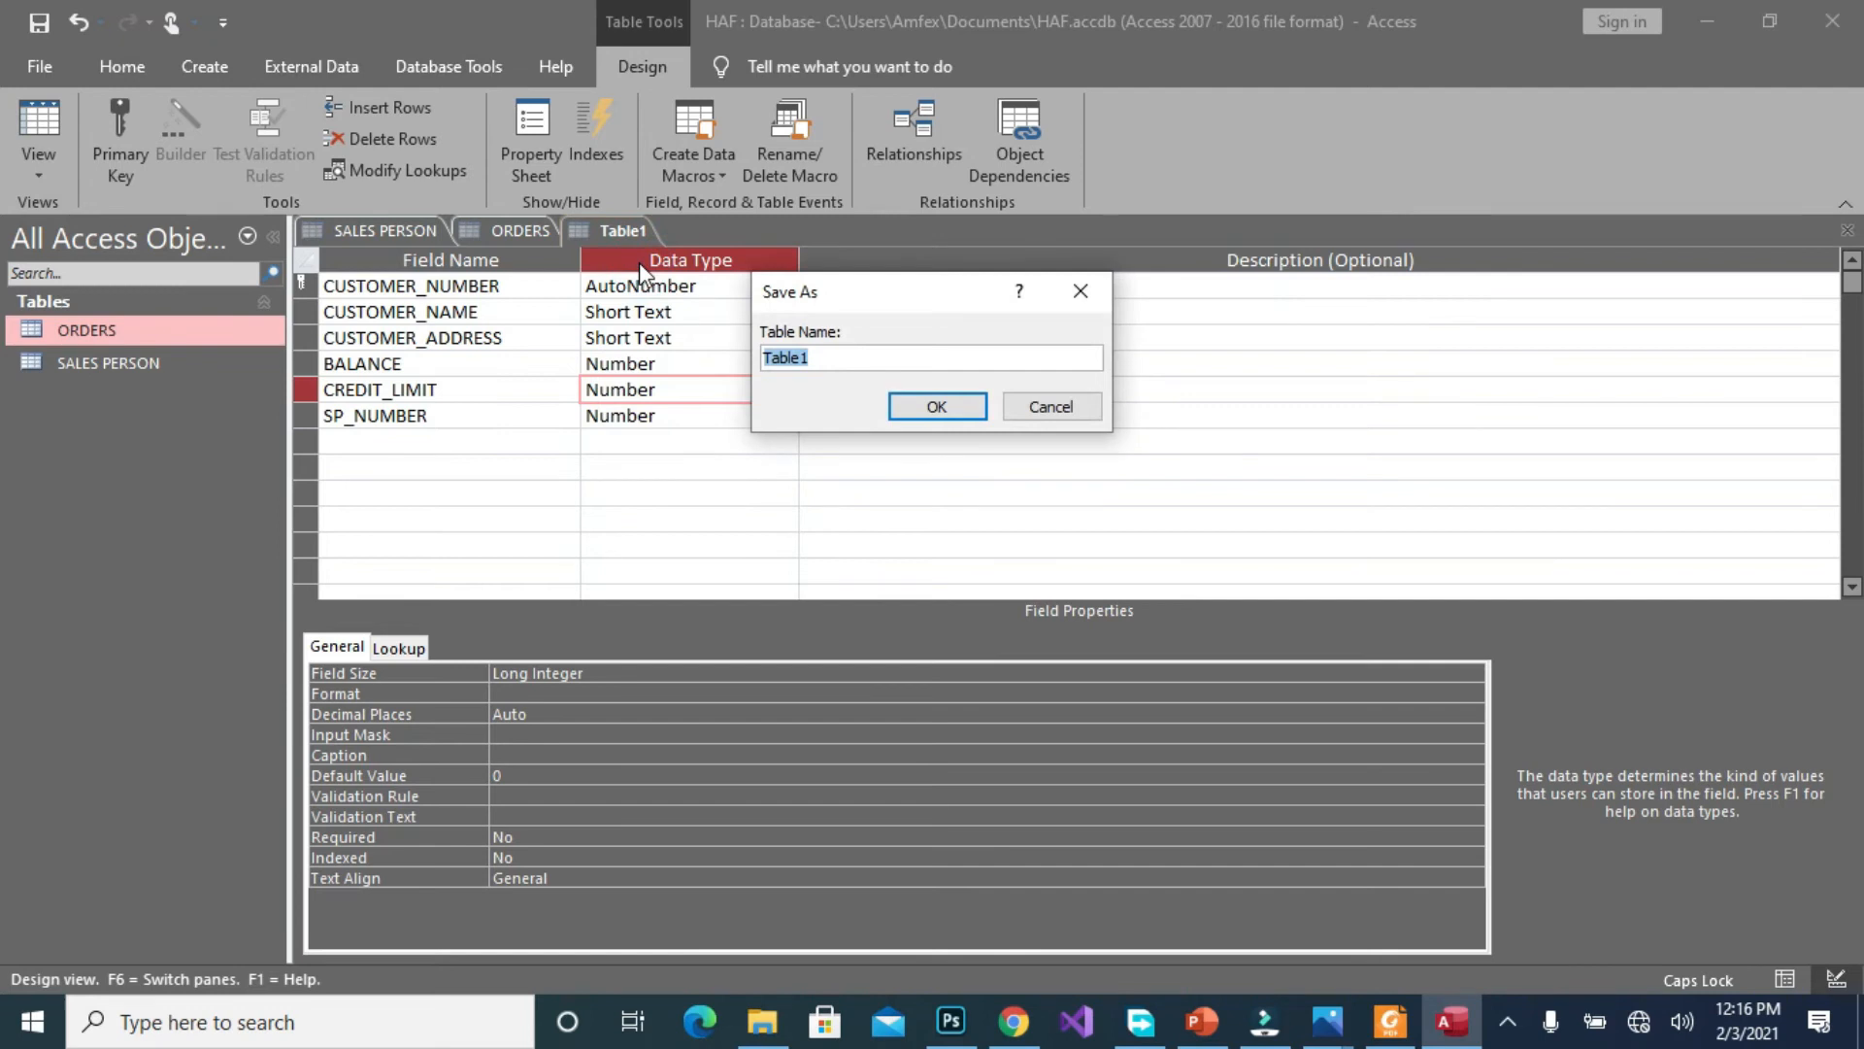
type("CUSTOMER")
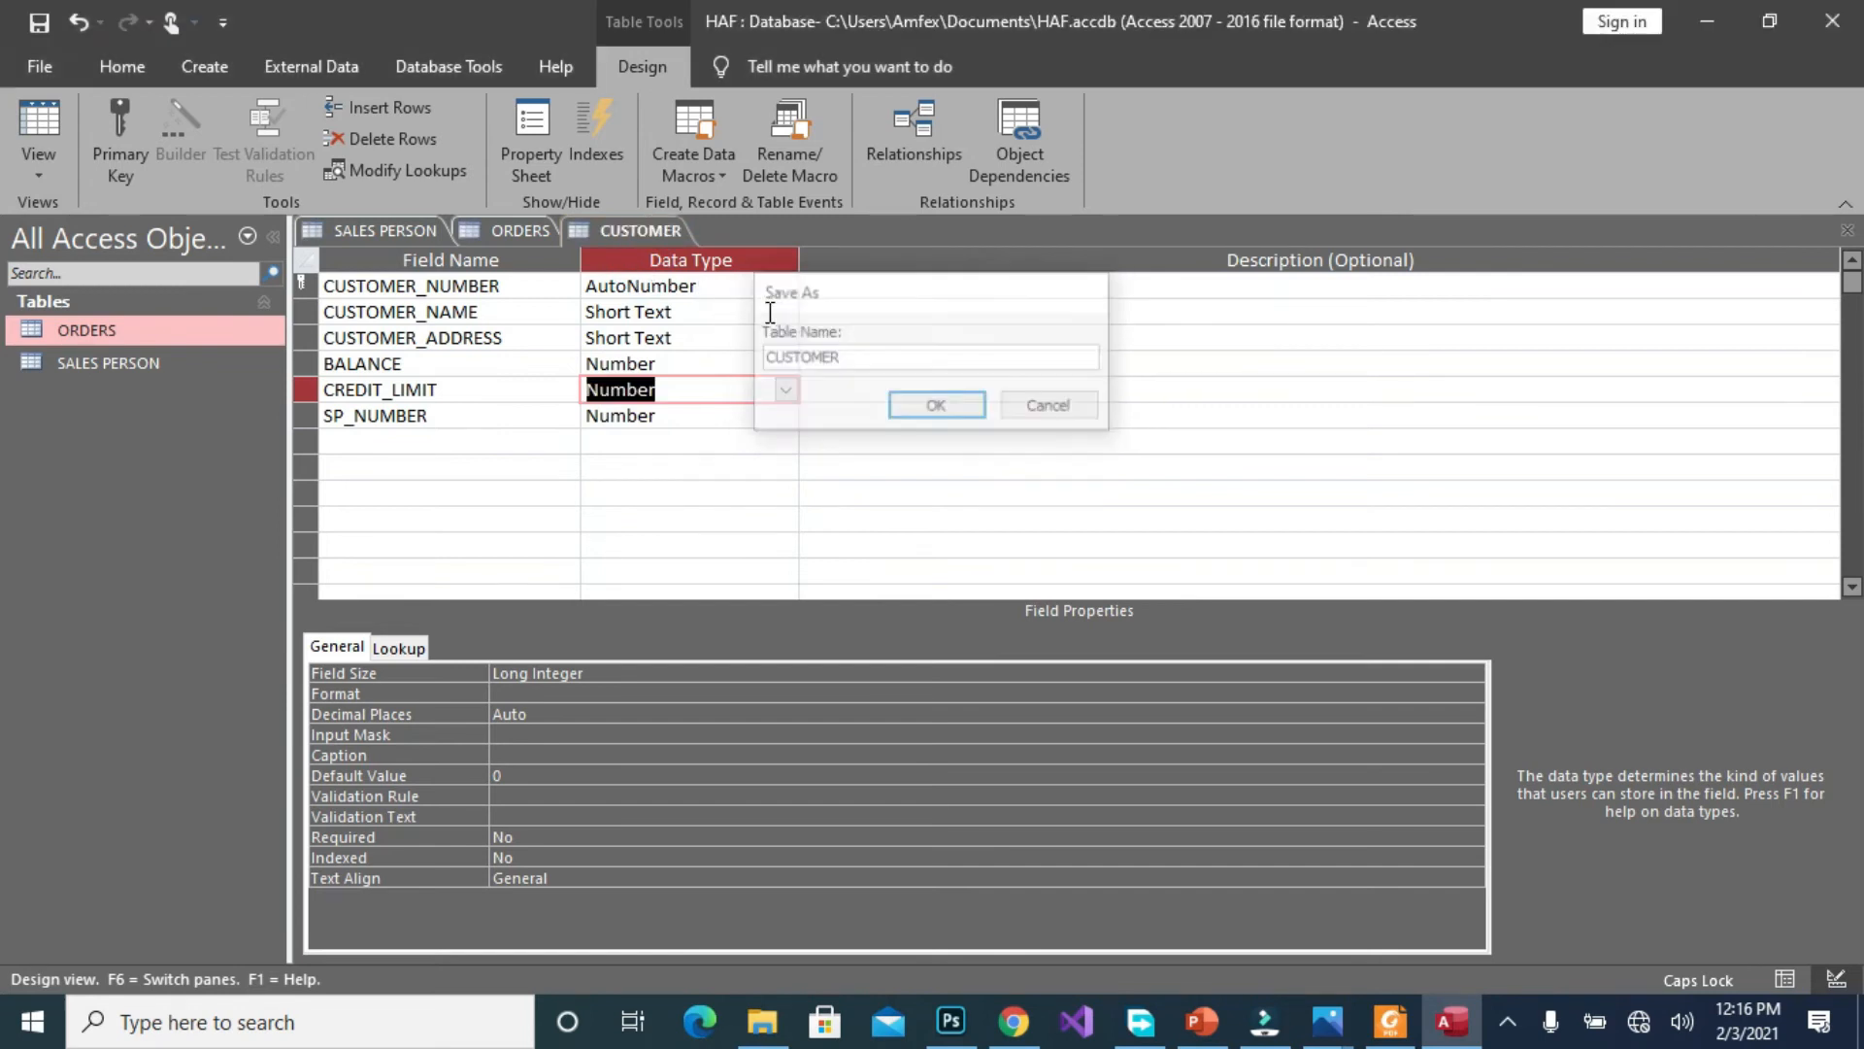
left_click(934, 404)
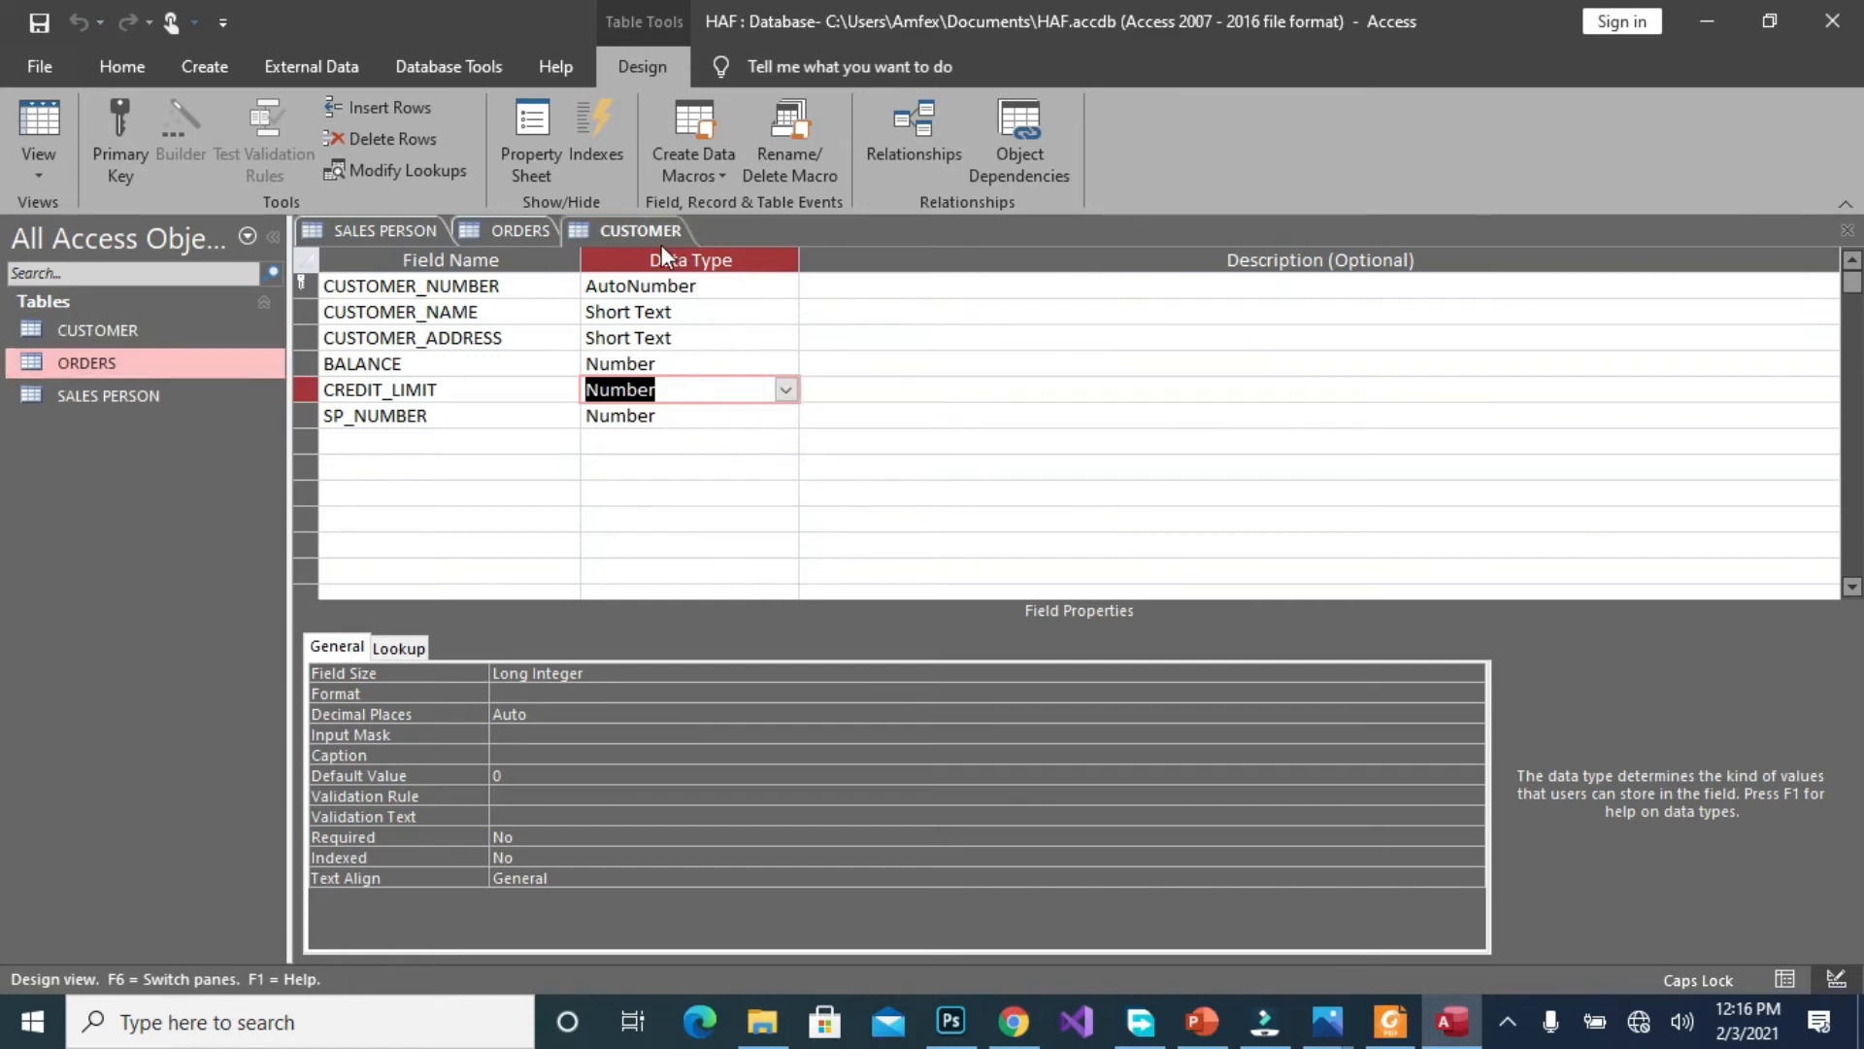
View the CUSTOMER table as a datasheet, then switch to the ORDERS table
left_click(38, 131)
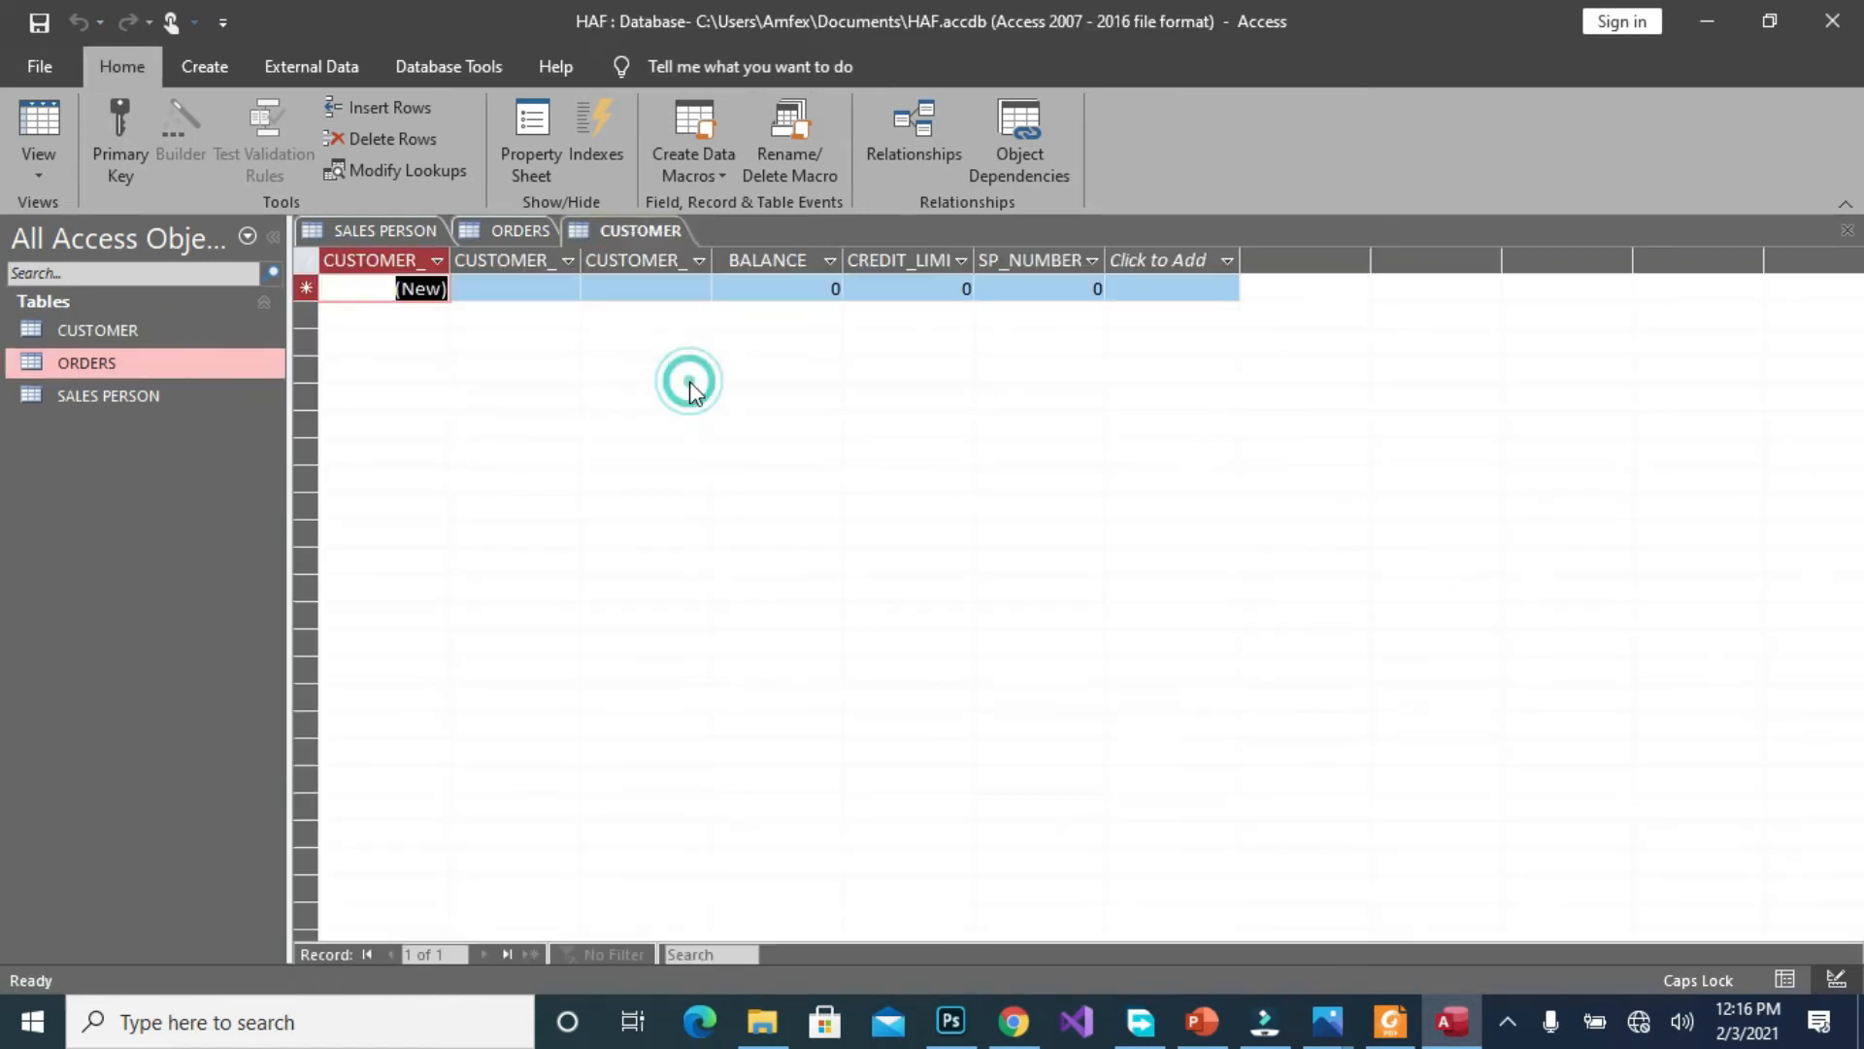
left_click(646, 287)
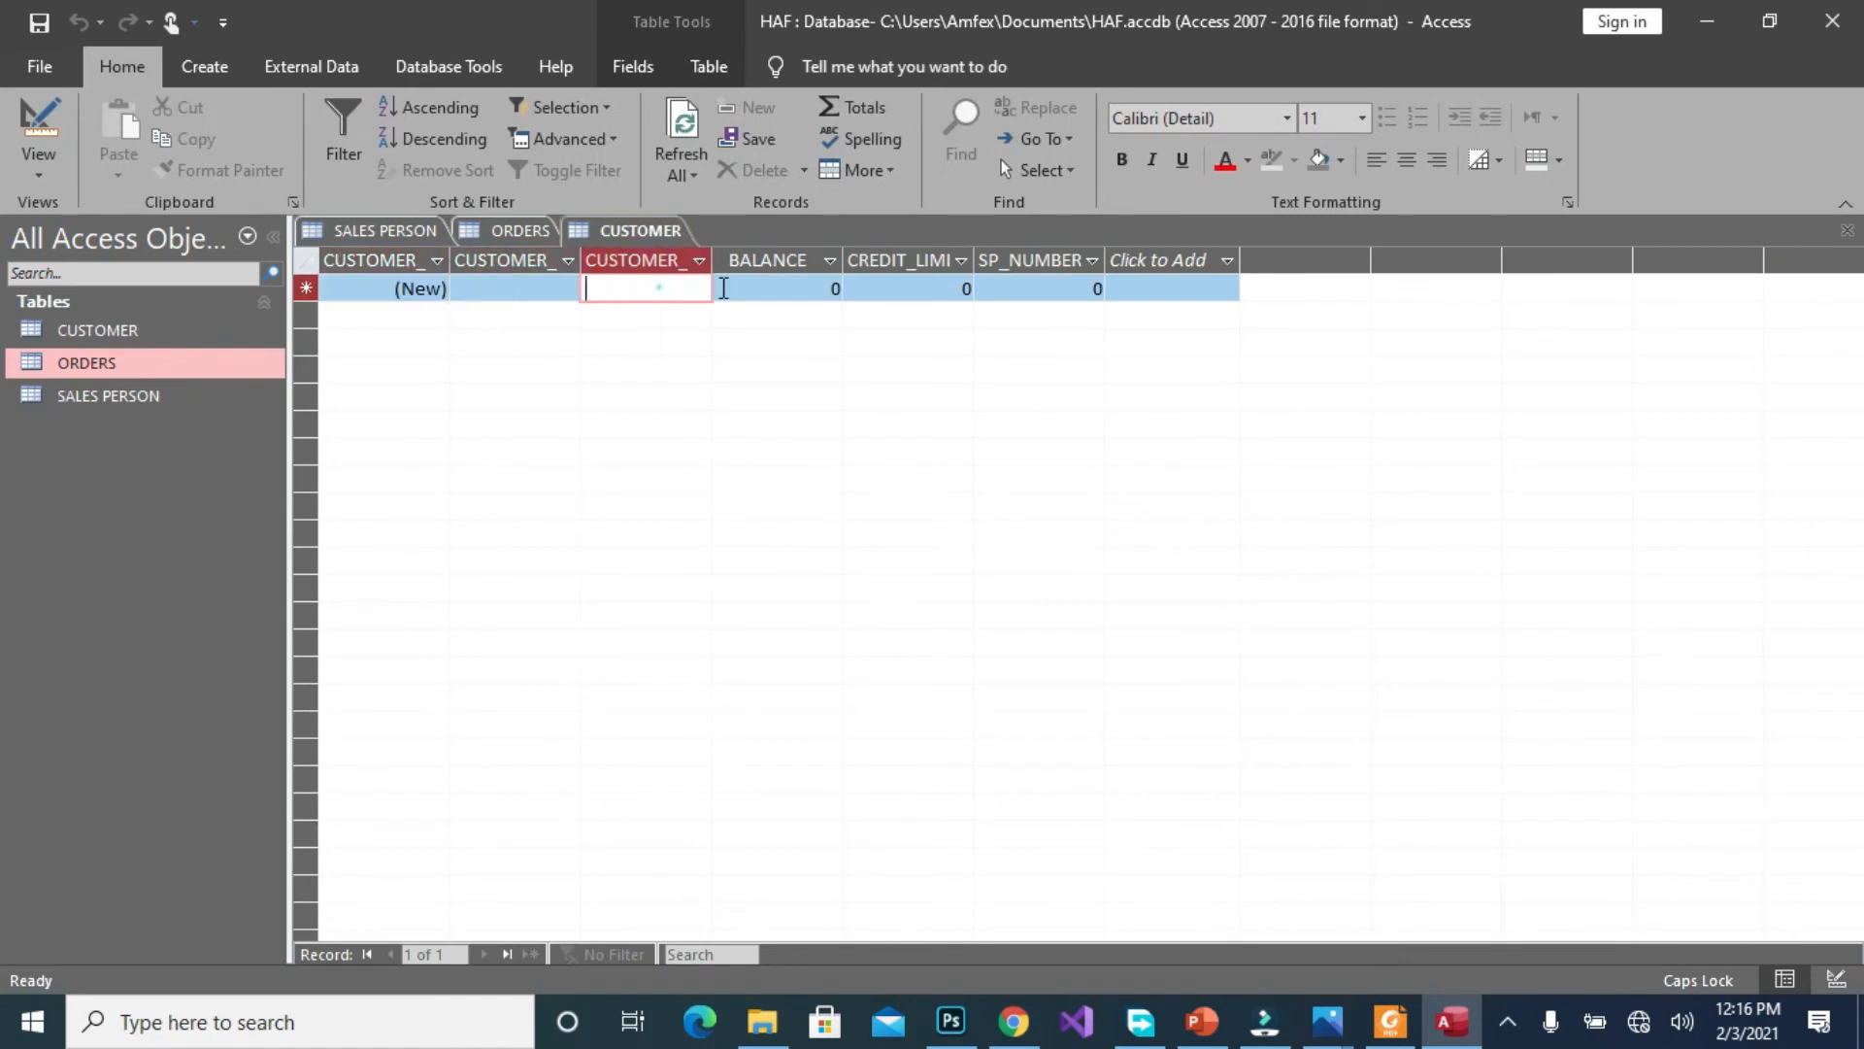
left_click(519, 229)
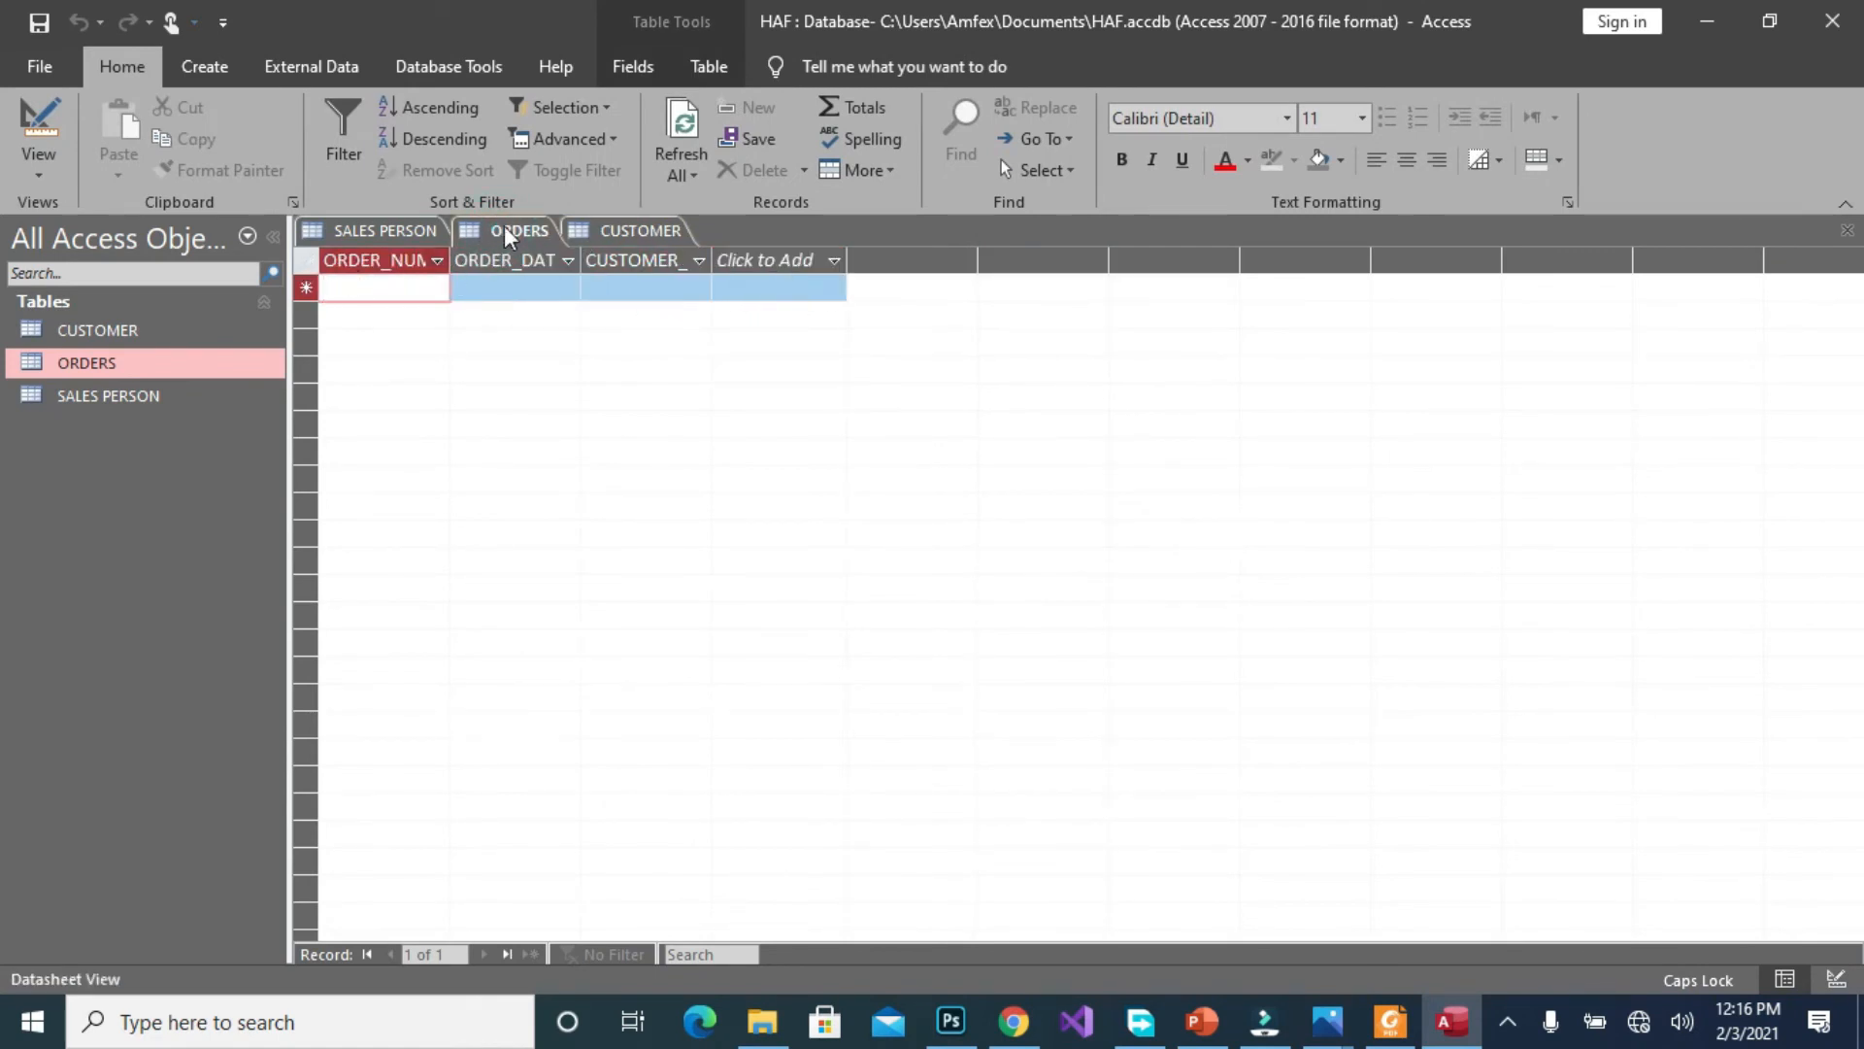
right_click(505, 229)
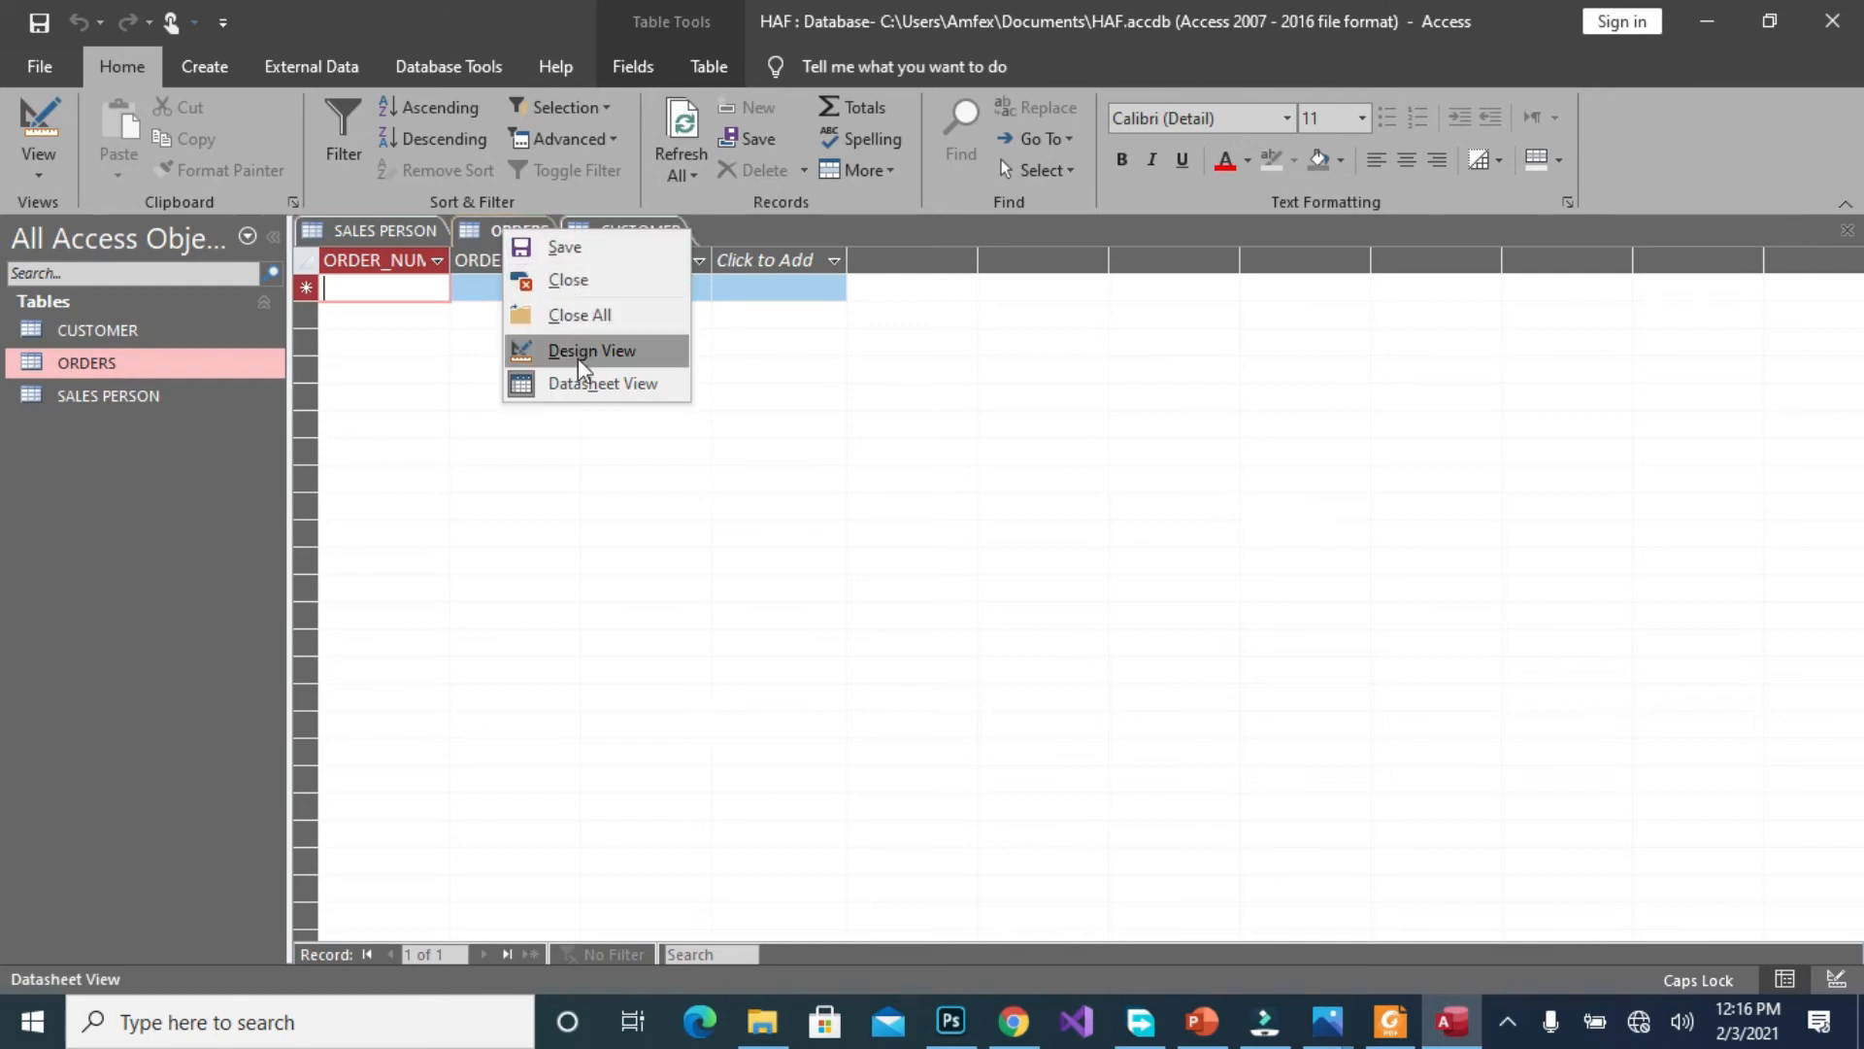
left_click(591, 350)
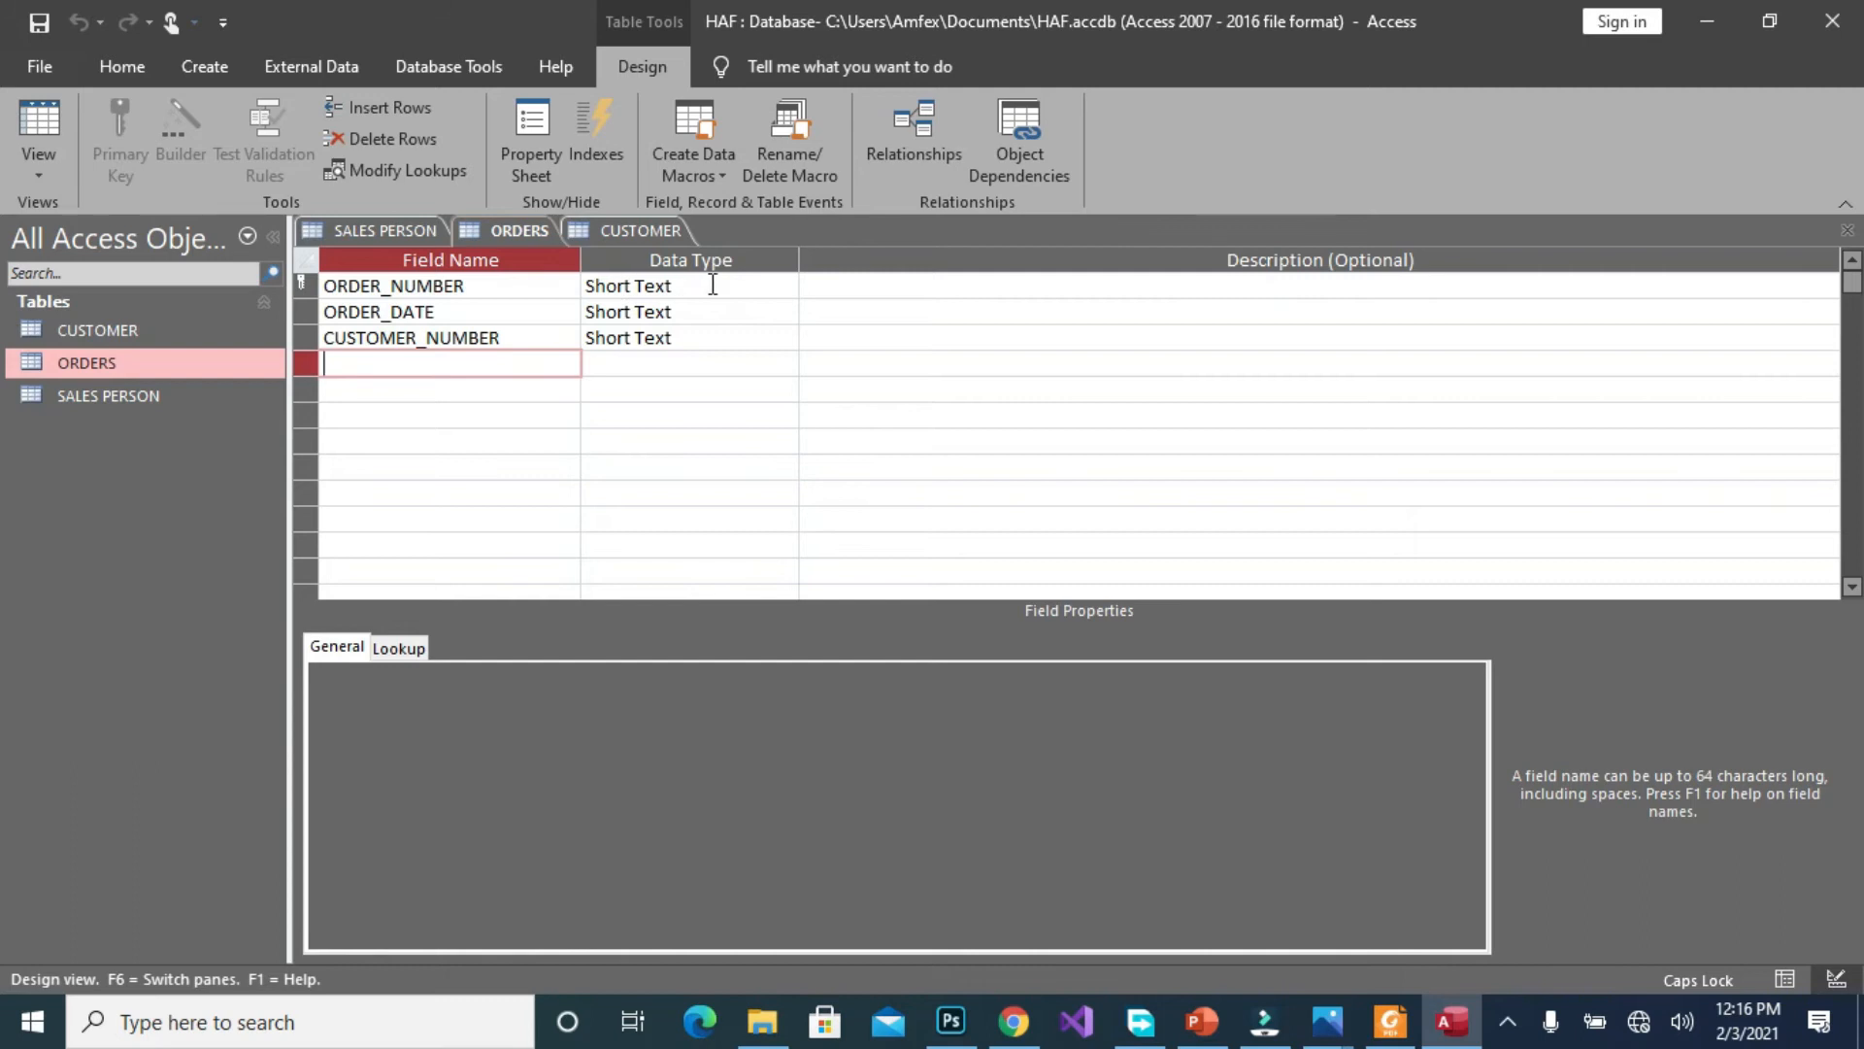
left_click(784, 285)
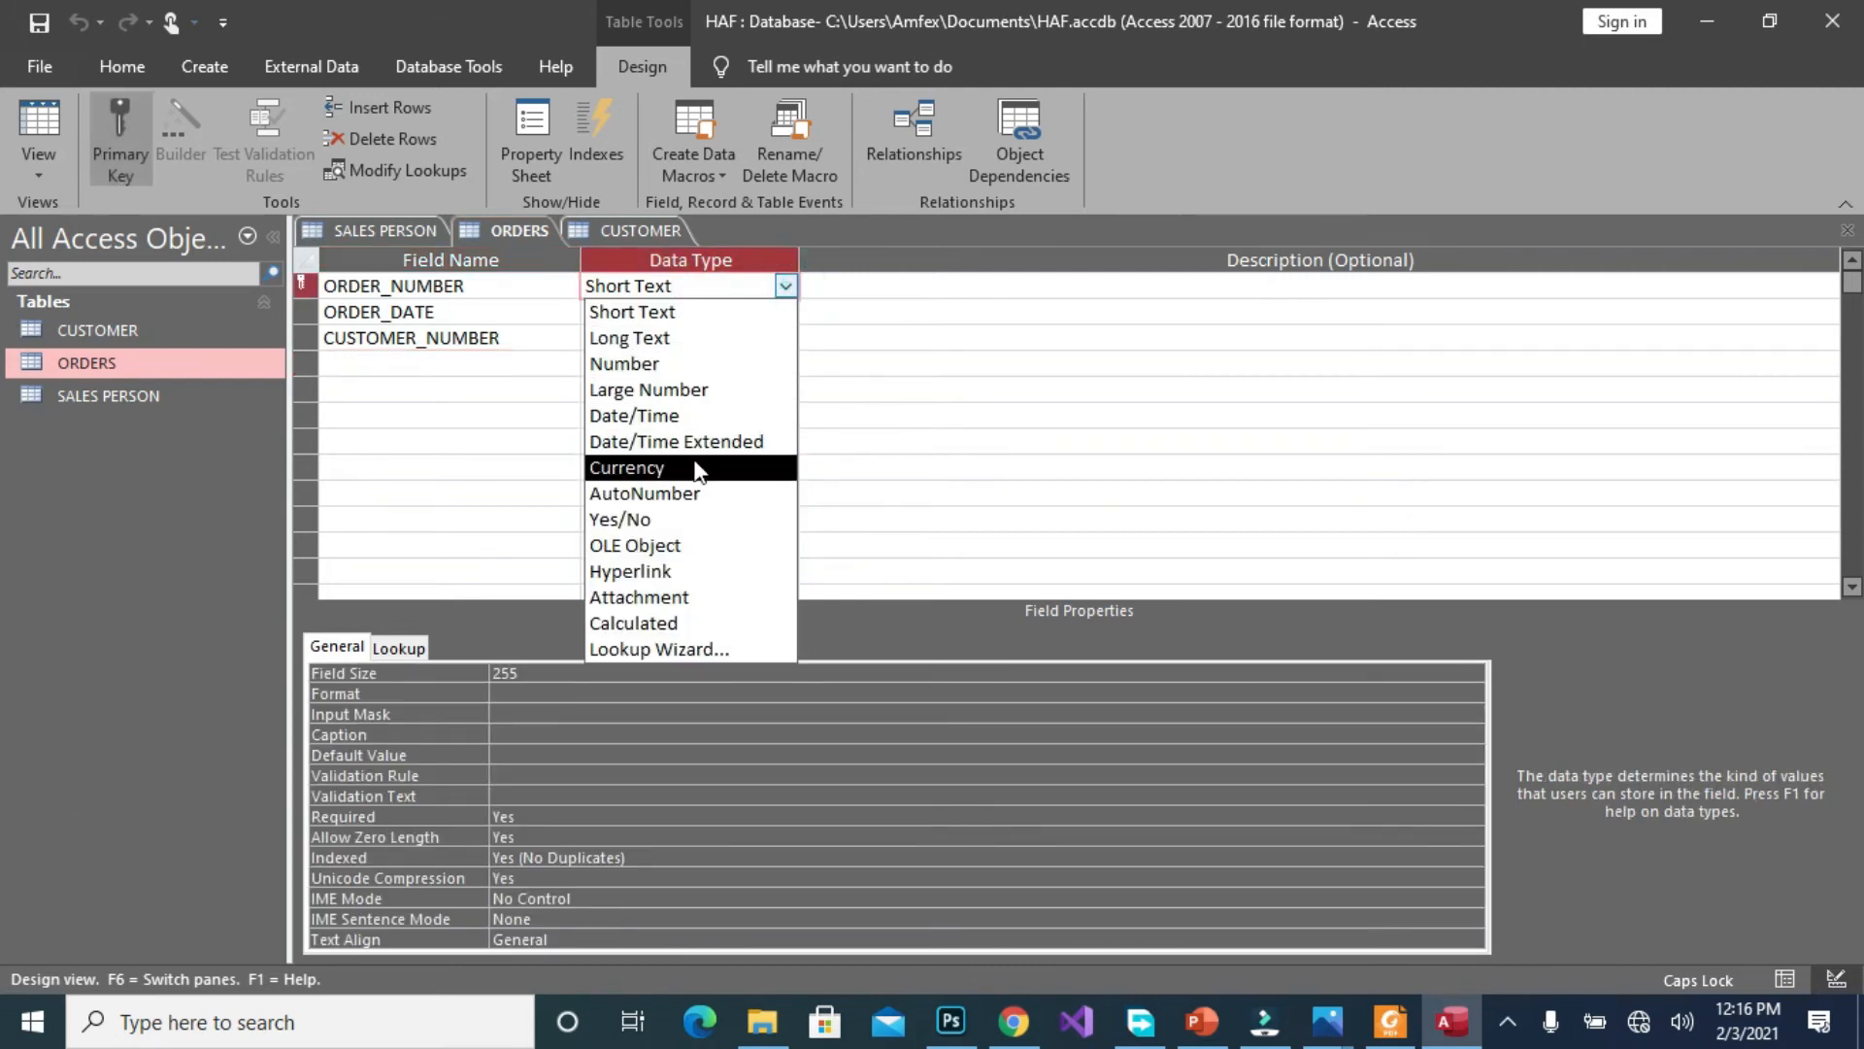
left_click(645, 493)
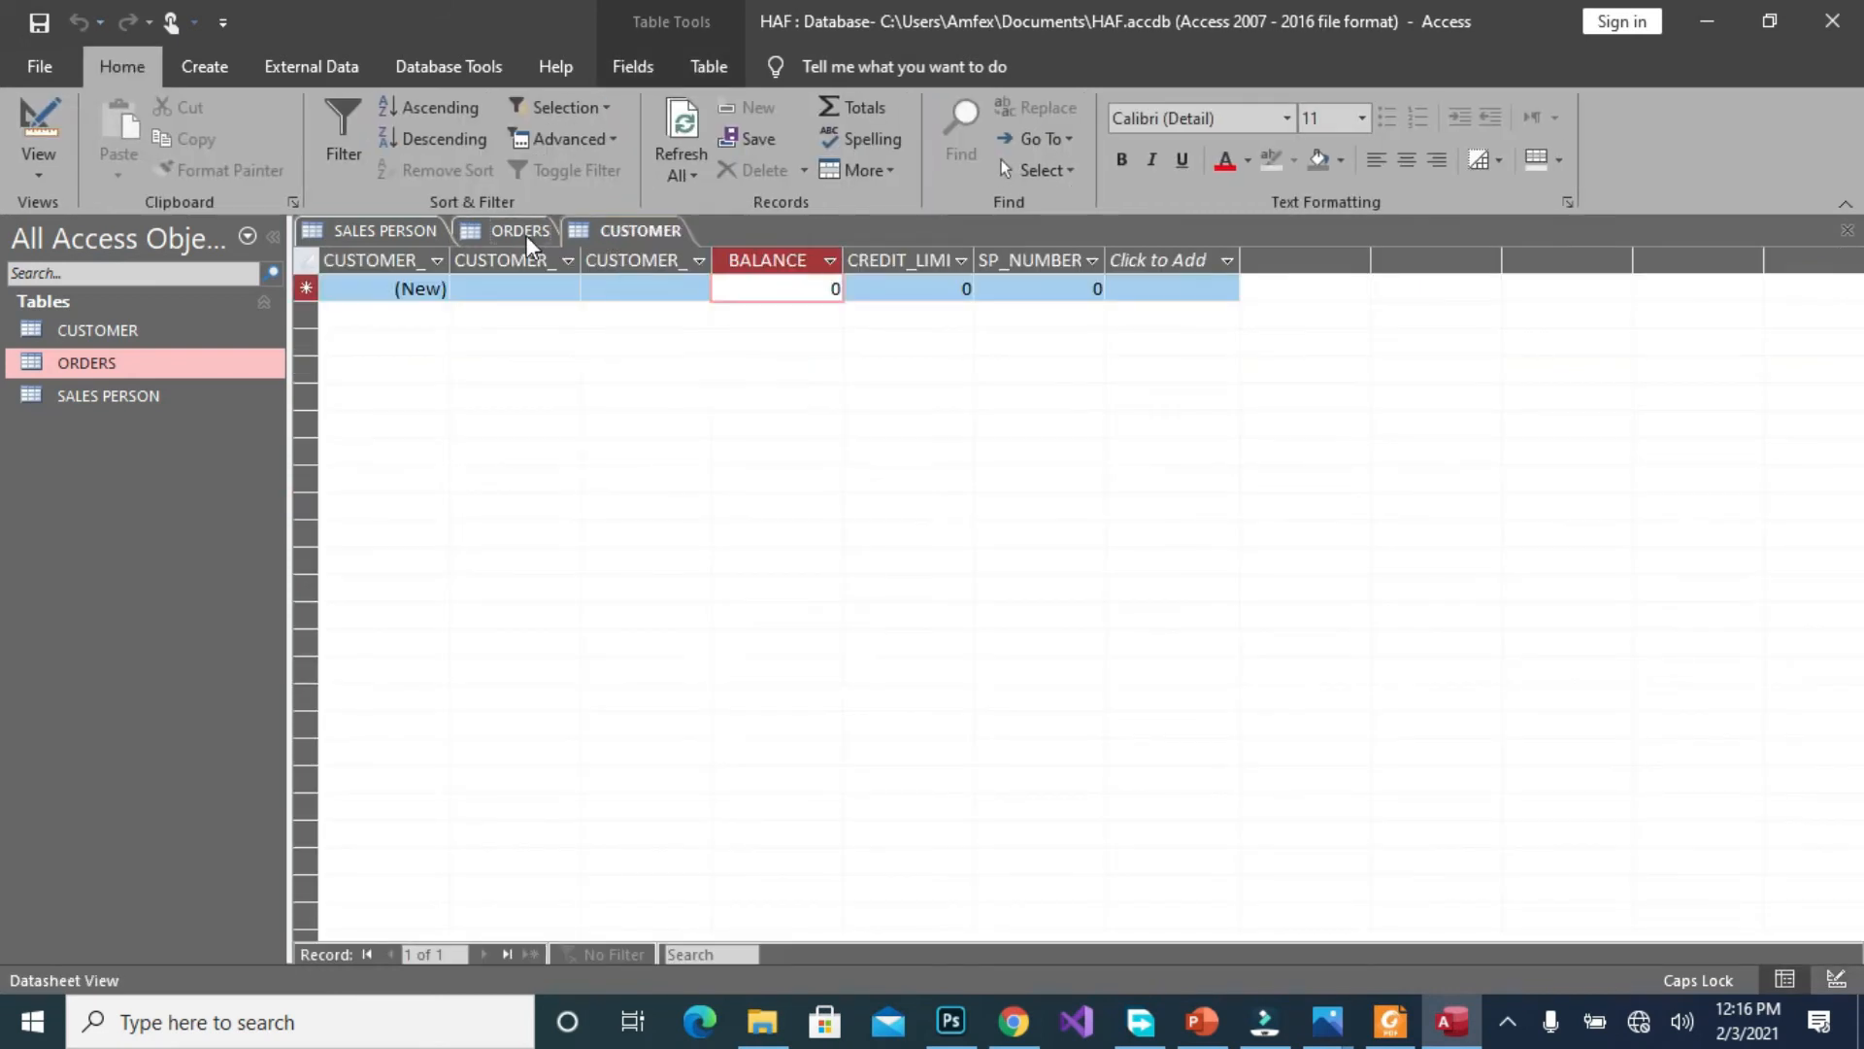
right_click(519, 231)
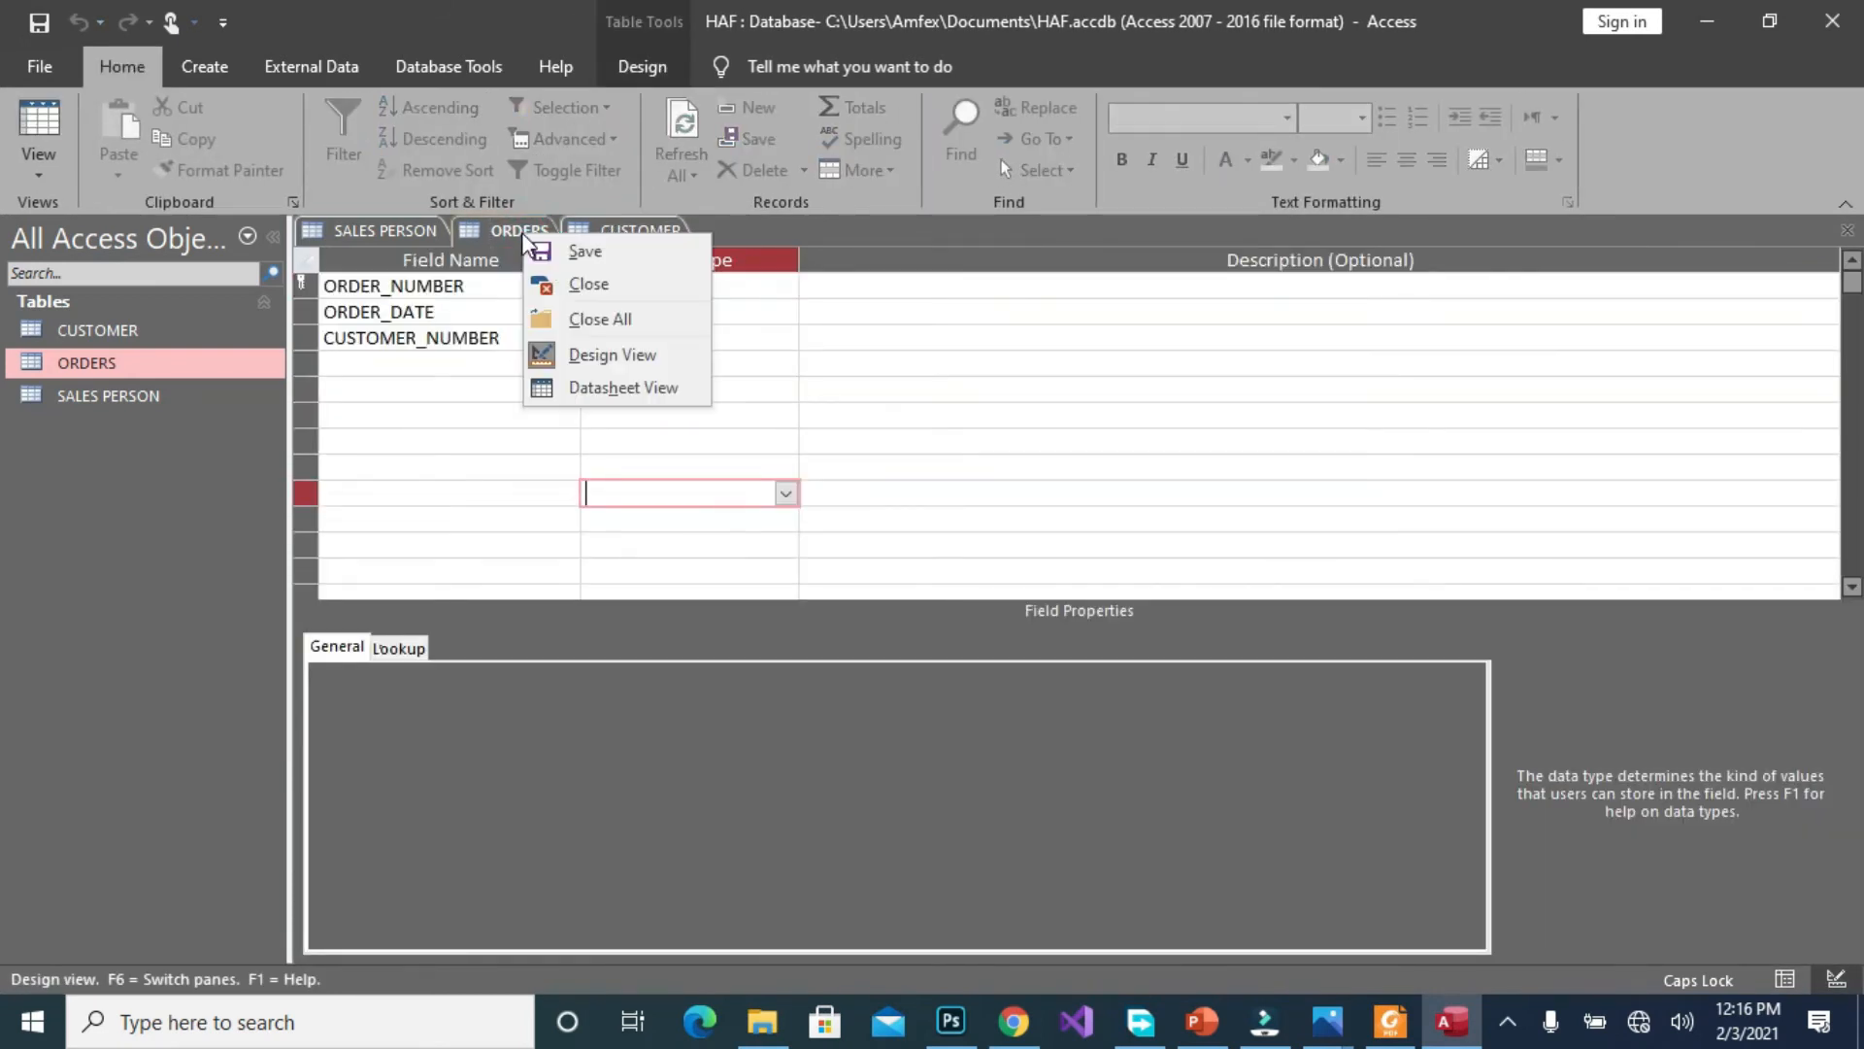
left_click(623, 386)
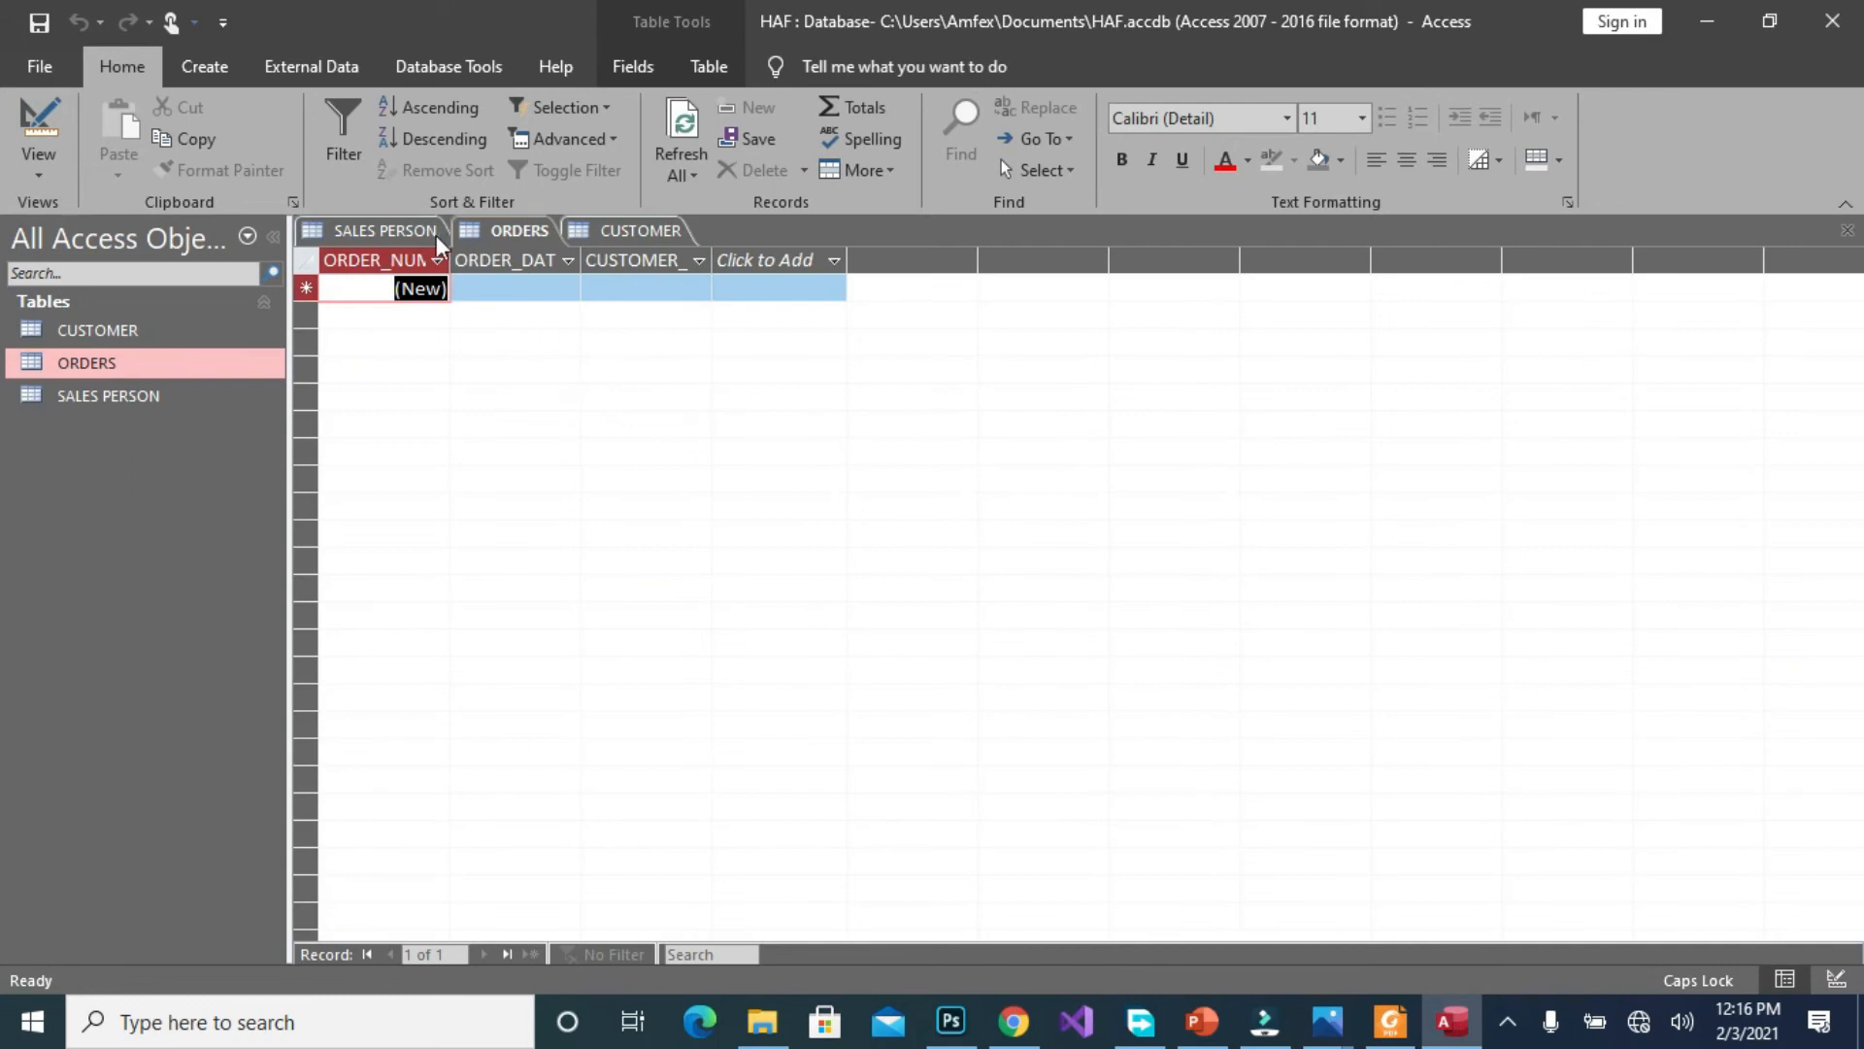
left_click(640, 230)
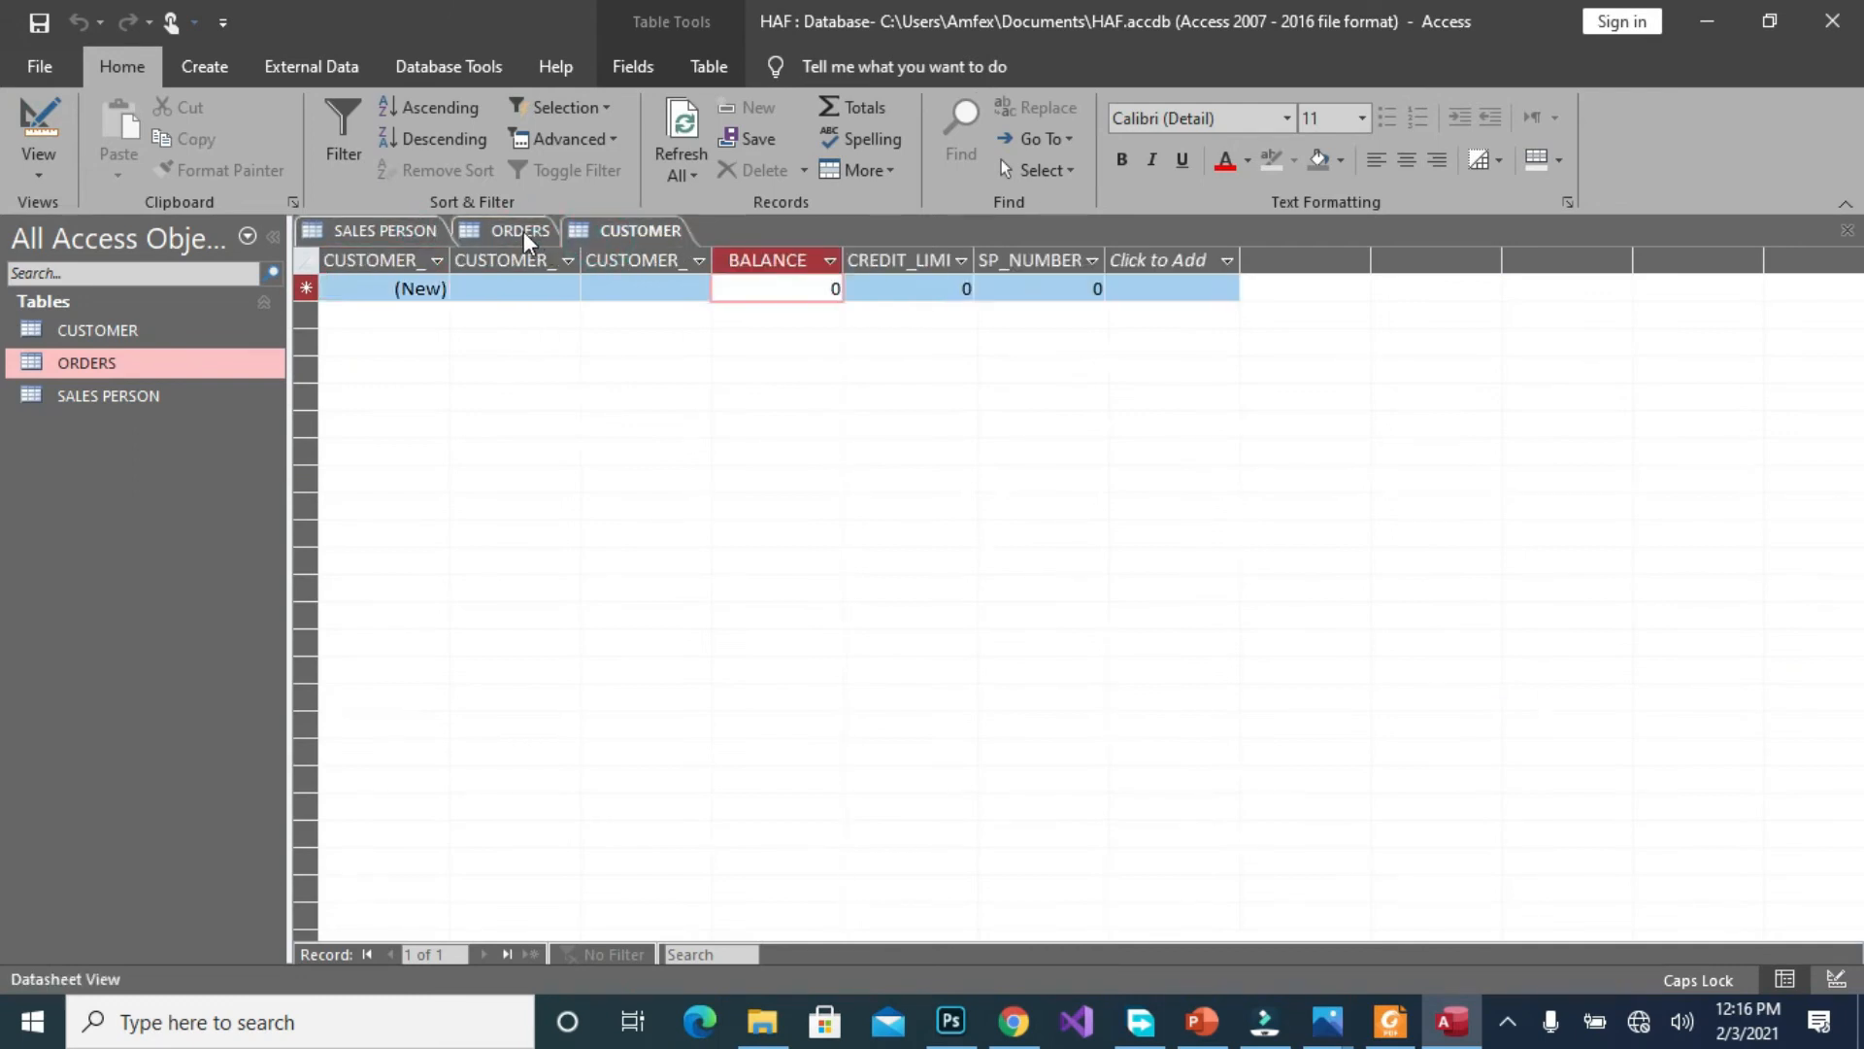
left_click(519, 231)
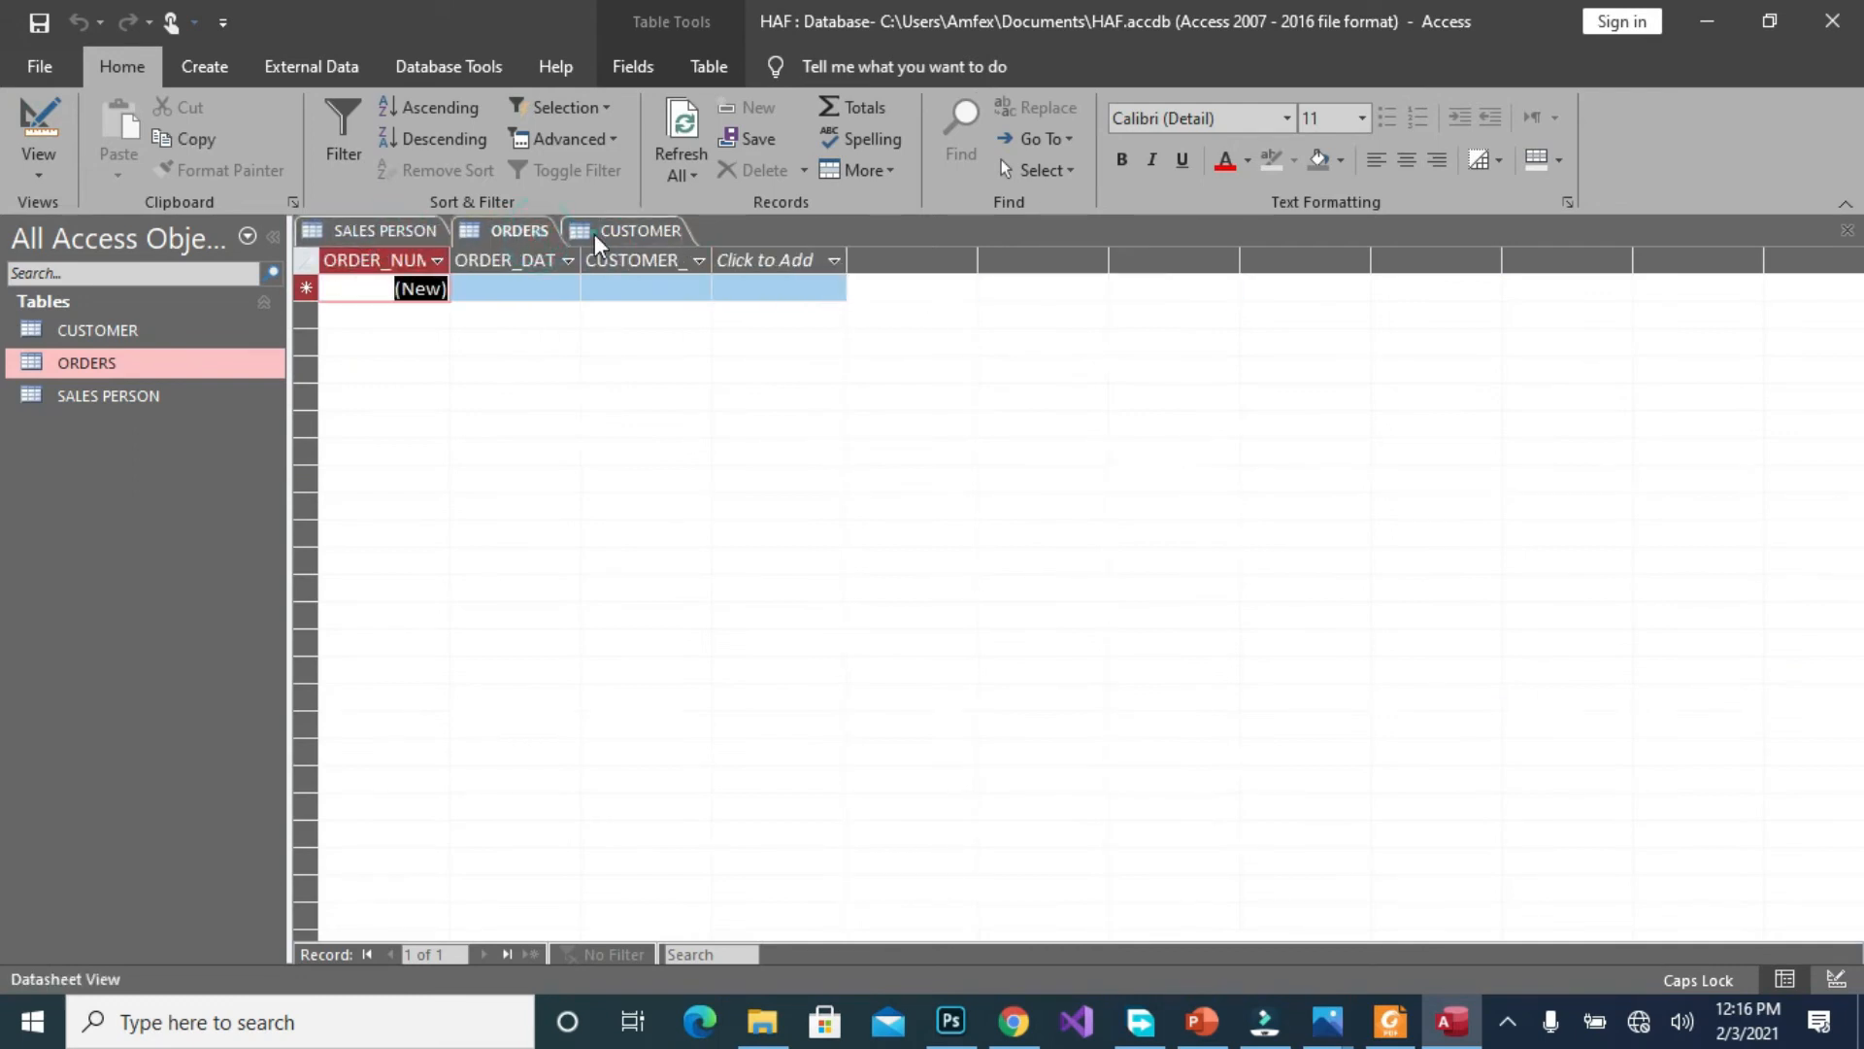
left_click(640, 231)
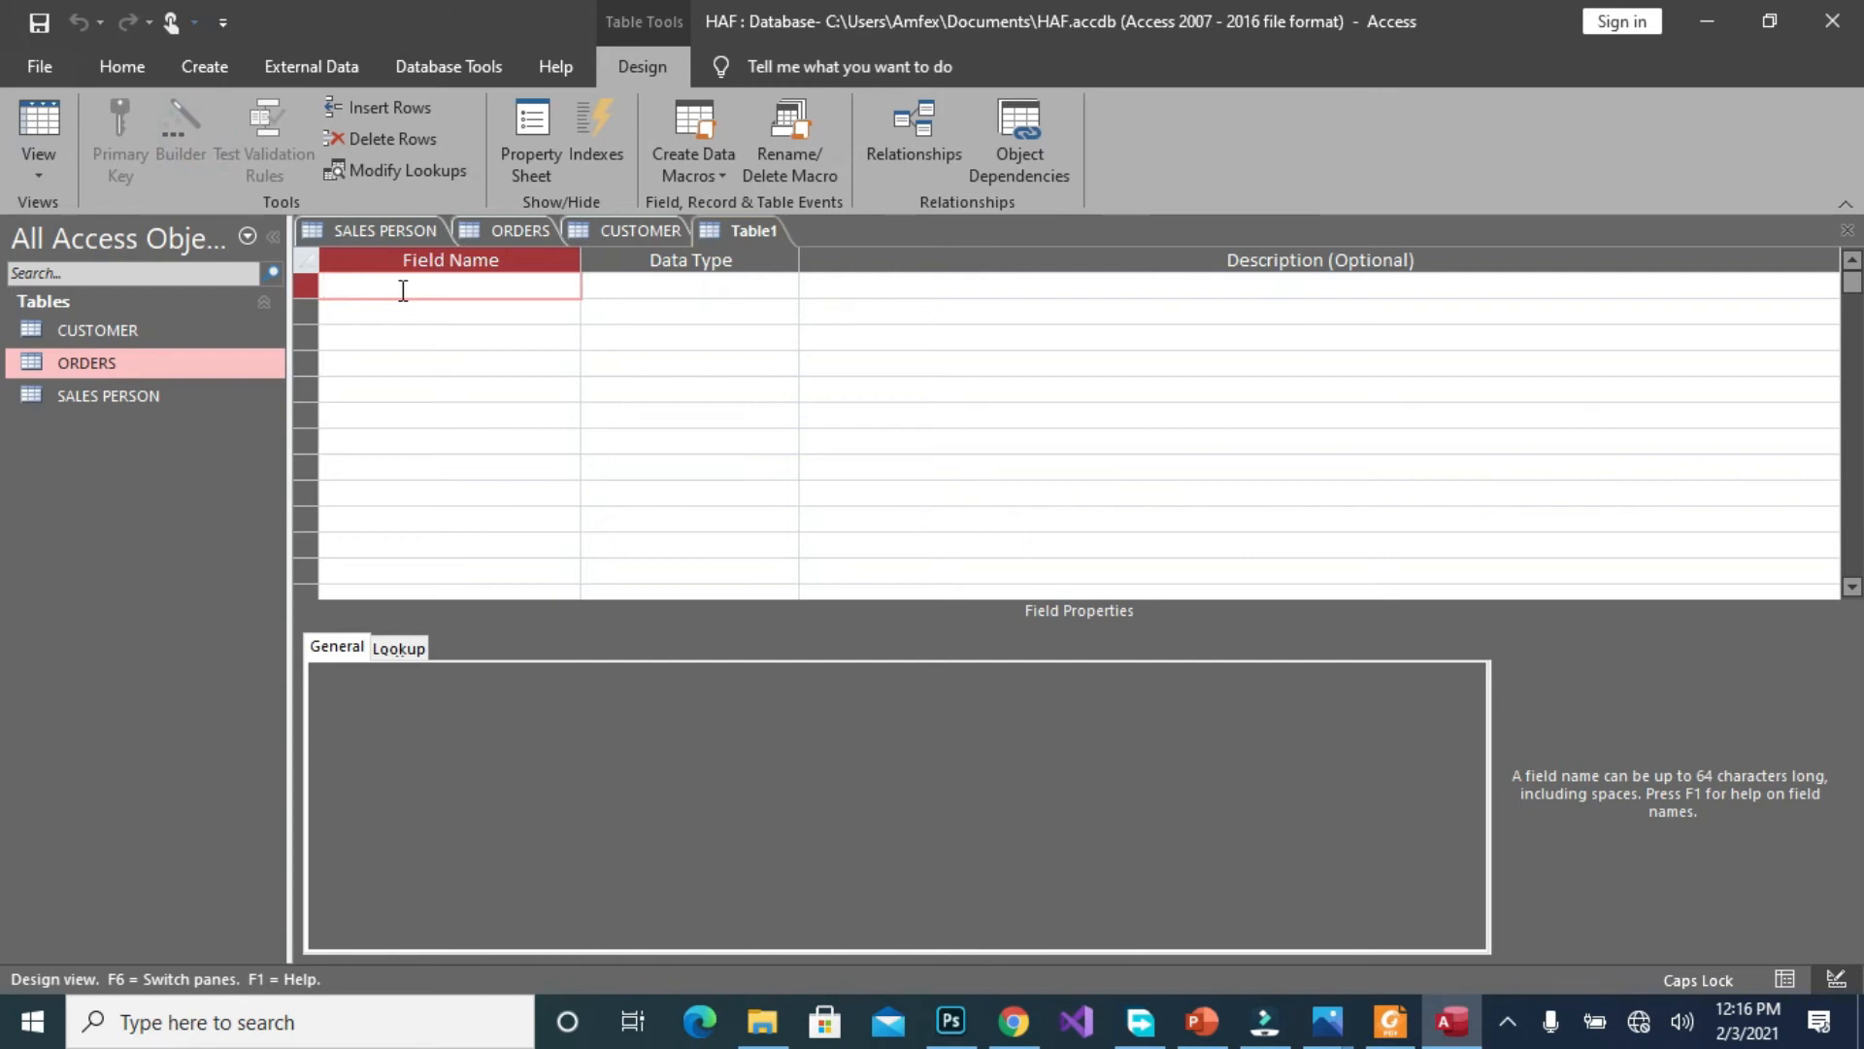
Name the first fields INVENTORY_ID and INVENTORY_DESCRIPTION
type("INVENT")
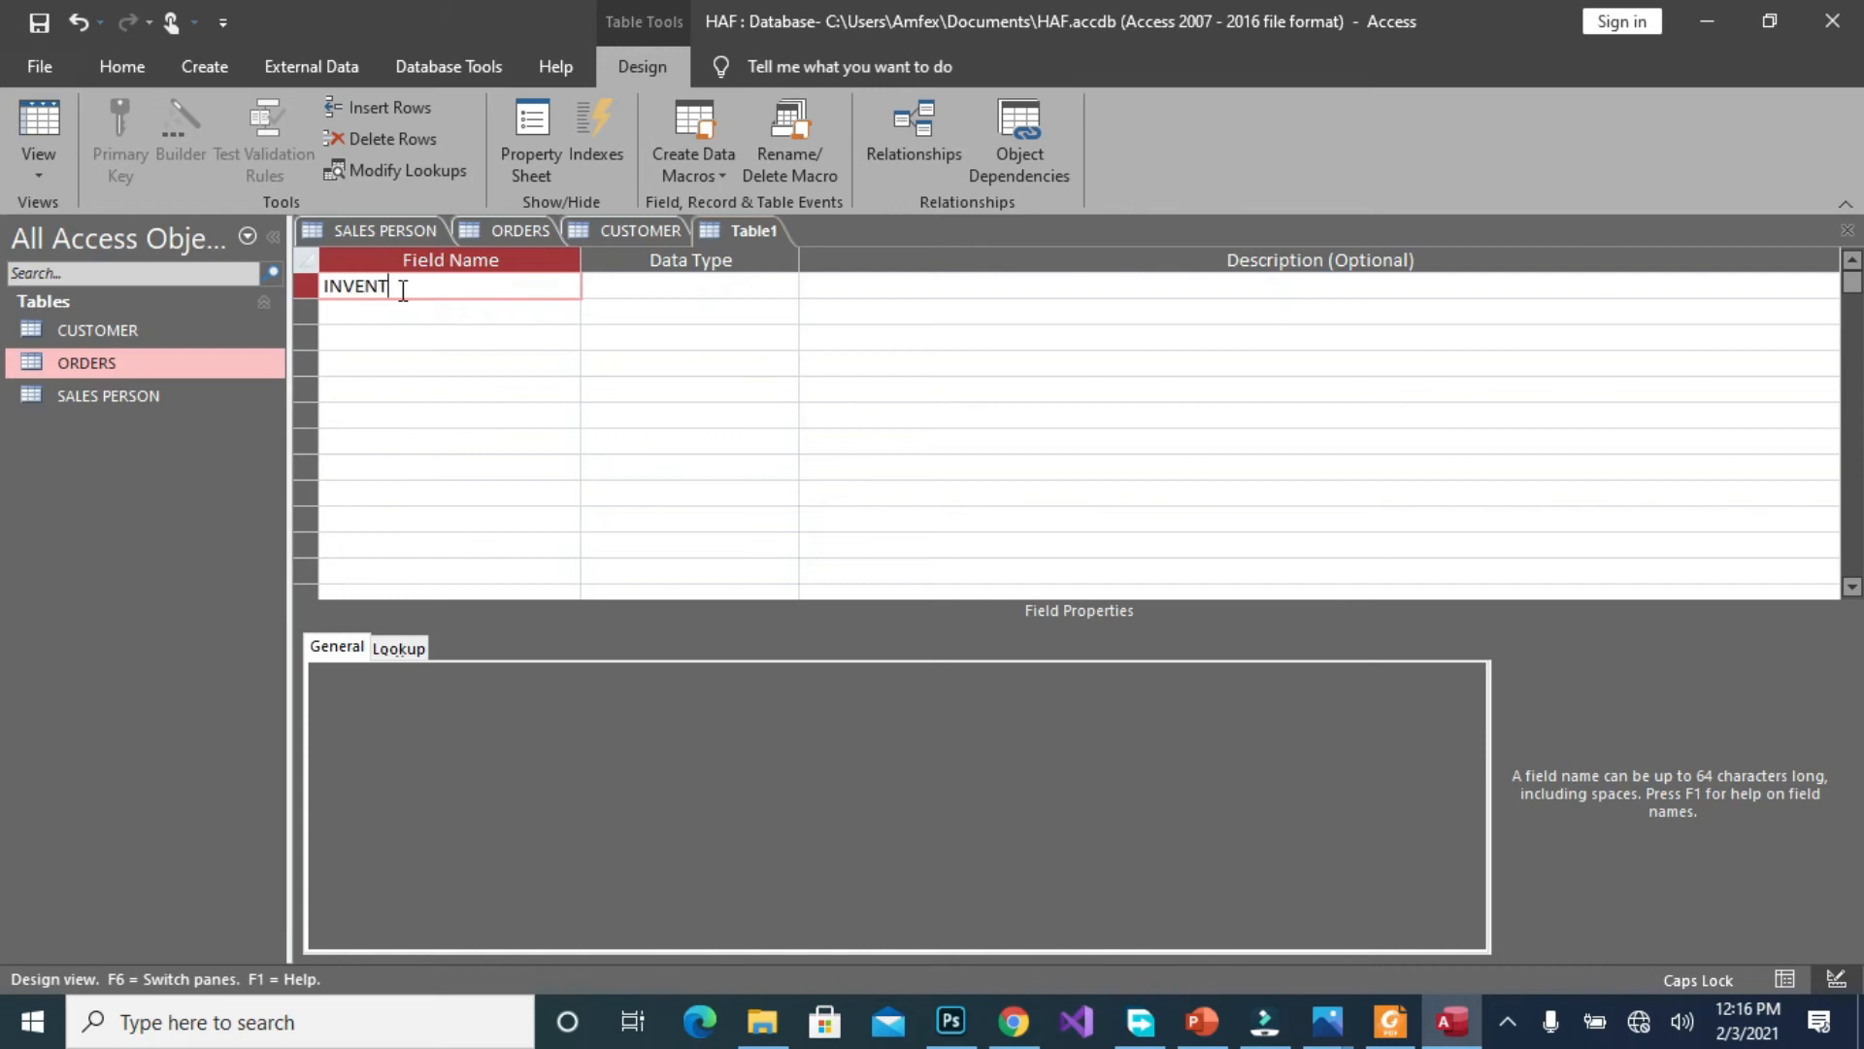
type("ORY_")
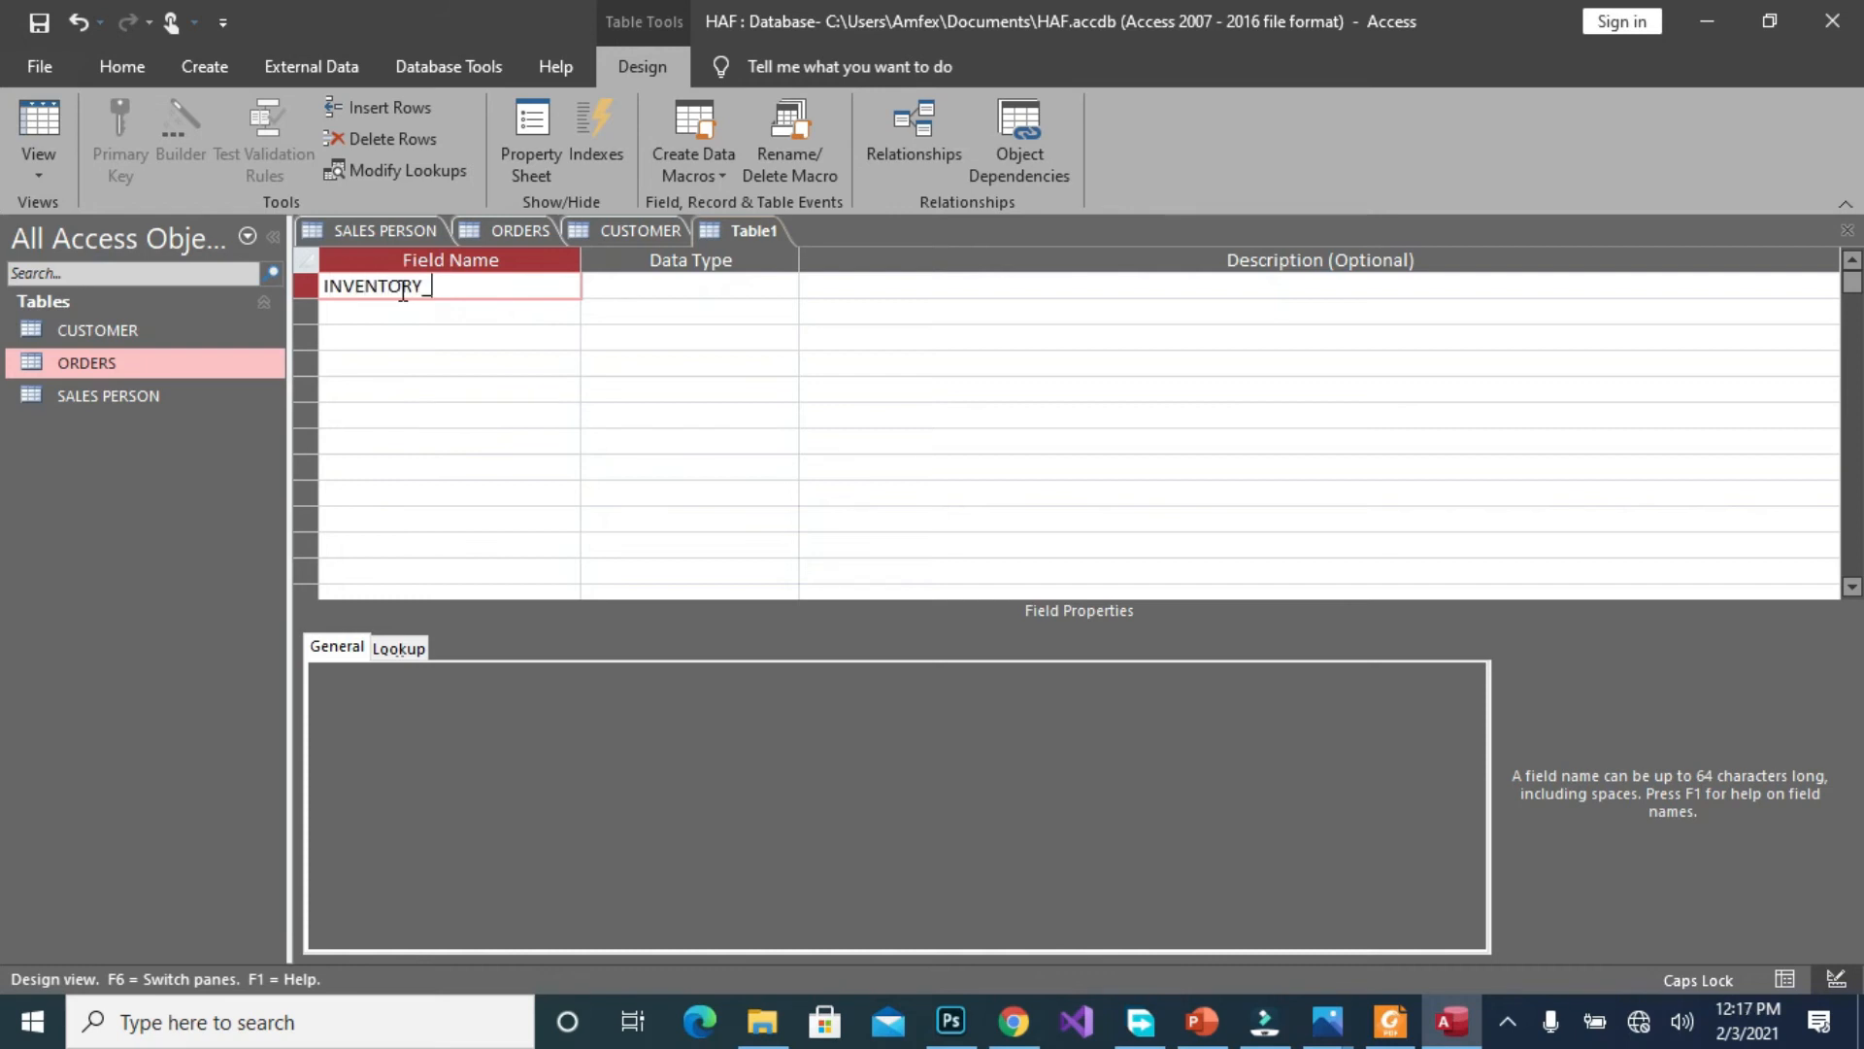
type("I")
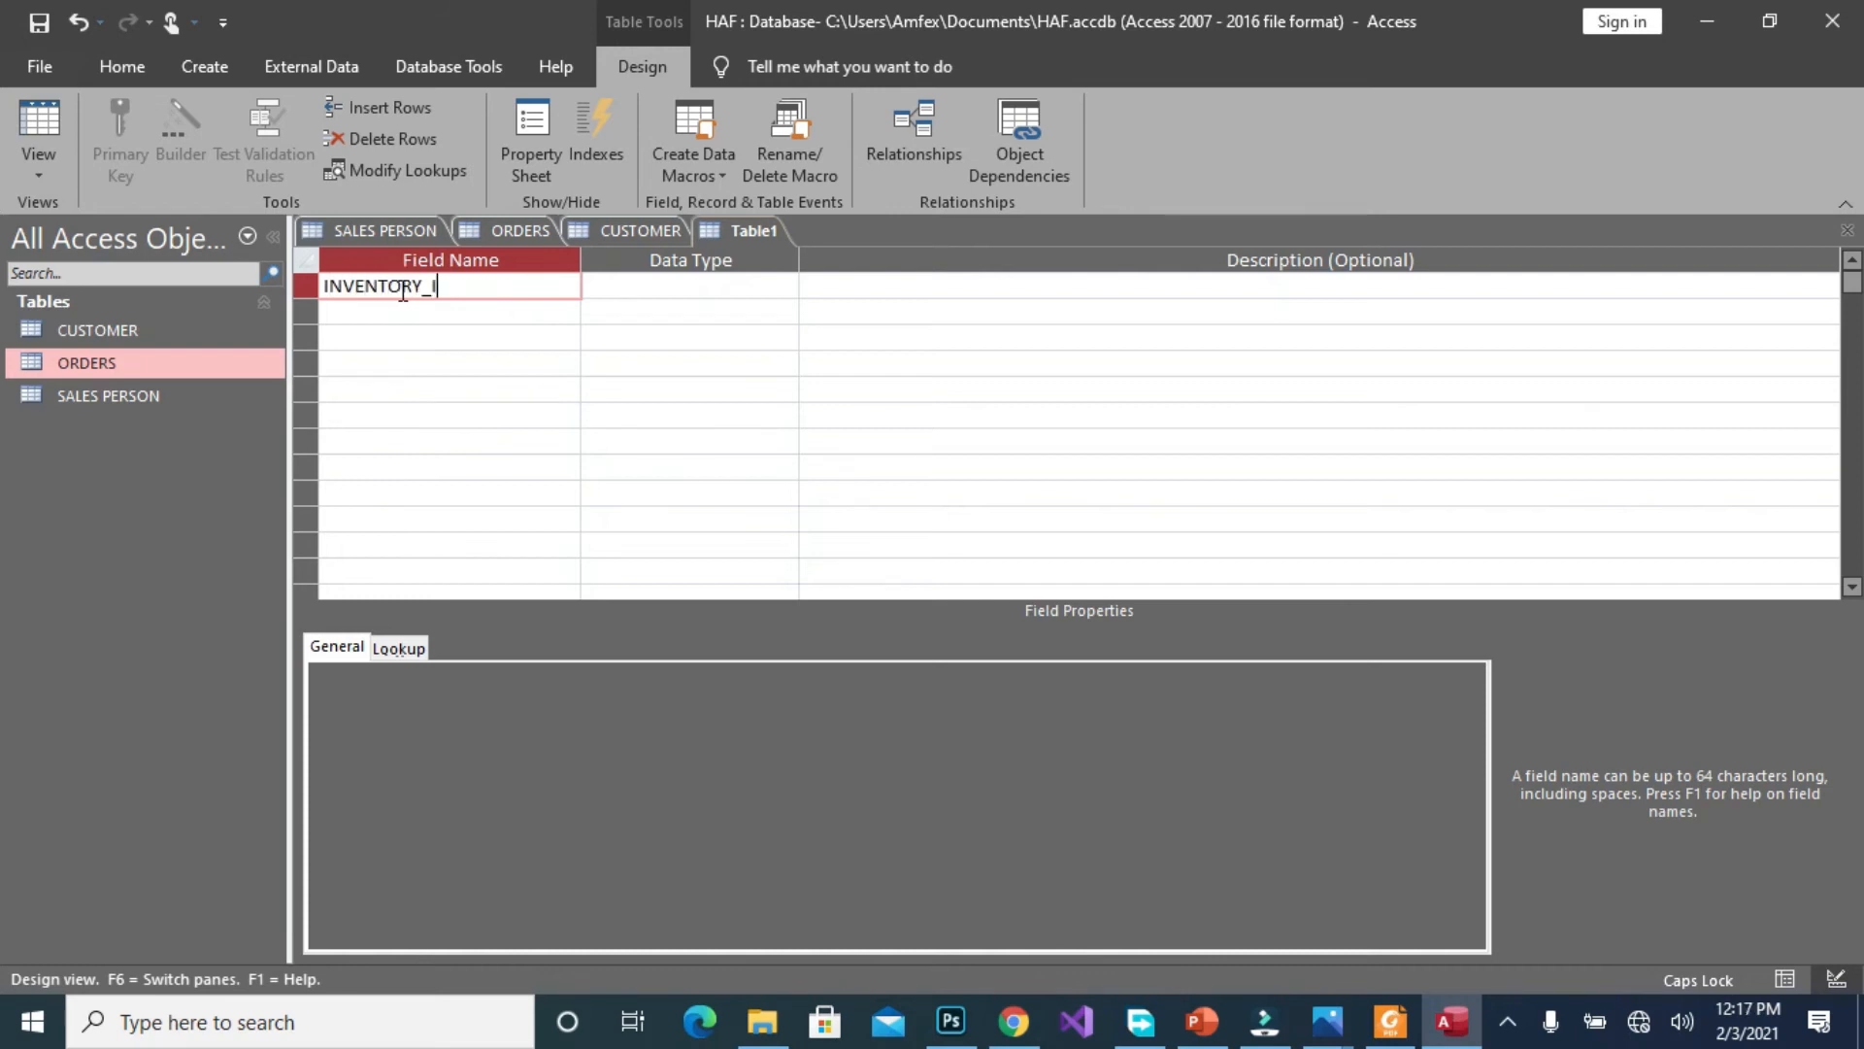
left_click(389, 312)
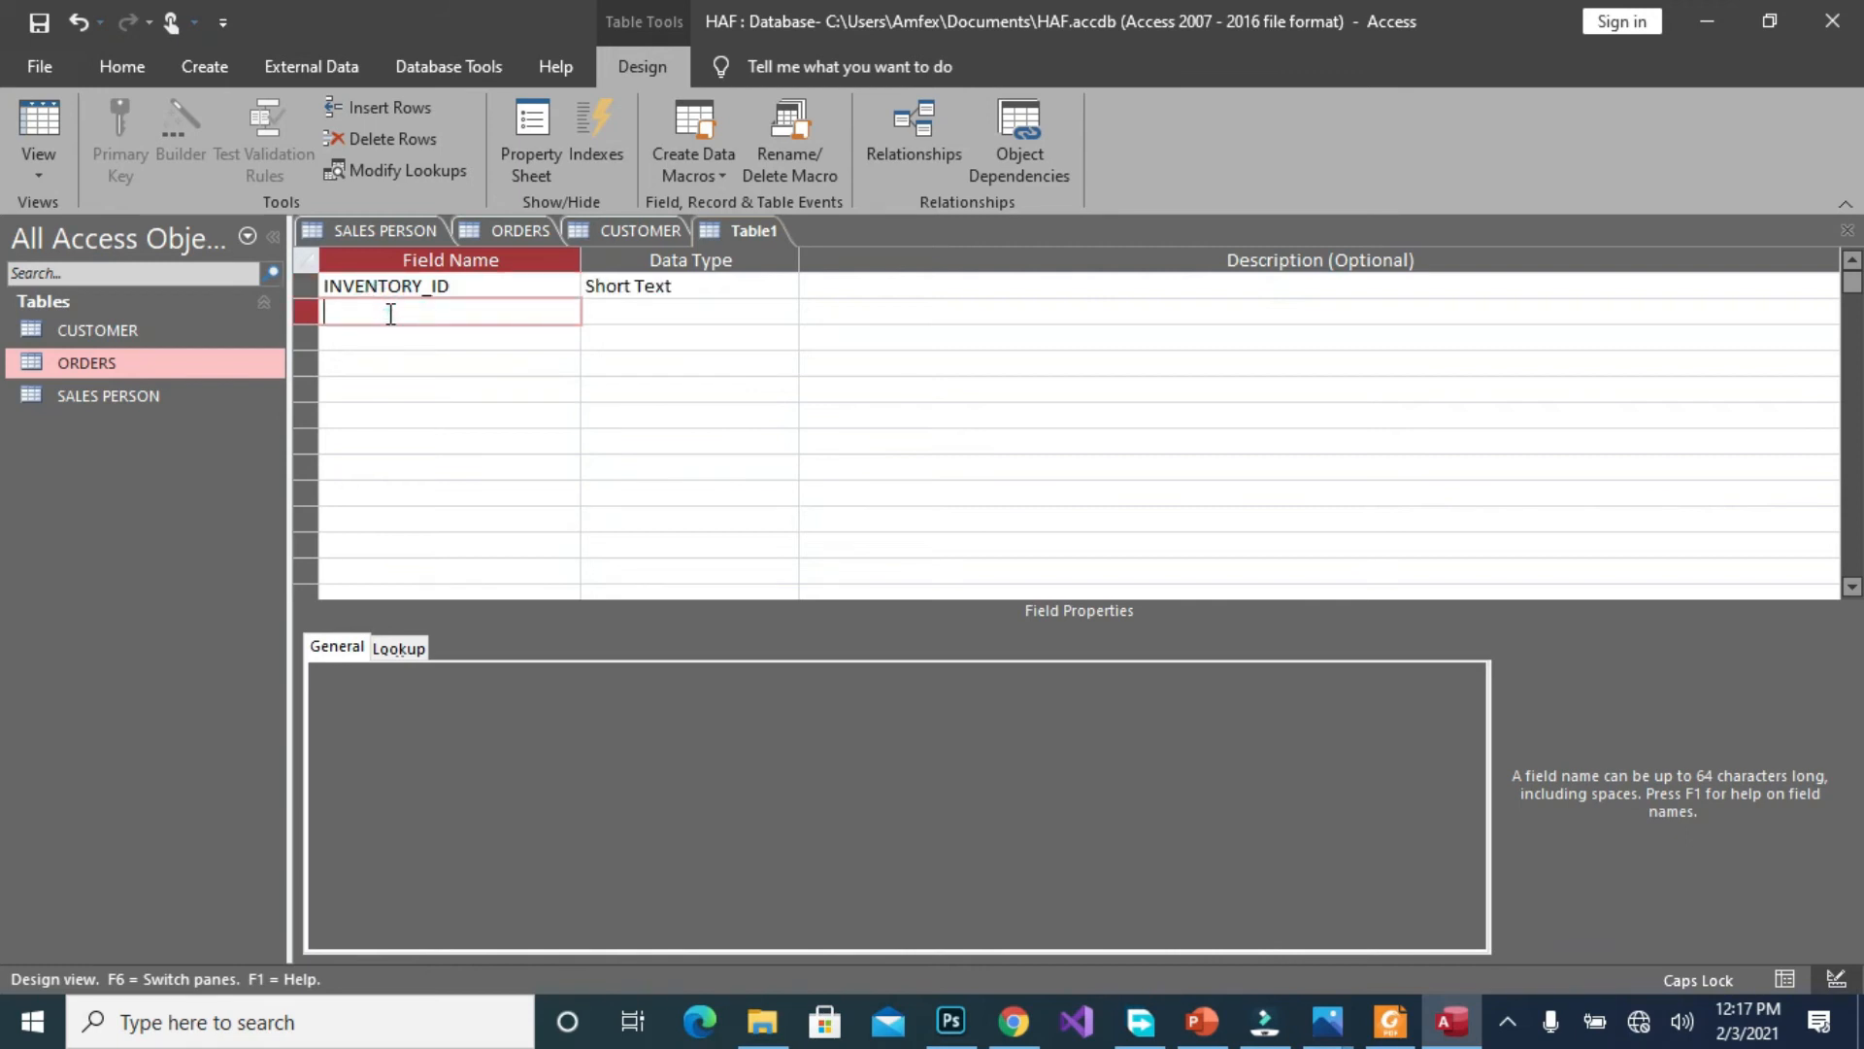
type("INVENT")
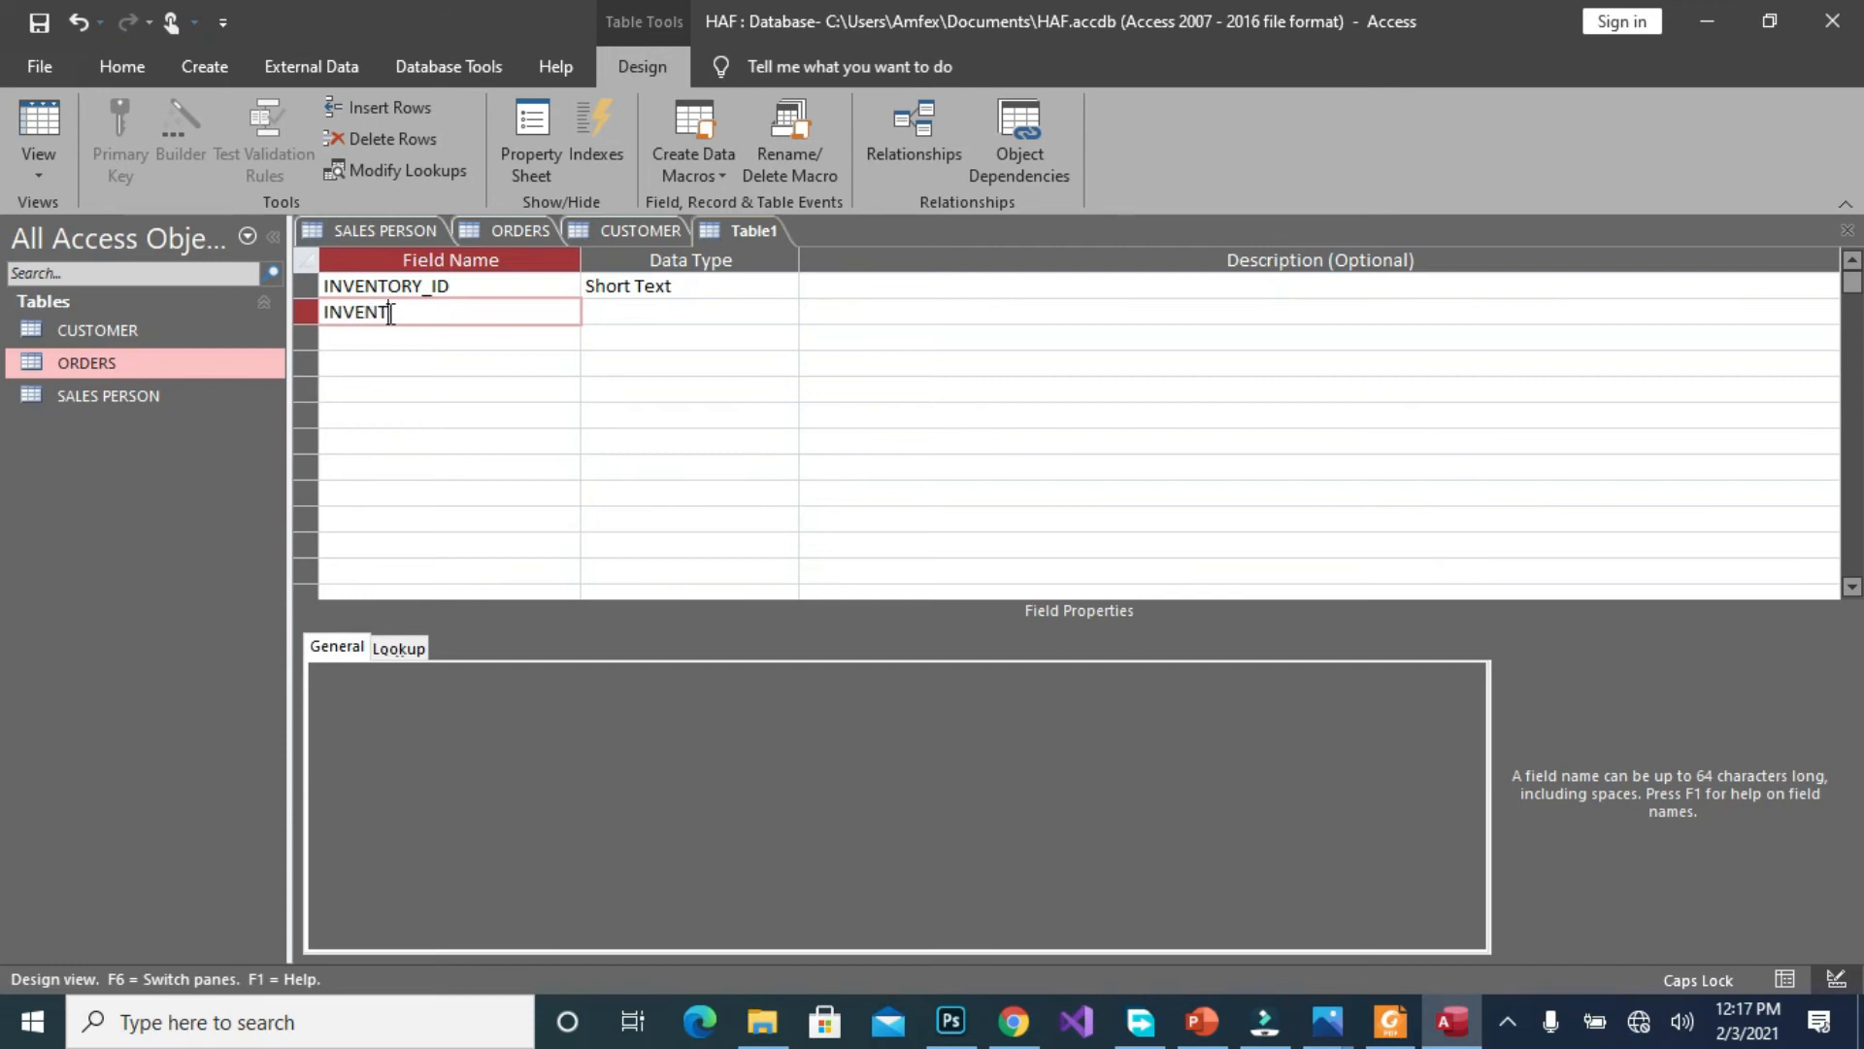
type("ORY")
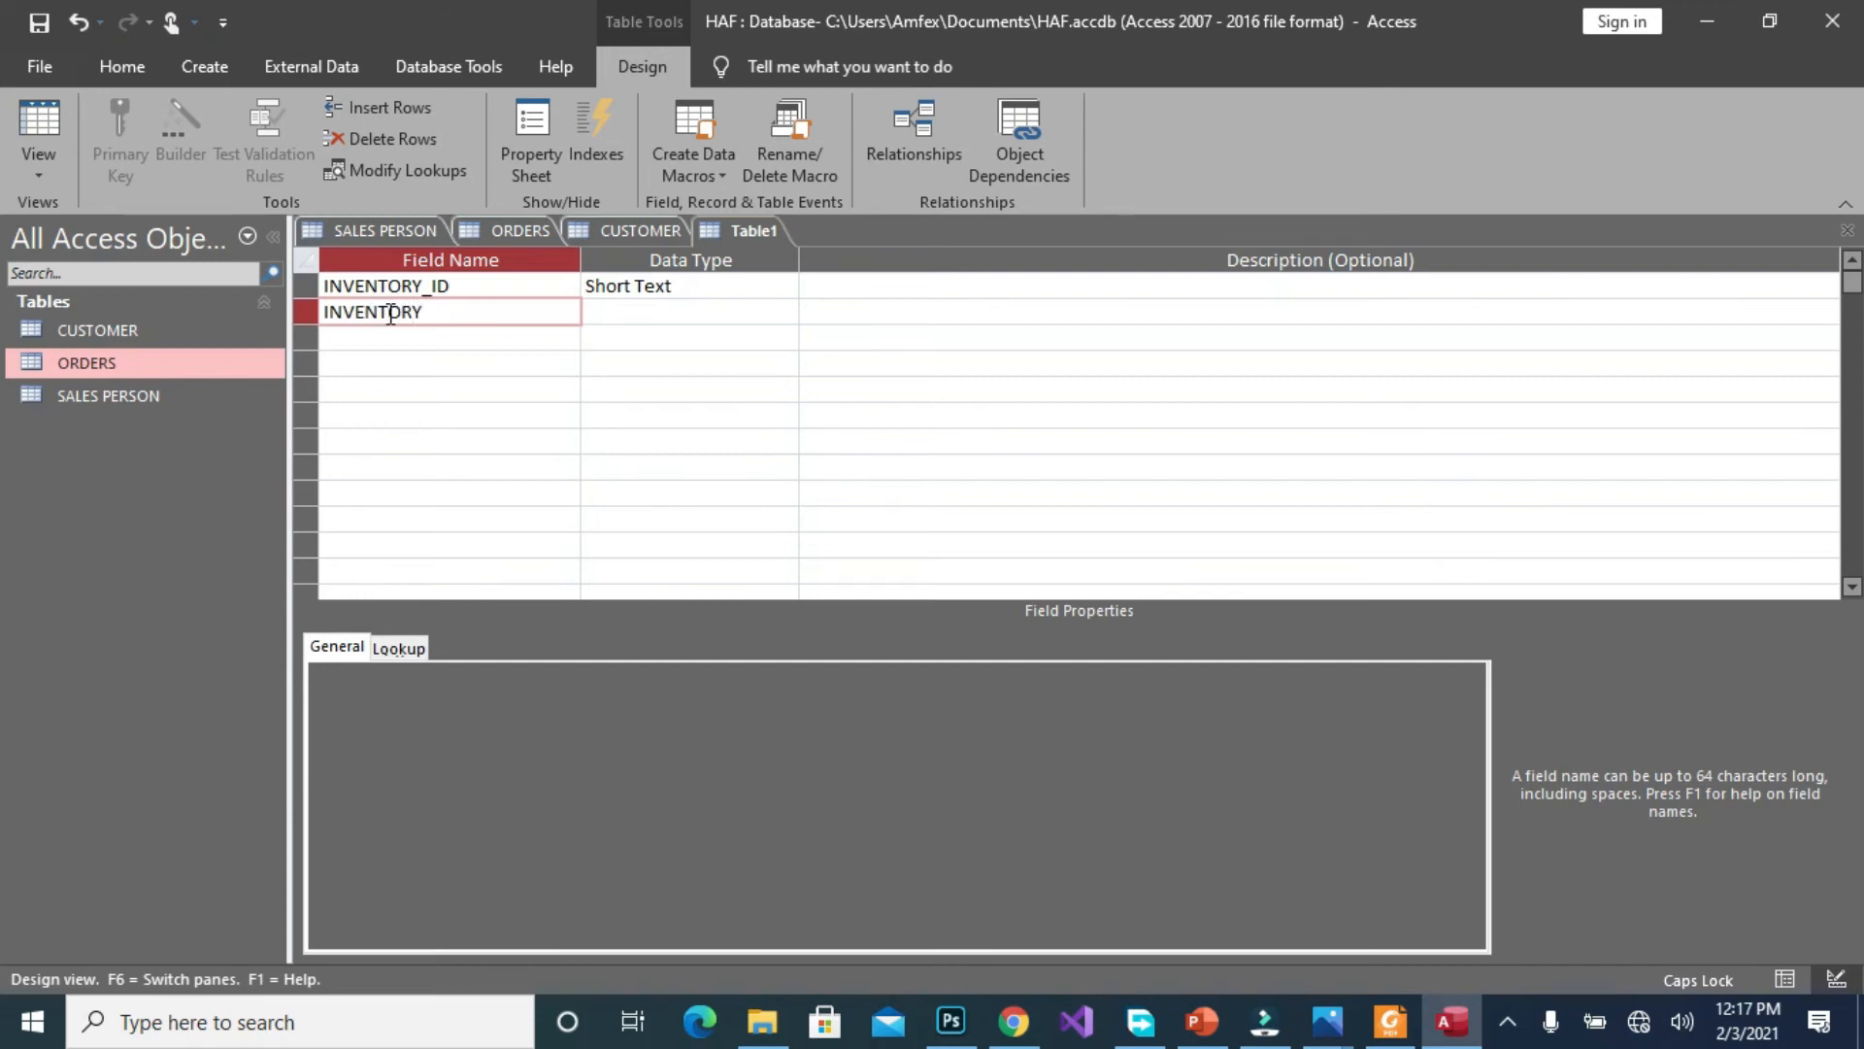
type("_DESC")
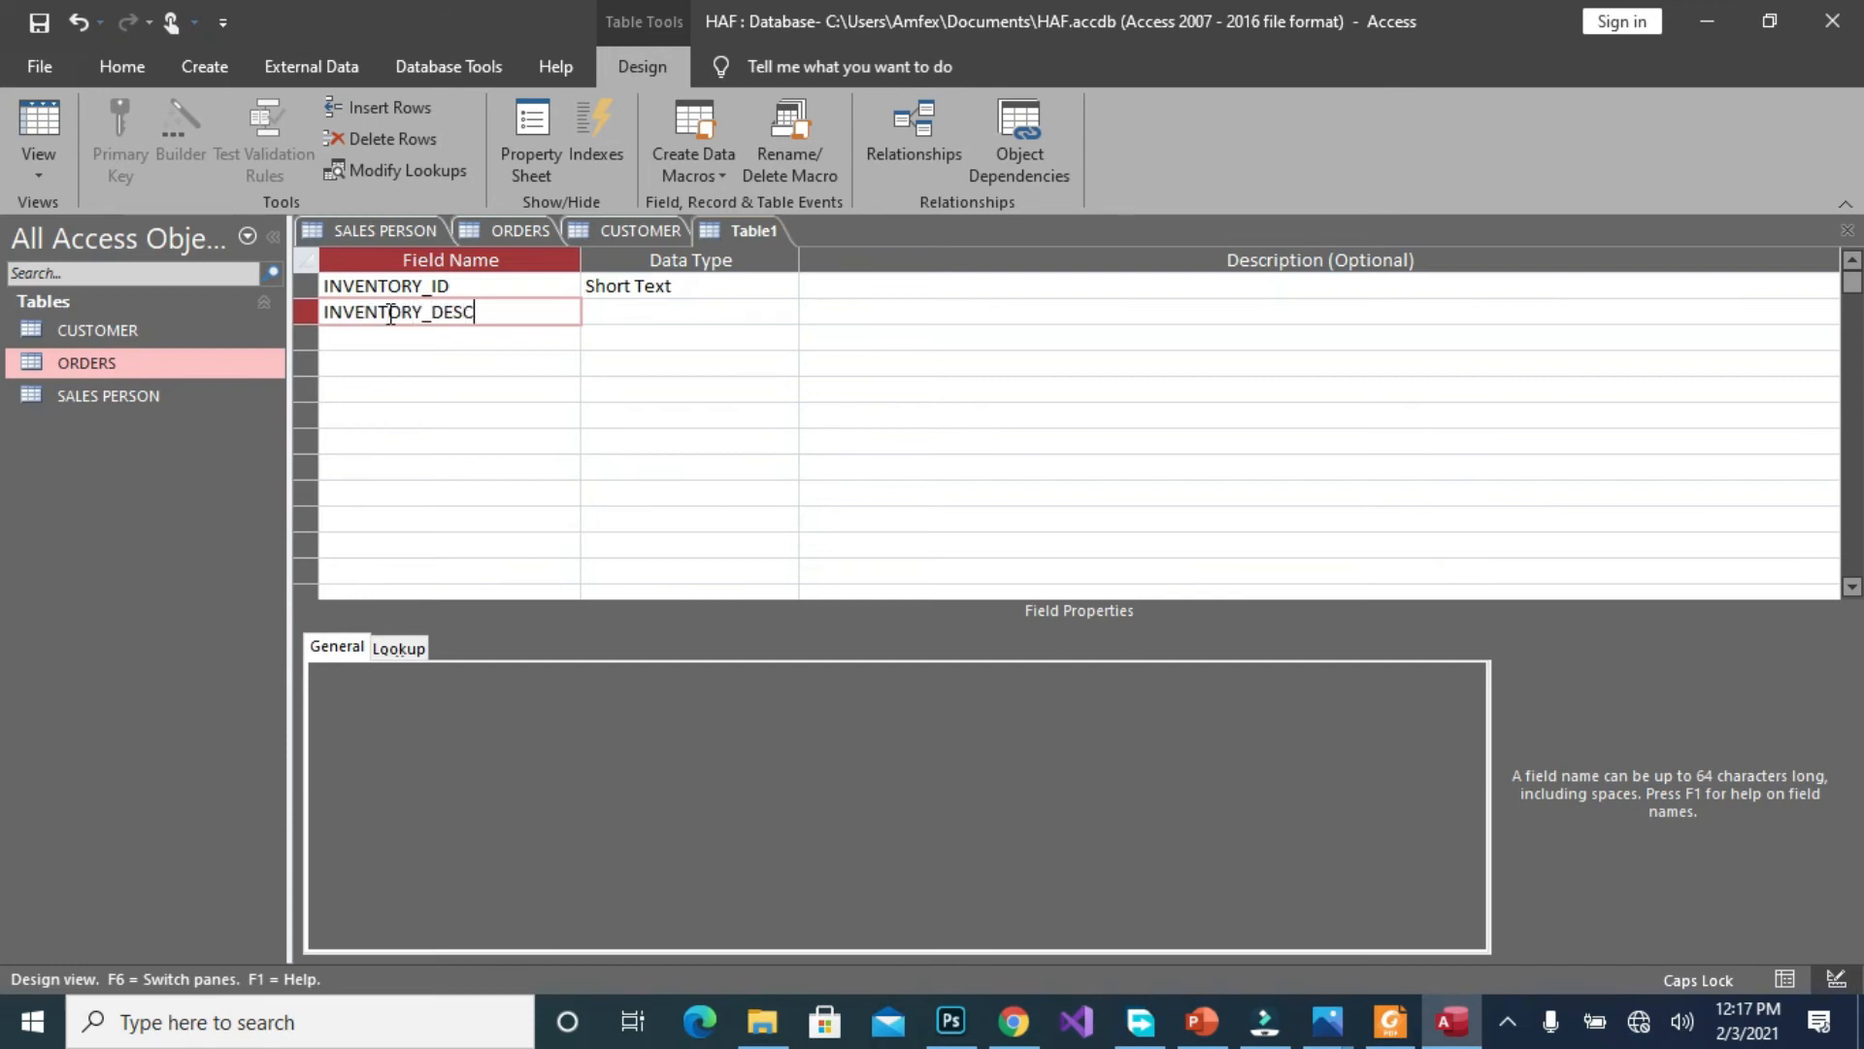
type("RIPTION")
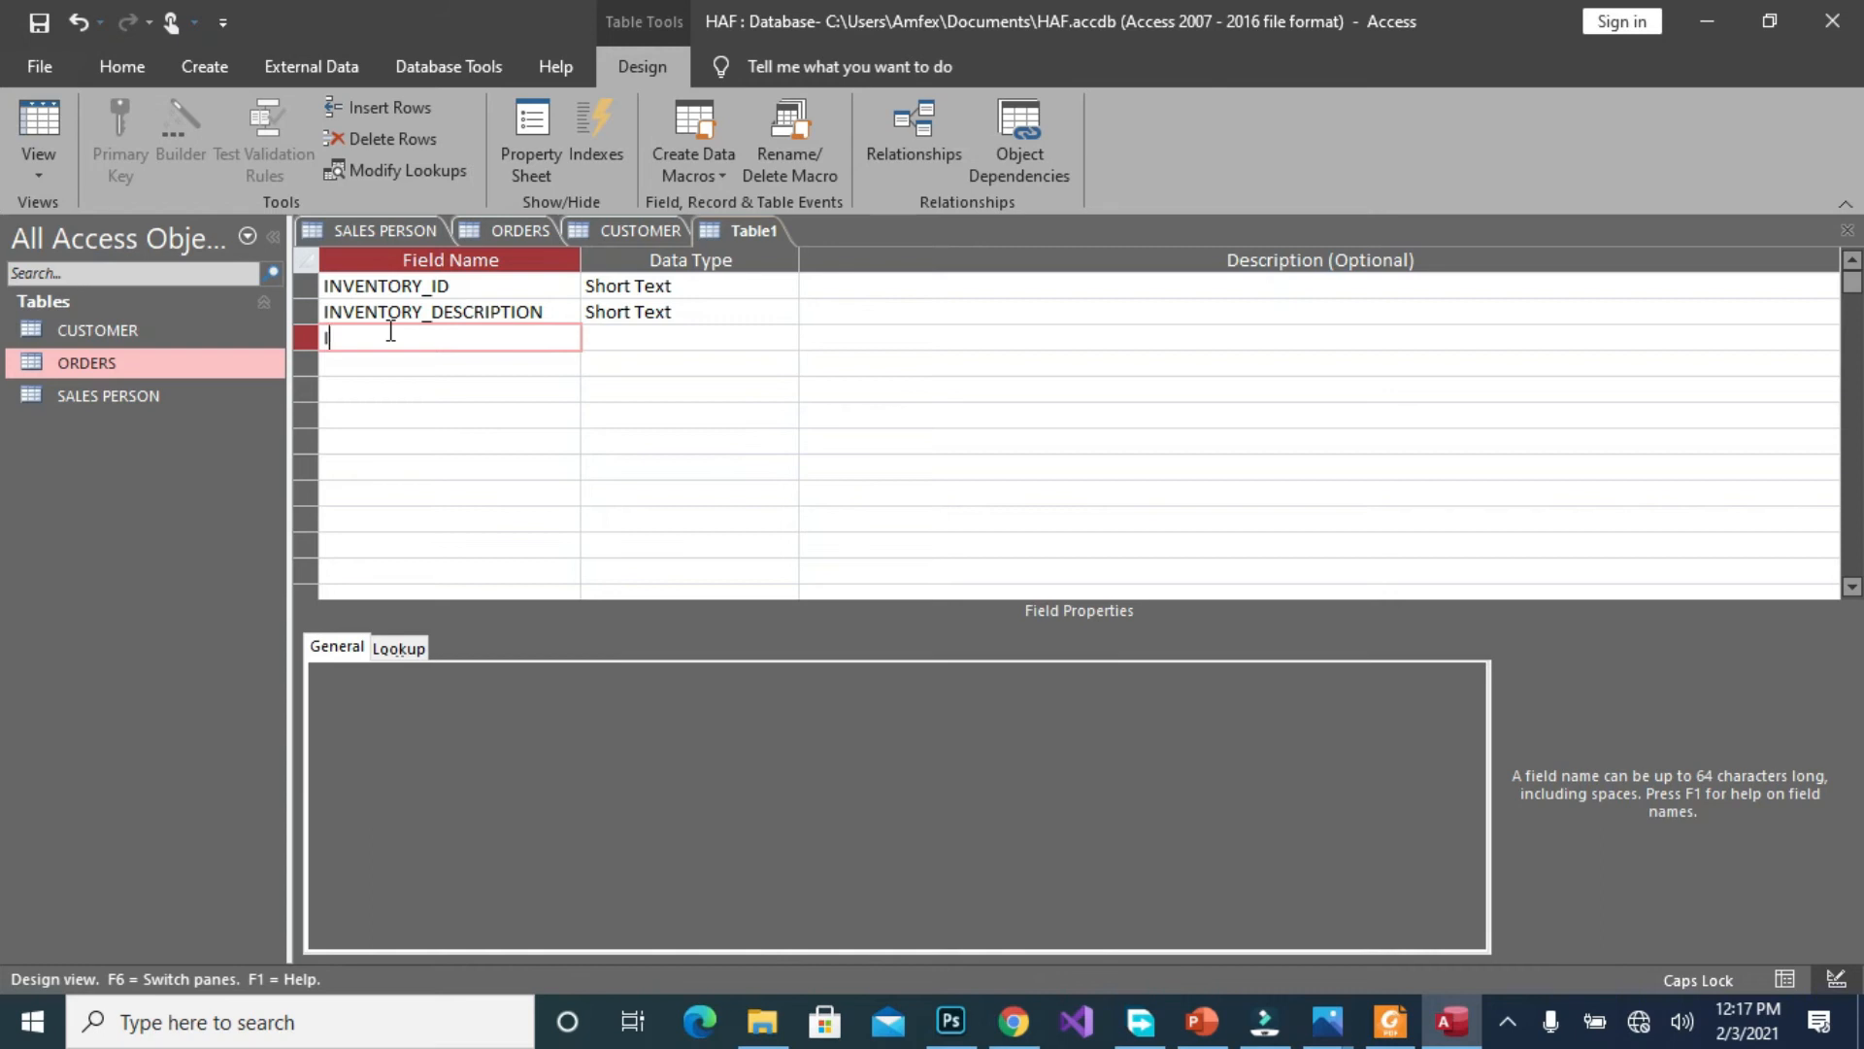
Add the INVENTORY_CLASS, UNIT_ON_HAND and PRICE fields
type("INVENT")
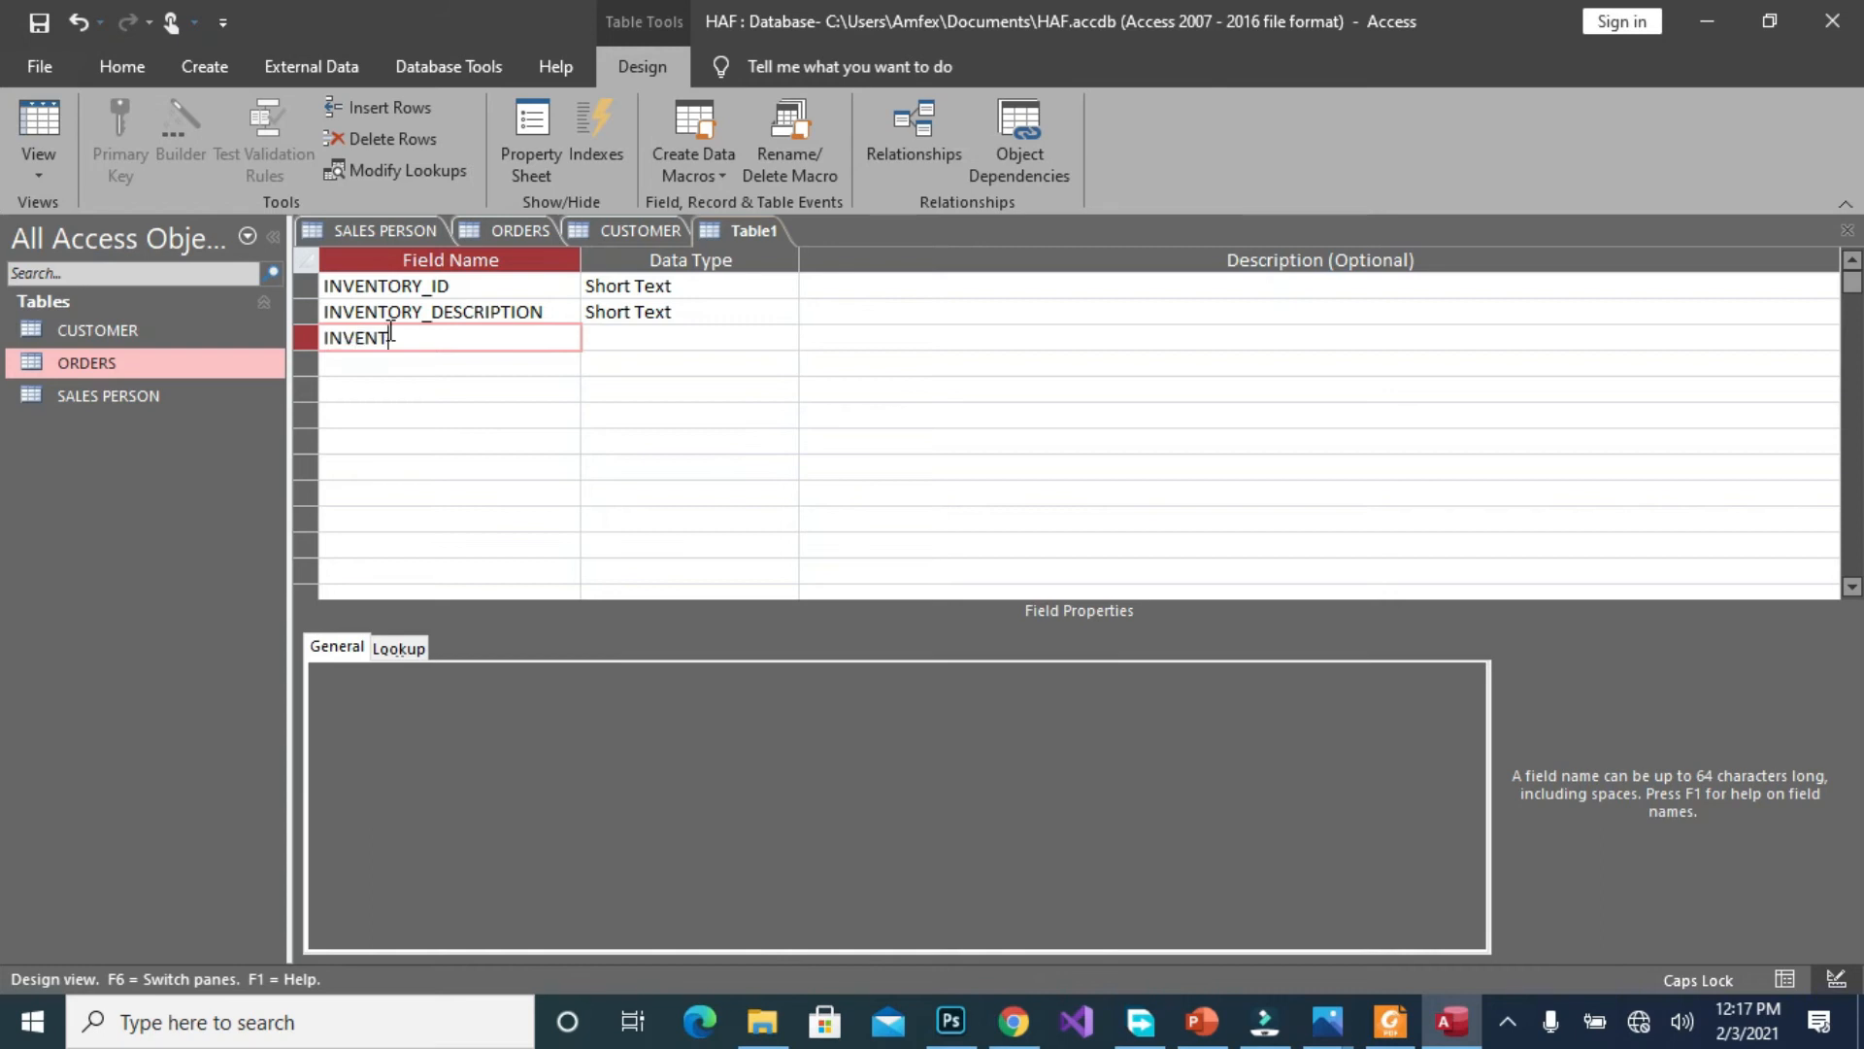
type("ORY_C")
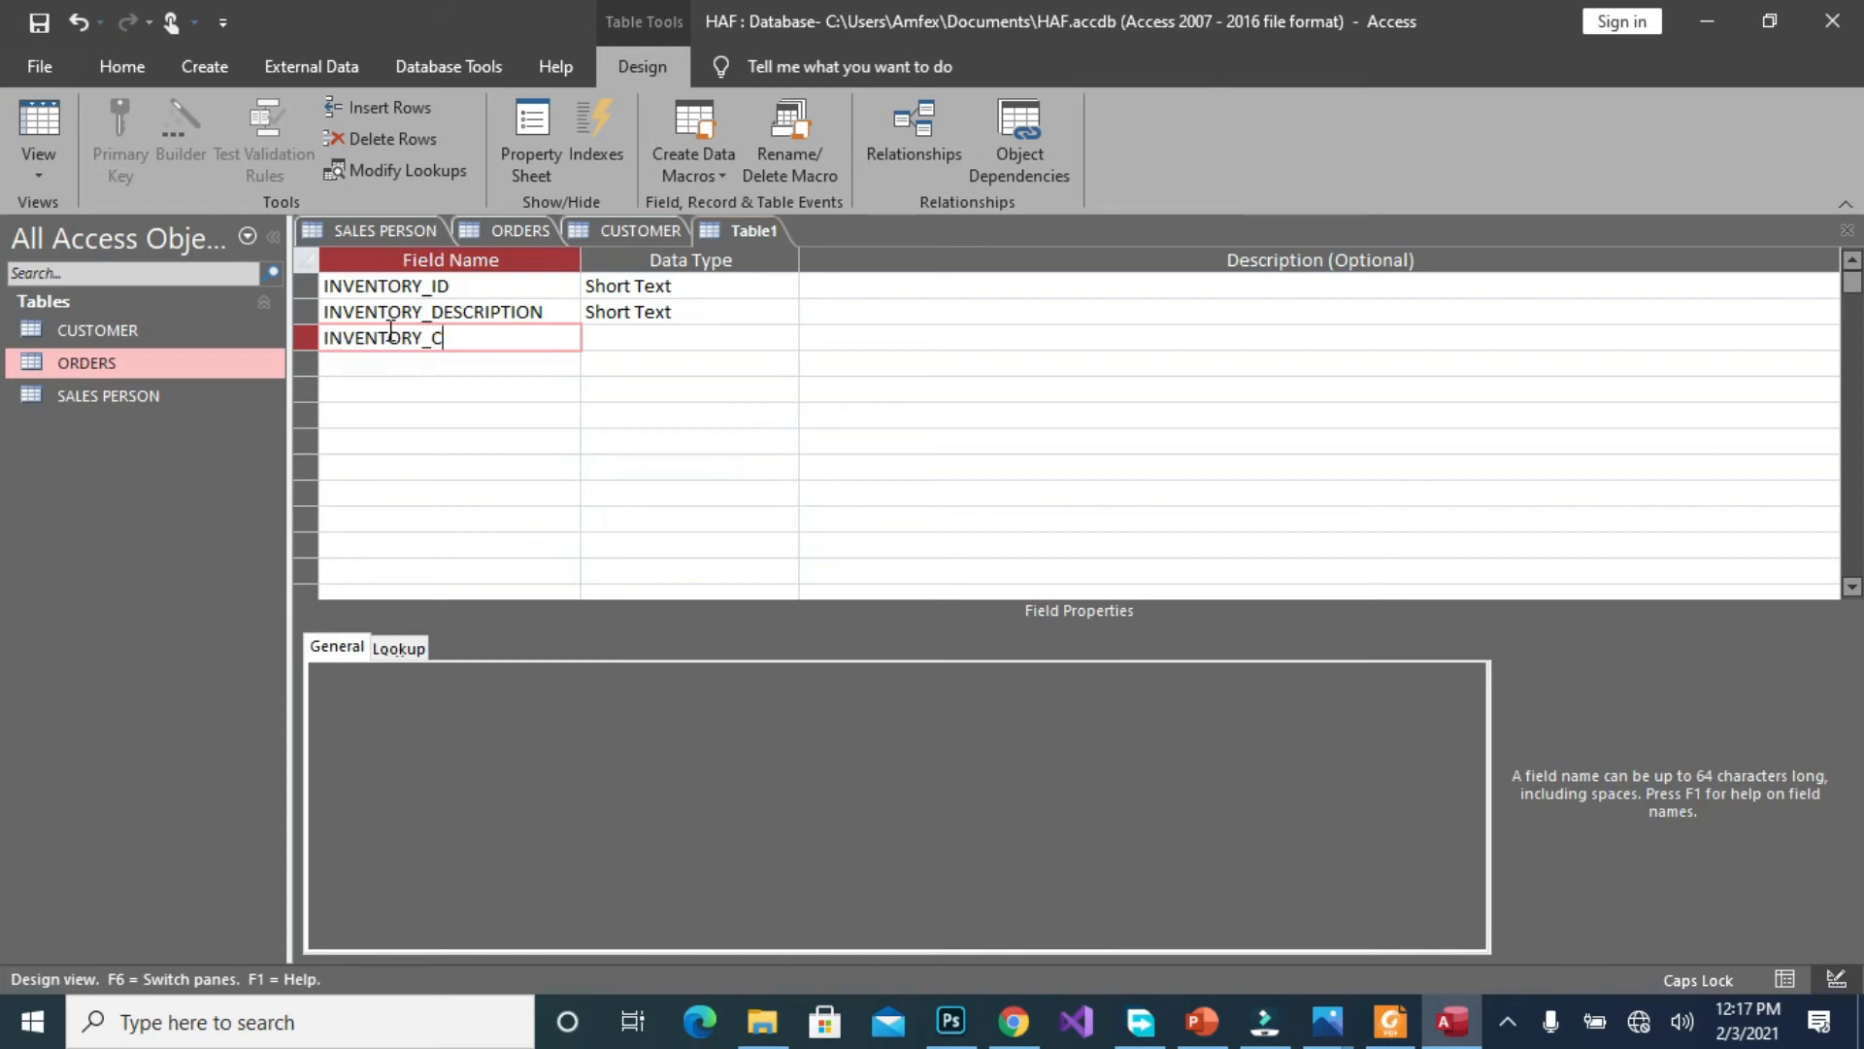
type("LASS")
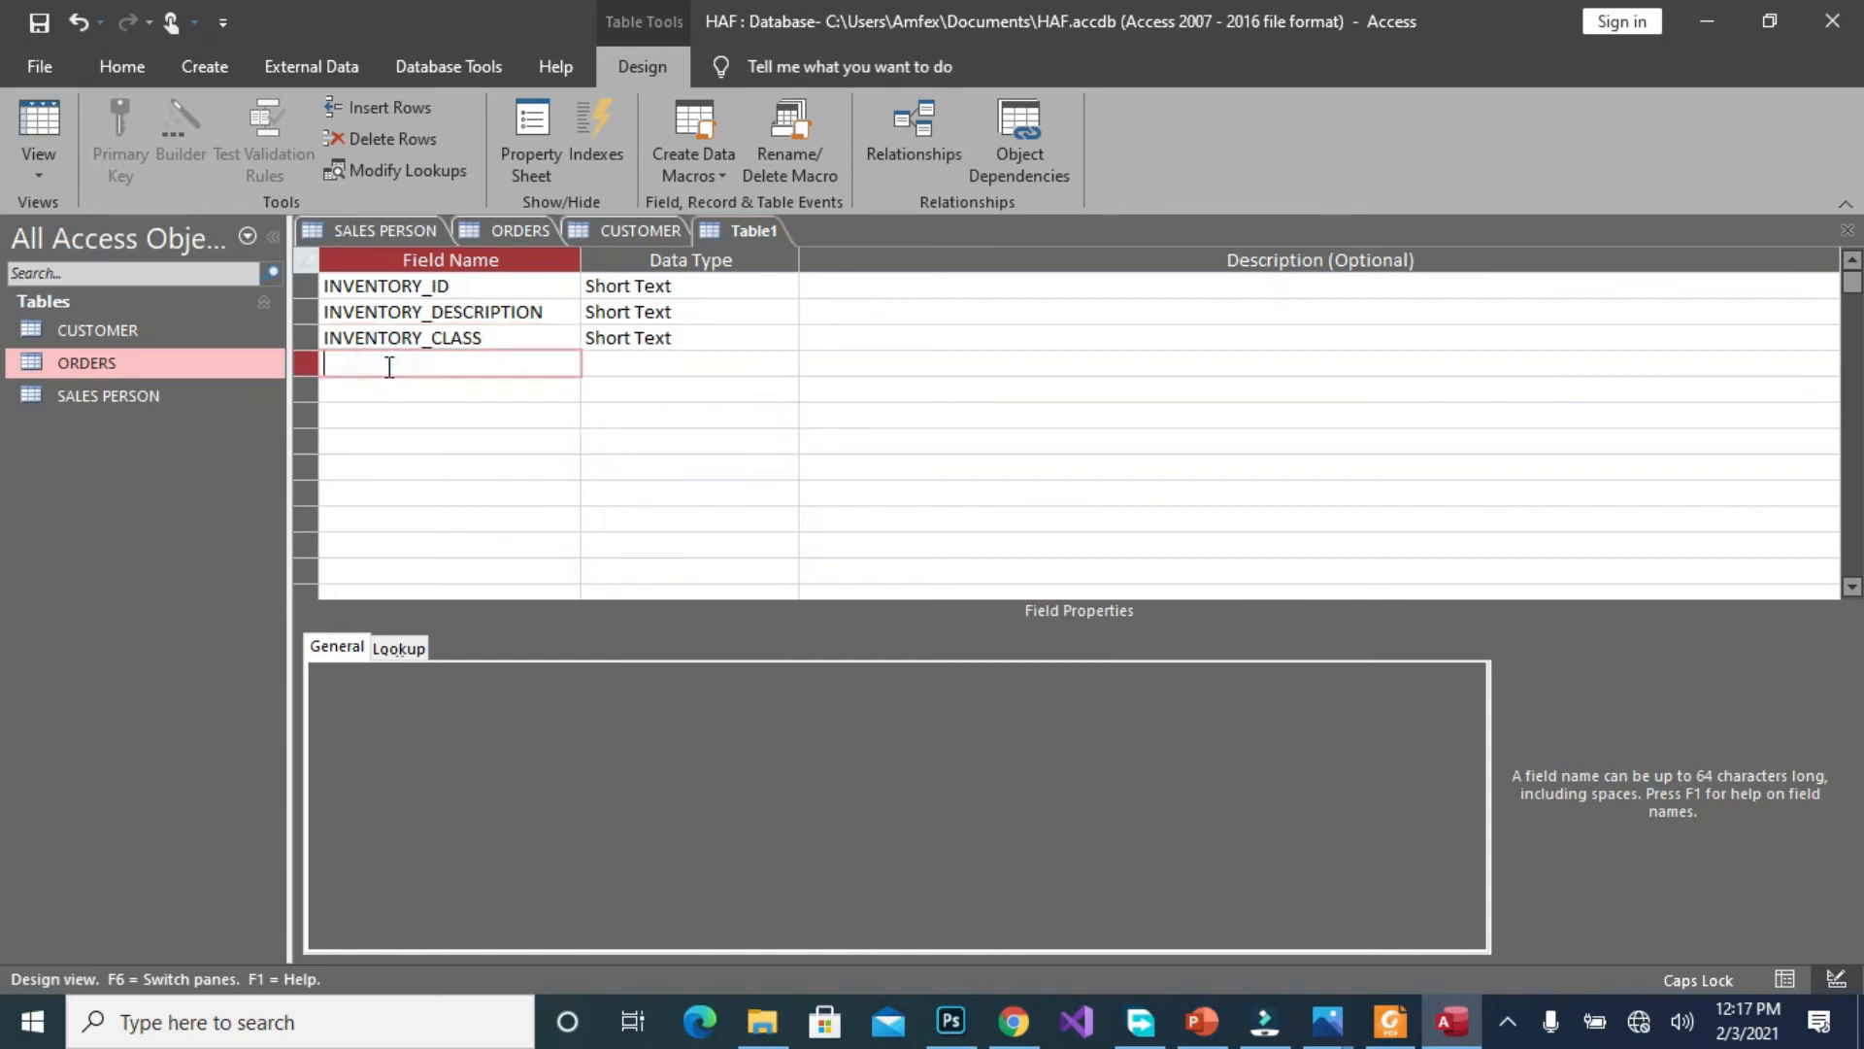
type("UNITON")
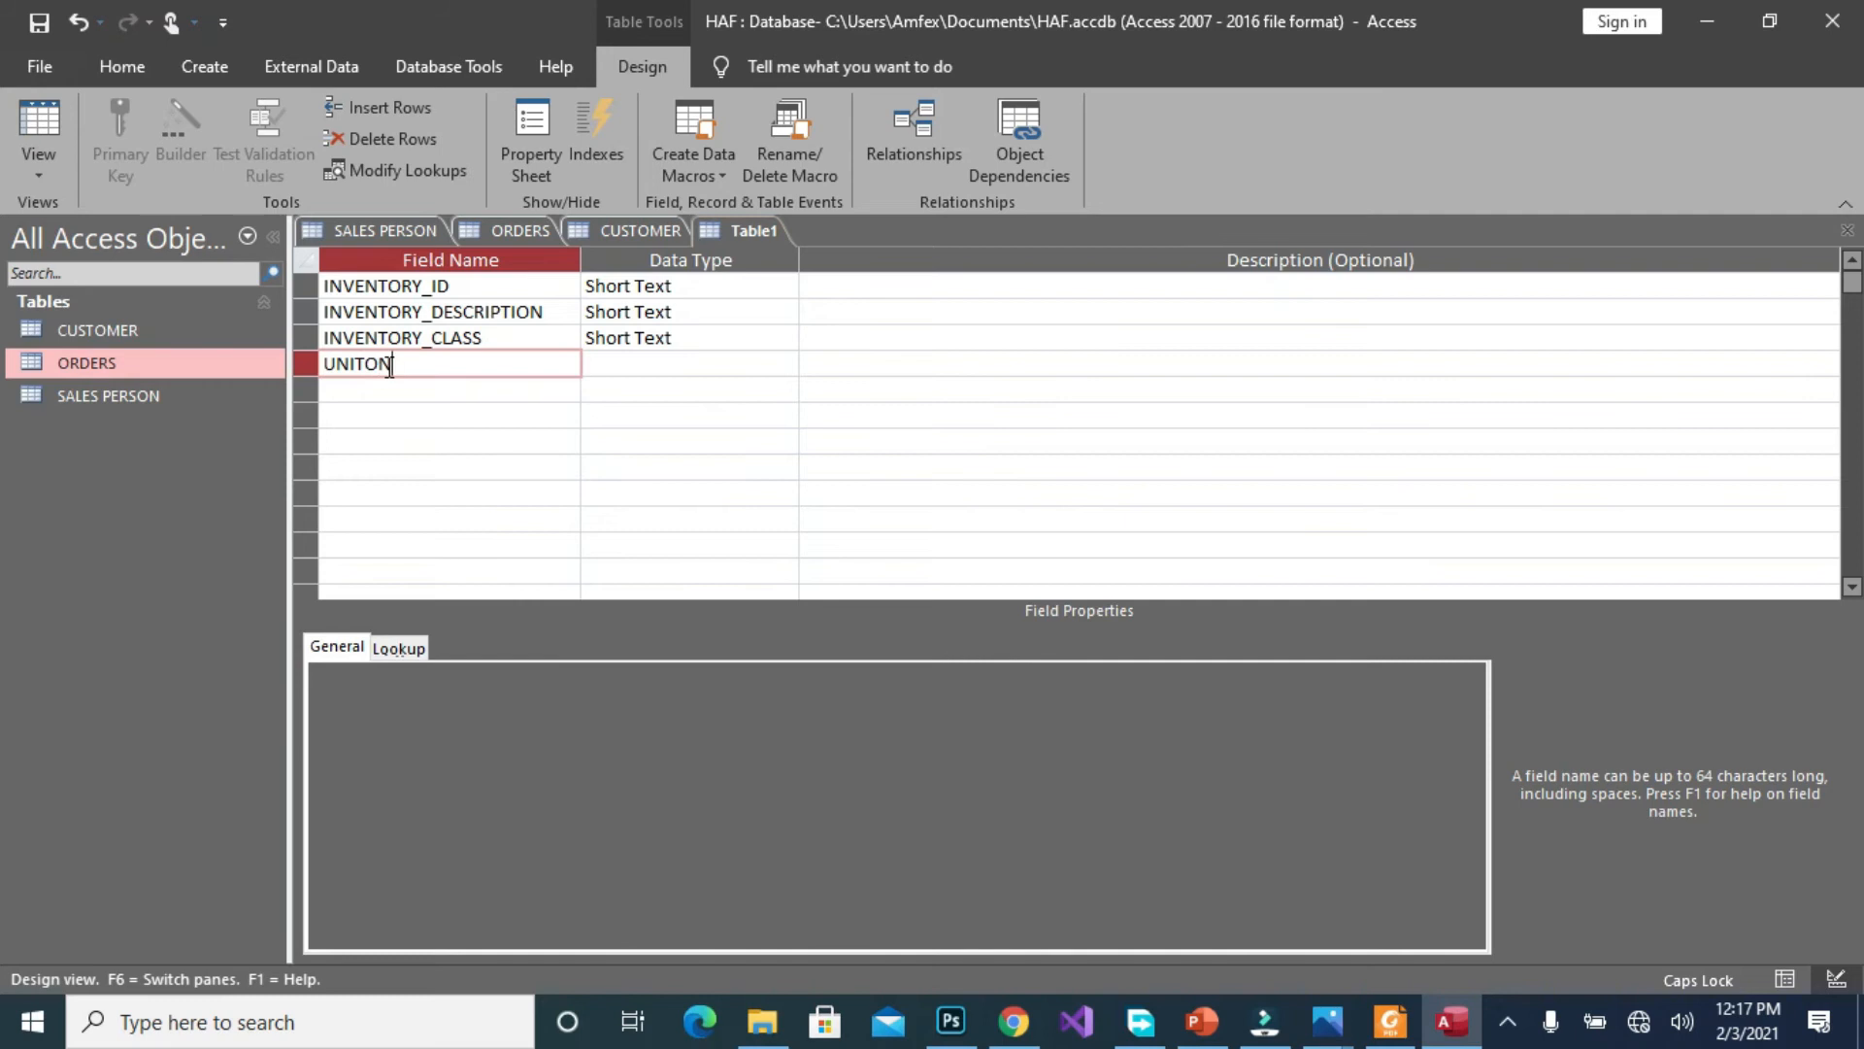
type("HAND")
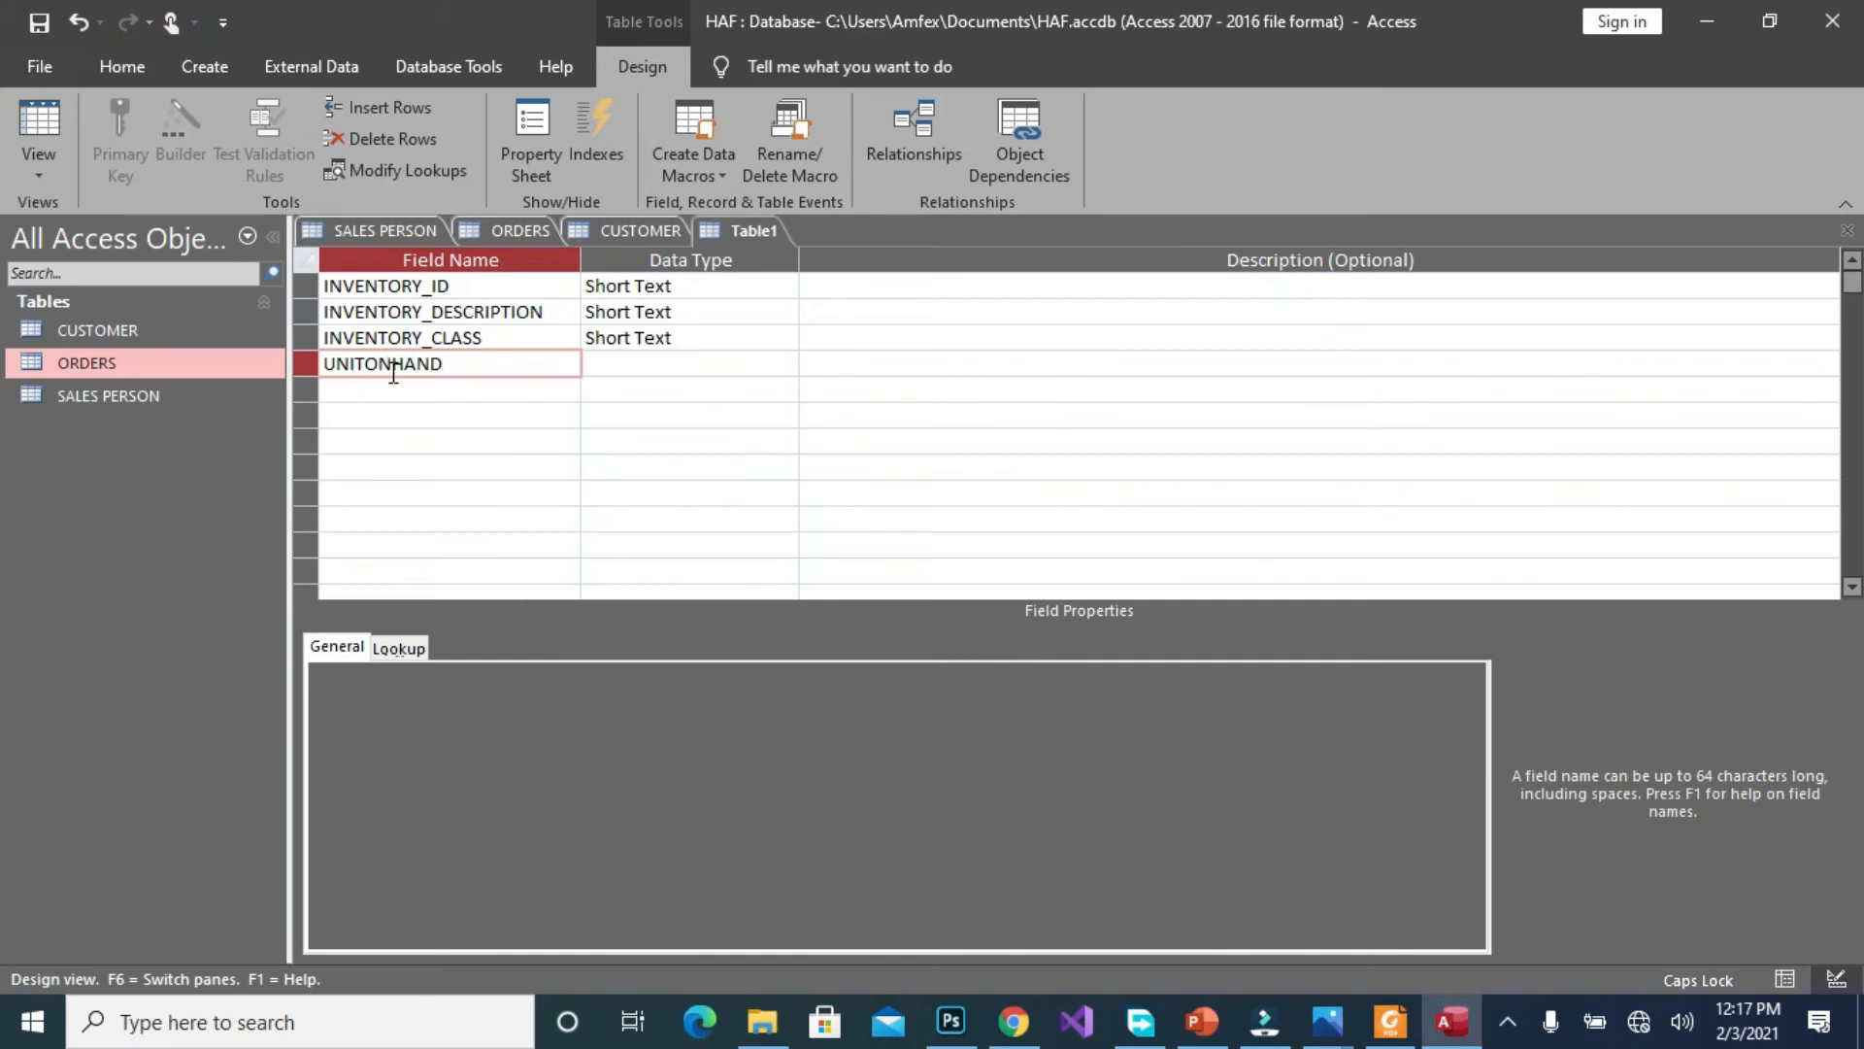
left_click(365, 363)
type("_ON_")
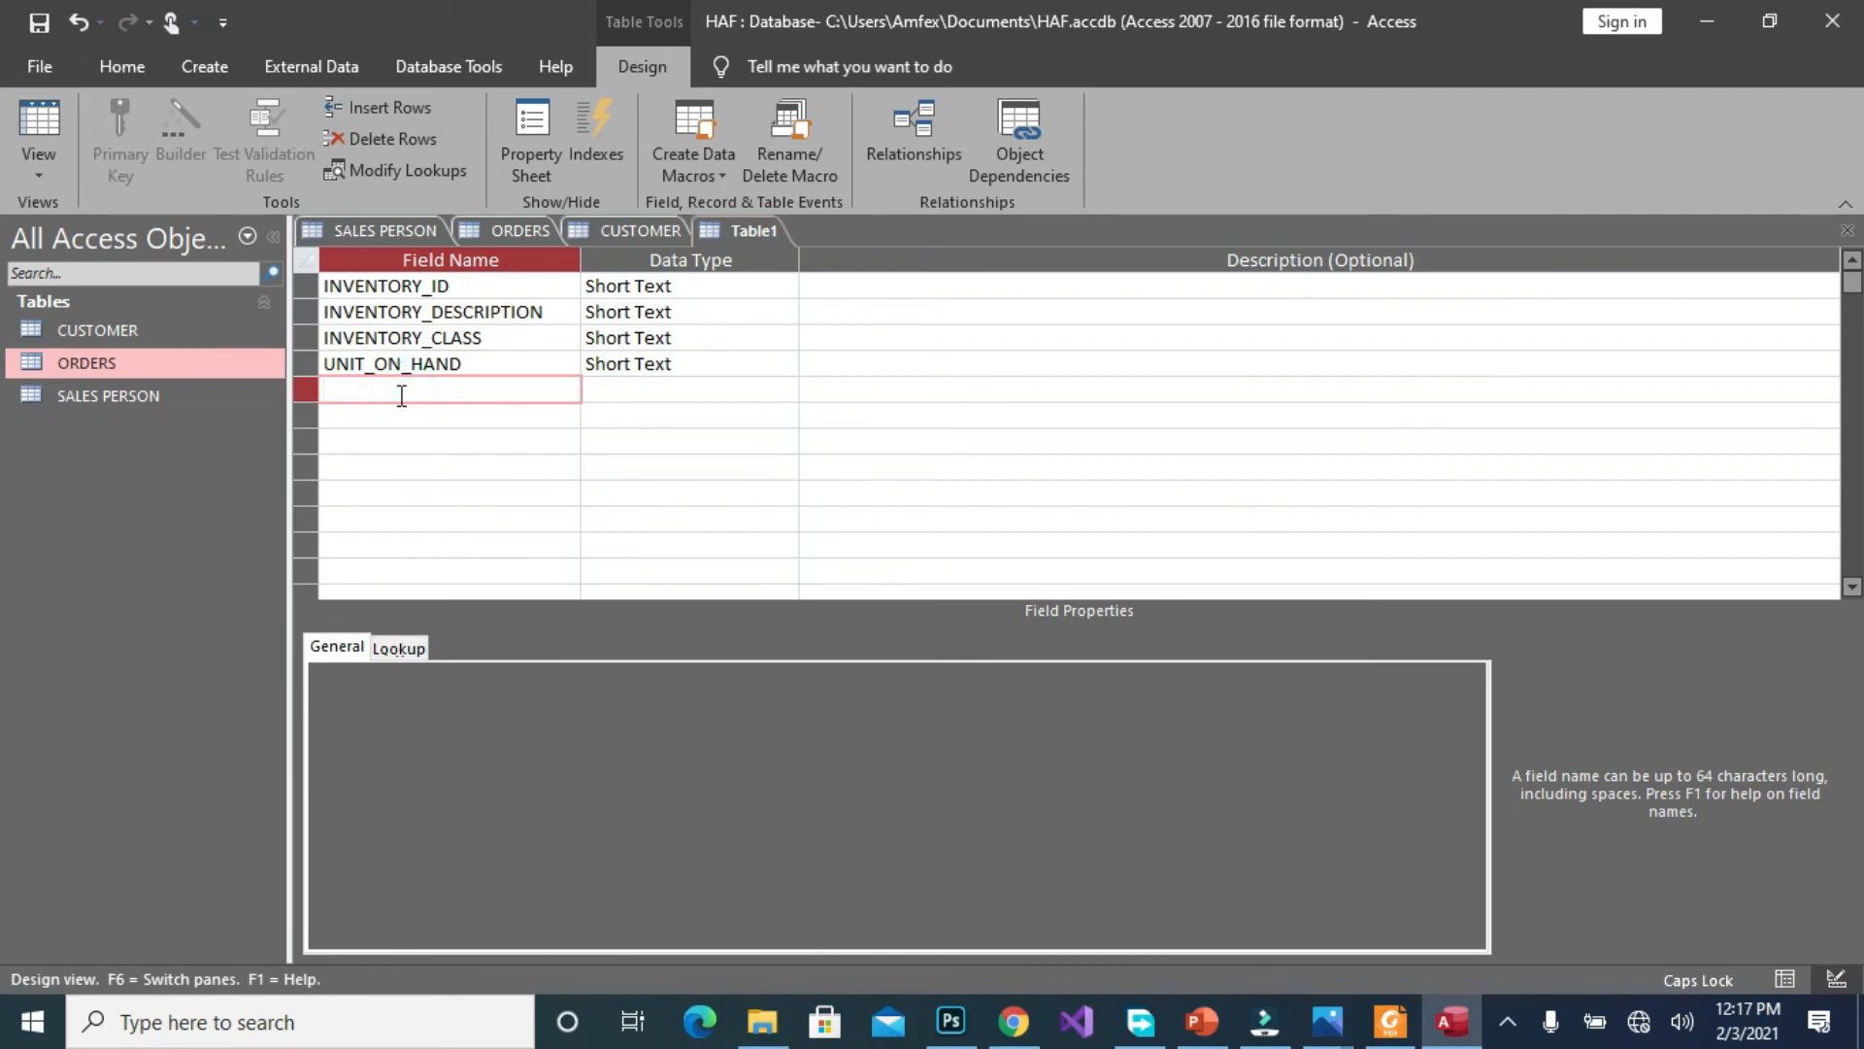
type("P")
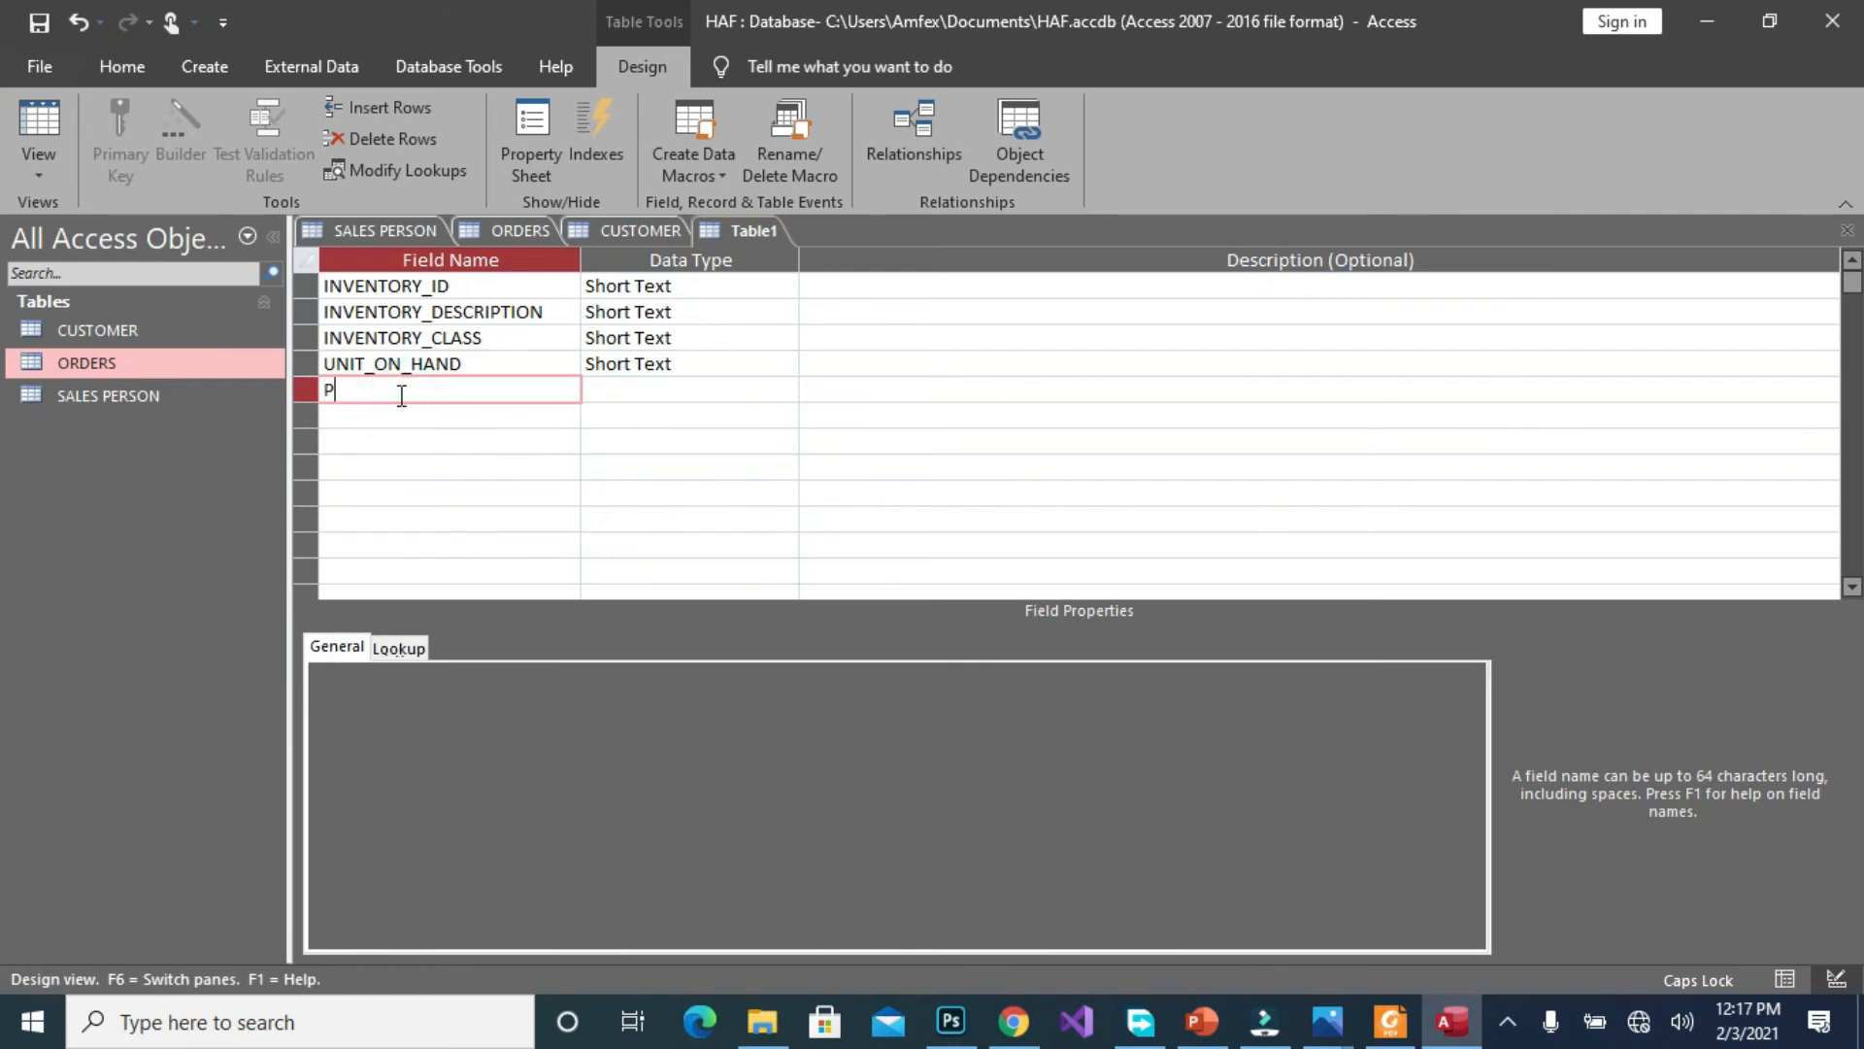
type("RICE")
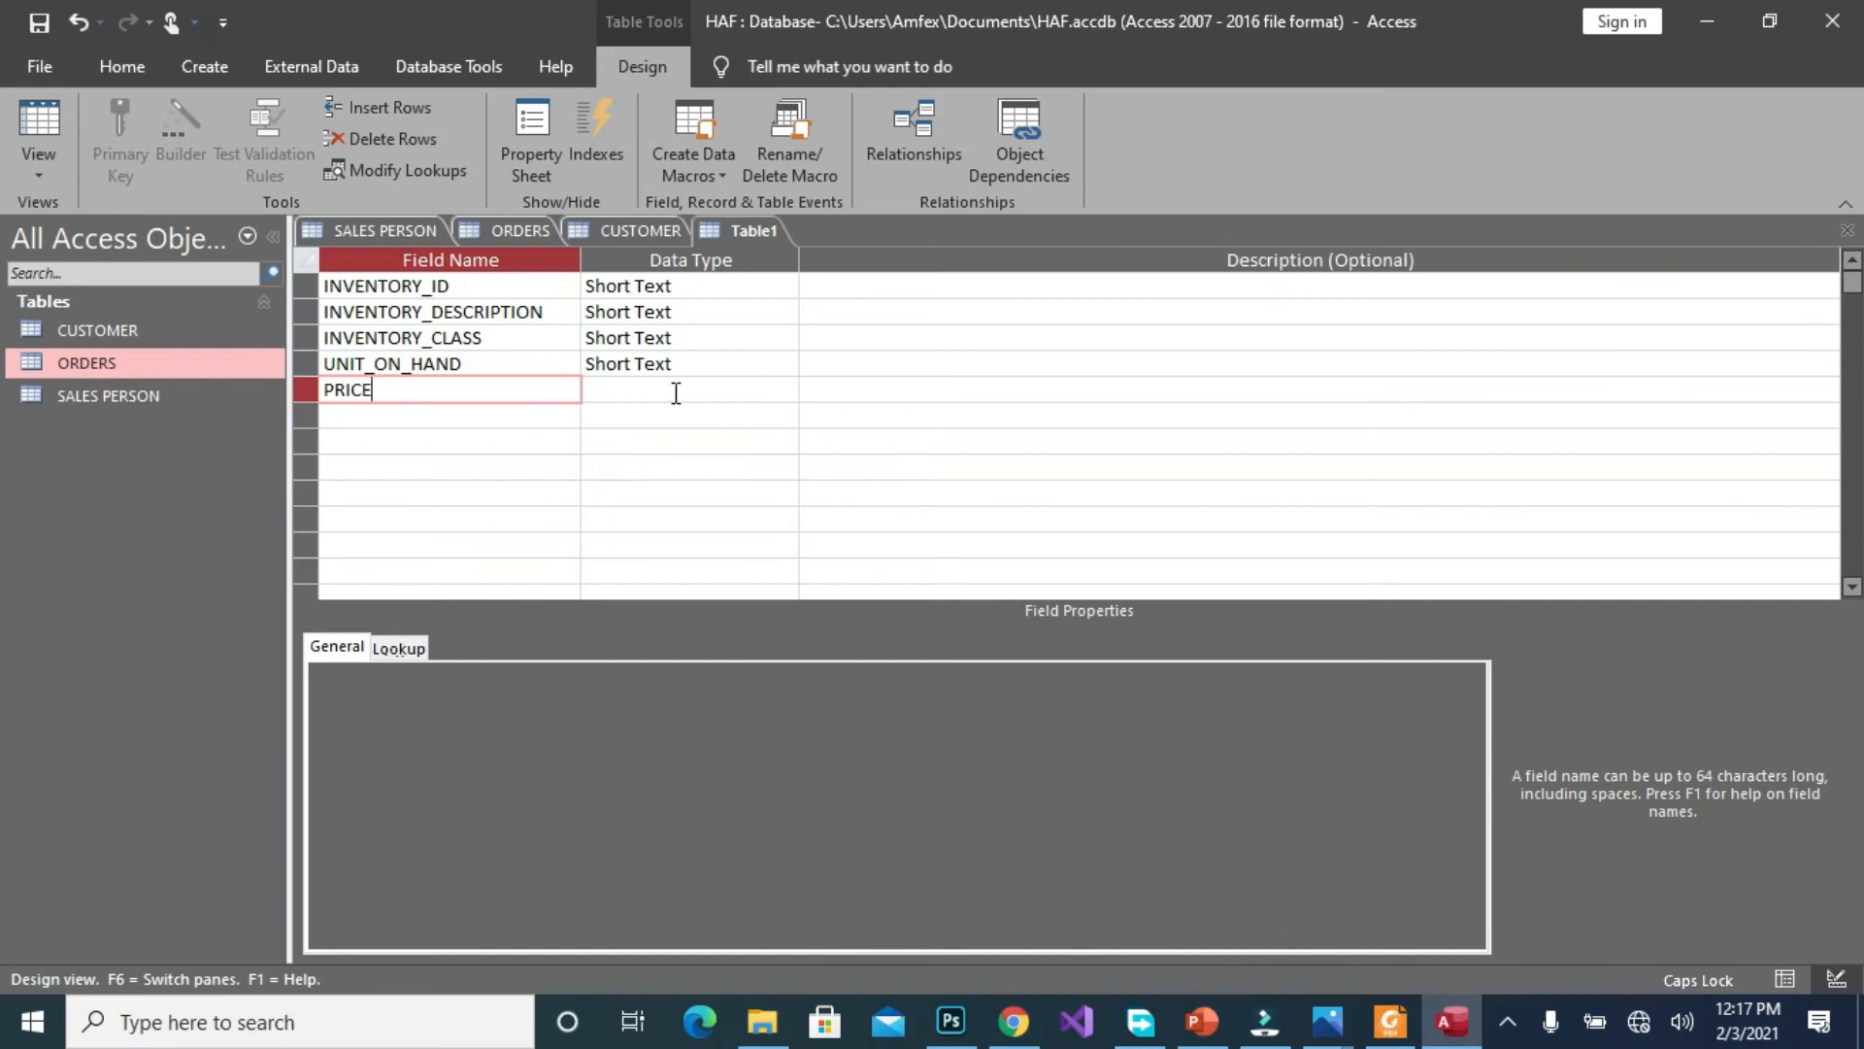
Make PRICE and UNIT_ON_HAND Number fields and INVENTORY_ID an AutoNumber field
left_click(683, 389)
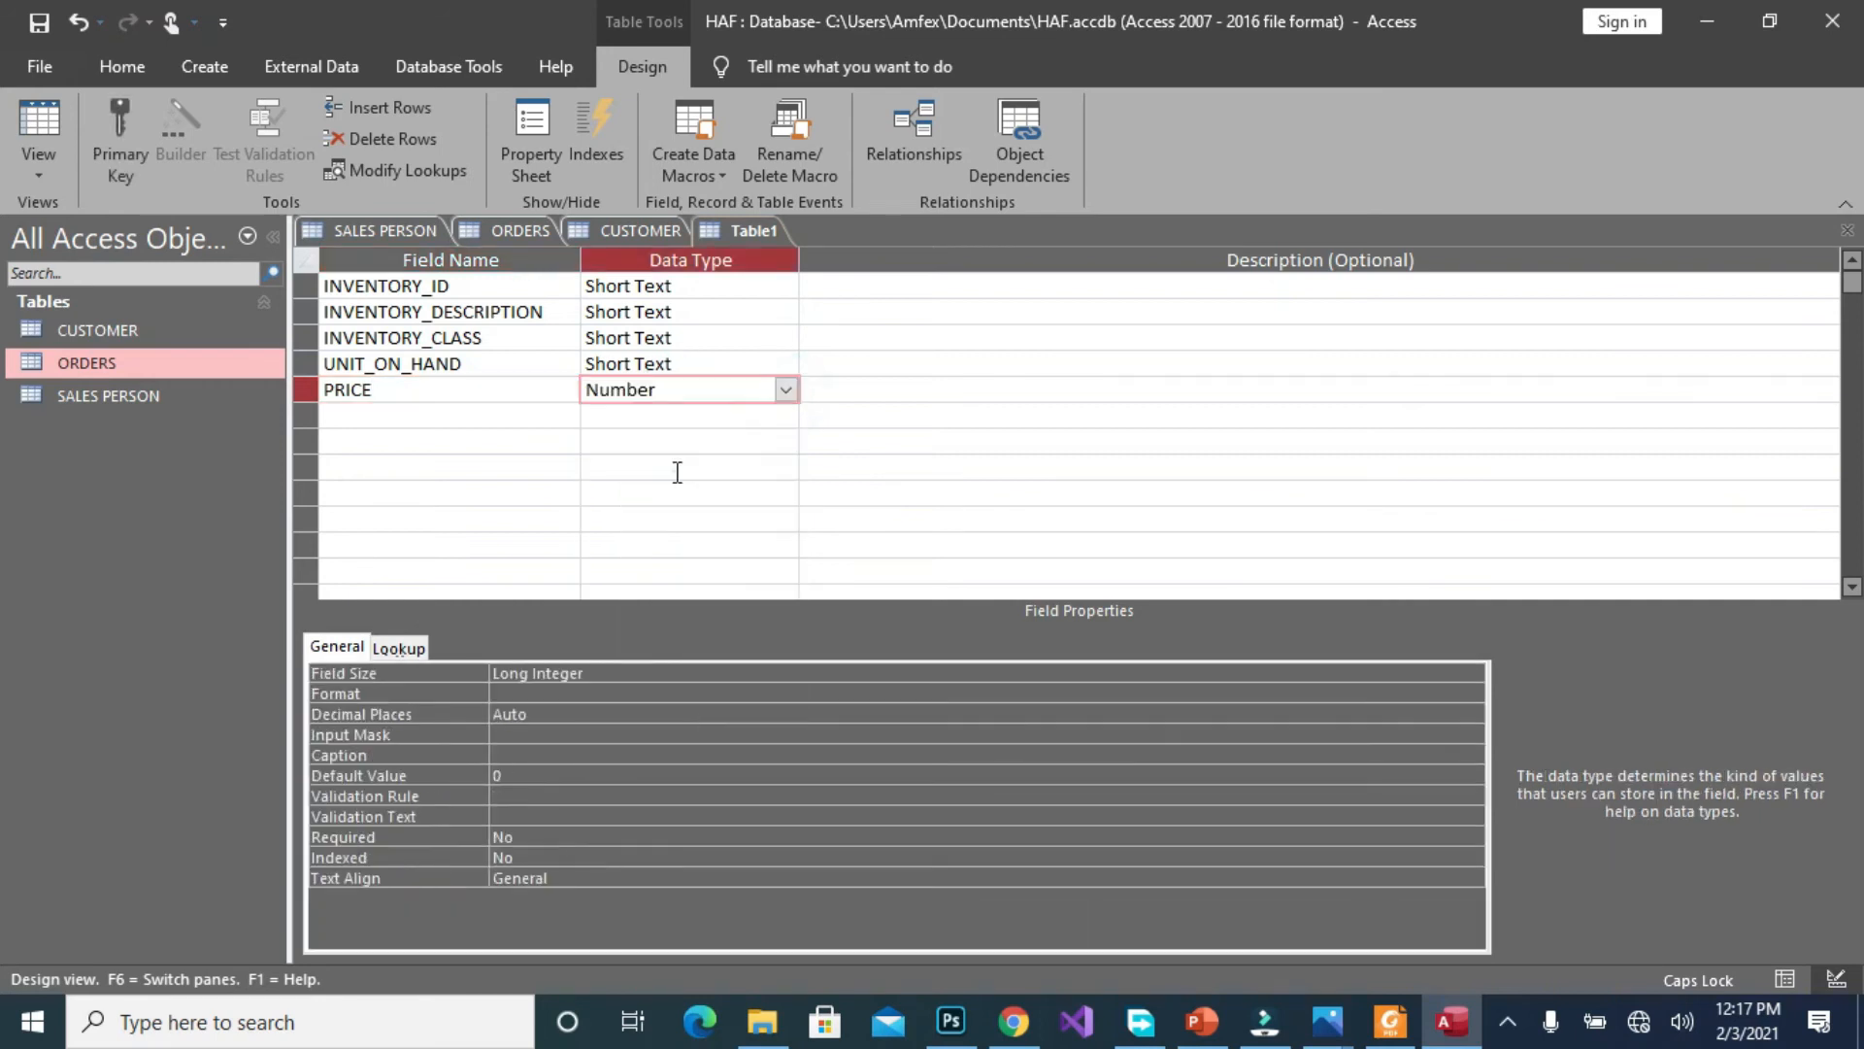
left_click(783, 365)
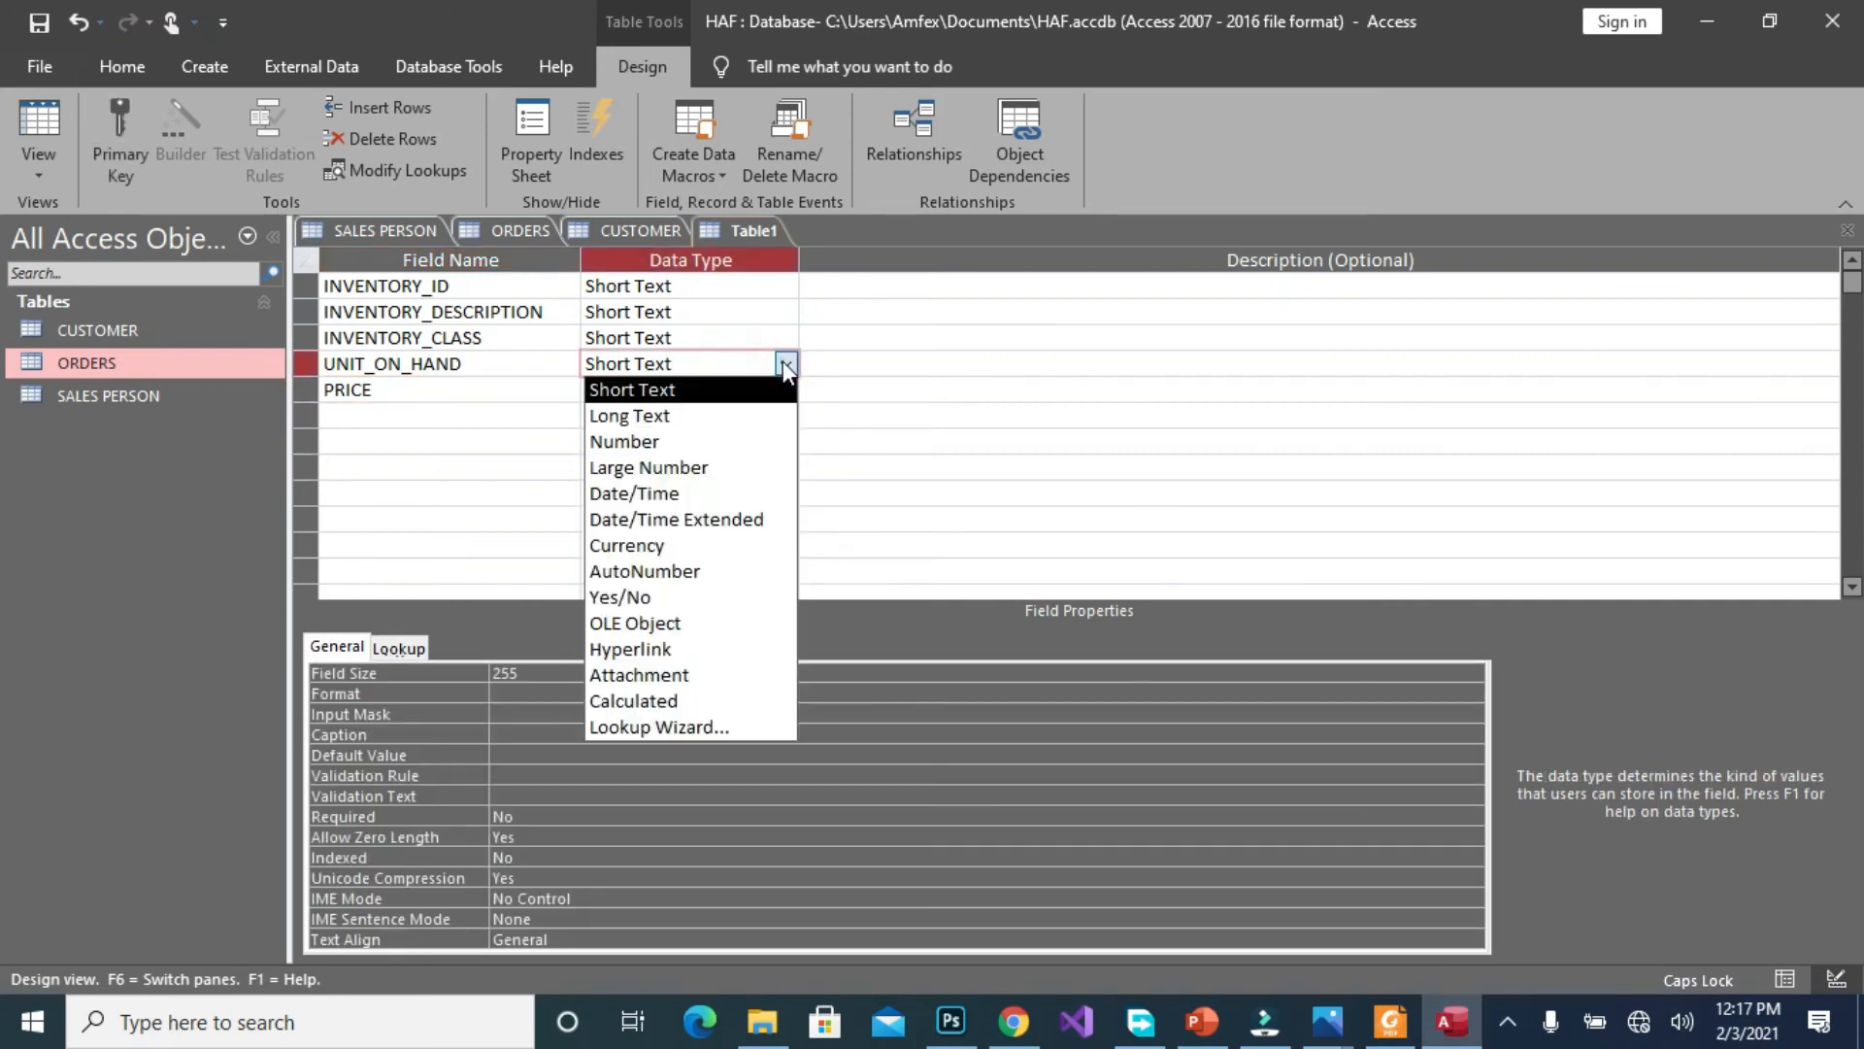
left_click(624, 441)
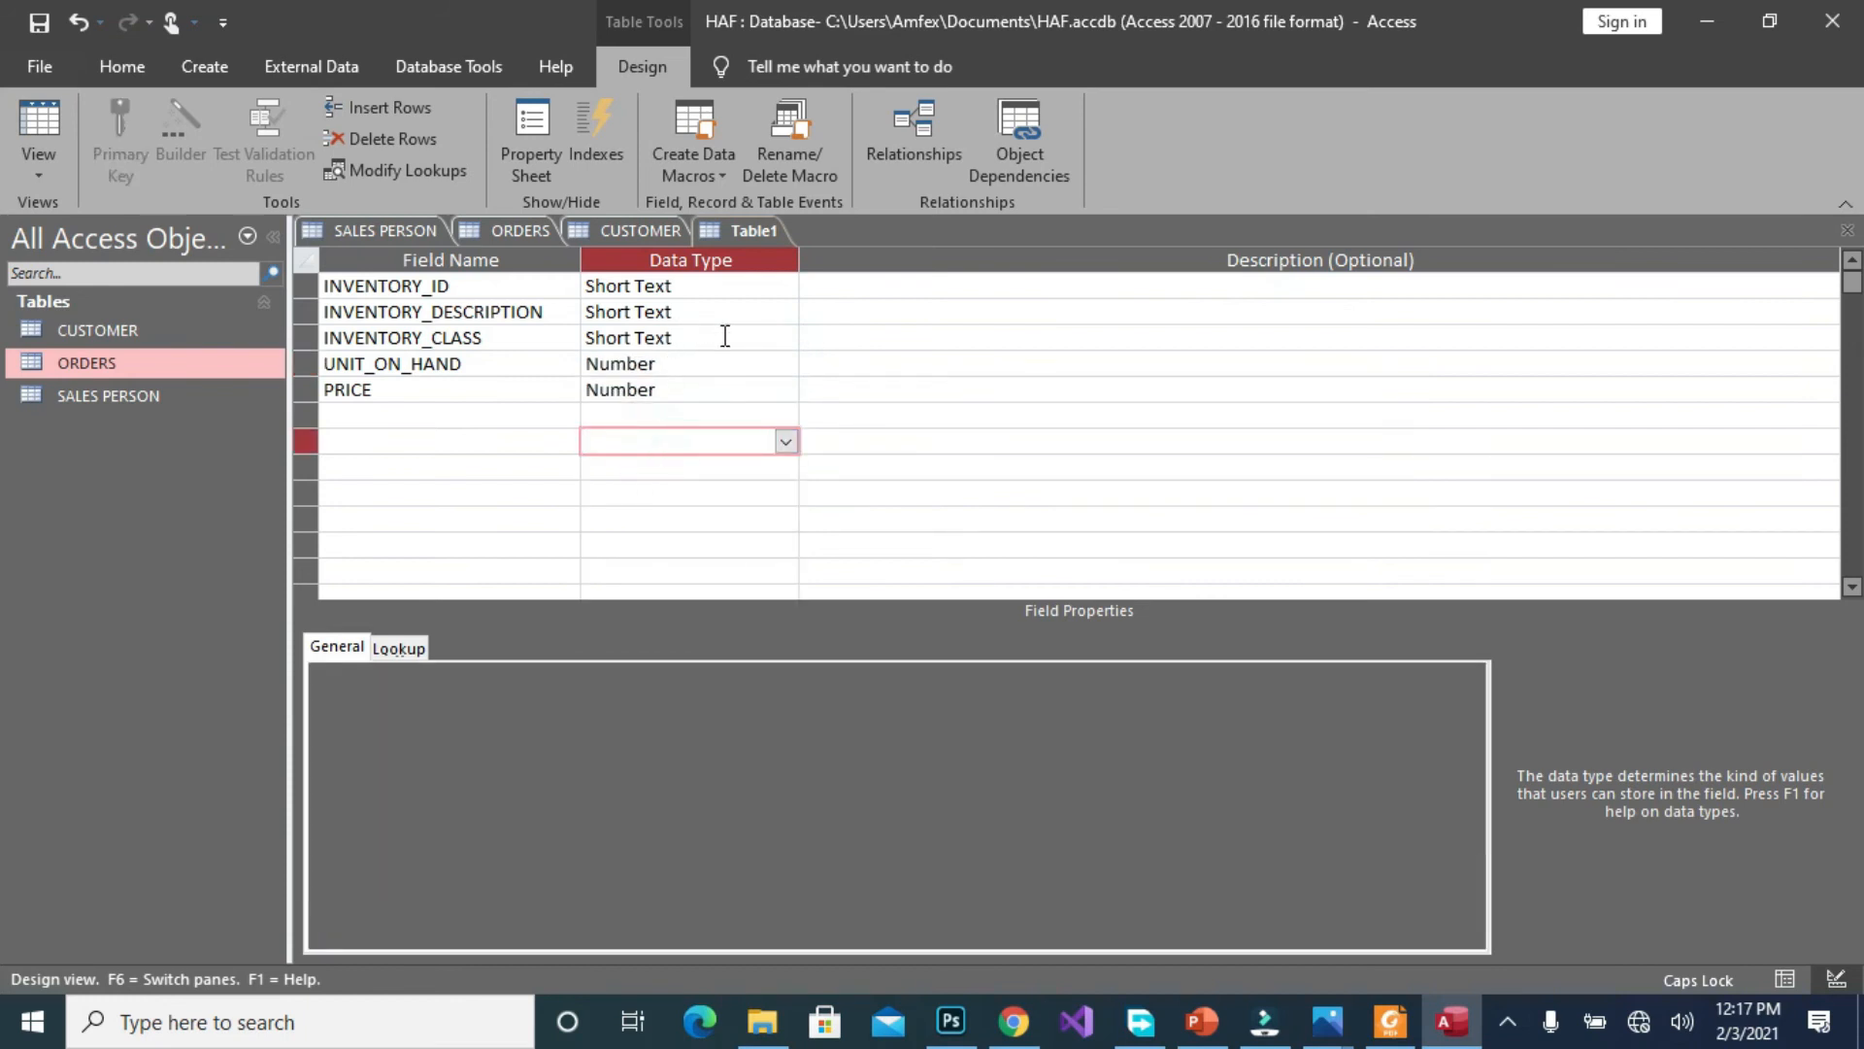
mouse_move(753, 289)
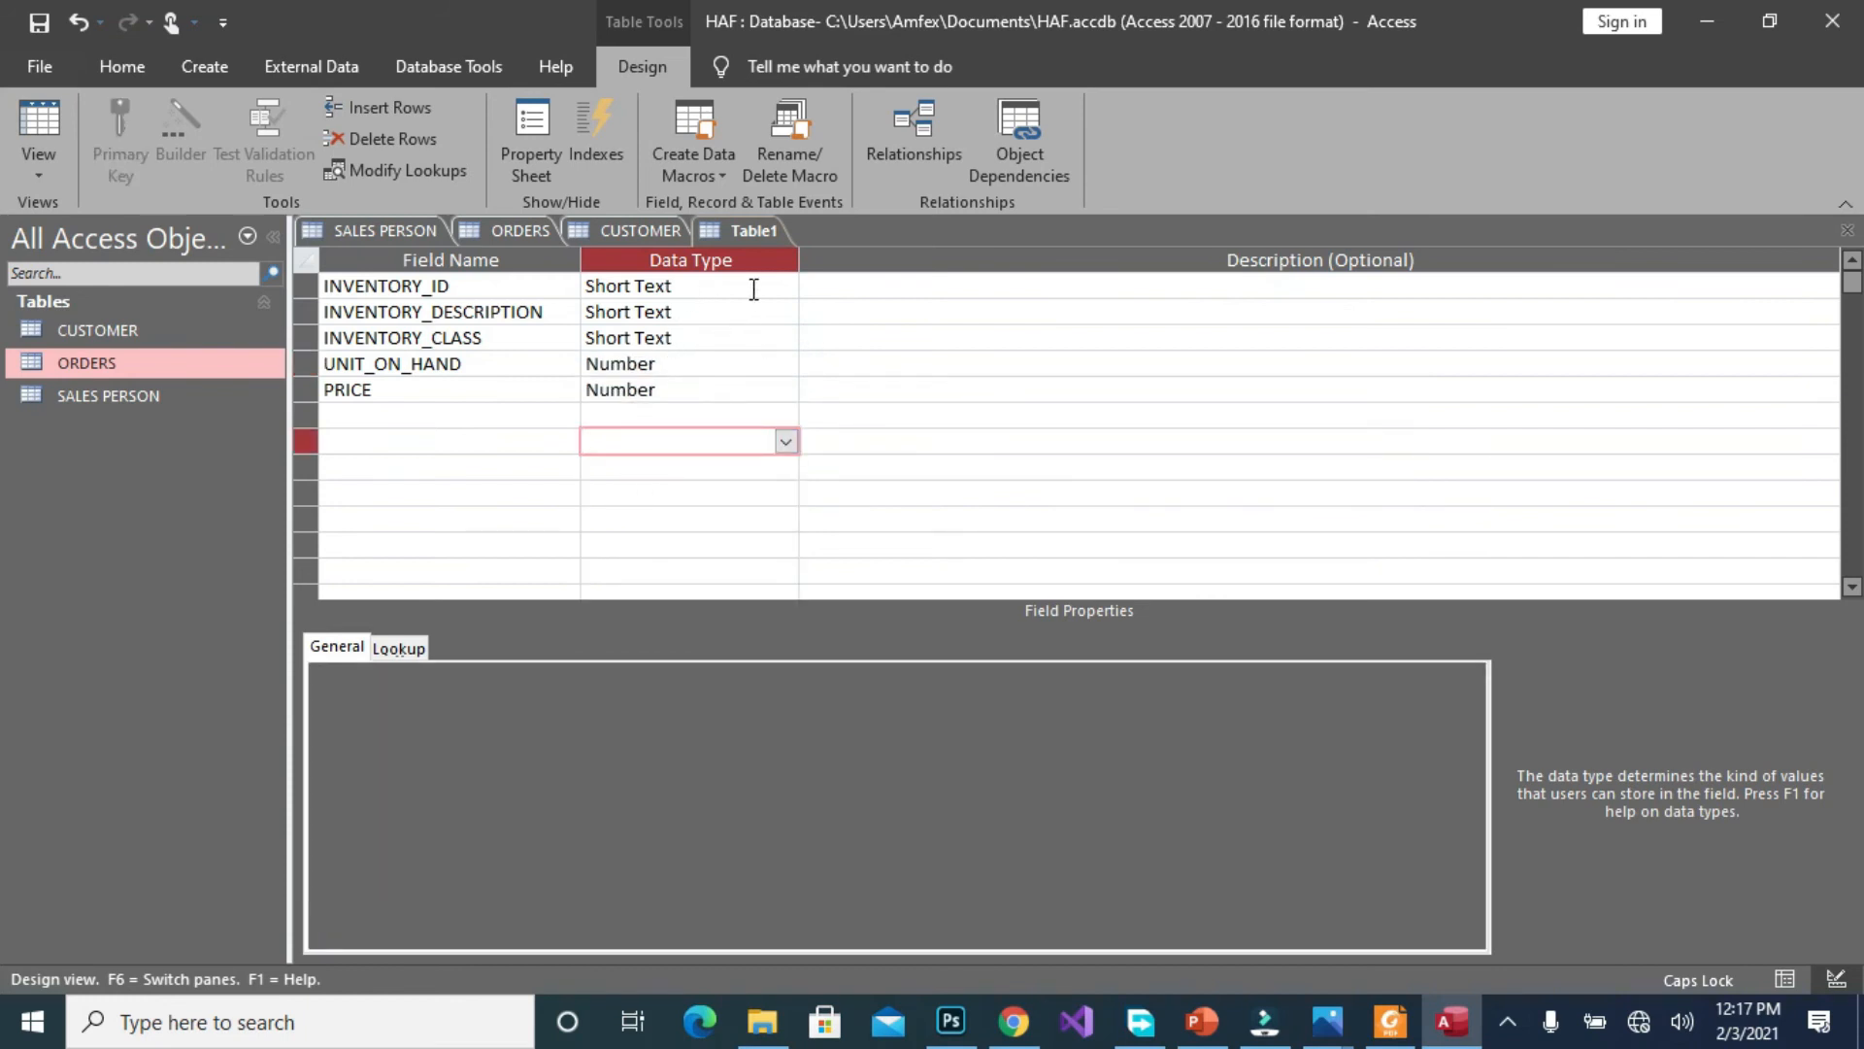
left_click(785, 285)
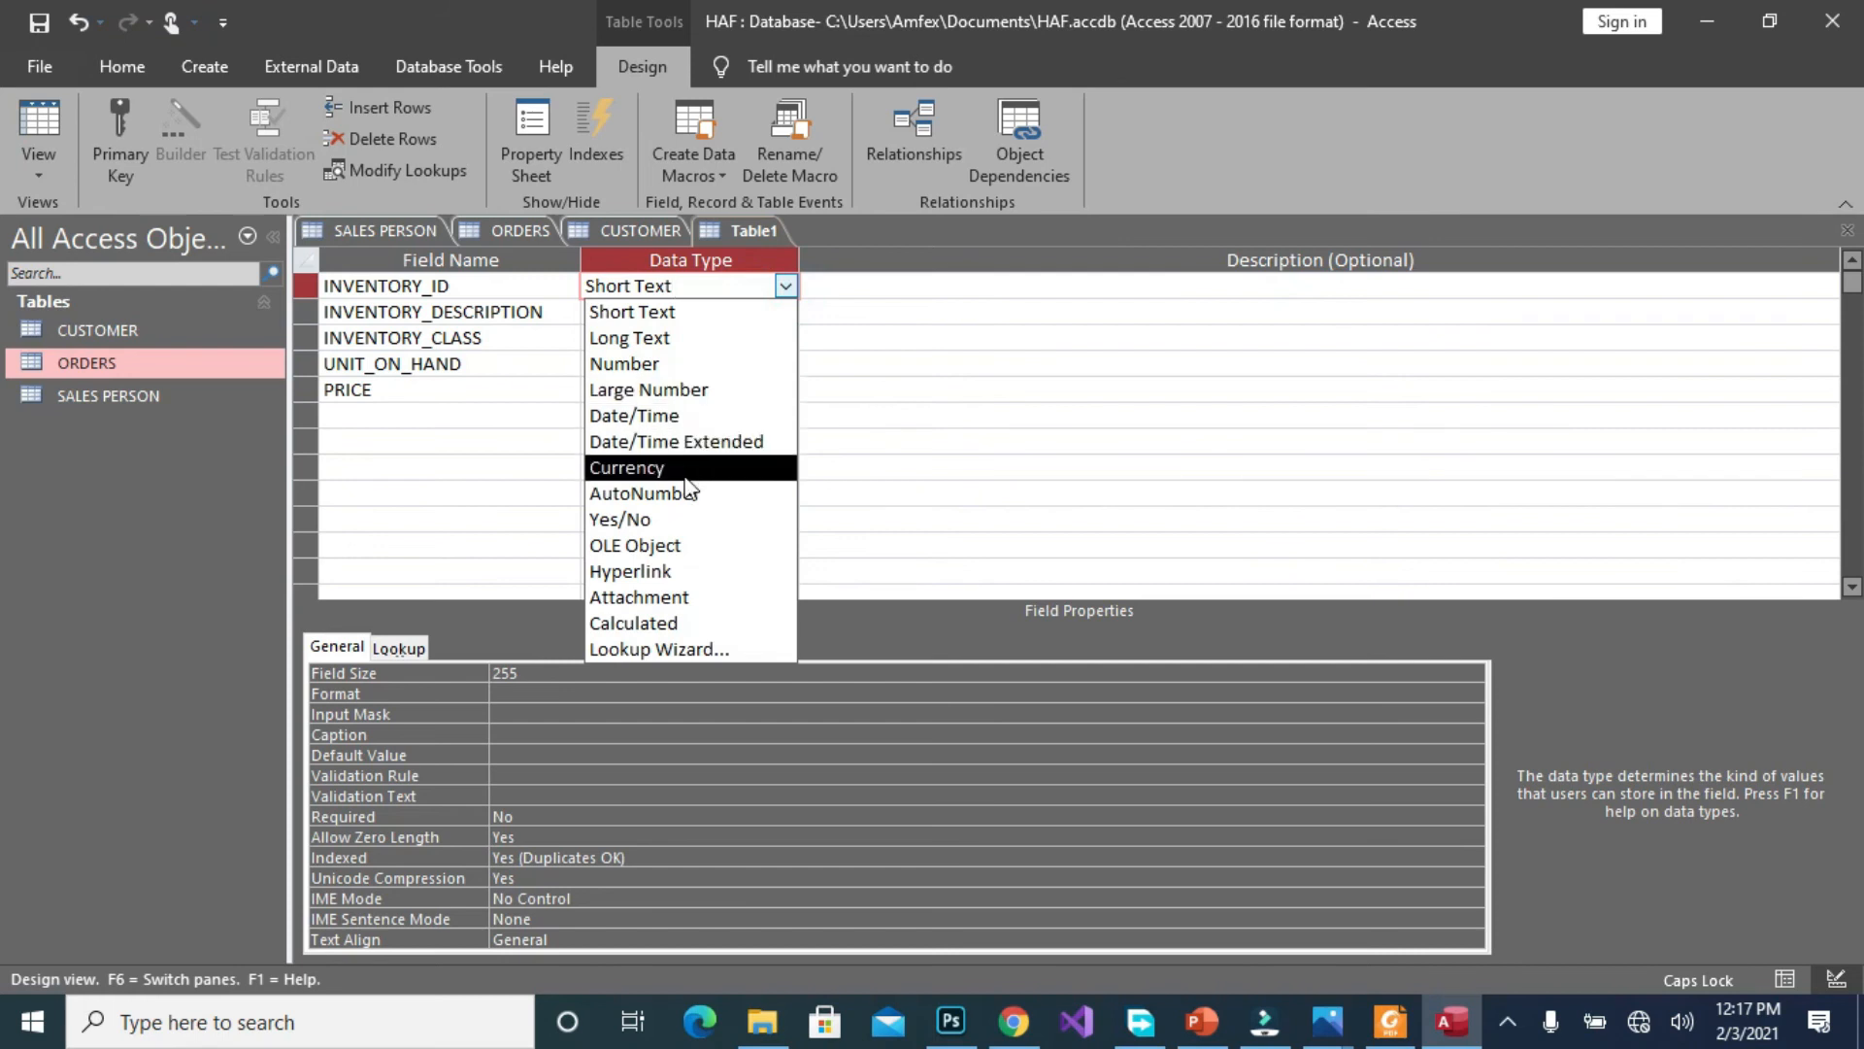
left_click(644, 493)
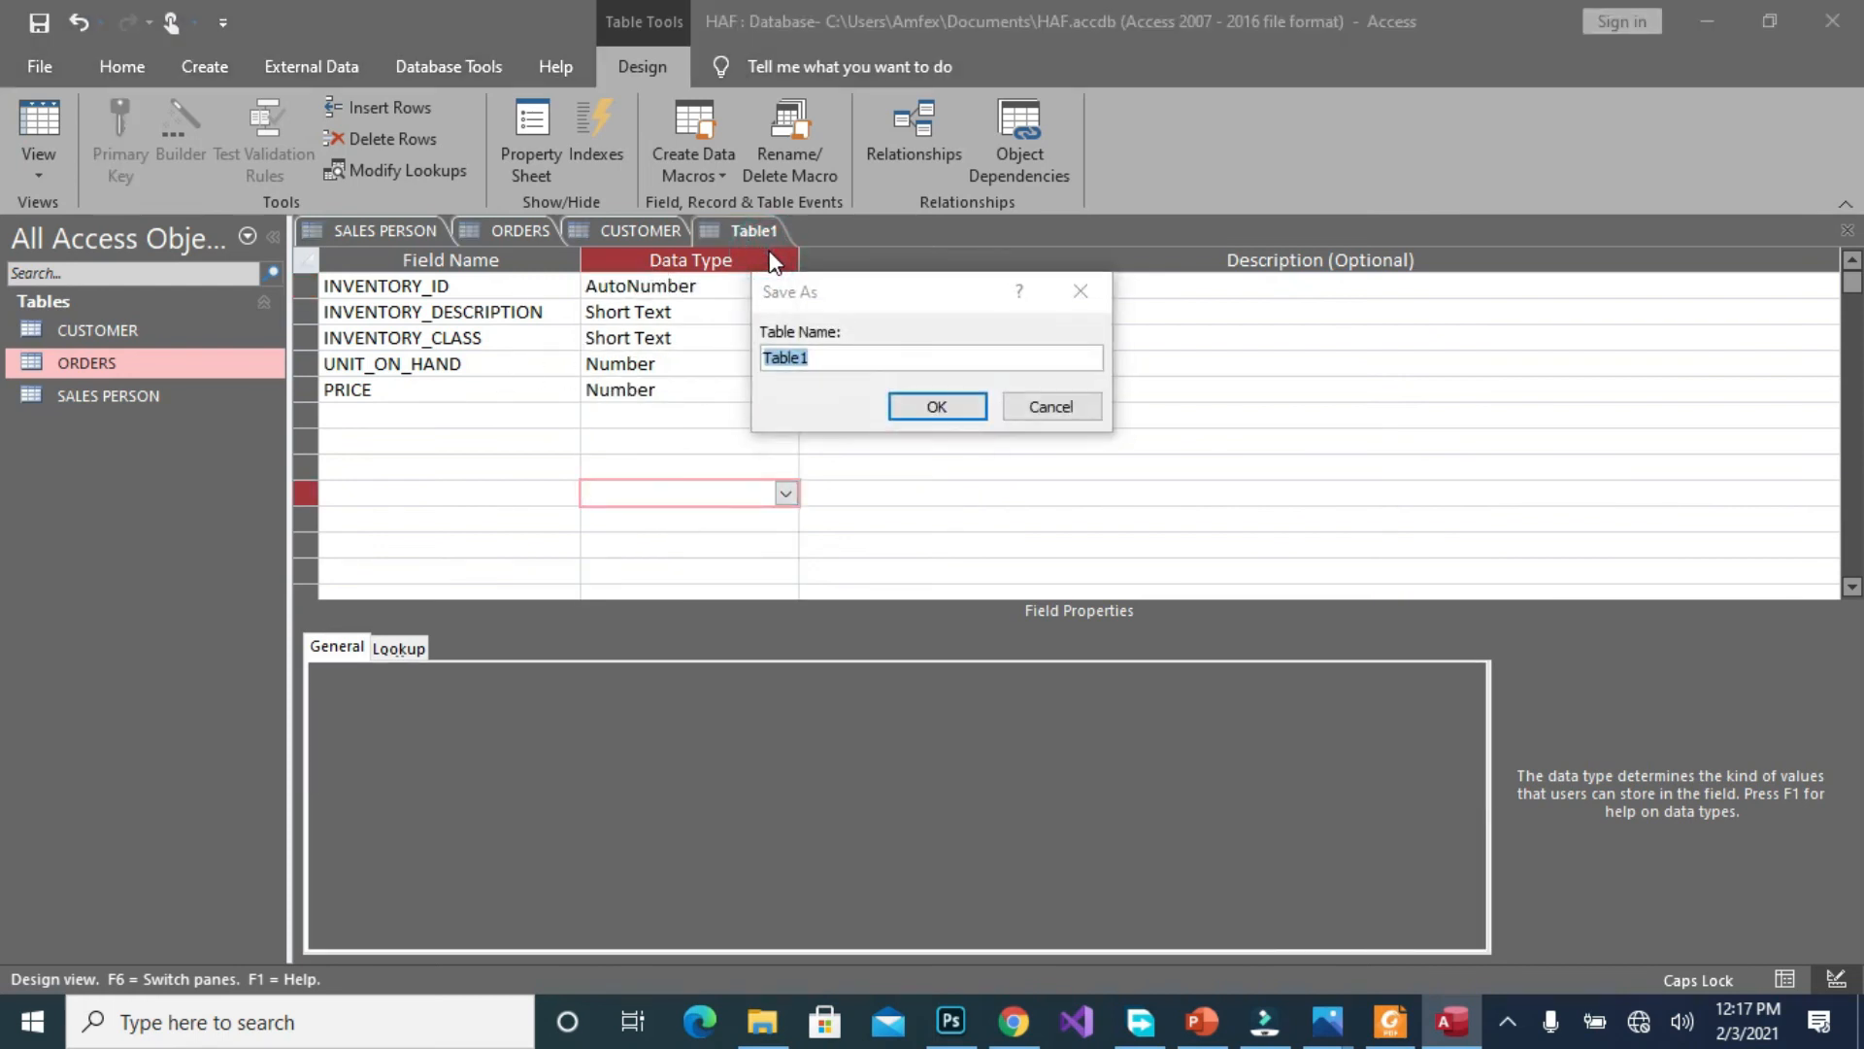
Save the table as INVENTORY, handling the primary key warning and save prompt
type("INVENTORY")
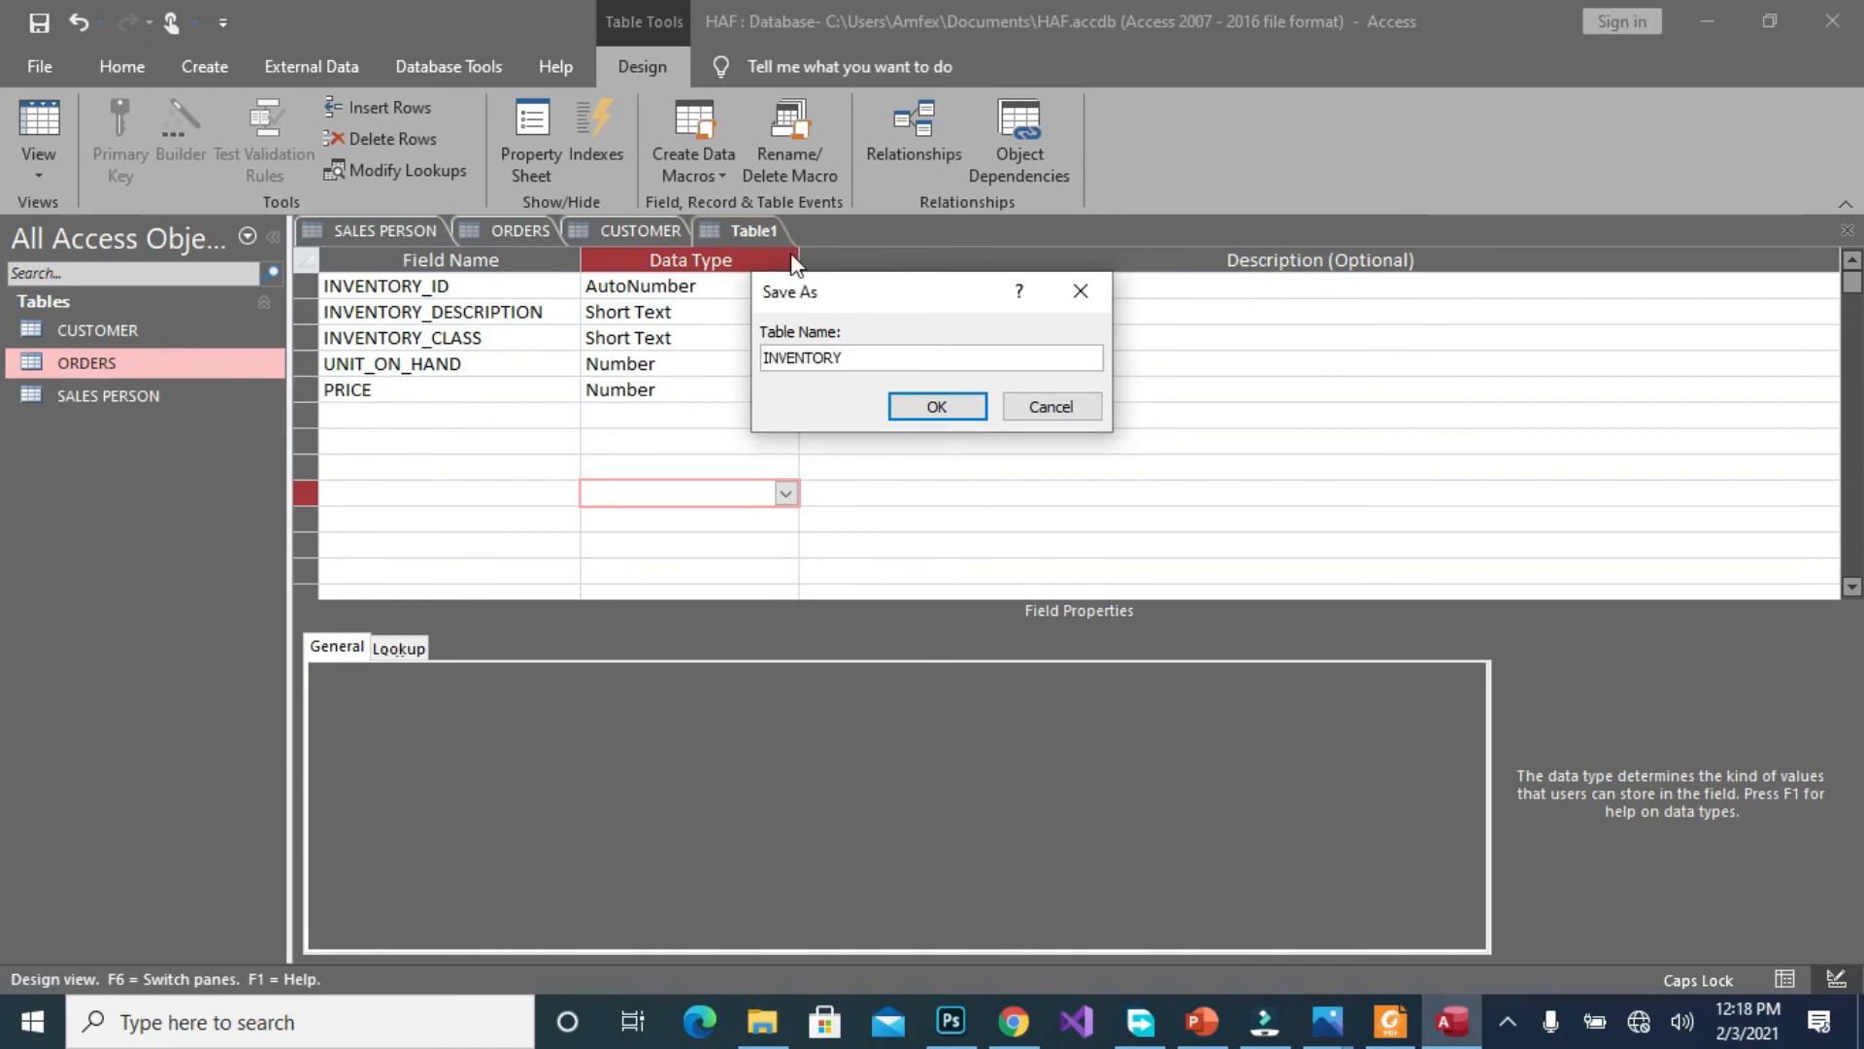
left_click(936, 406)
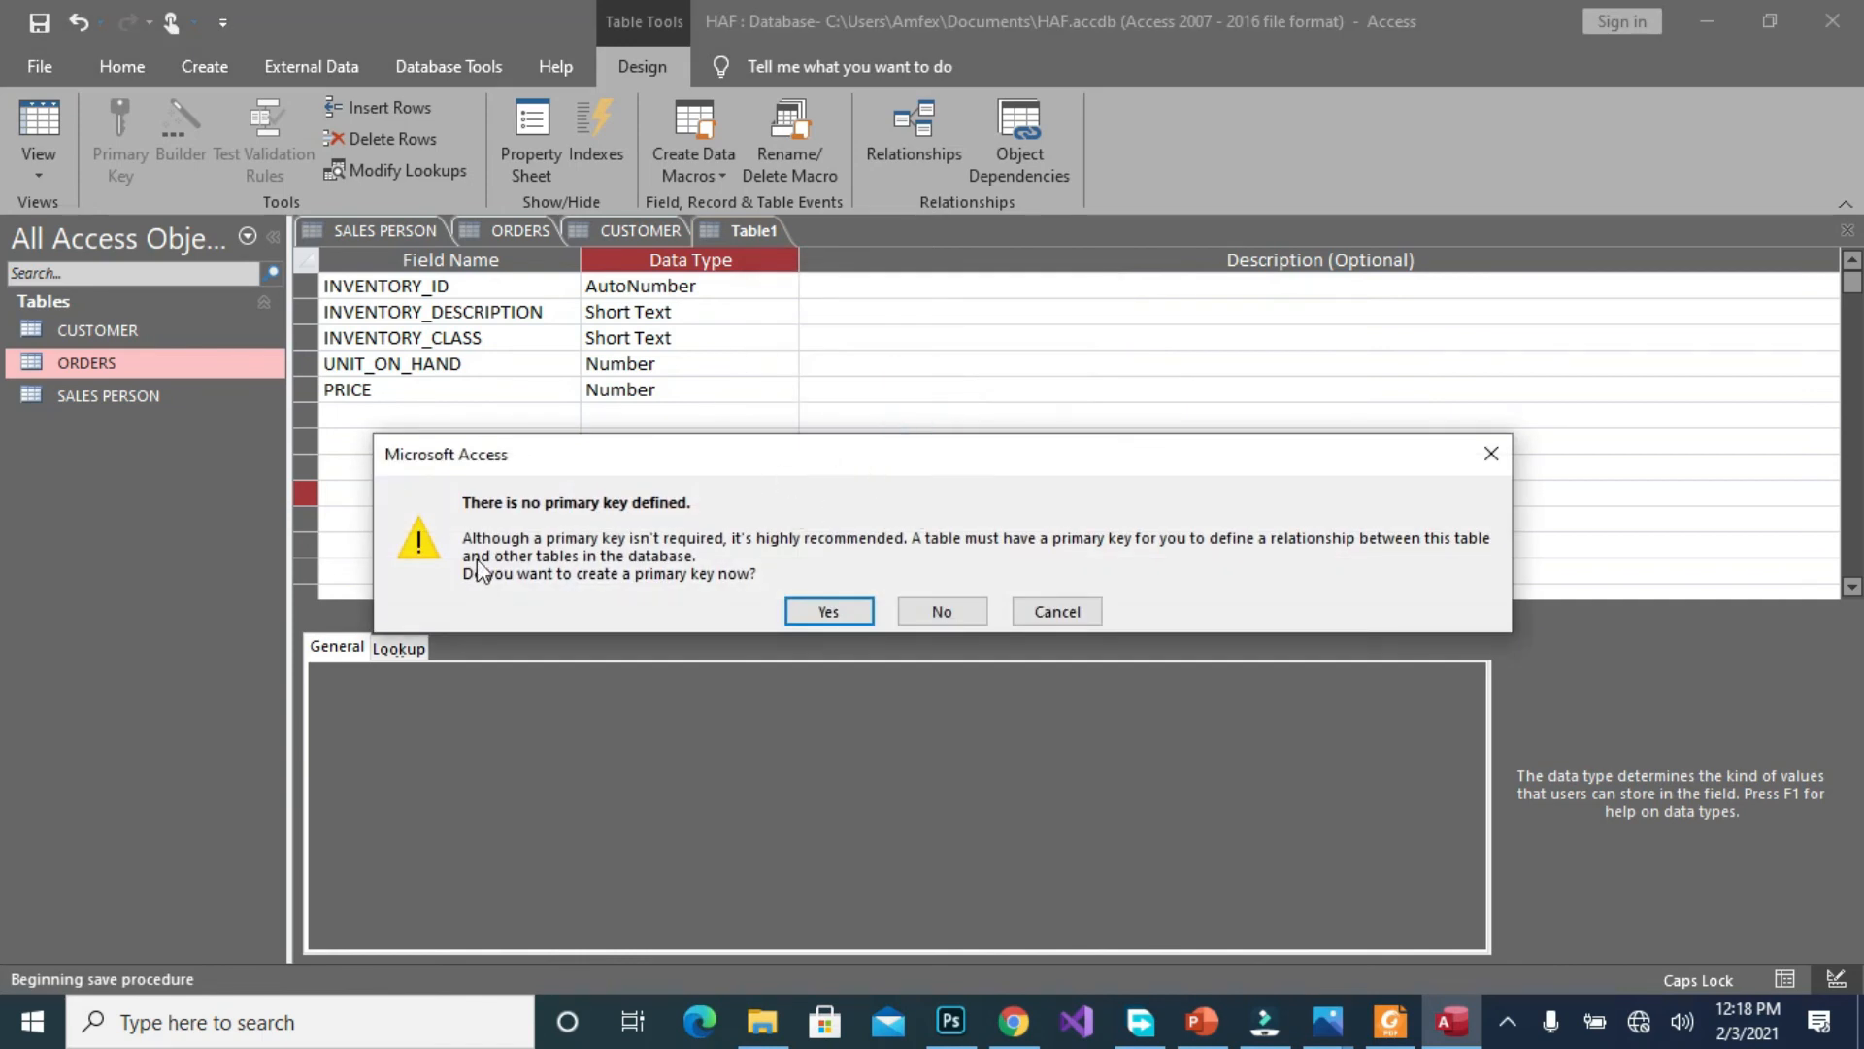
mouse_move(828, 611)
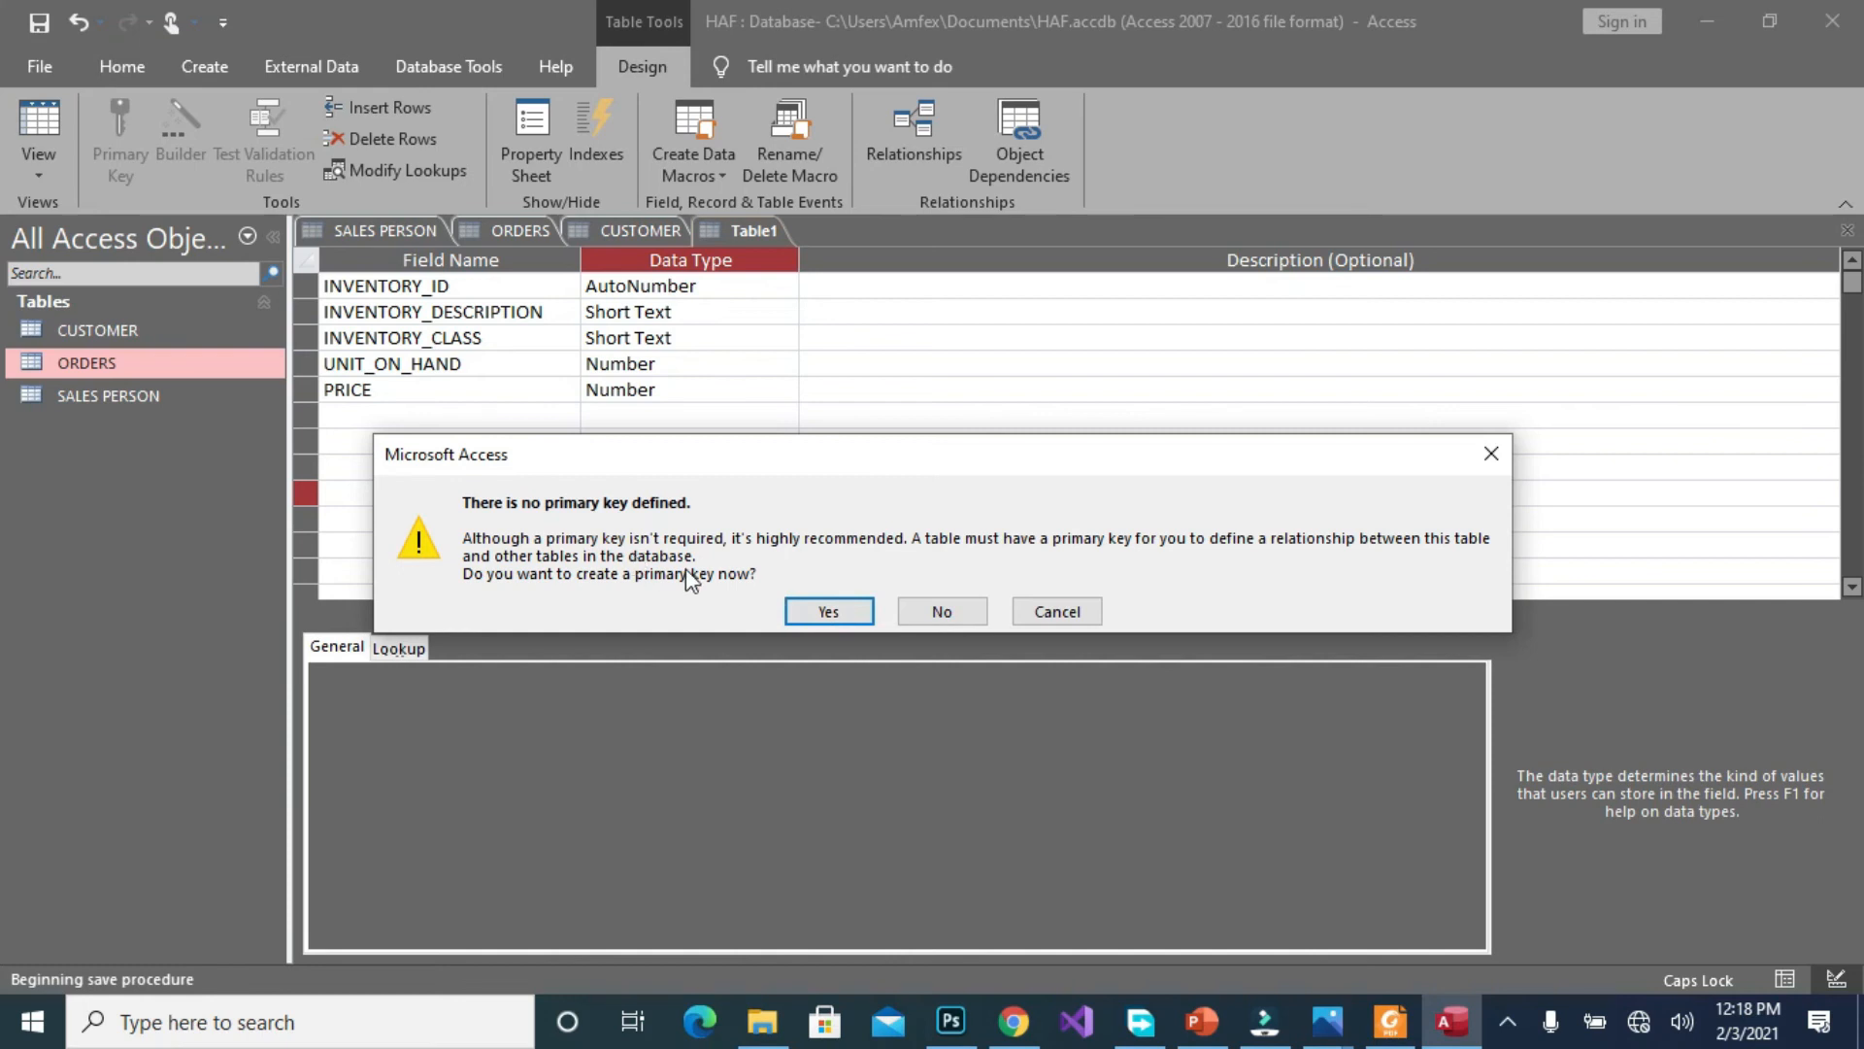
mouse_move(941, 610)
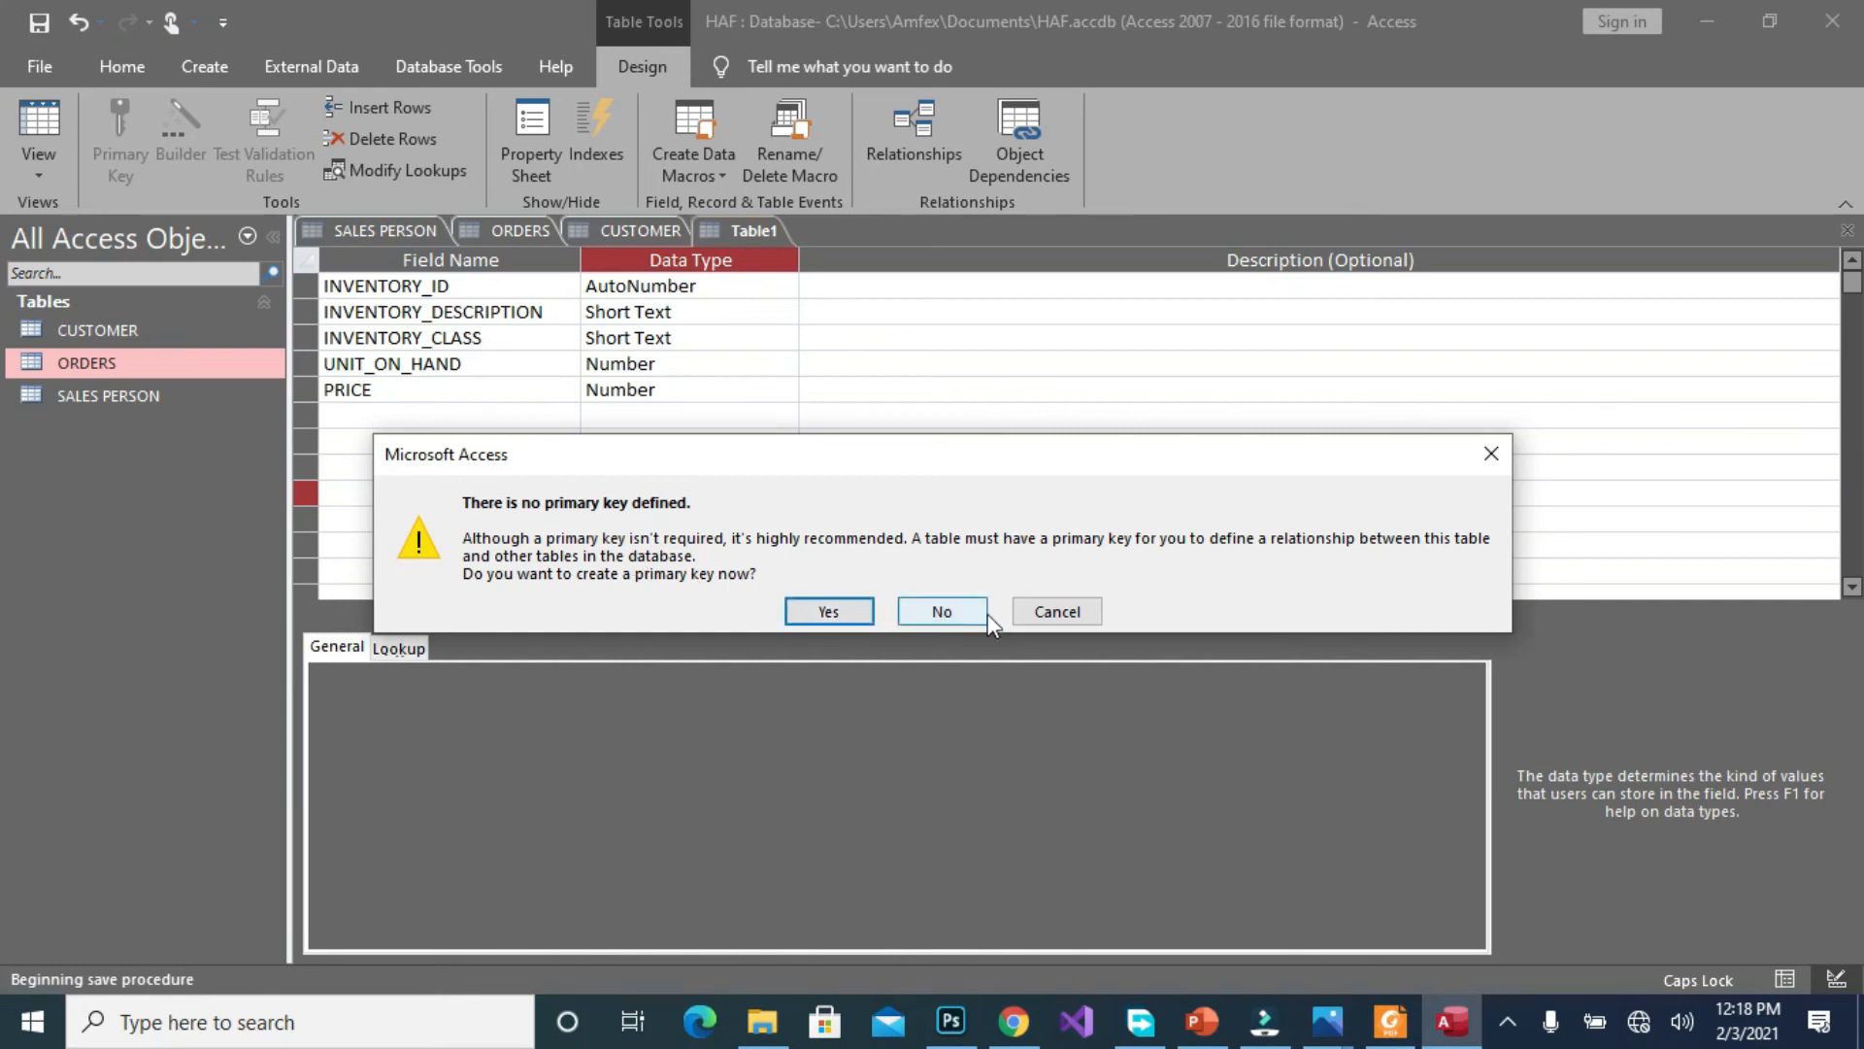
left_click(941, 610)
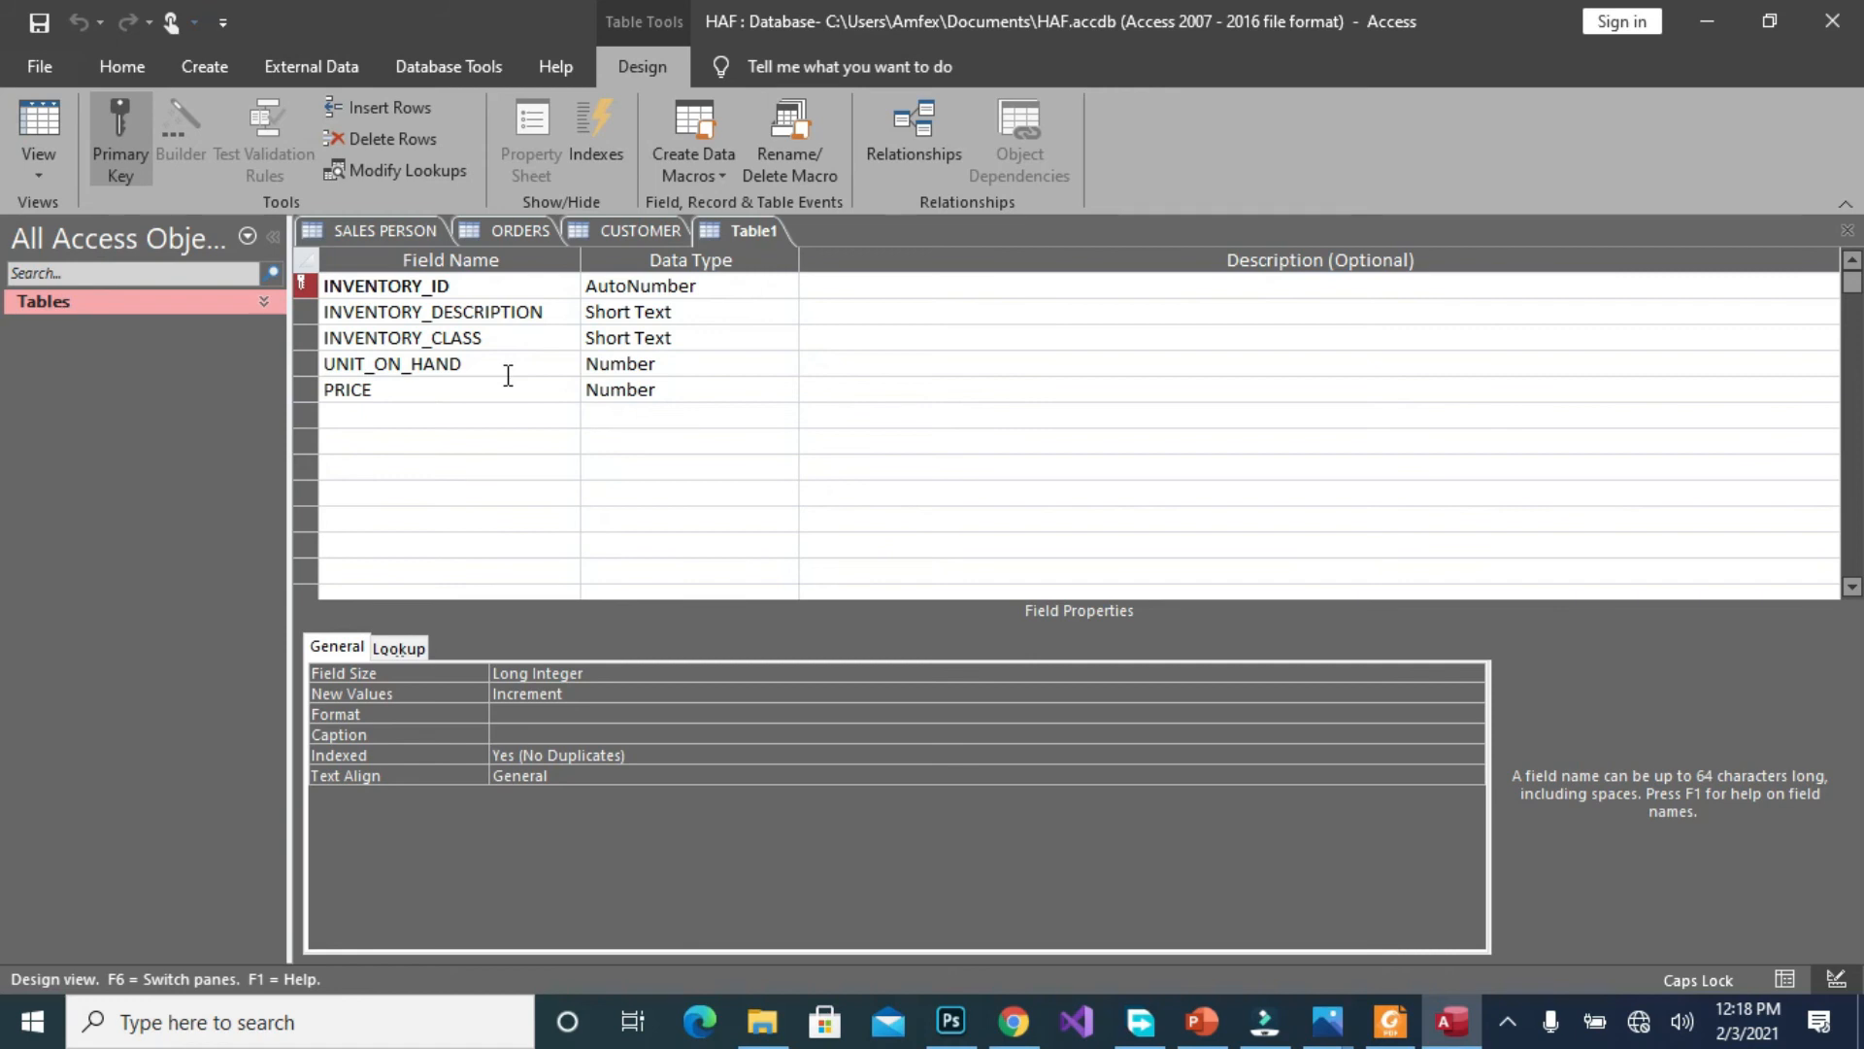
mouse_move(737, 285)
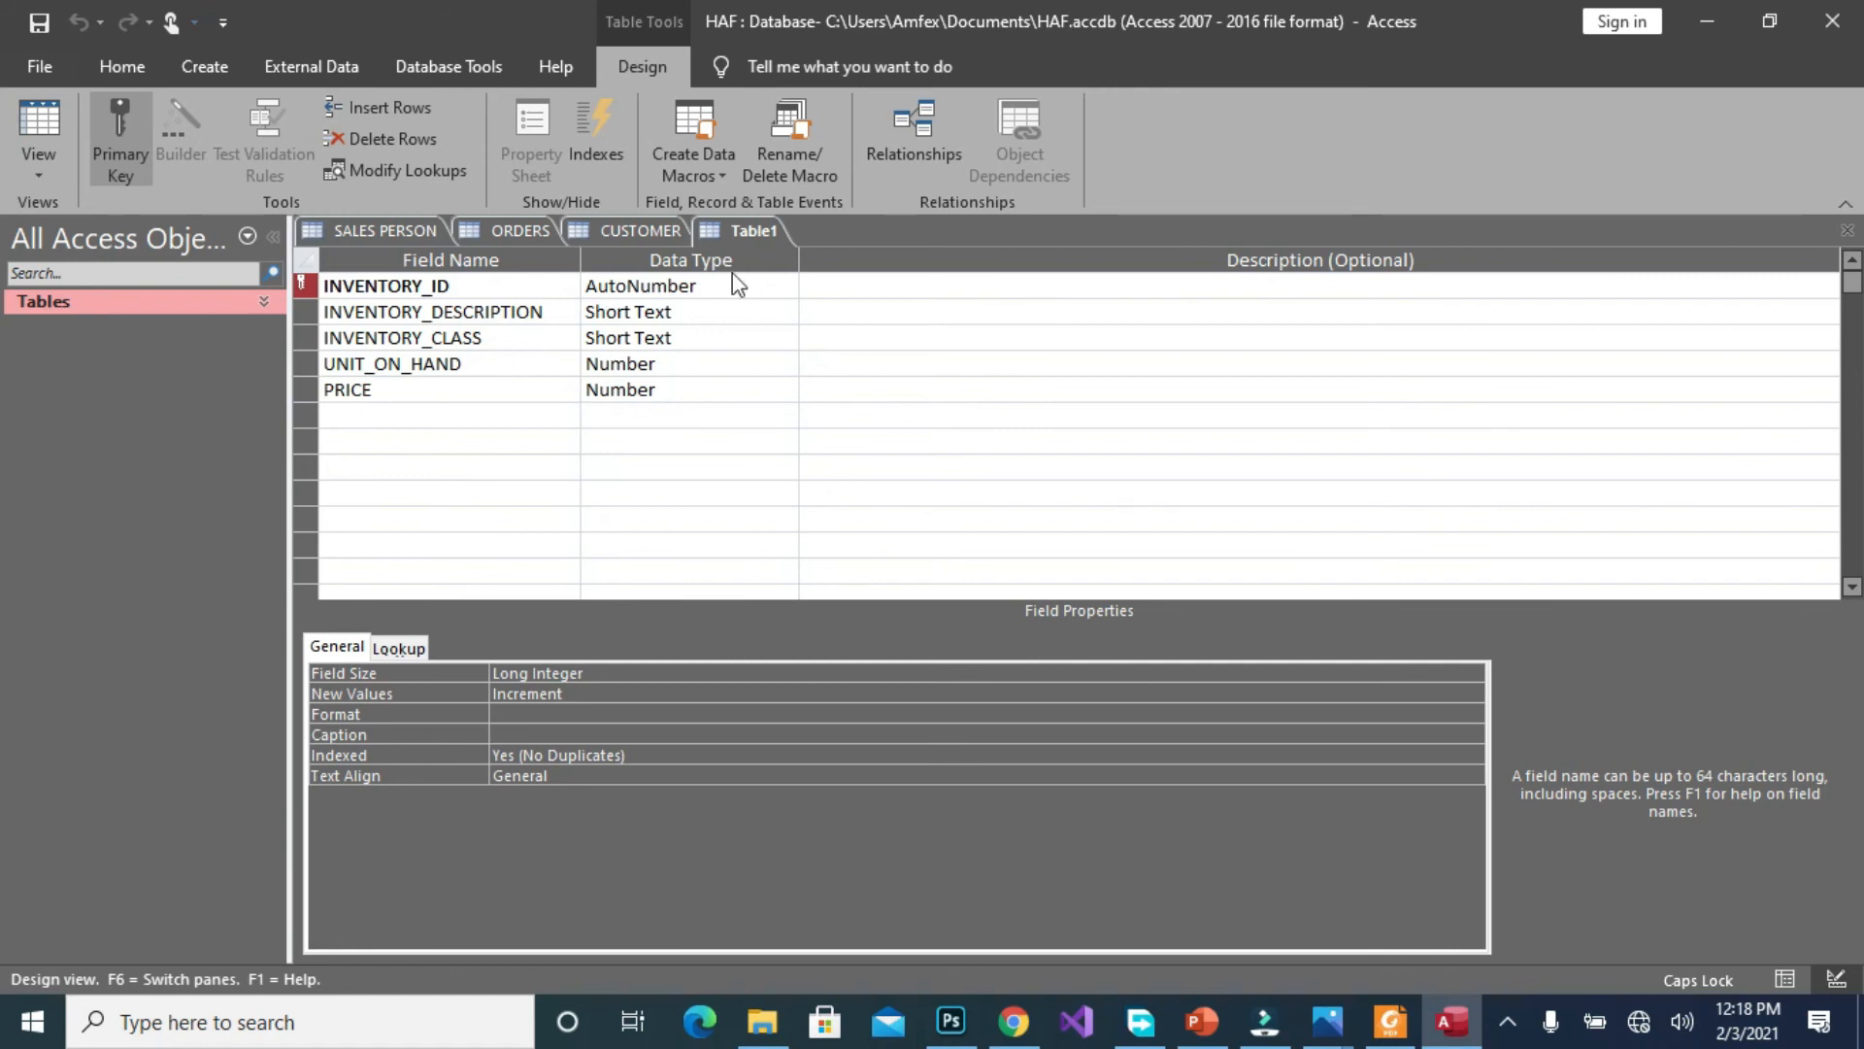
right_click(751, 231)
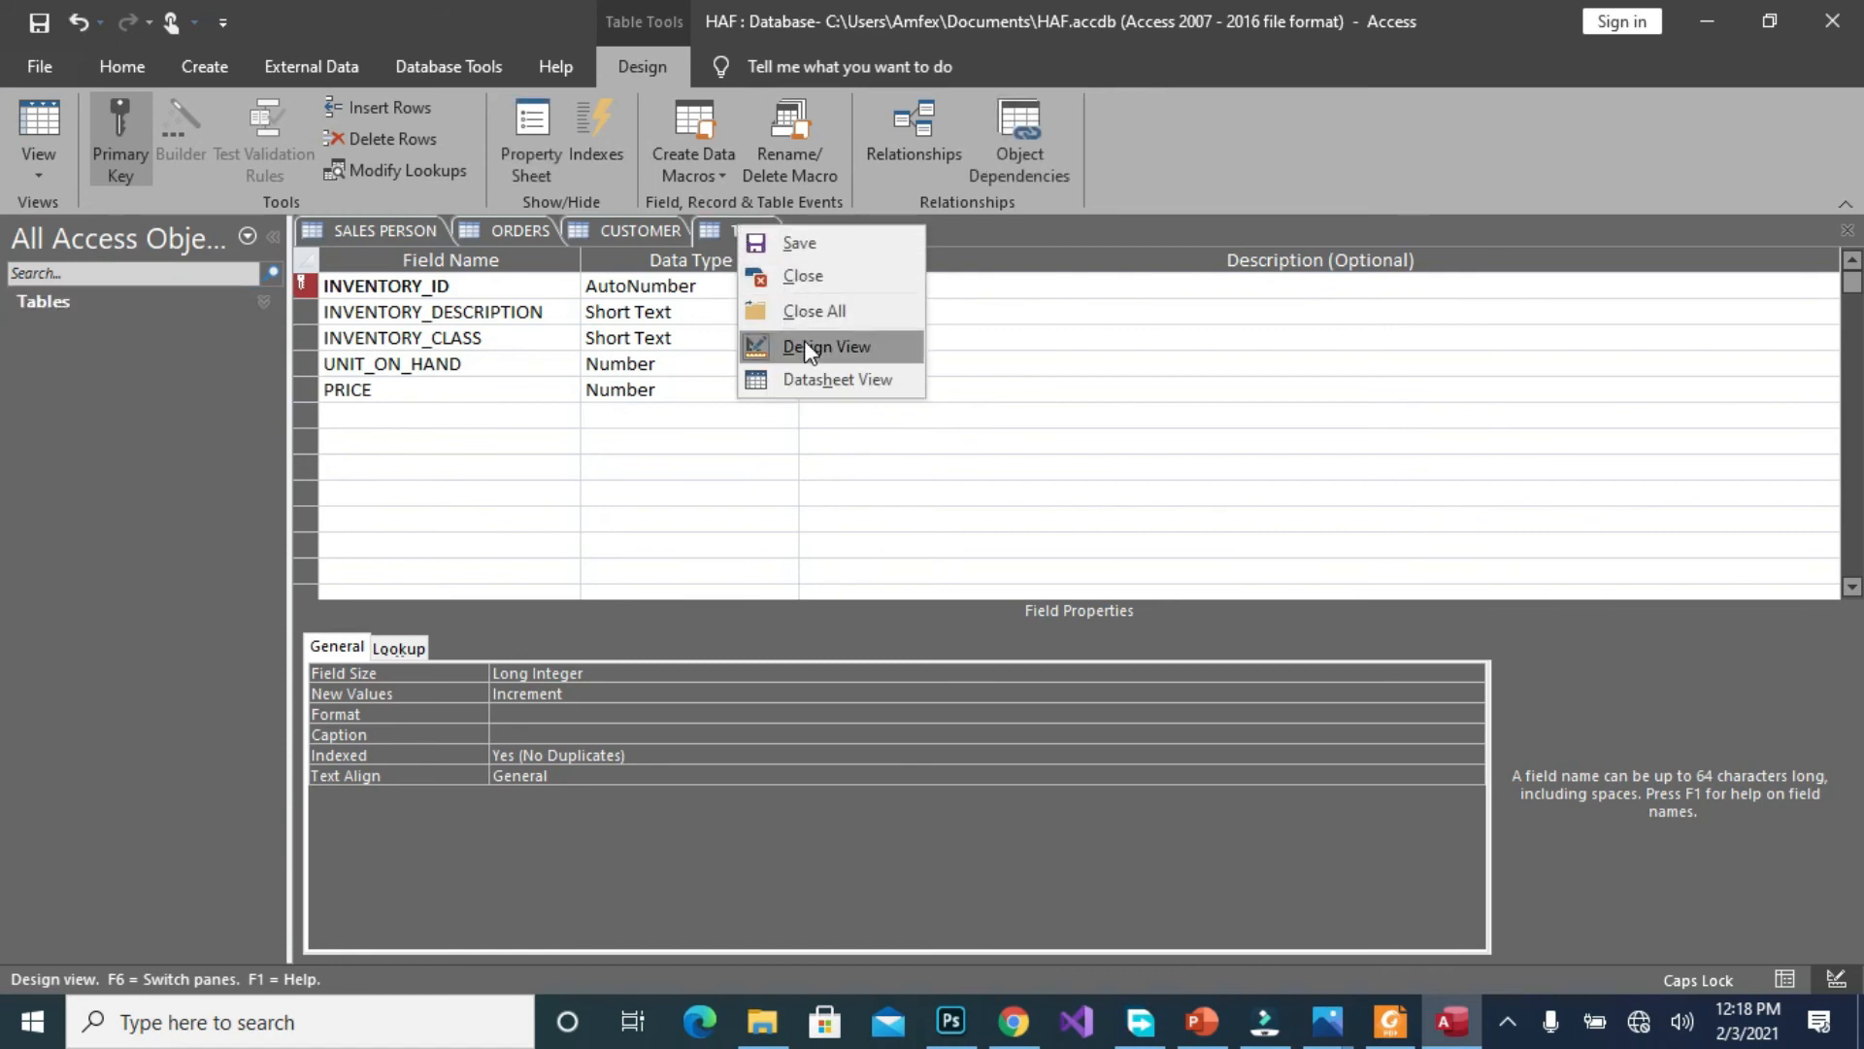
left_click(836, 346)
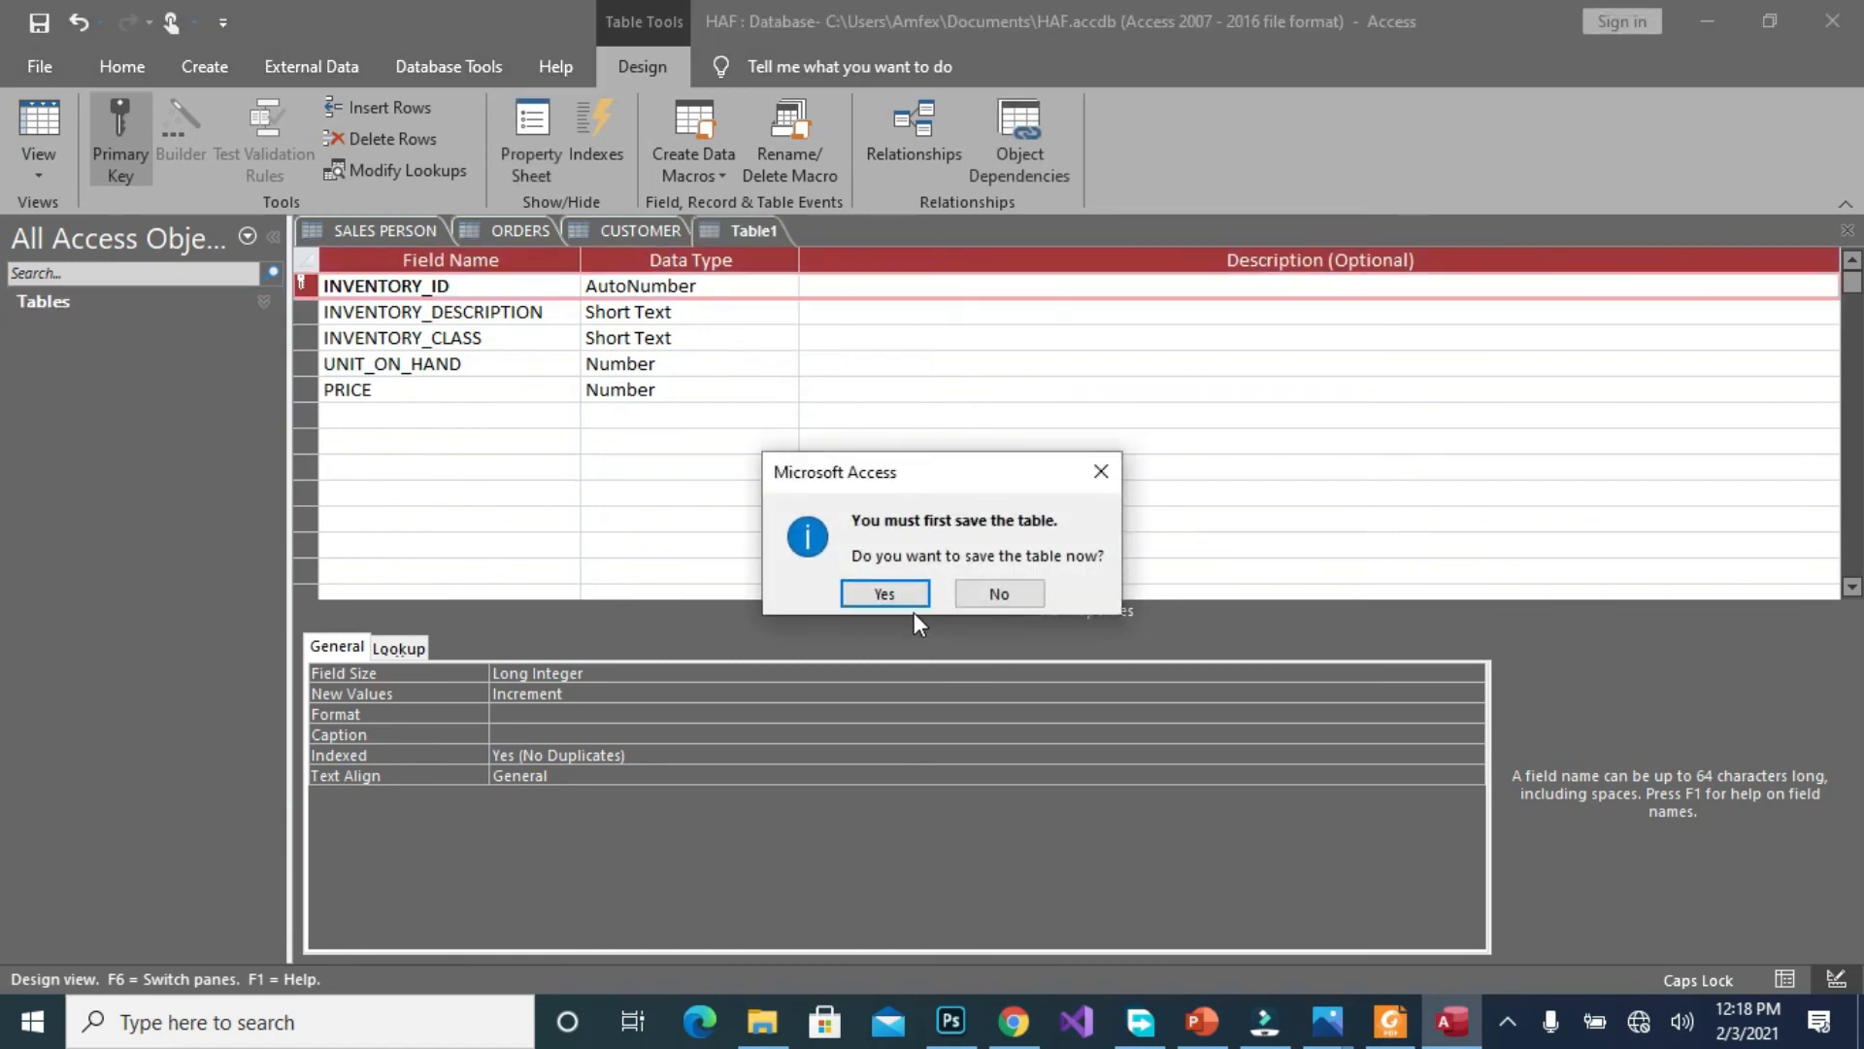
left_click(883, 593)
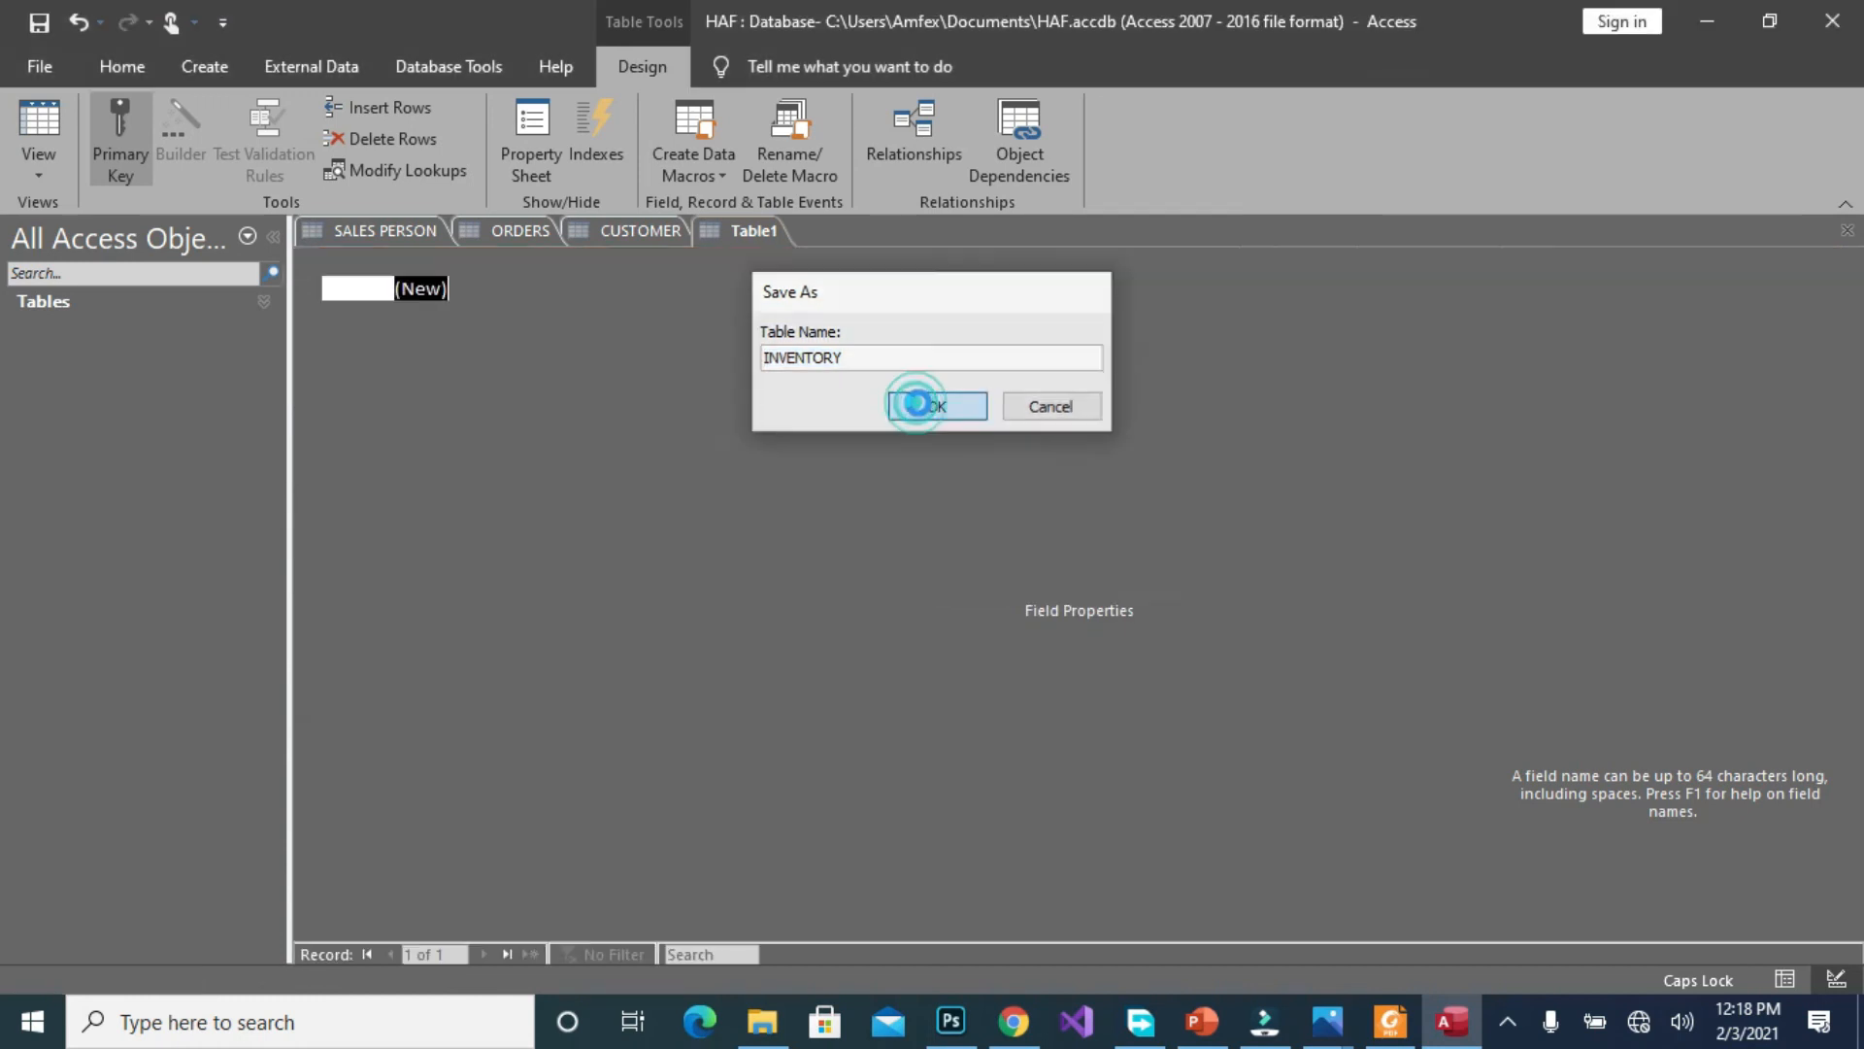
left_click(936, 406)
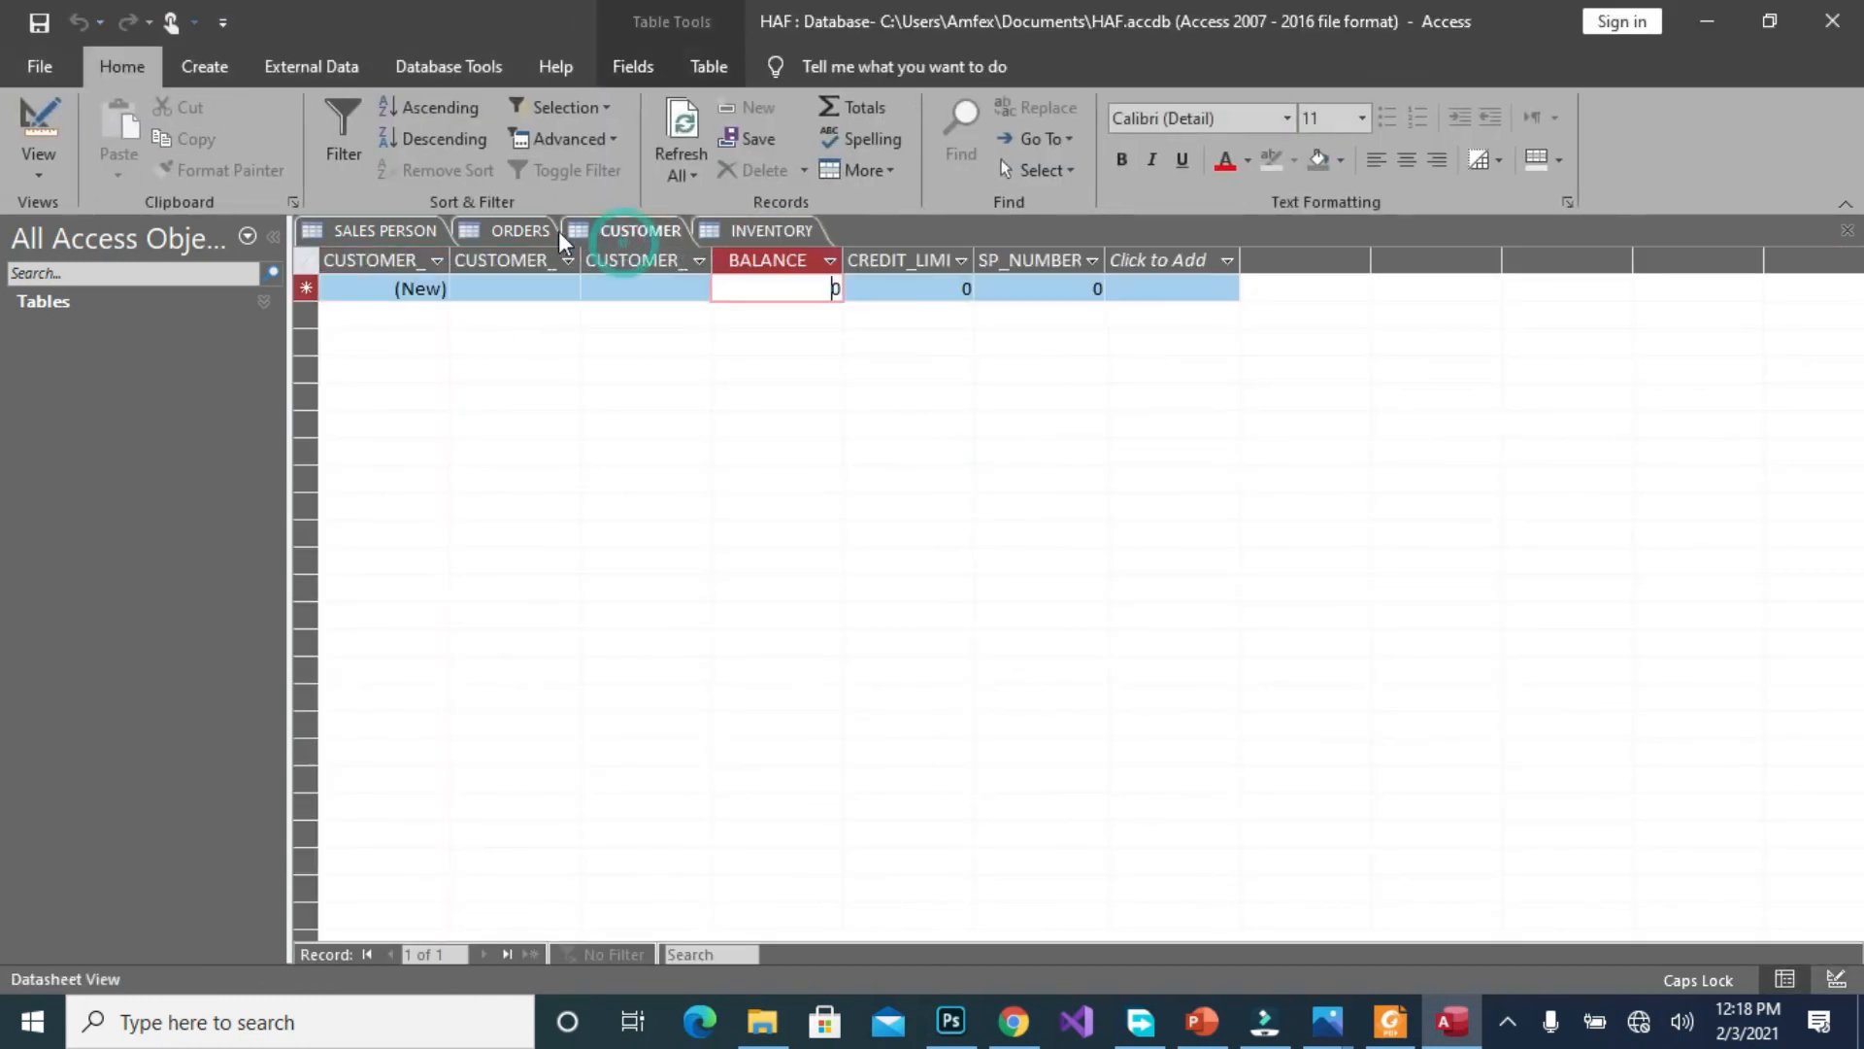
Go to the SALES PERSON table and open the Create tab for a new Table Design
left_click(386, 230)
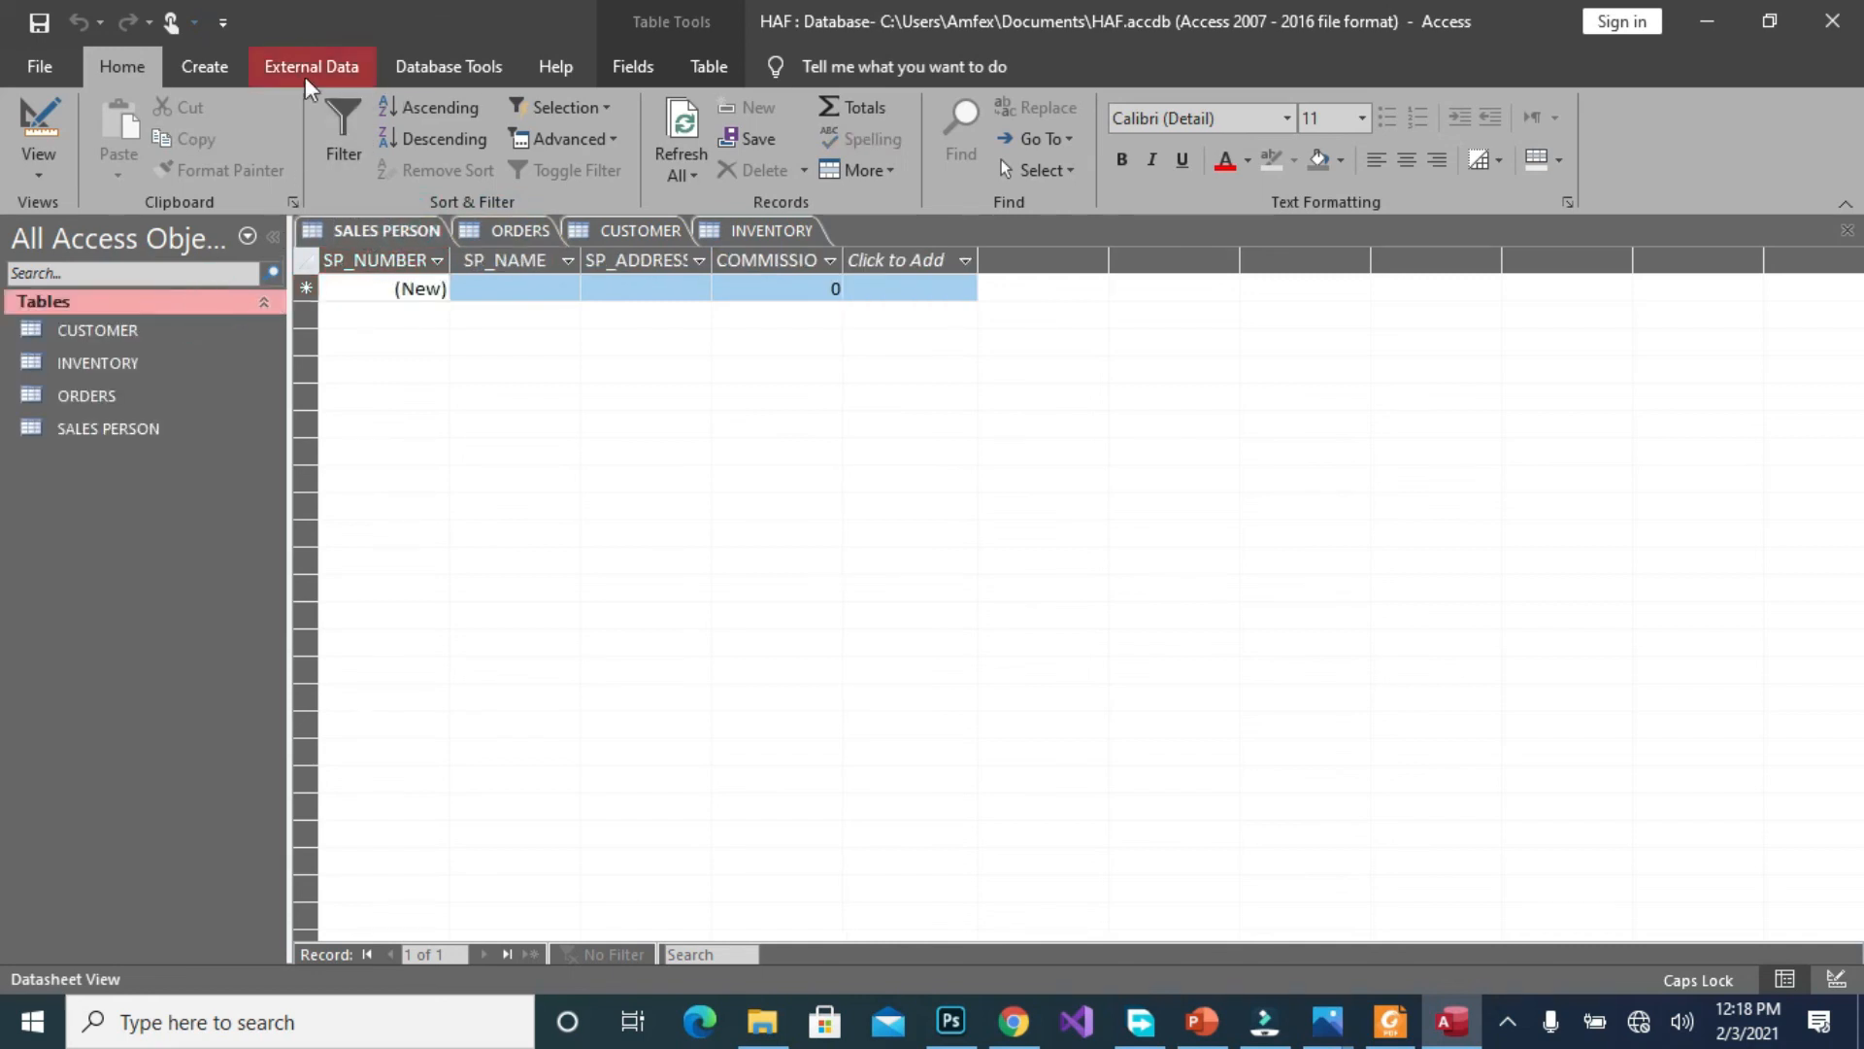
left_click(203, 65)
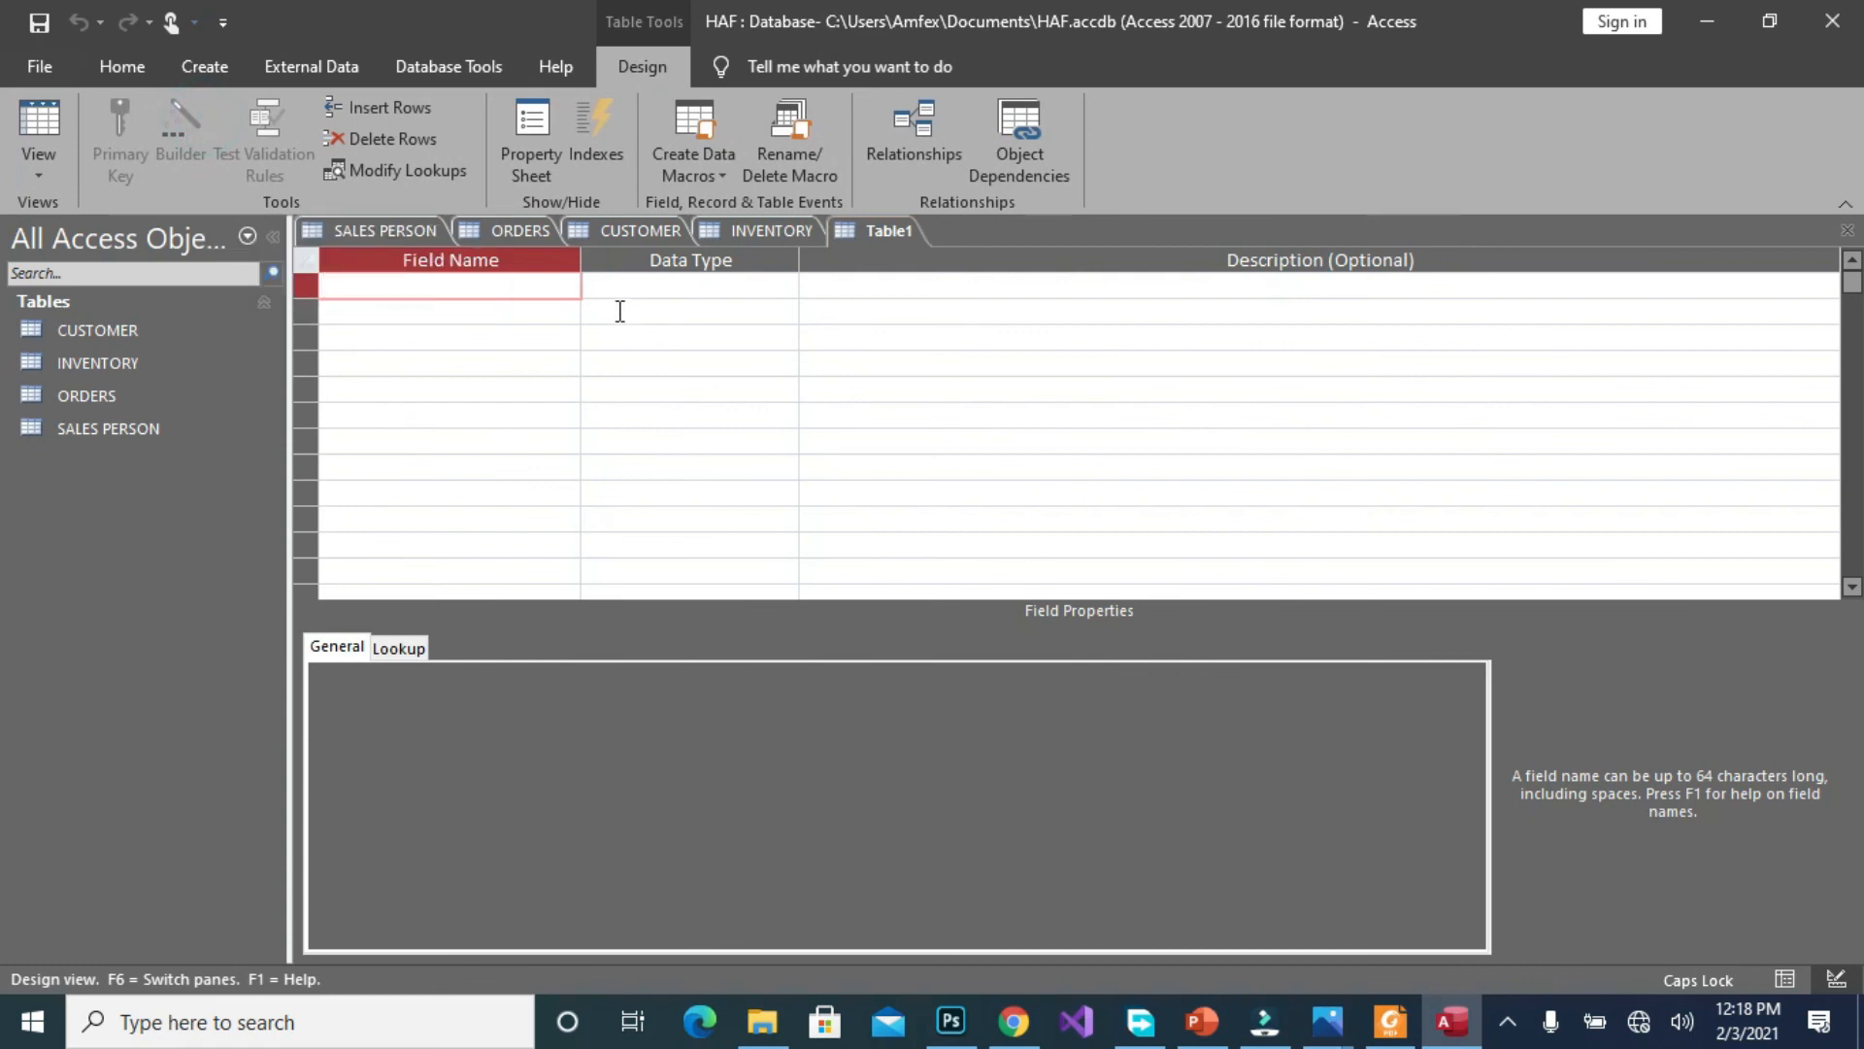
Enter field names INVENTORY_ID, ORDER_NUMBER, QUOTEDPRICE and QUANITY in Design View
left_click(449, 289)
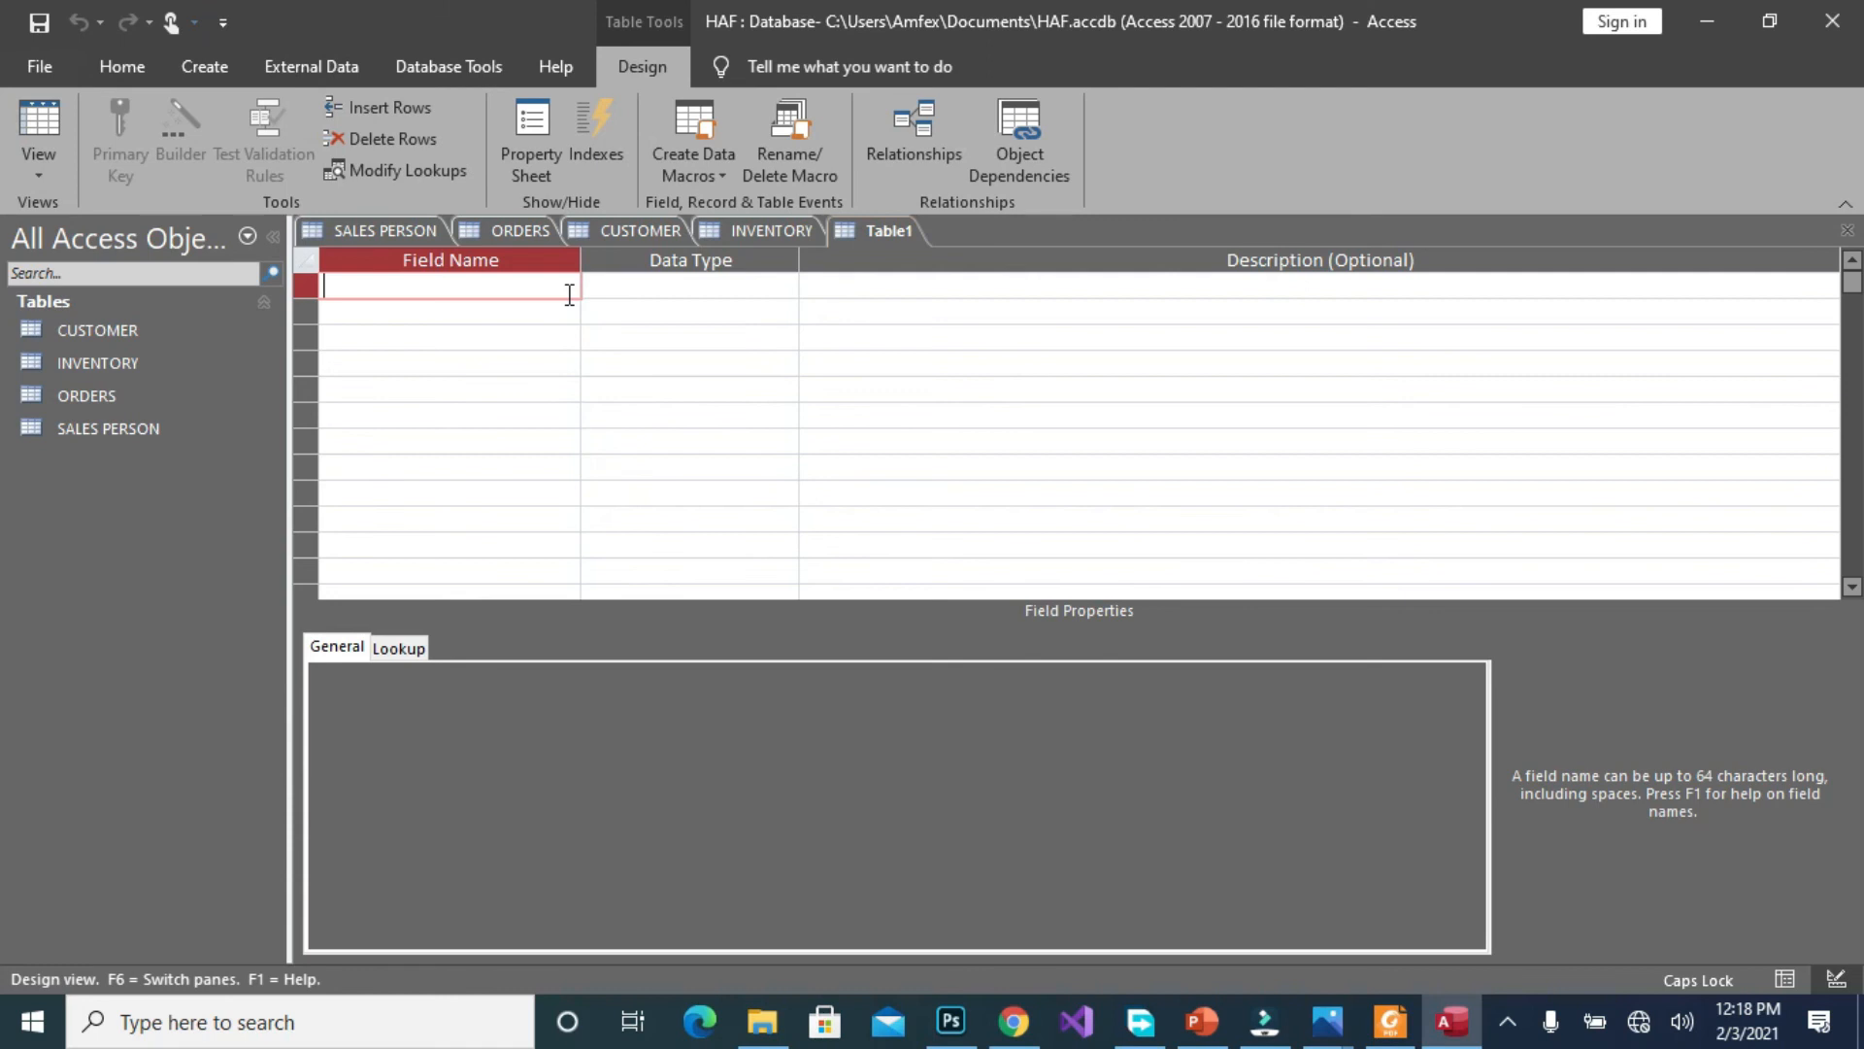
type("INVEN")
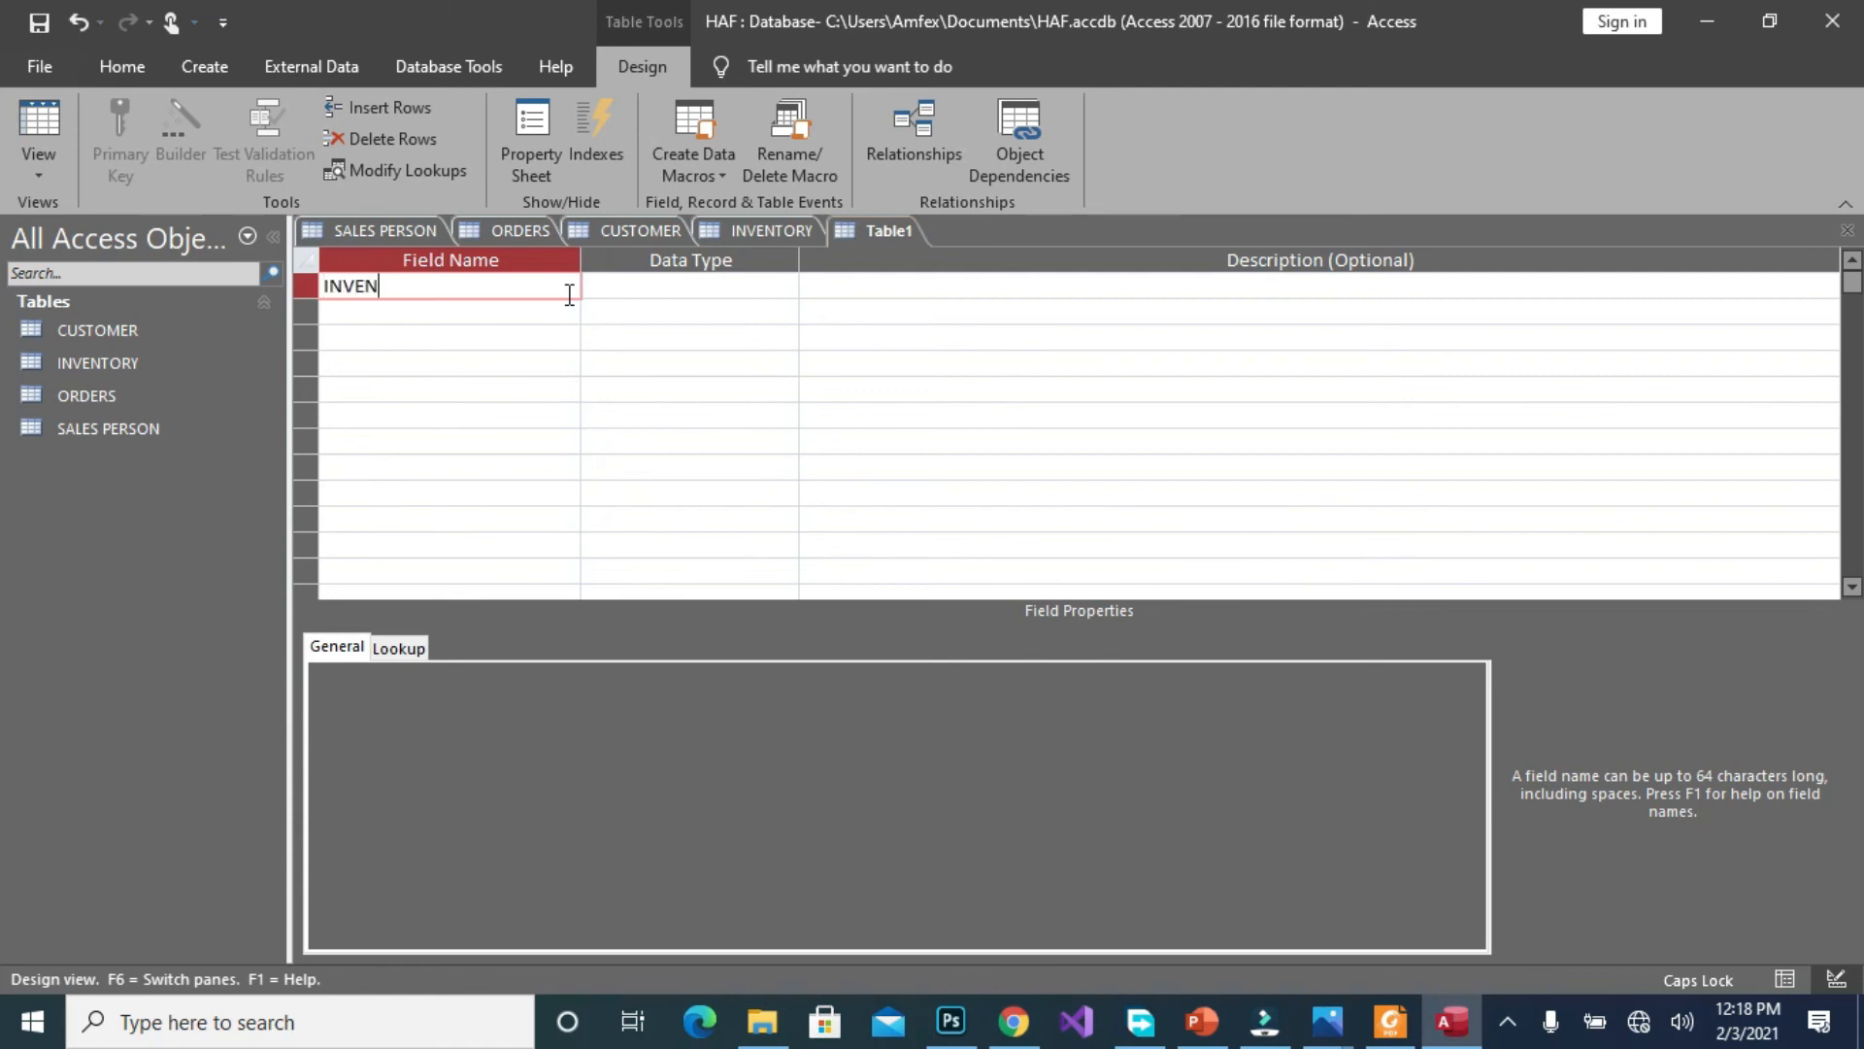
type("TORY")
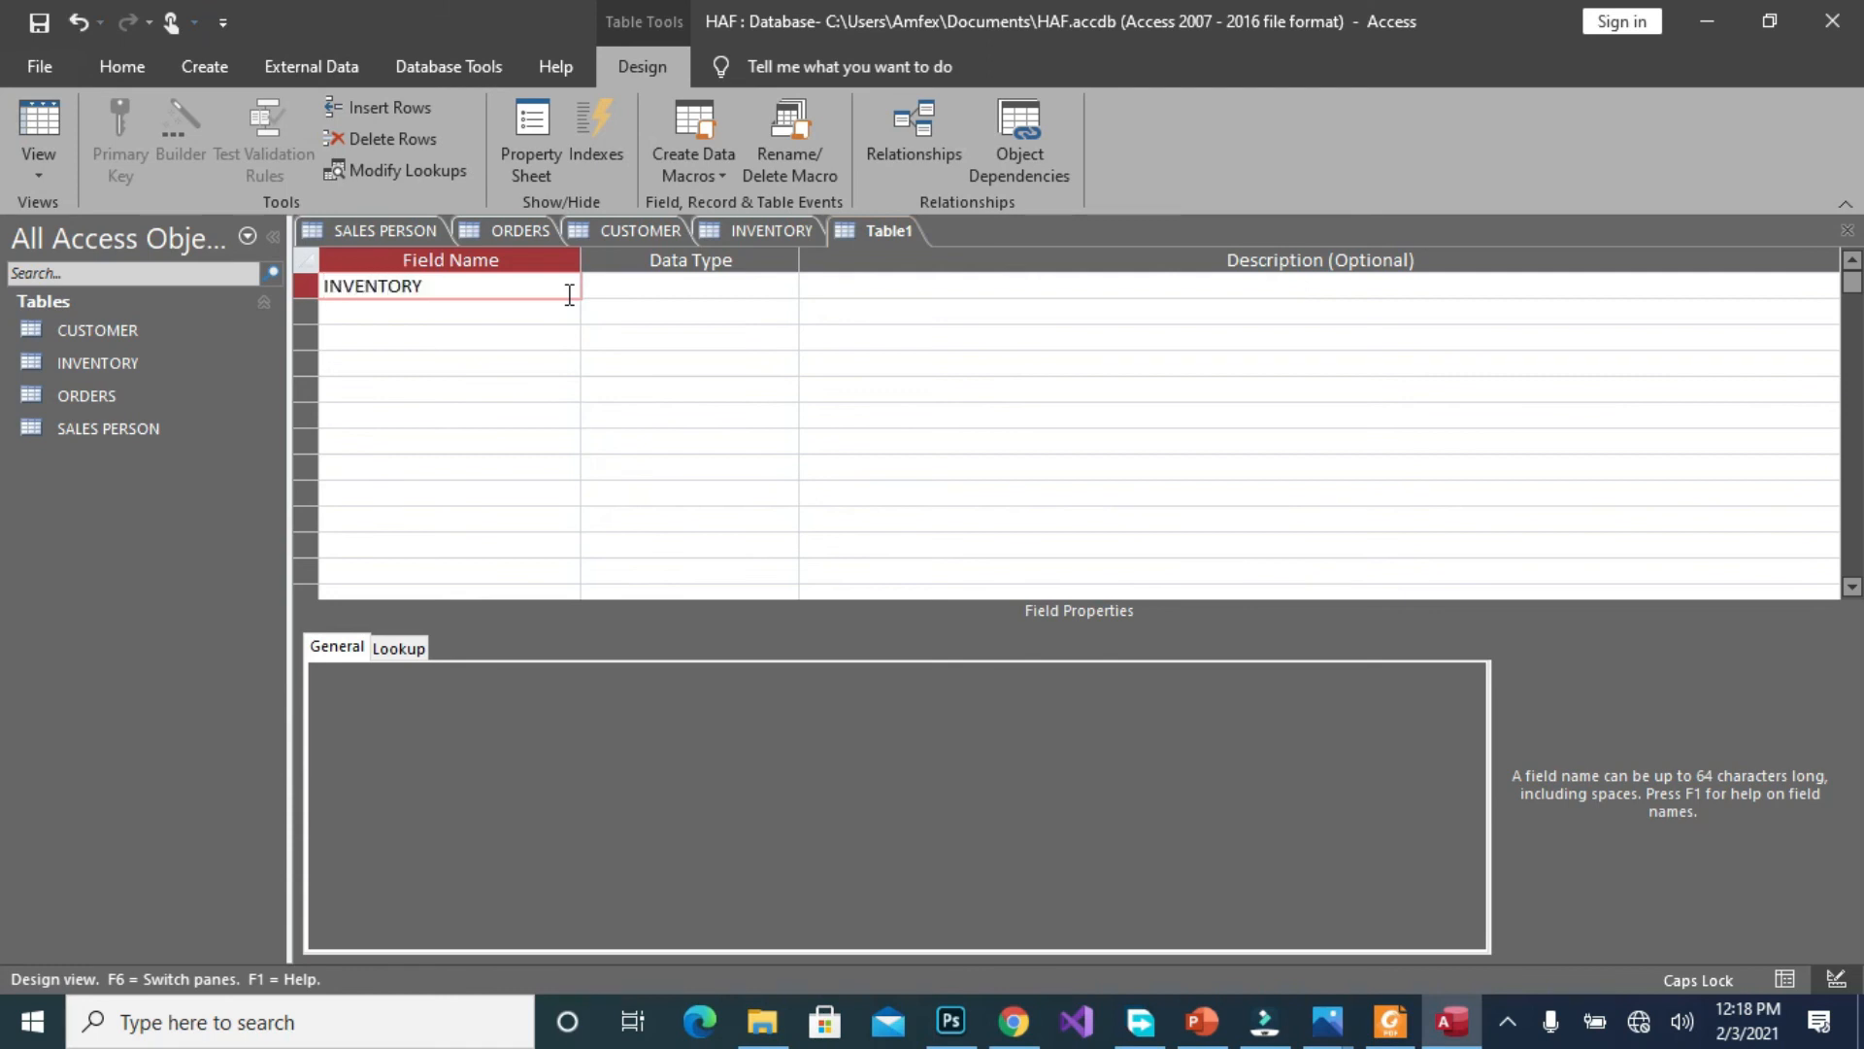
type("_ID")
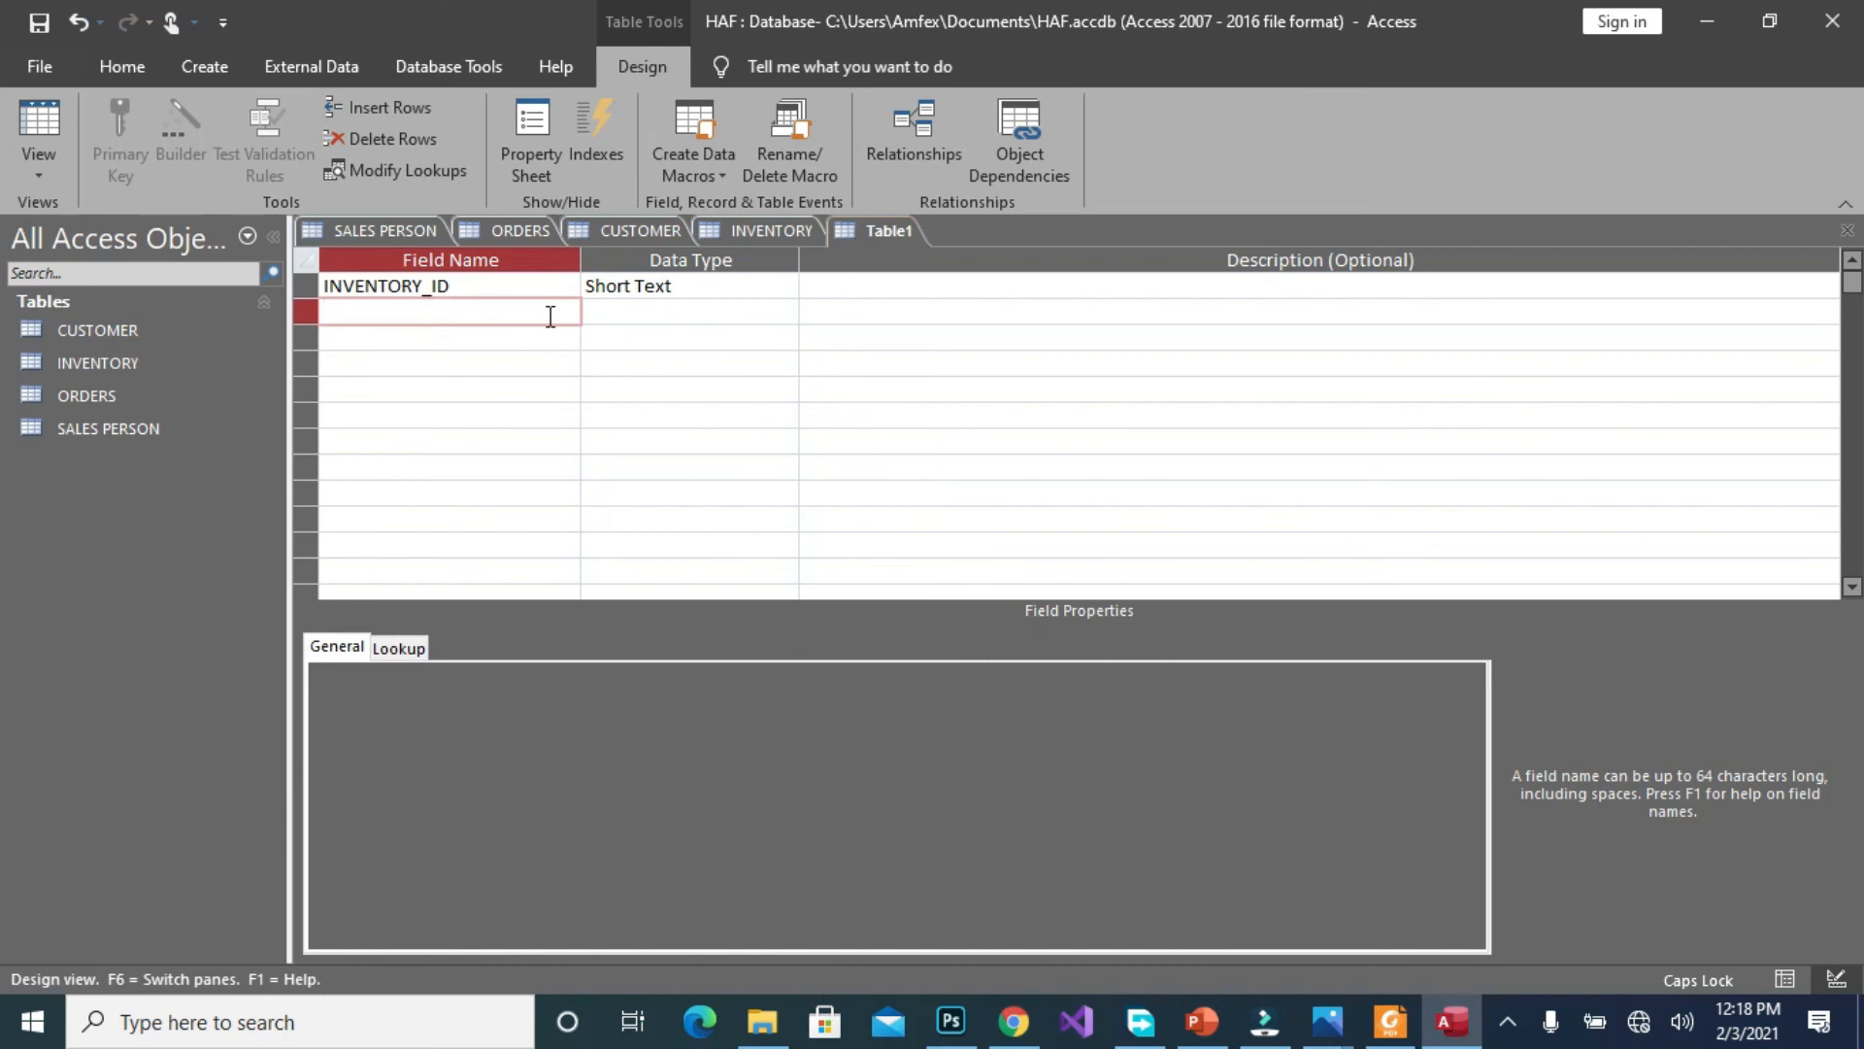
type("ORDER_NUMBER")
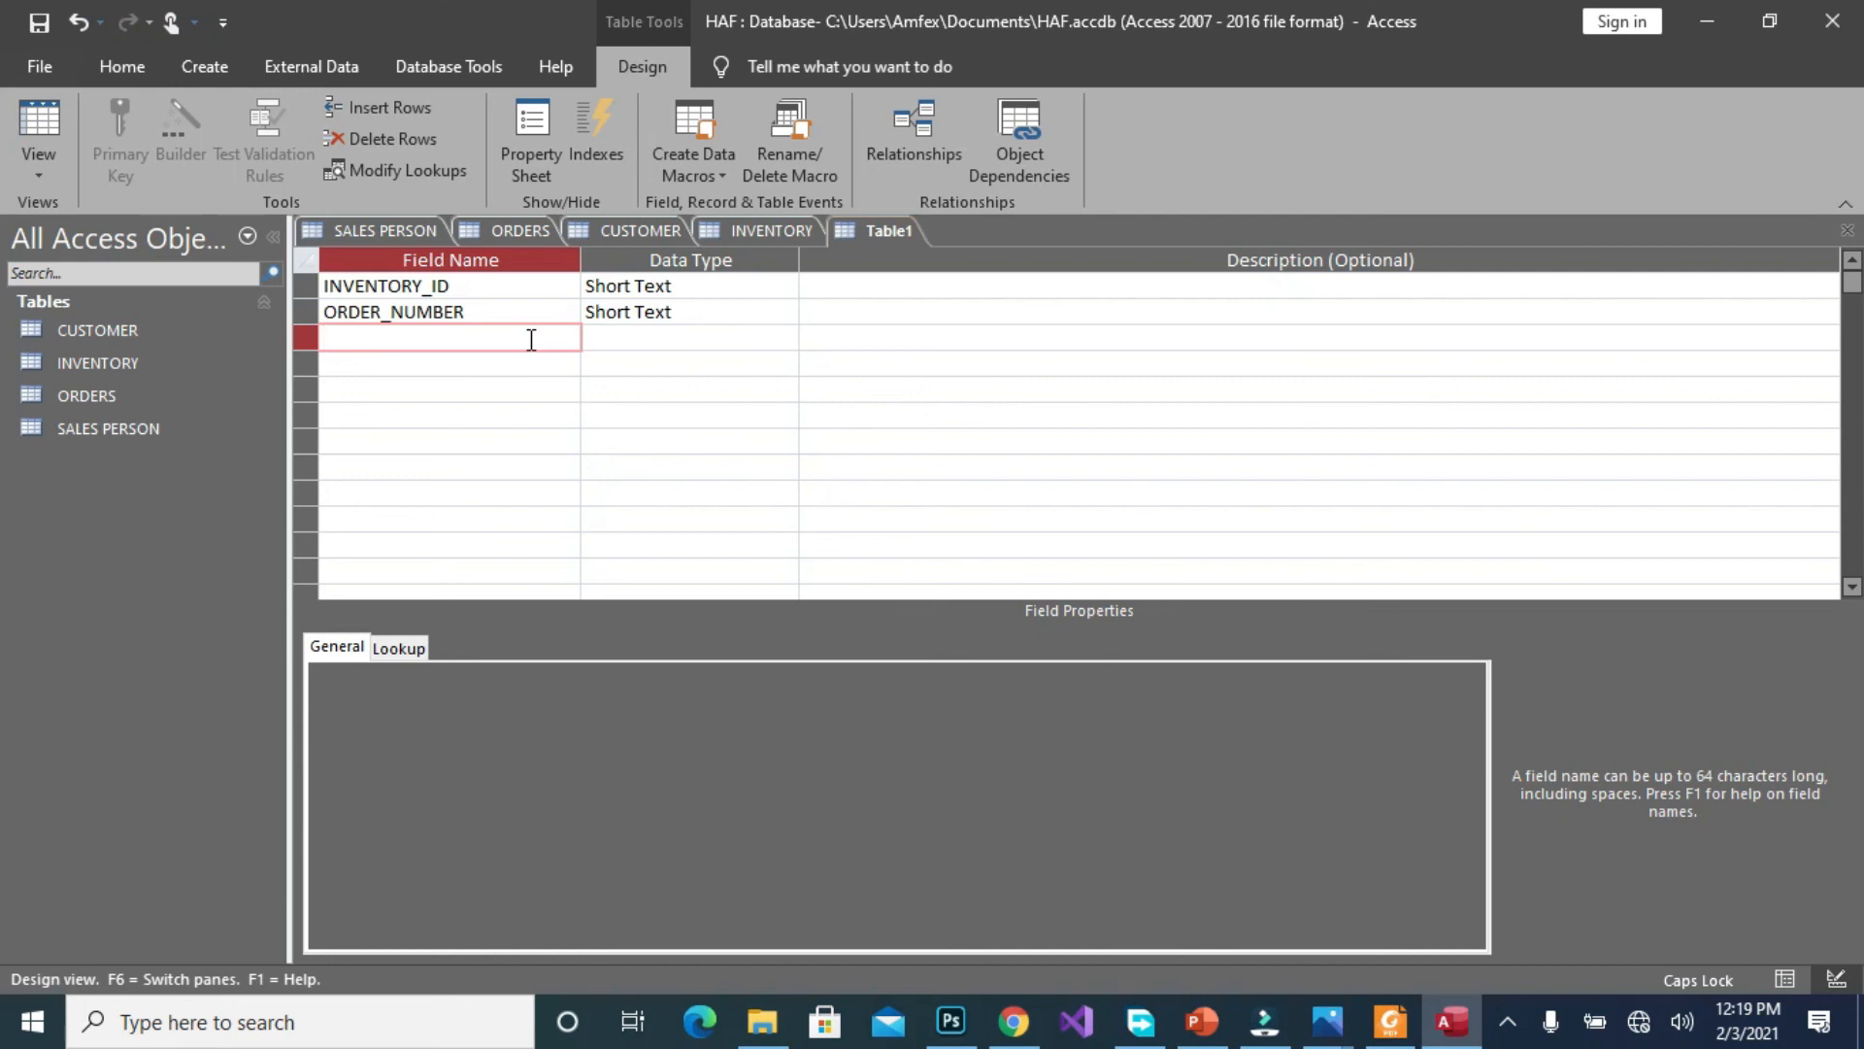
type("QUOTE")
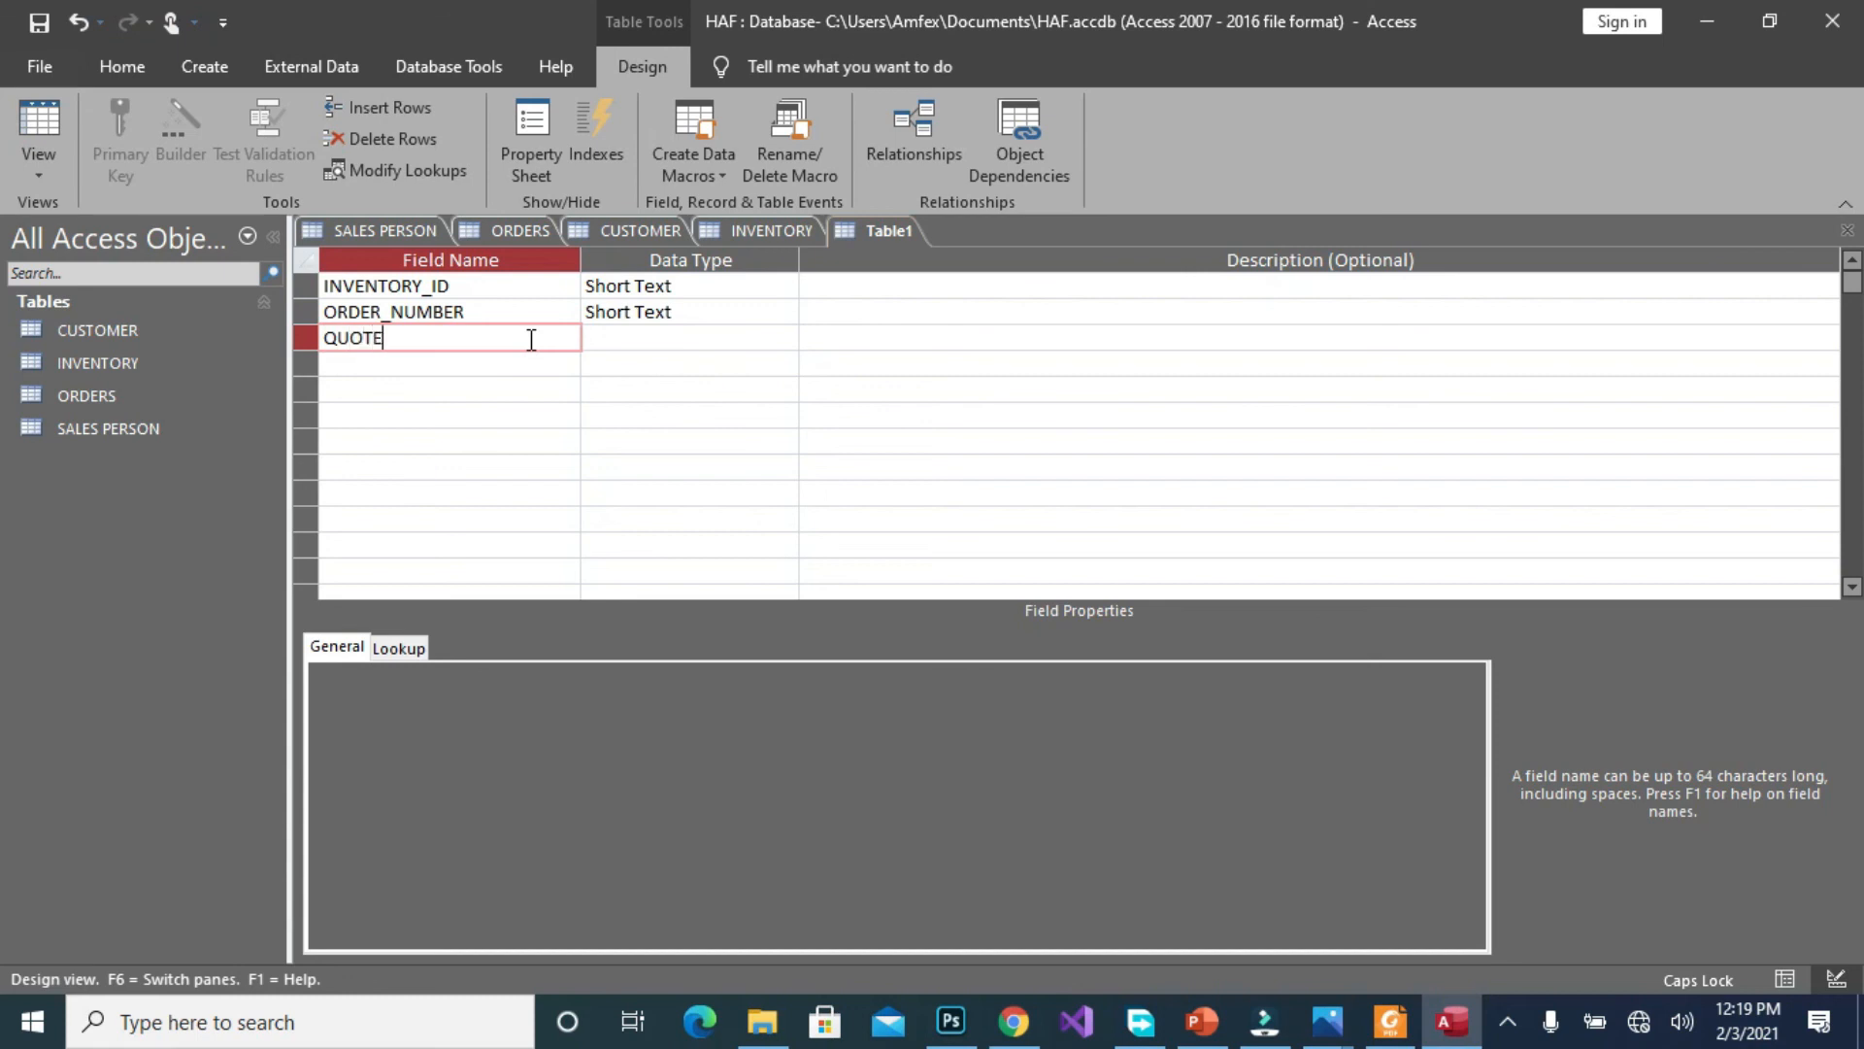
type("DPRICE")
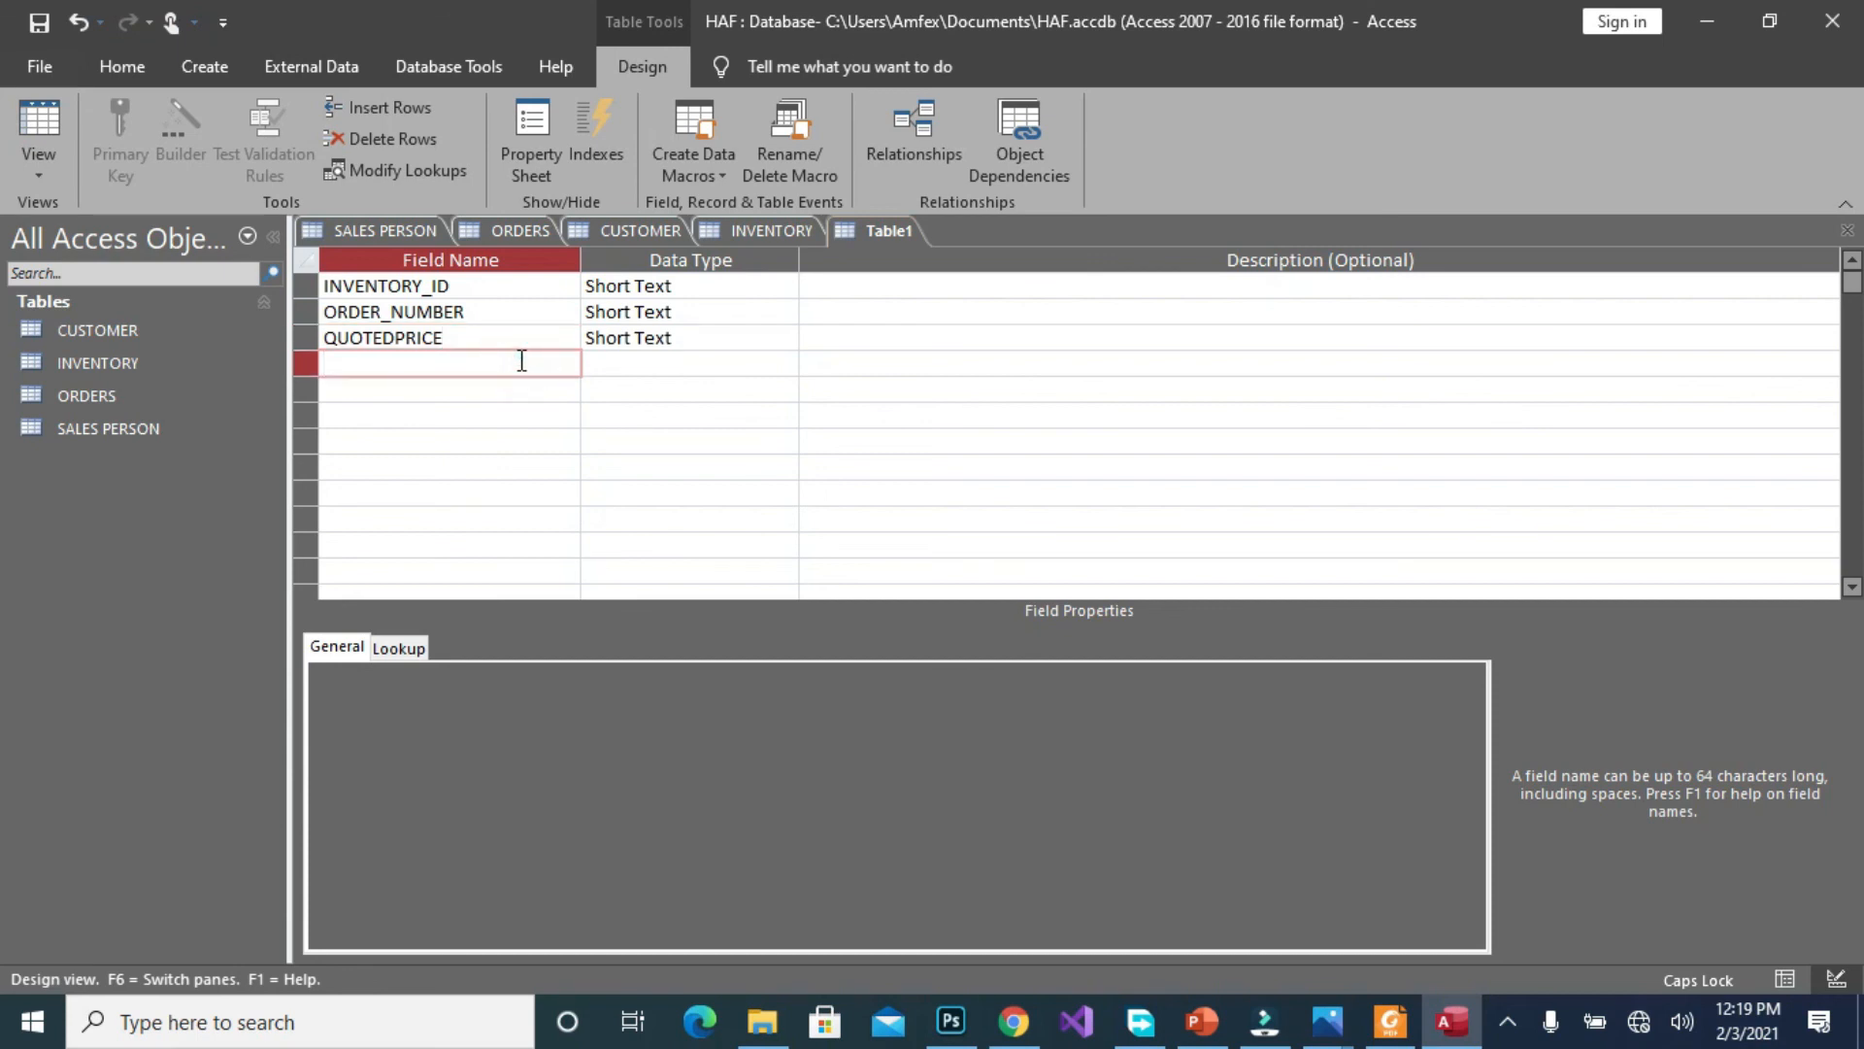
type("QUANITY")
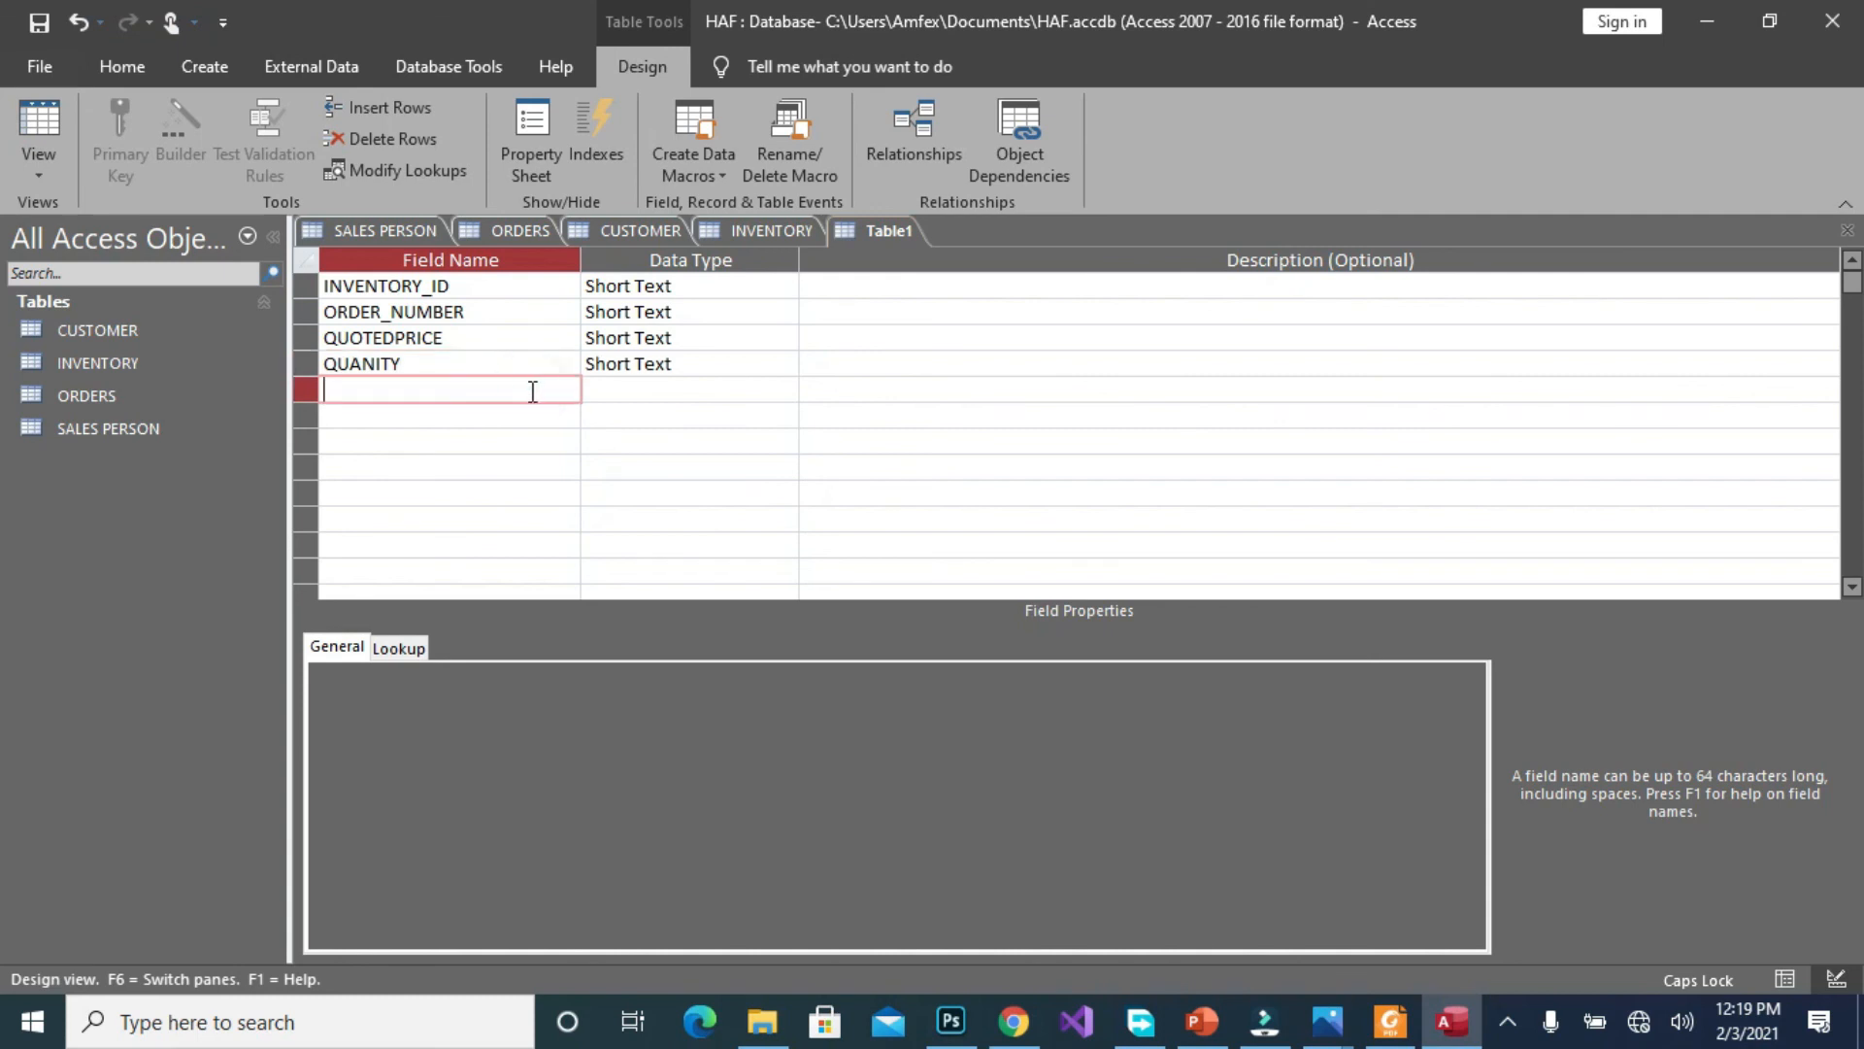
Set QUANITY and ORDER_NUMBER to Number, QUOTEDPRICE to Currency, INVENTORY_ID to AutoNumber primary key
left_click(667, 362)
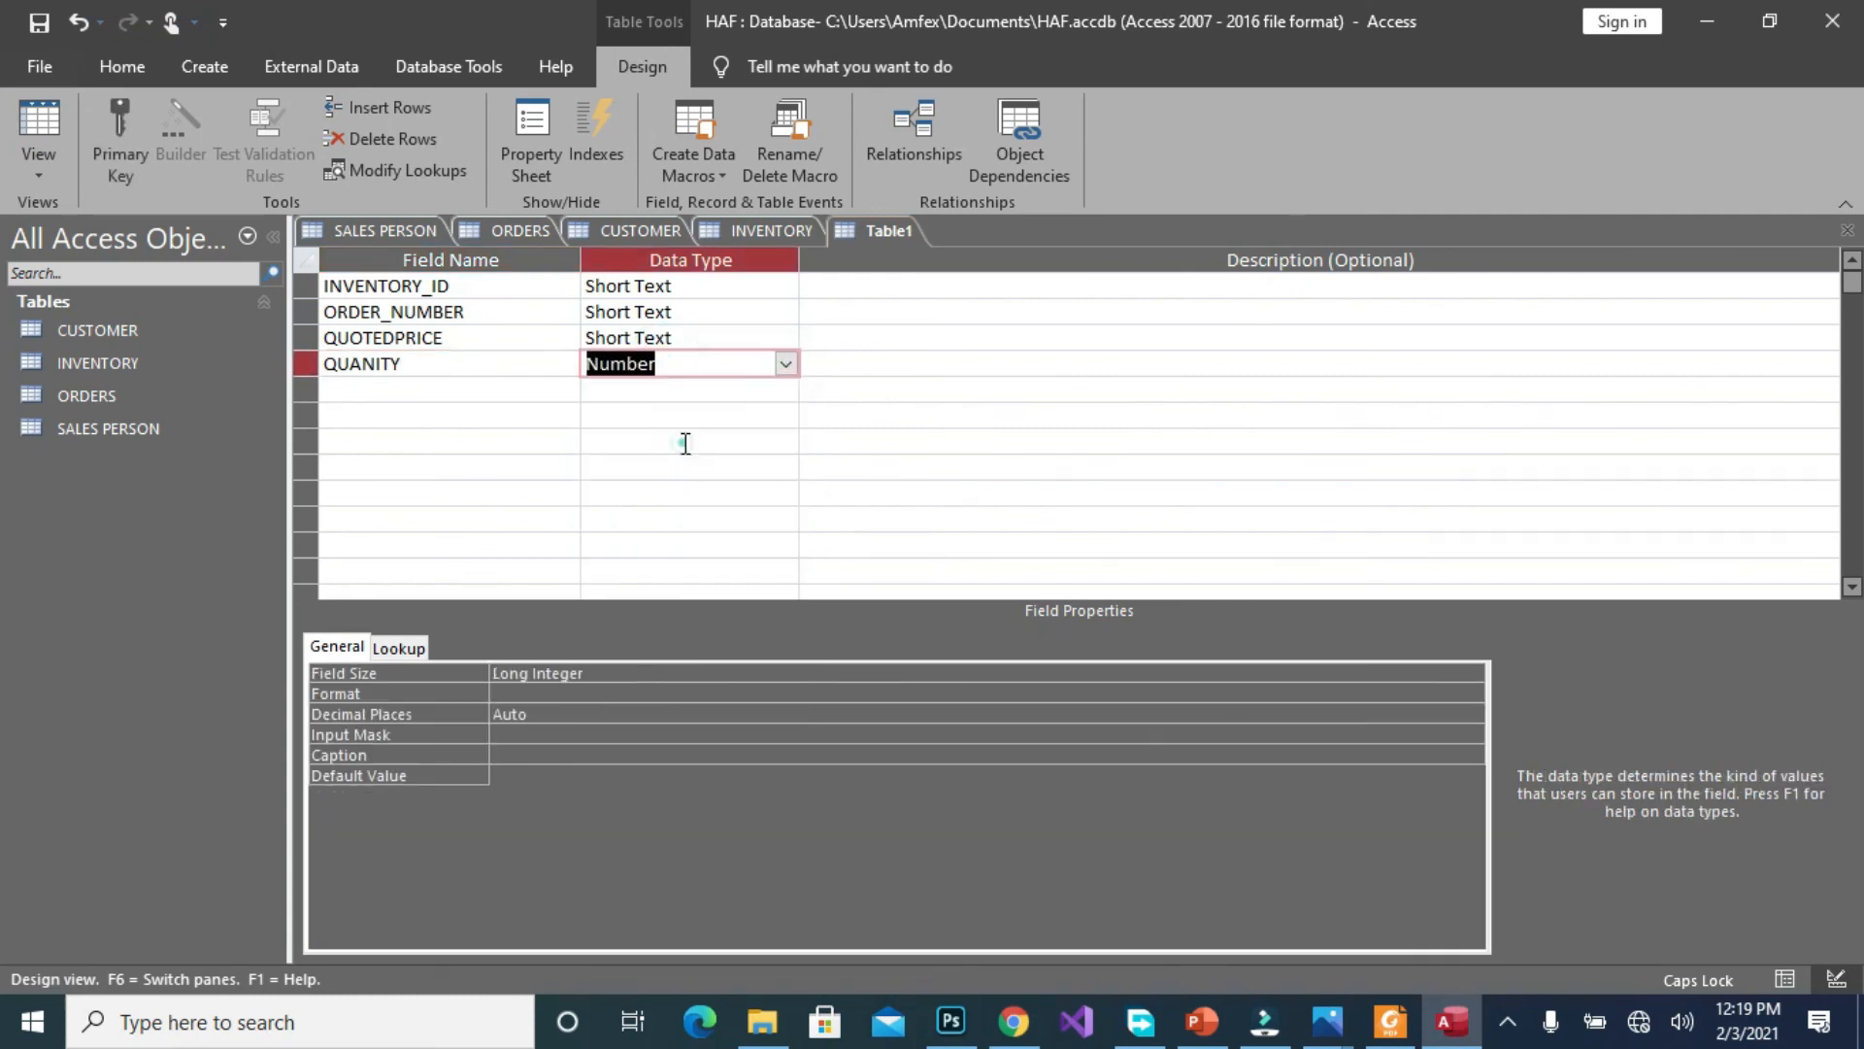
left_click(784, 338)
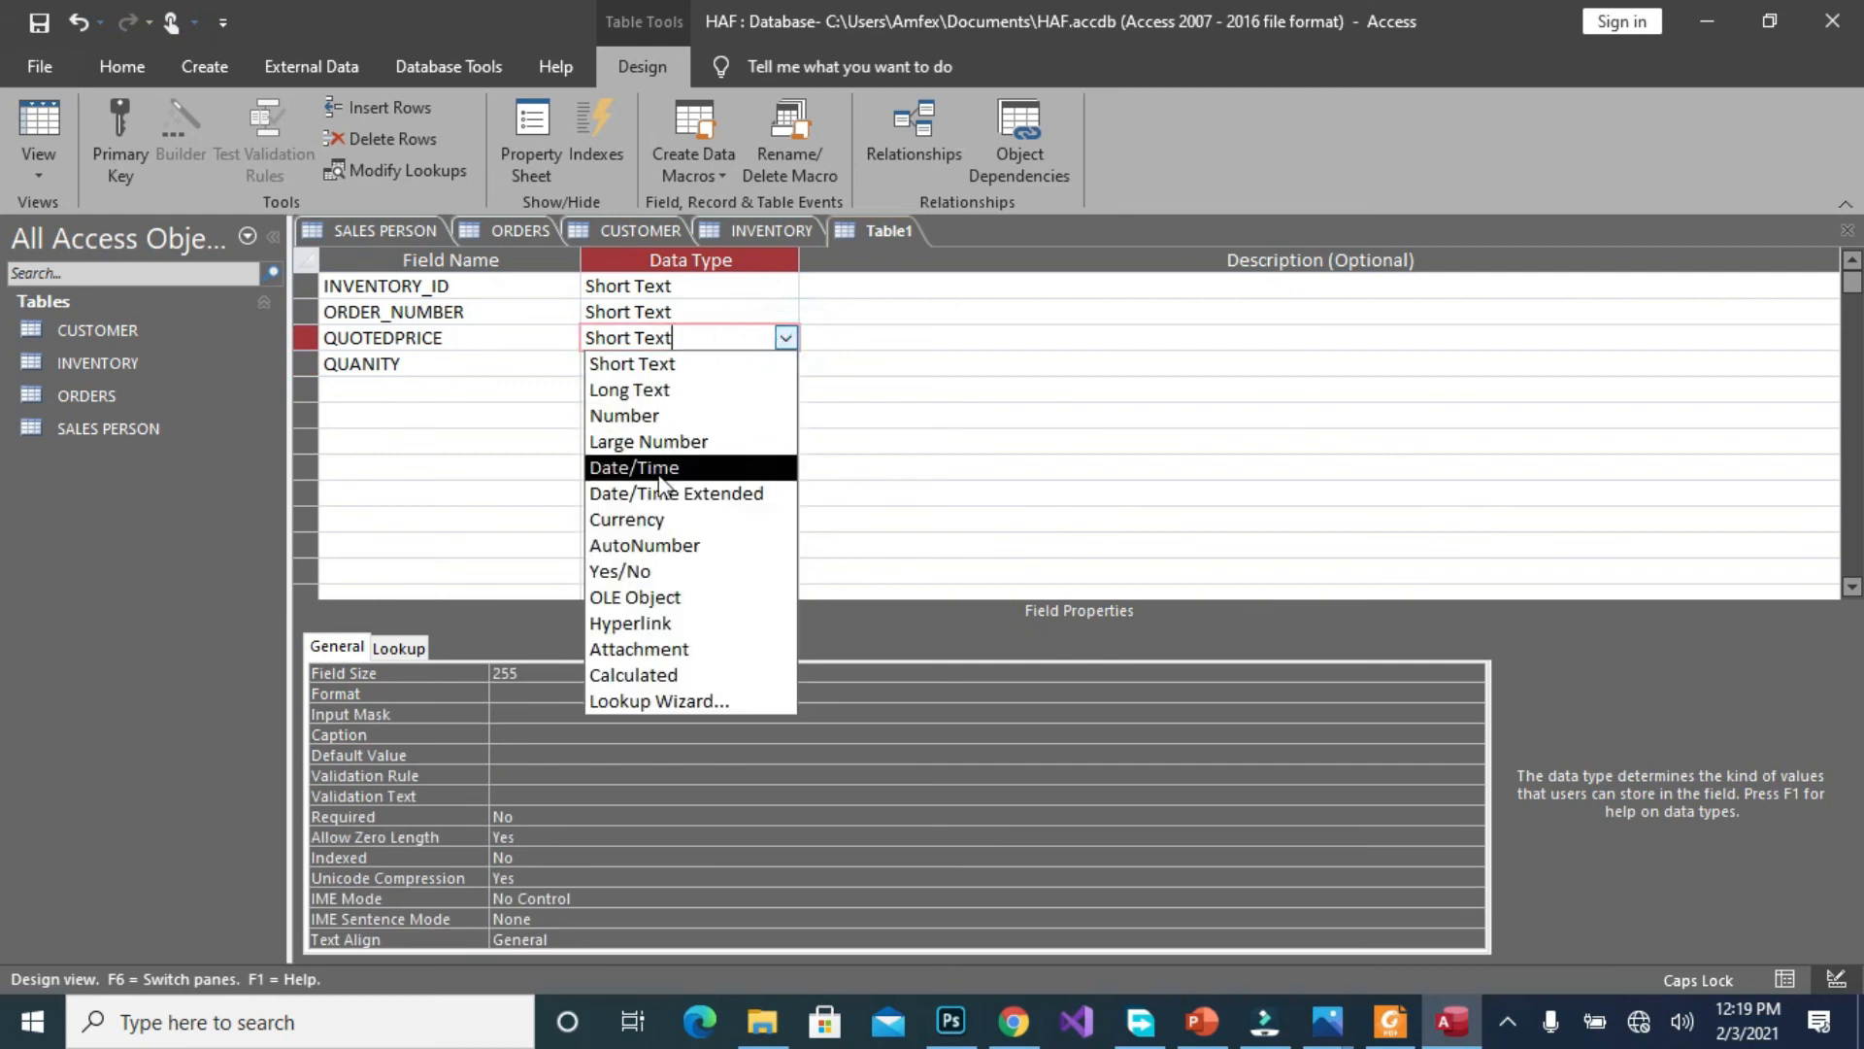
left_click(626, 518)
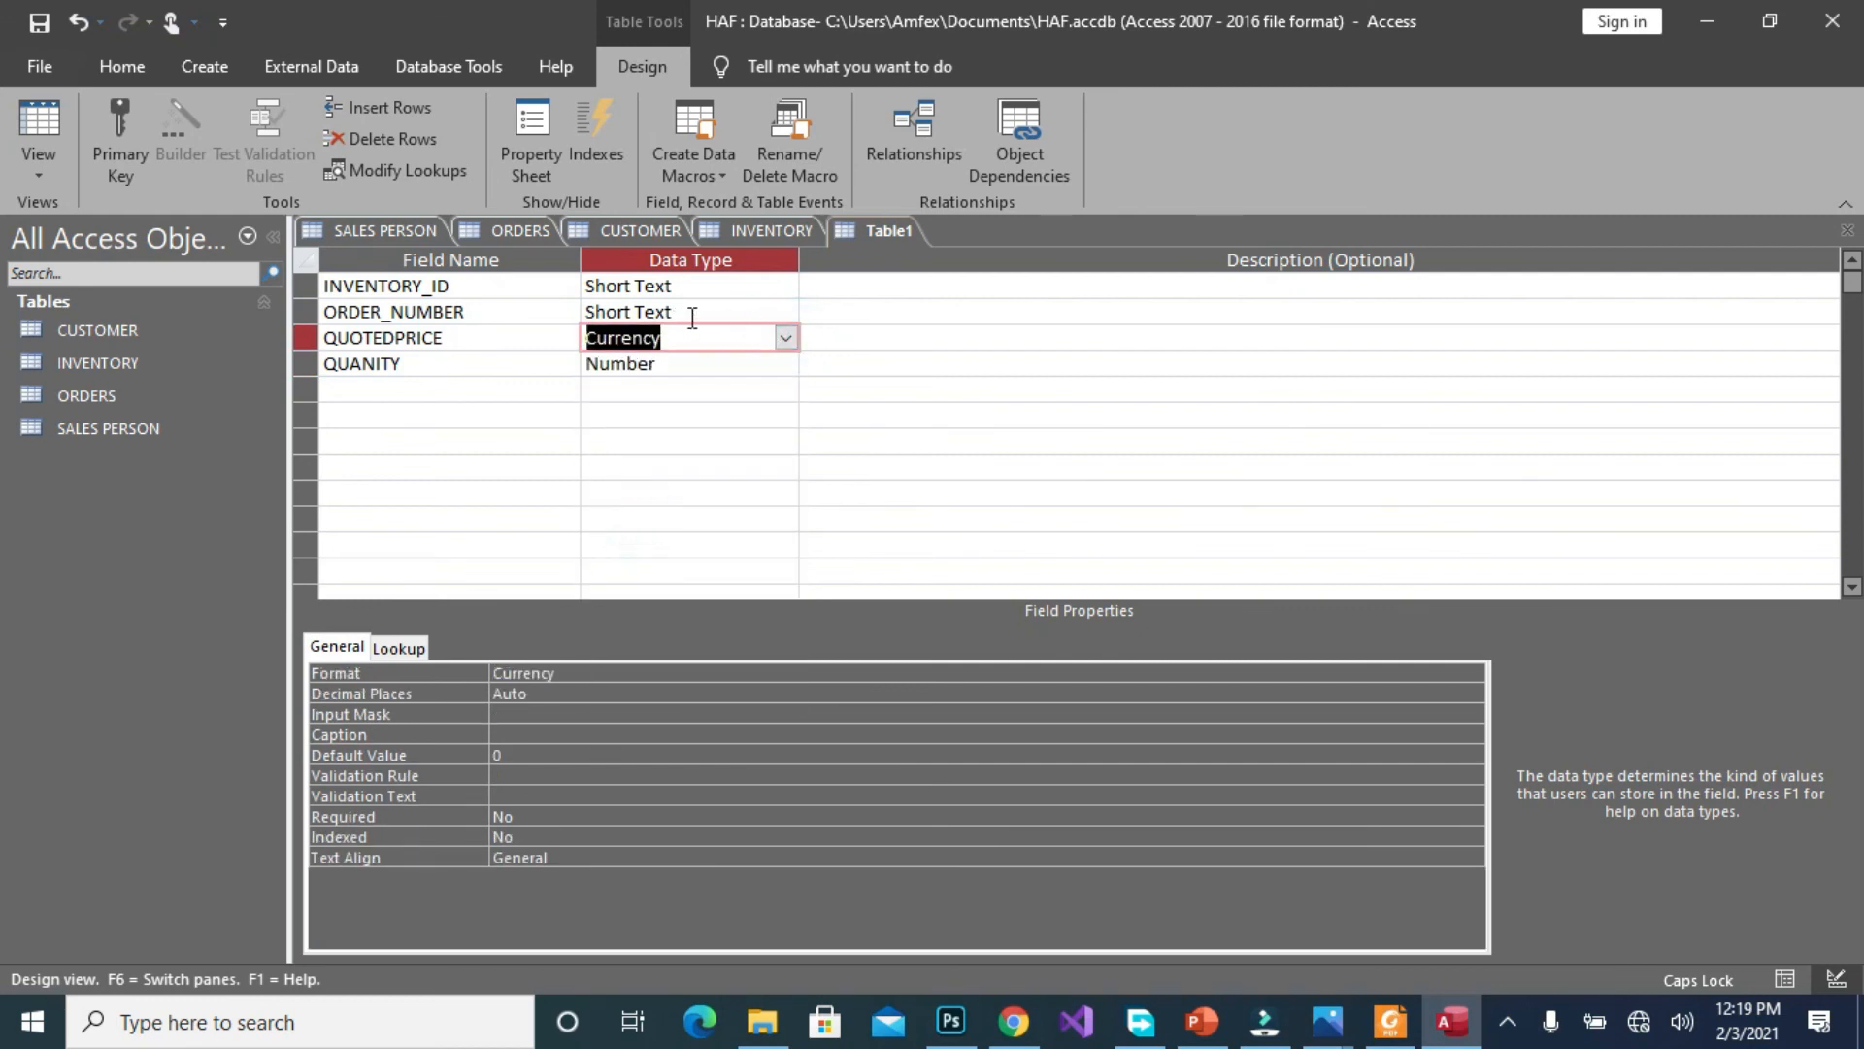
left_click(783, 311)
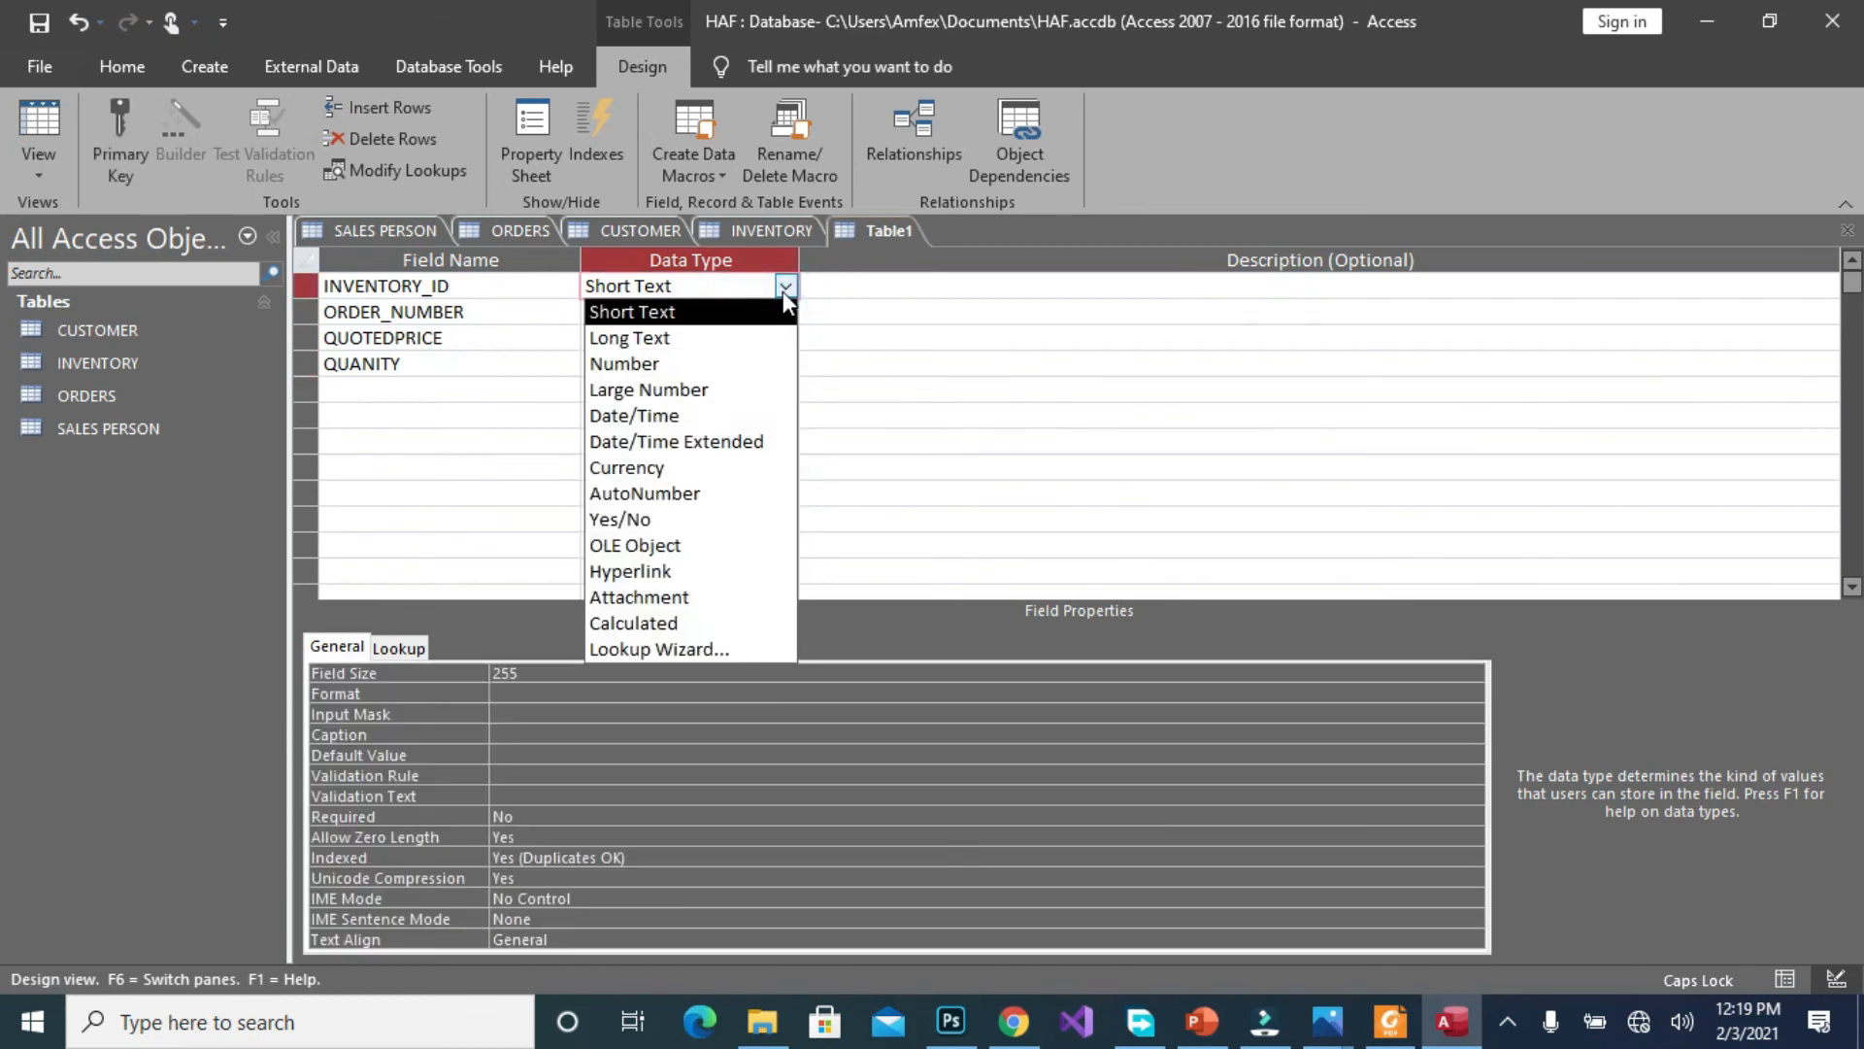
left_click(644, 493)
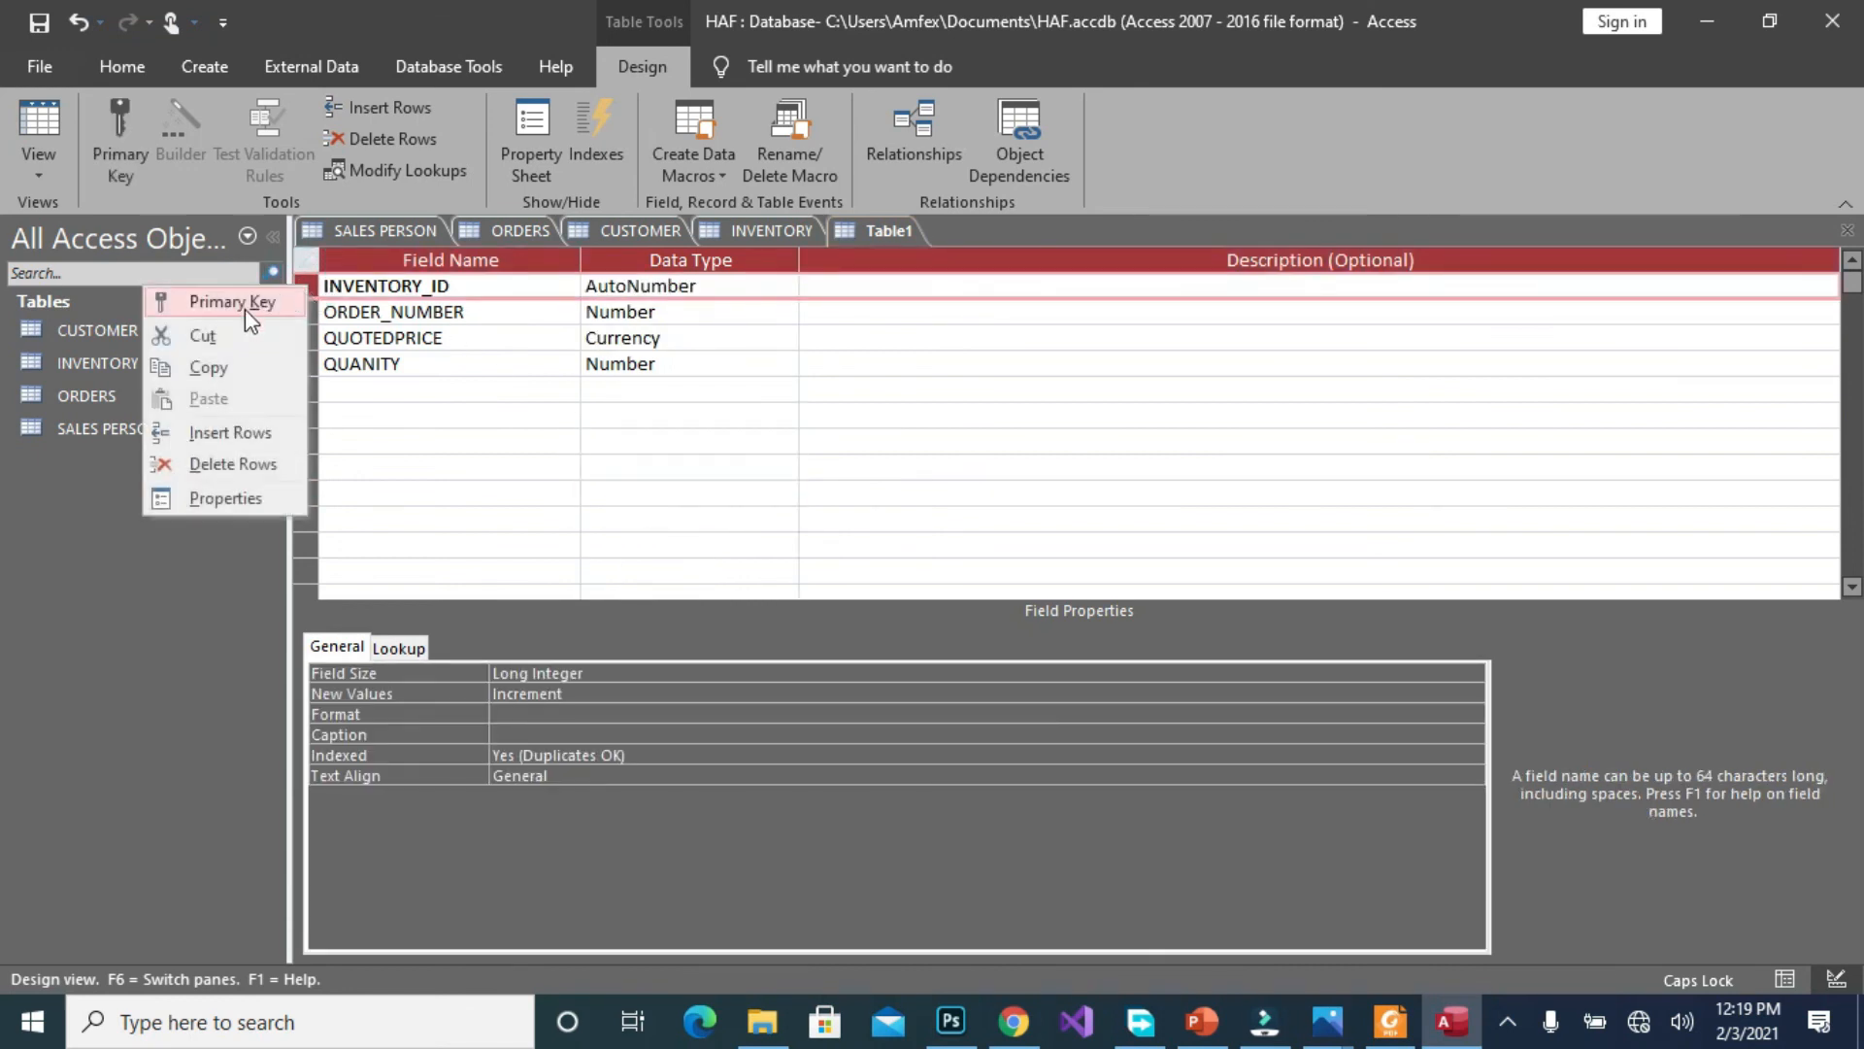
left_click(233, 301)
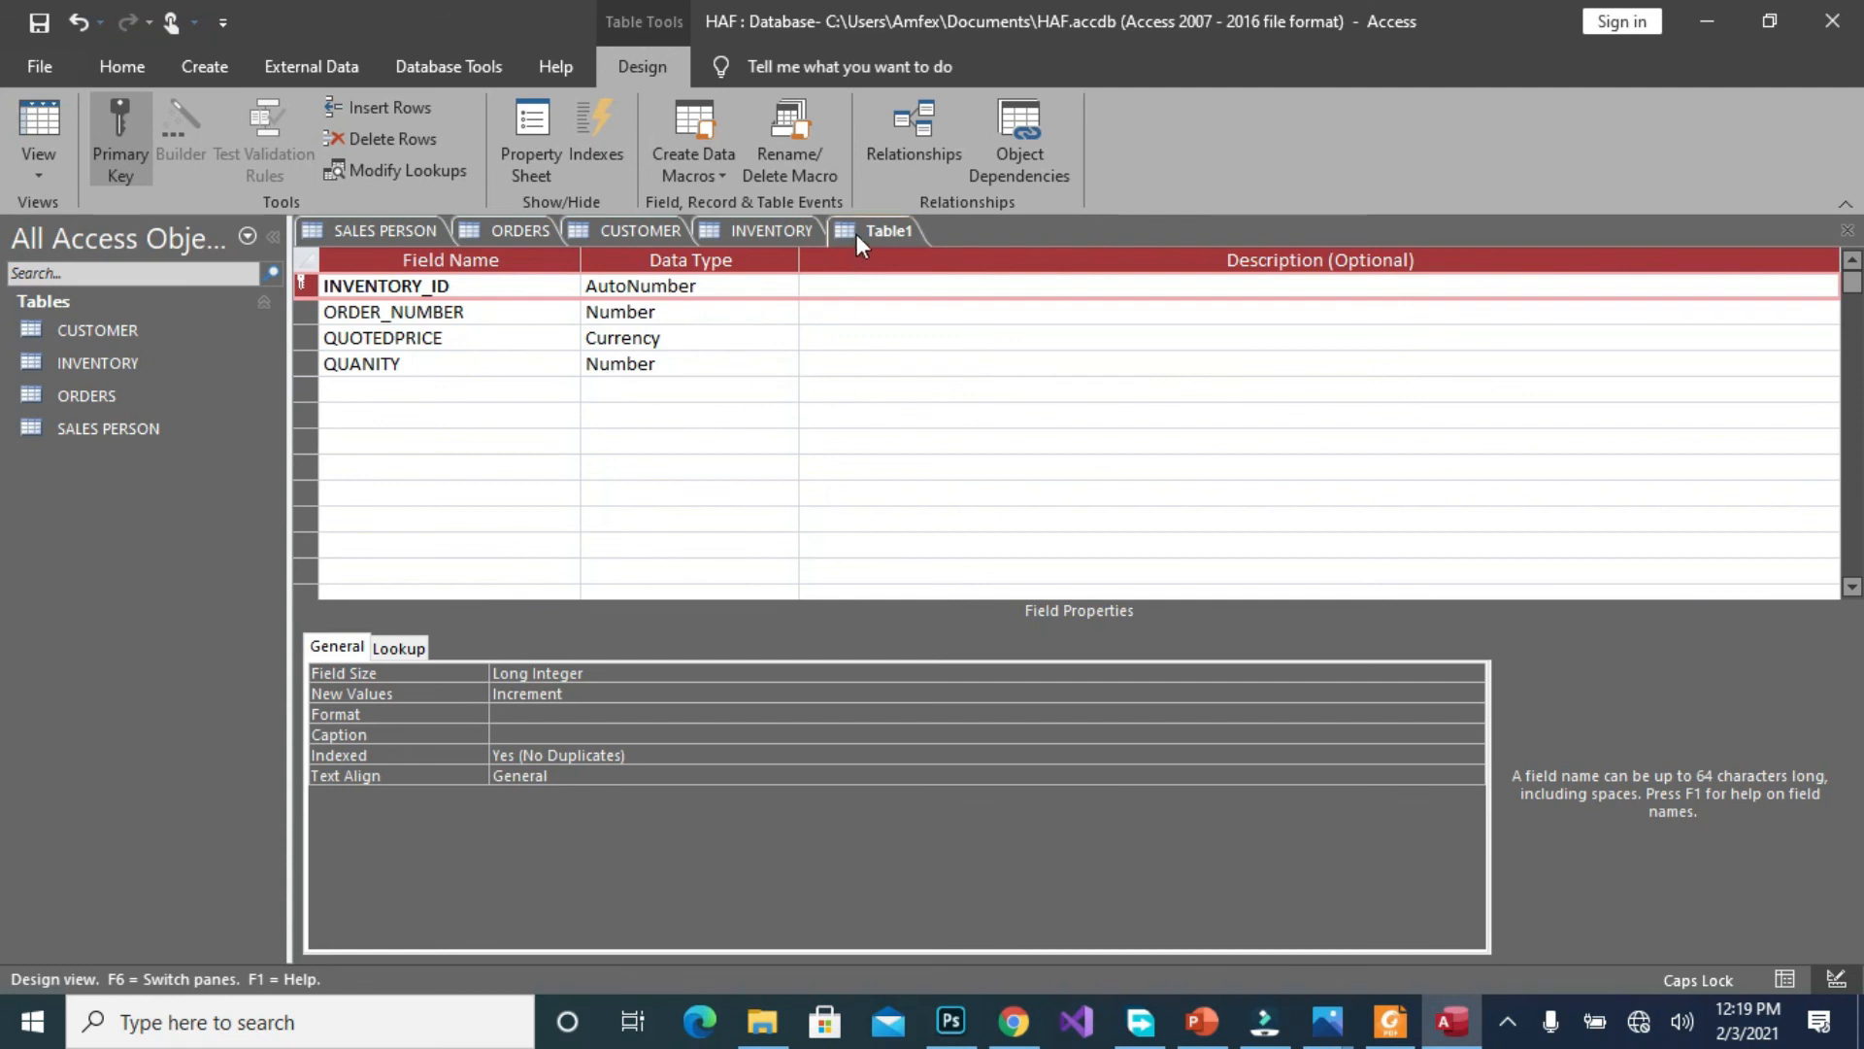
Save the table as ORDER_LIST
left_click(38, 22)
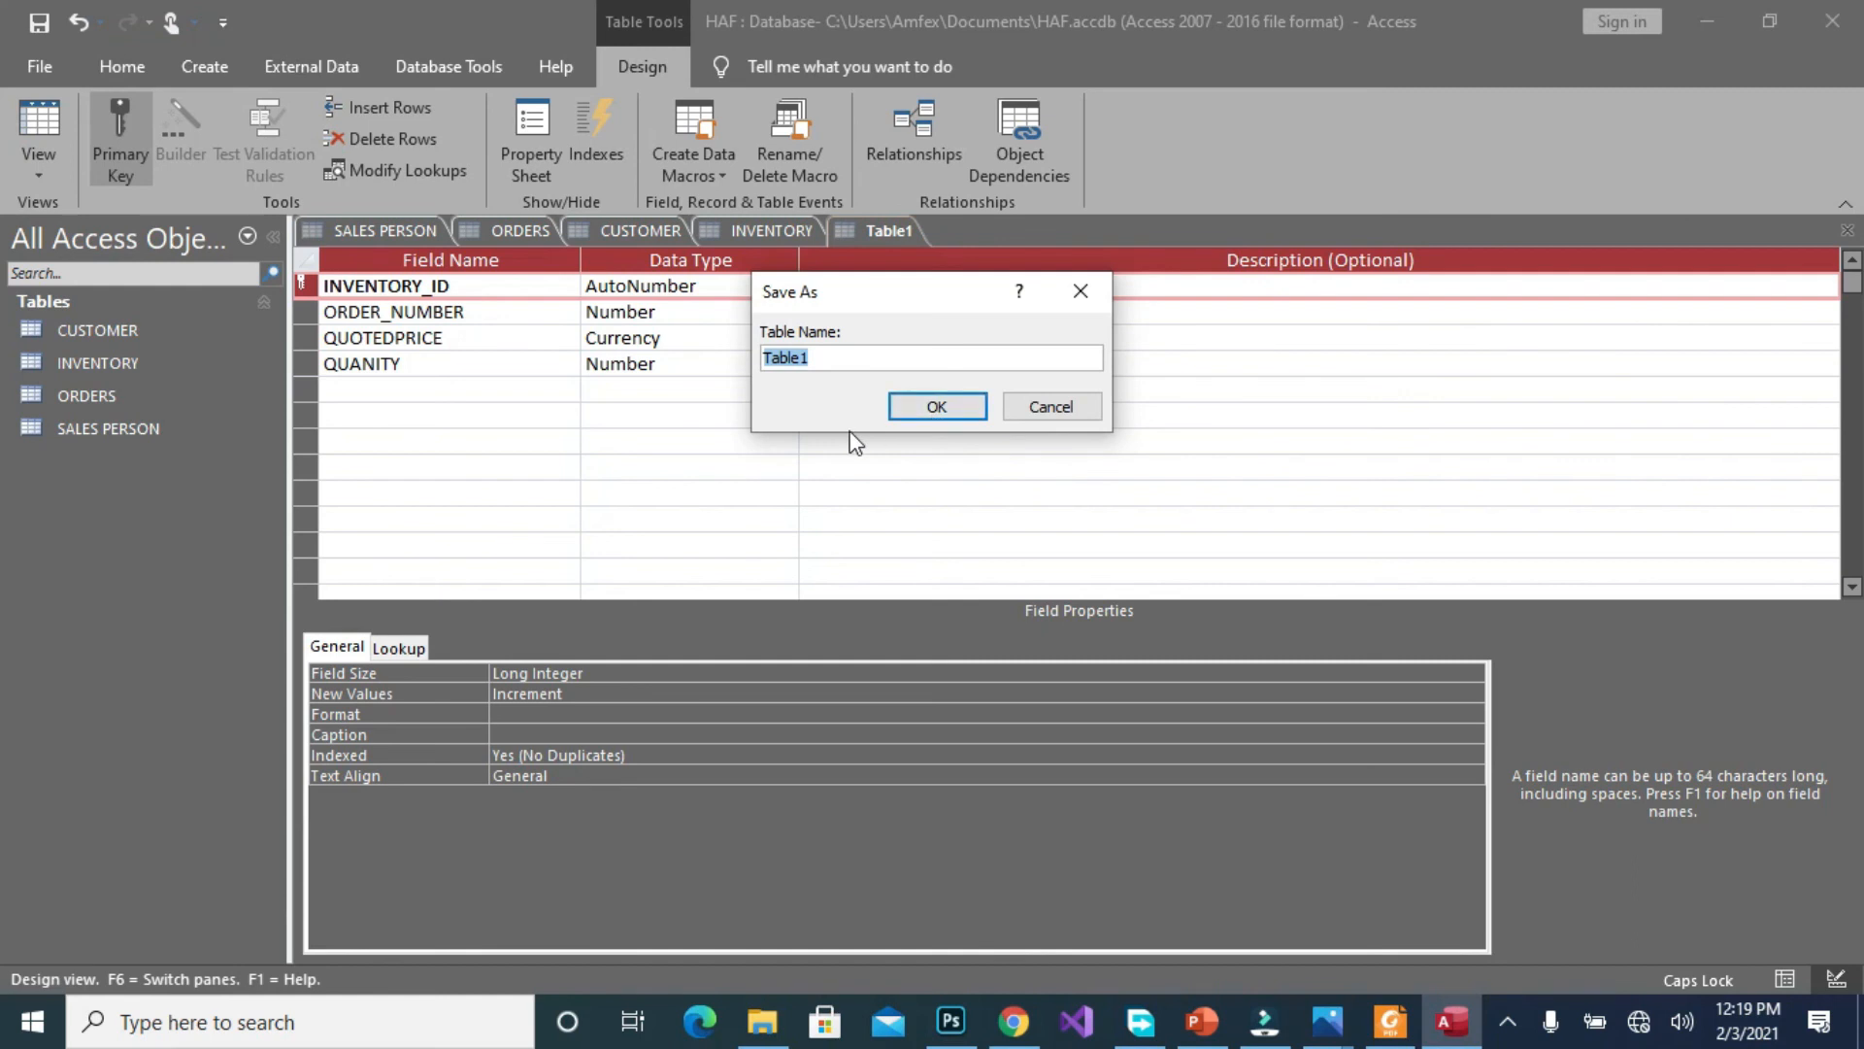
type("O")
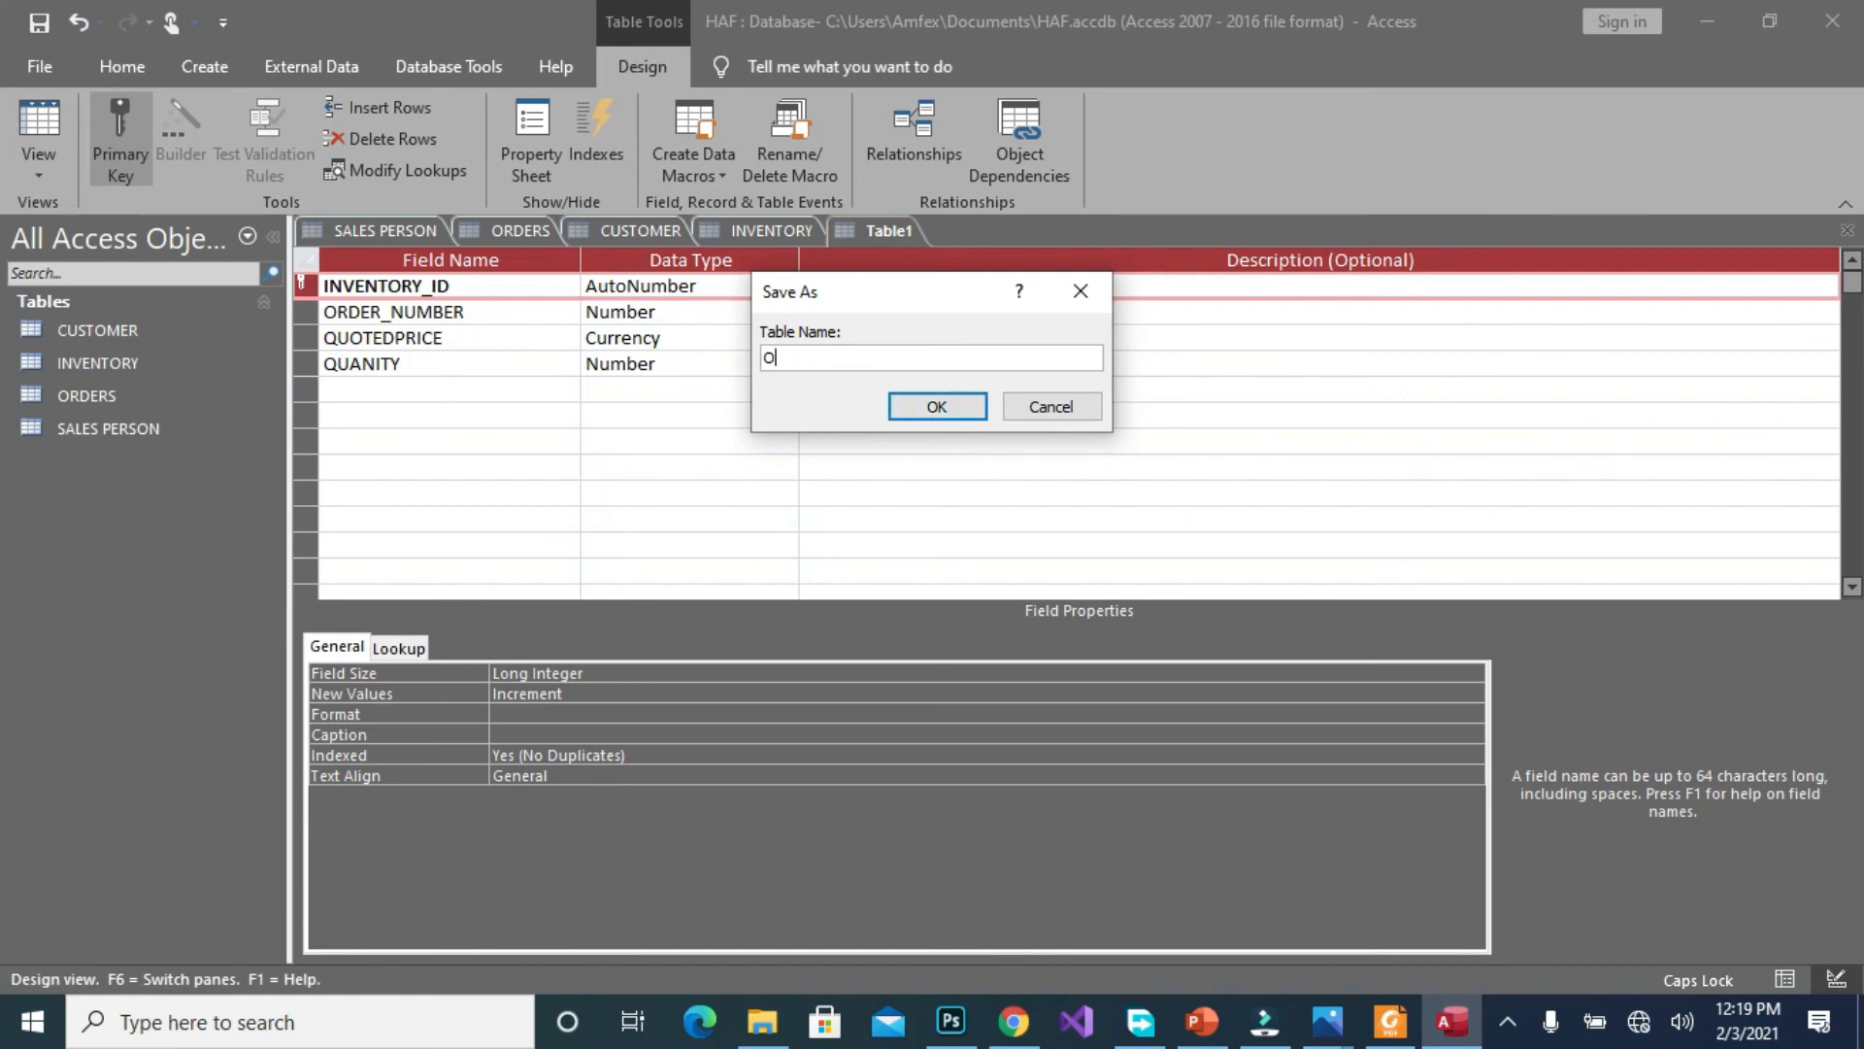
type("RDER_LI")
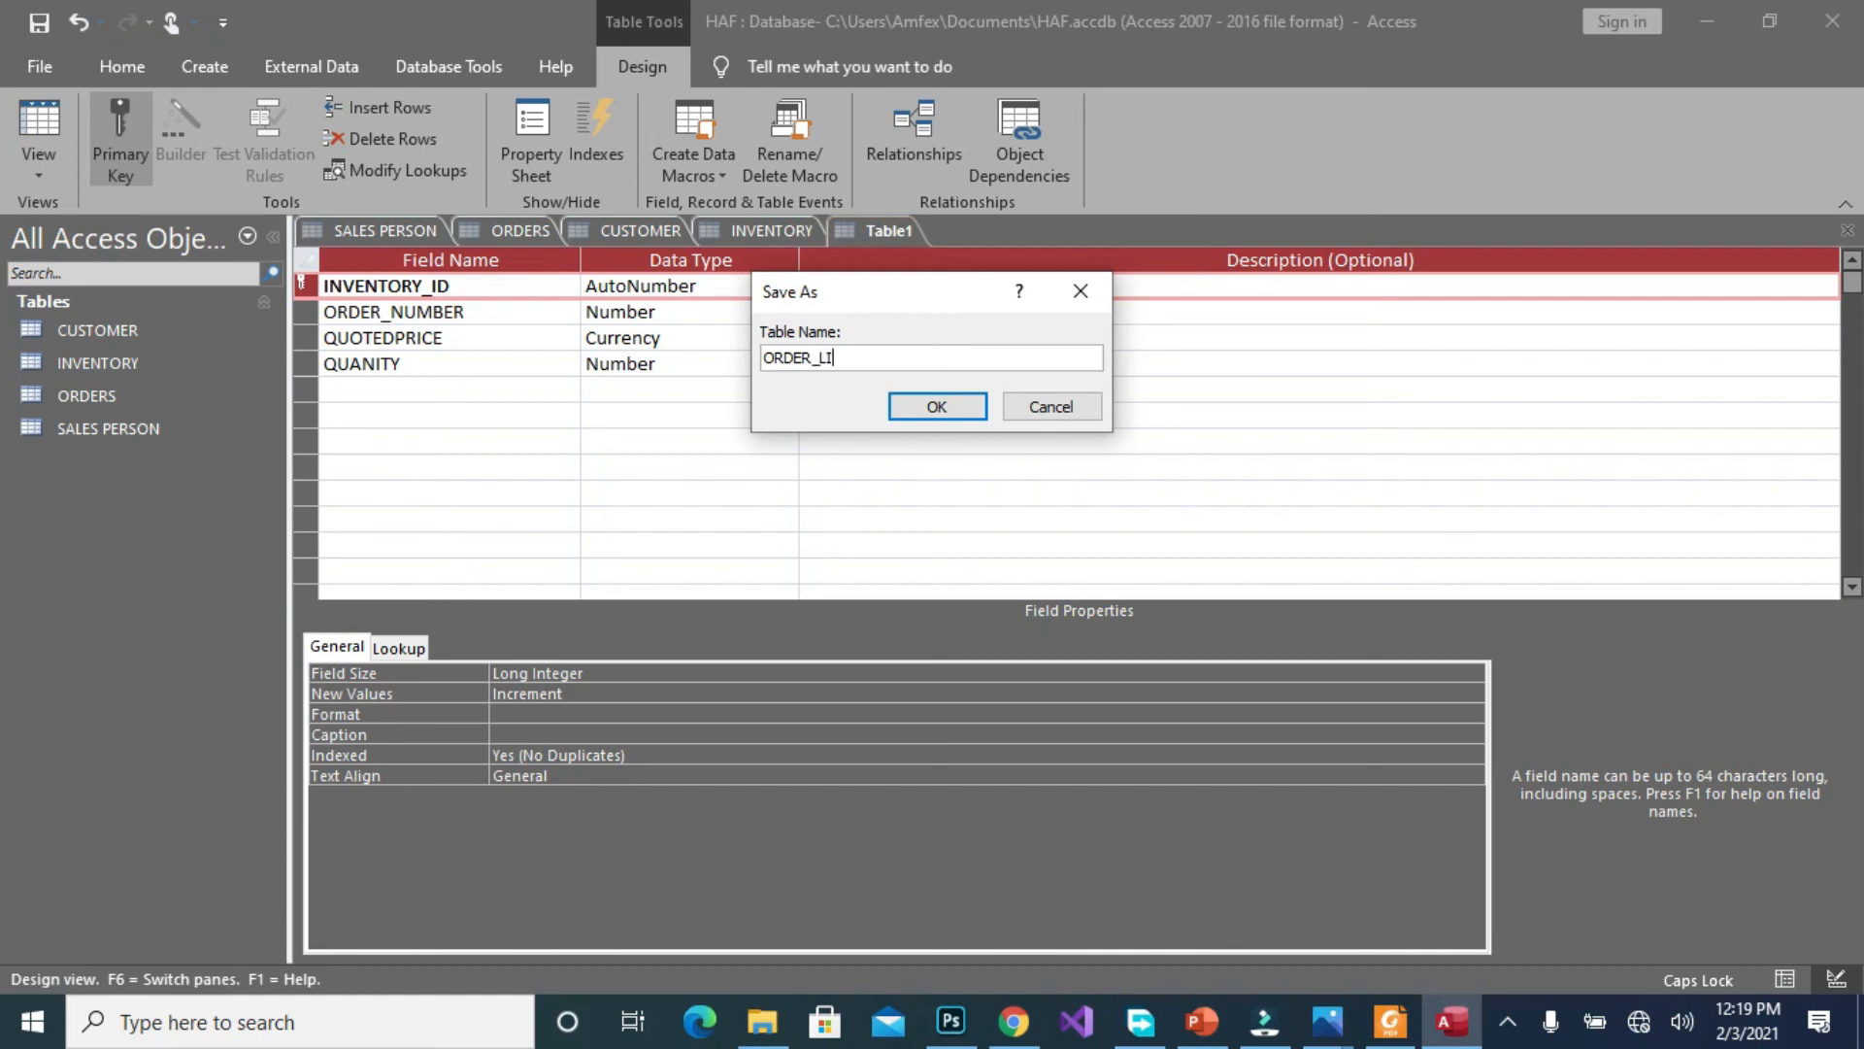
left_click(936, 406)
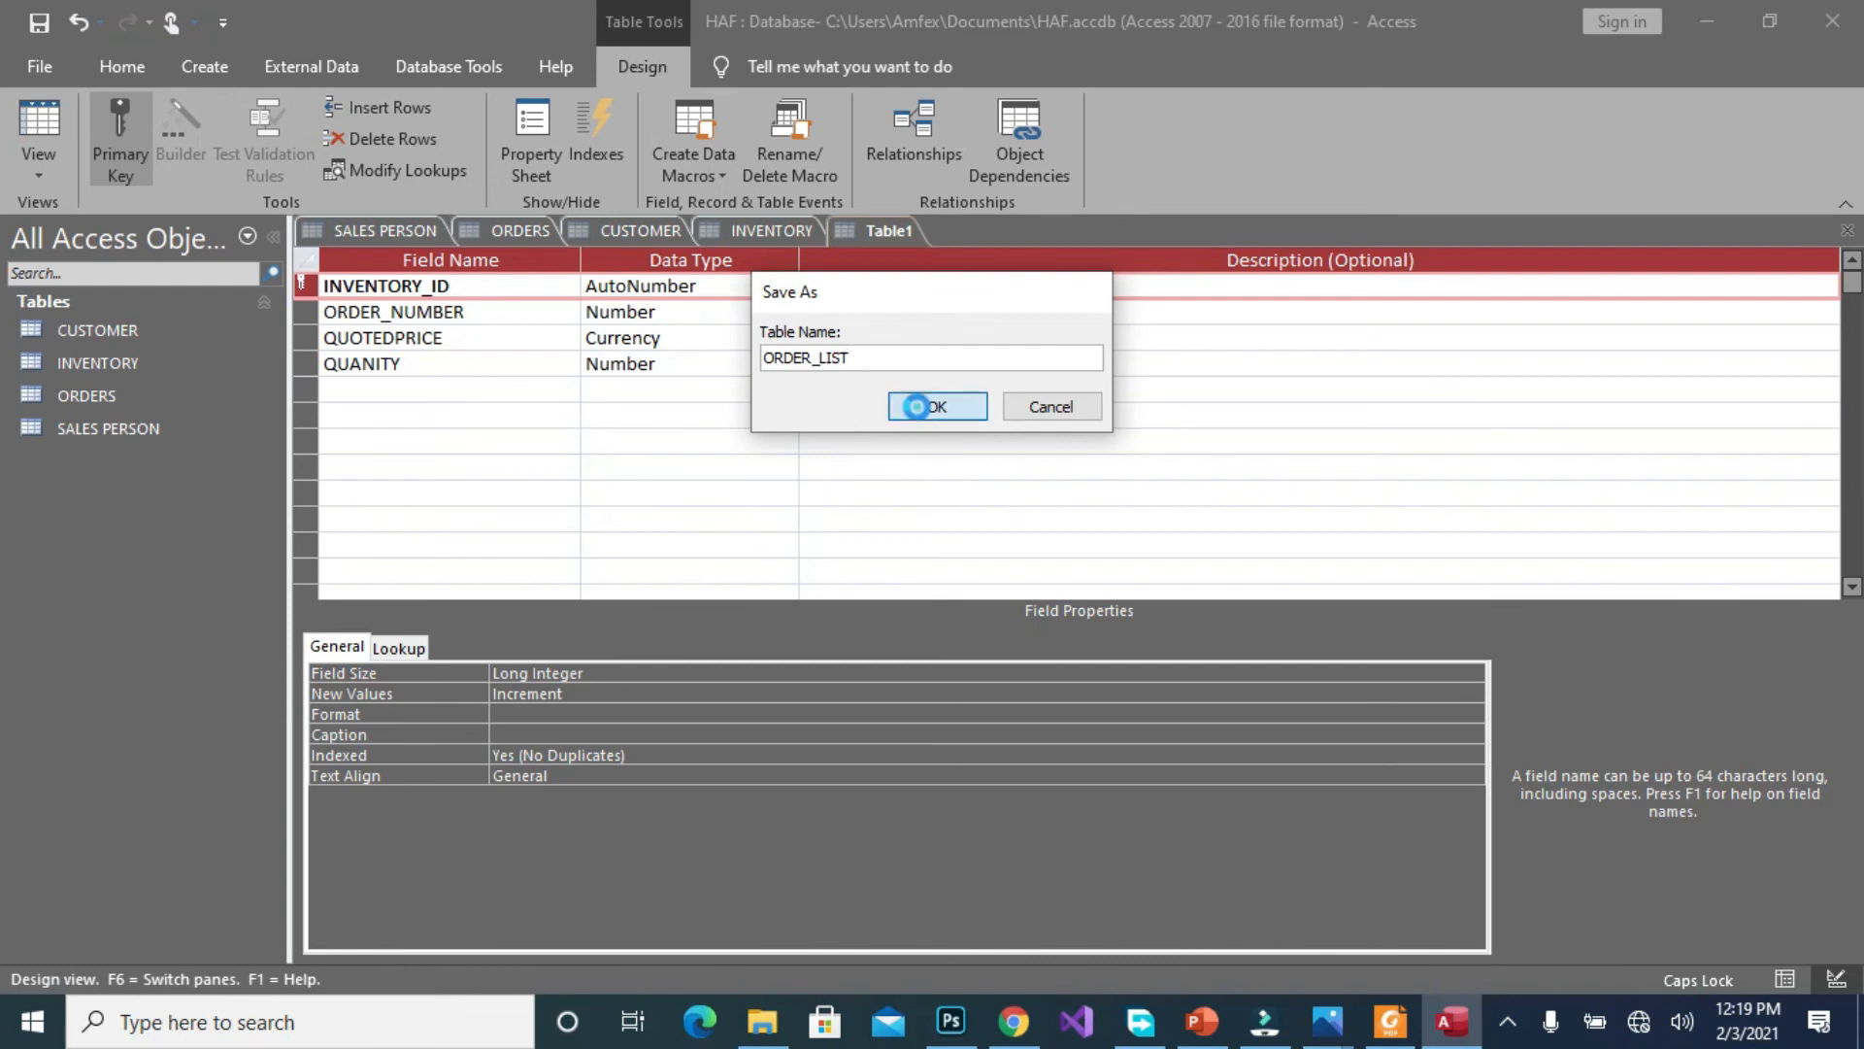
left_click(936, 406)
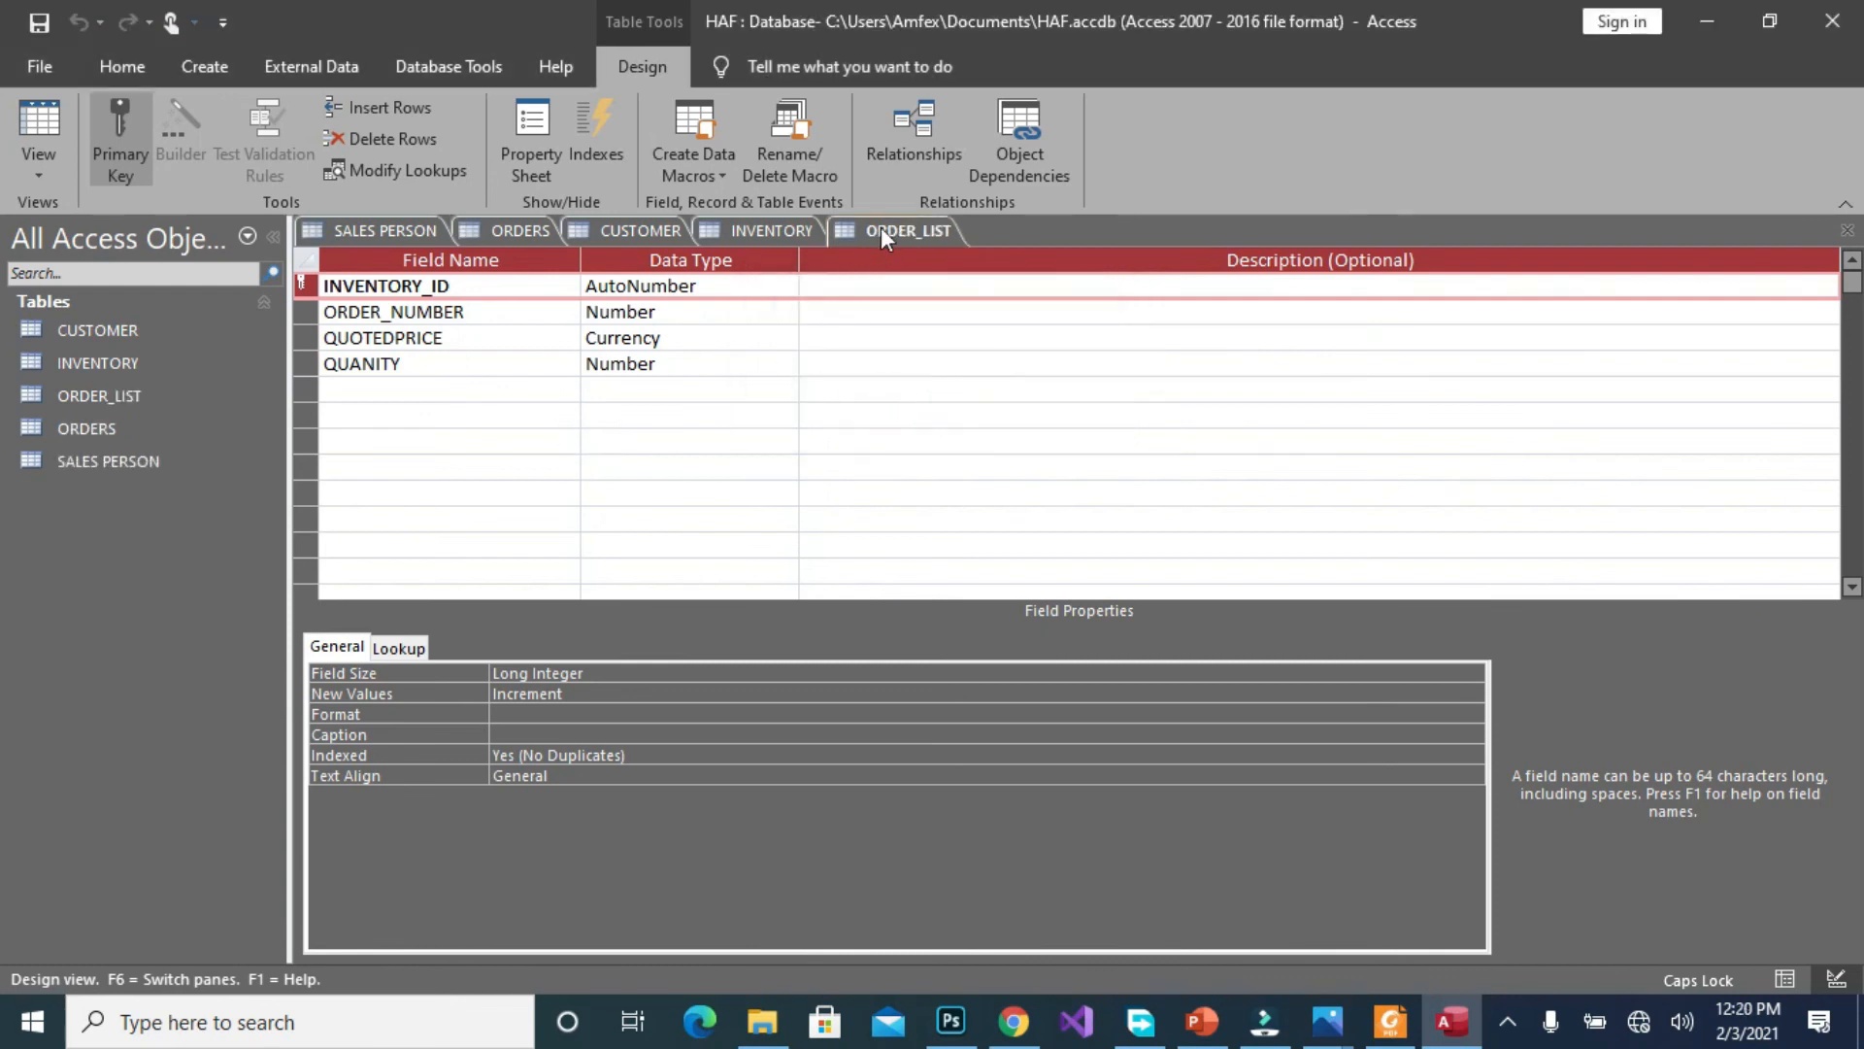
Show ORDER_LIST as a datasheet, browse the ORDERS, SALES PERSON and INVENTORY tabs, then return
right_click(909, 229)
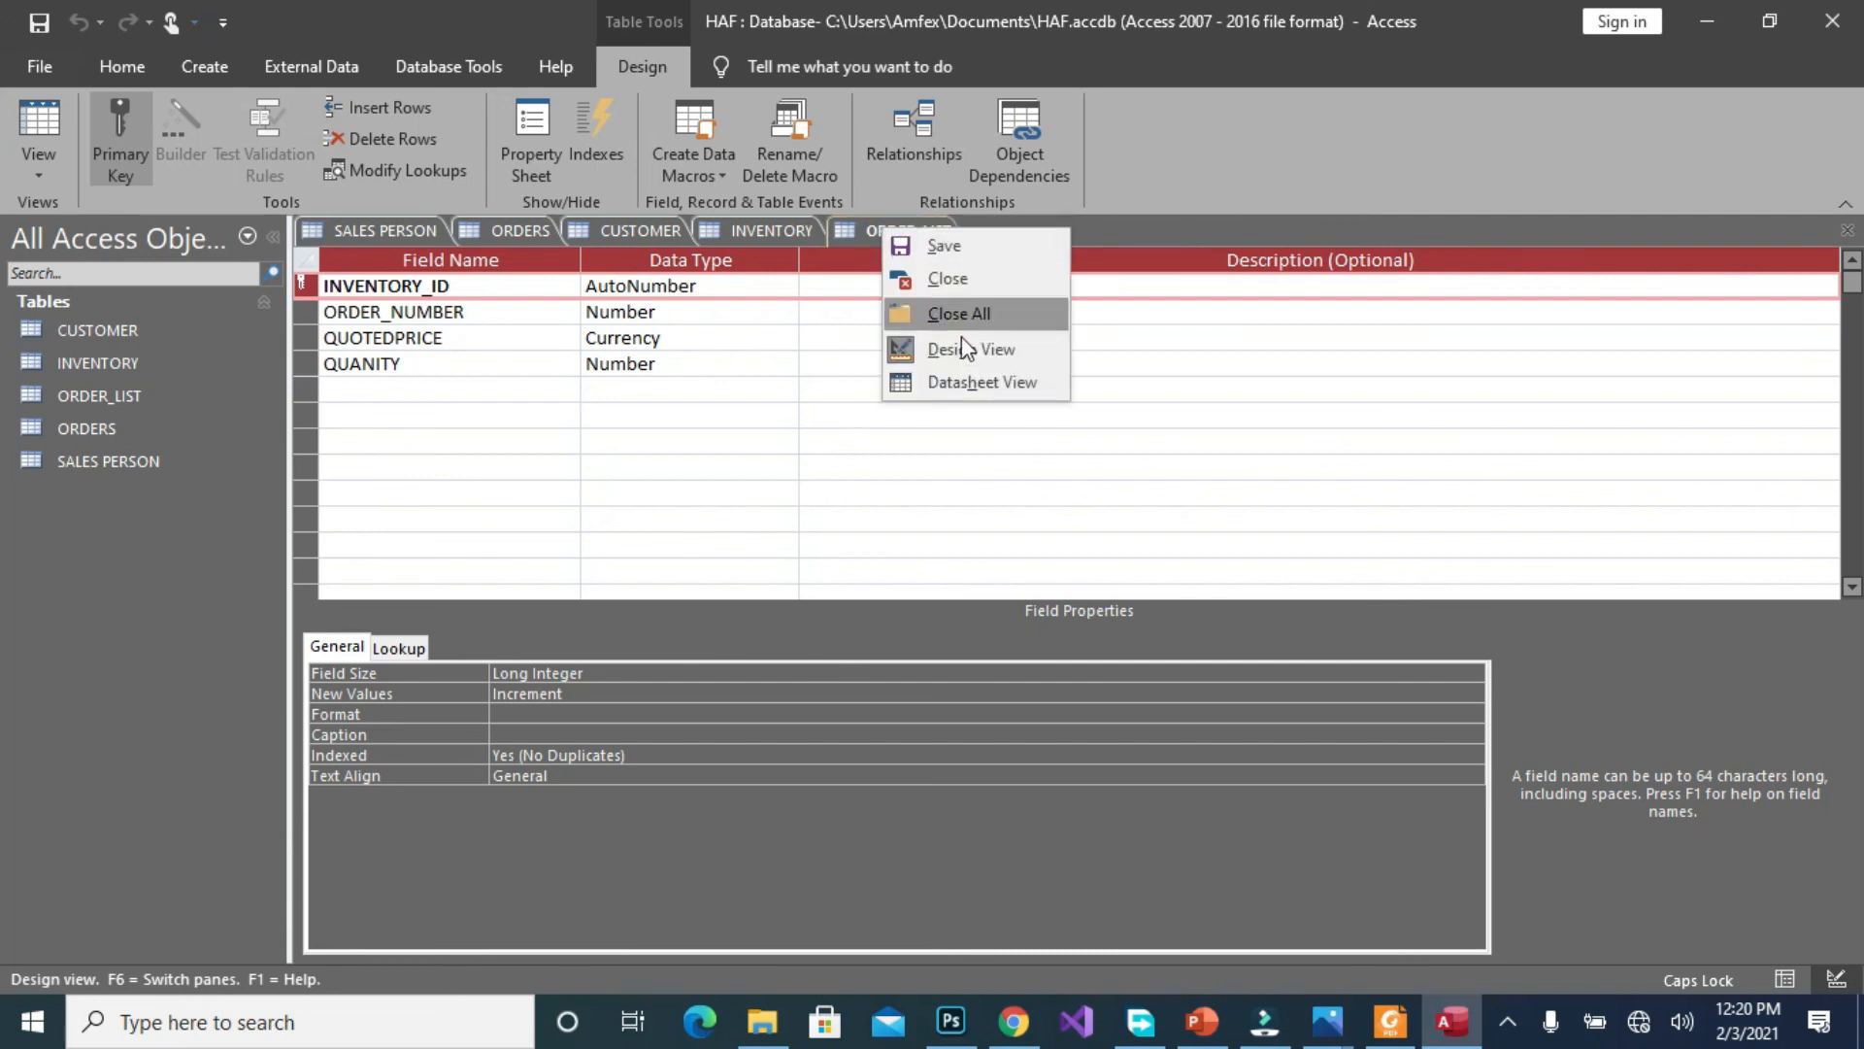
left_click(981, 382)
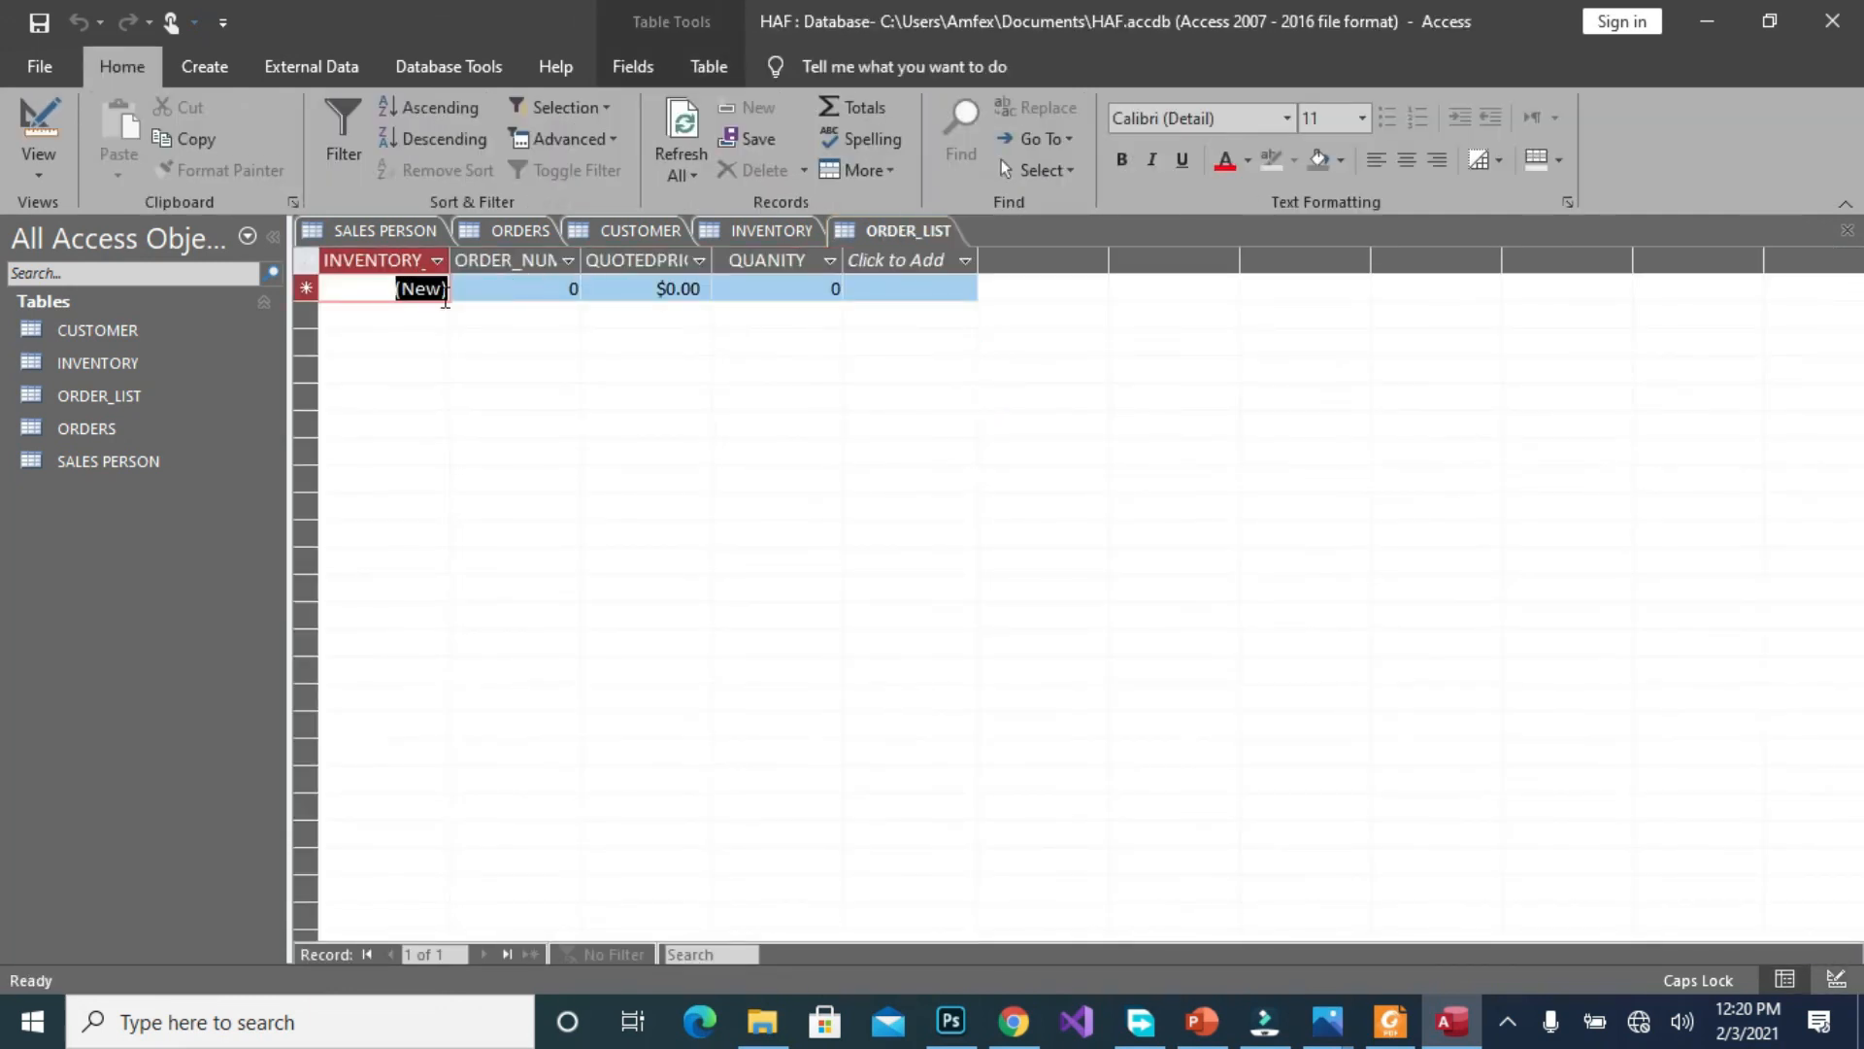
left_click(519, 229)
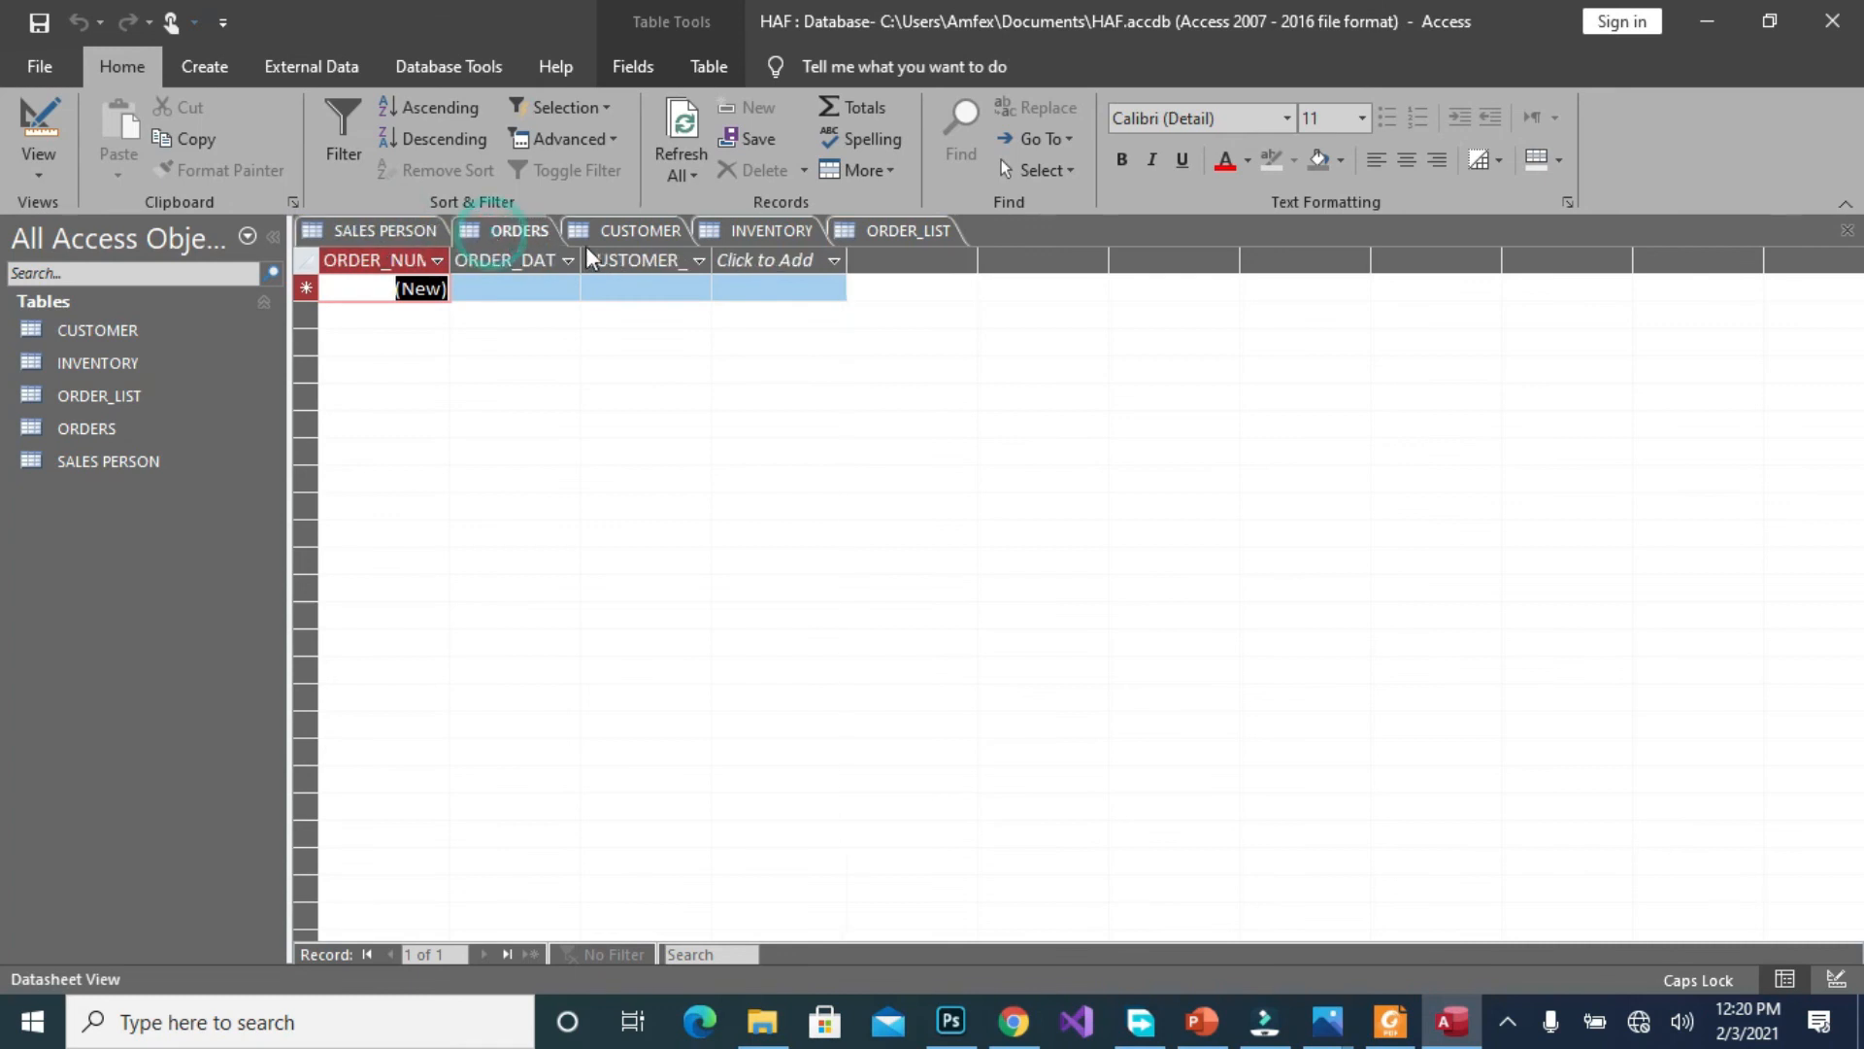
left_click(773, 231)
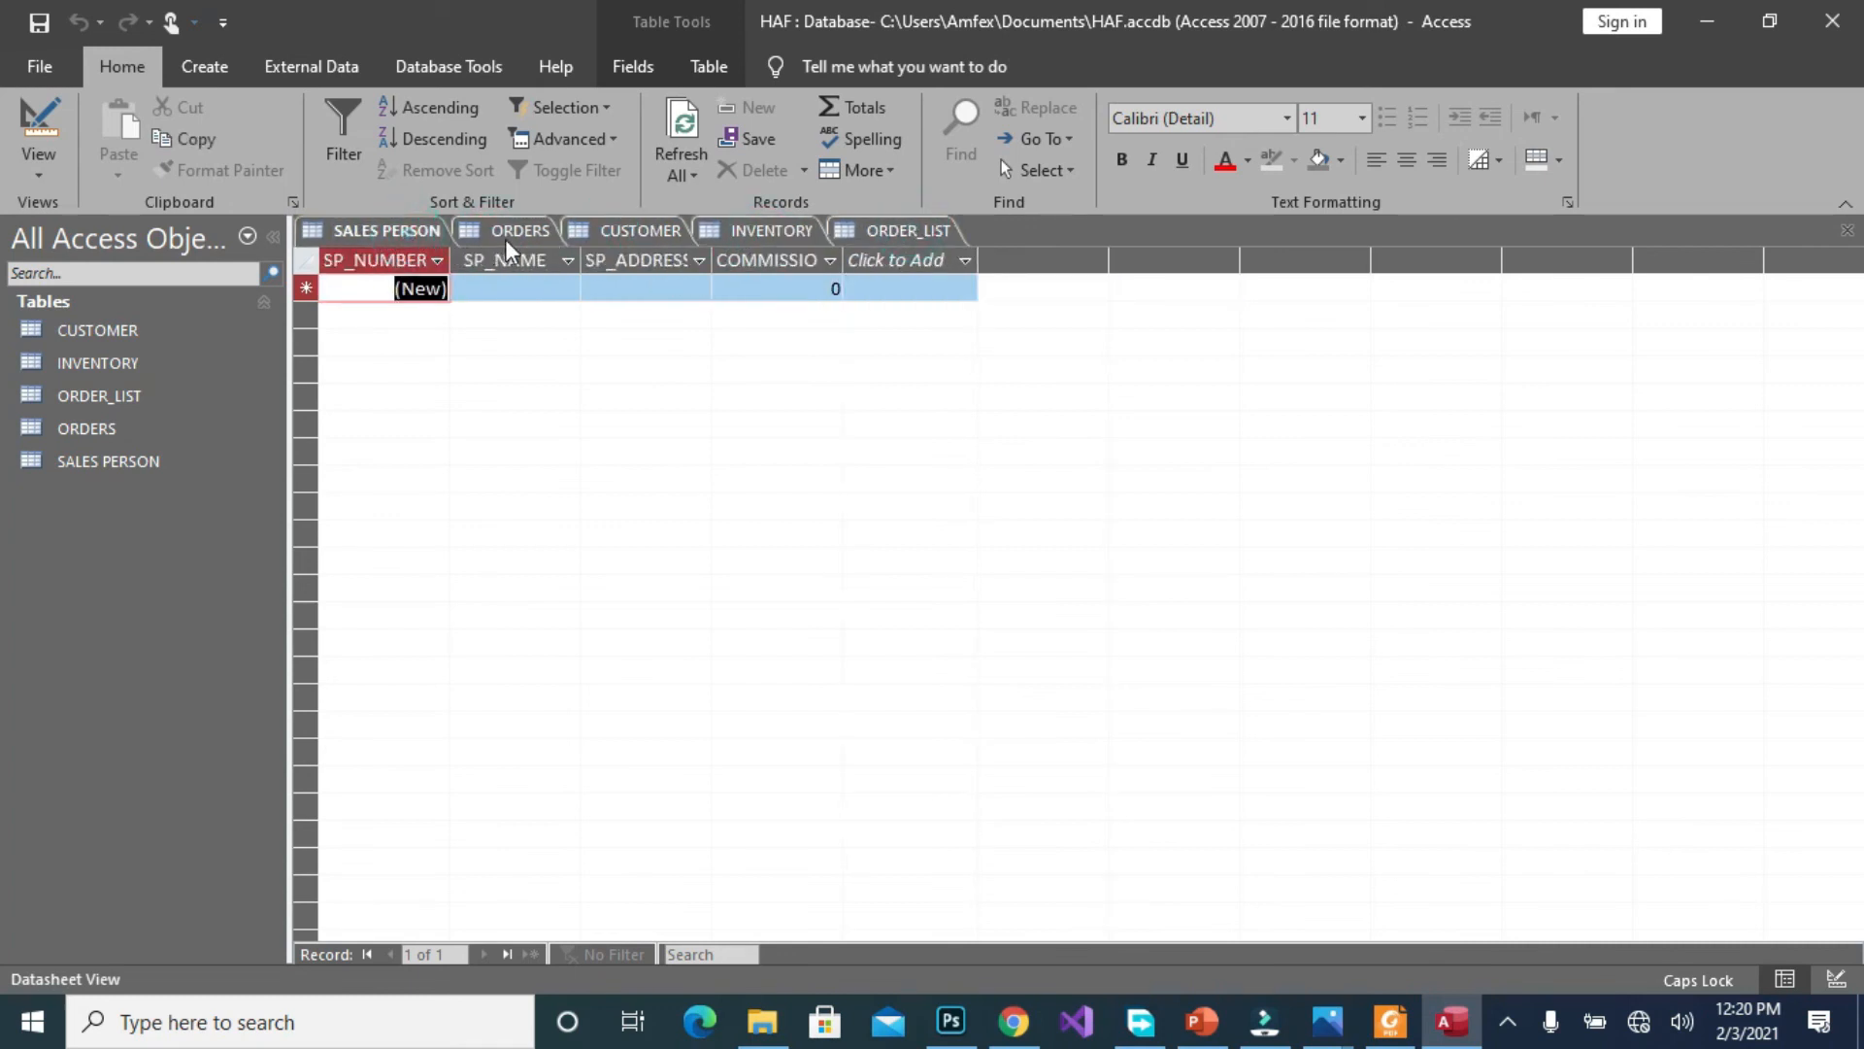
left_click(519, 231)
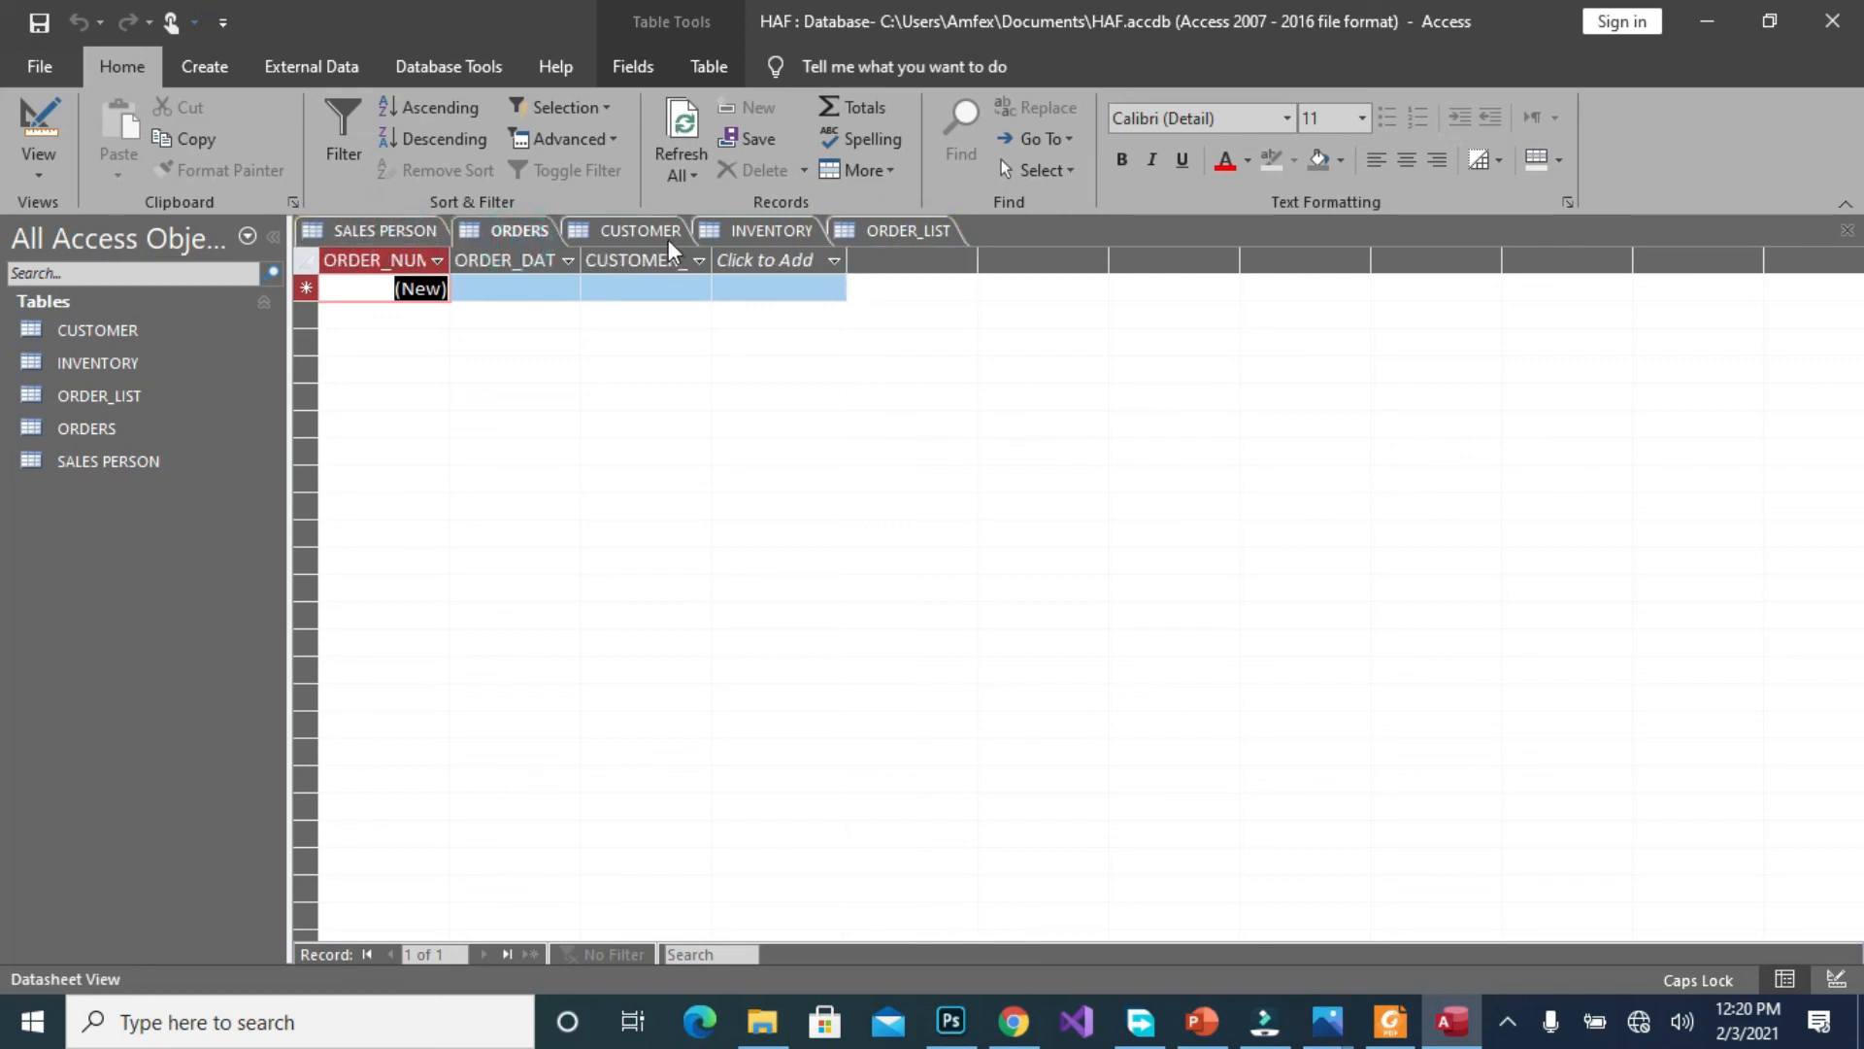
left_click(773, 229)
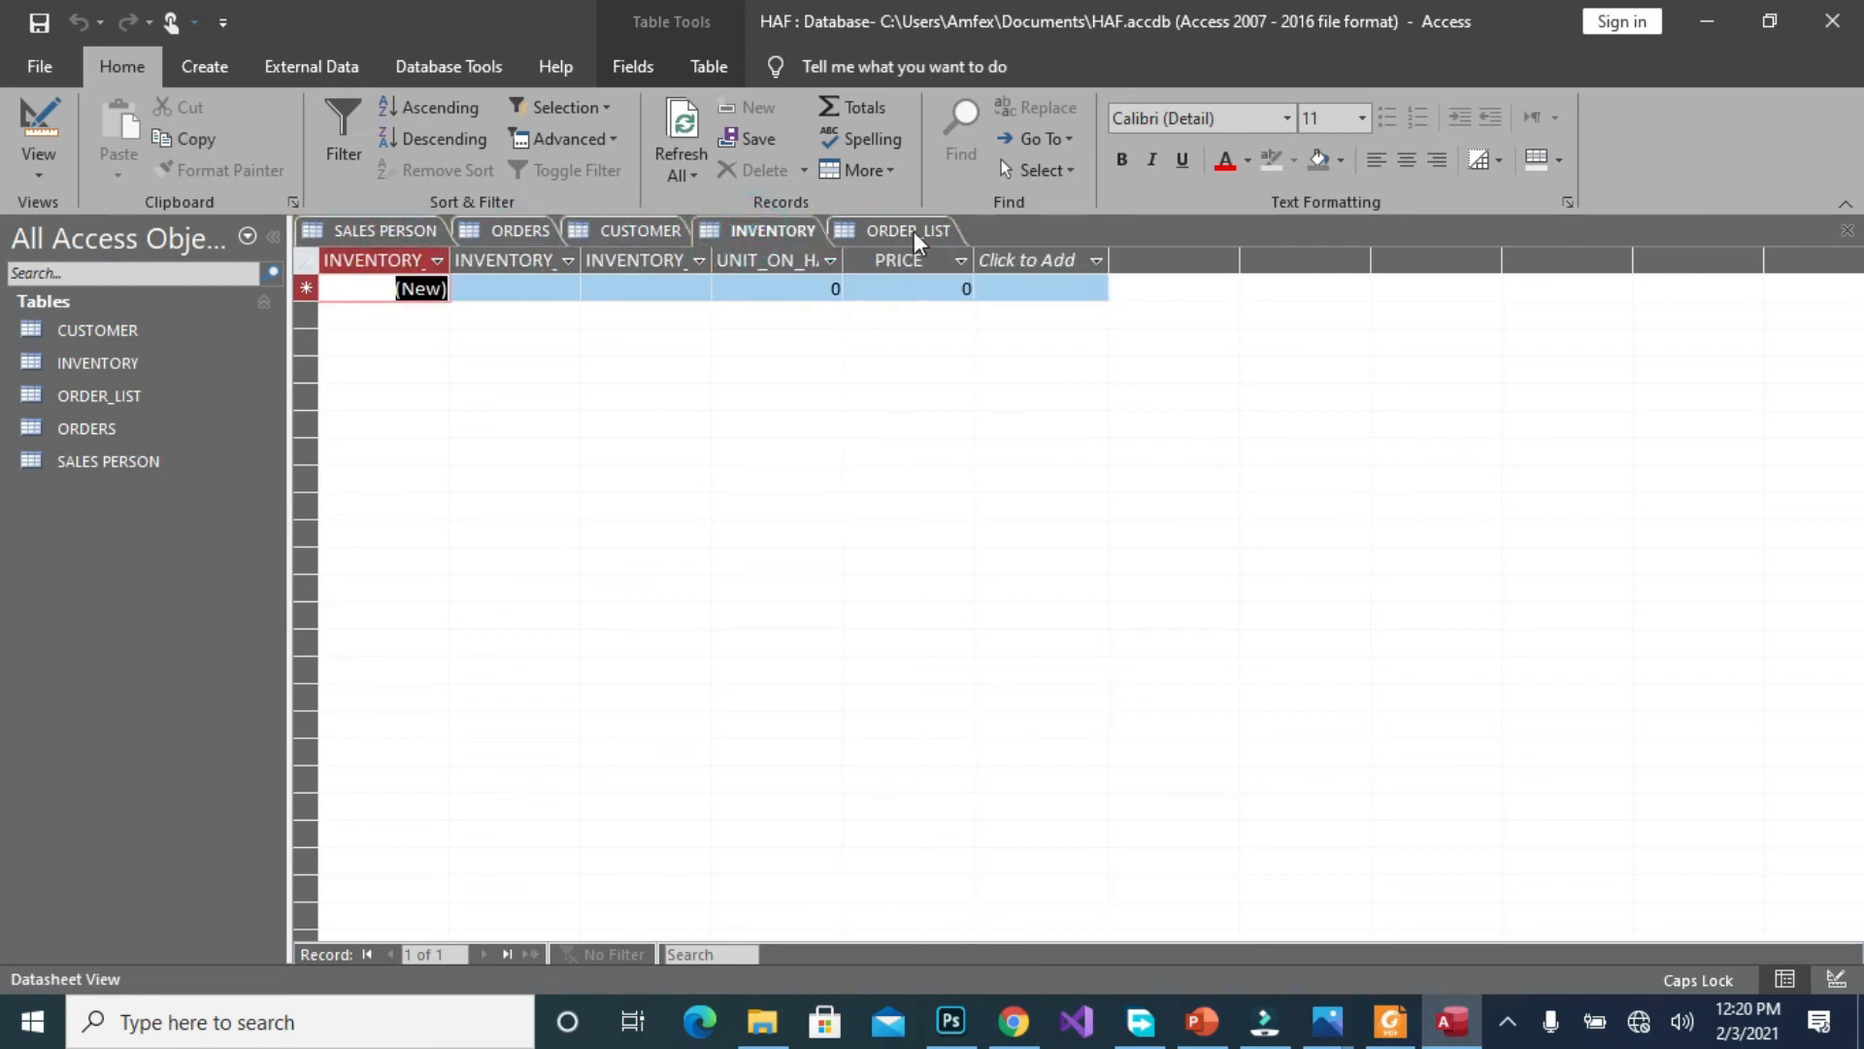
left_click(906, 231)
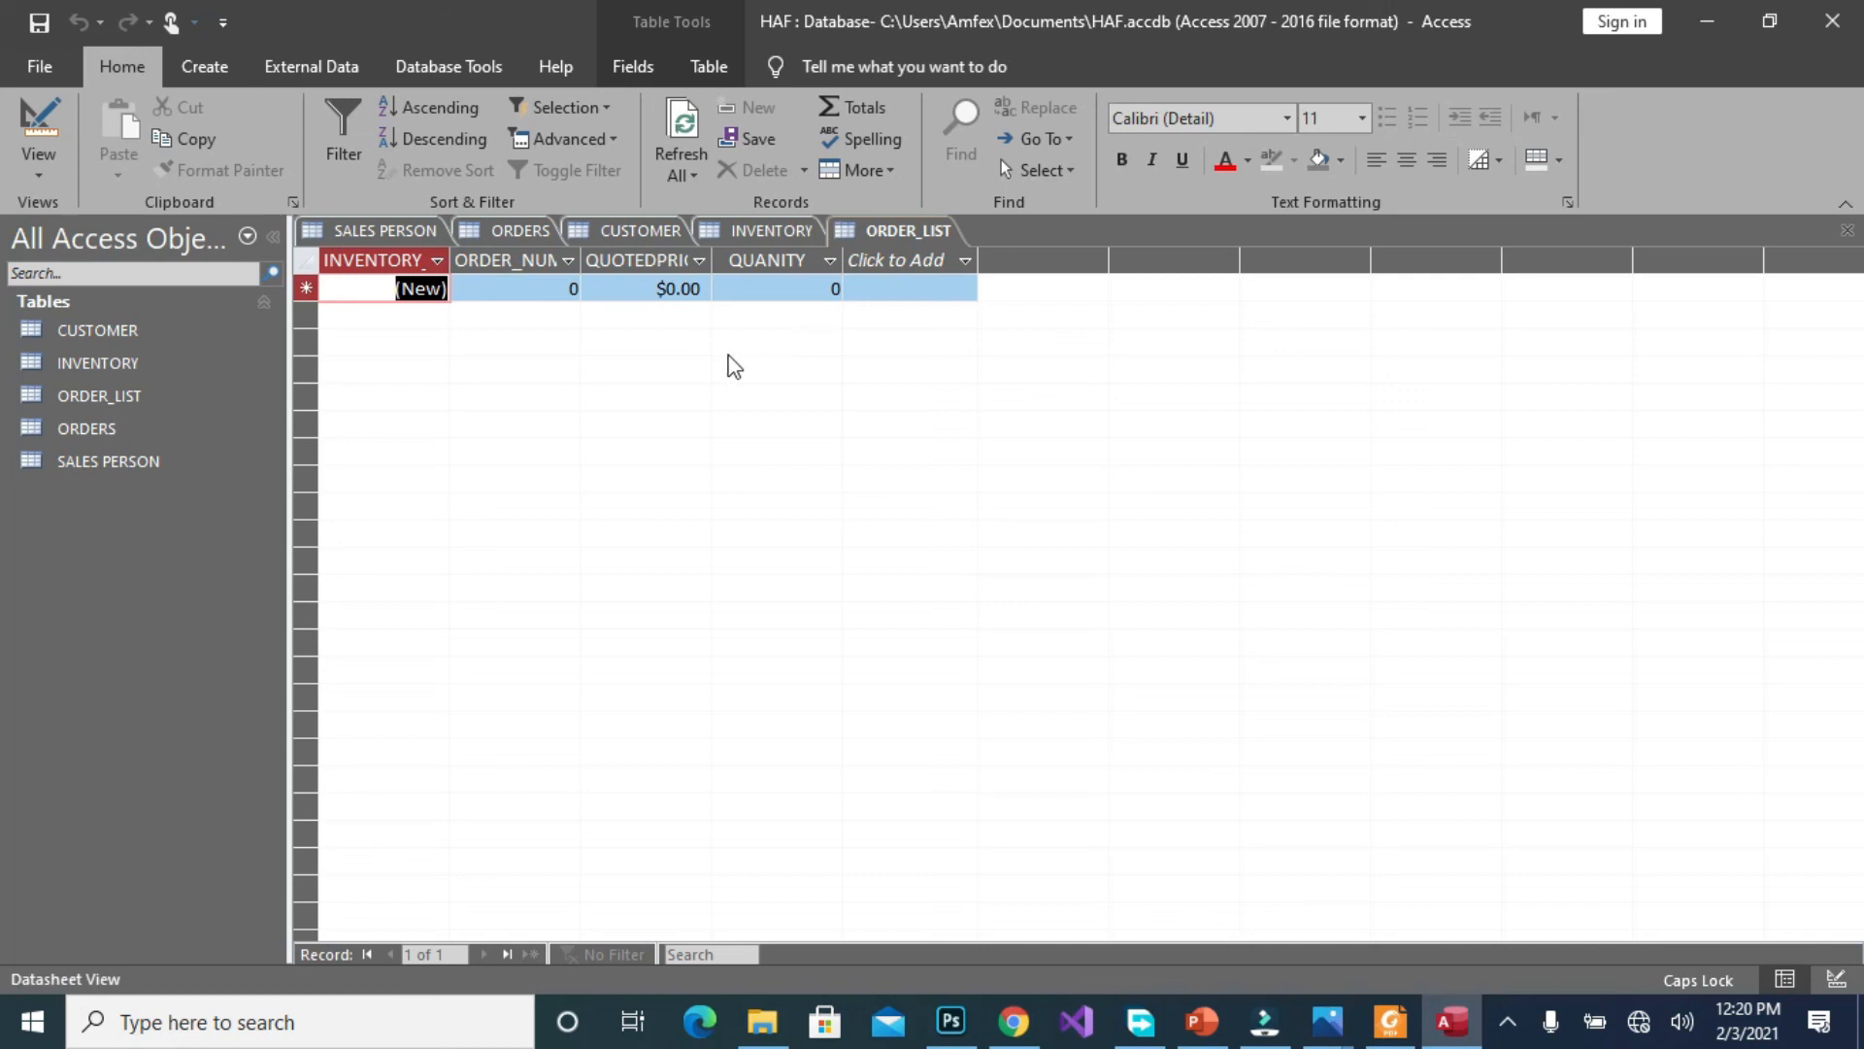
mouse_move(796, 246)
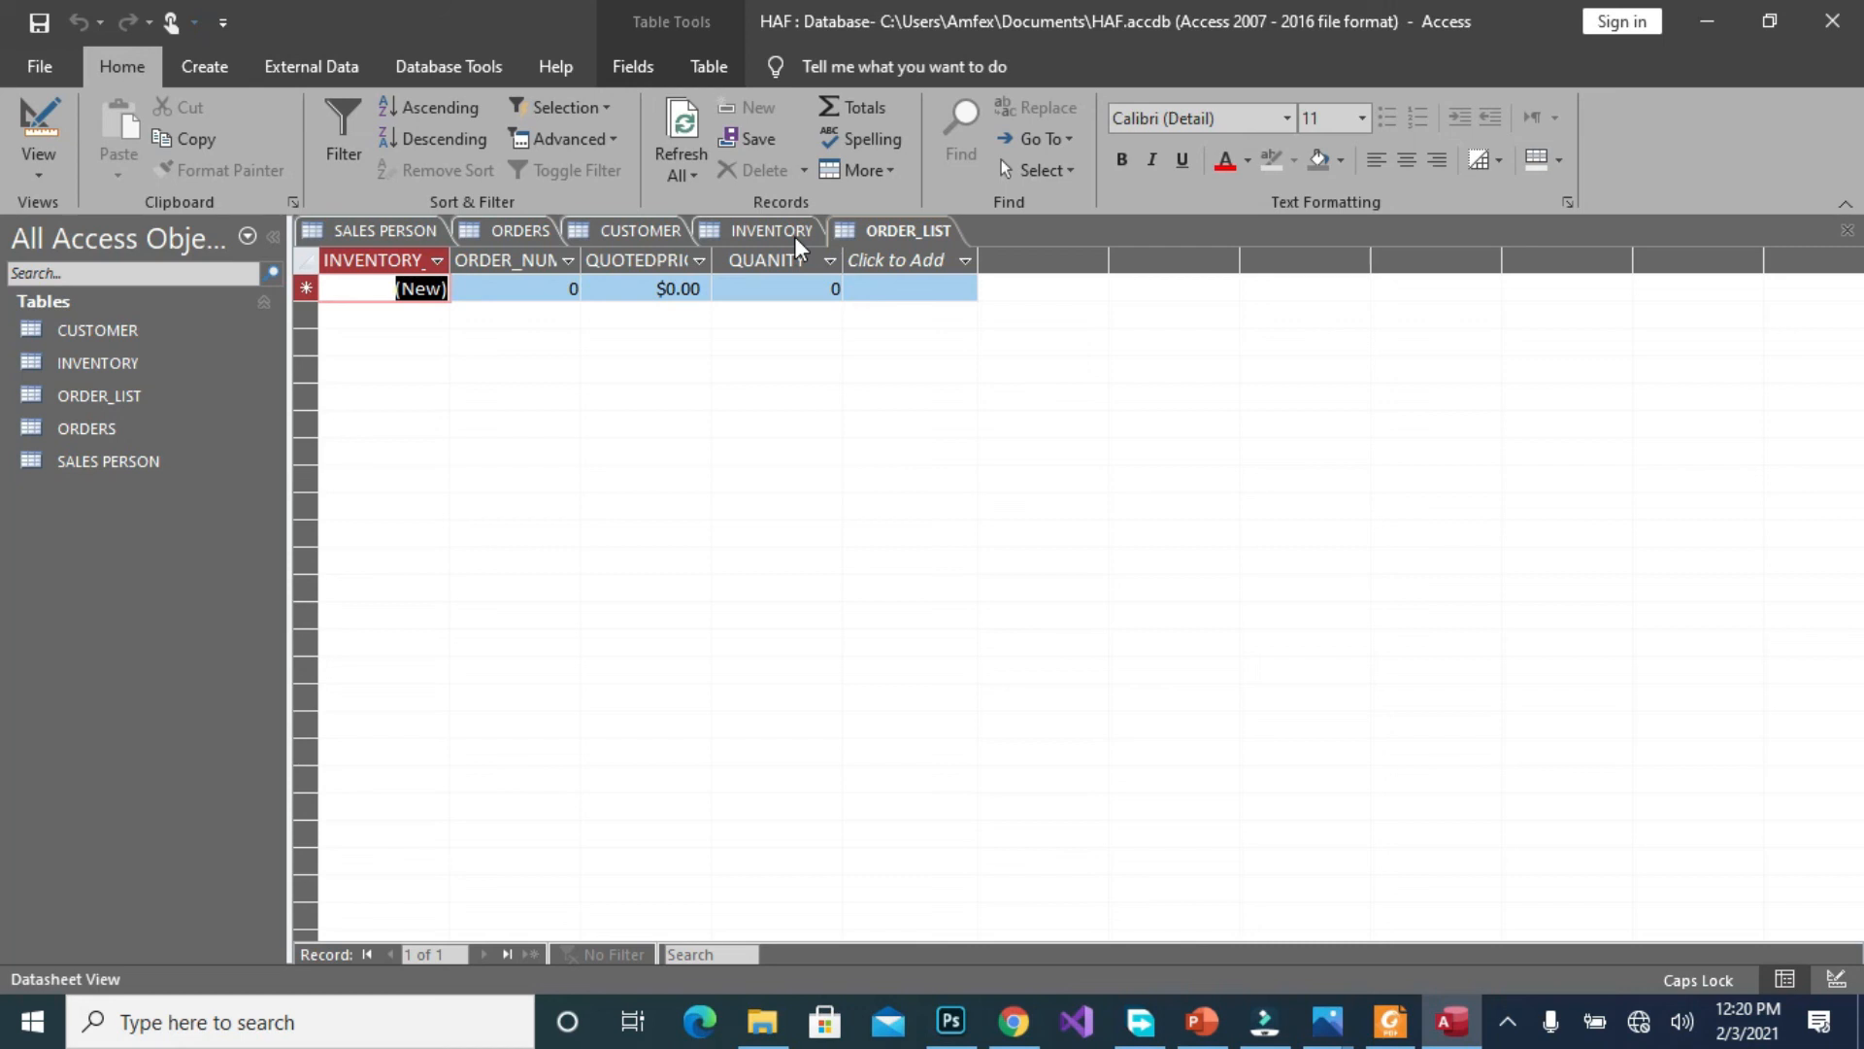
mouse_move(755, 275)
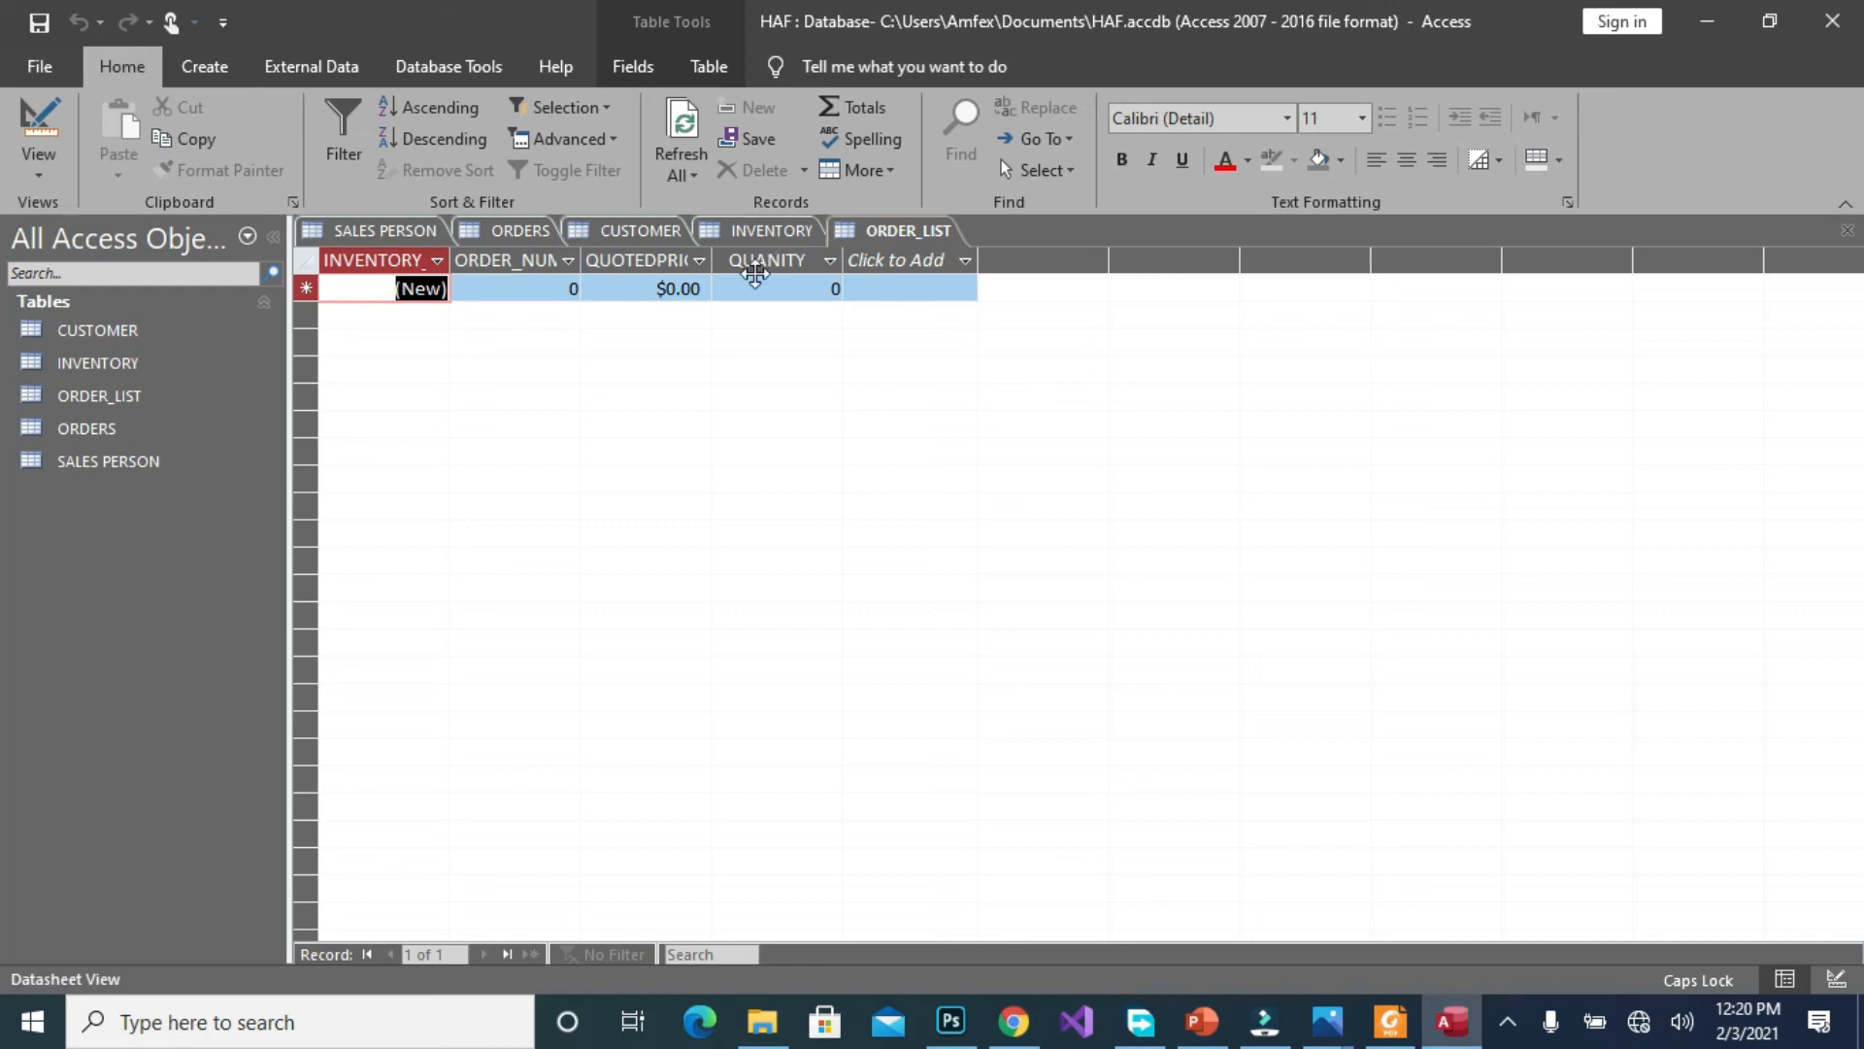
mouse_move(745, 300)
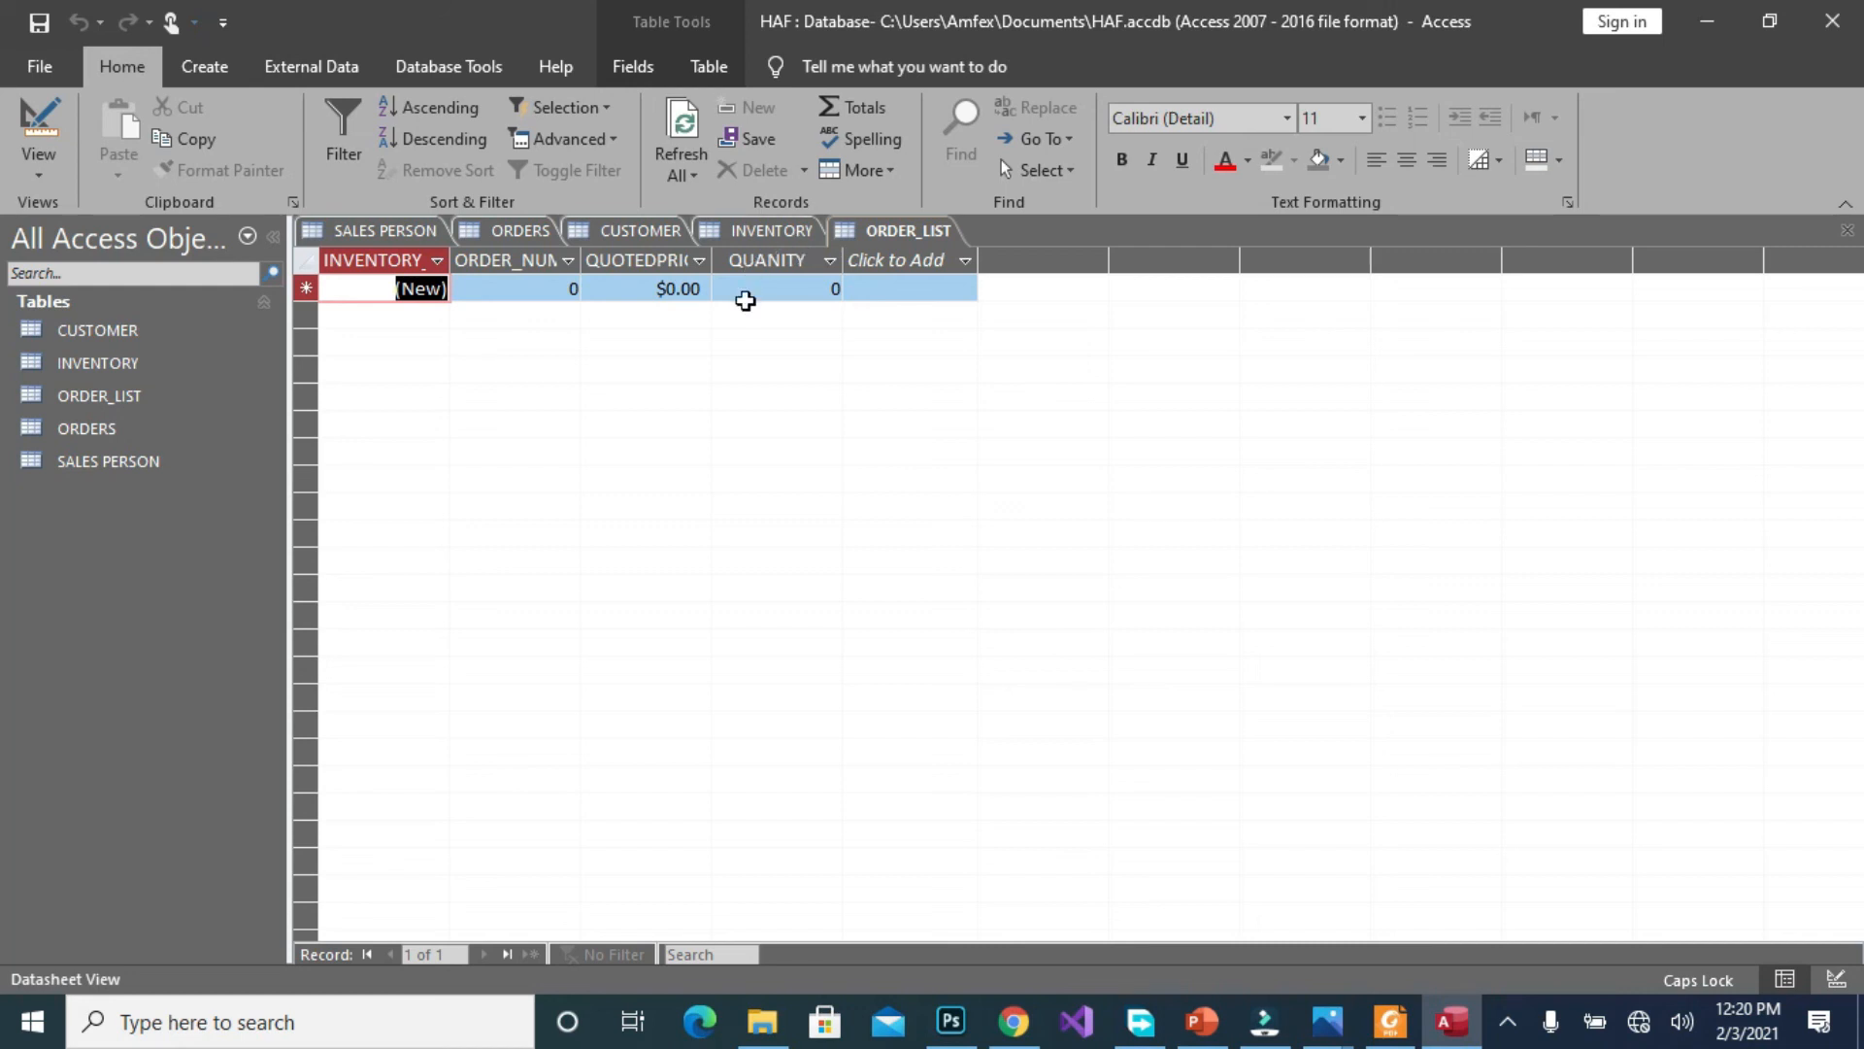